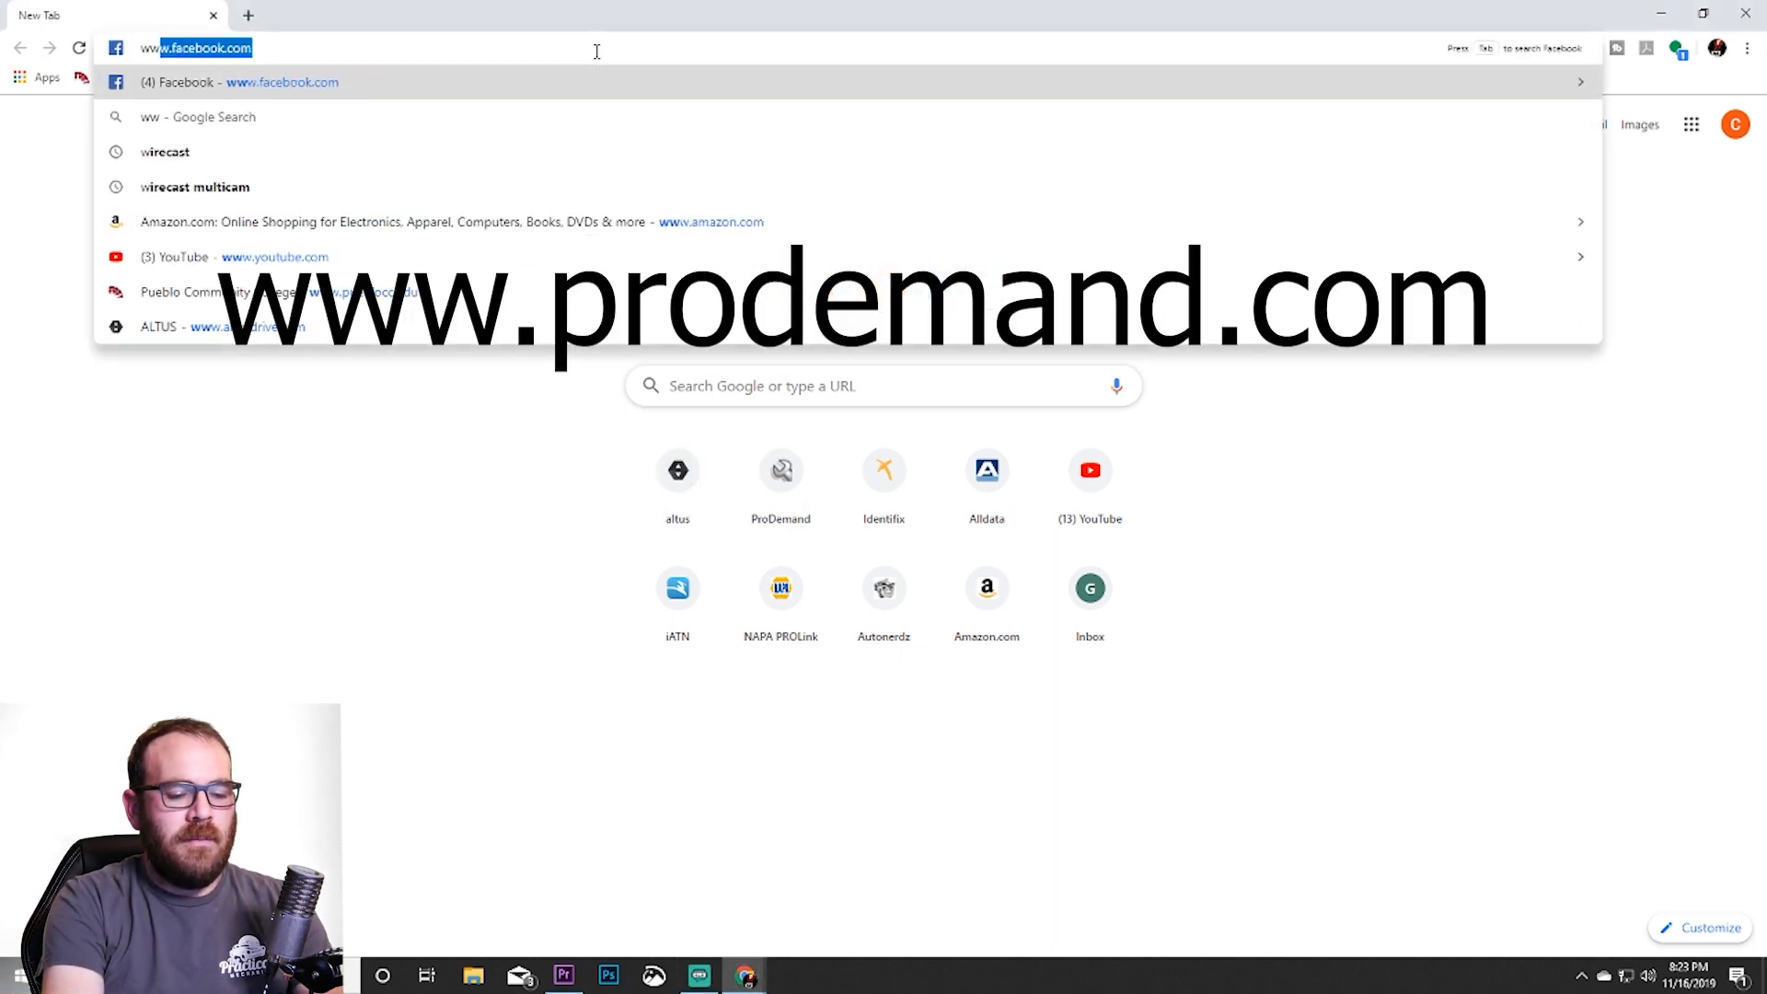
text(www.pro)
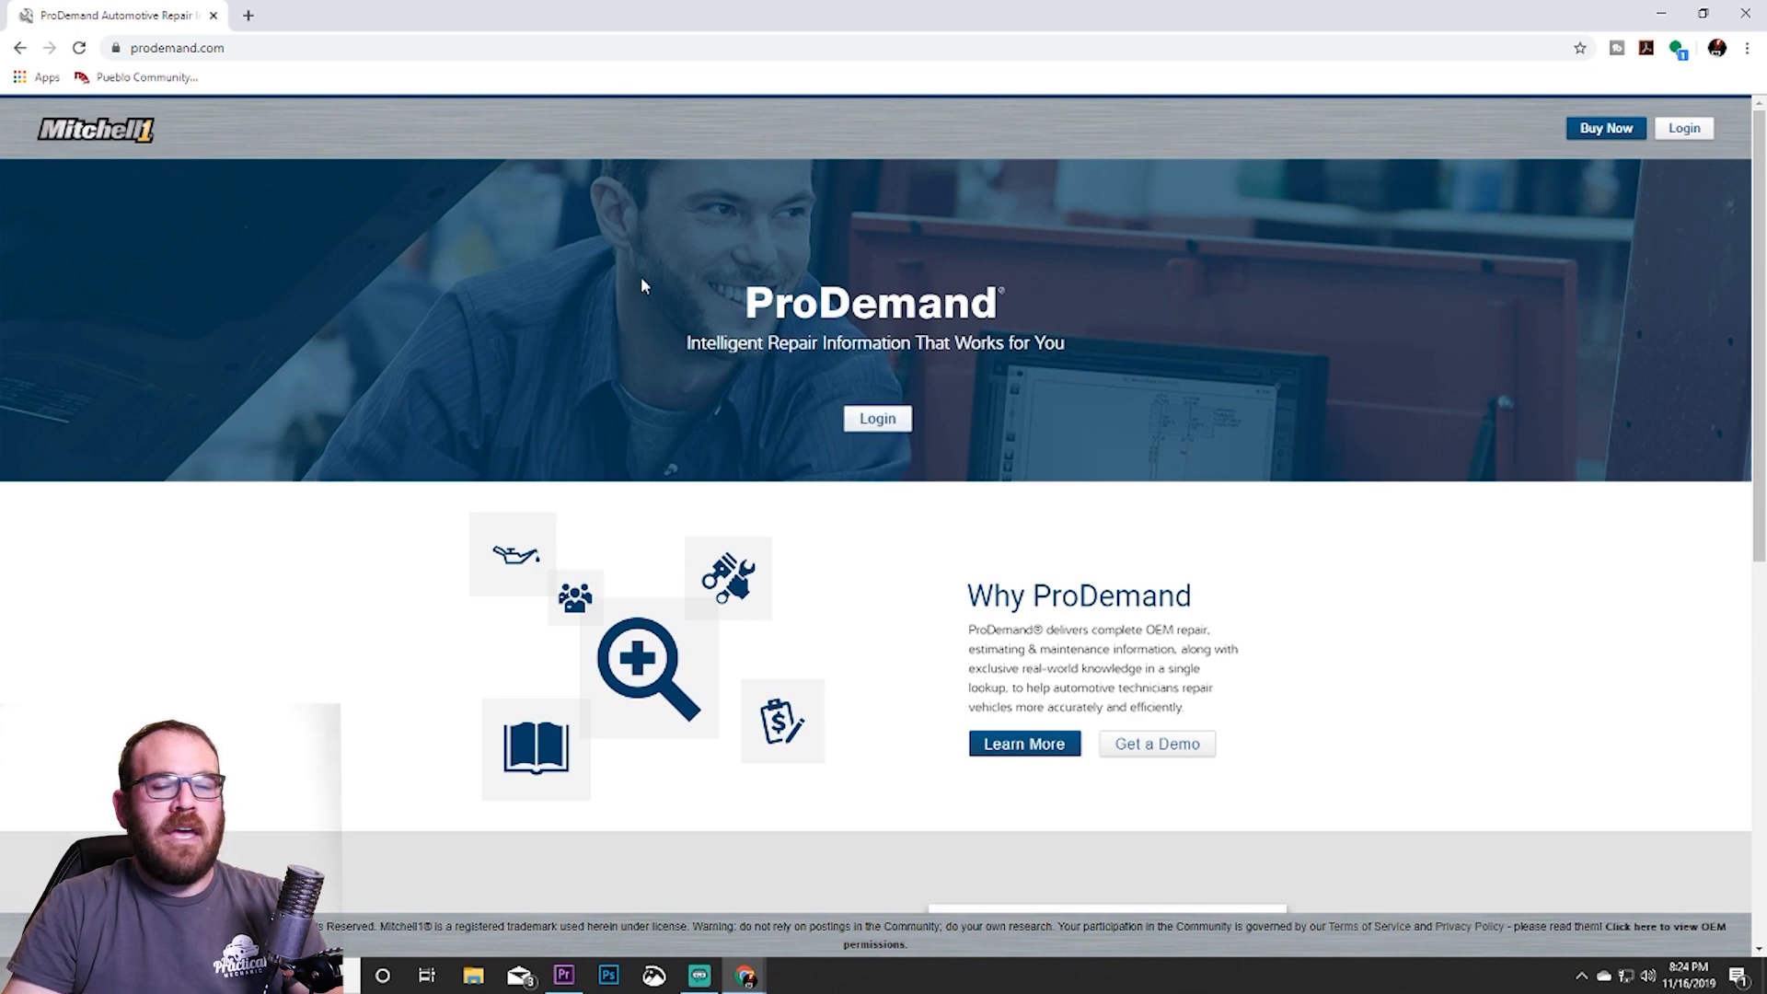
mouse_move(601, 327)
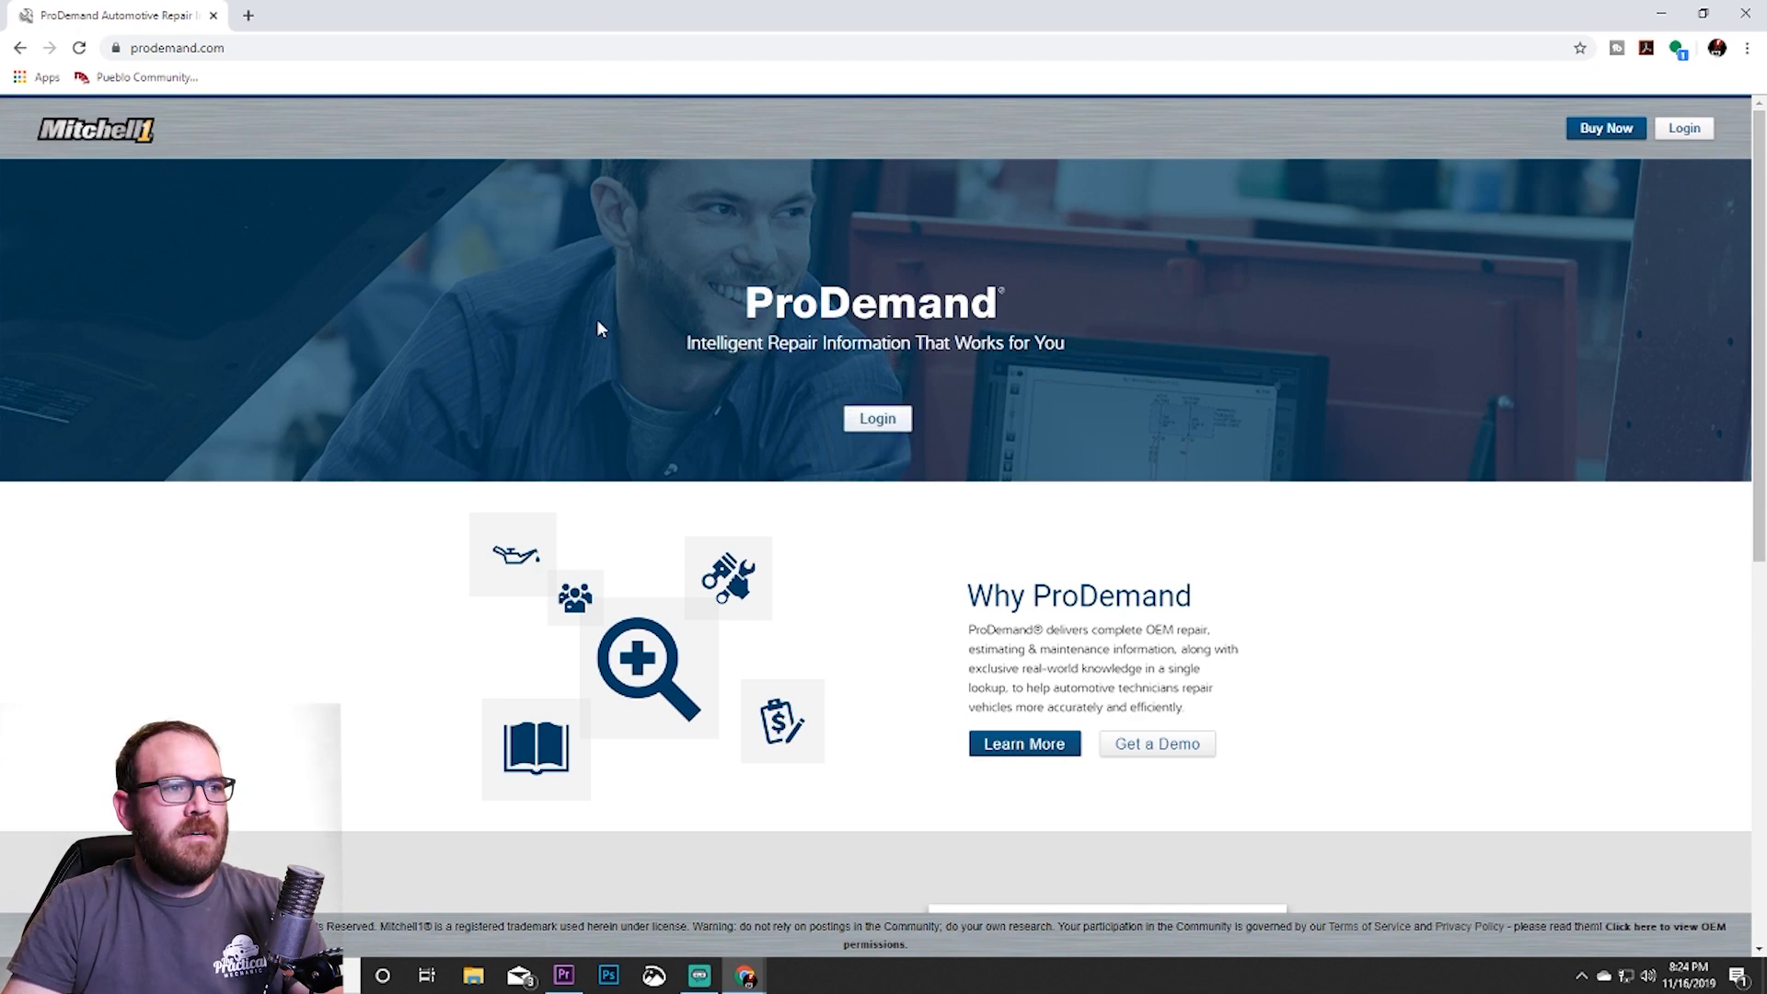
mouse_move(773, 440)
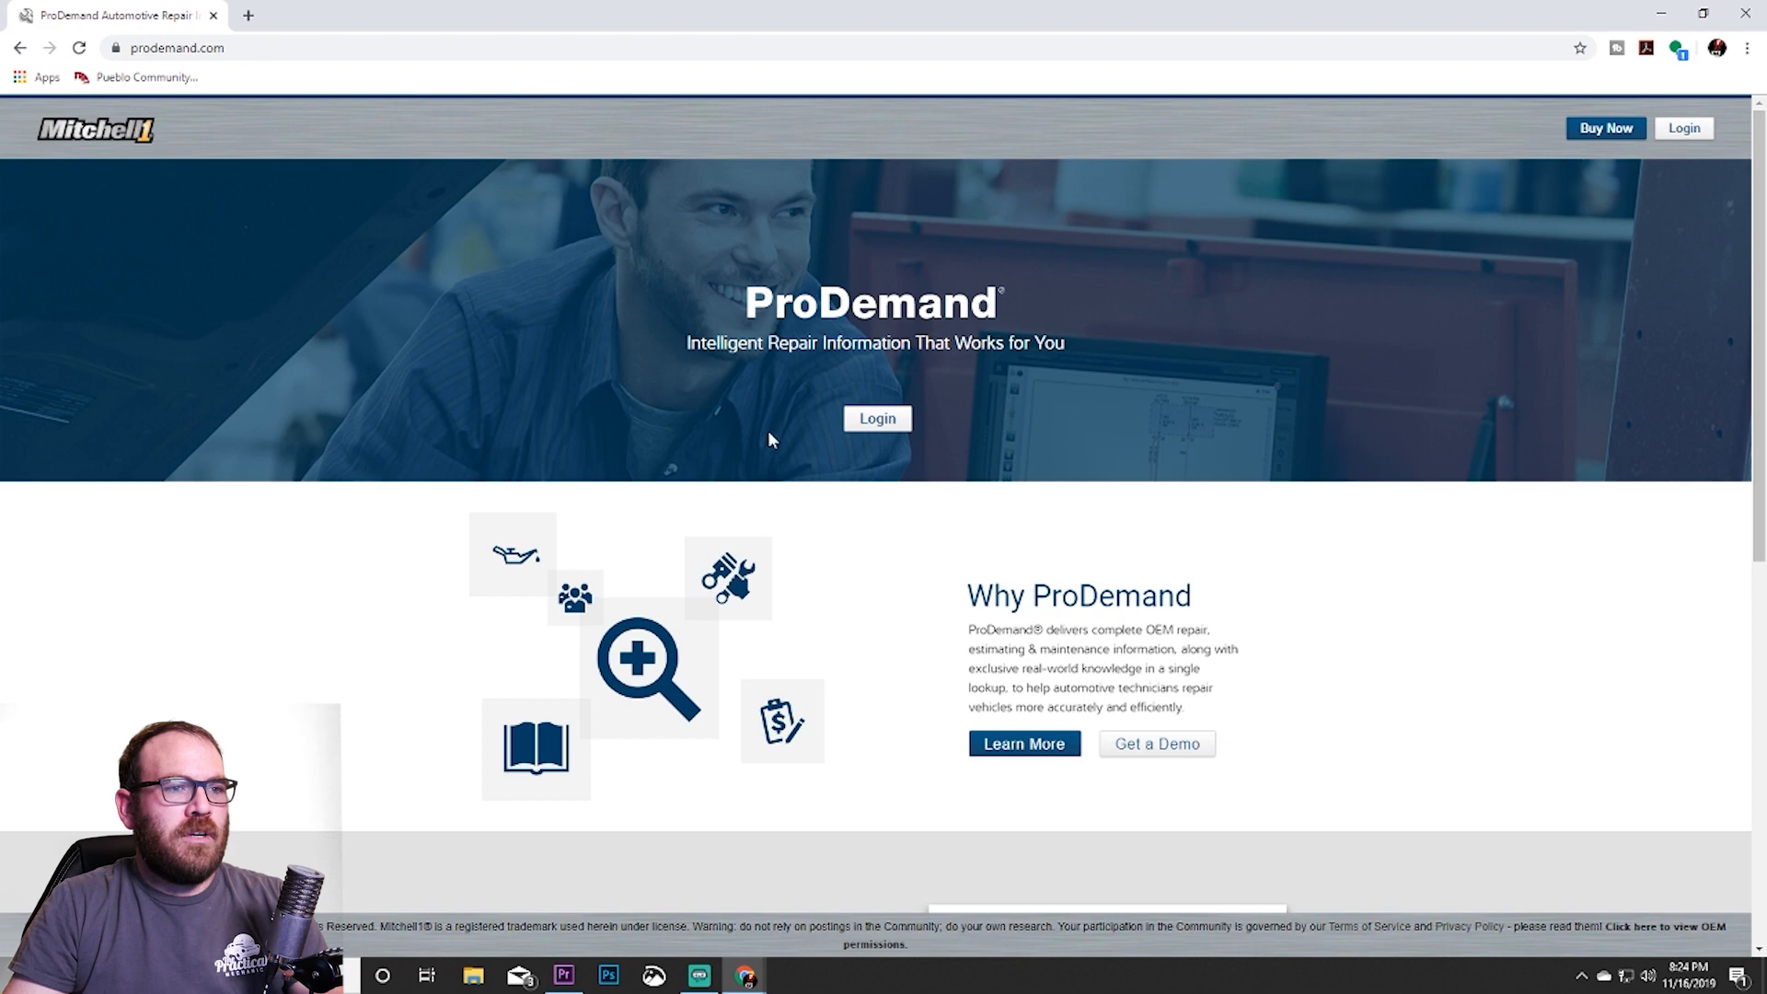
mouse_move(935, 408)
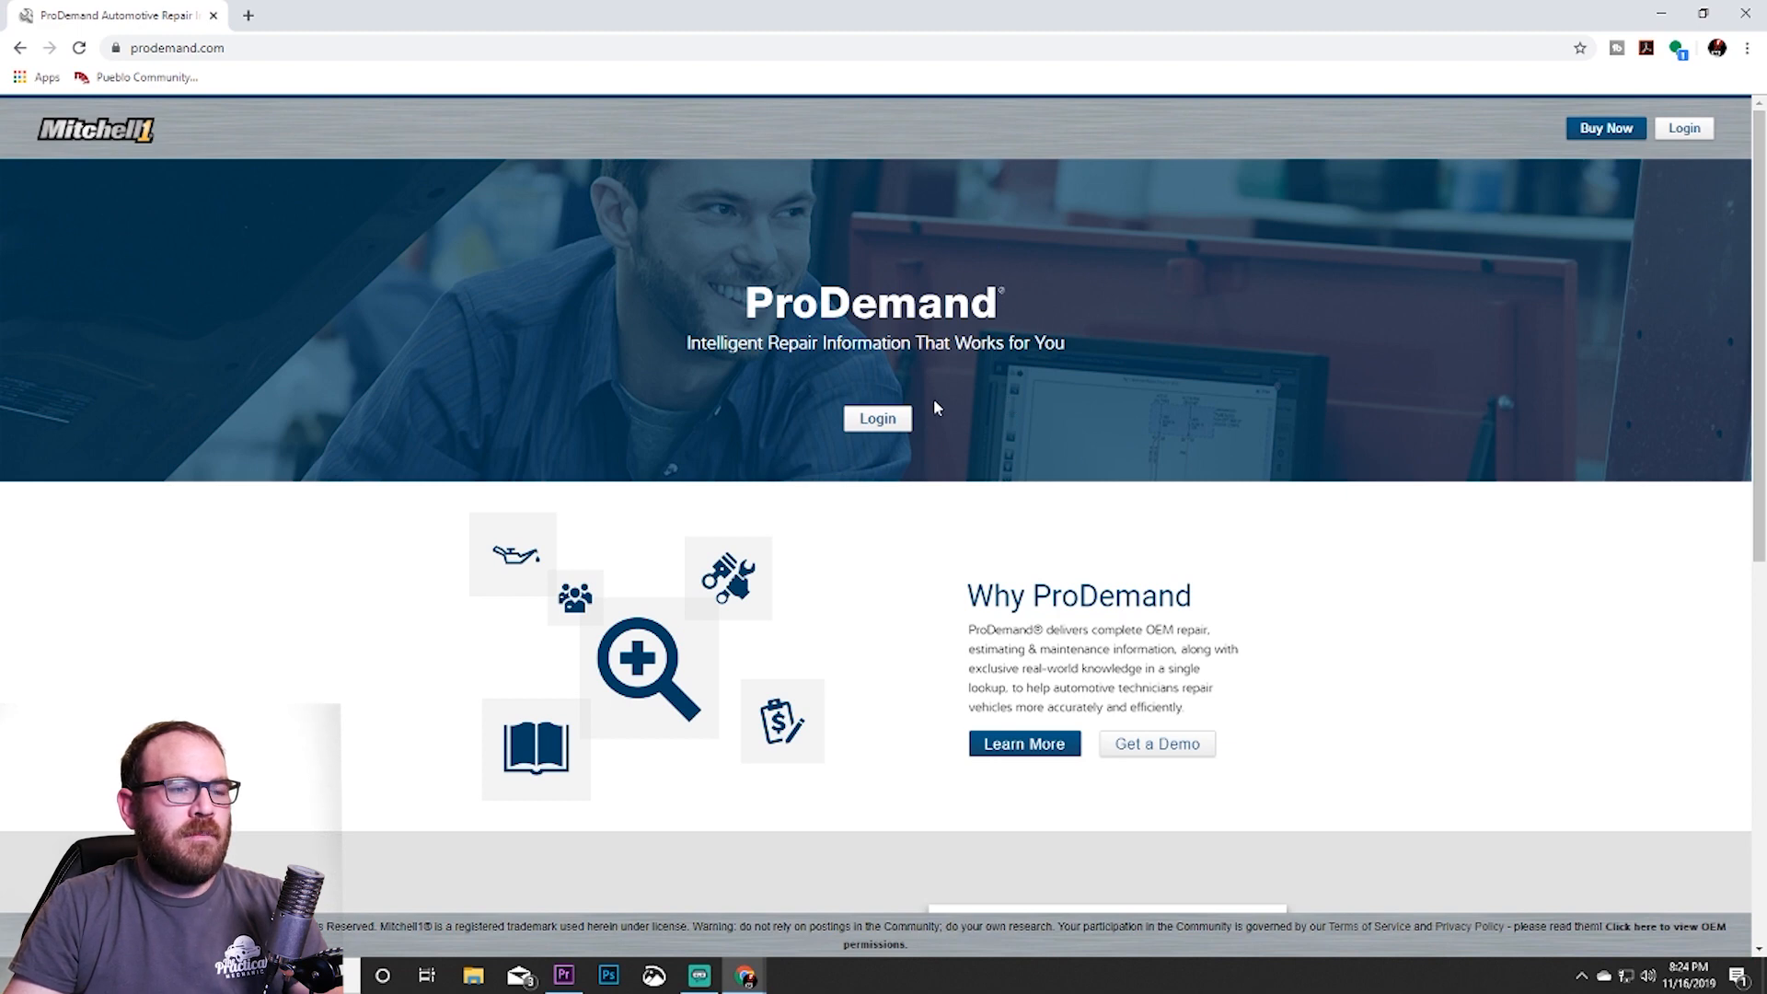
mouse_move(1683, 135)
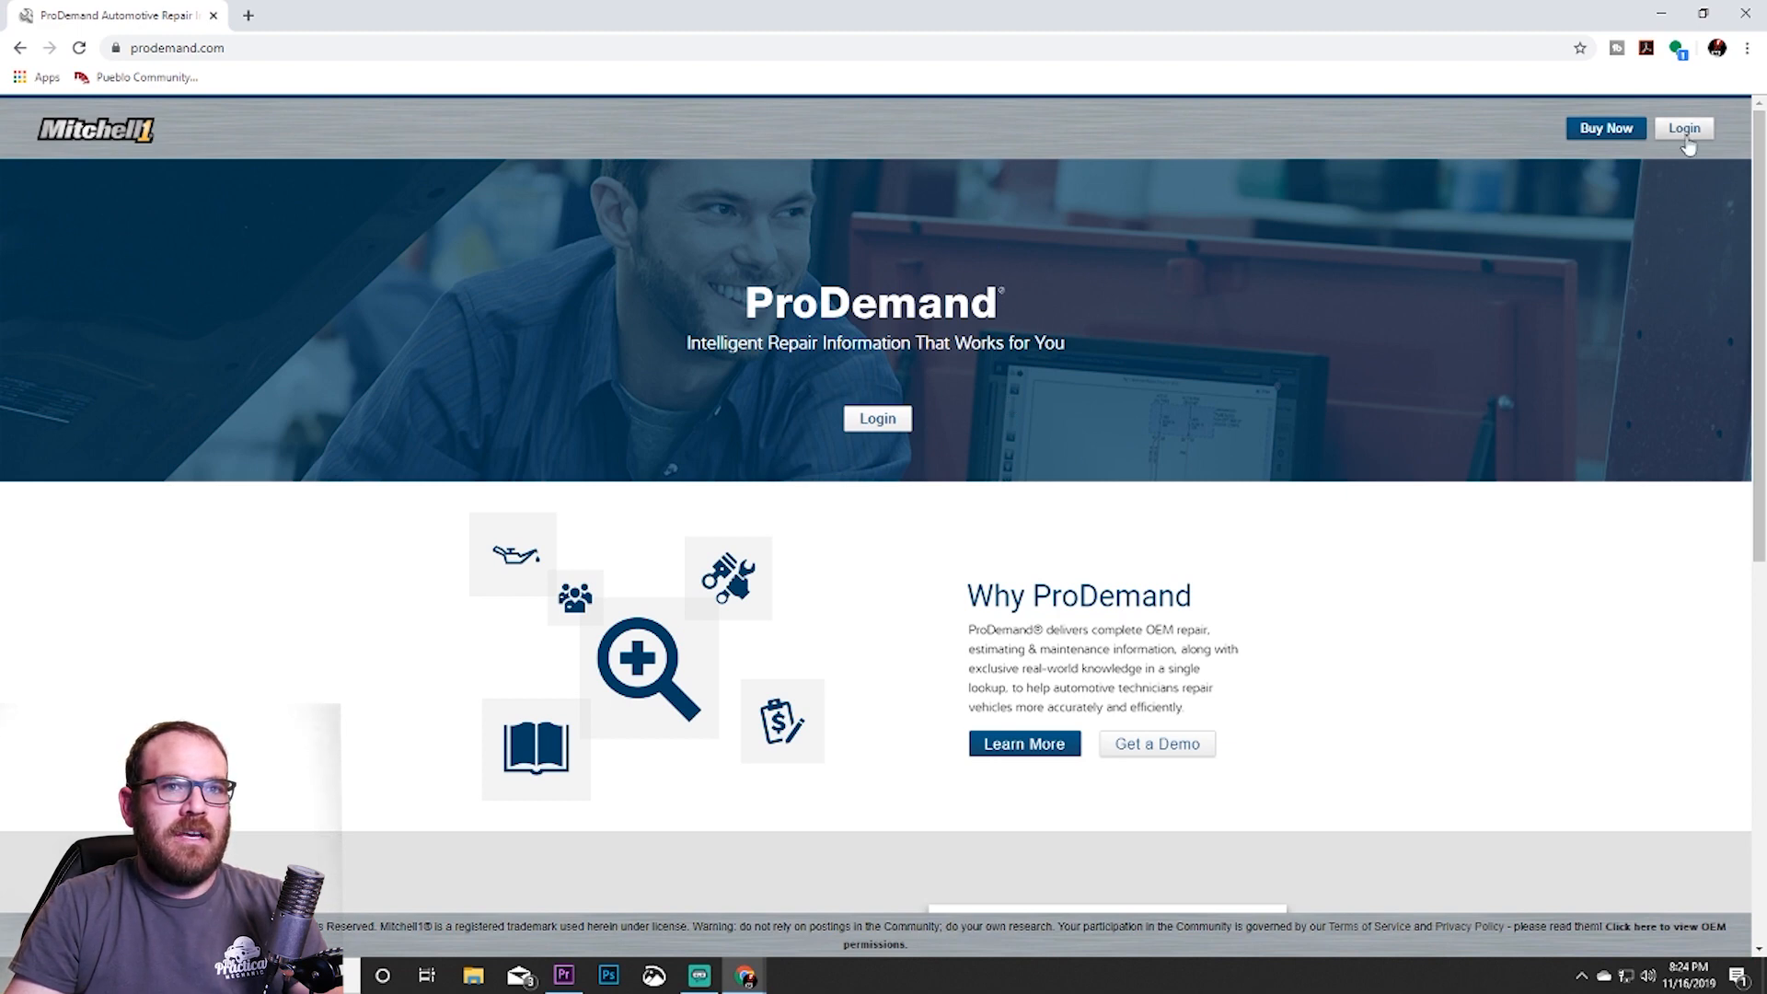
mouse_move(995, 379)
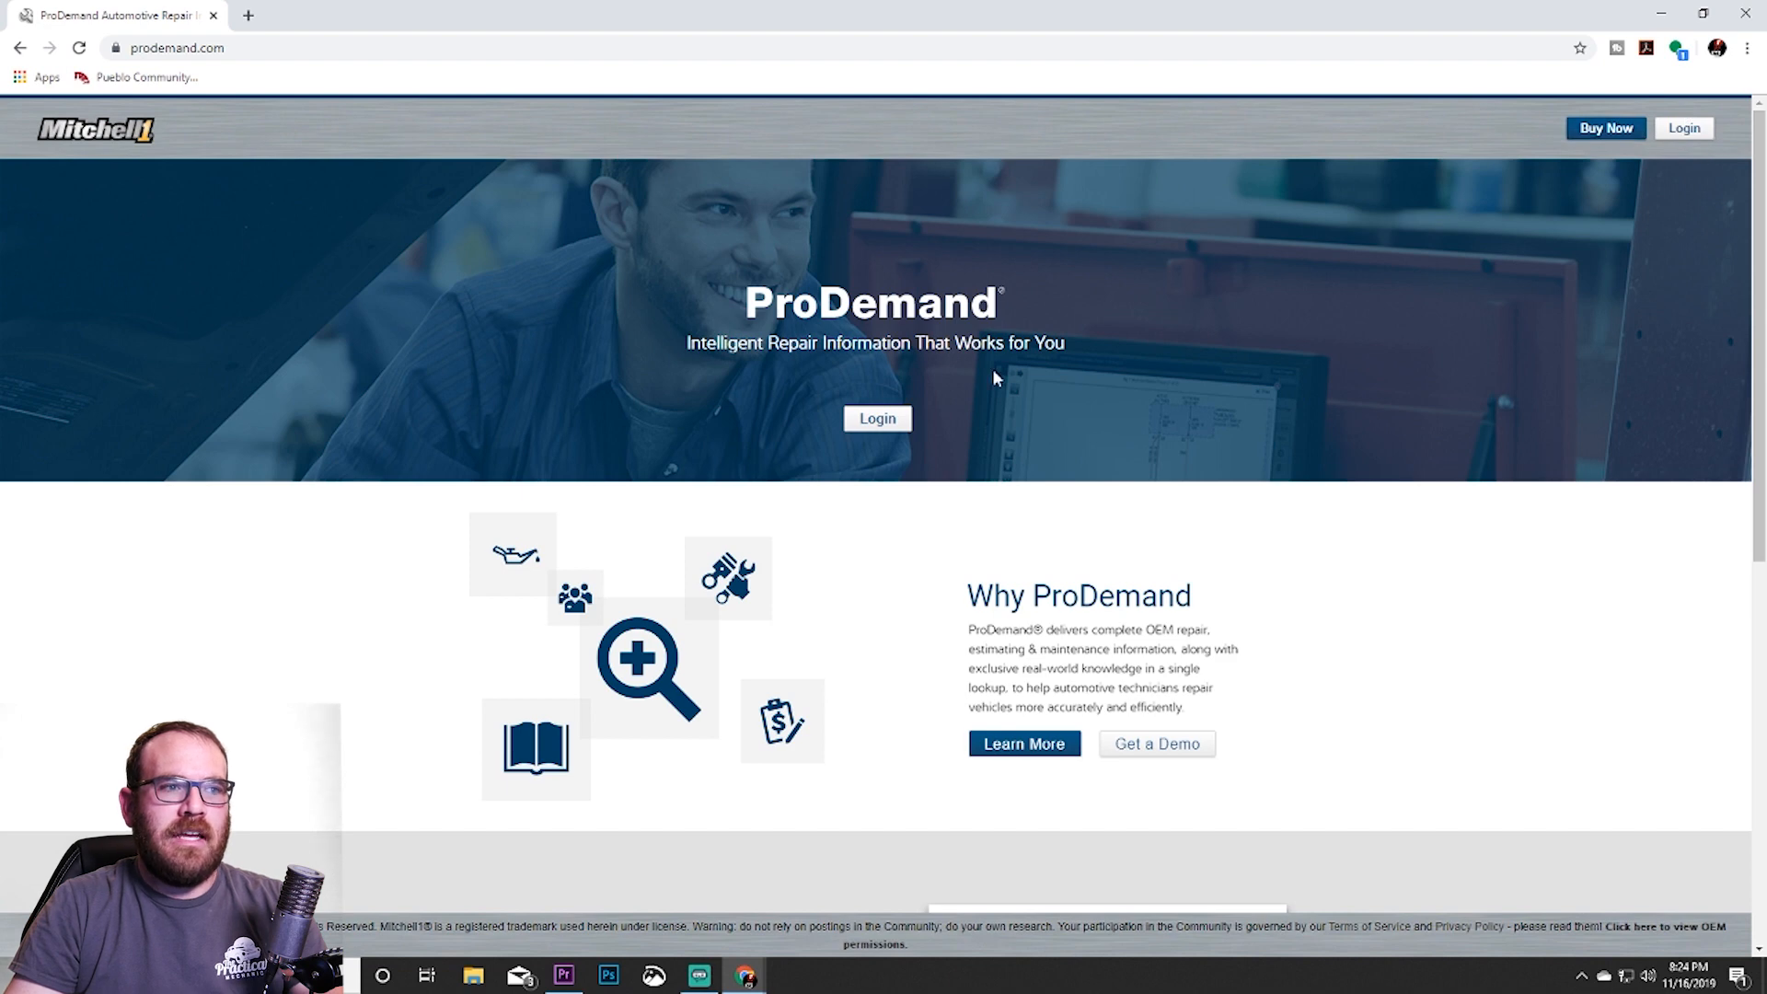
mouse_move(1651, 111)
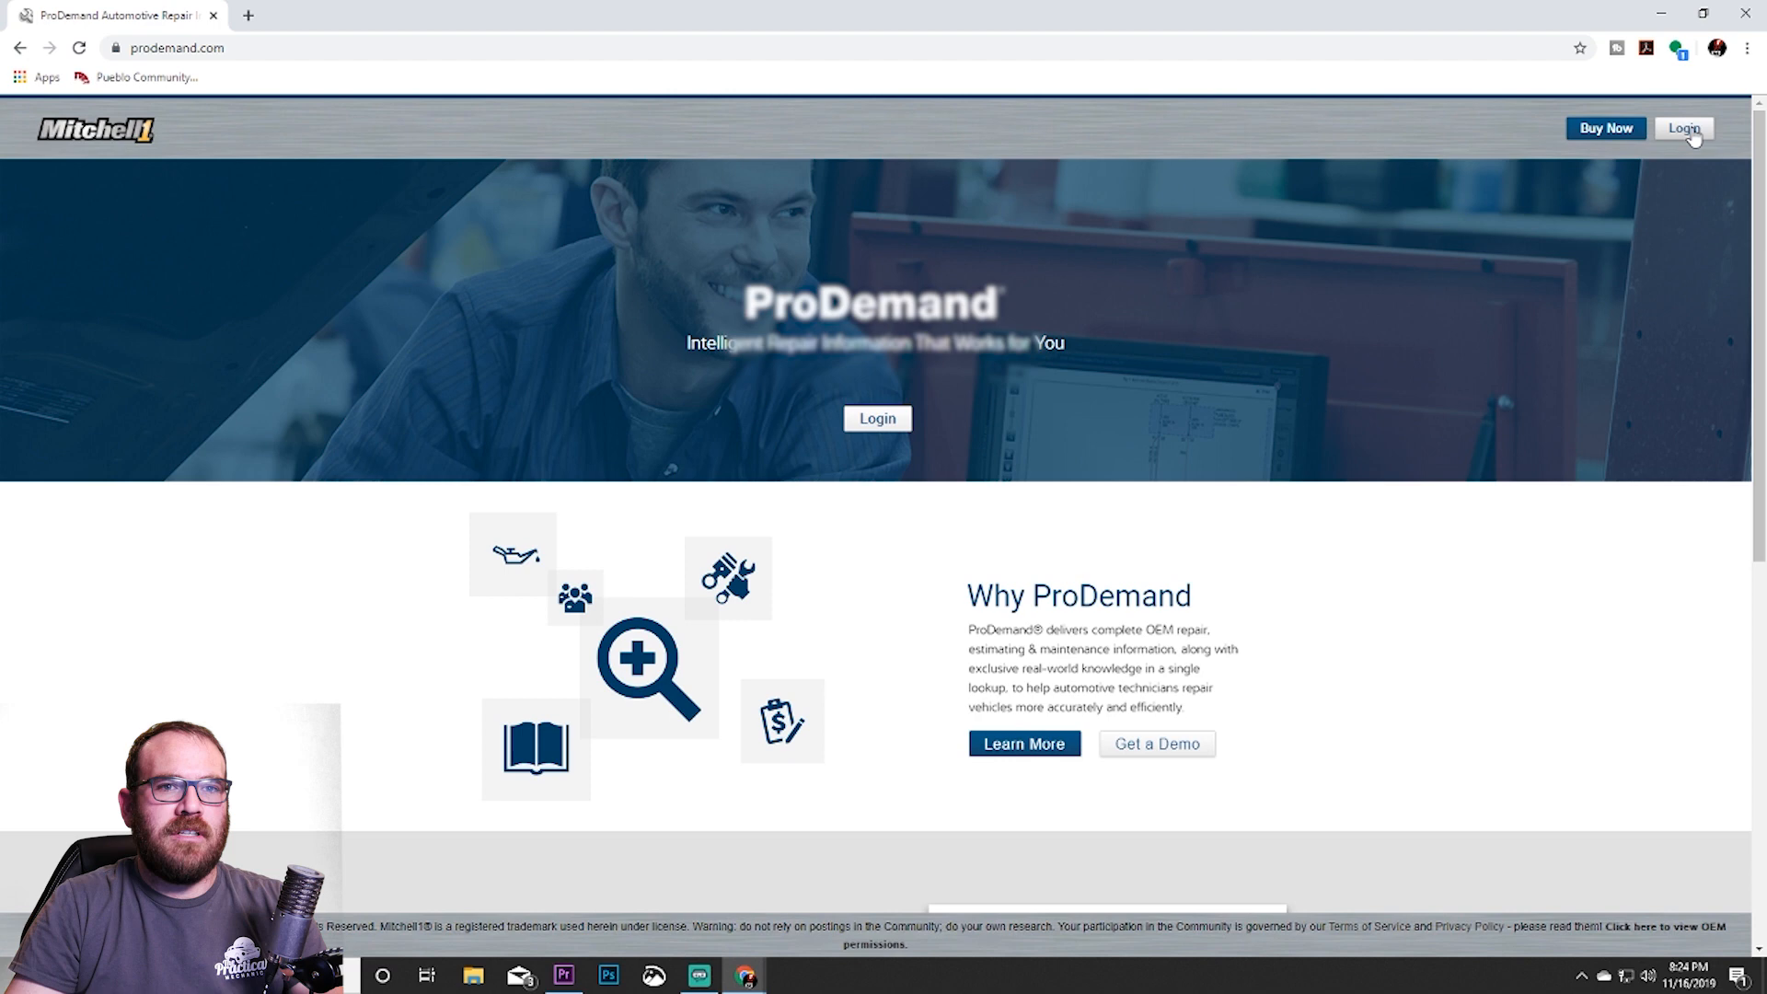
Open the Mitchell 1 login form from the homepage's Login button.
click(1683, 127)
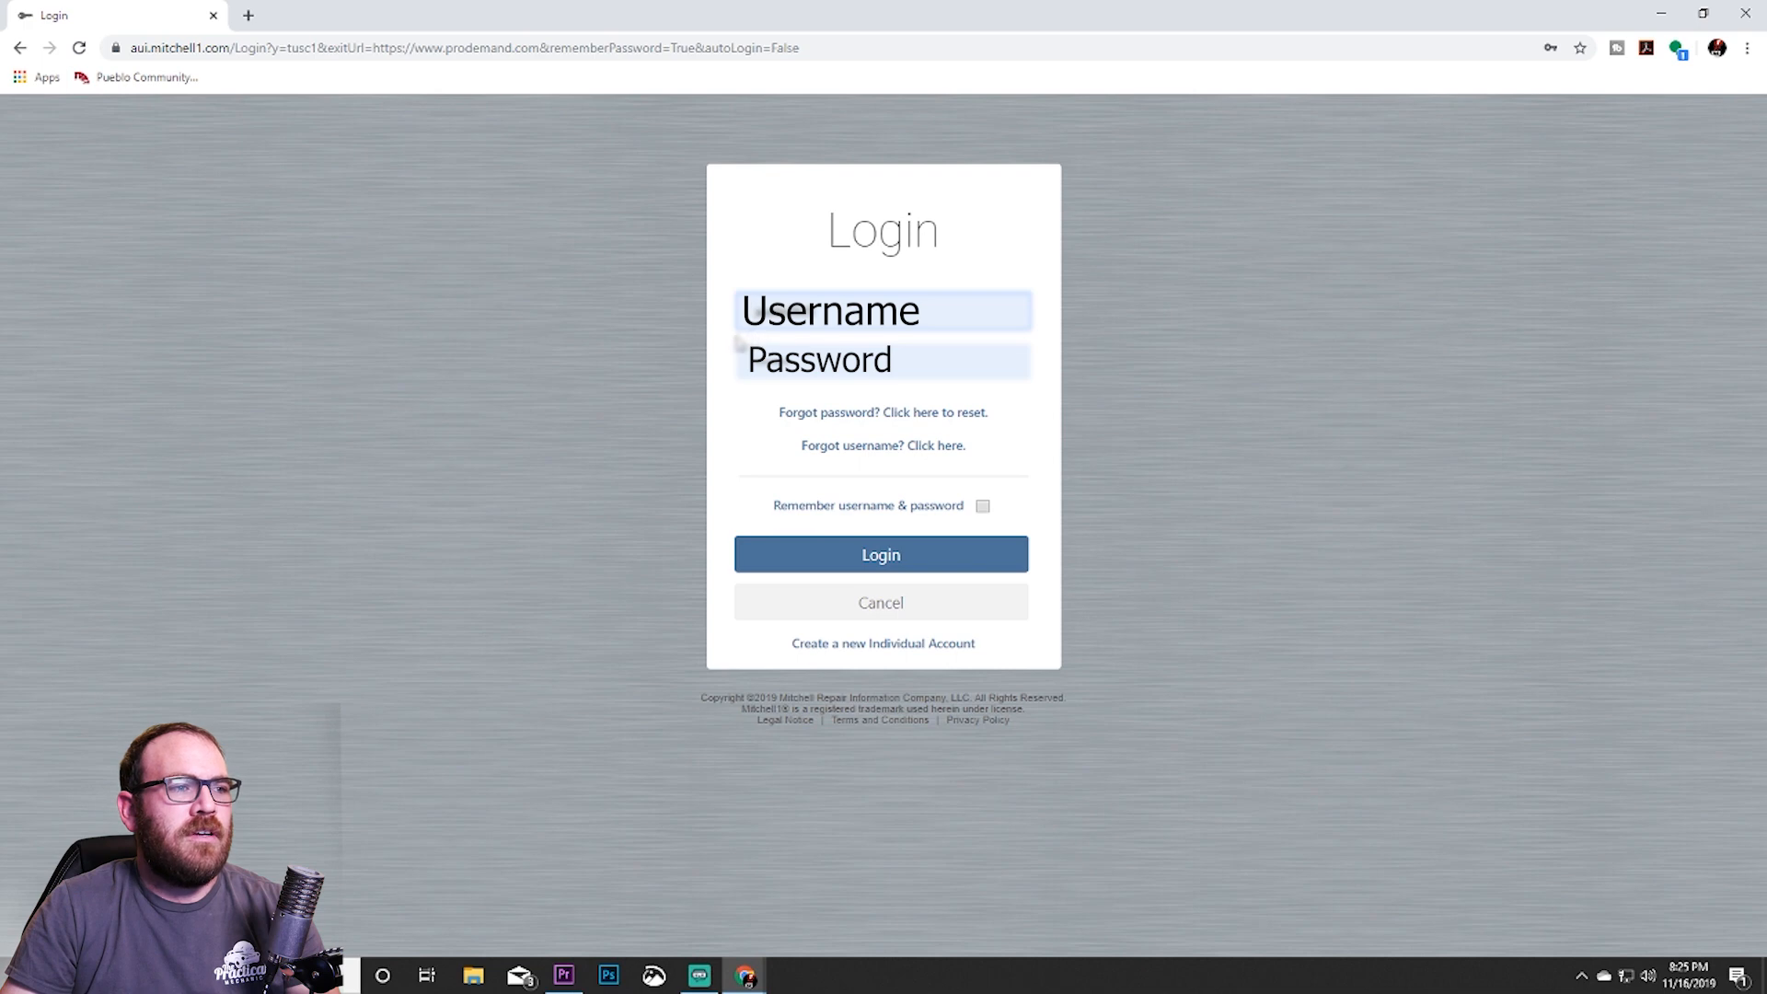
mouse_move(823, 276)
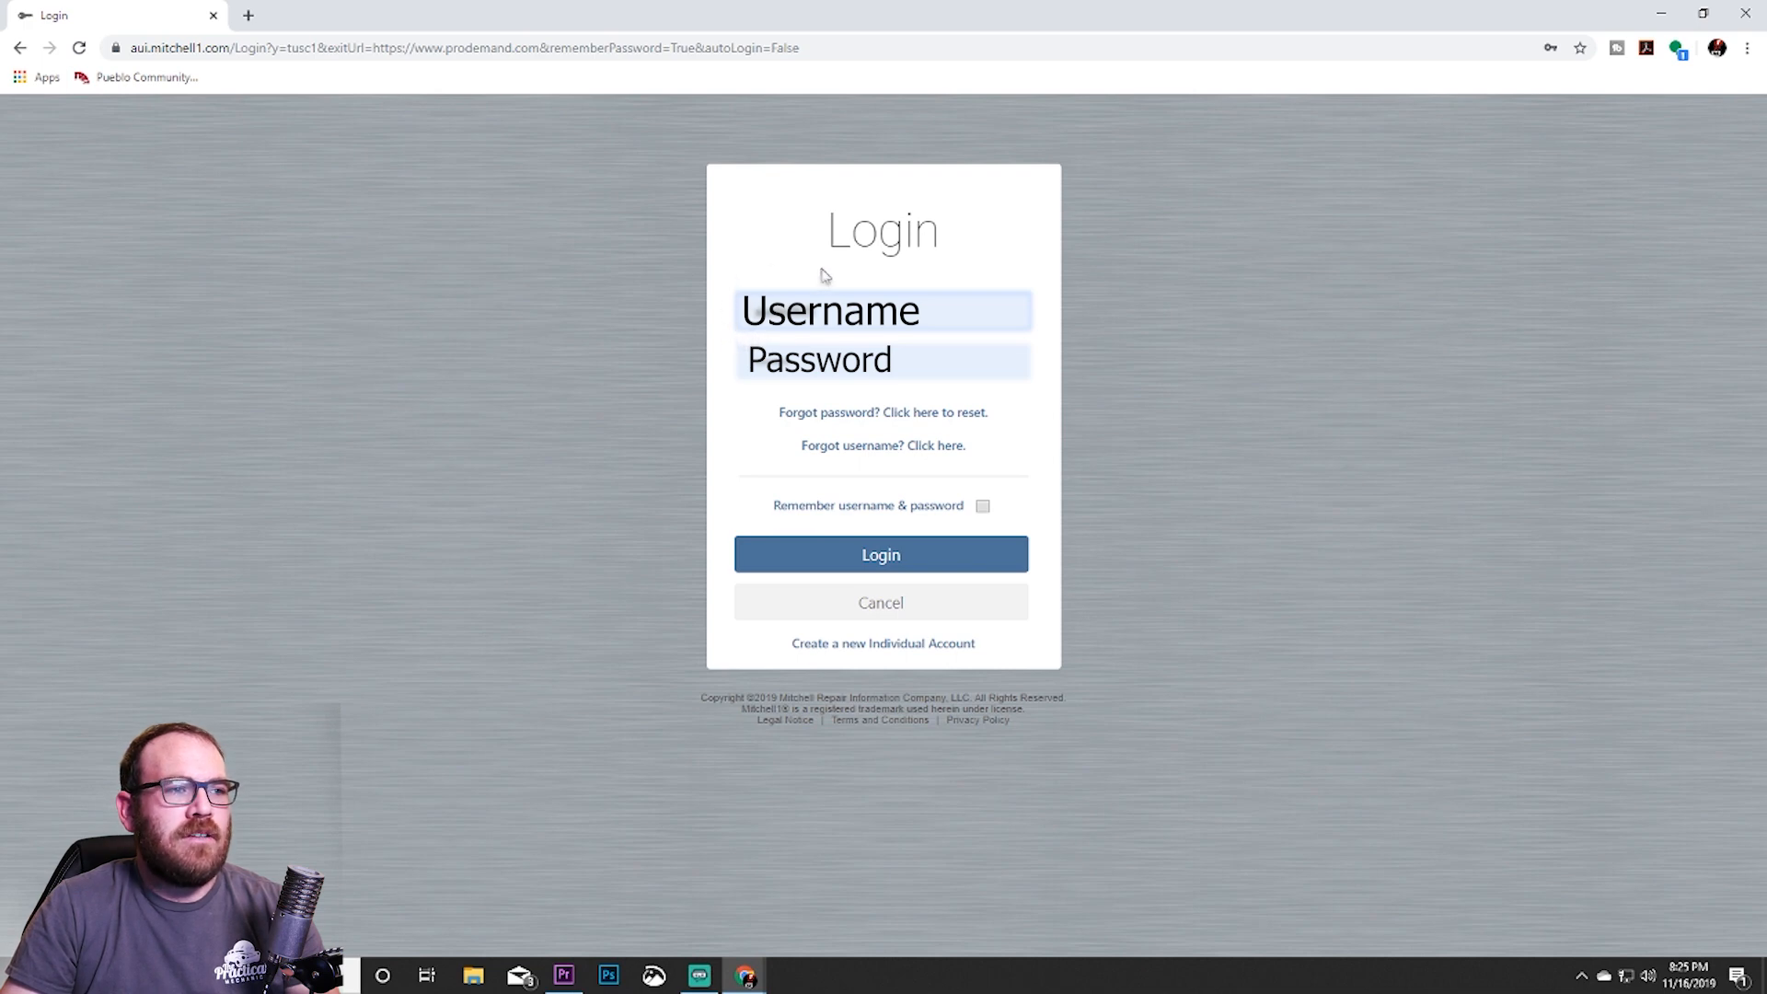
mouse_move(799, 401)
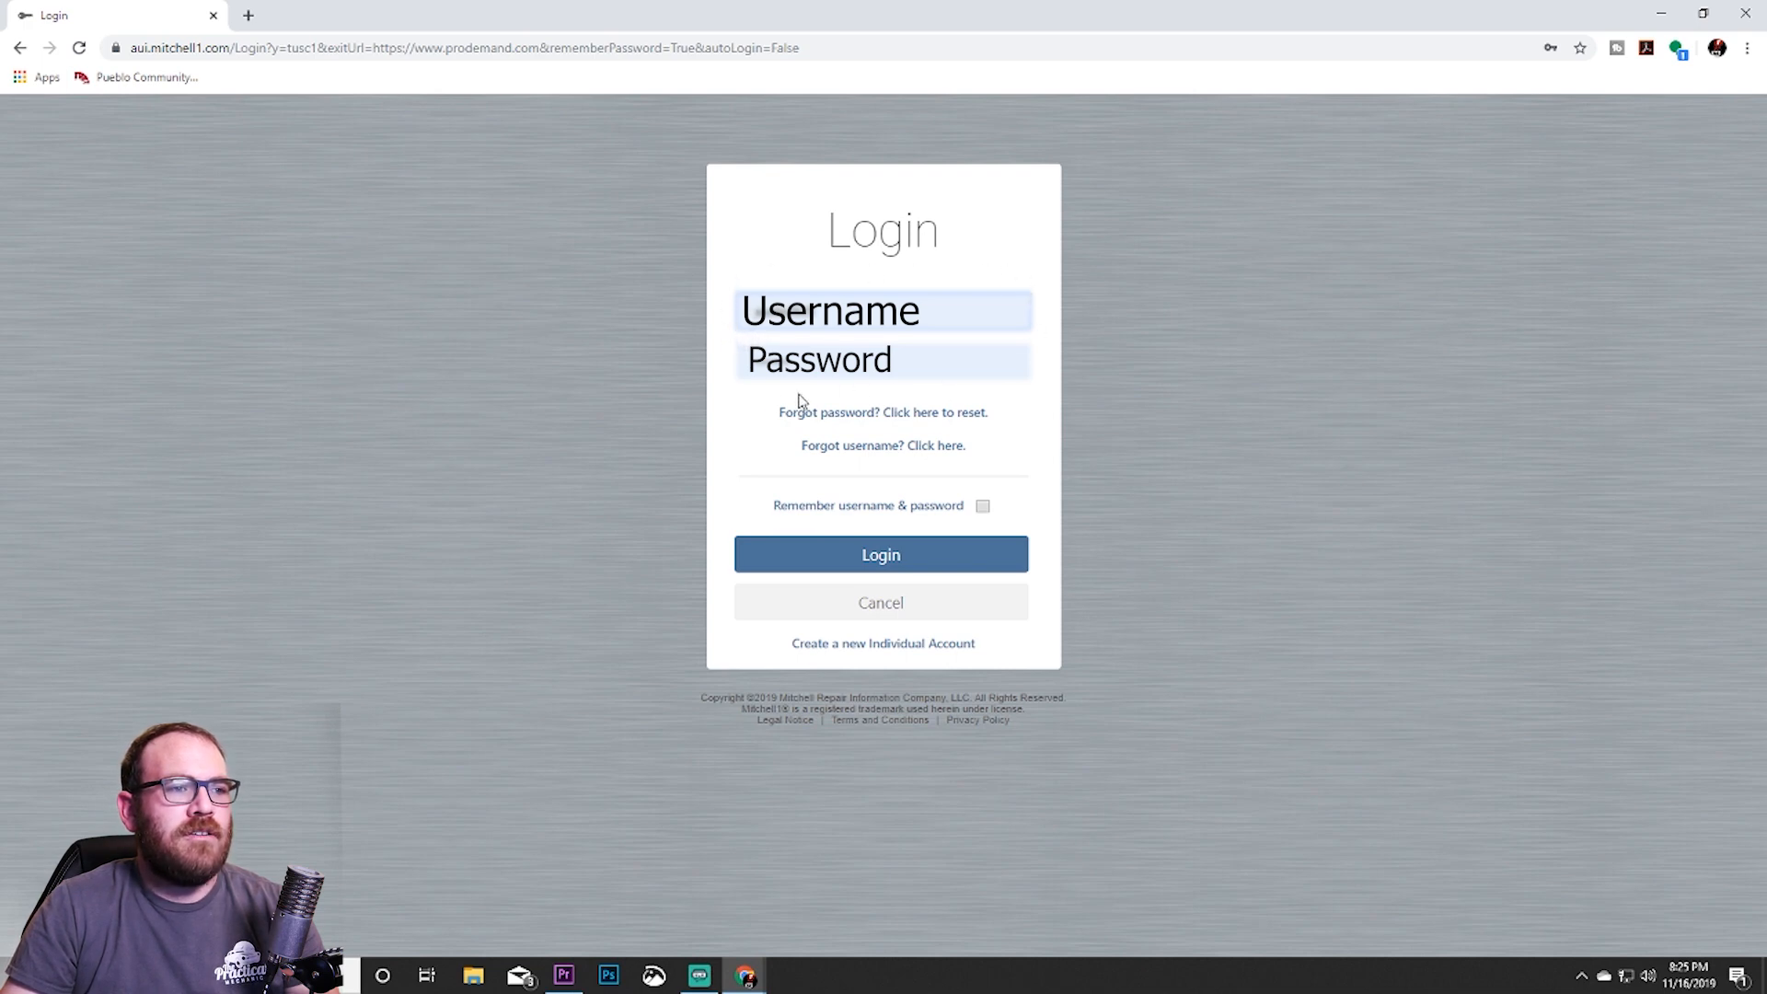
mouse_move(743, 428)
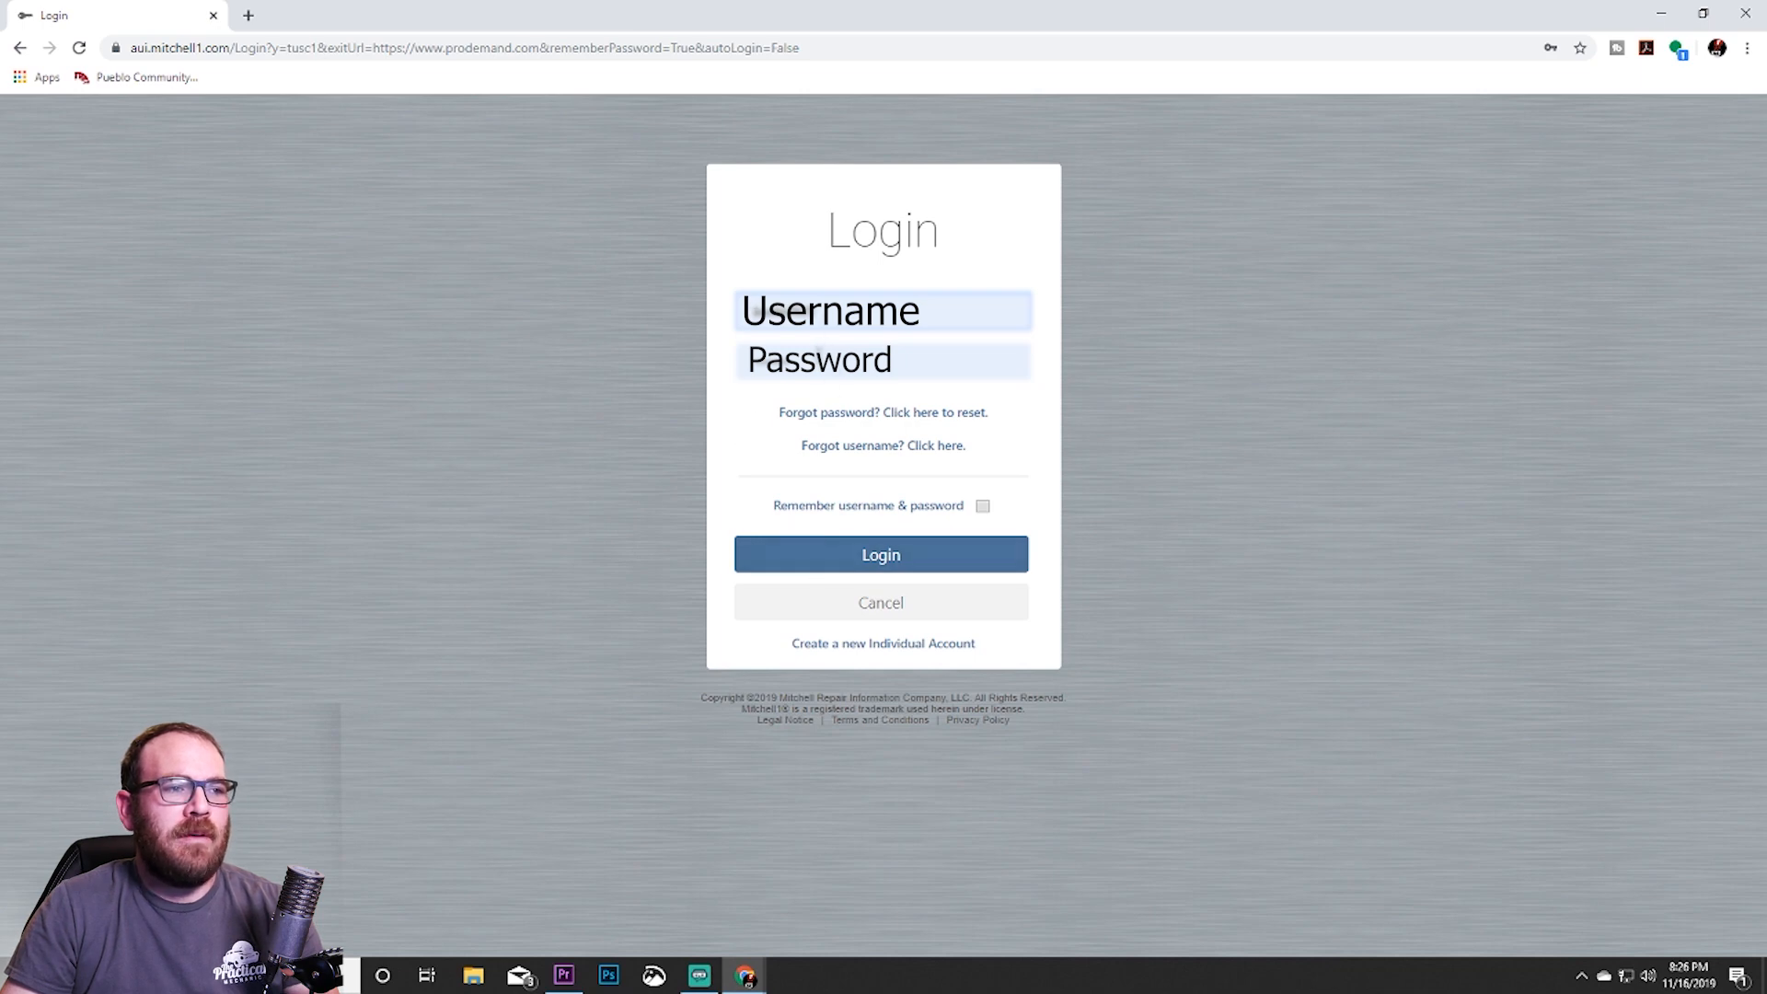
mouse_move(773, 468)
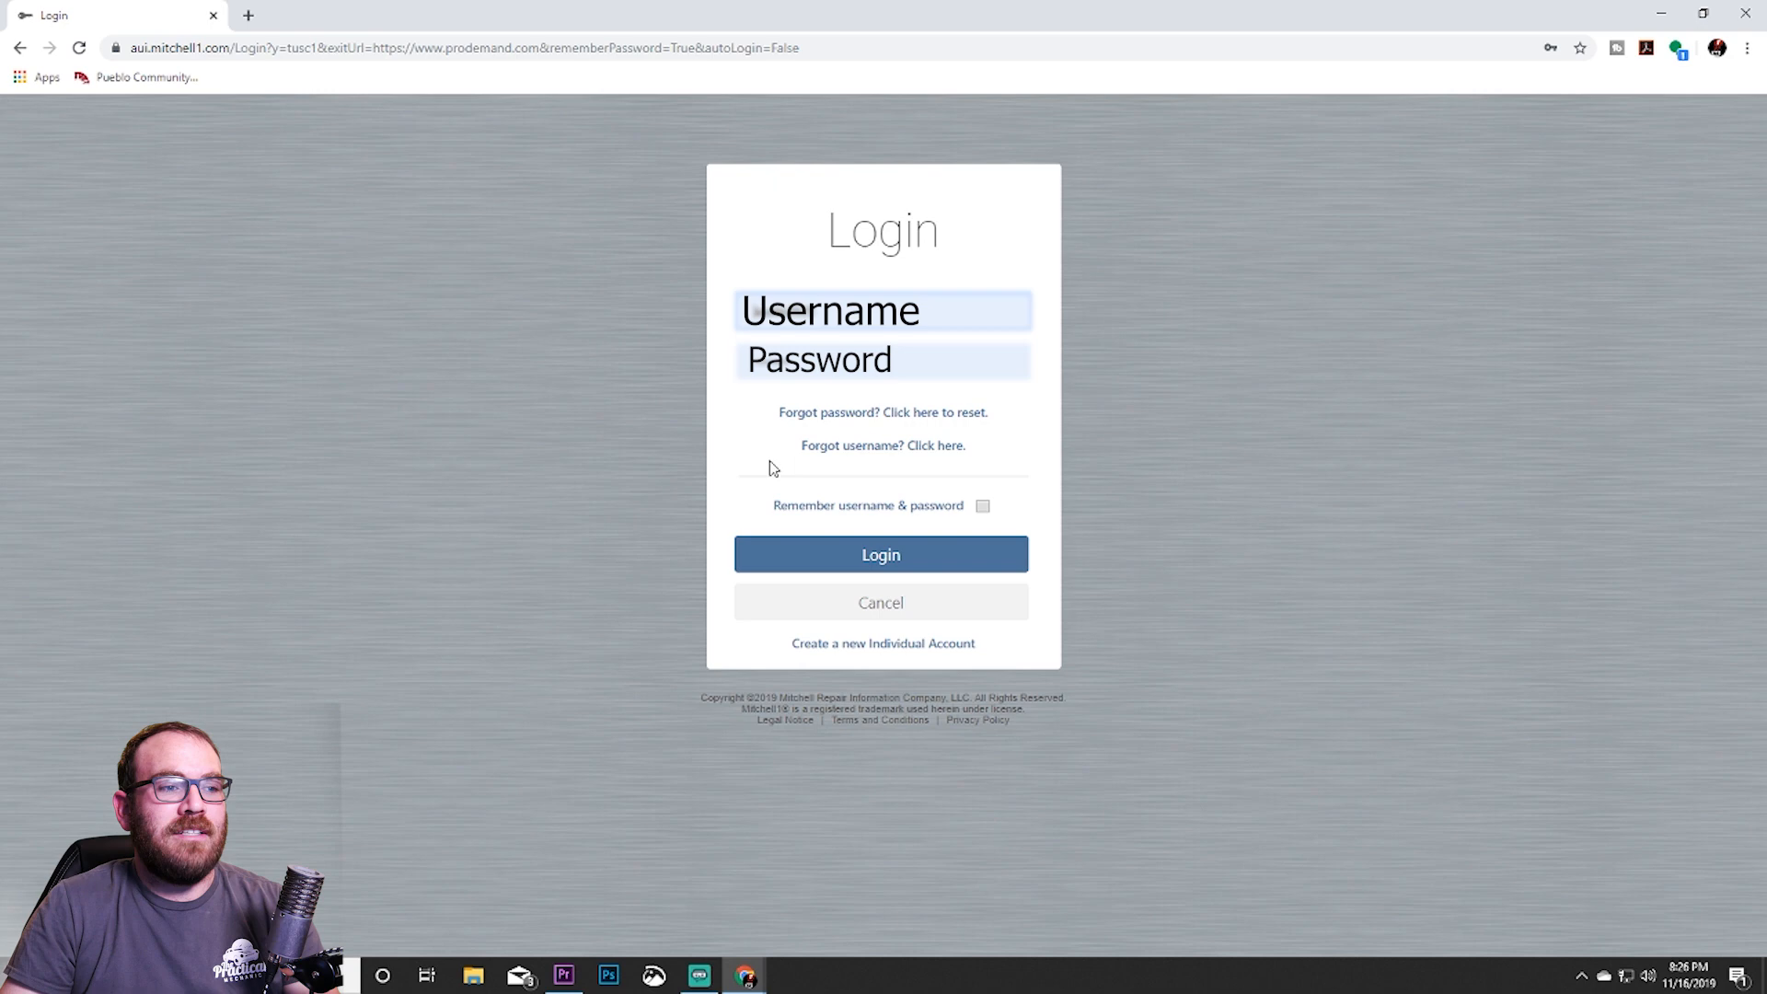
mouse_move(923, 542)
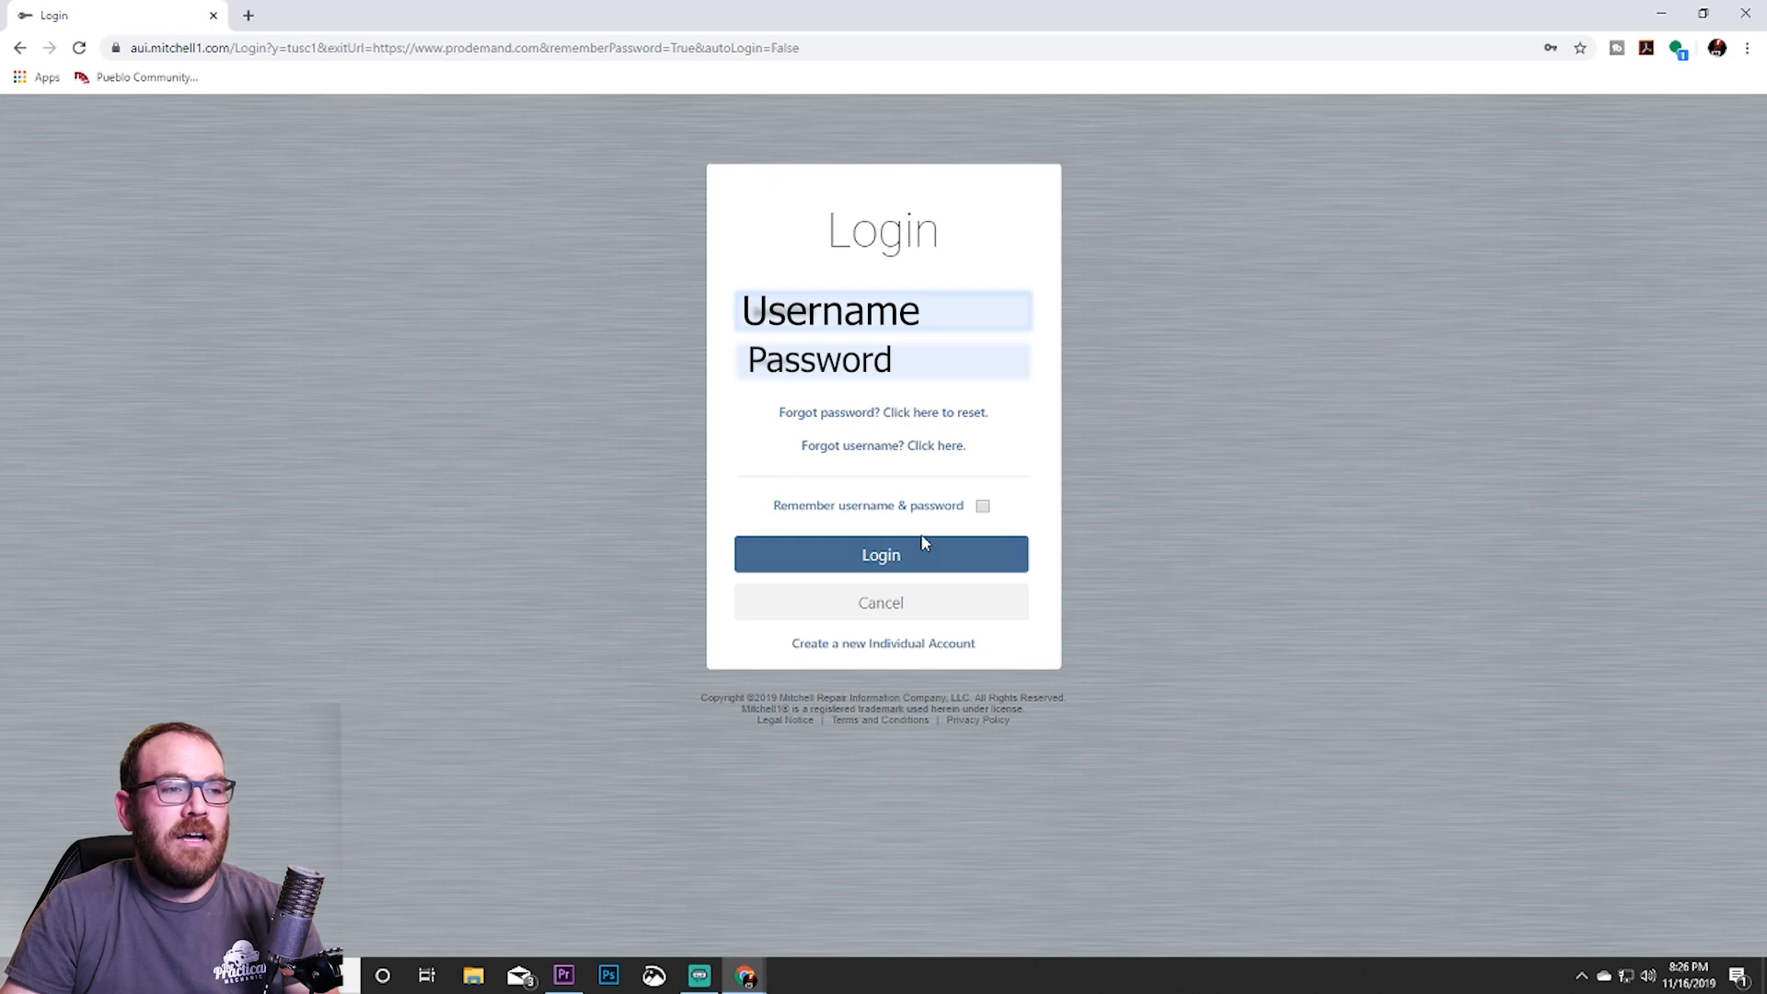
mouse_move(723, 497)
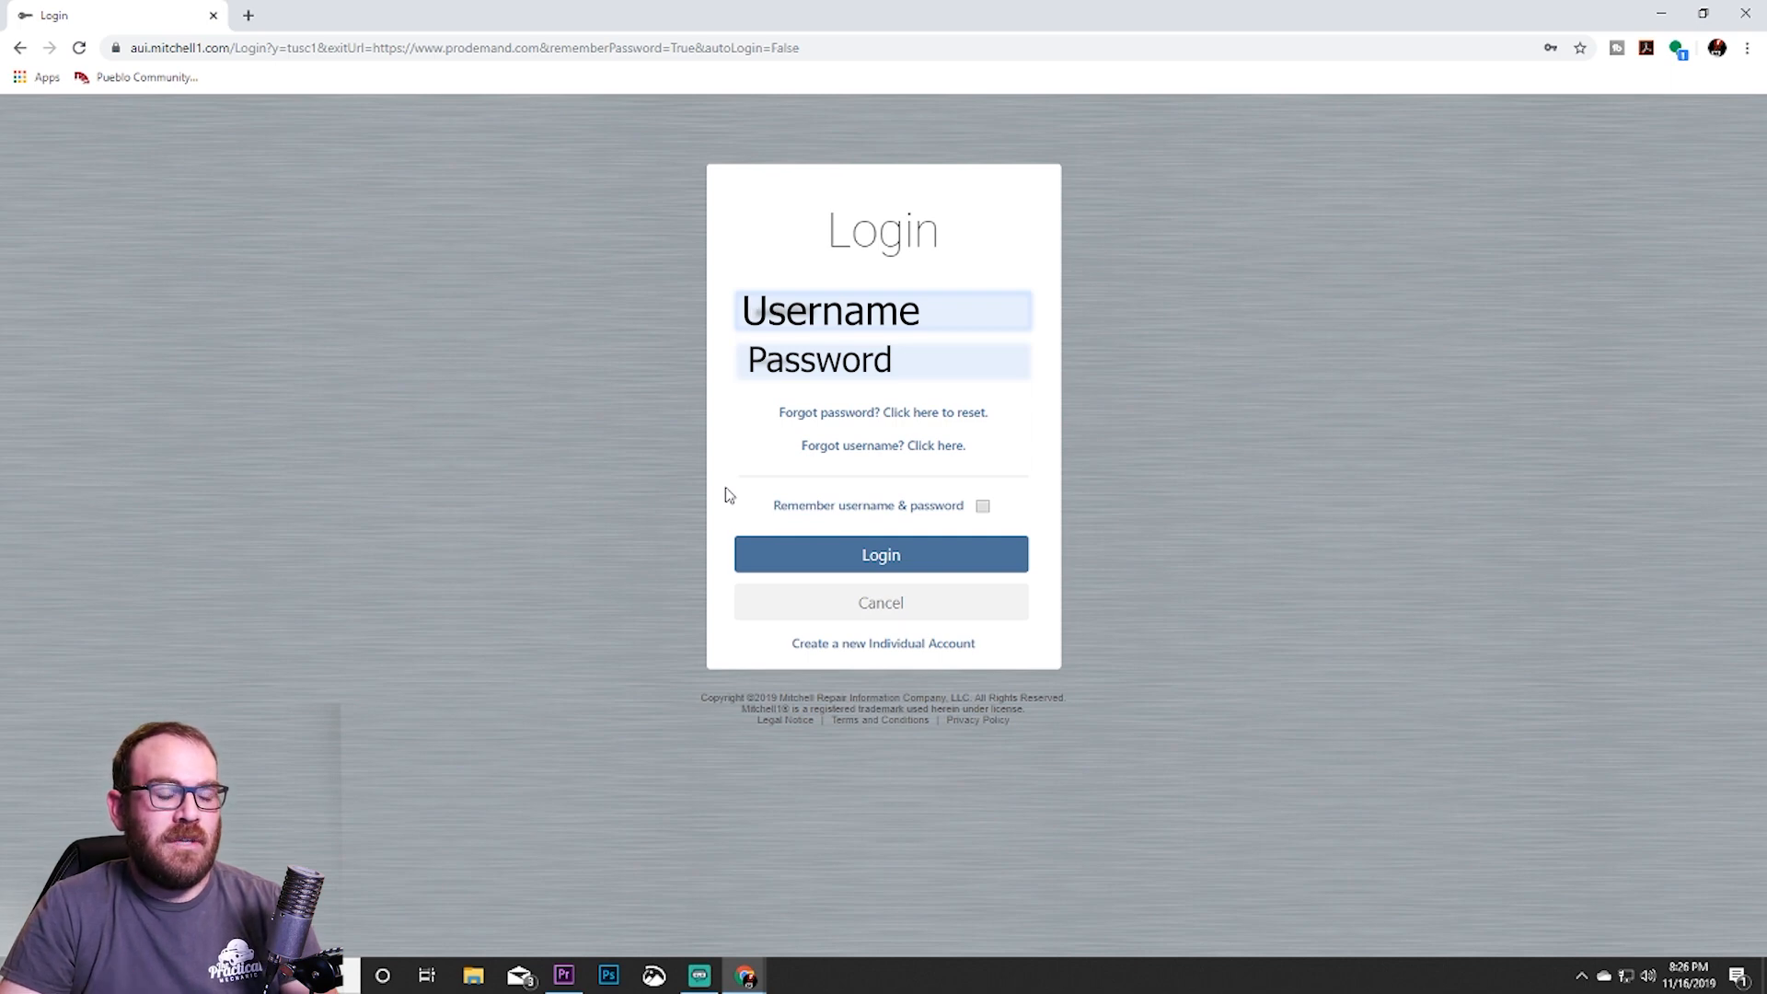
mouse_move(752, 496)
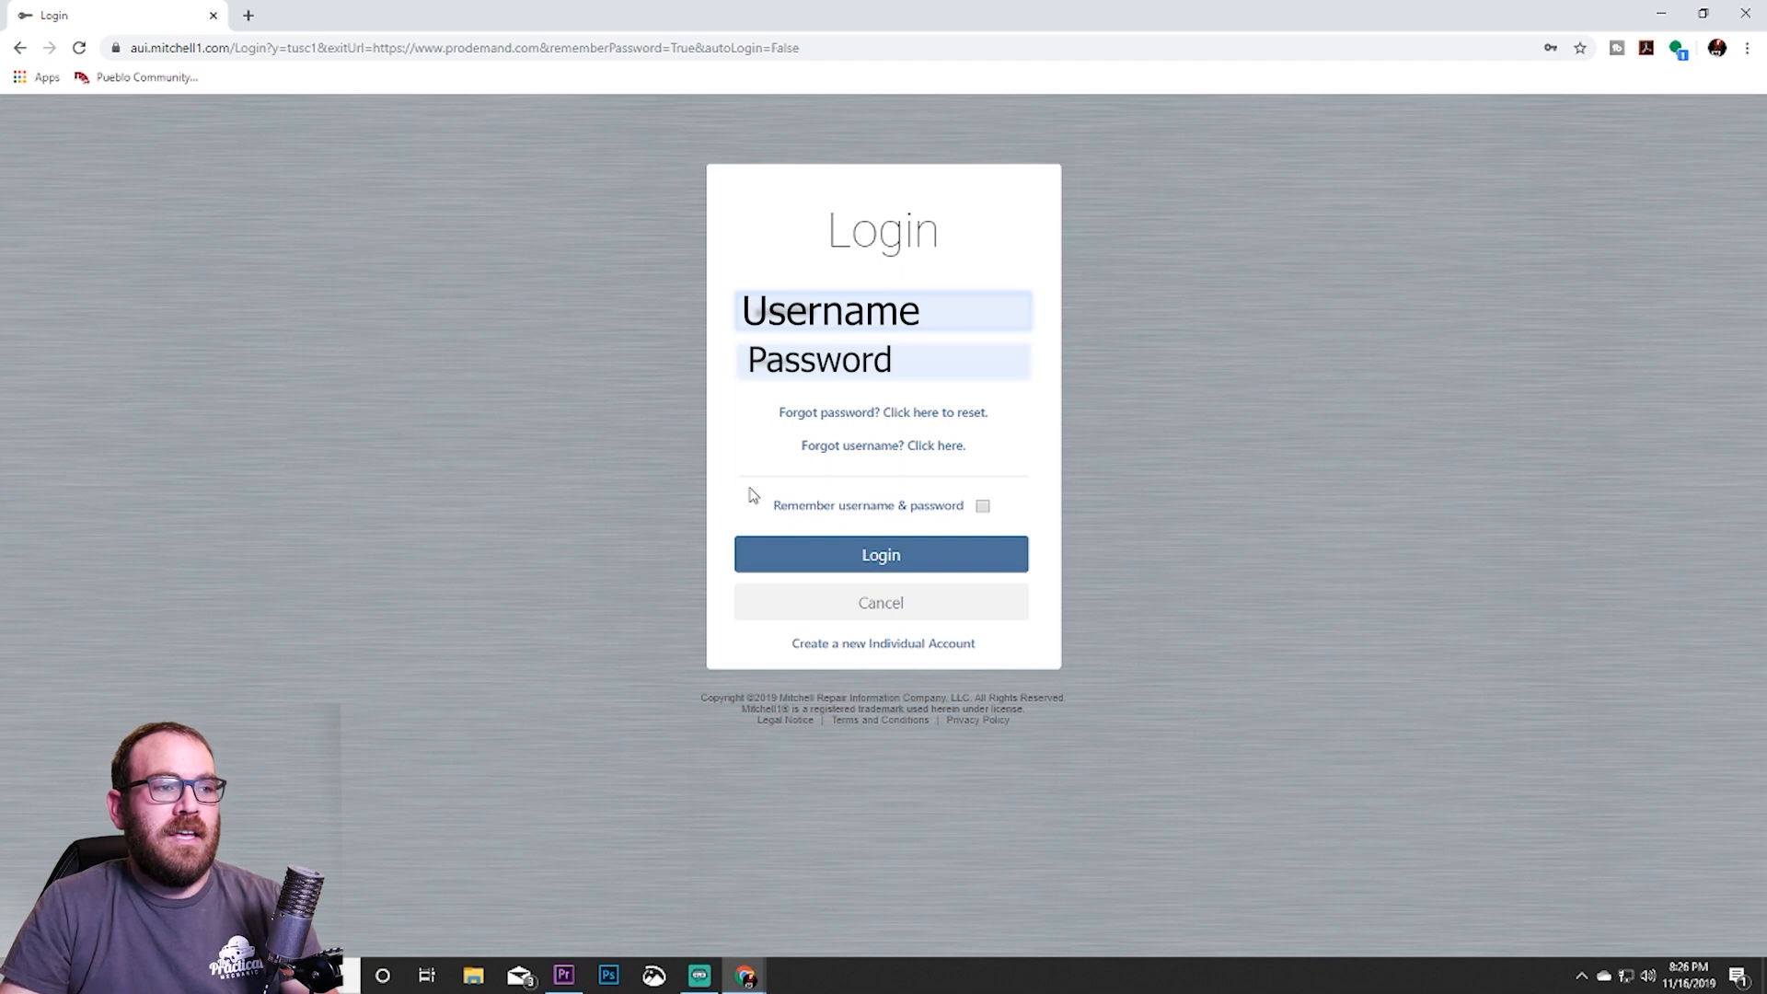
mouse_move(753, 465)
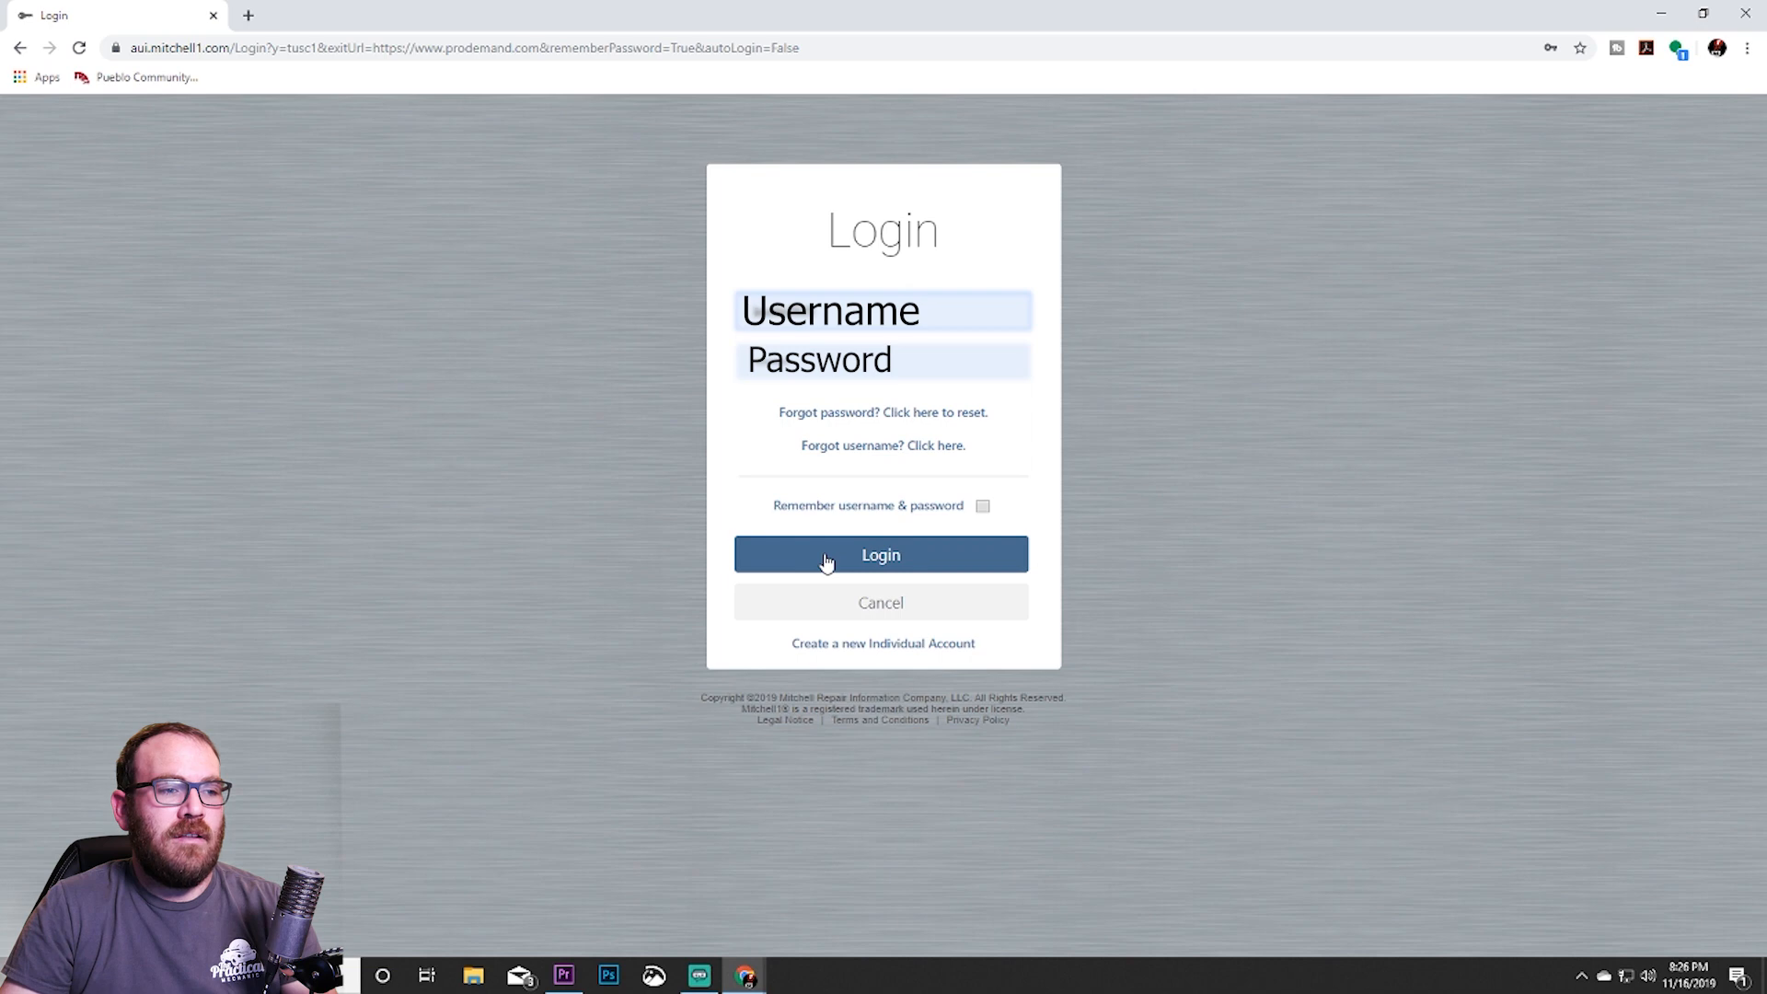
Sign in, then expand and collapse the VIN or Plate lookup section.
click(880, 554)
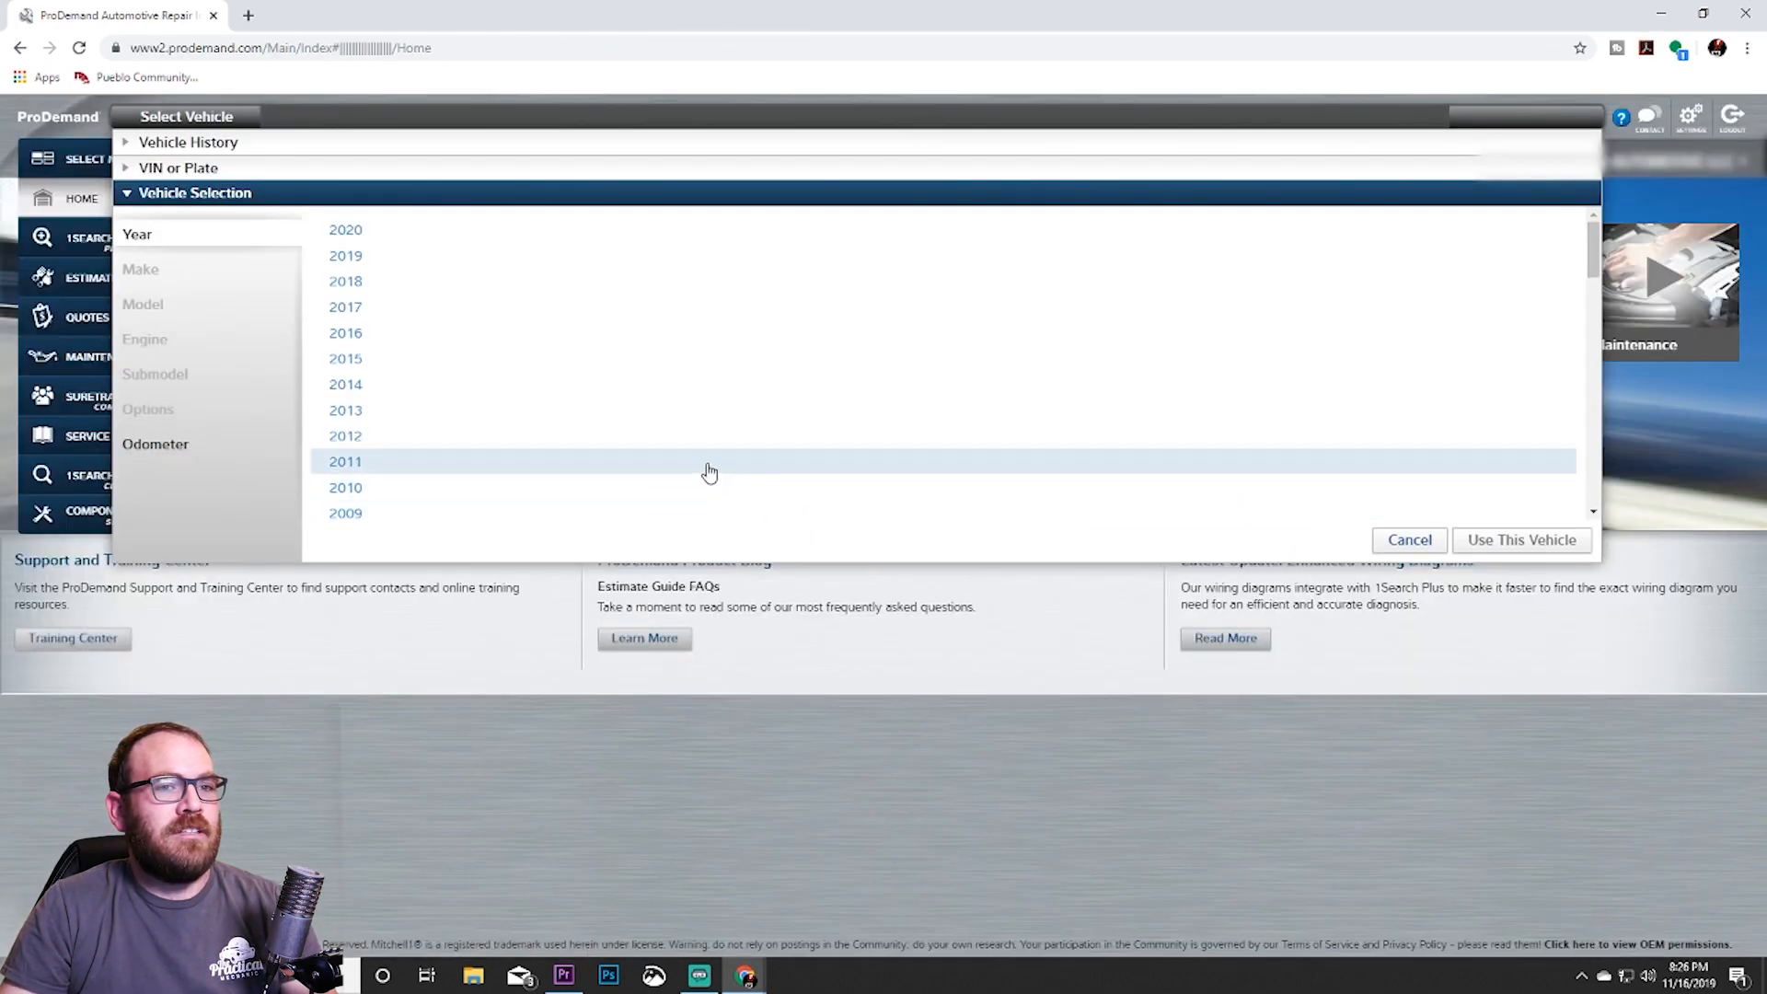
mouse_move(391, 332)
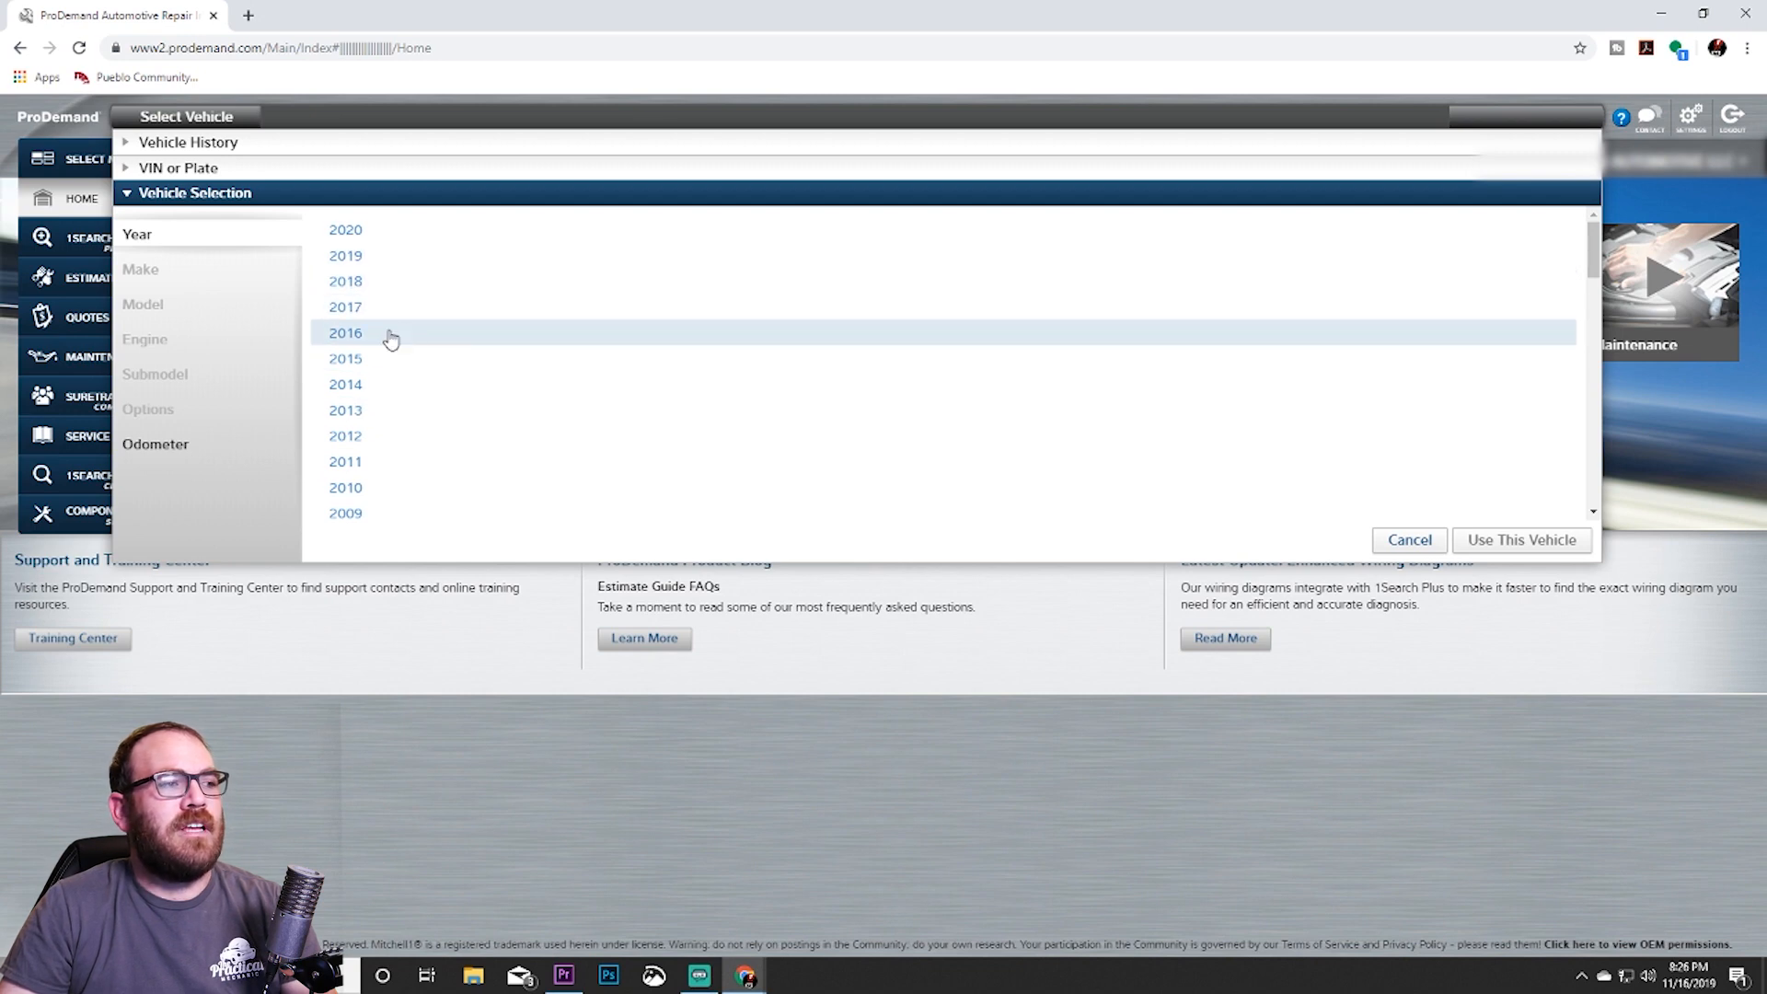
mouse_move(268, 358)
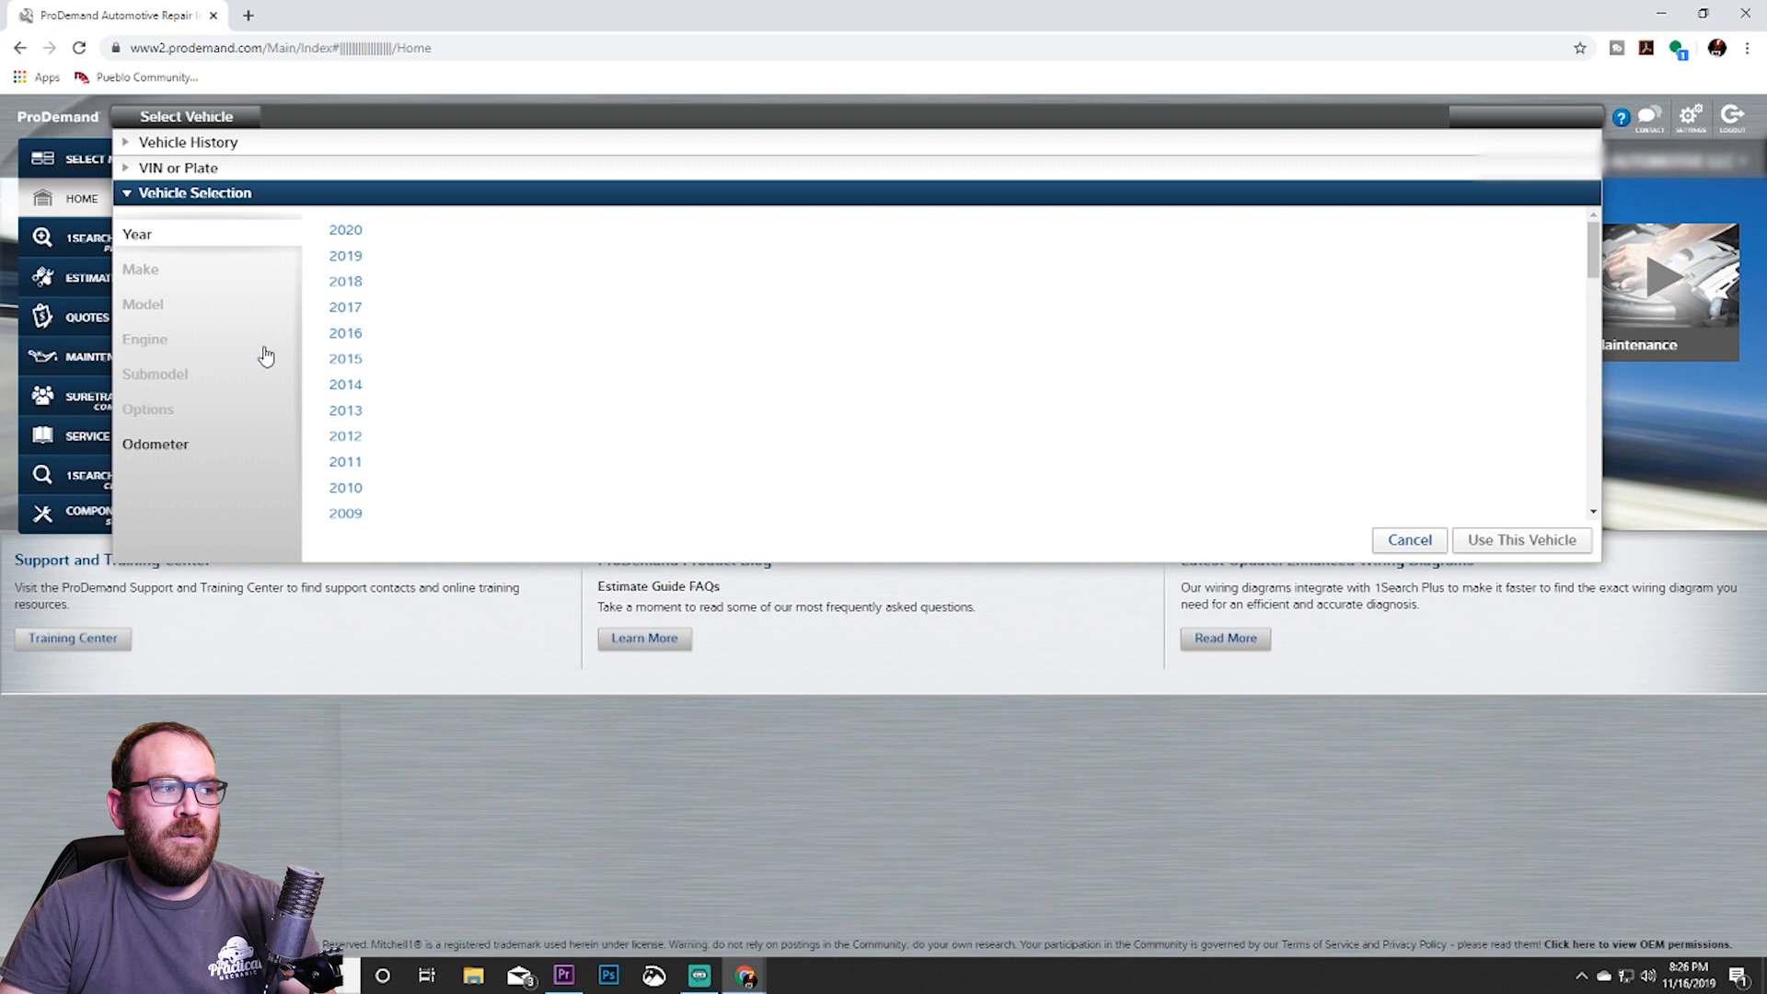
mouse_move(200, 267)
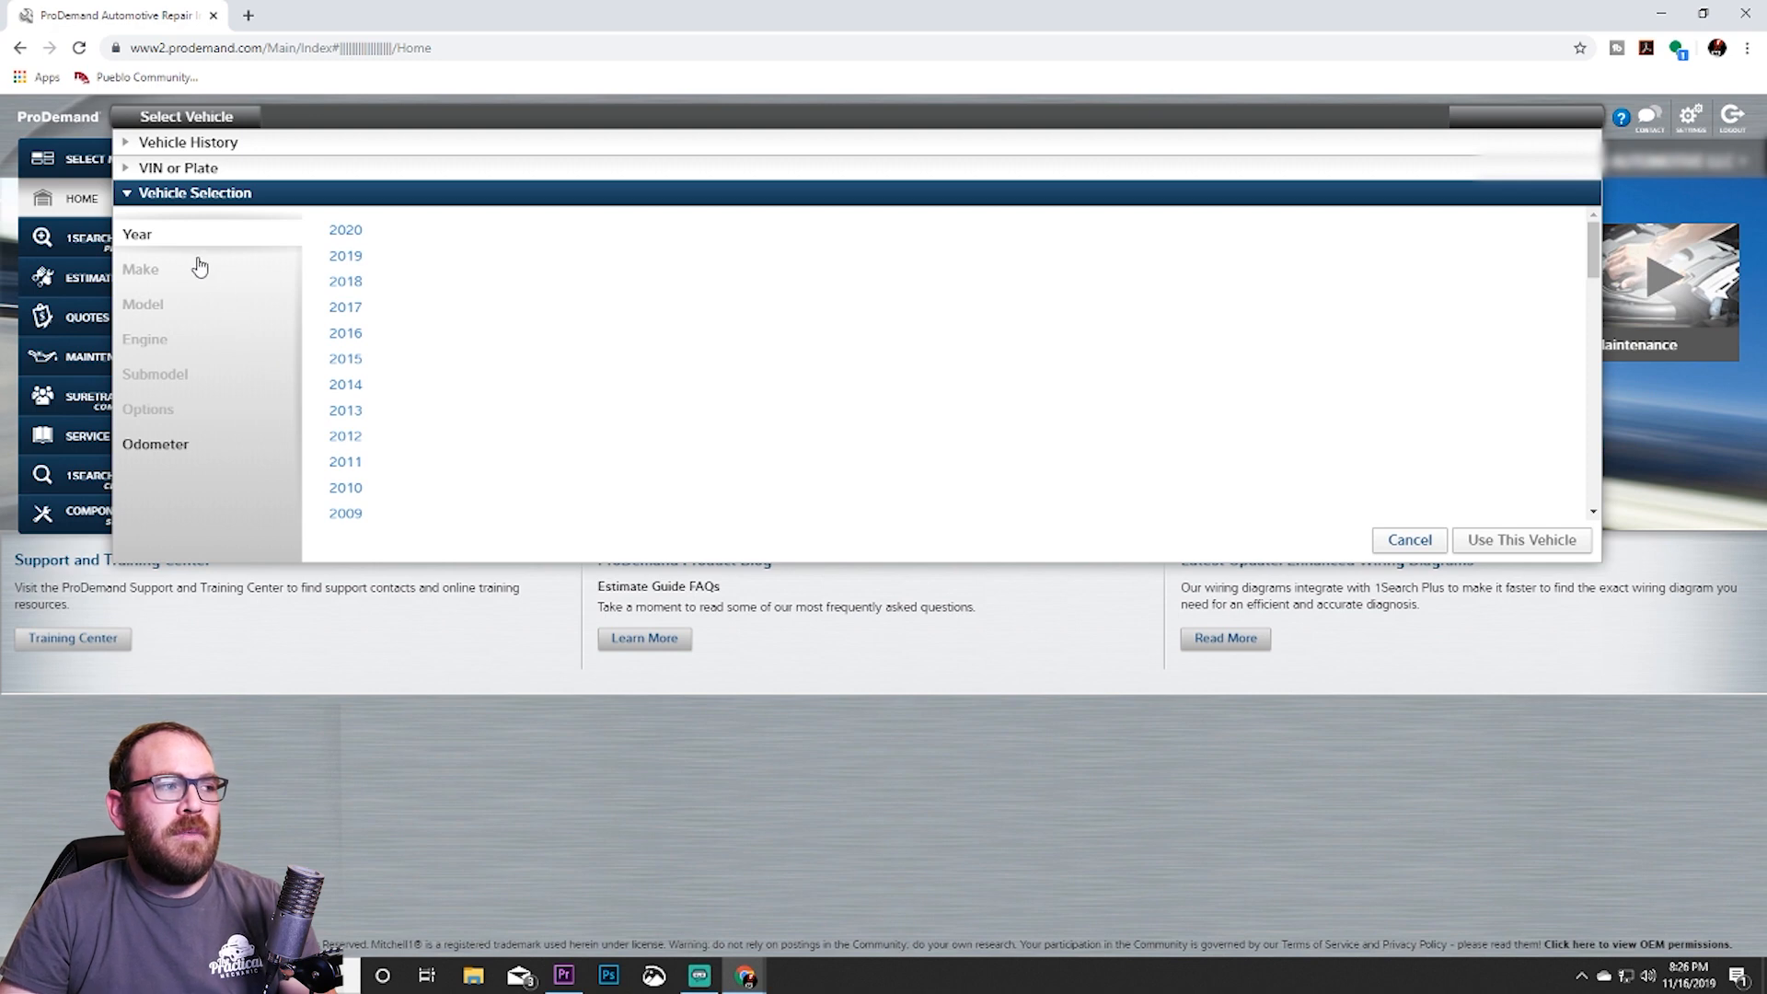
mouse_move(153, 348)
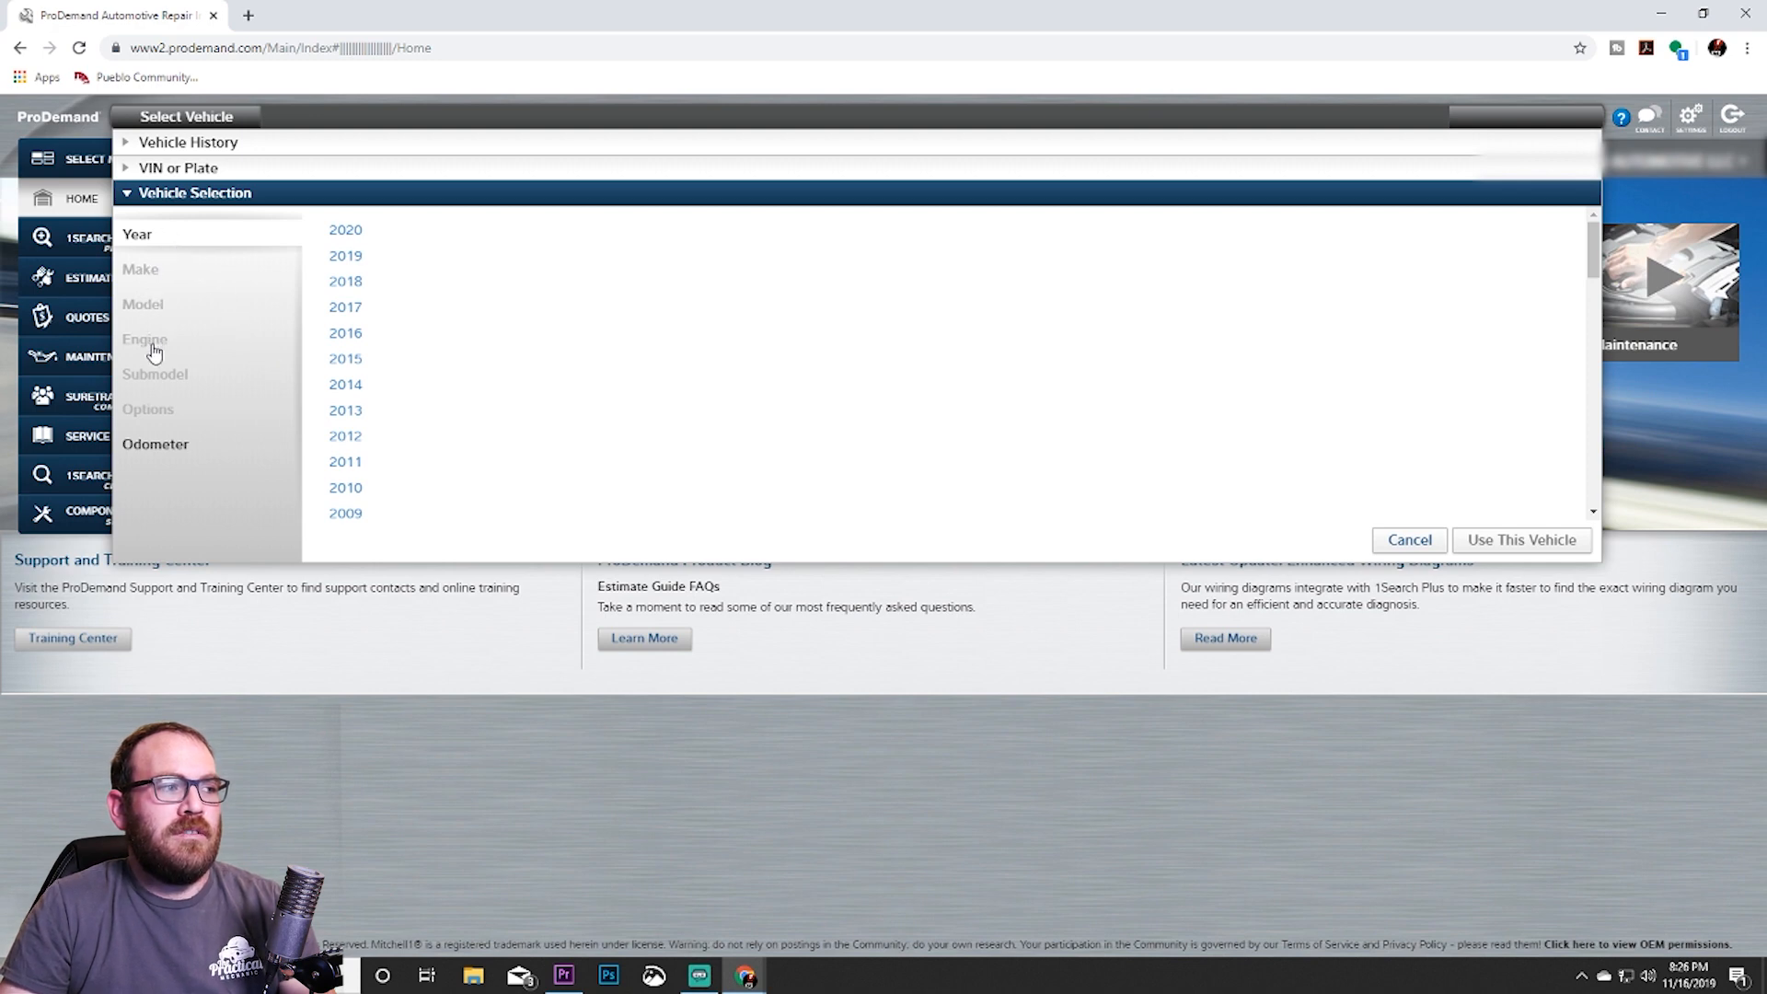
mouse_move(197, 436)
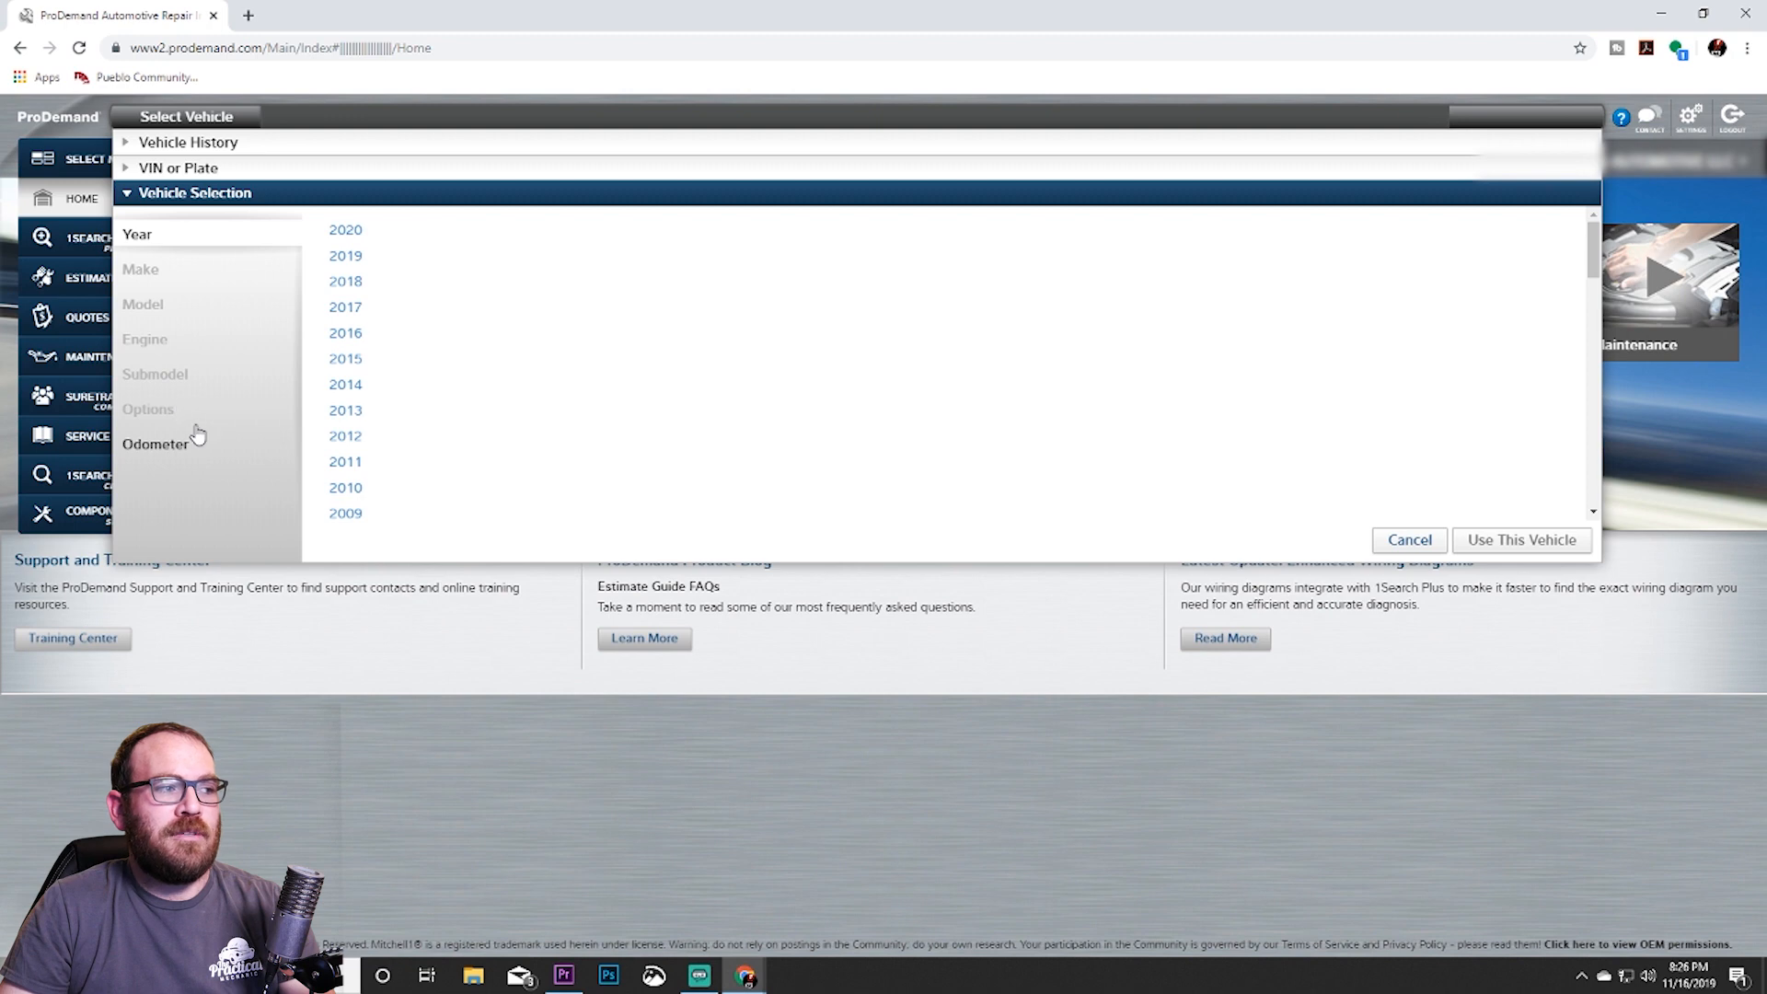
mouse_move(251, 366)
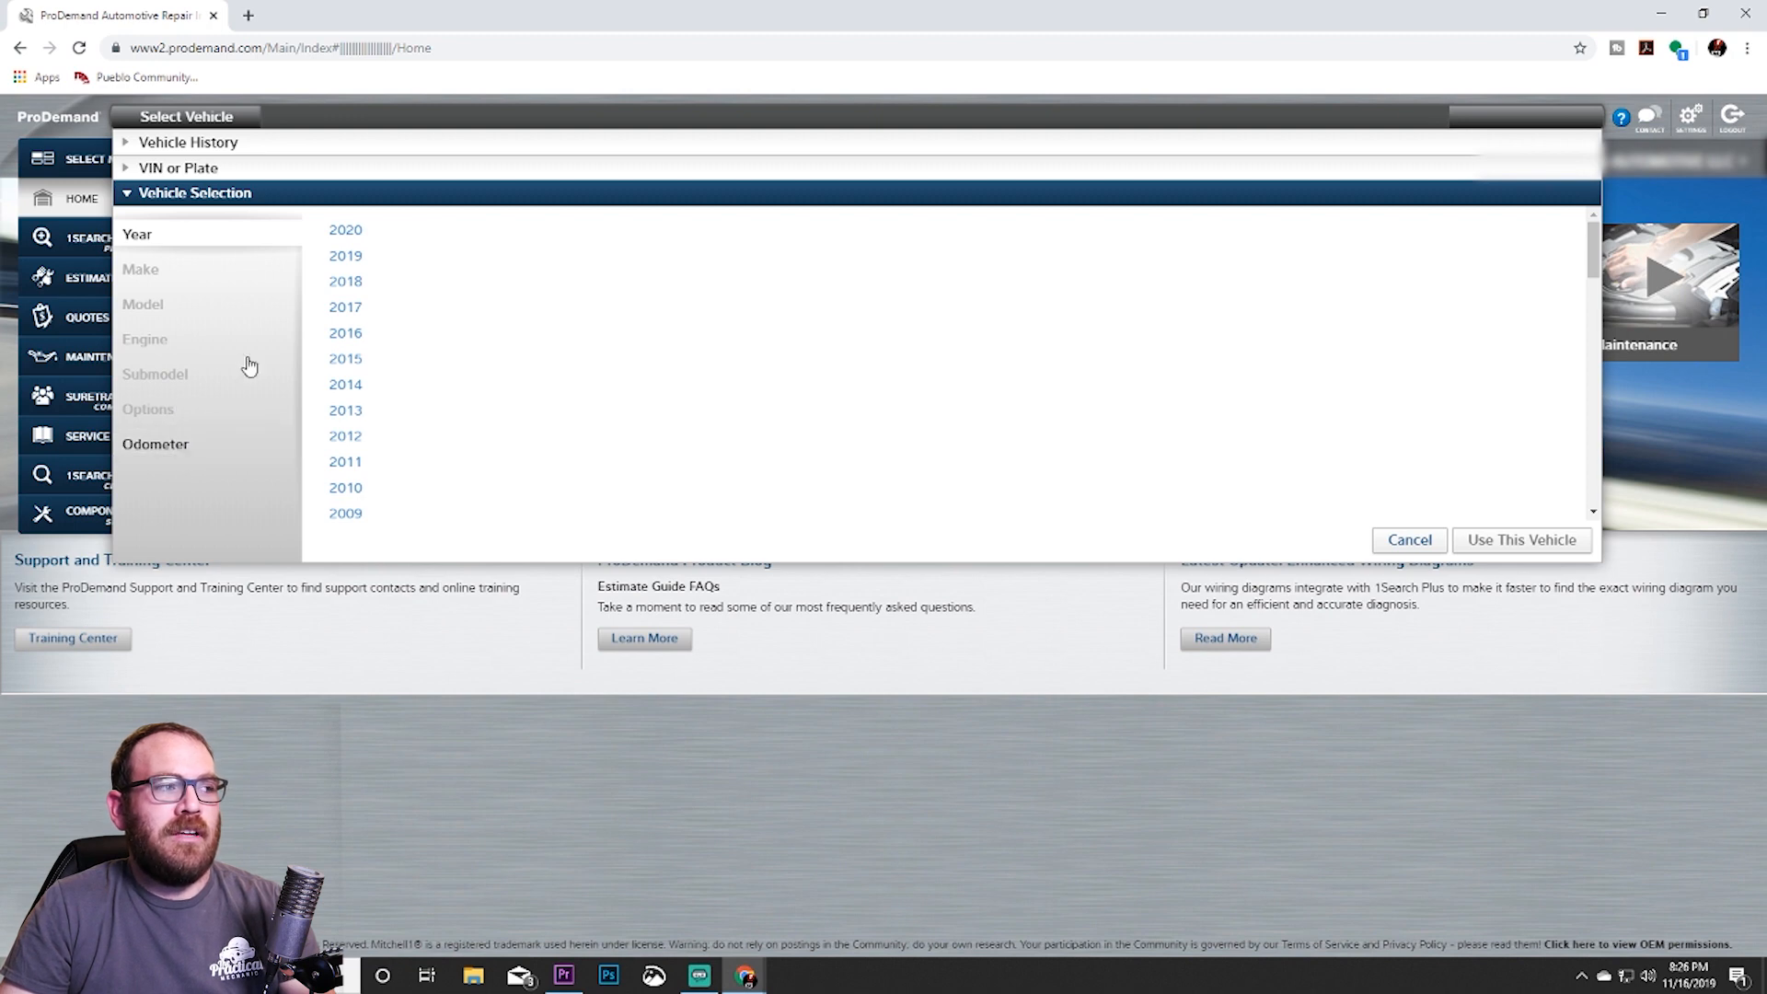
click(178, 167)
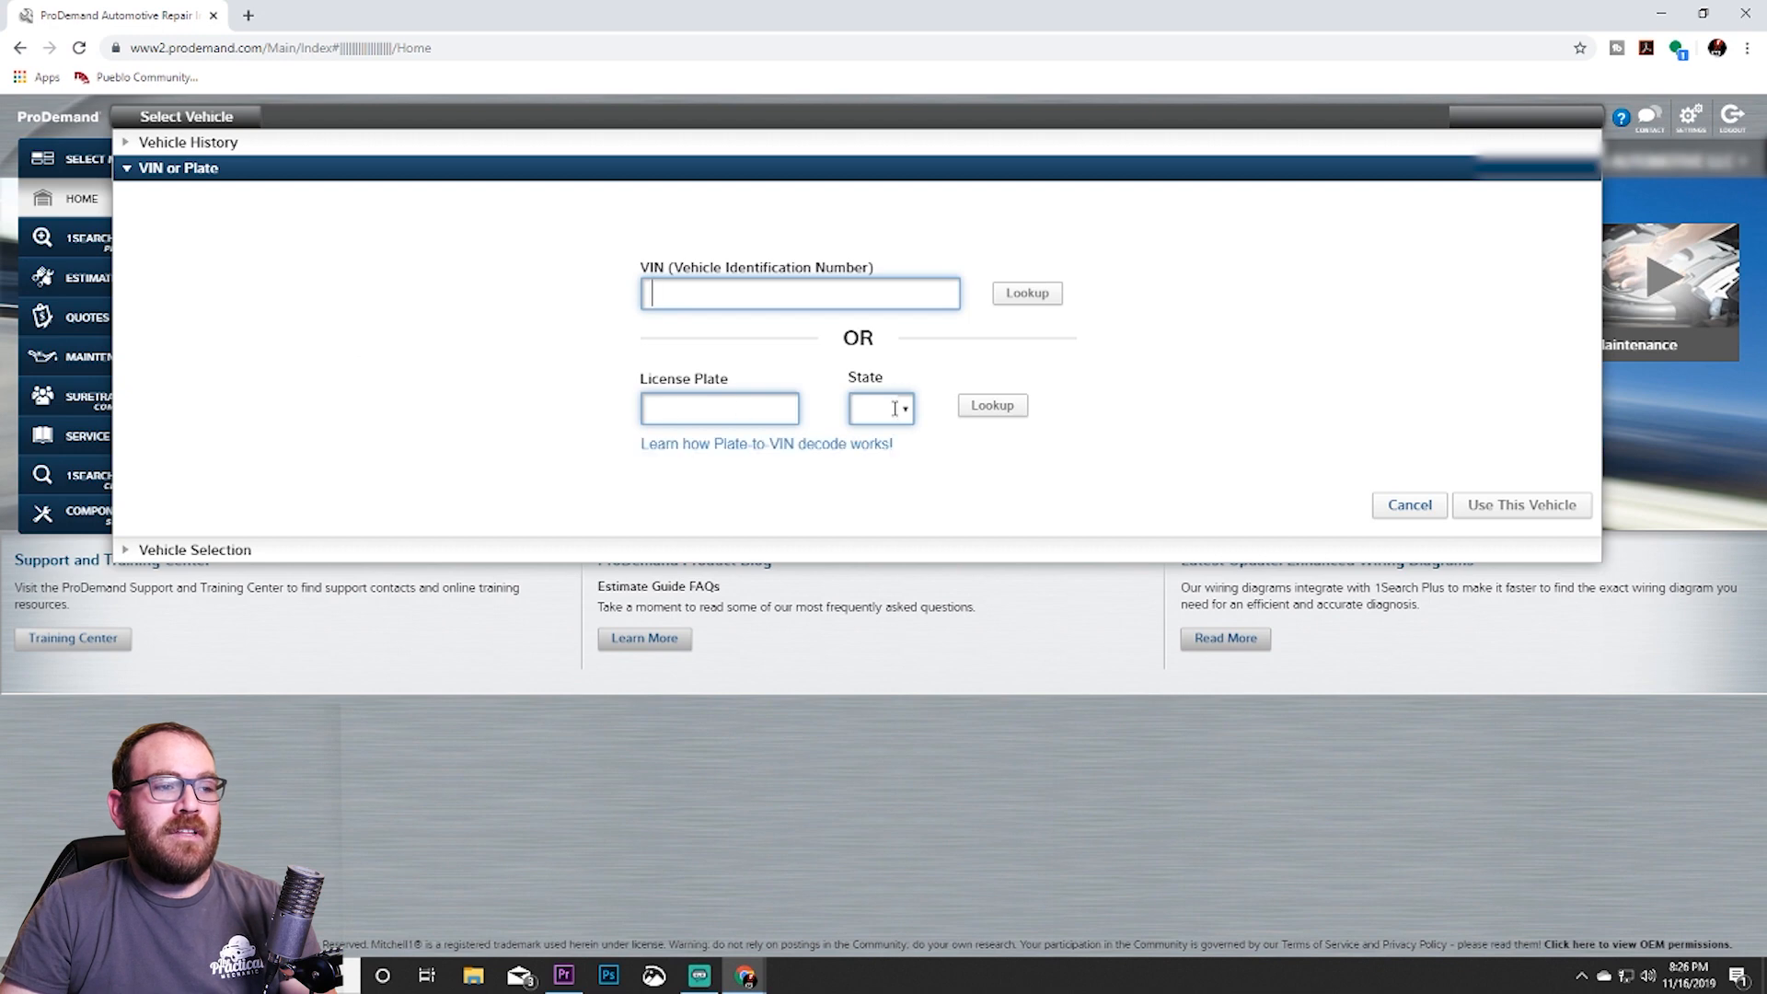
mouse_move(856, 477)
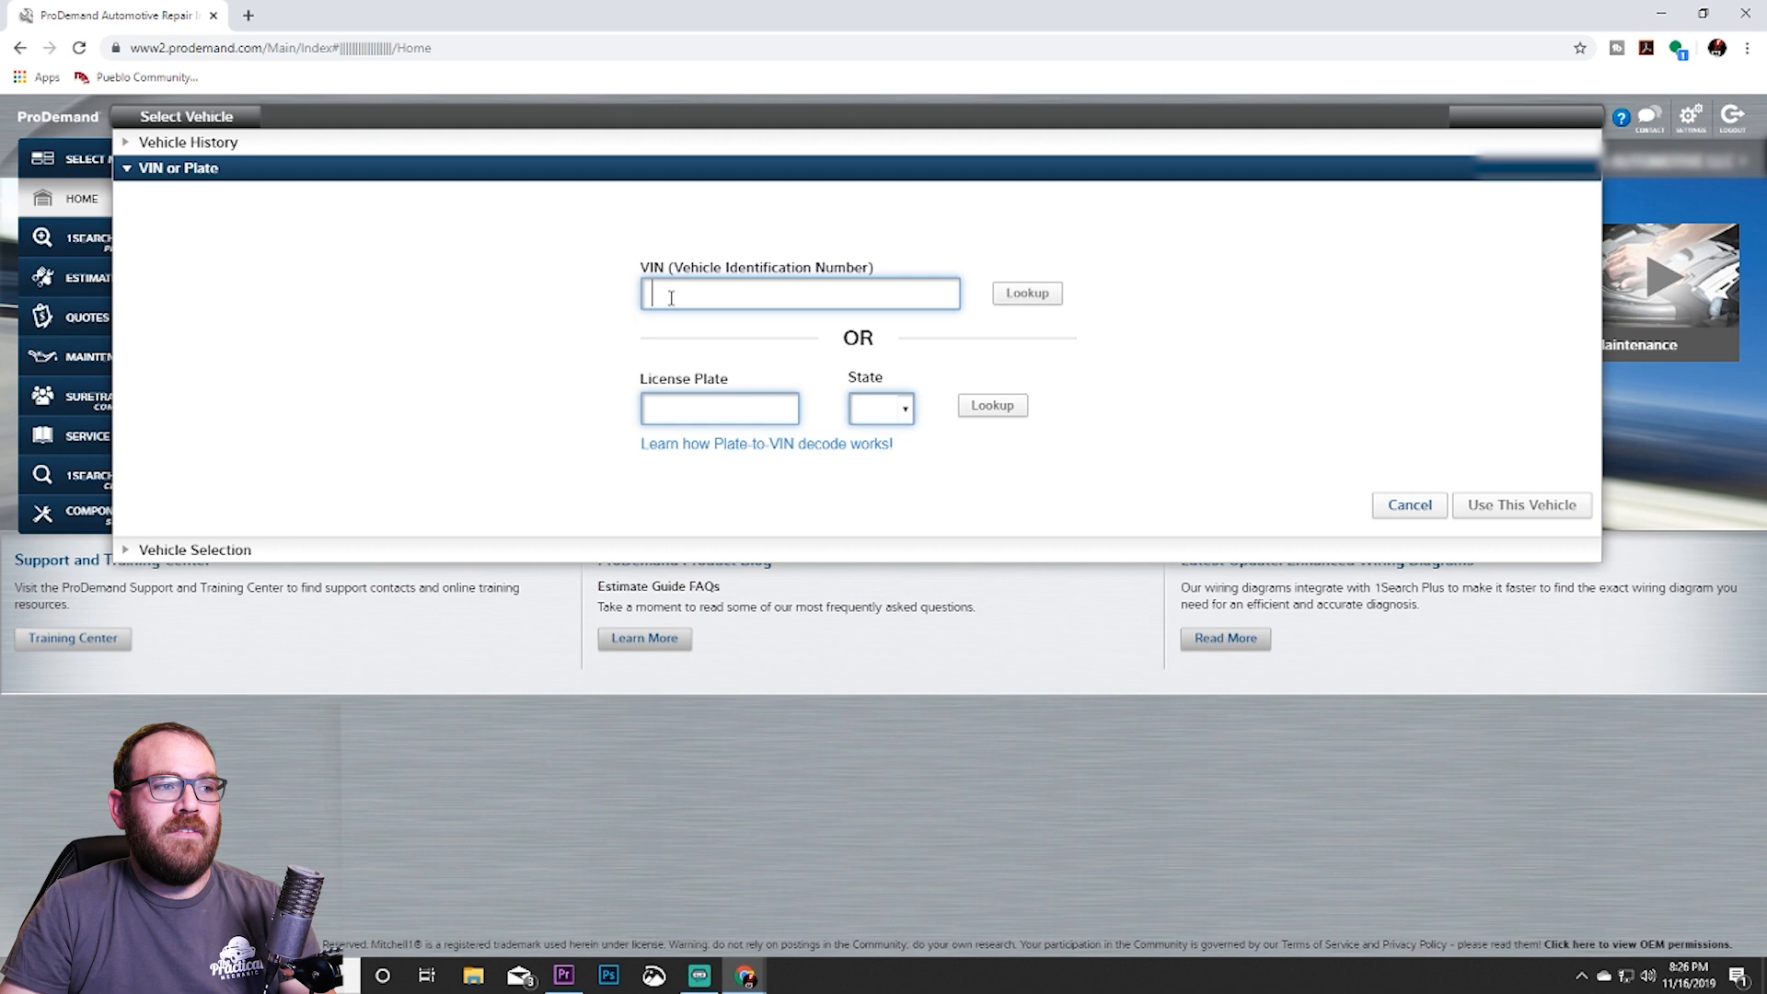
mouse_move(157, 181)
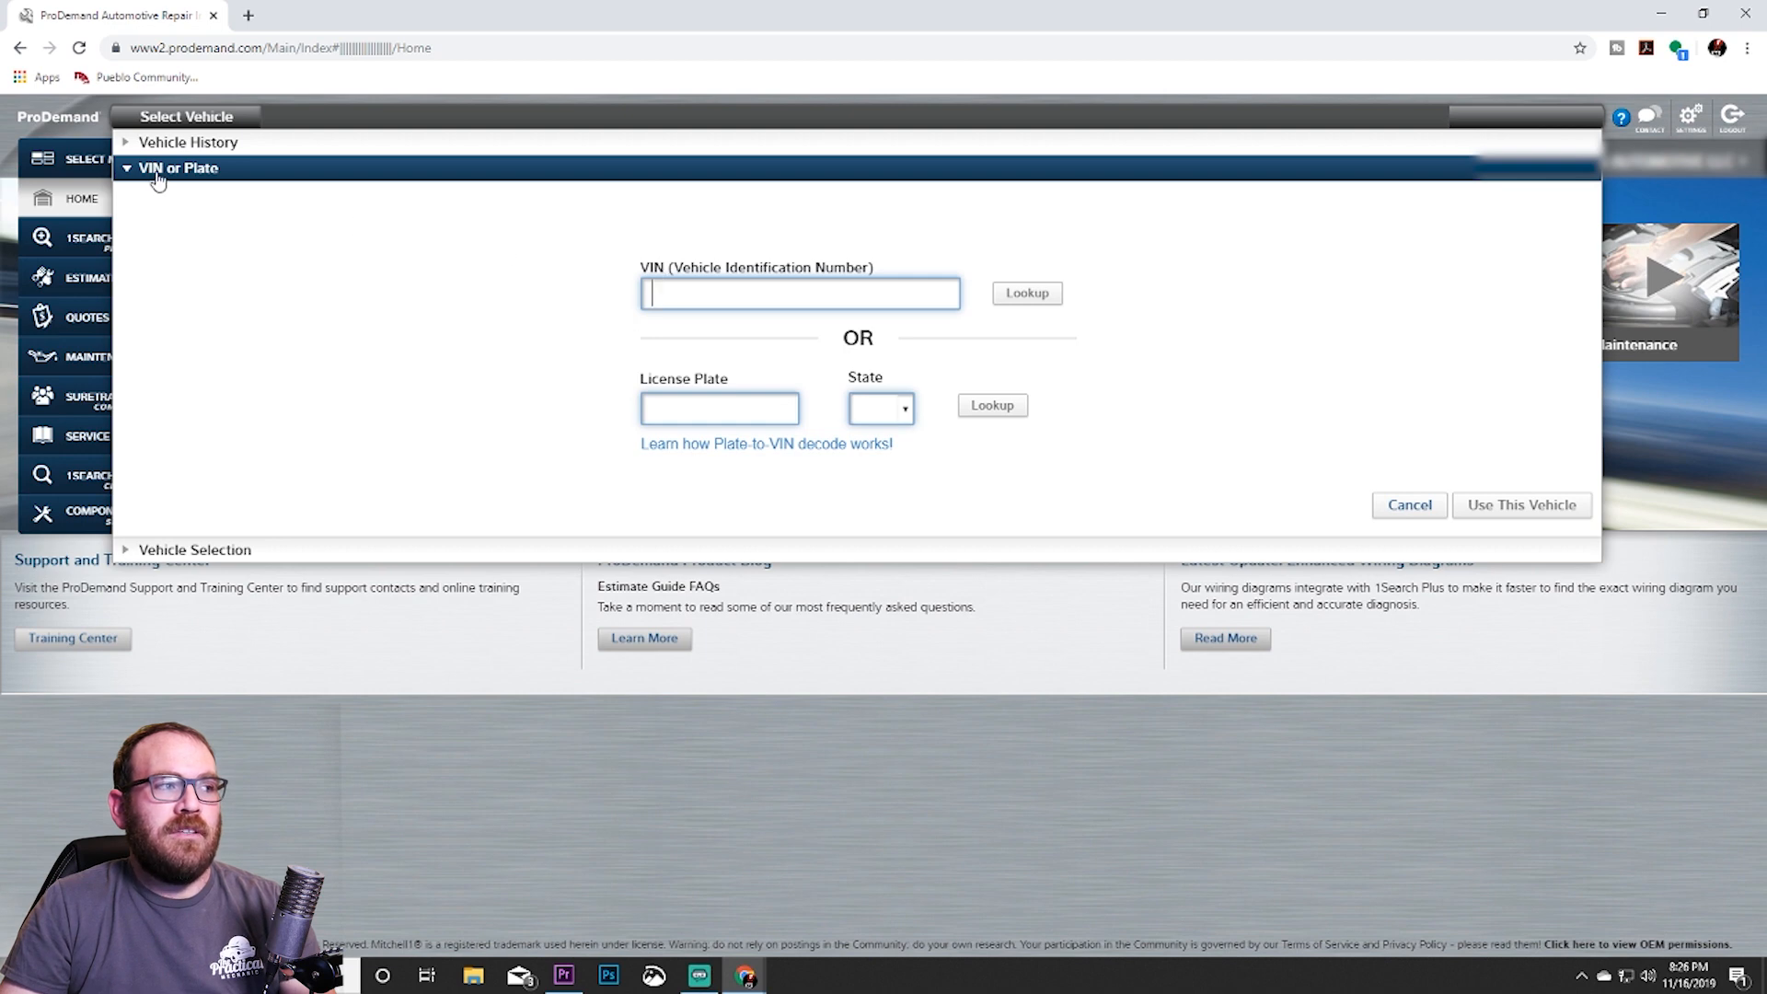
click(176, 167)
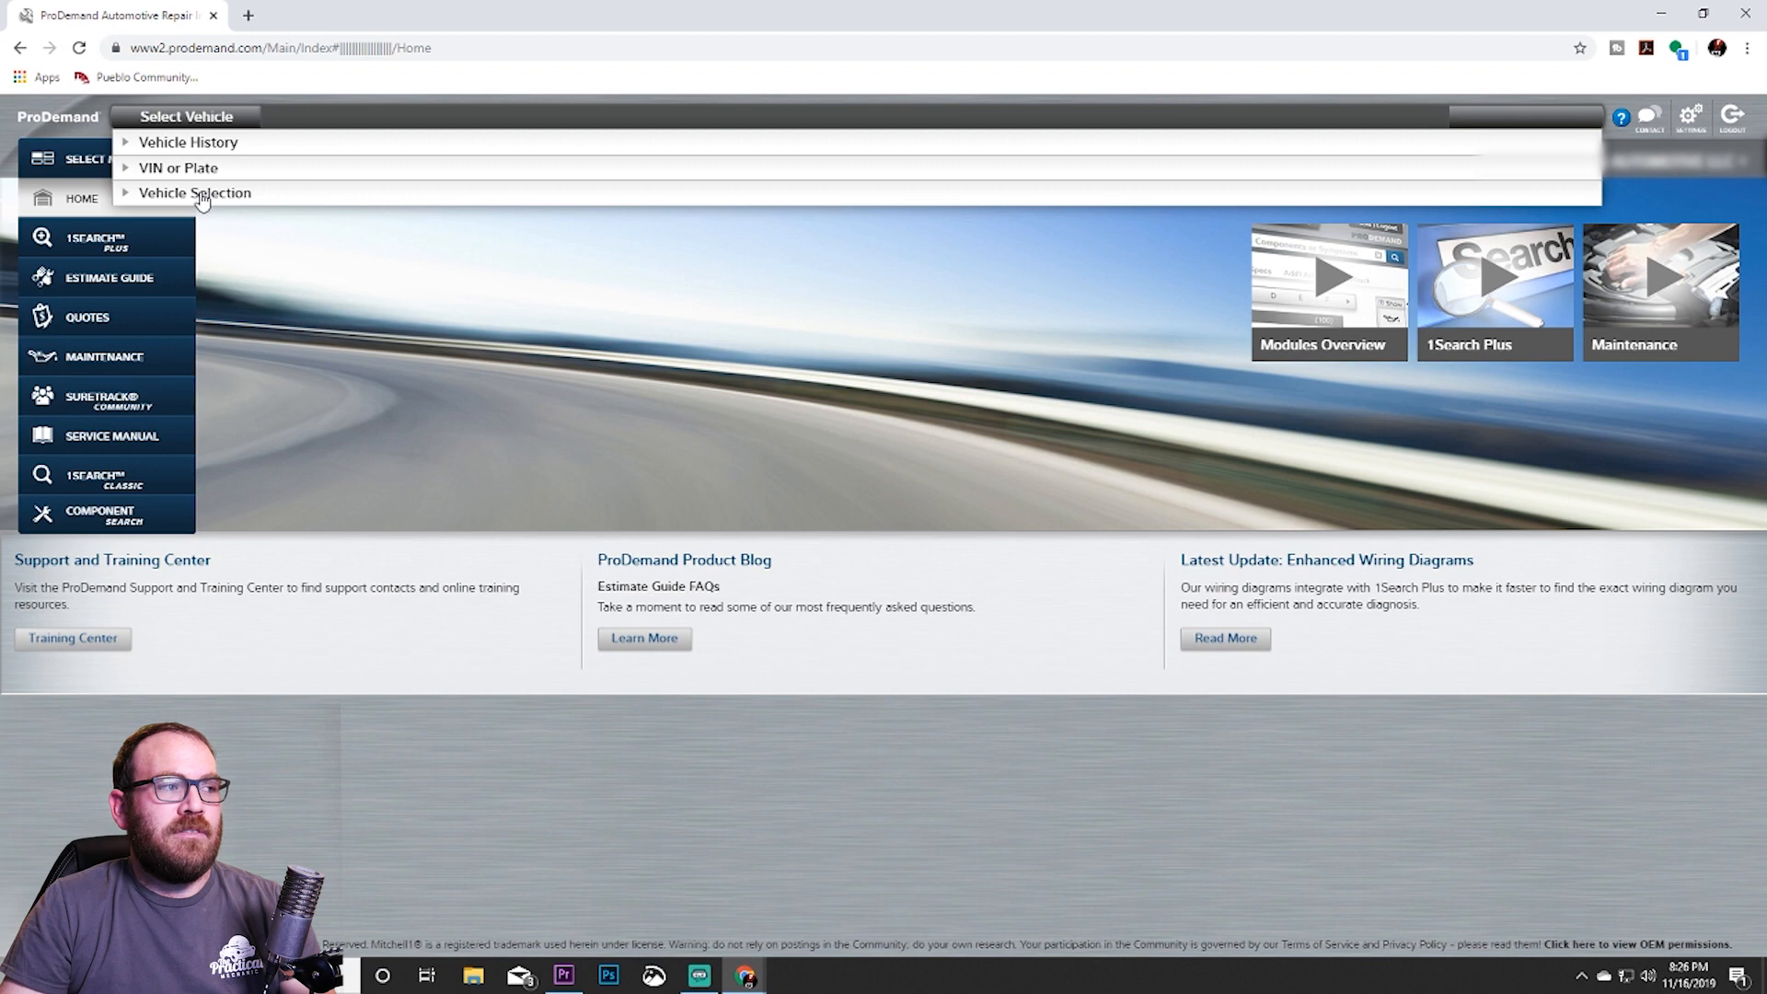
Choose year 2010, make Dodge and model Pickup in the vehicle chooser.
click(195, 193)
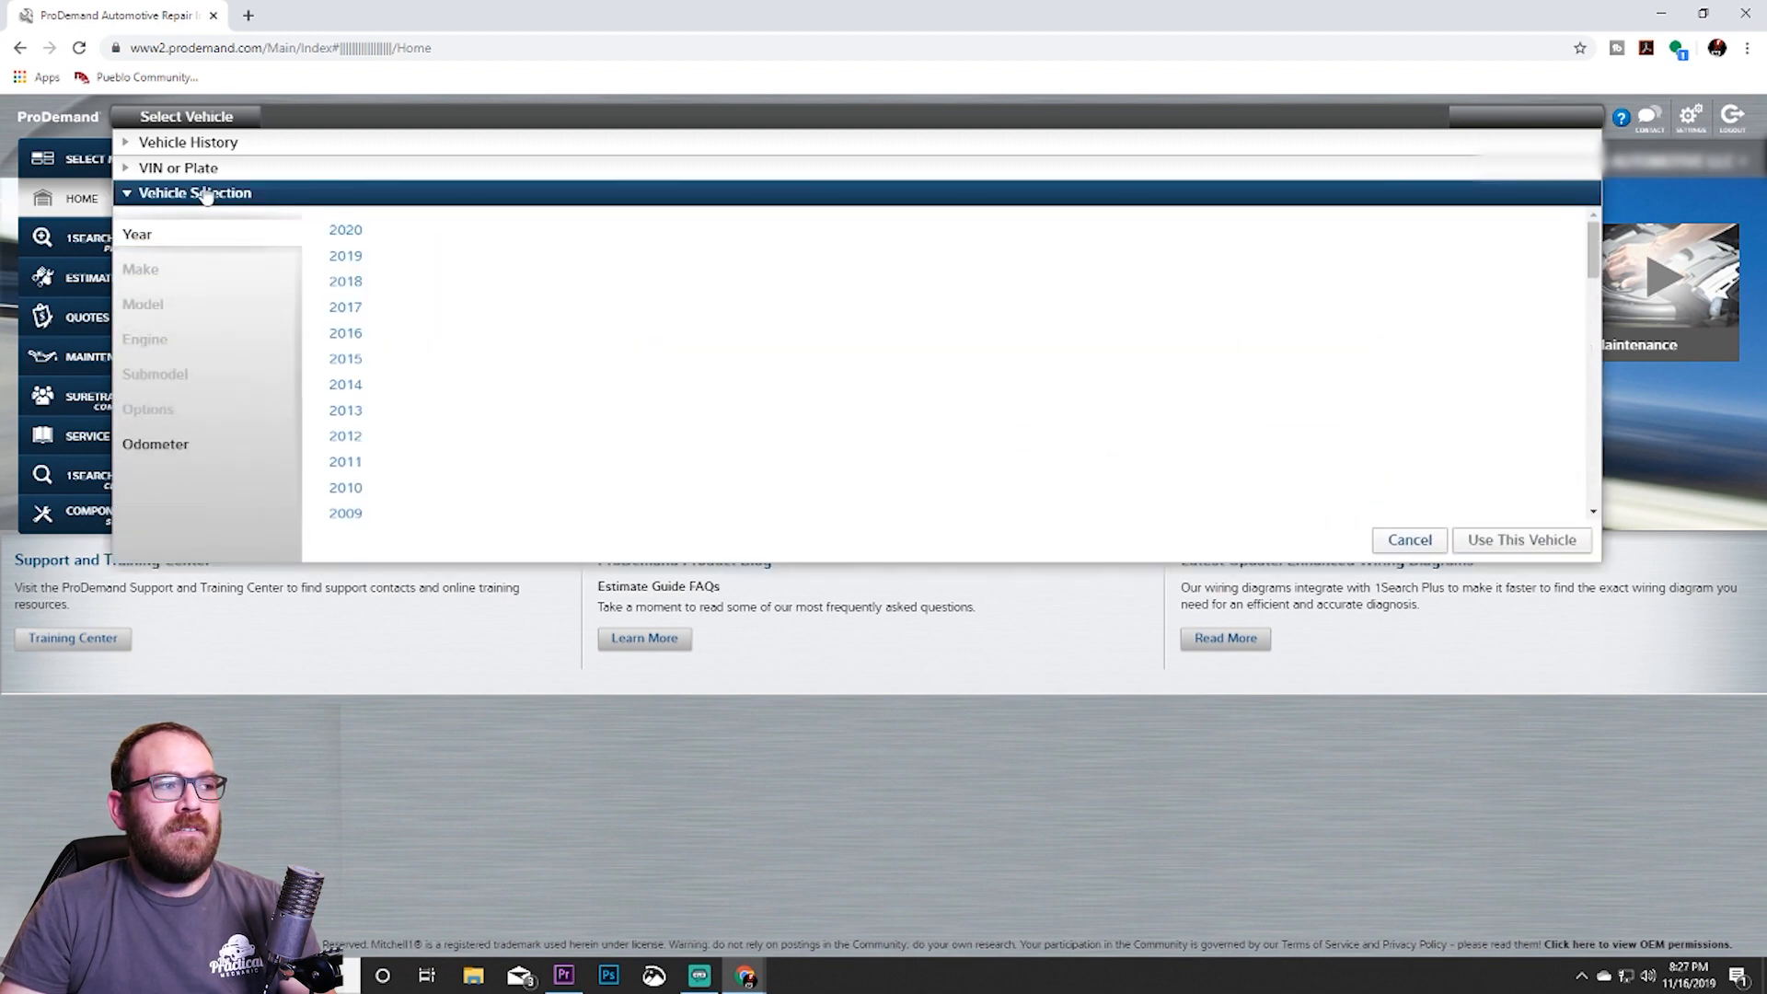
mouse_move(137, 235)
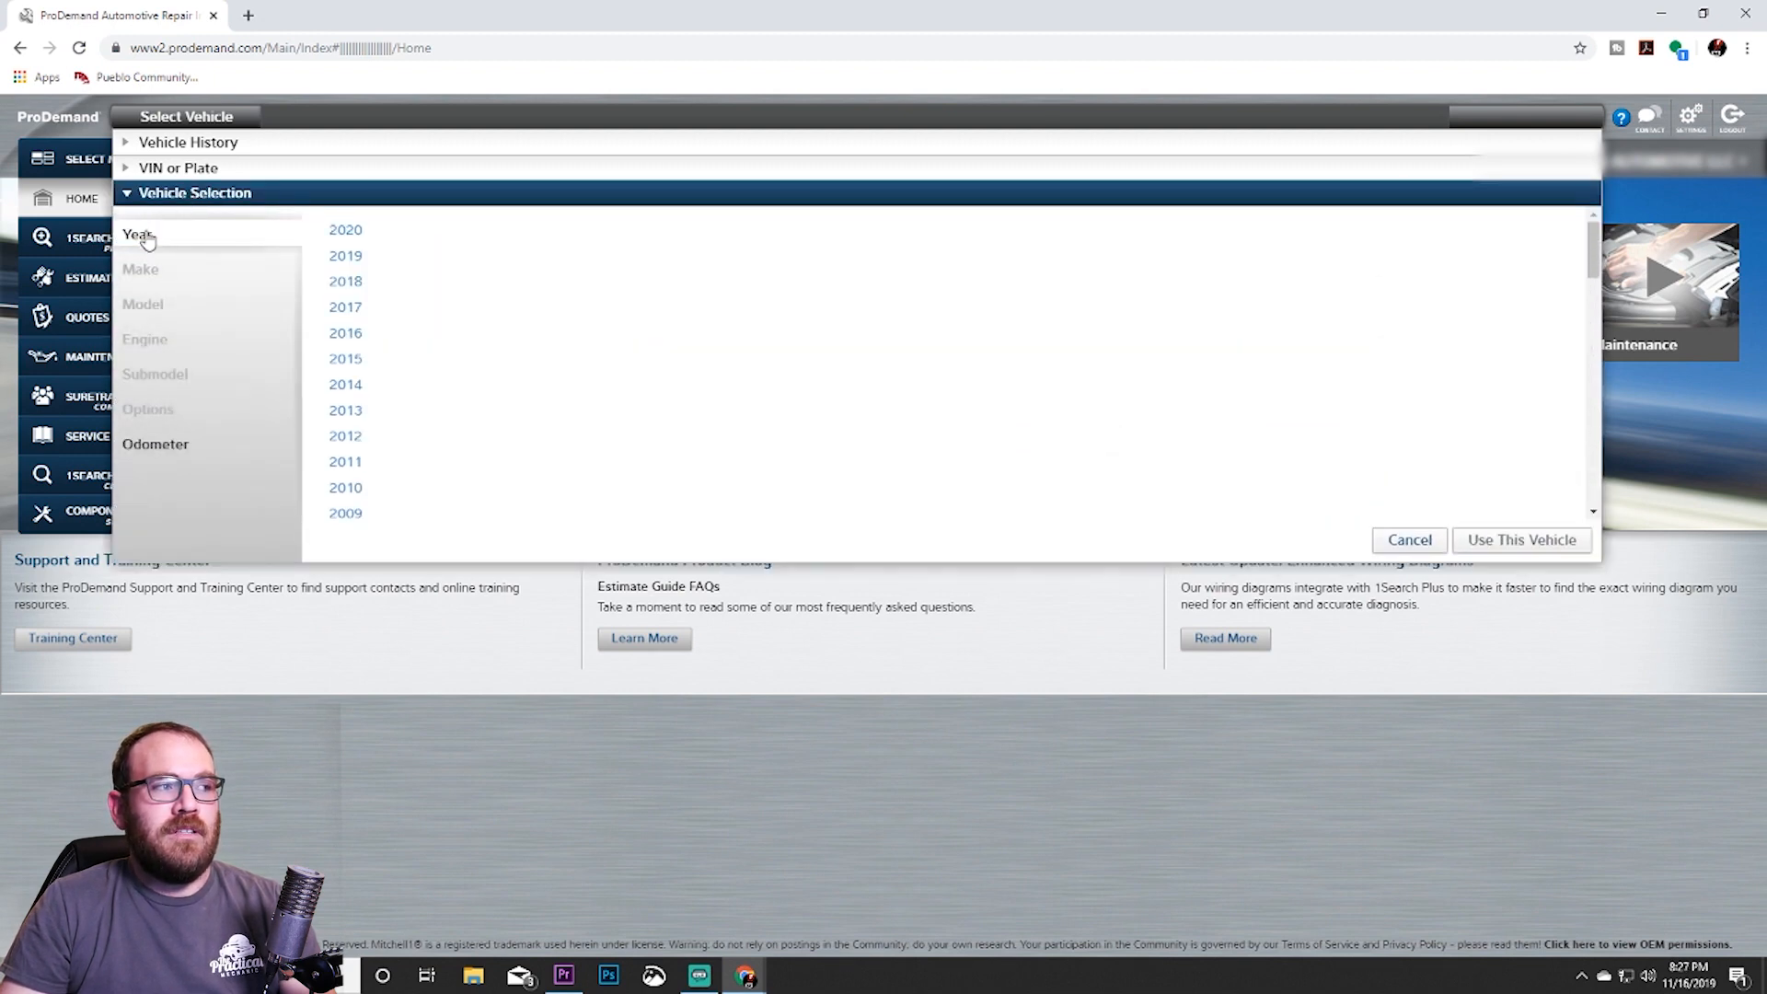
scroll(down, 3)
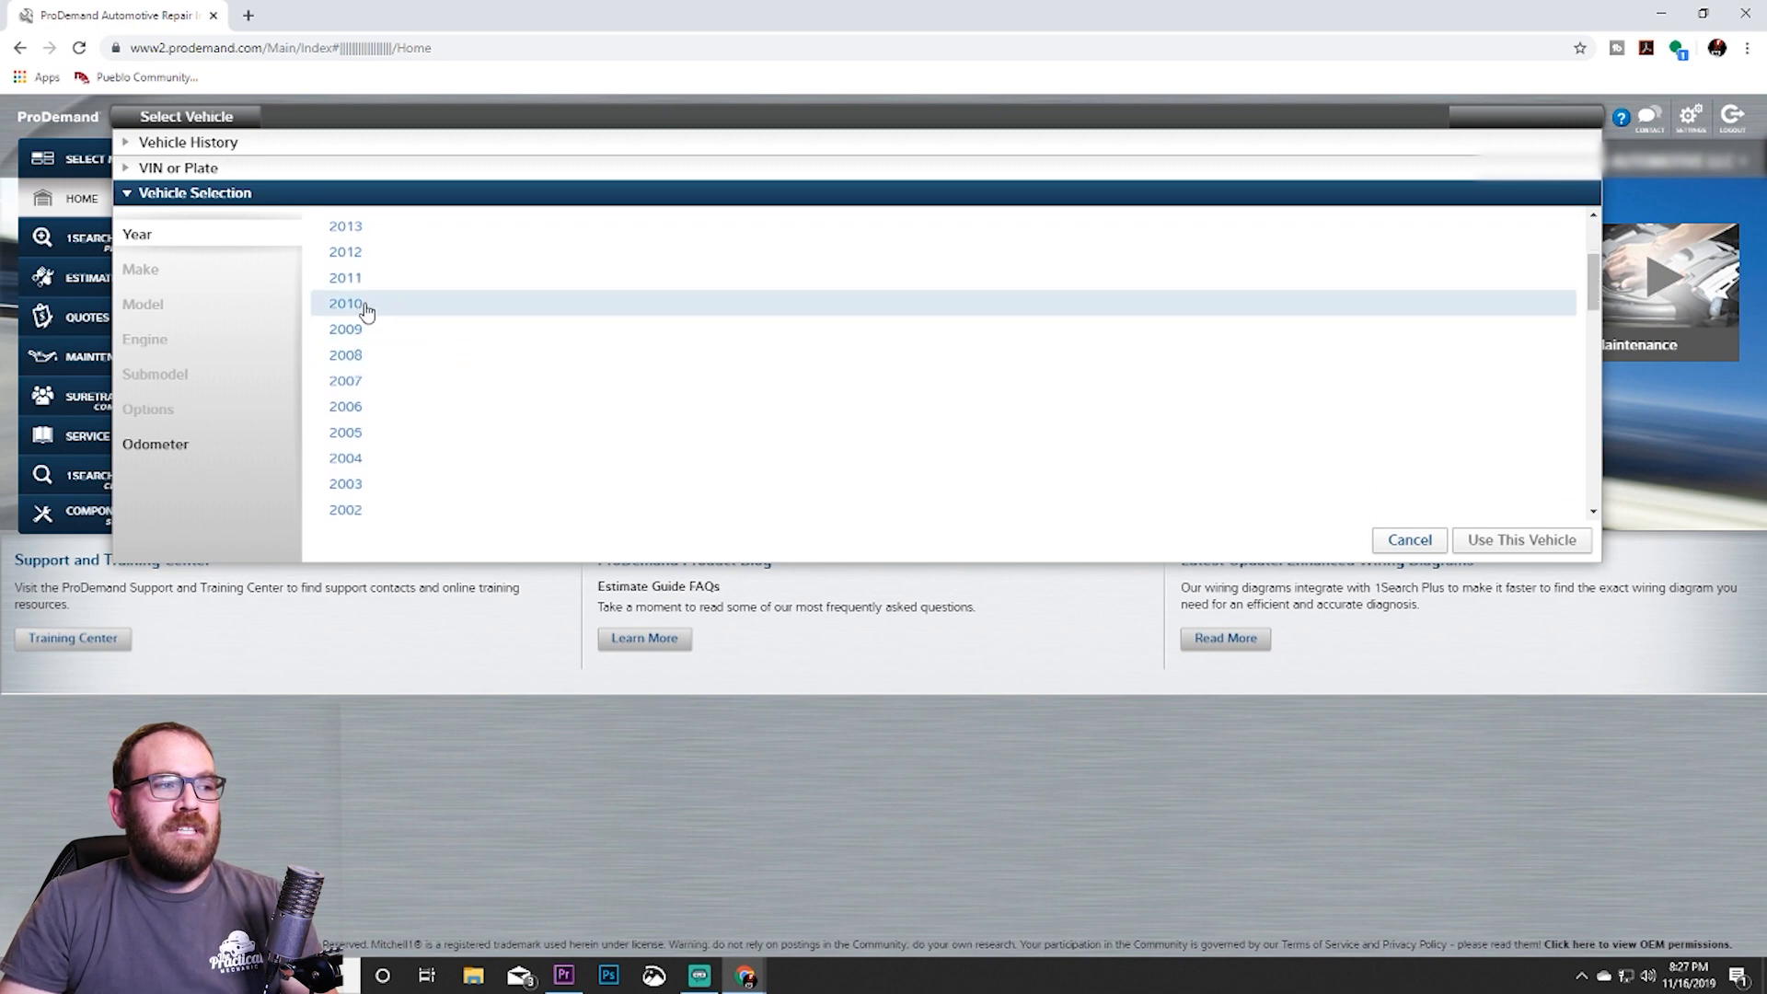
click(346, 303)
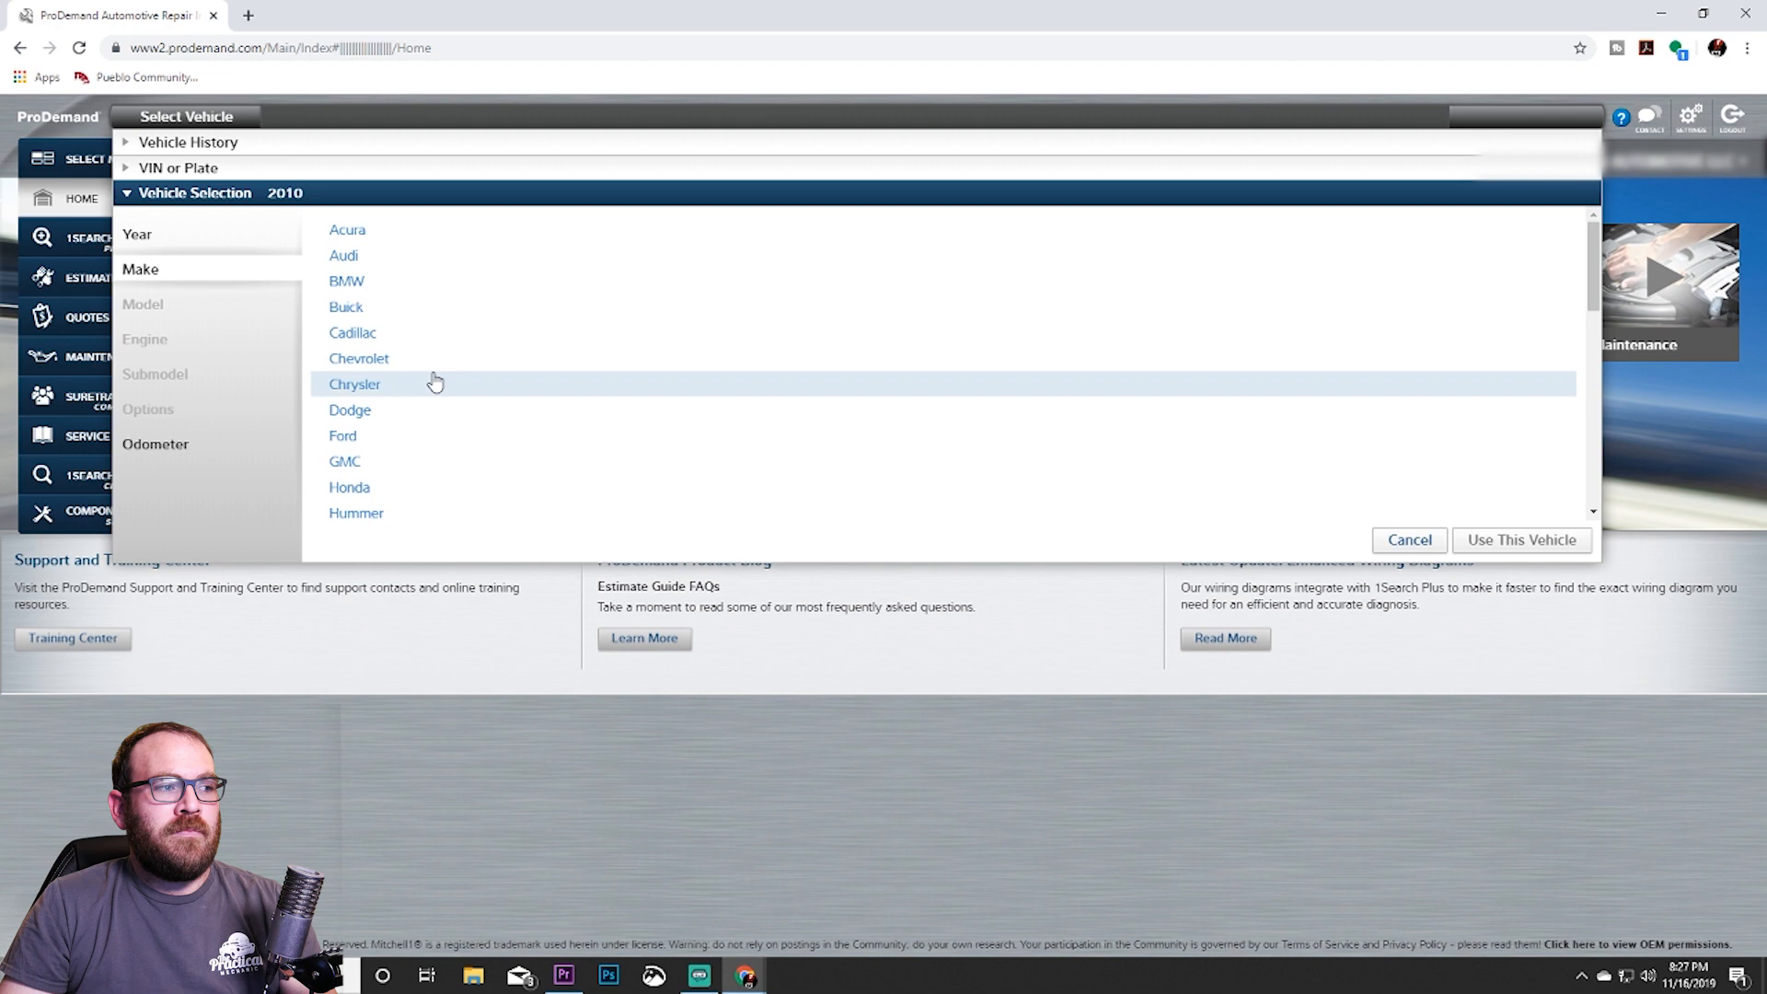
click(350, 409)
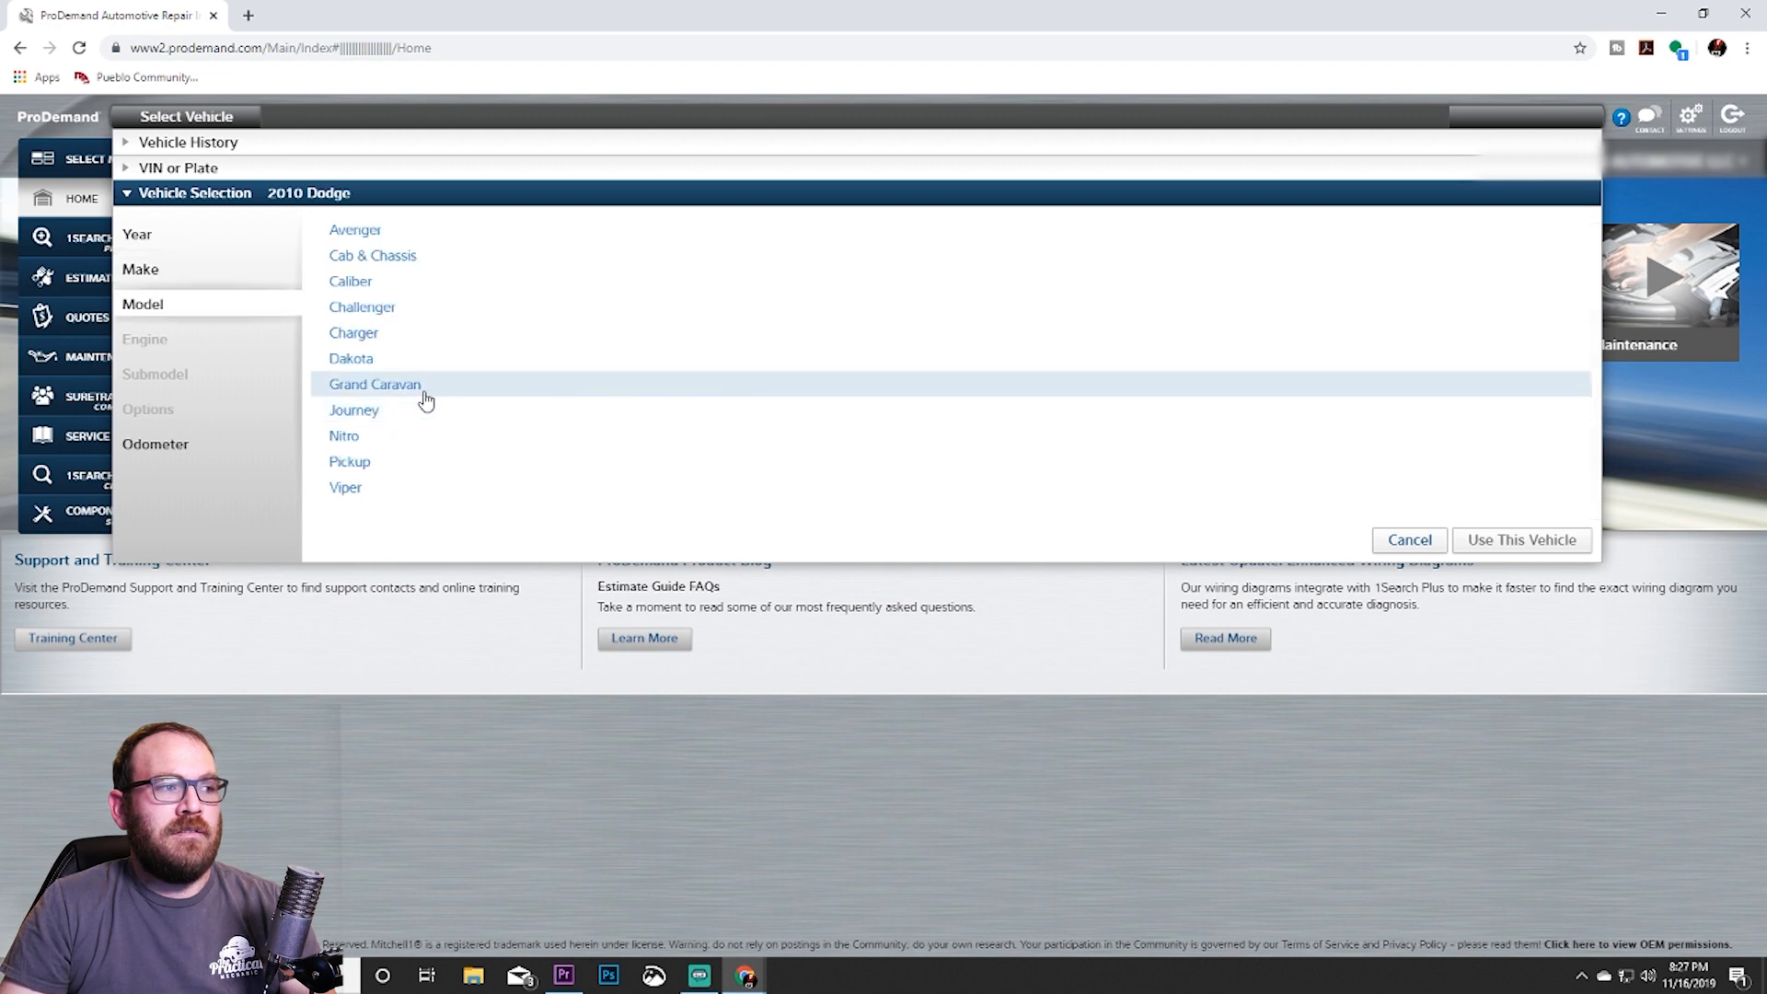
mouse_move(350, 462)
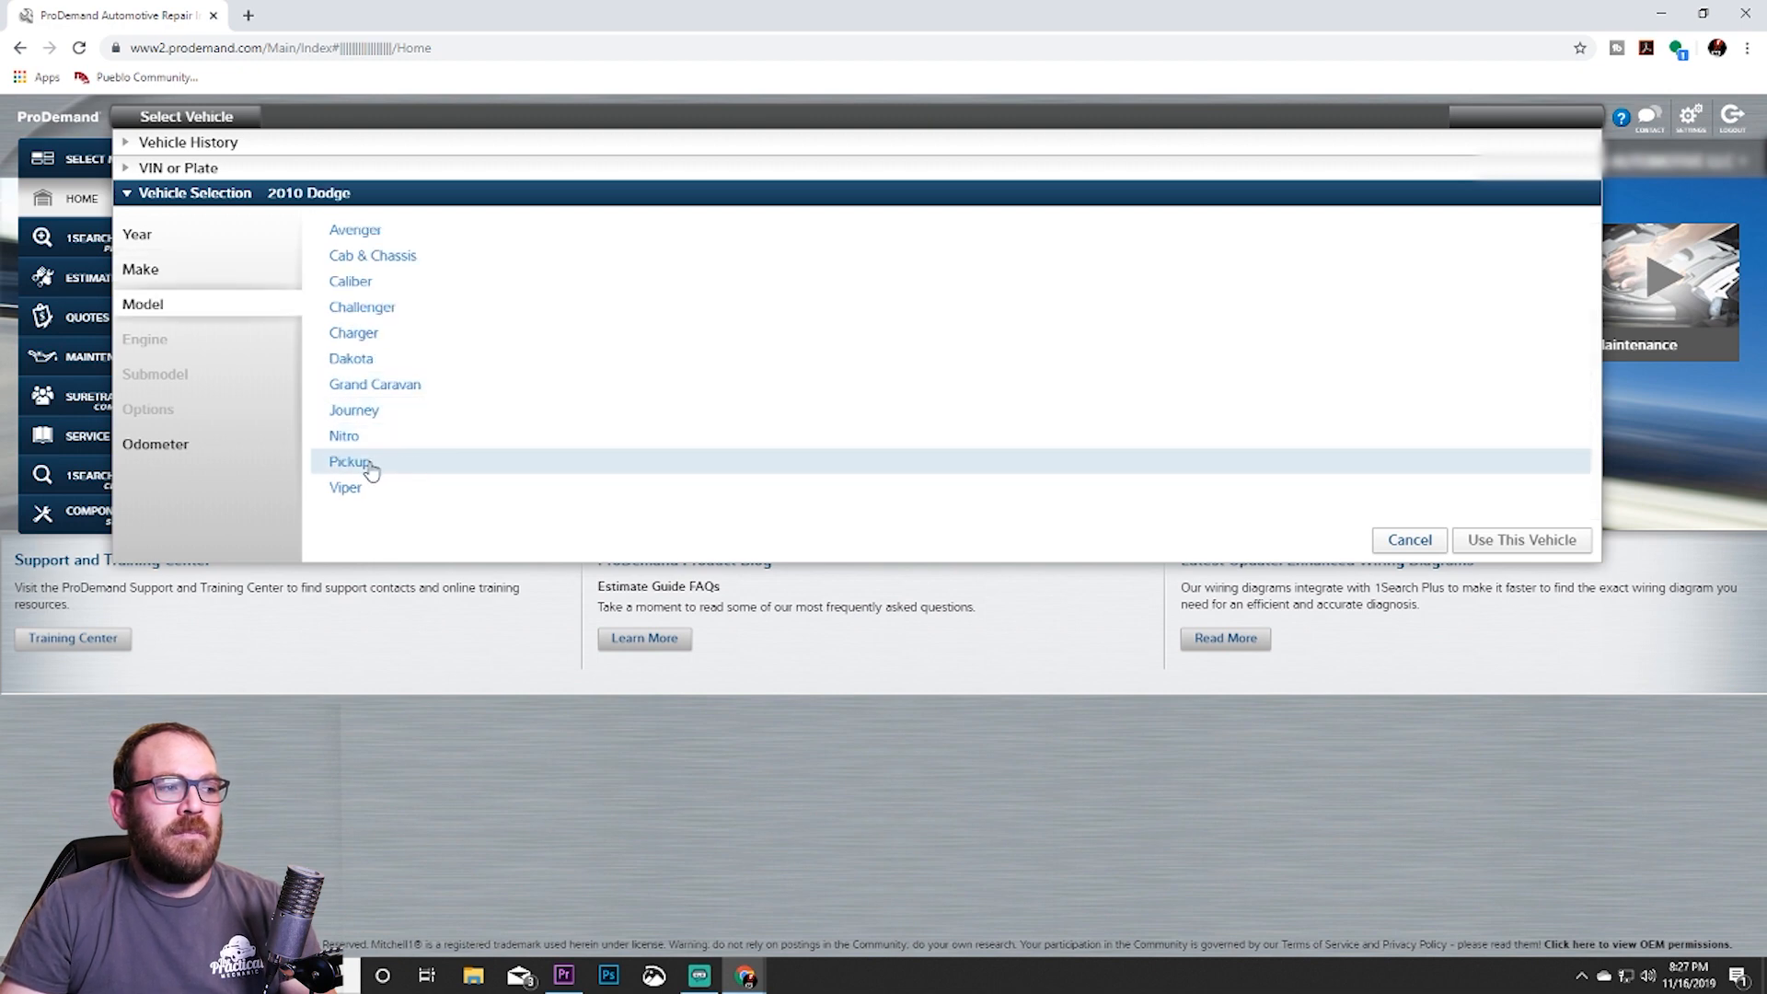
click(351, 462)
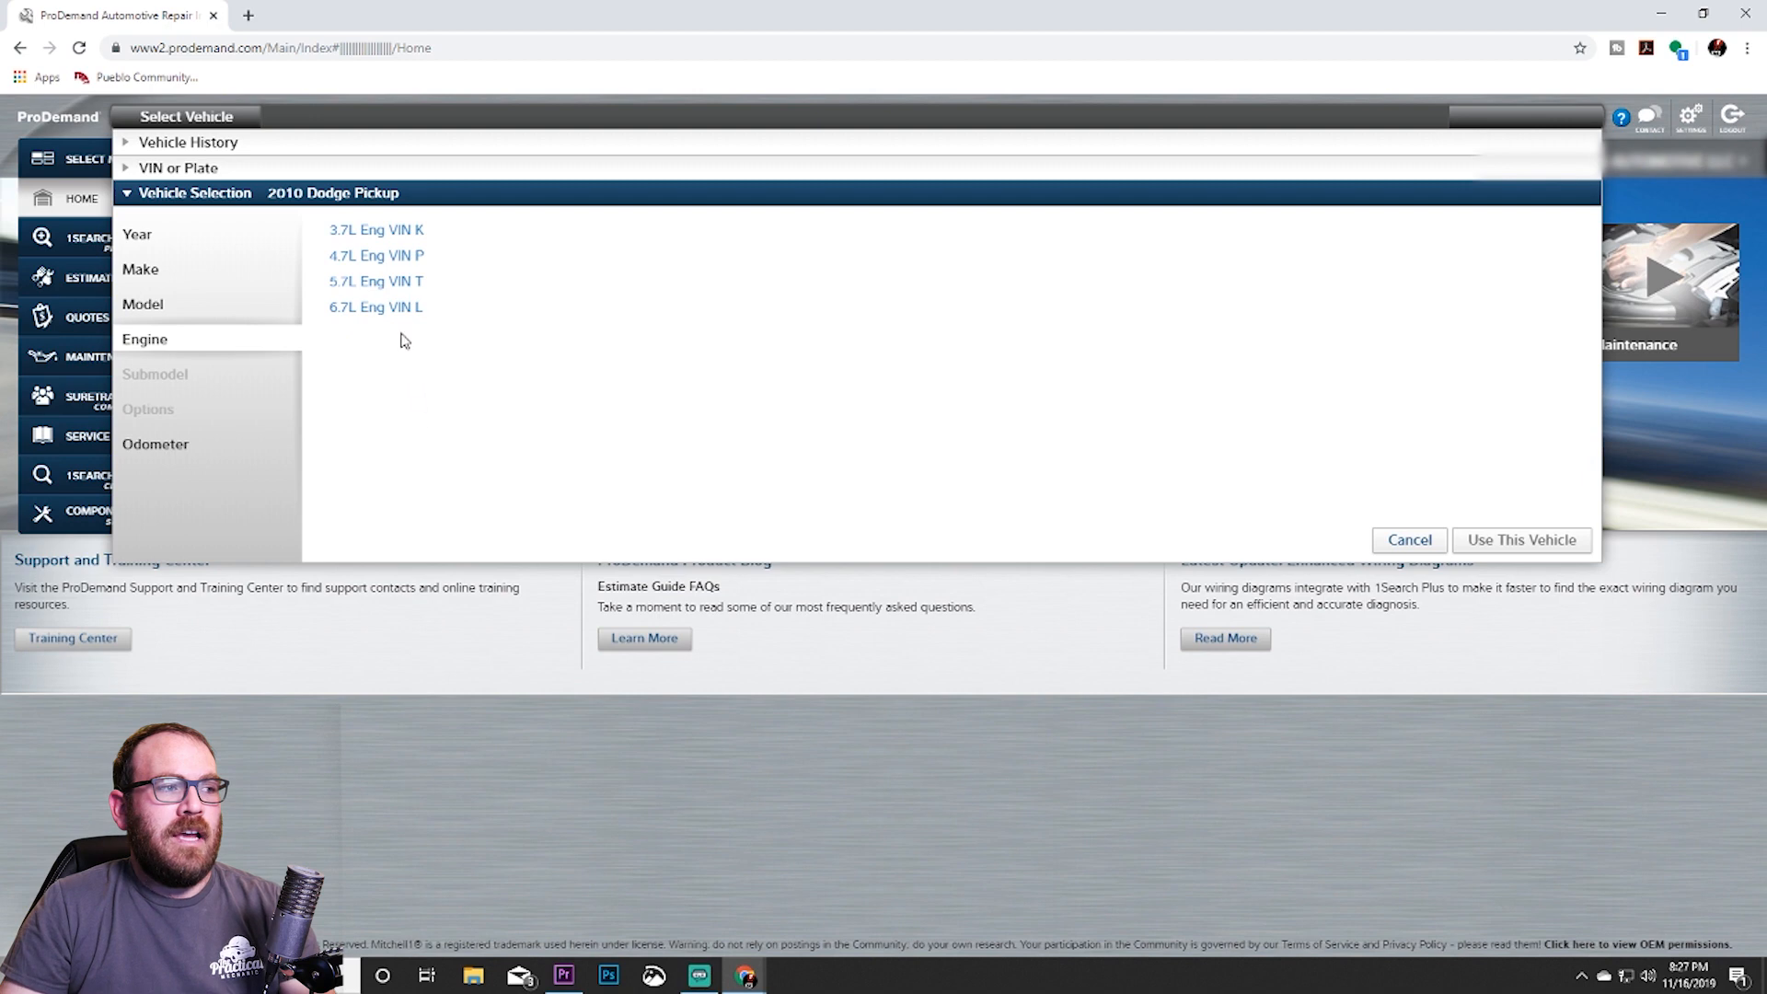
mouse_move(363, 347)
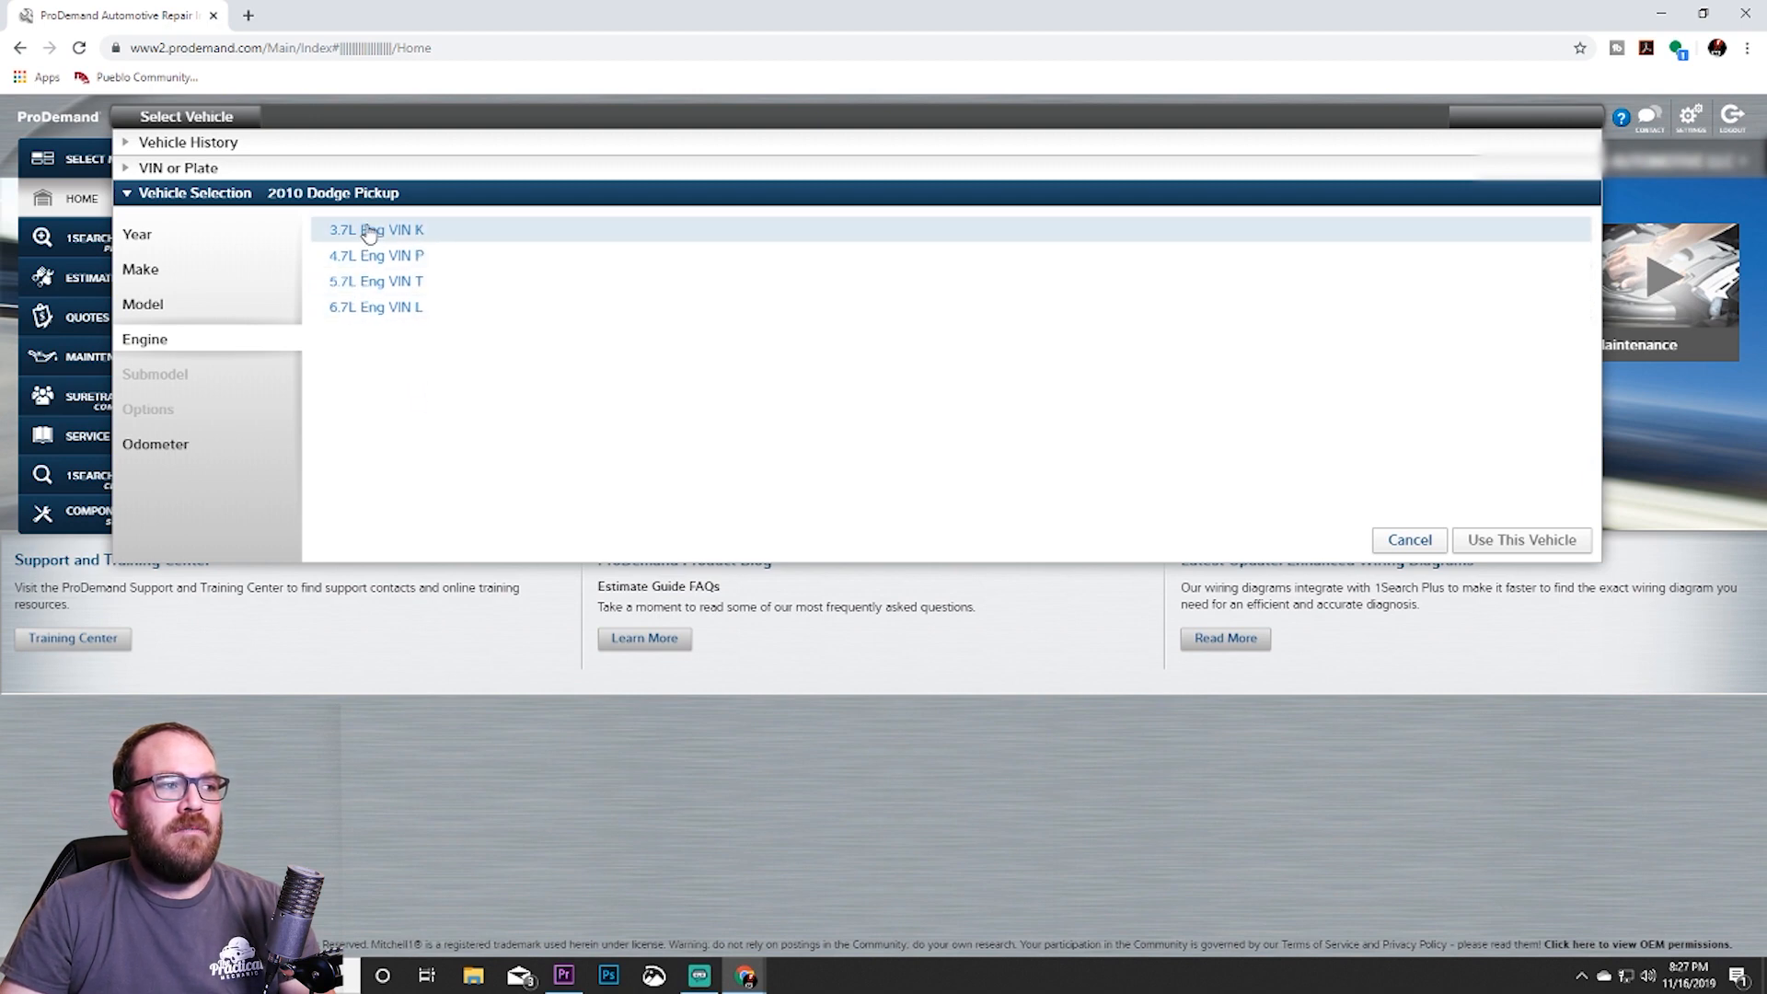
mouse_move(344, 236)
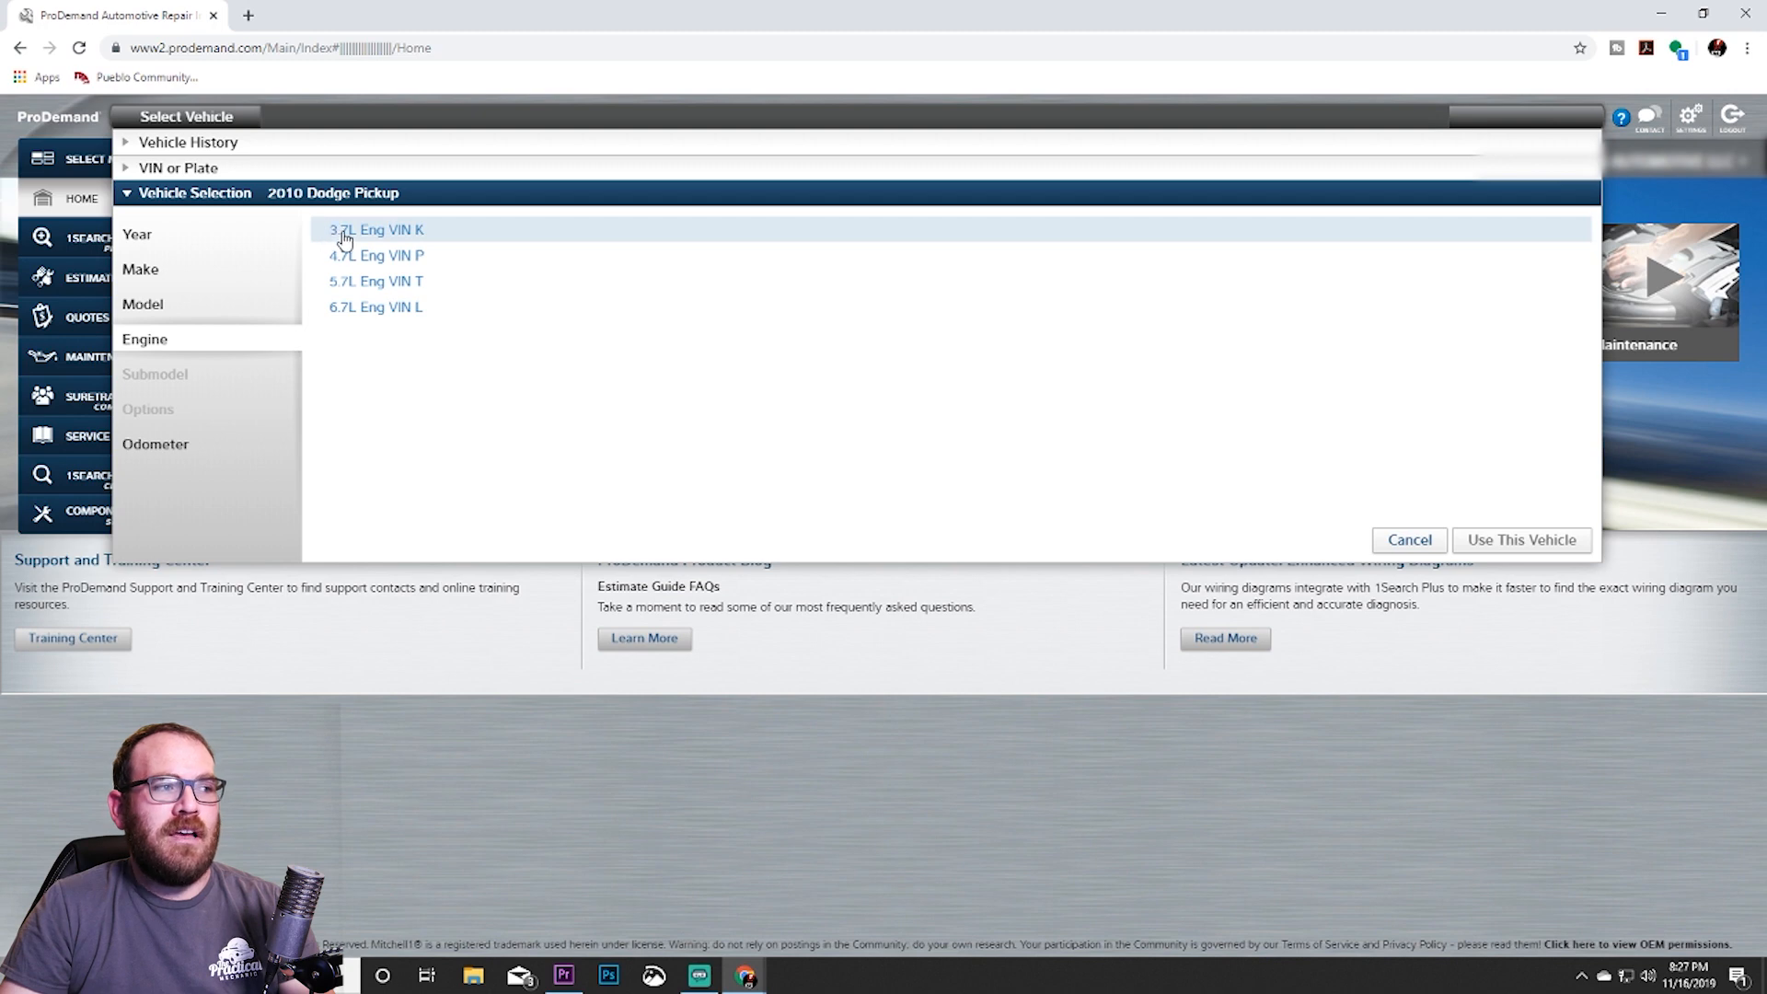
mouse_move(420, 233)
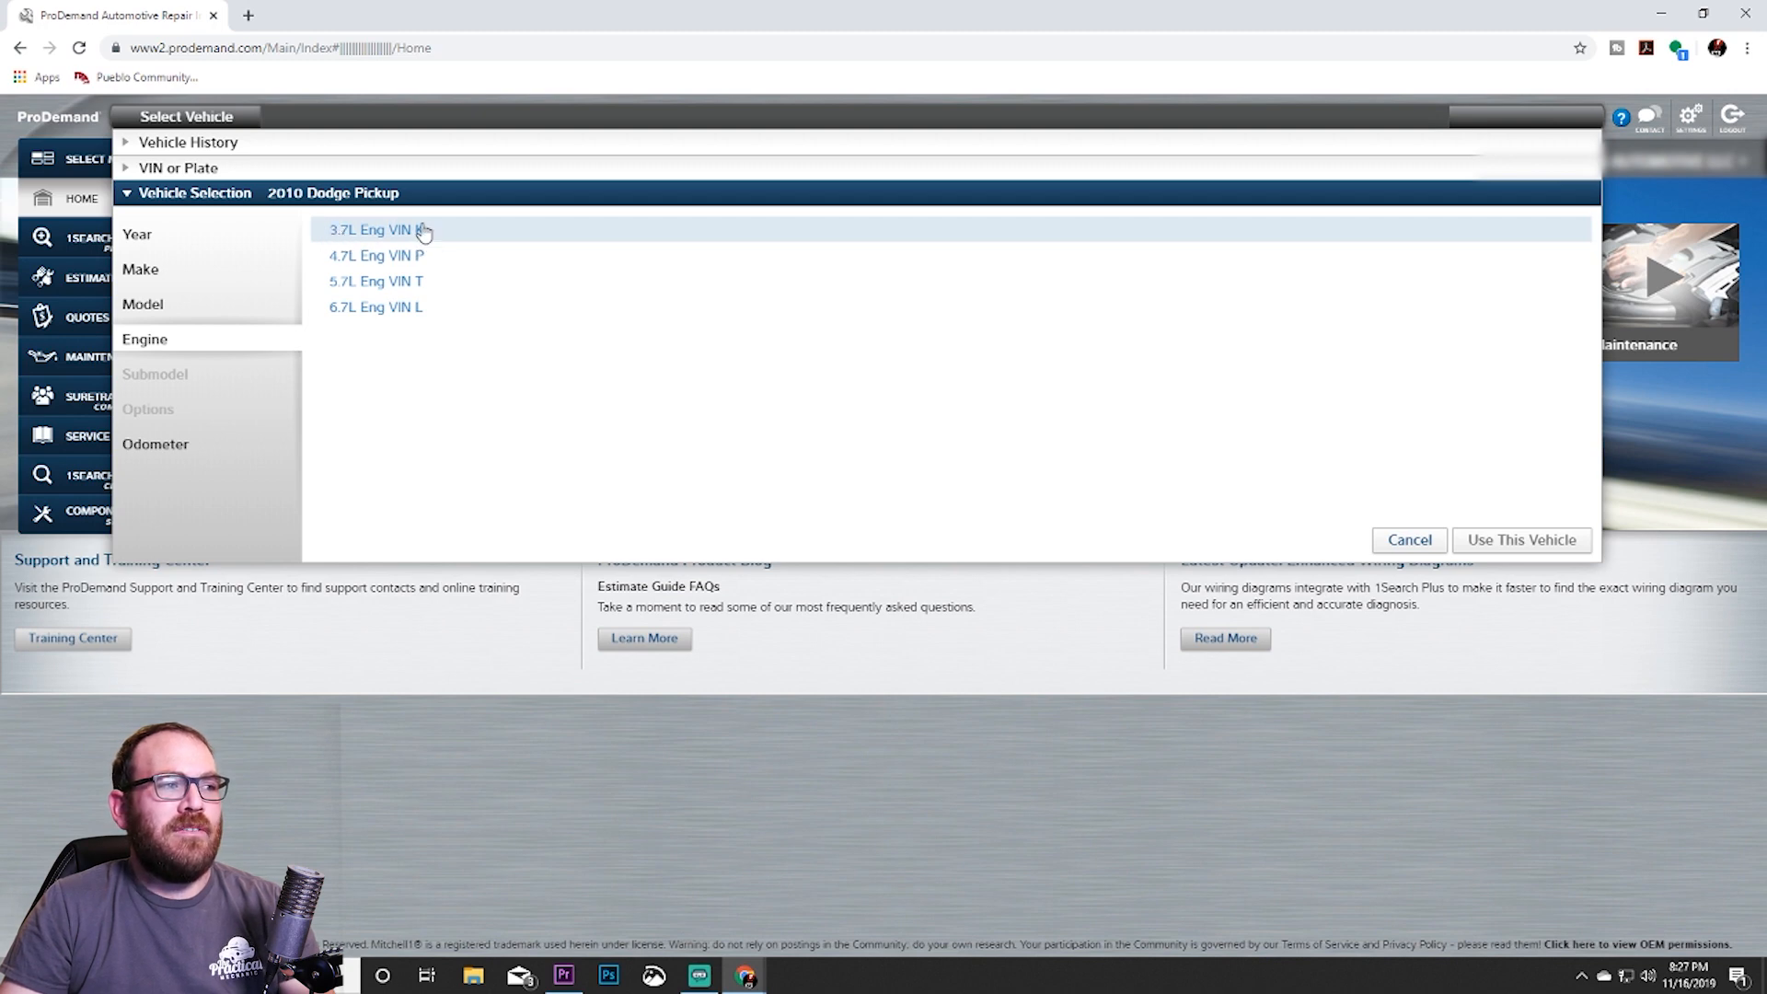
mouse_move(383, 255)
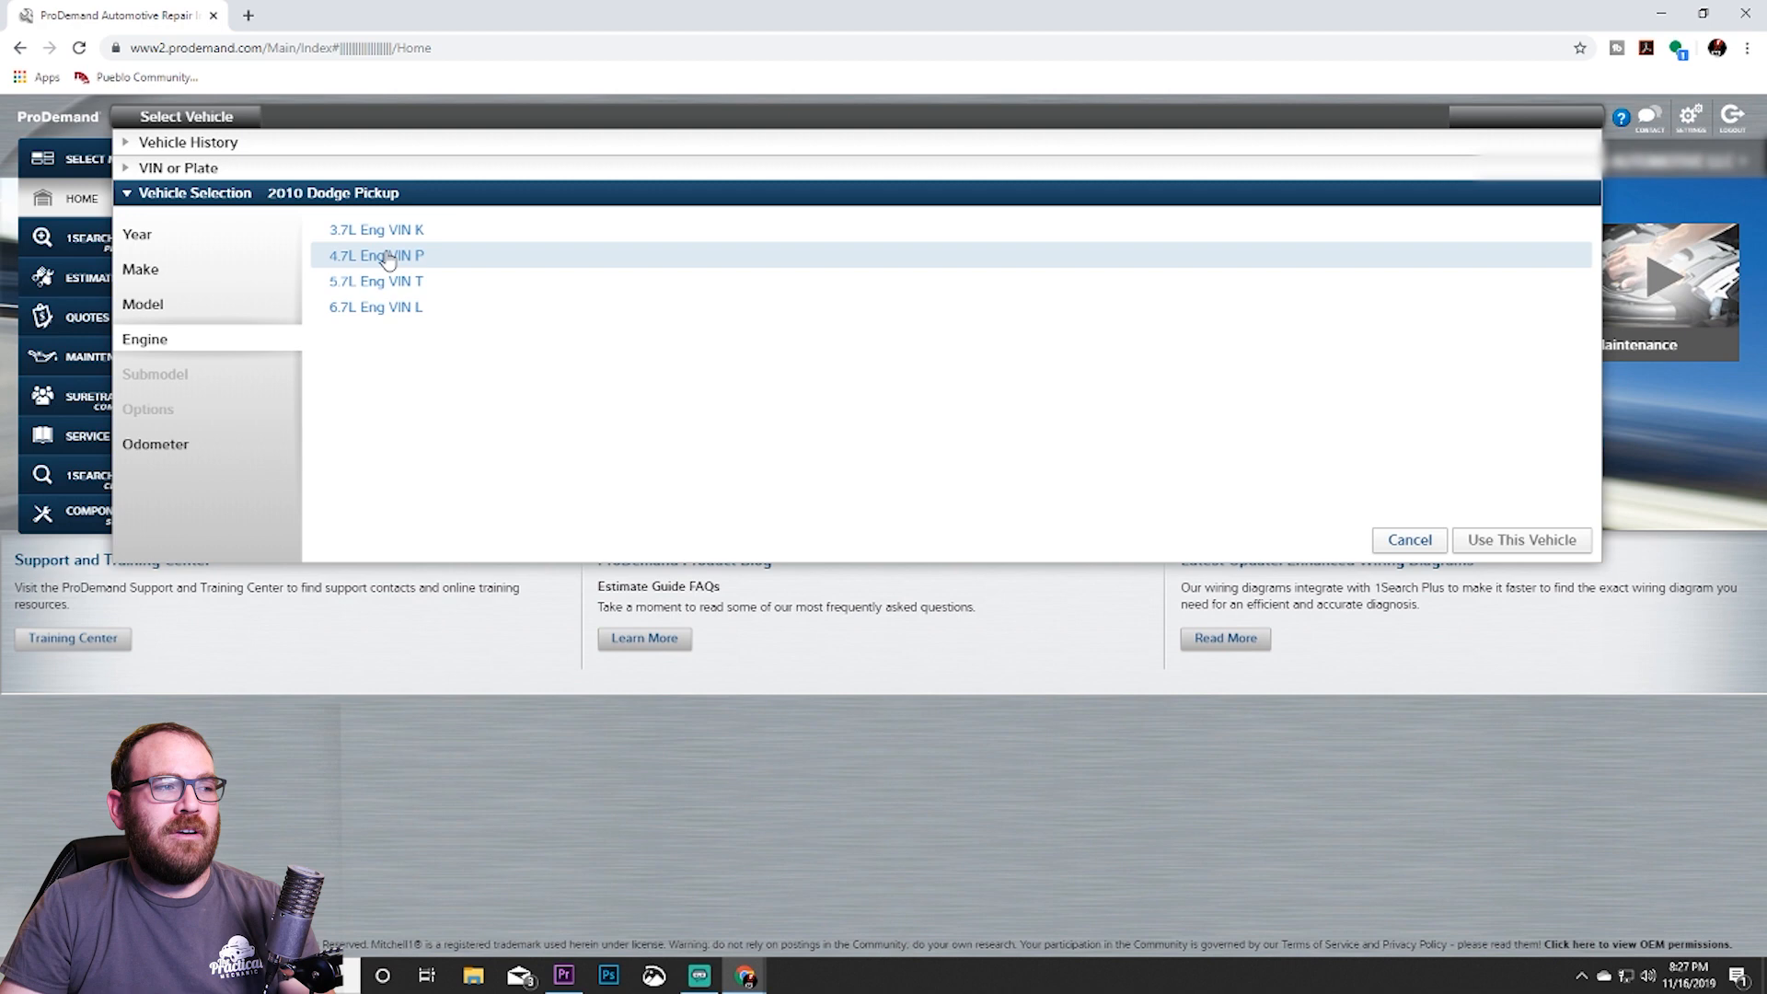
mouse_move(197, 220)
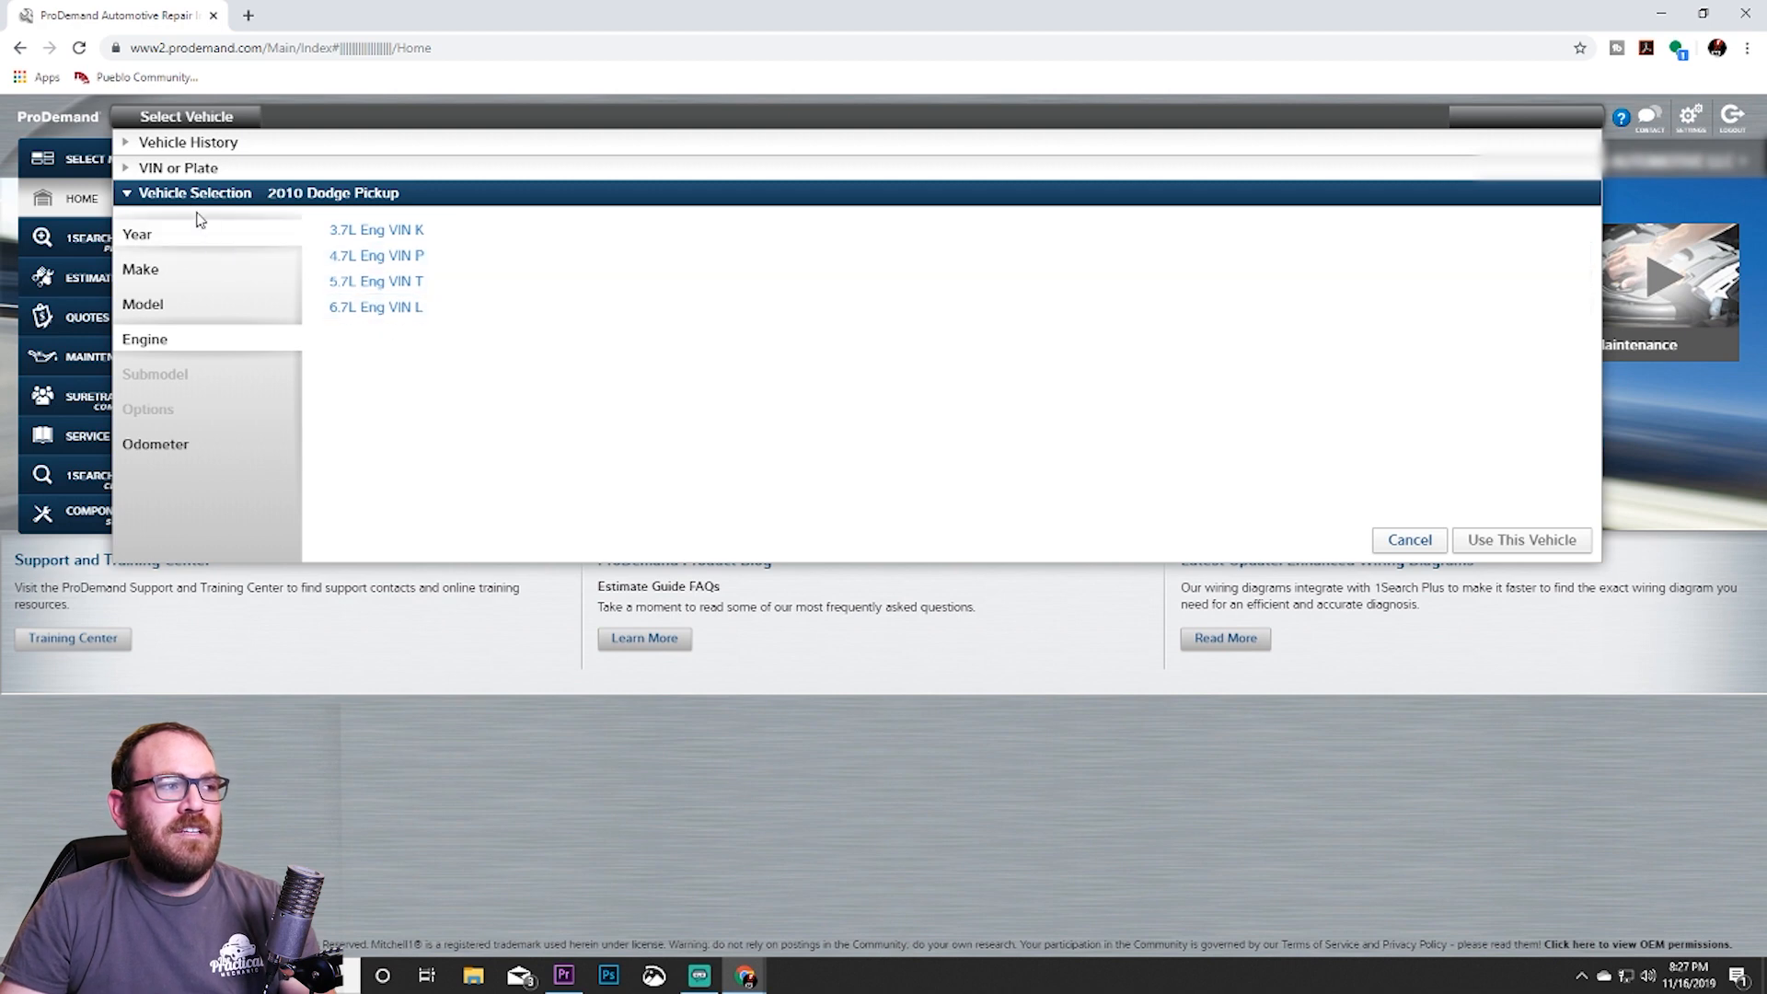
mouse_move(197, 147)
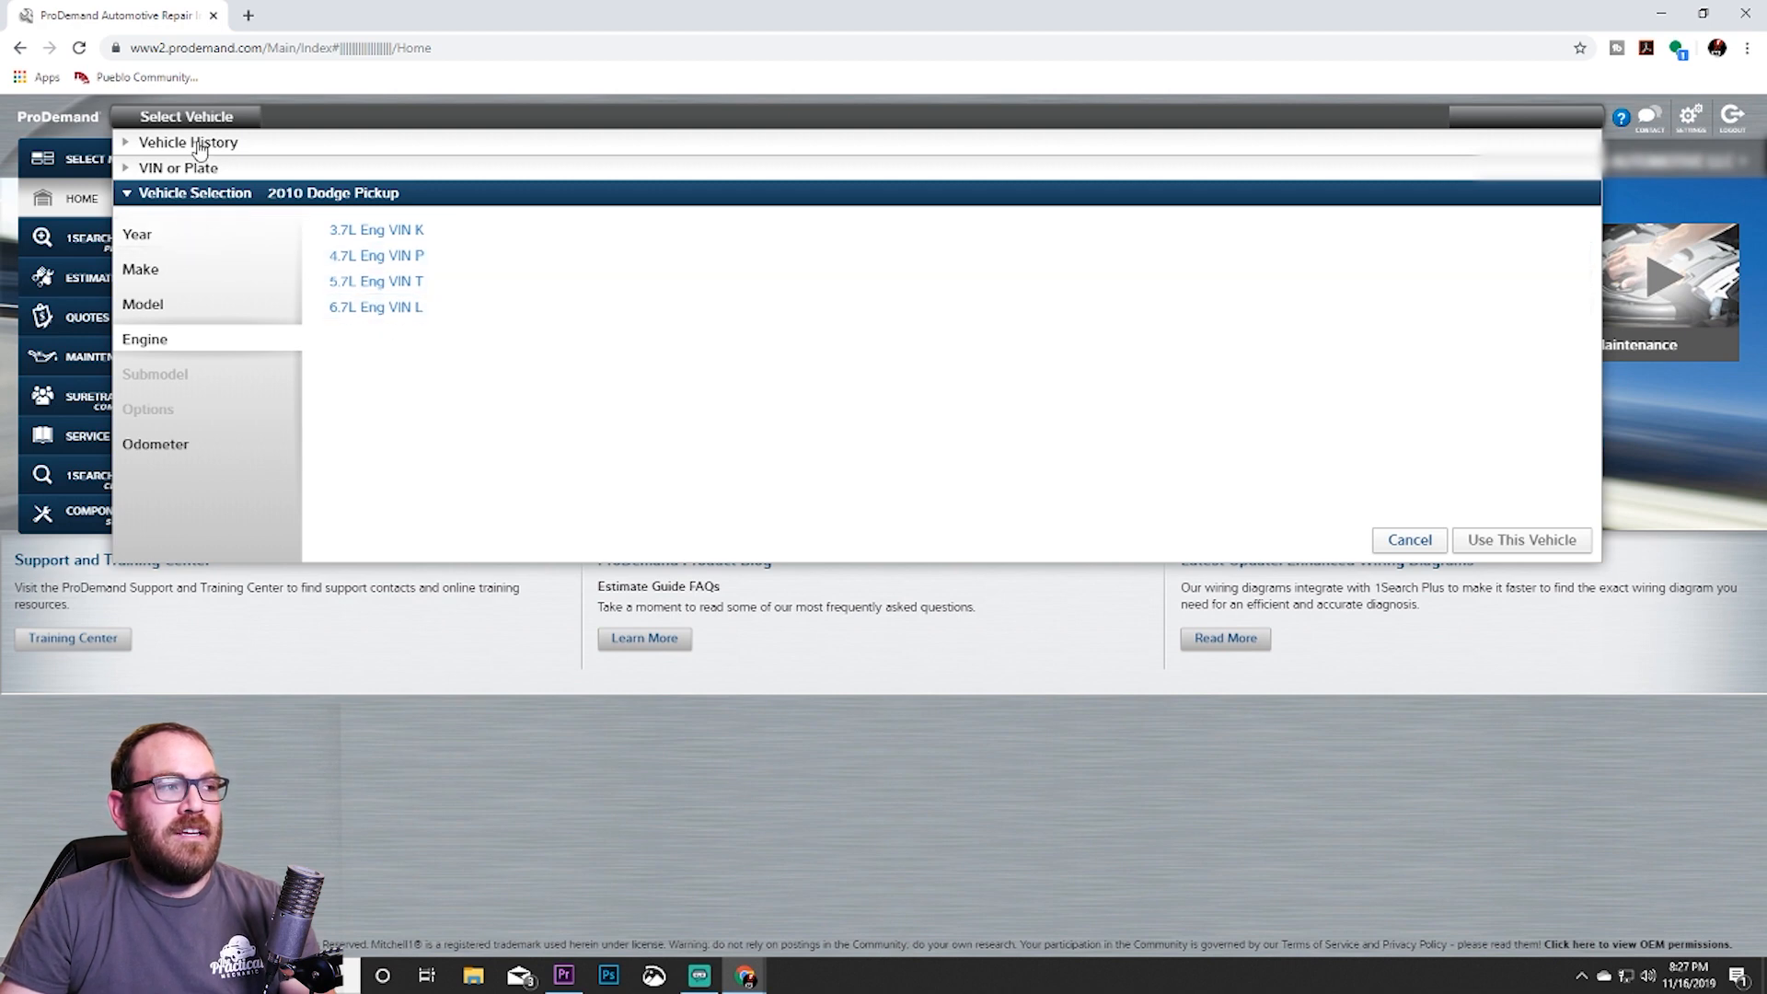
Switch the year to 2003, pick Pickup, and choose the 5.9L engine.
click(136, 232)
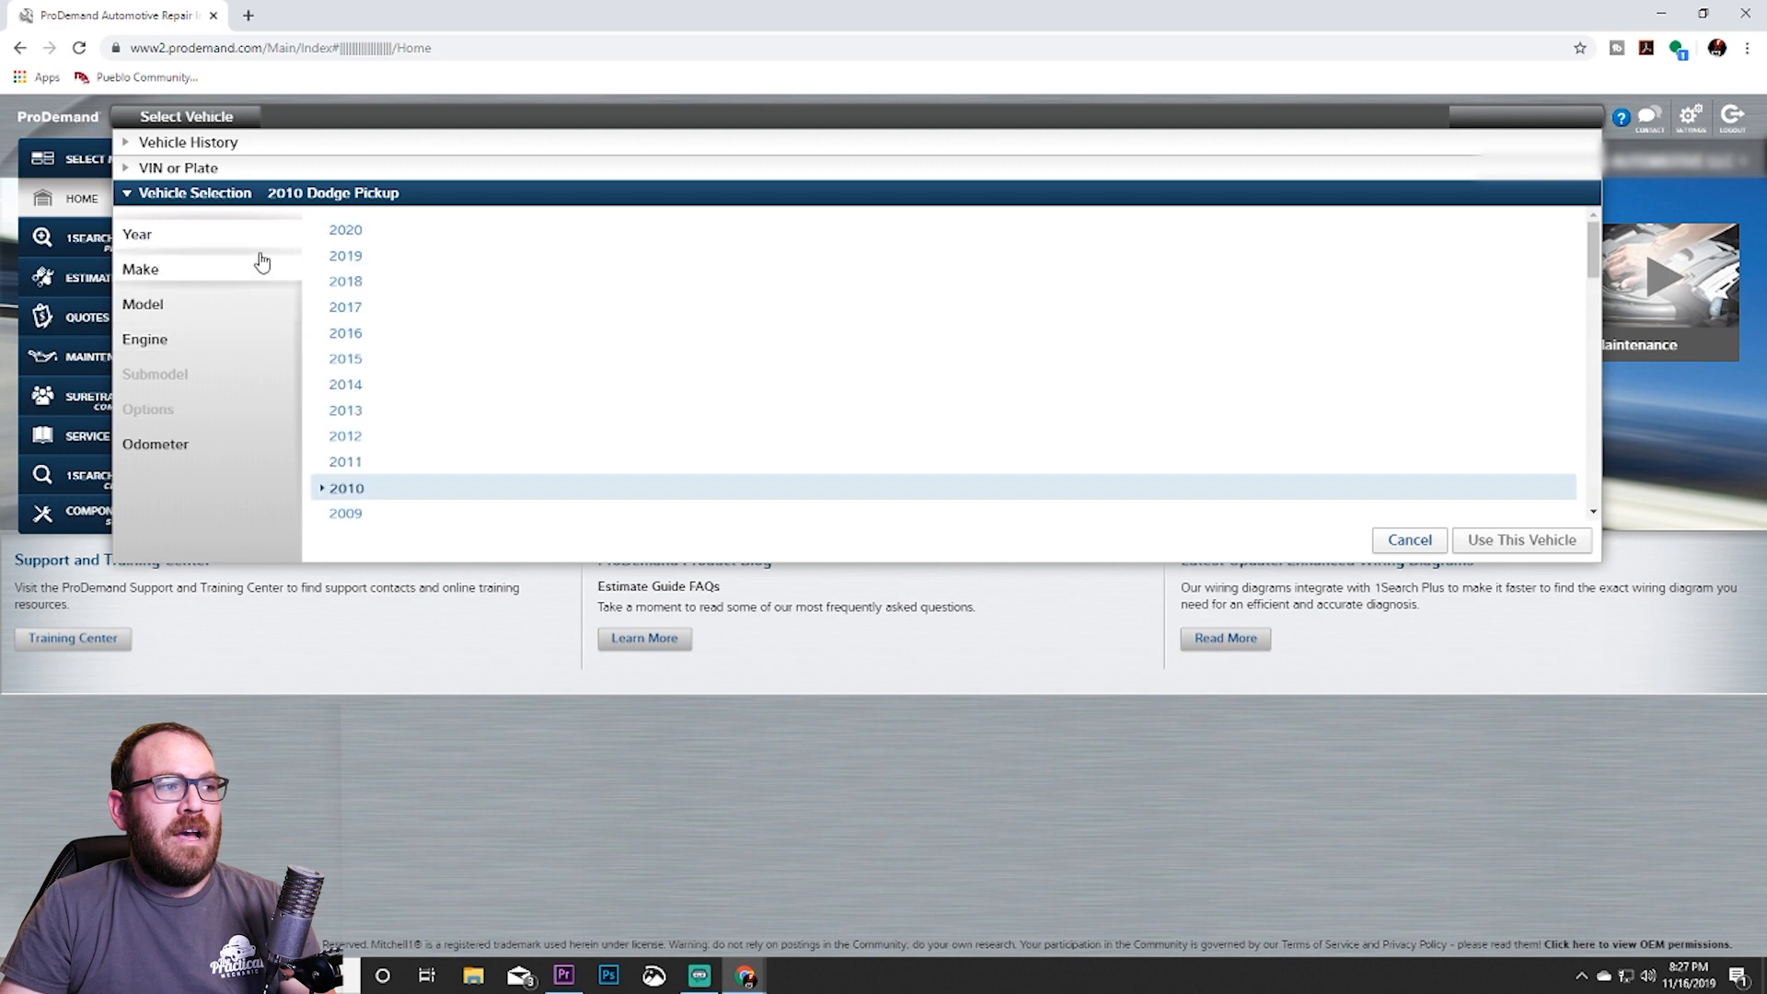
scroll(down, 3)
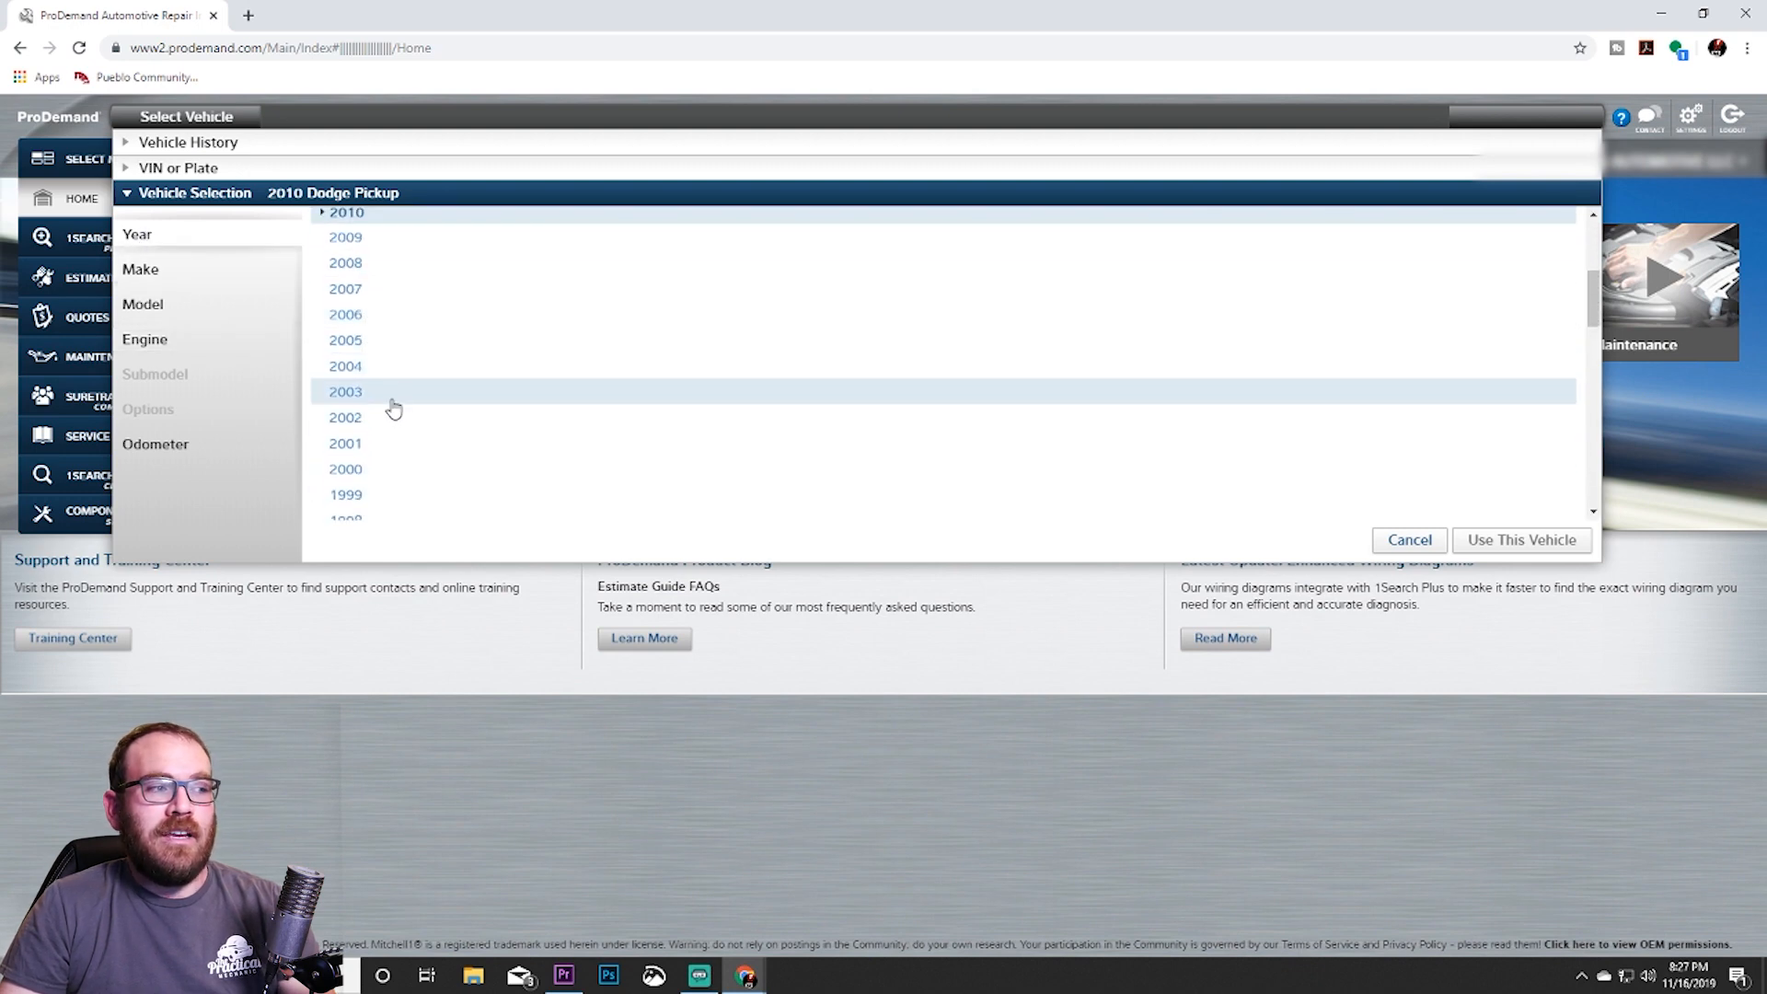
click(345, 391)
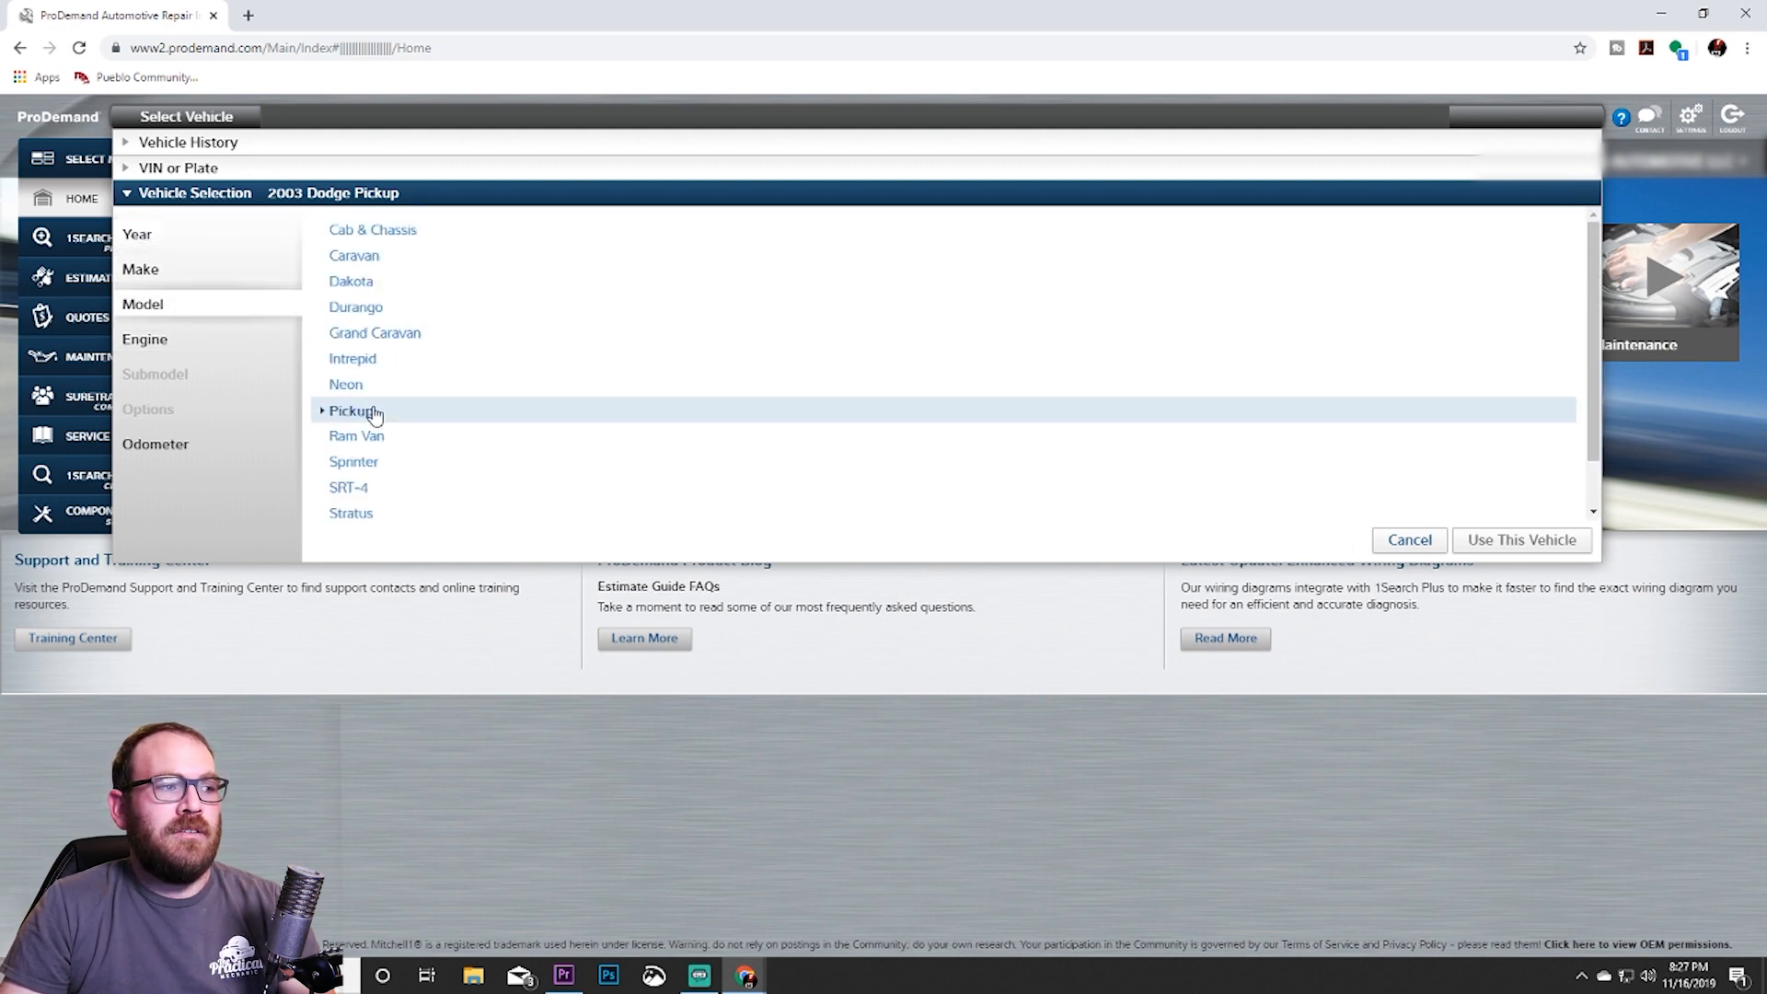
click(352, 410)
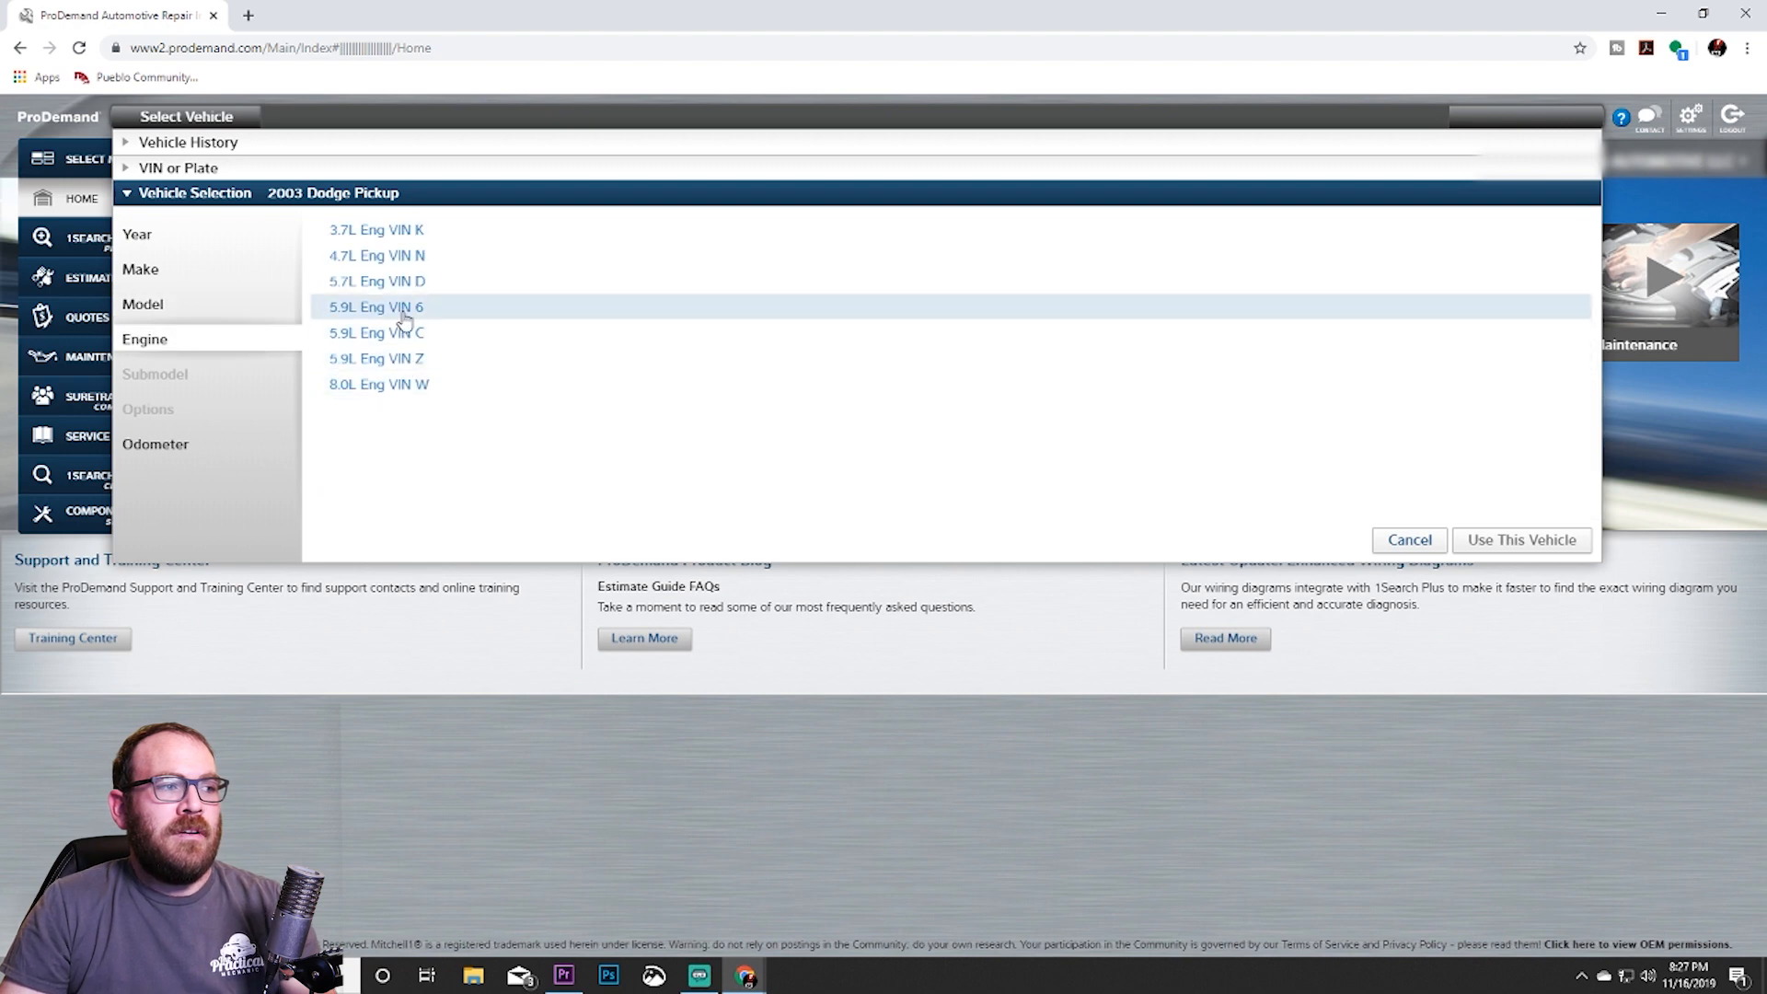
mouse_move(383, 332)
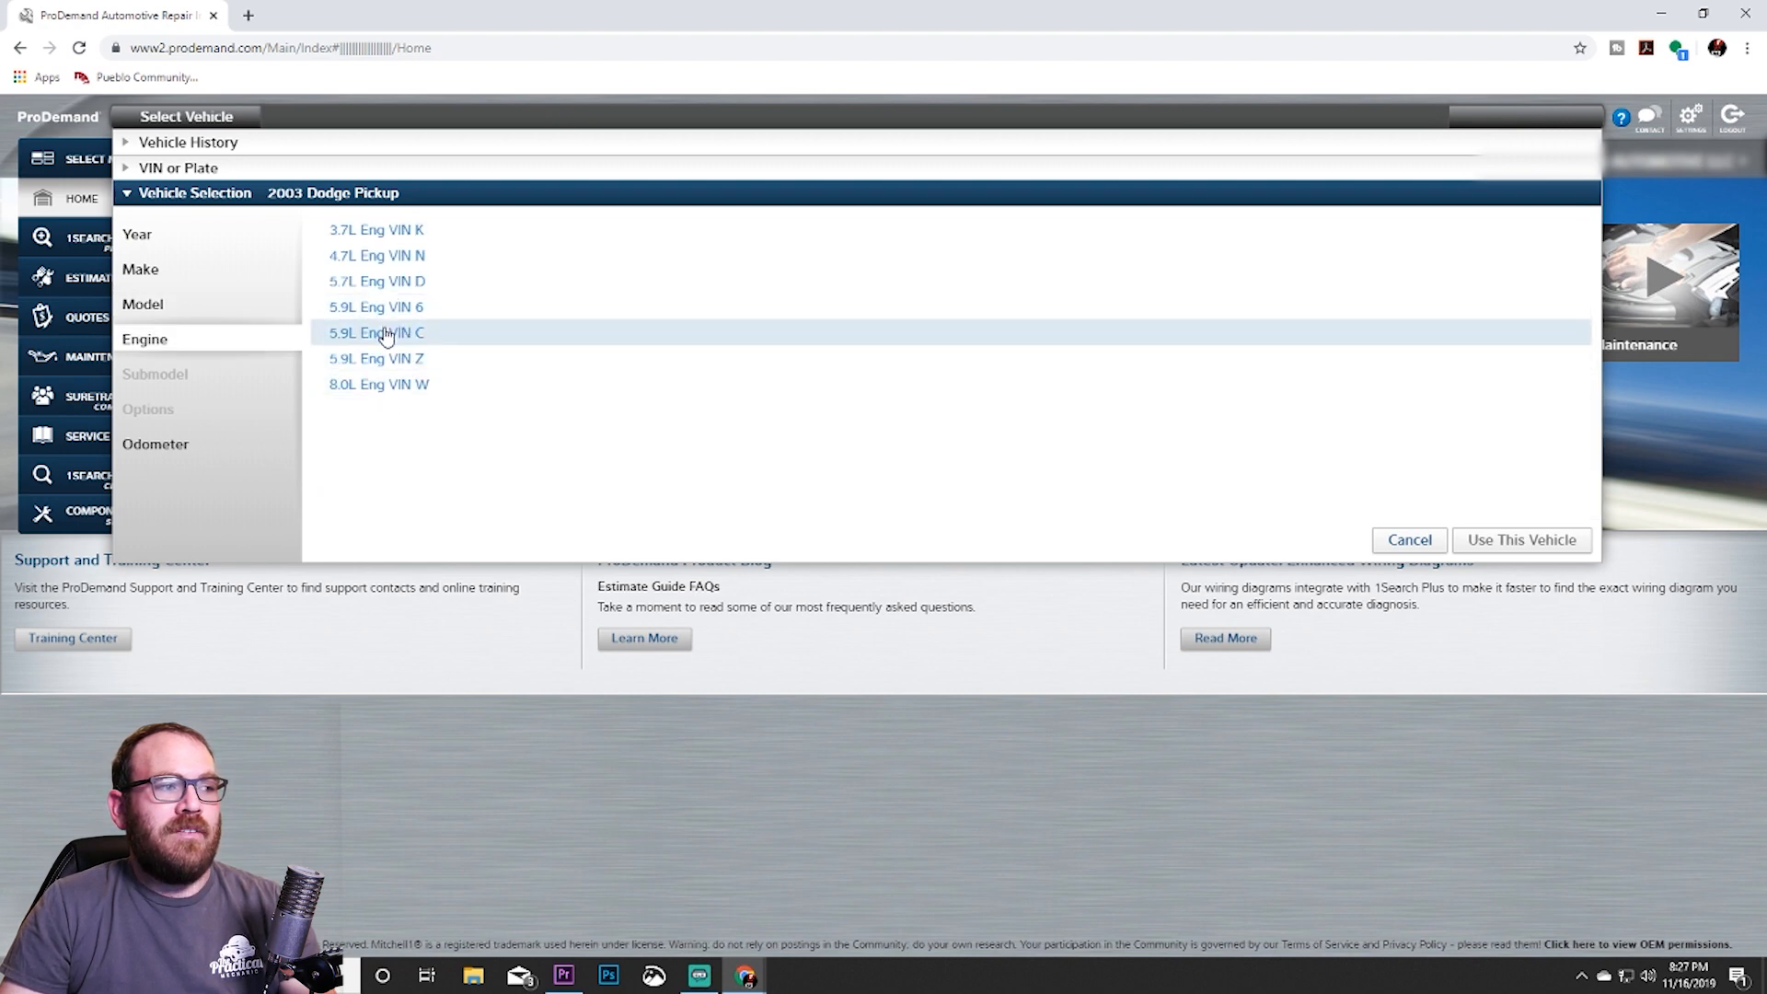
mouse_move(395, 358)
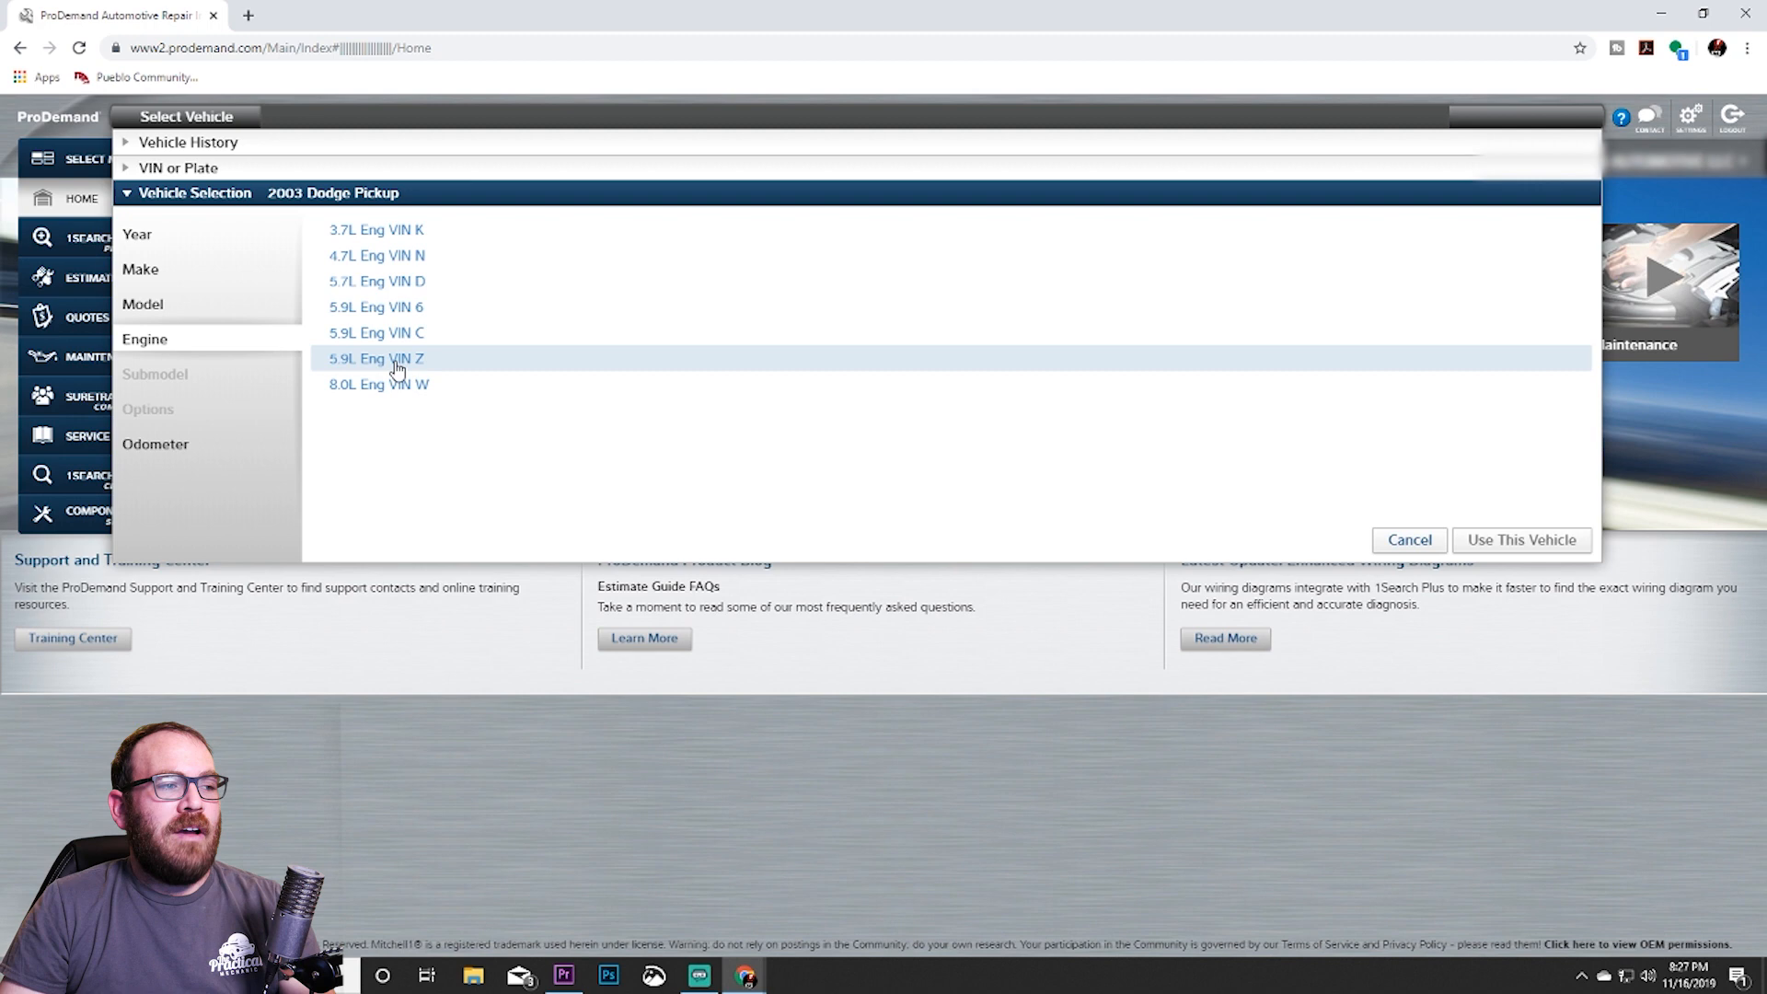
mouse_move(437, 440)
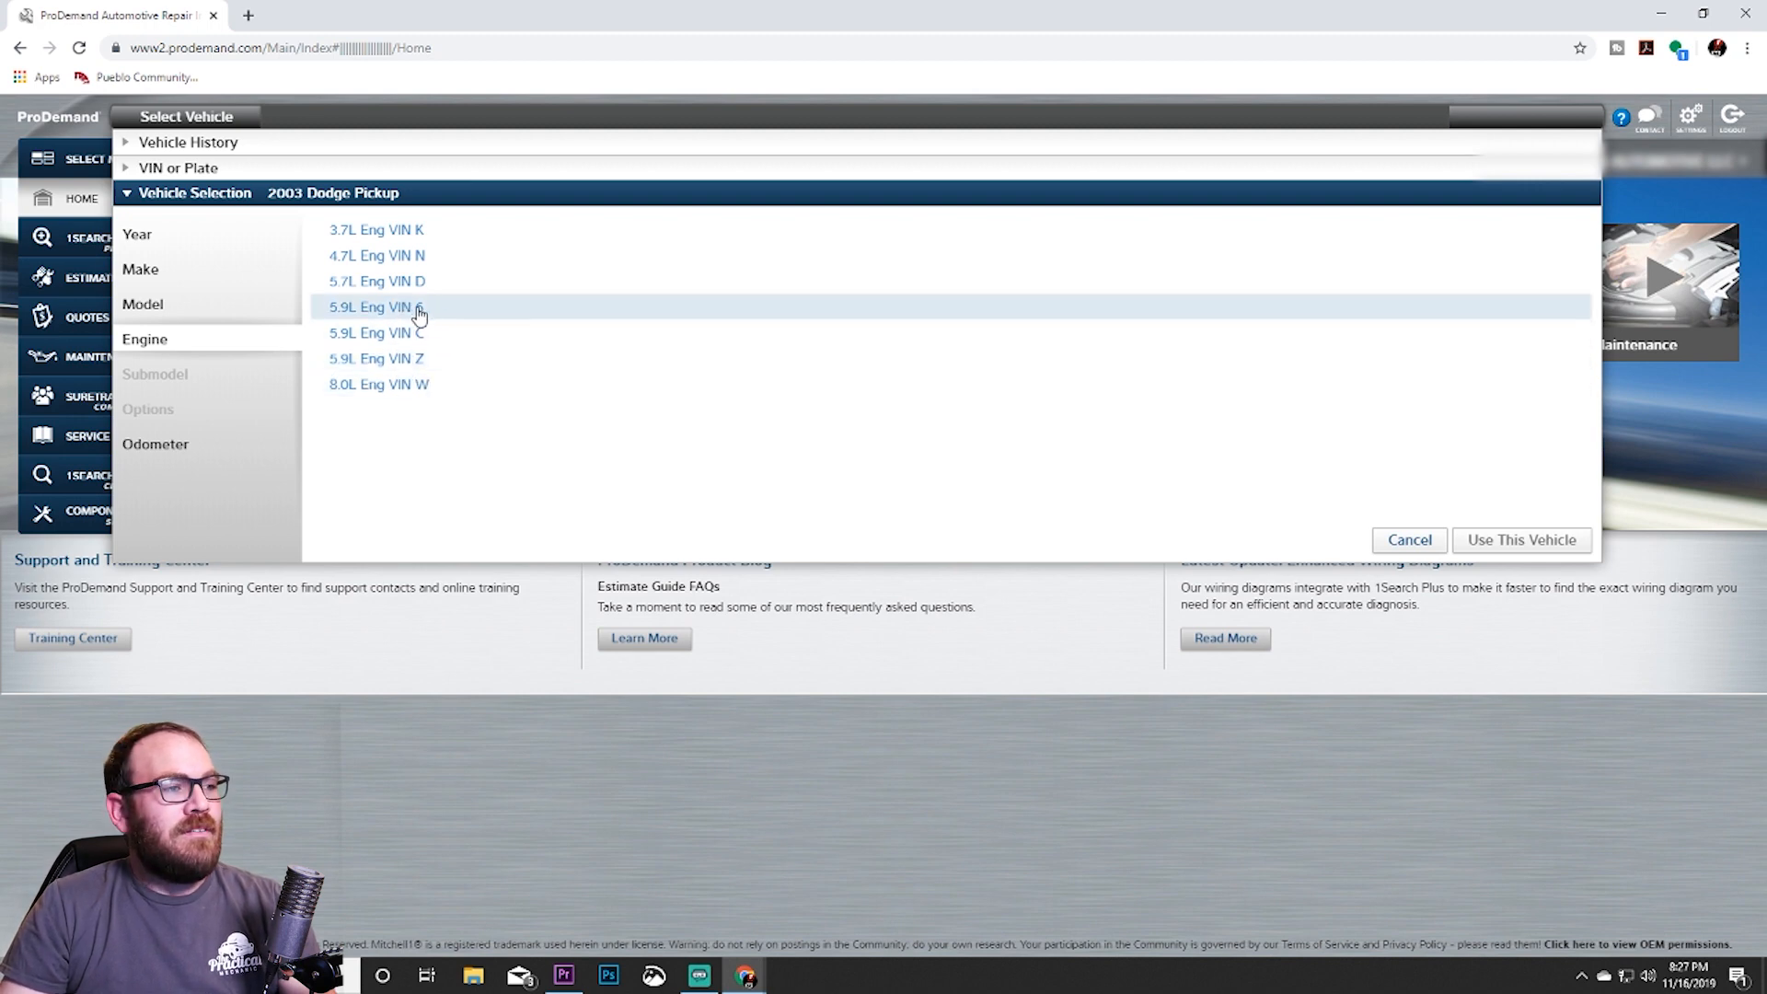
click(376, 307)
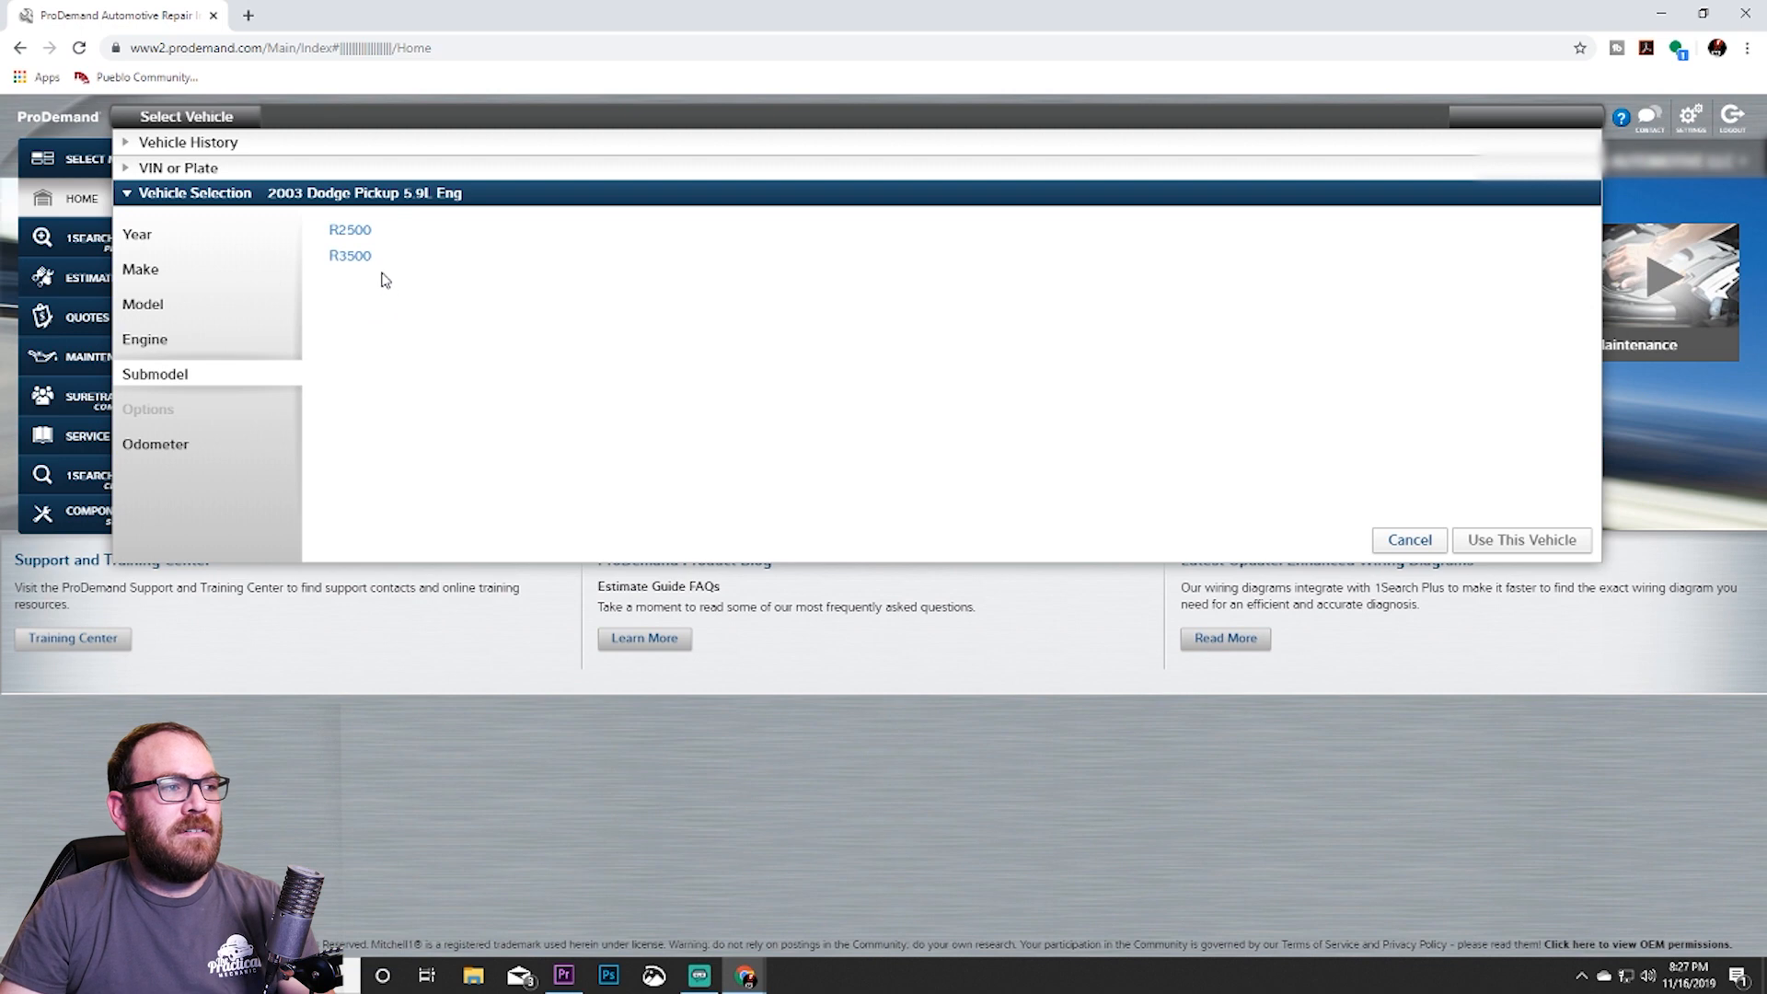
mouse_move(375, 341)
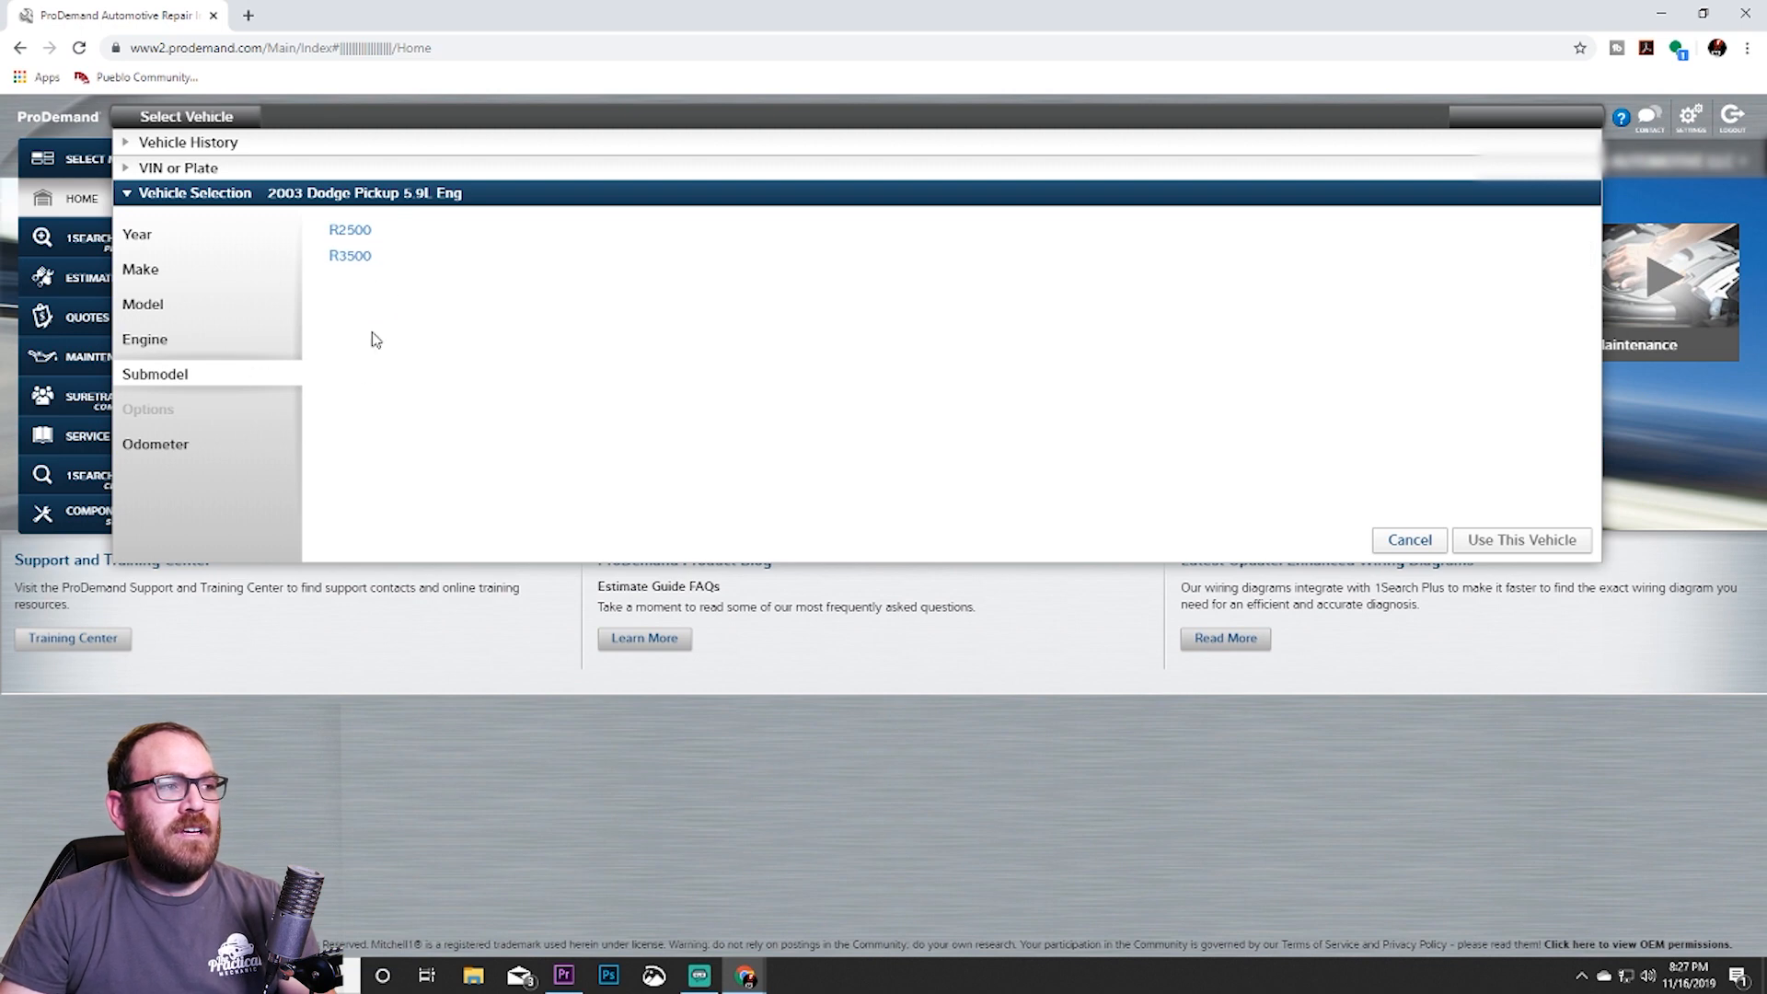
mouse_move(350, 230)
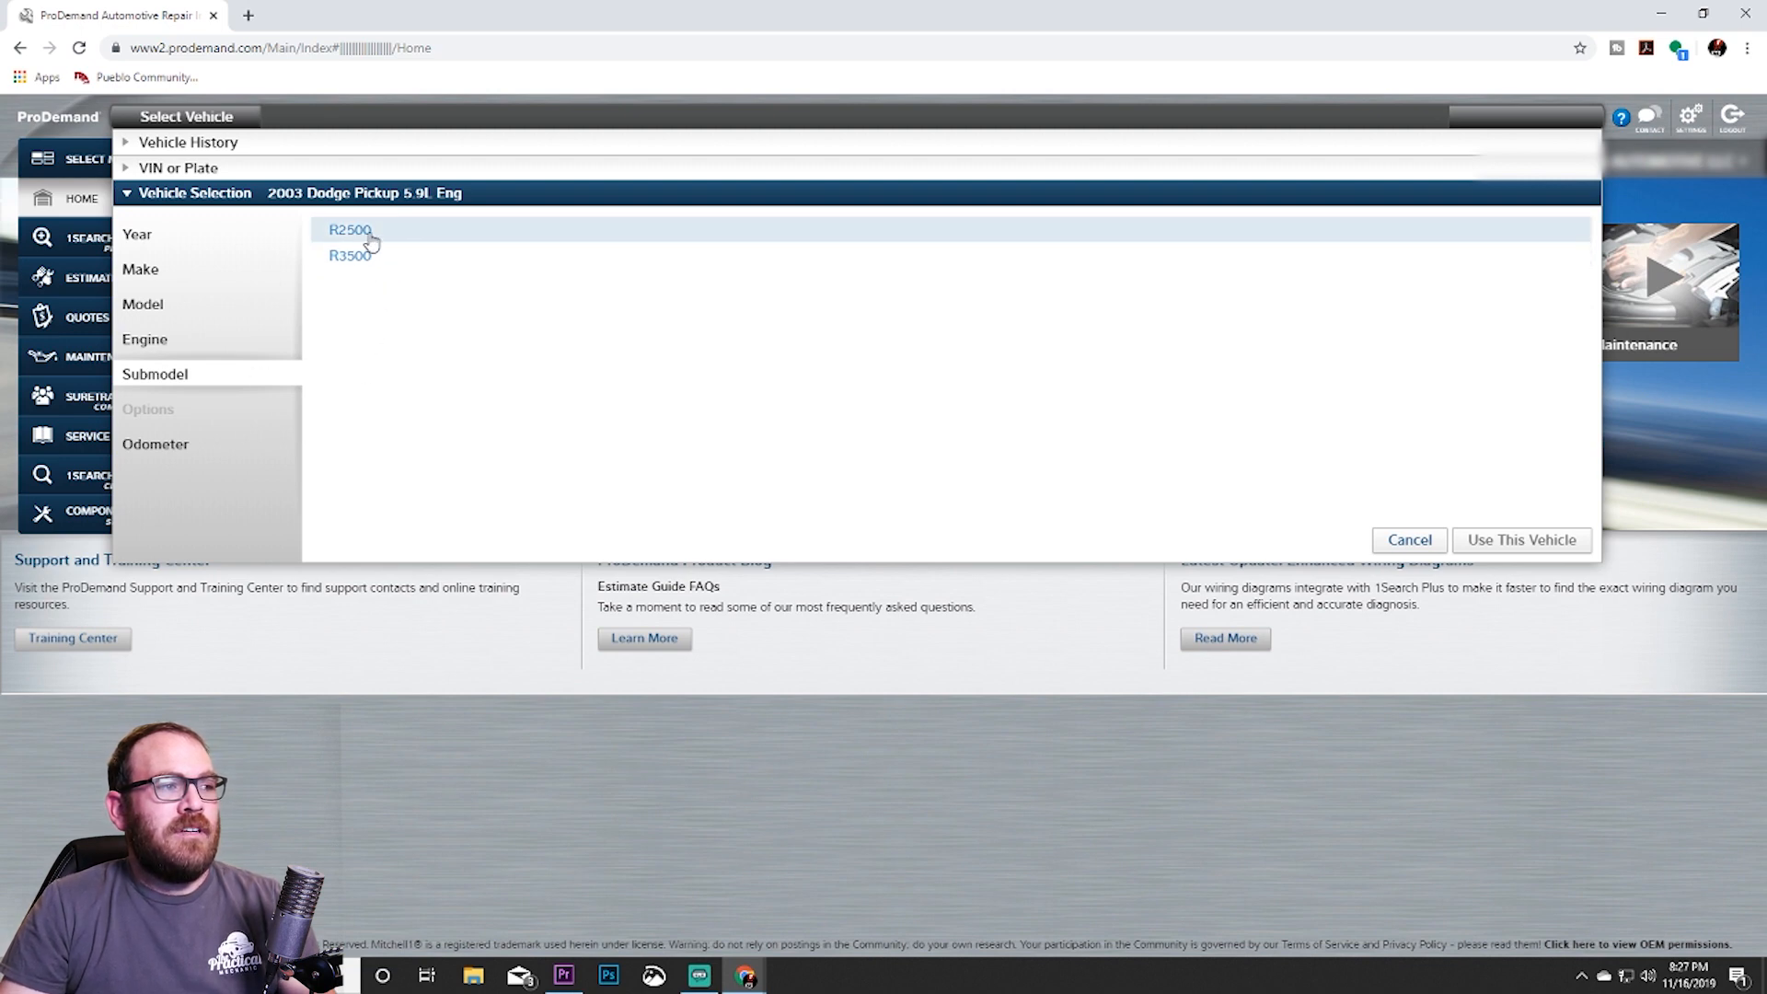
Pick the R2500 submodel, review its diesel options, then return to engine choices.
click(350, 230)
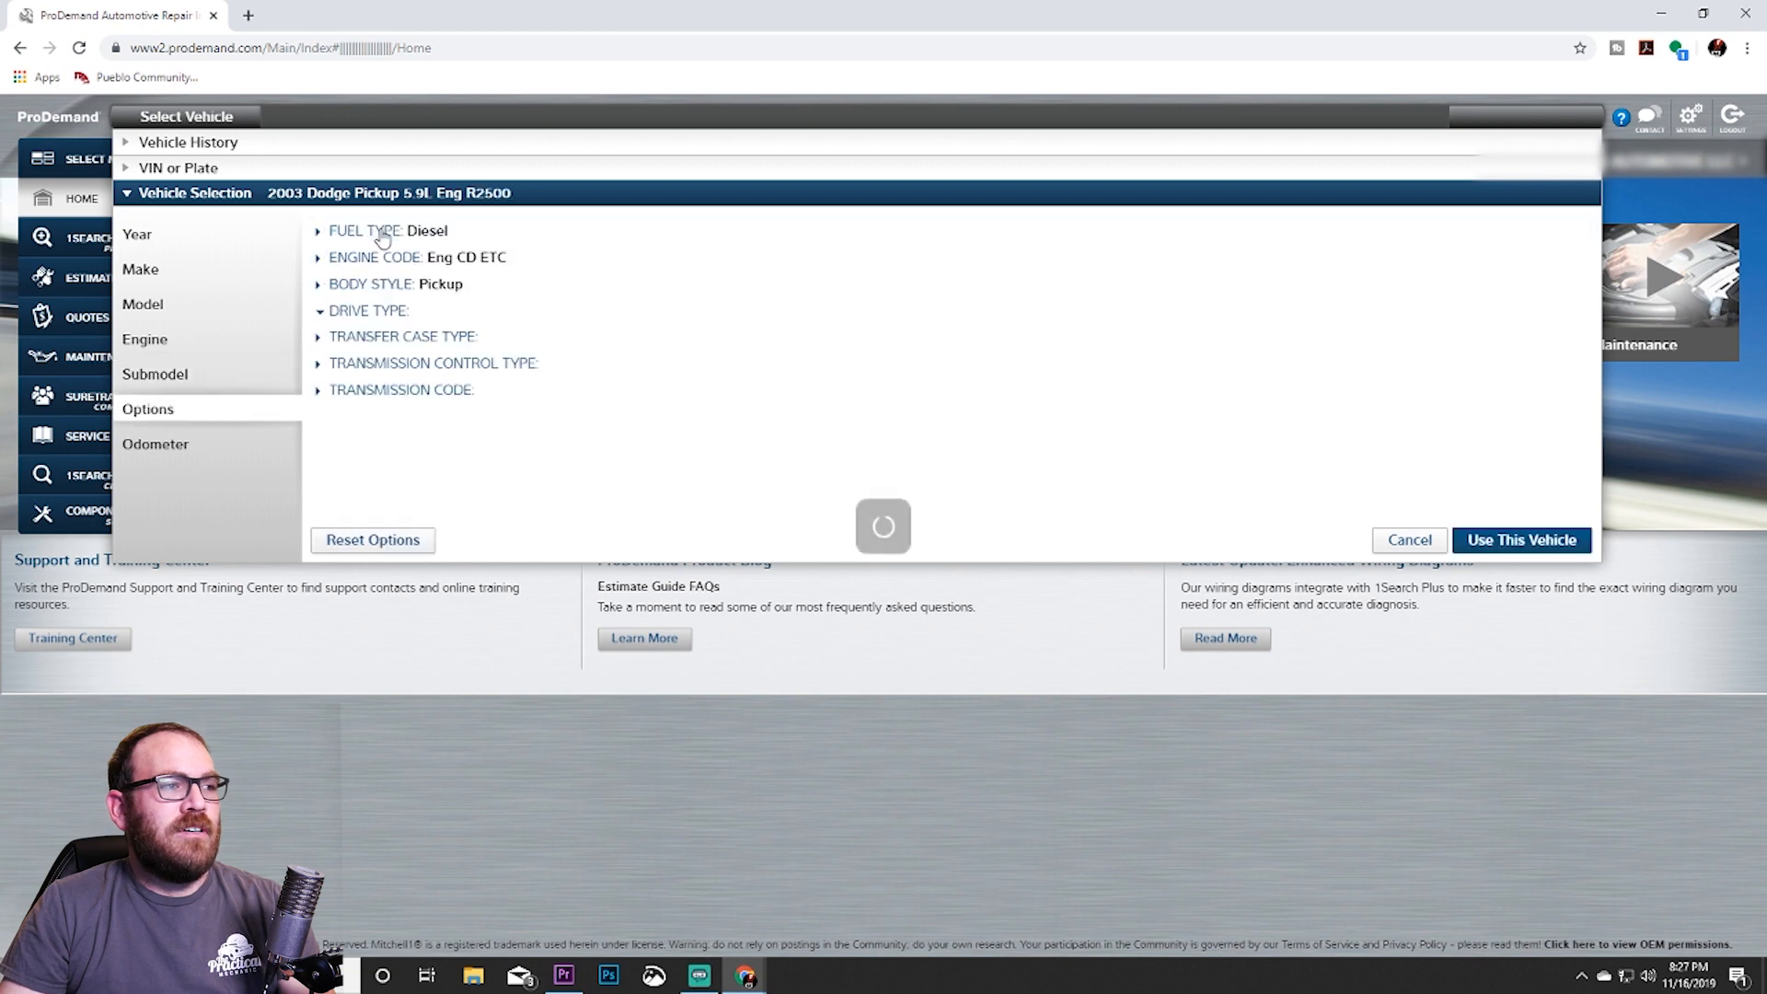
click(367, 310)
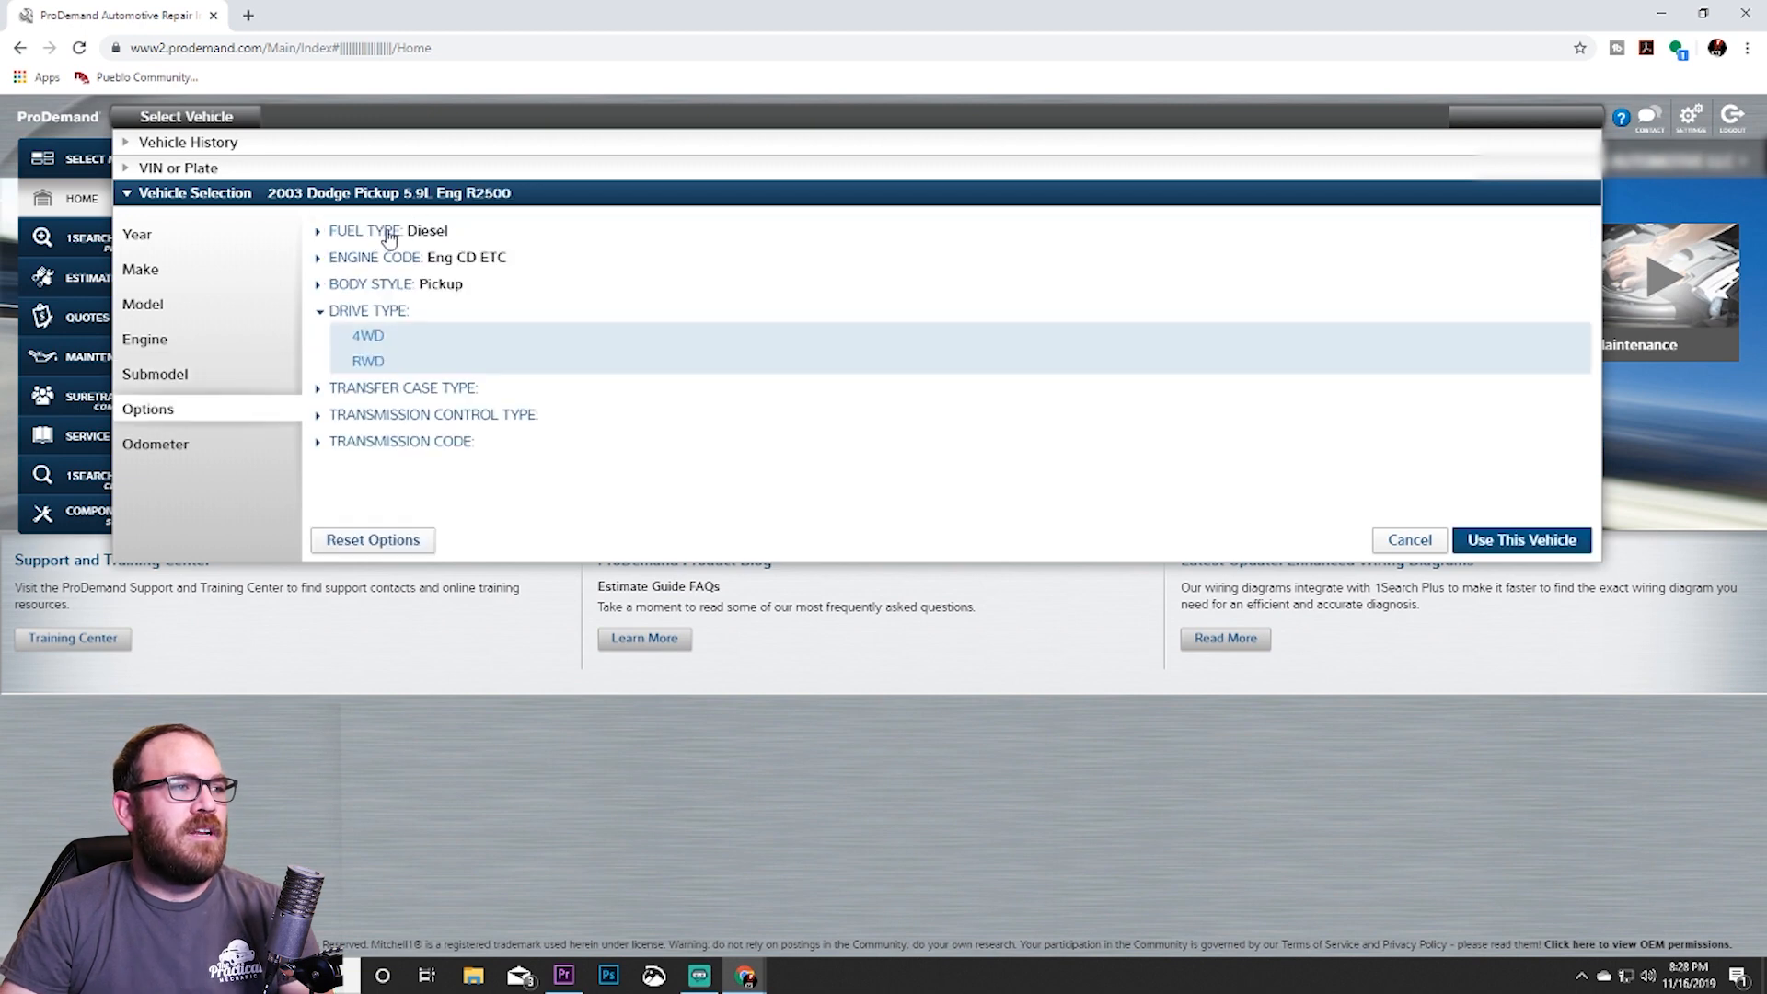
mouse_move(413, 249)
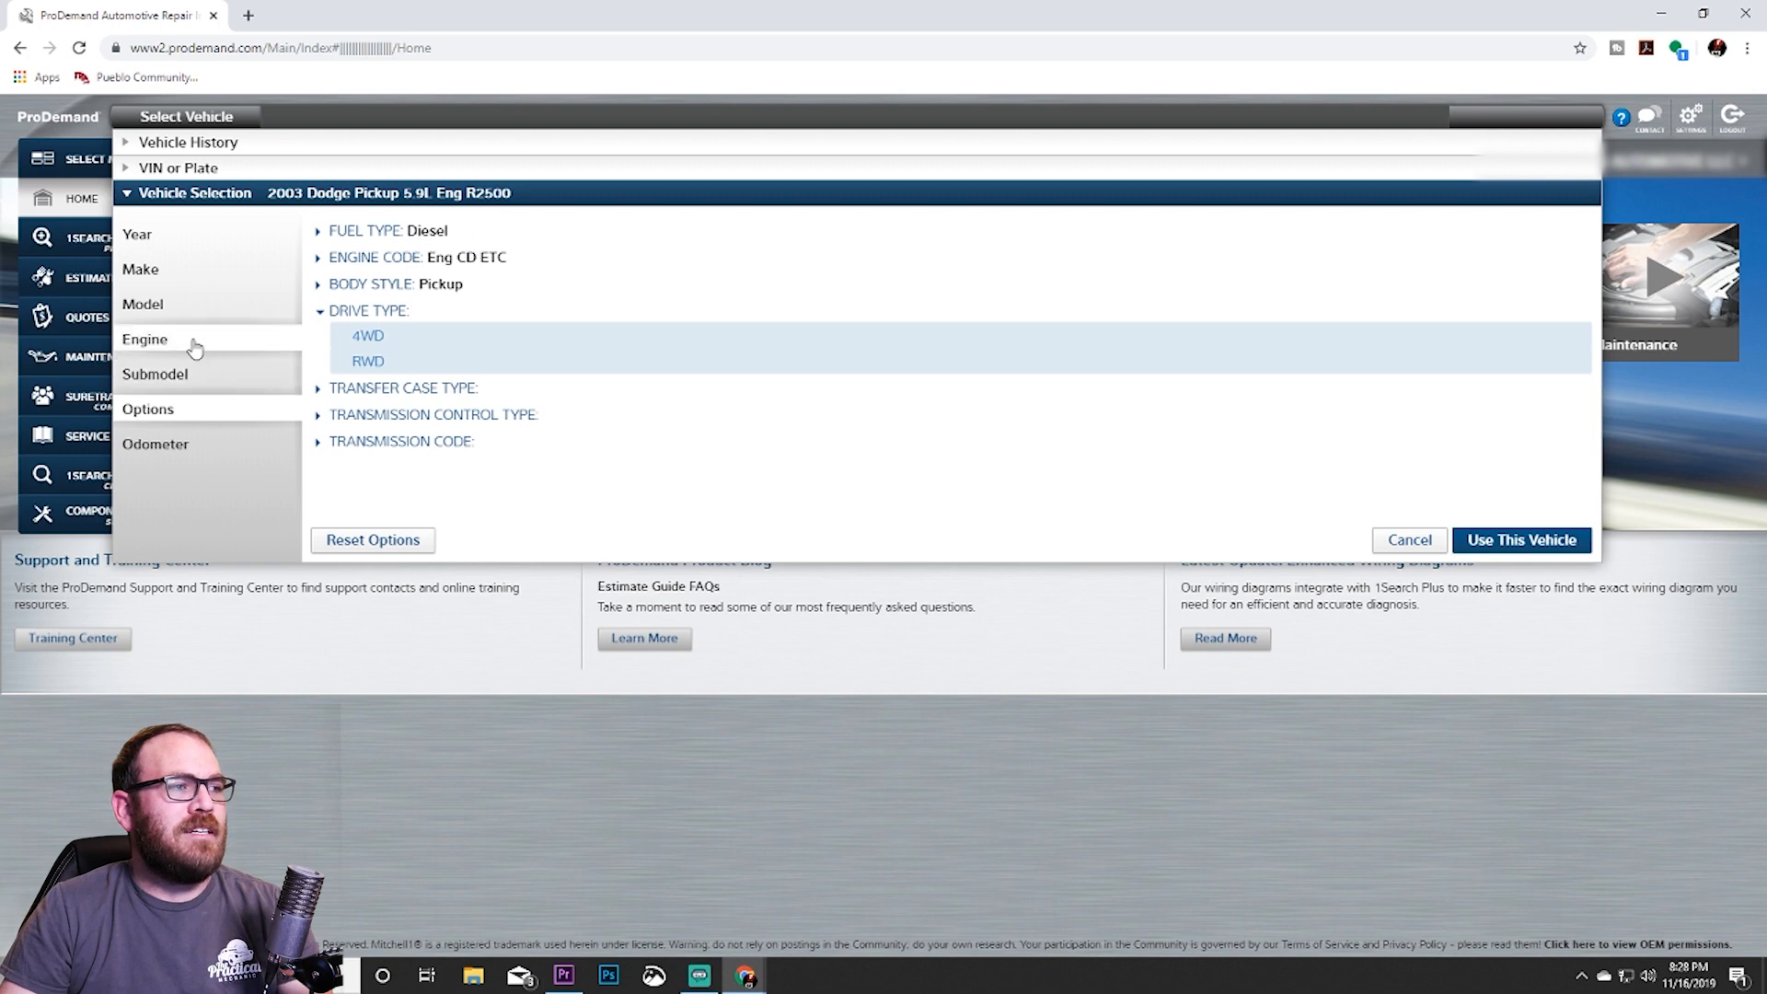
click(155, 373)
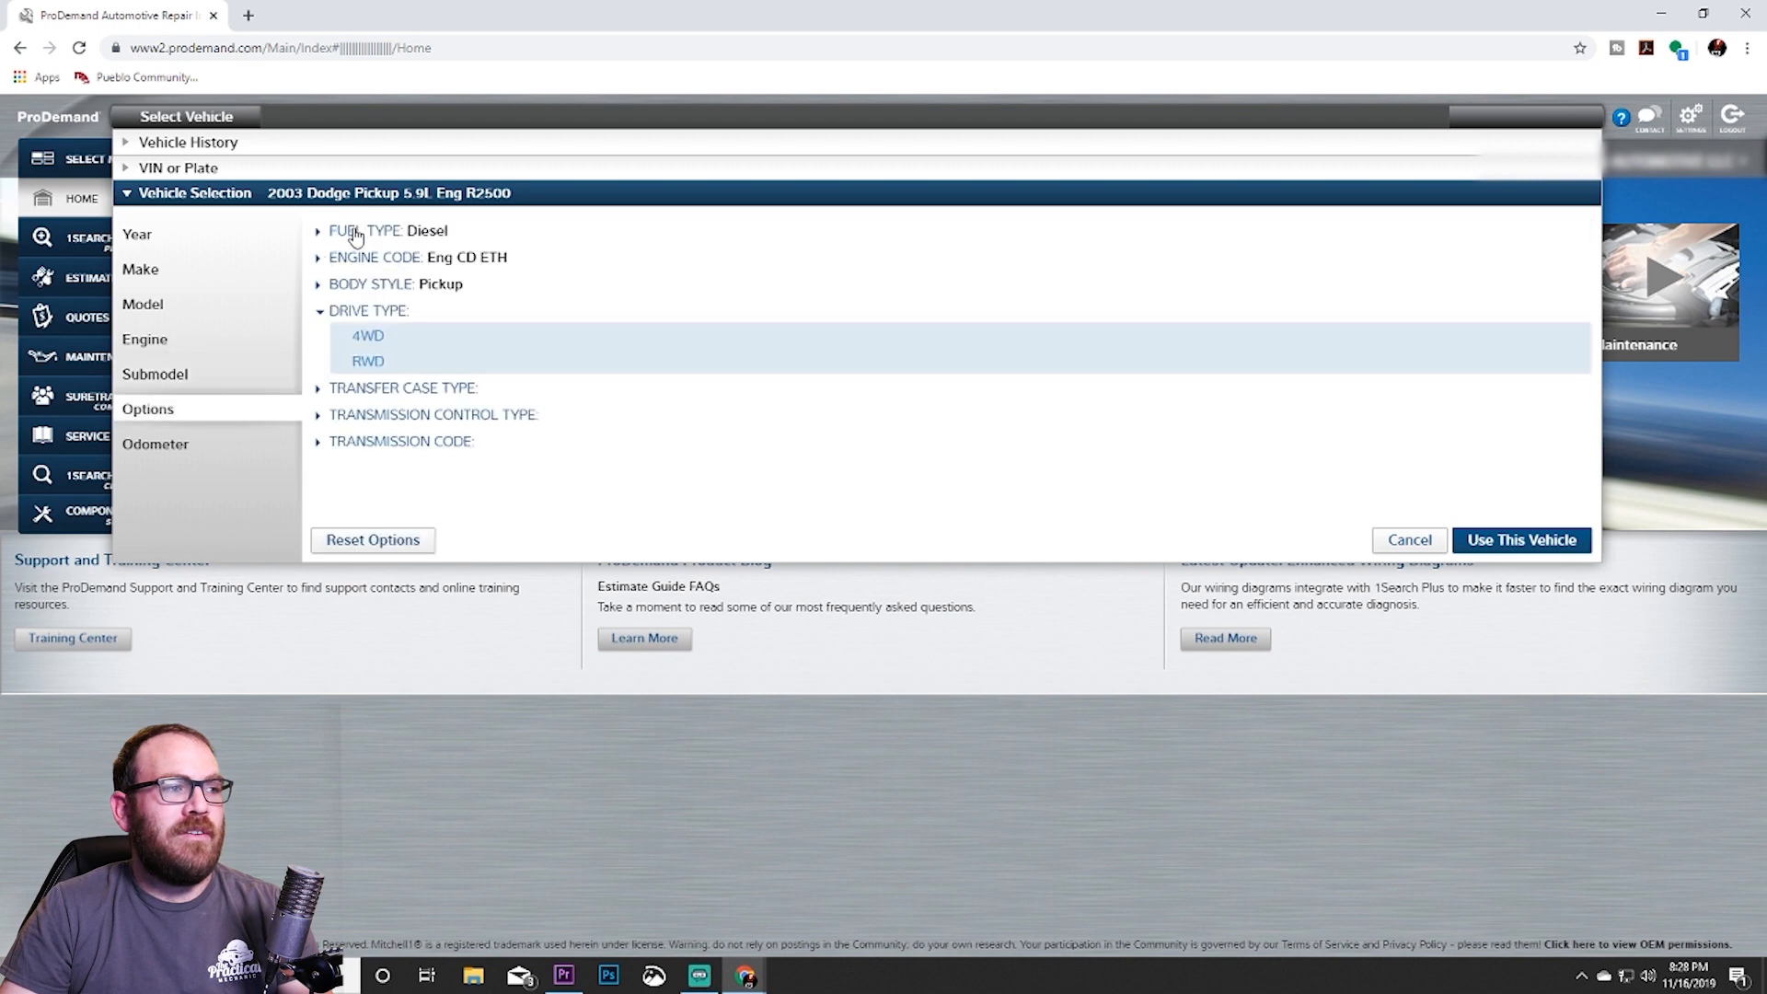
mouse_move(196, 382)
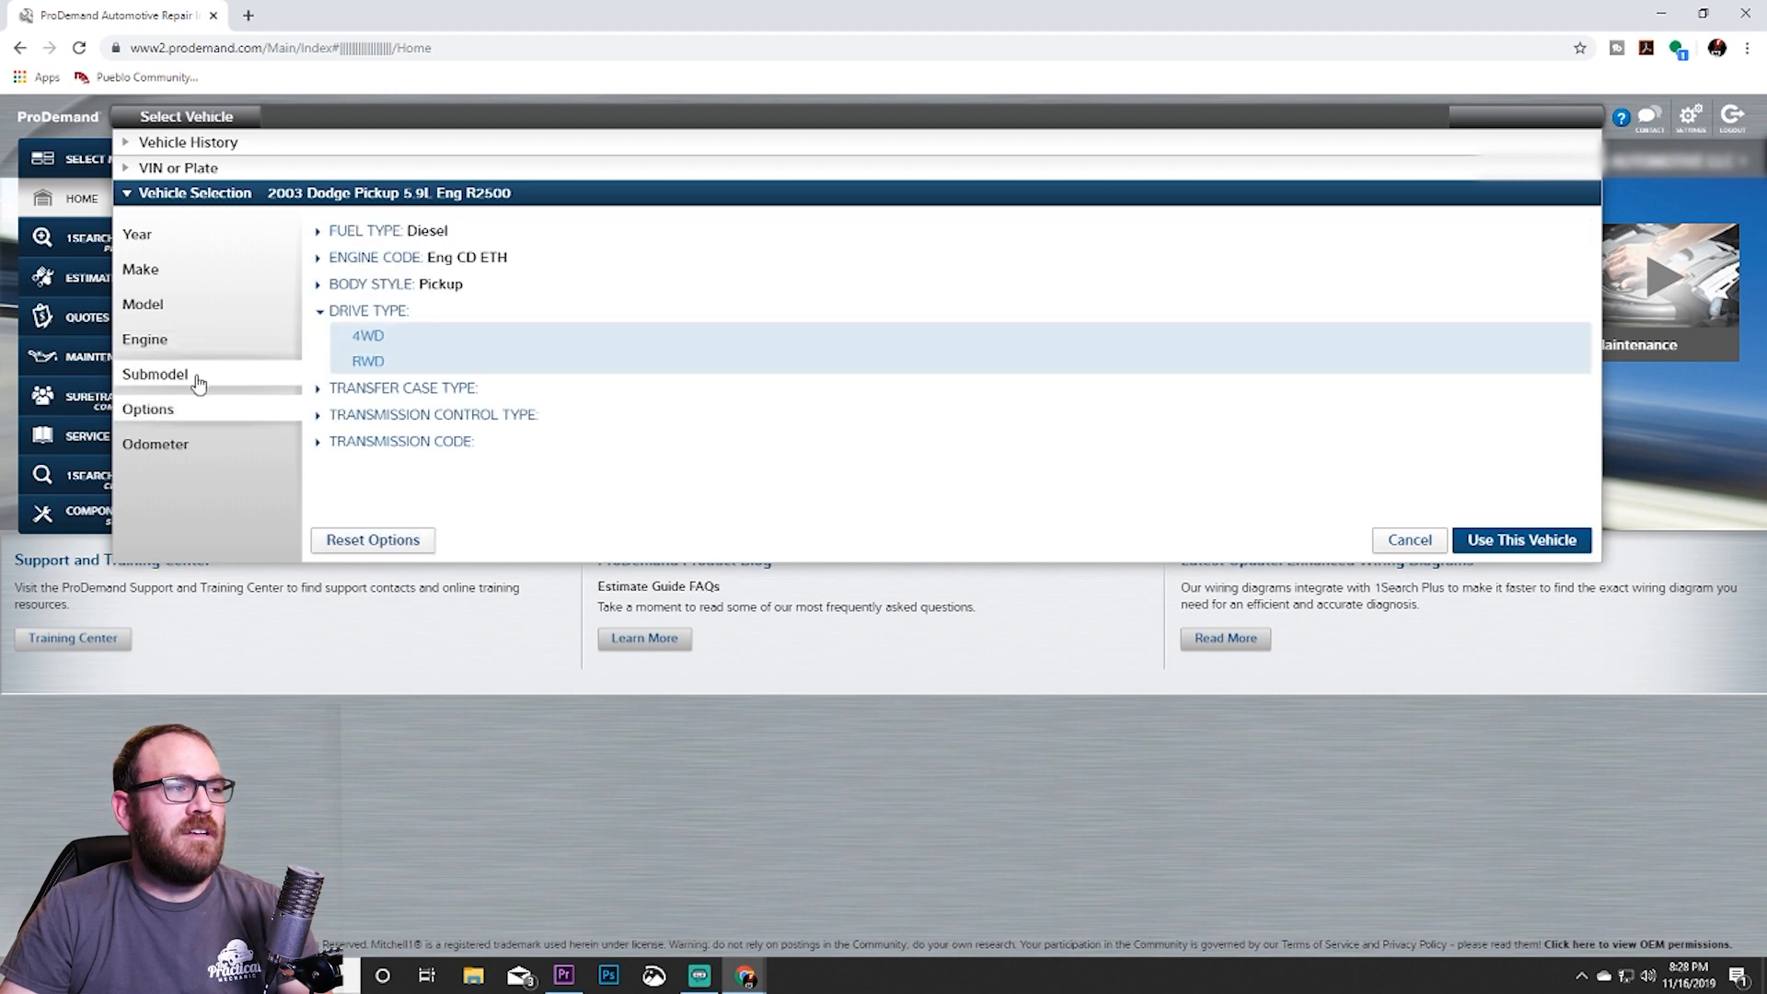
click(145, 338)
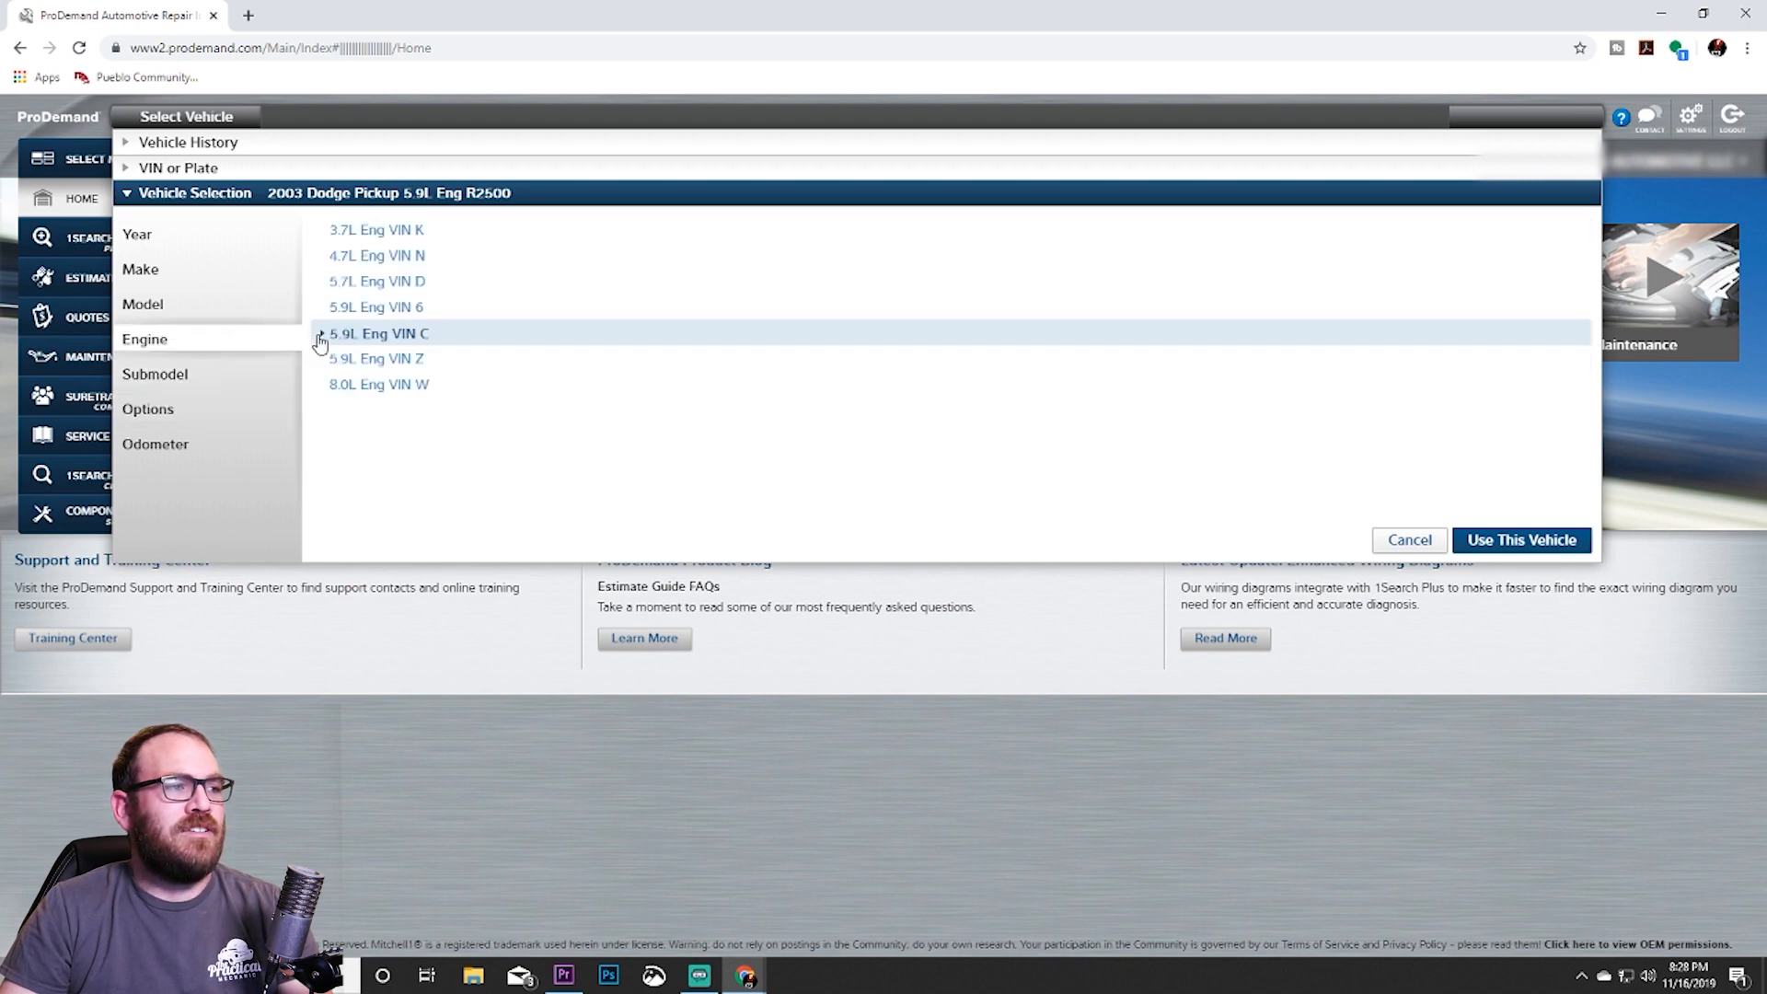
Choose the 5.9L Eng VIN C engine and set transmission code Trans Mfr CD 46RE.
click(378, 333)
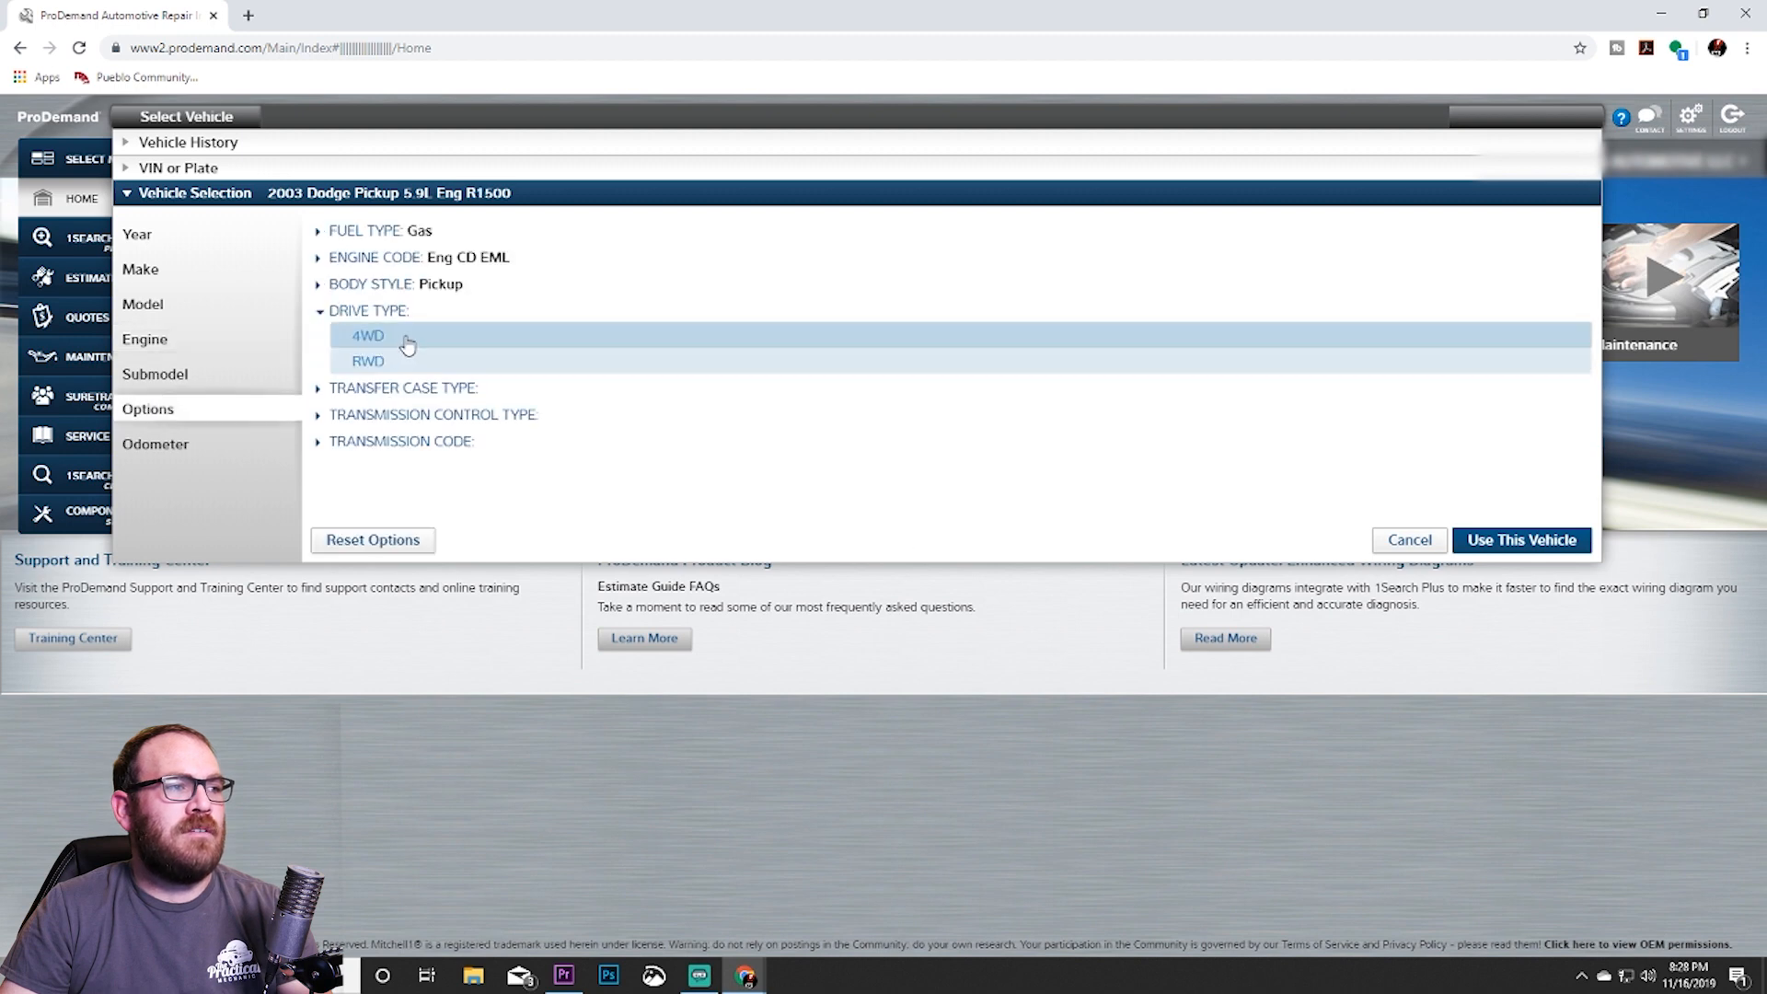
mouse_move(451, 215)
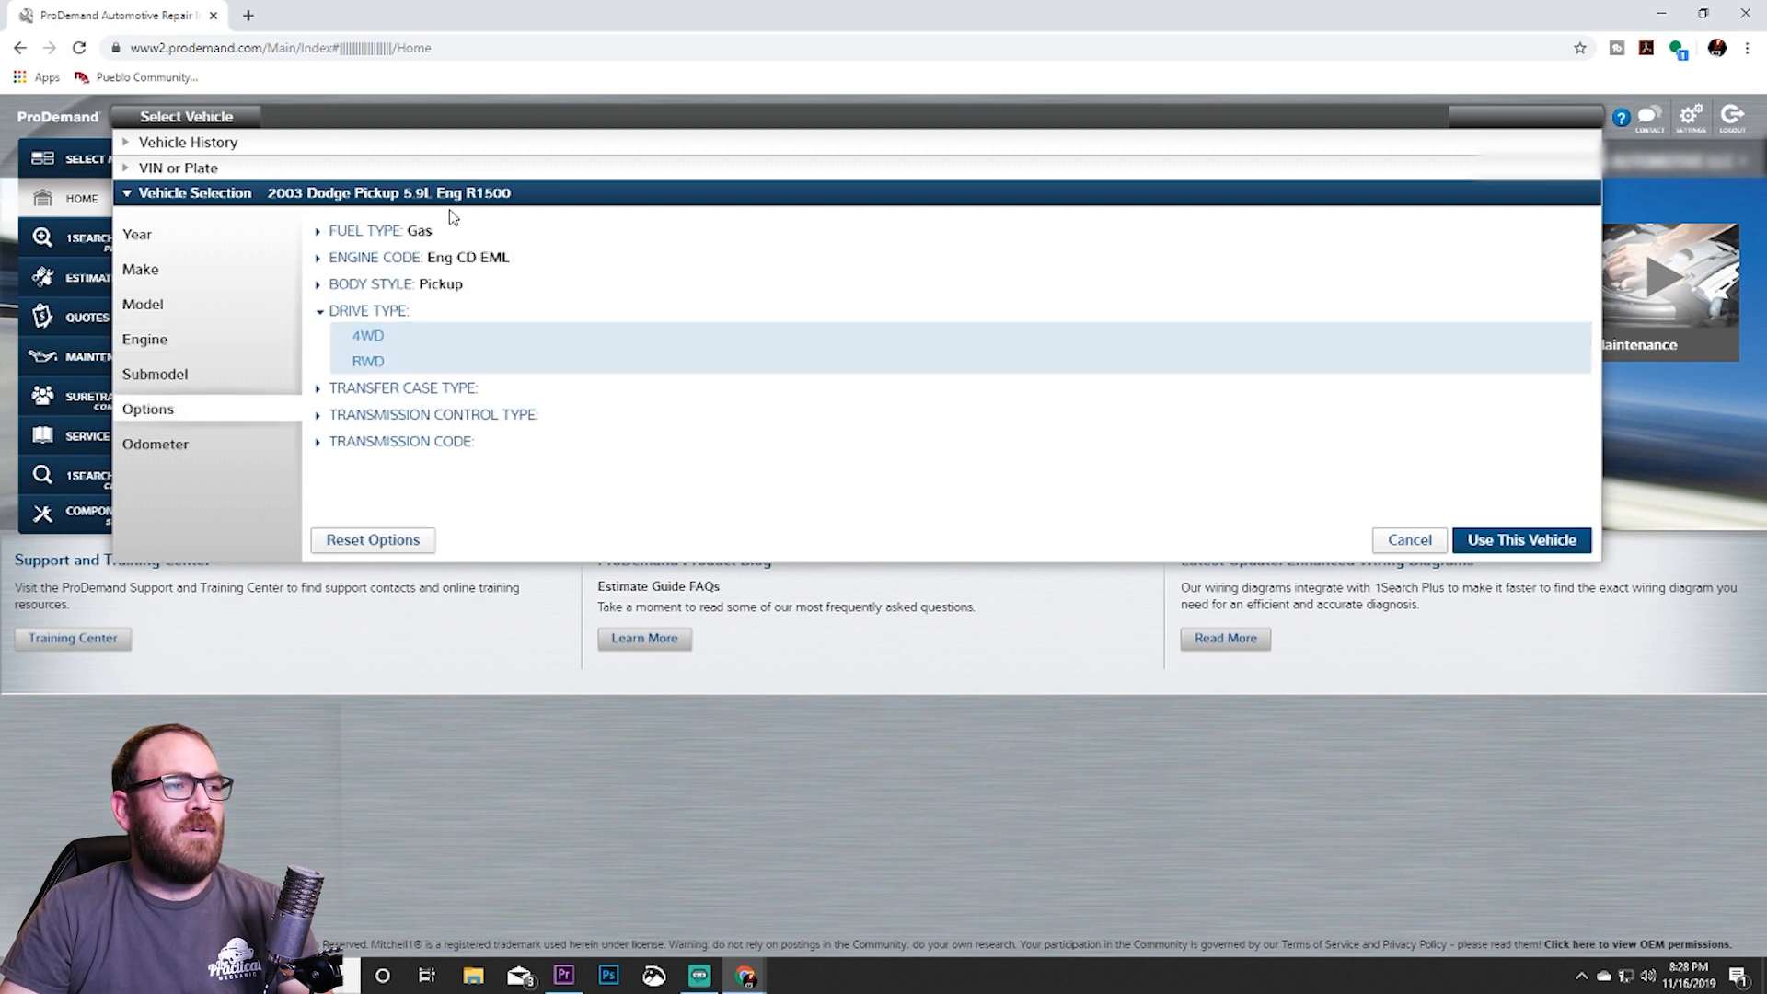
mouse_move(471, 186)
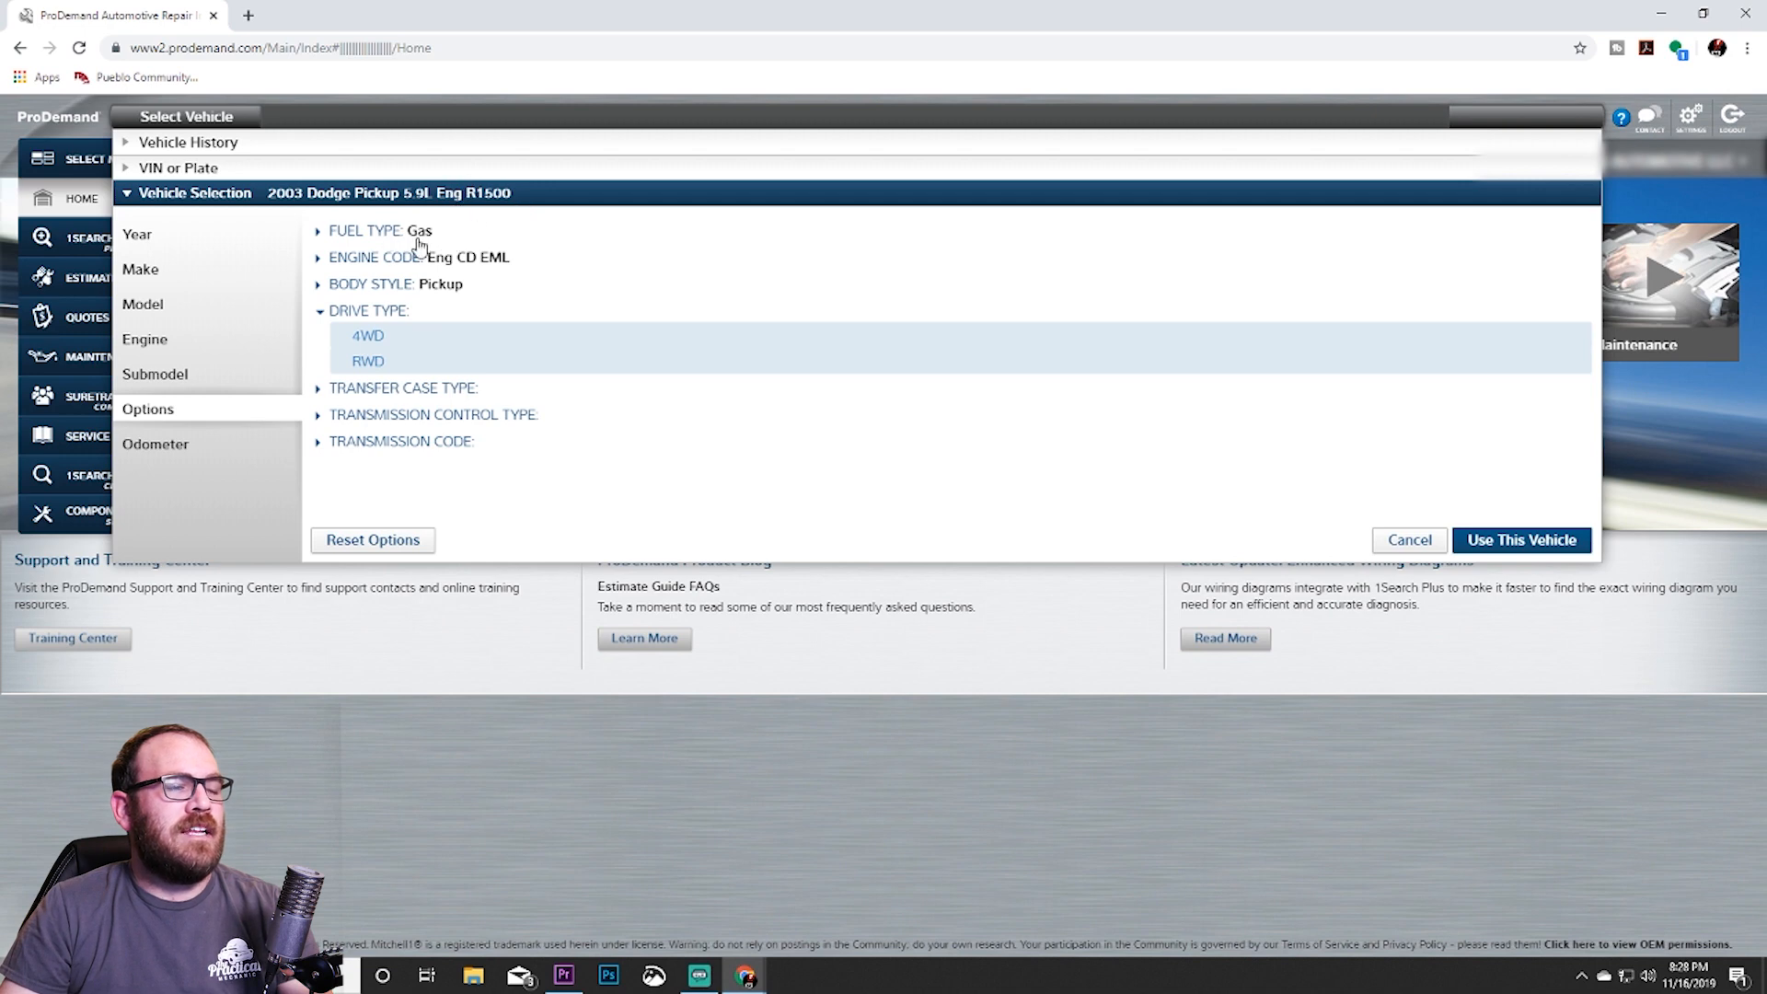
mouse_move(436, 292)
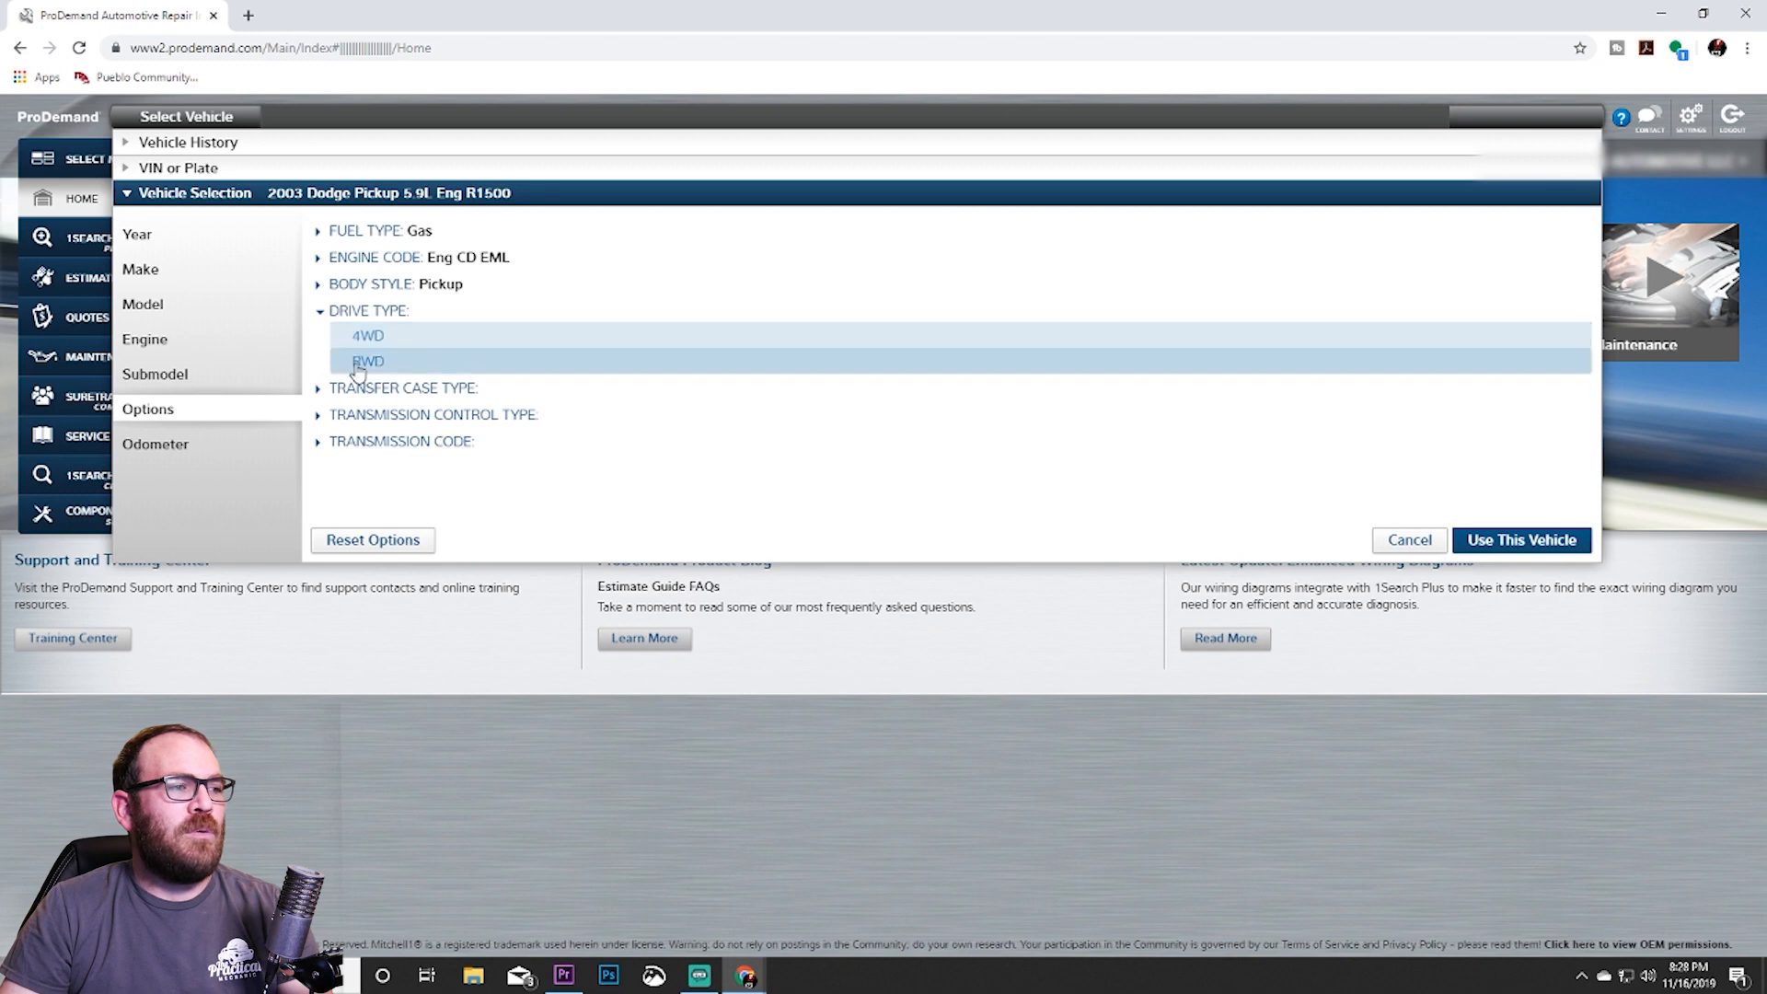
mouse_move(397, 340)
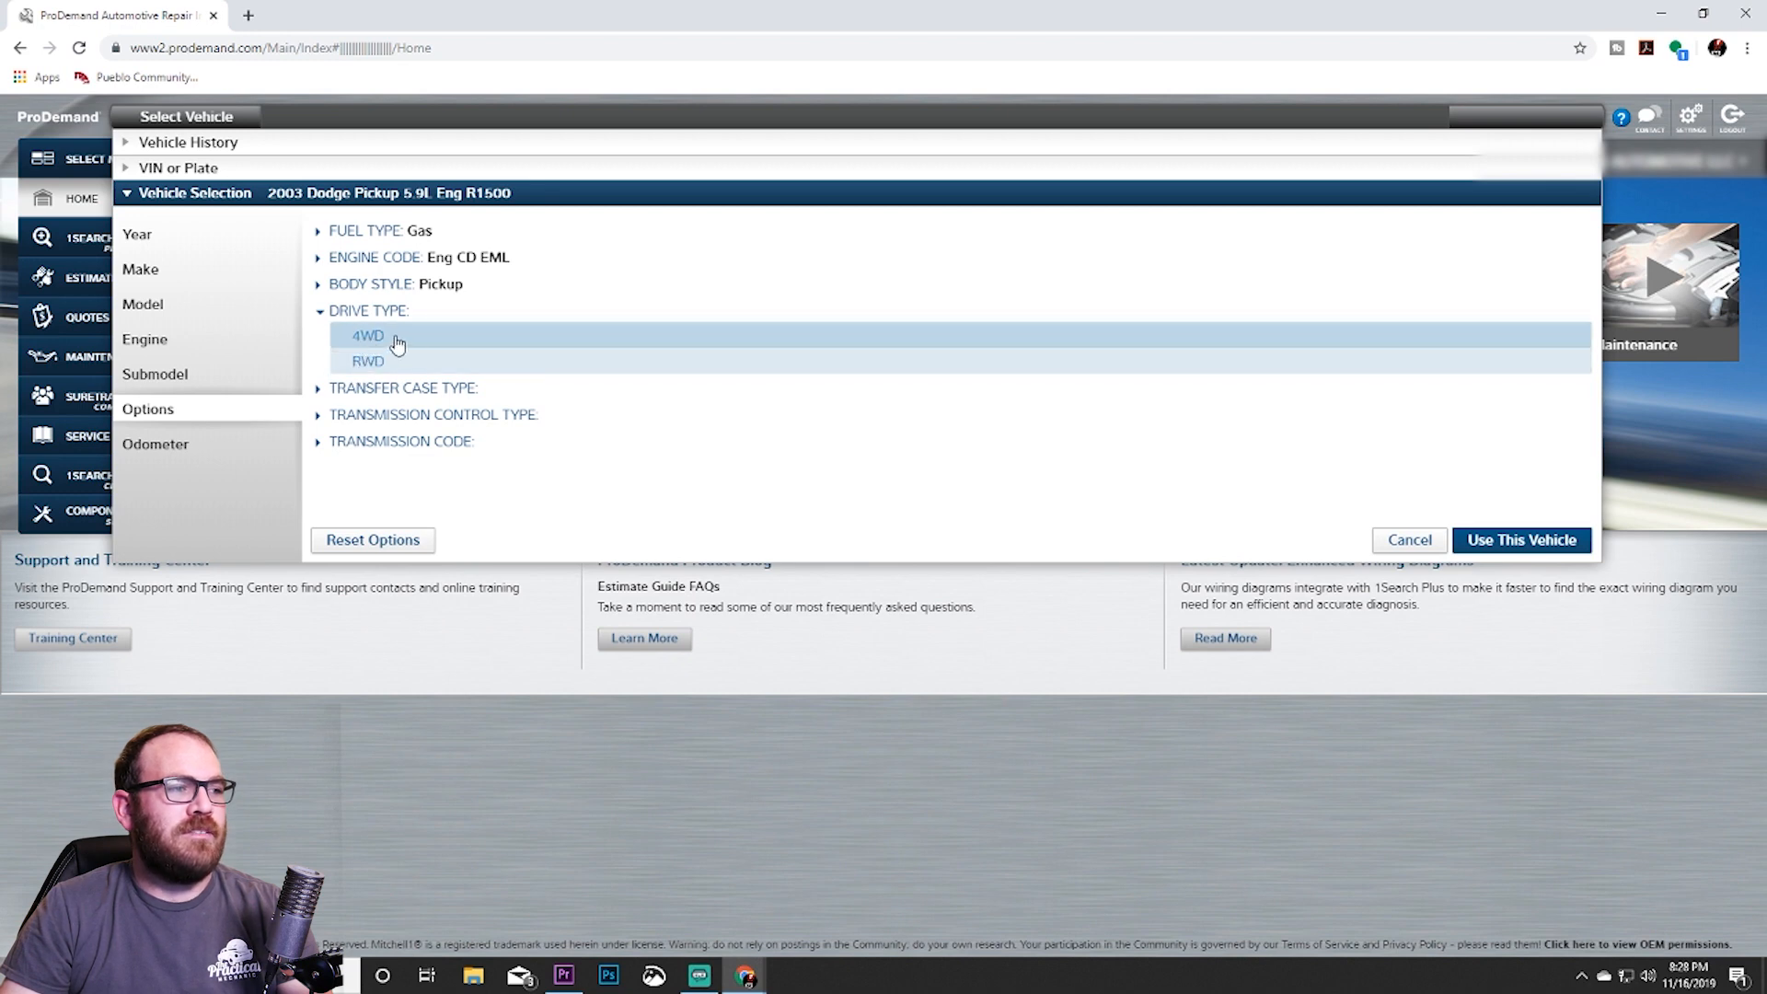
click(367, 336)
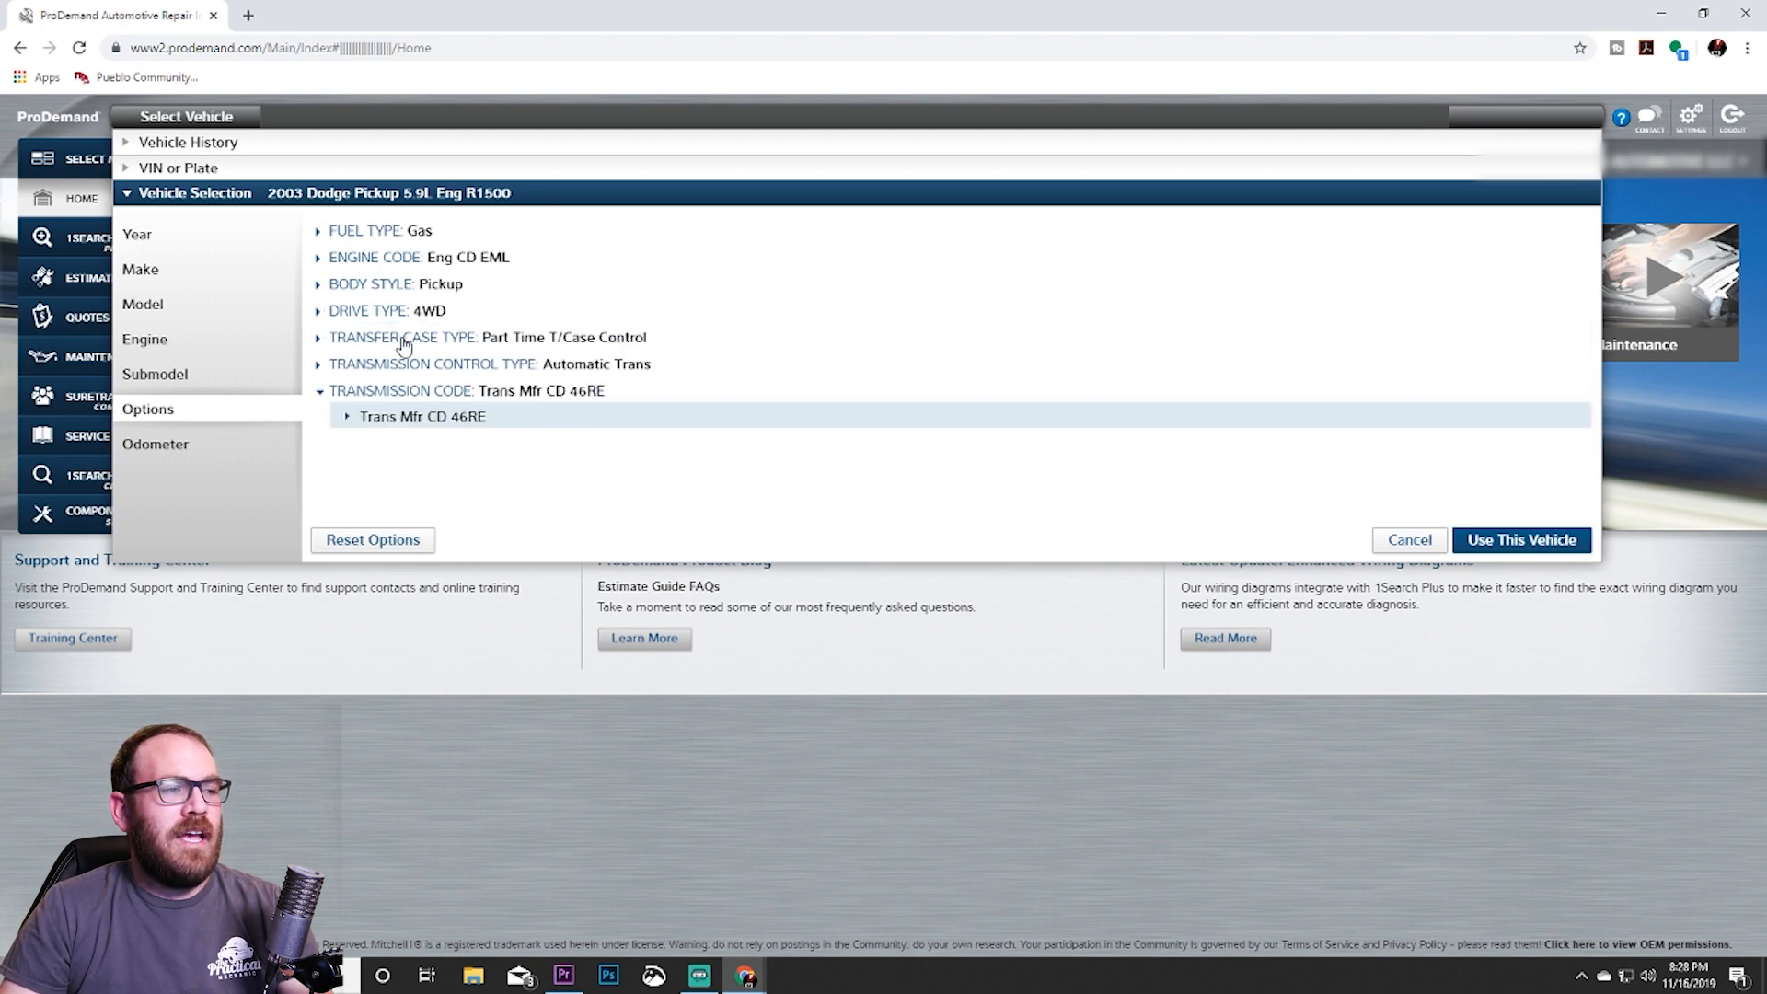
mouse_move(574, 361)
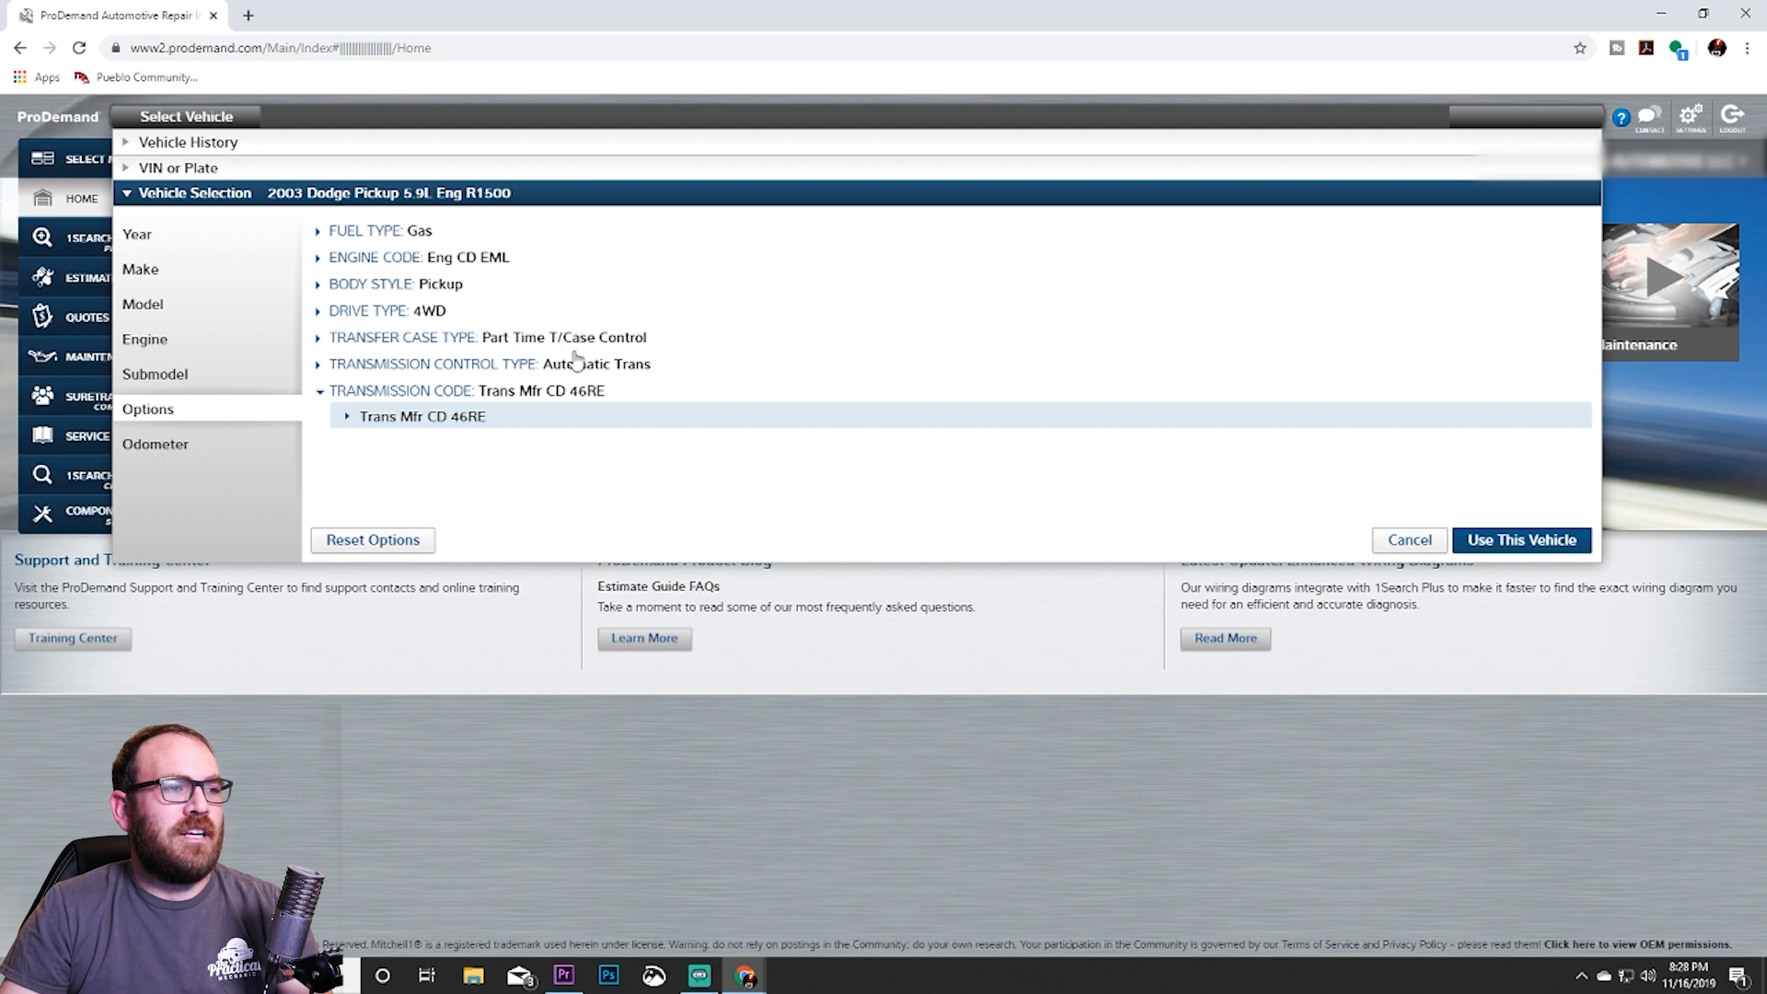
mouse_move(664, 373)
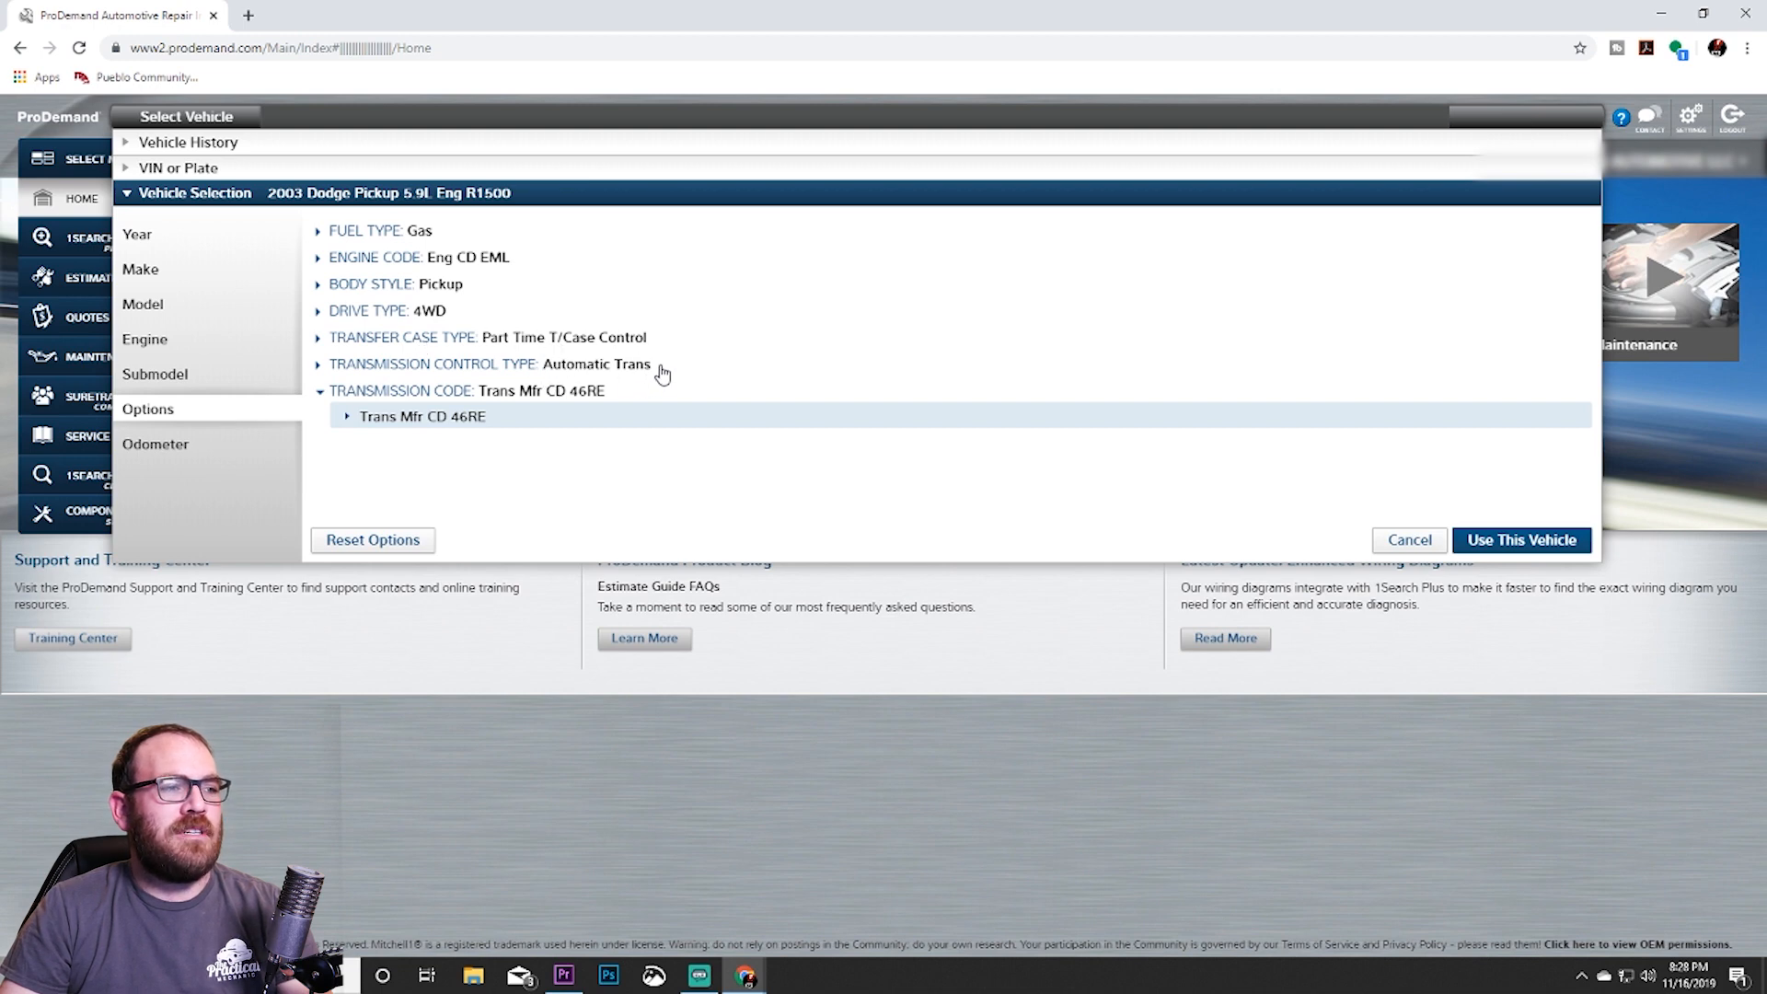
mouse_move(663, 391)
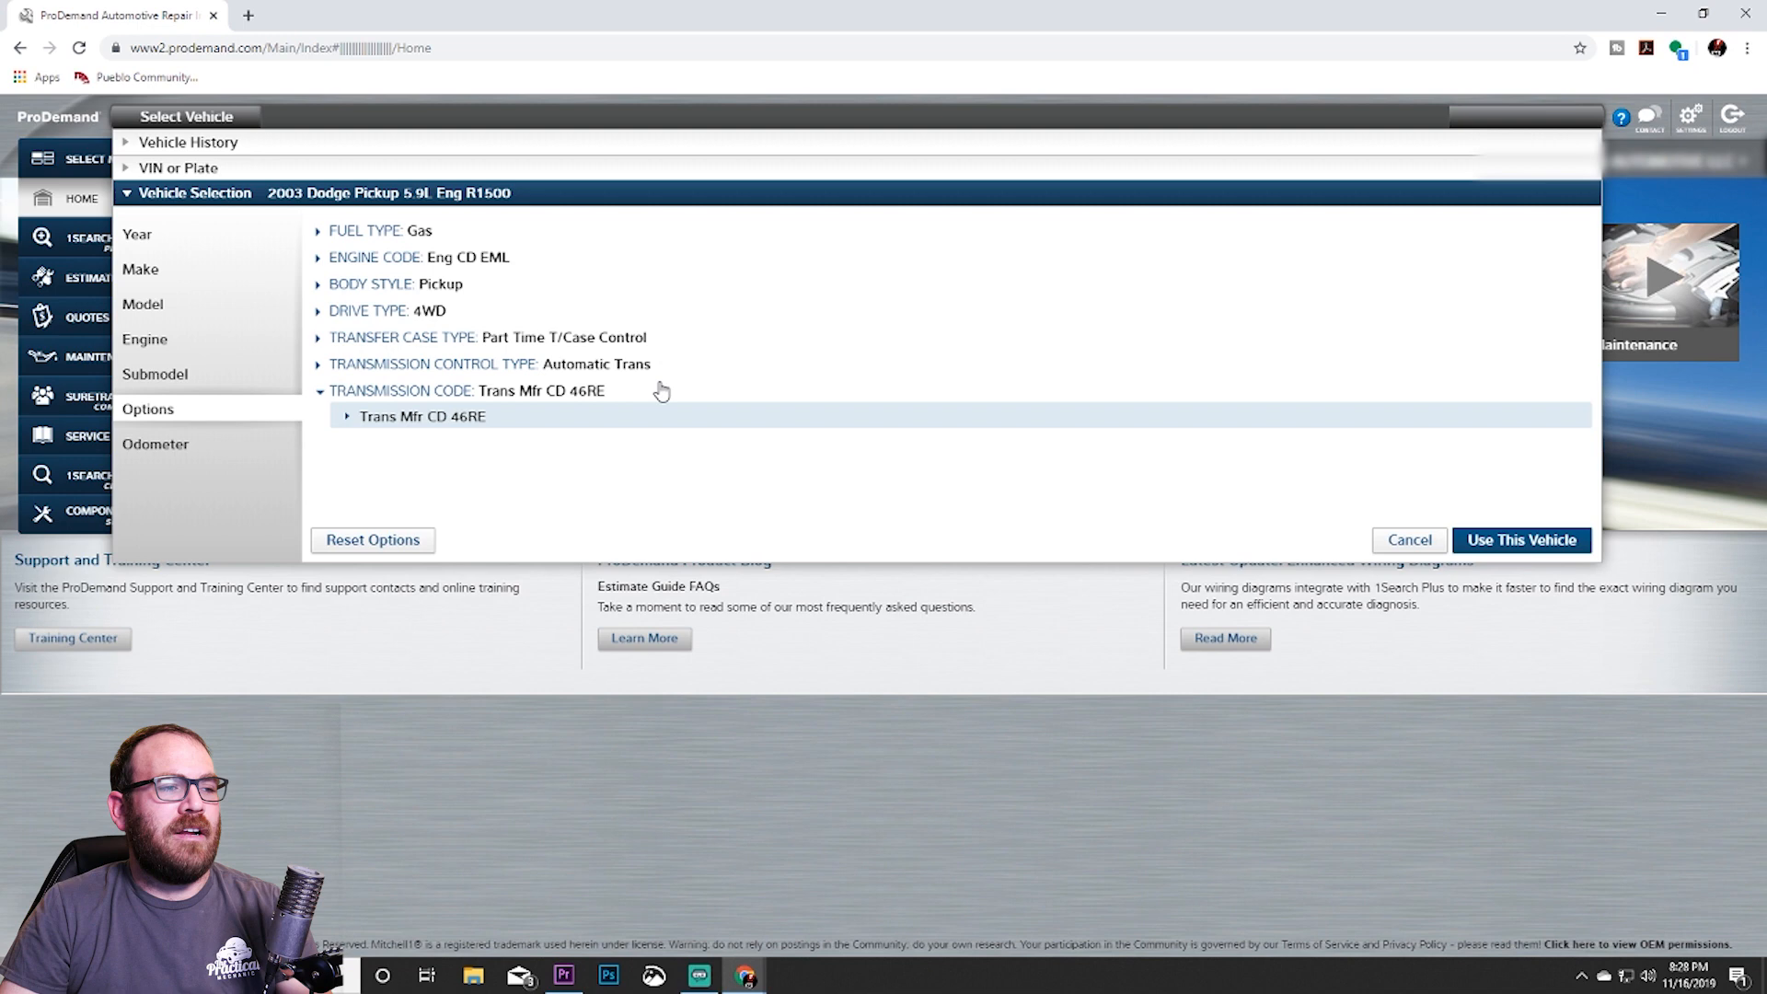
mouse_move(598, 408)
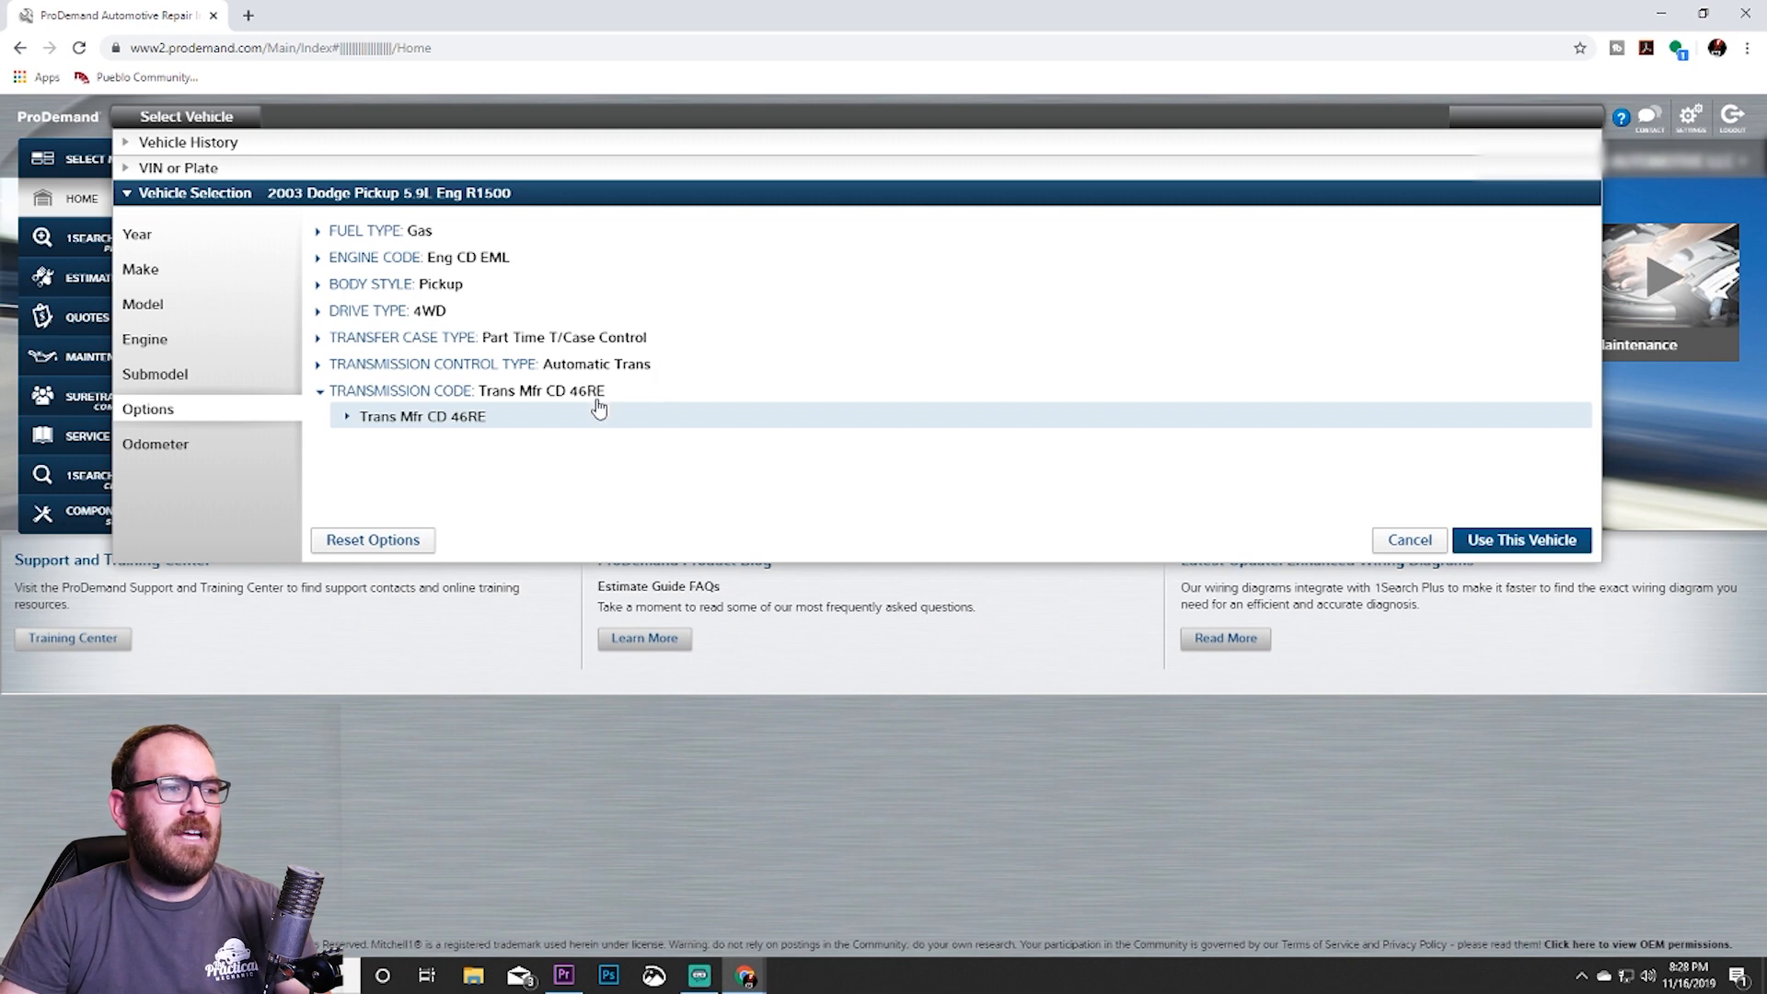
mouse_move(301, 453)
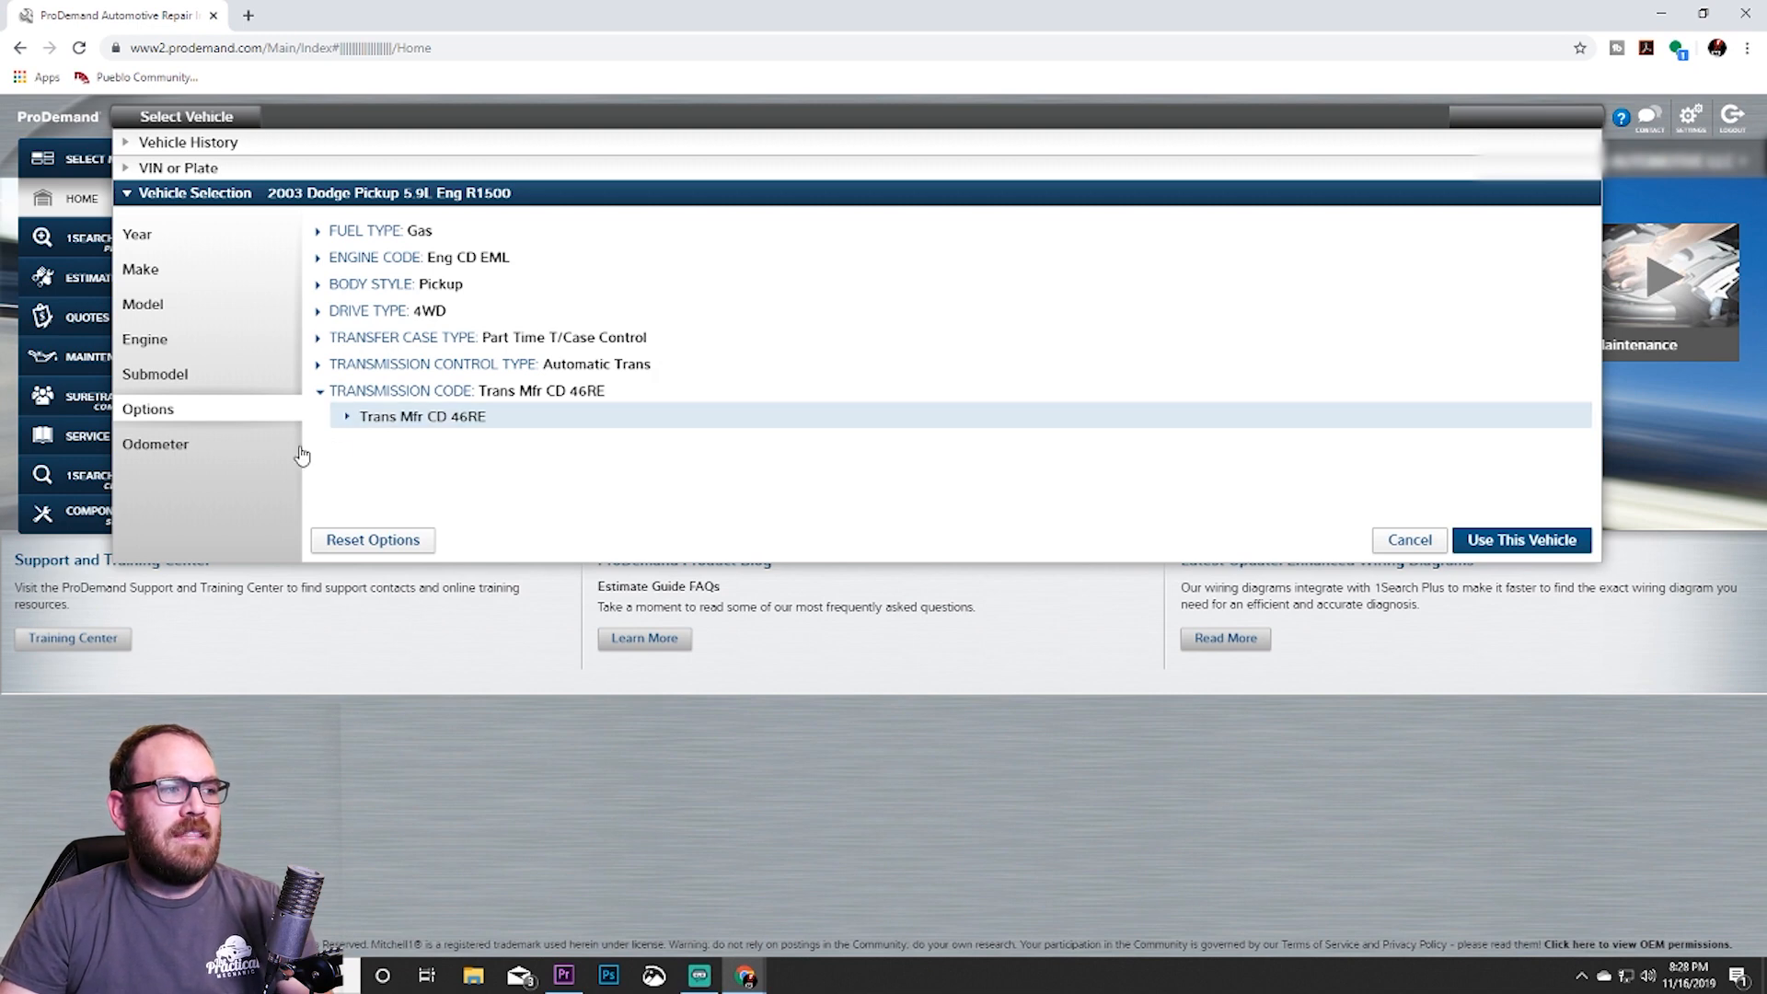
mouse_move(1381, 518)
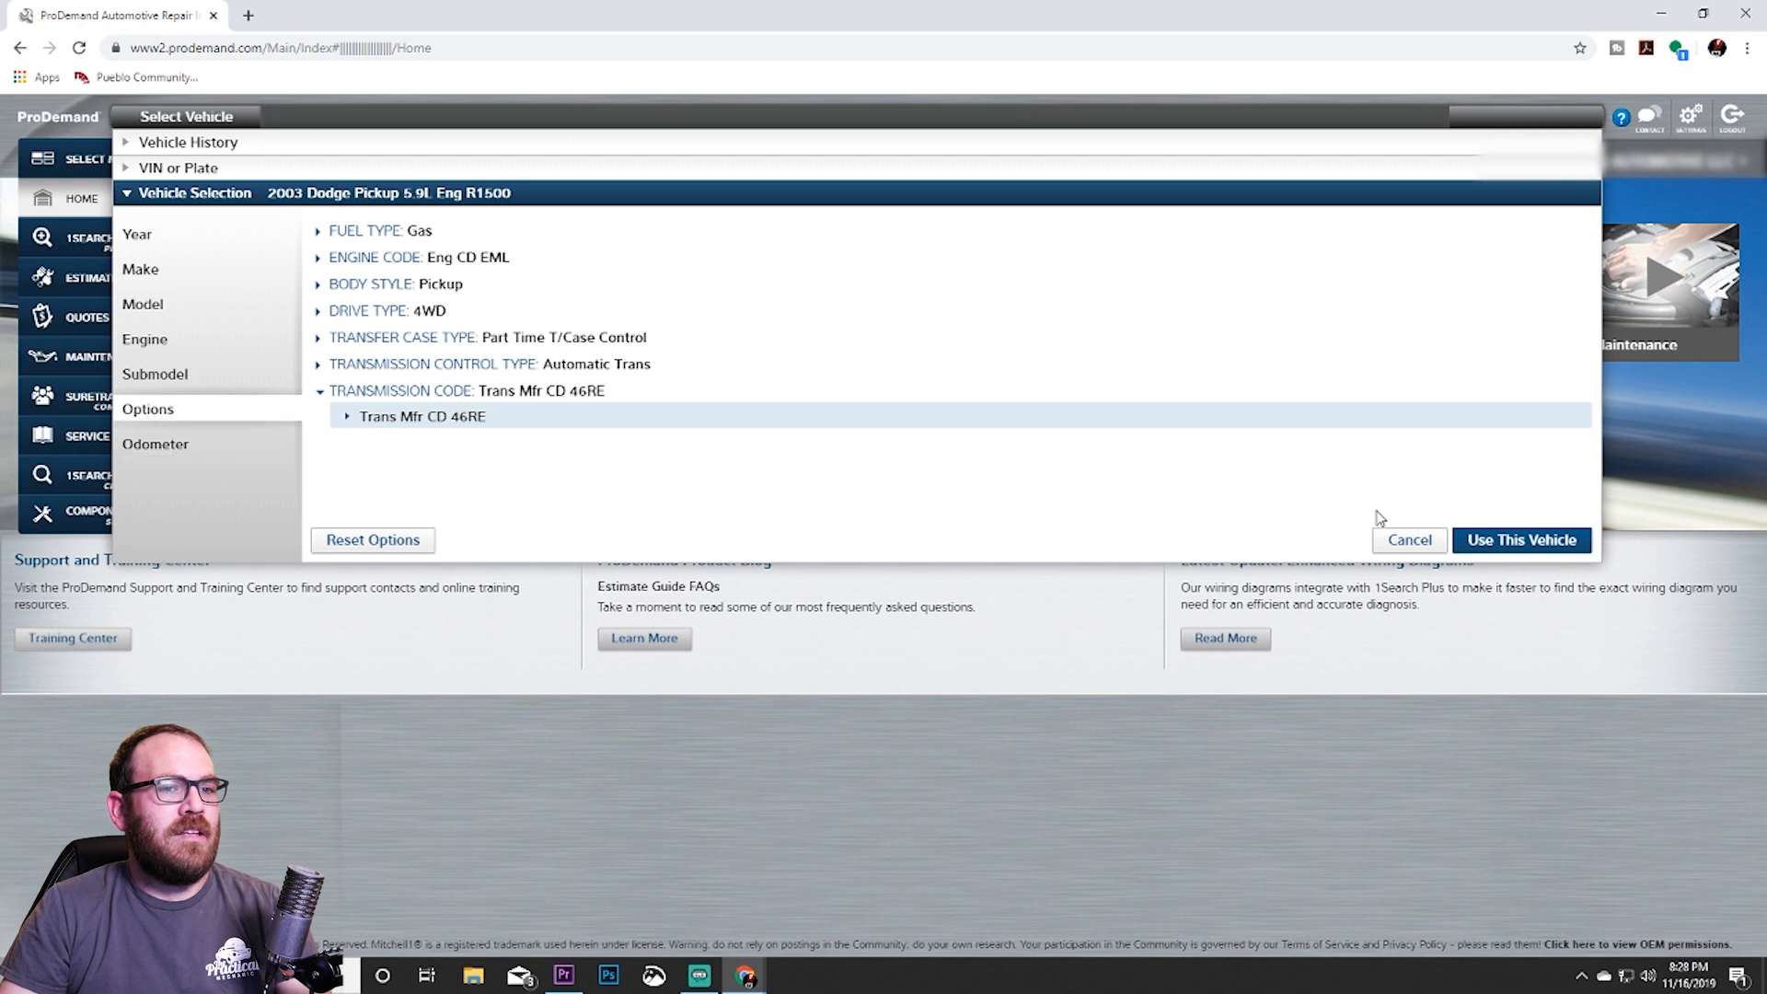
mouse_move(154, 443)
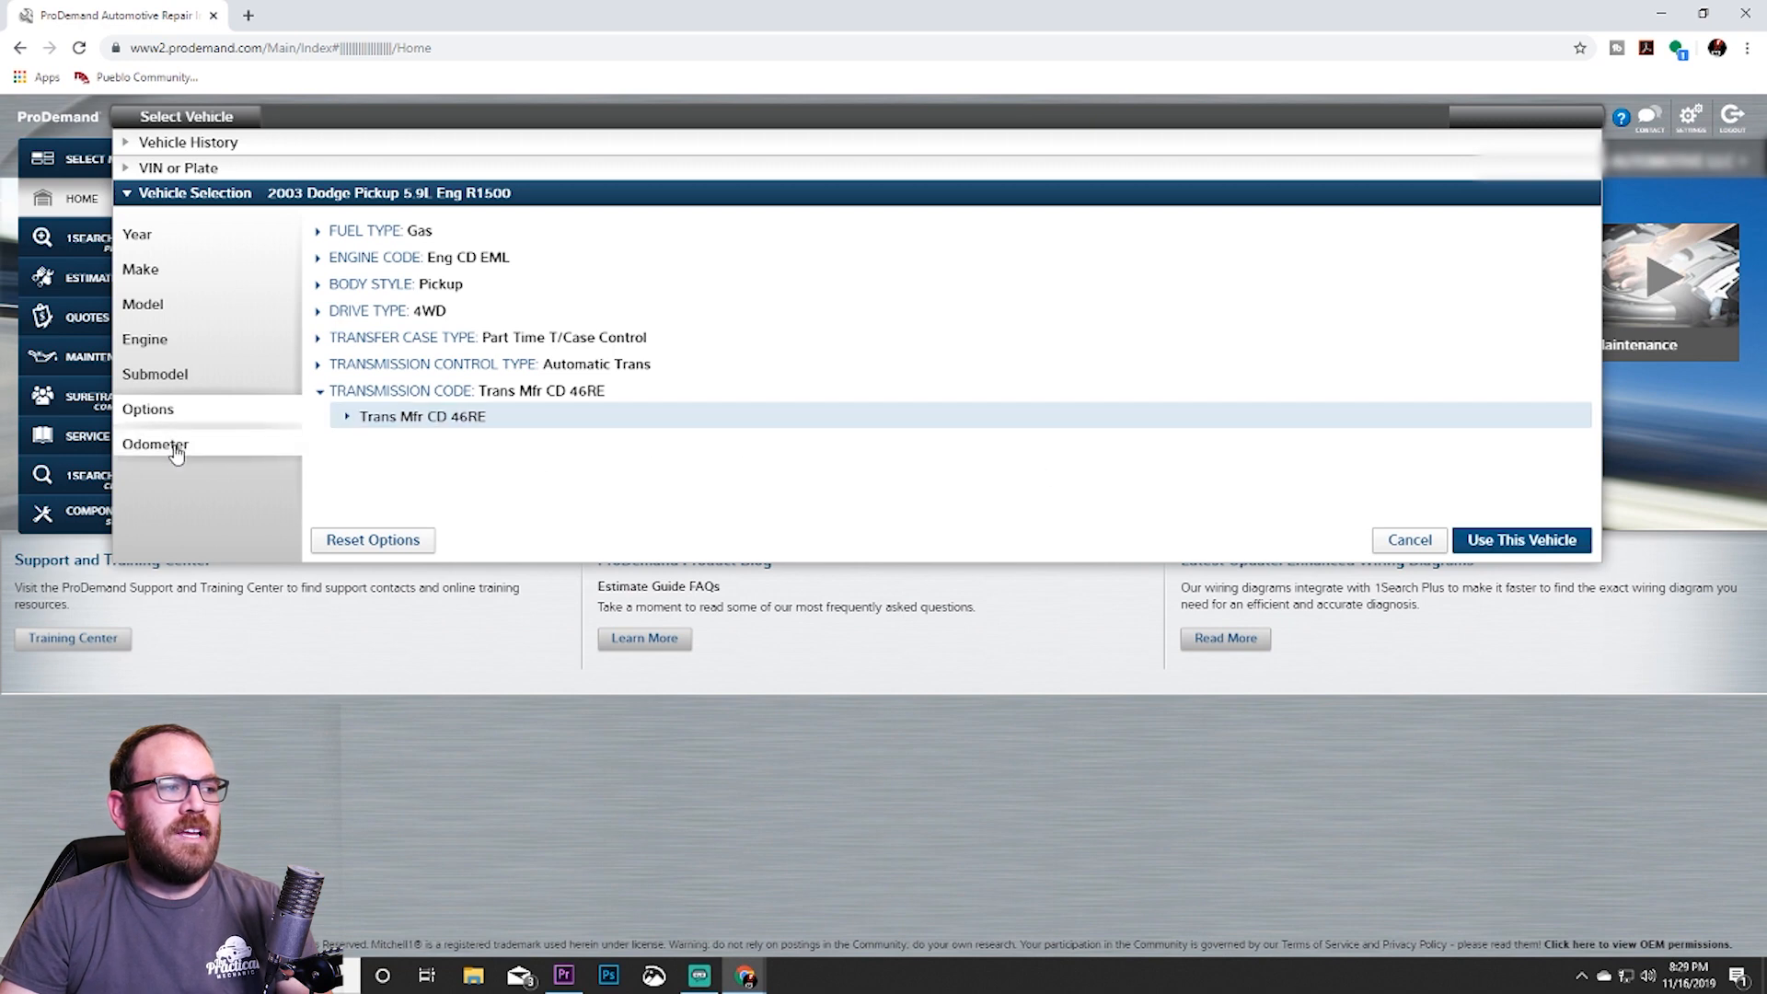
Enter an odometer reading of 120000 with Miles selected.
click(156, 443)
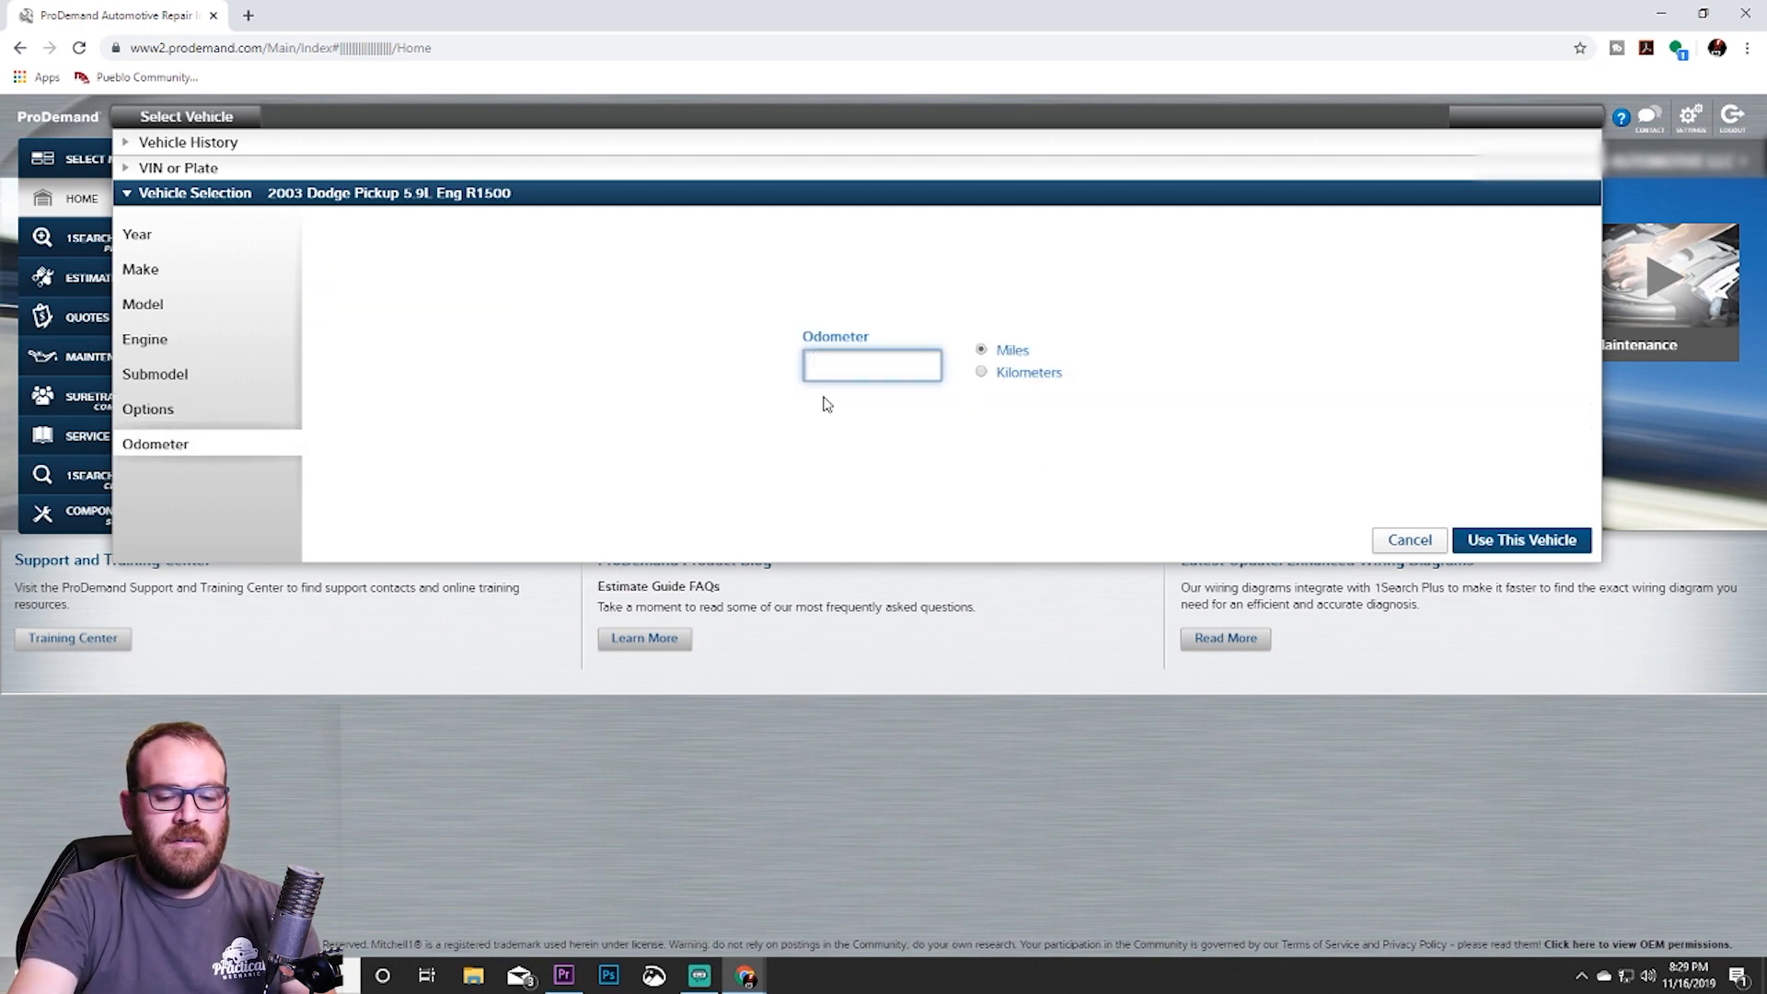
text(120)
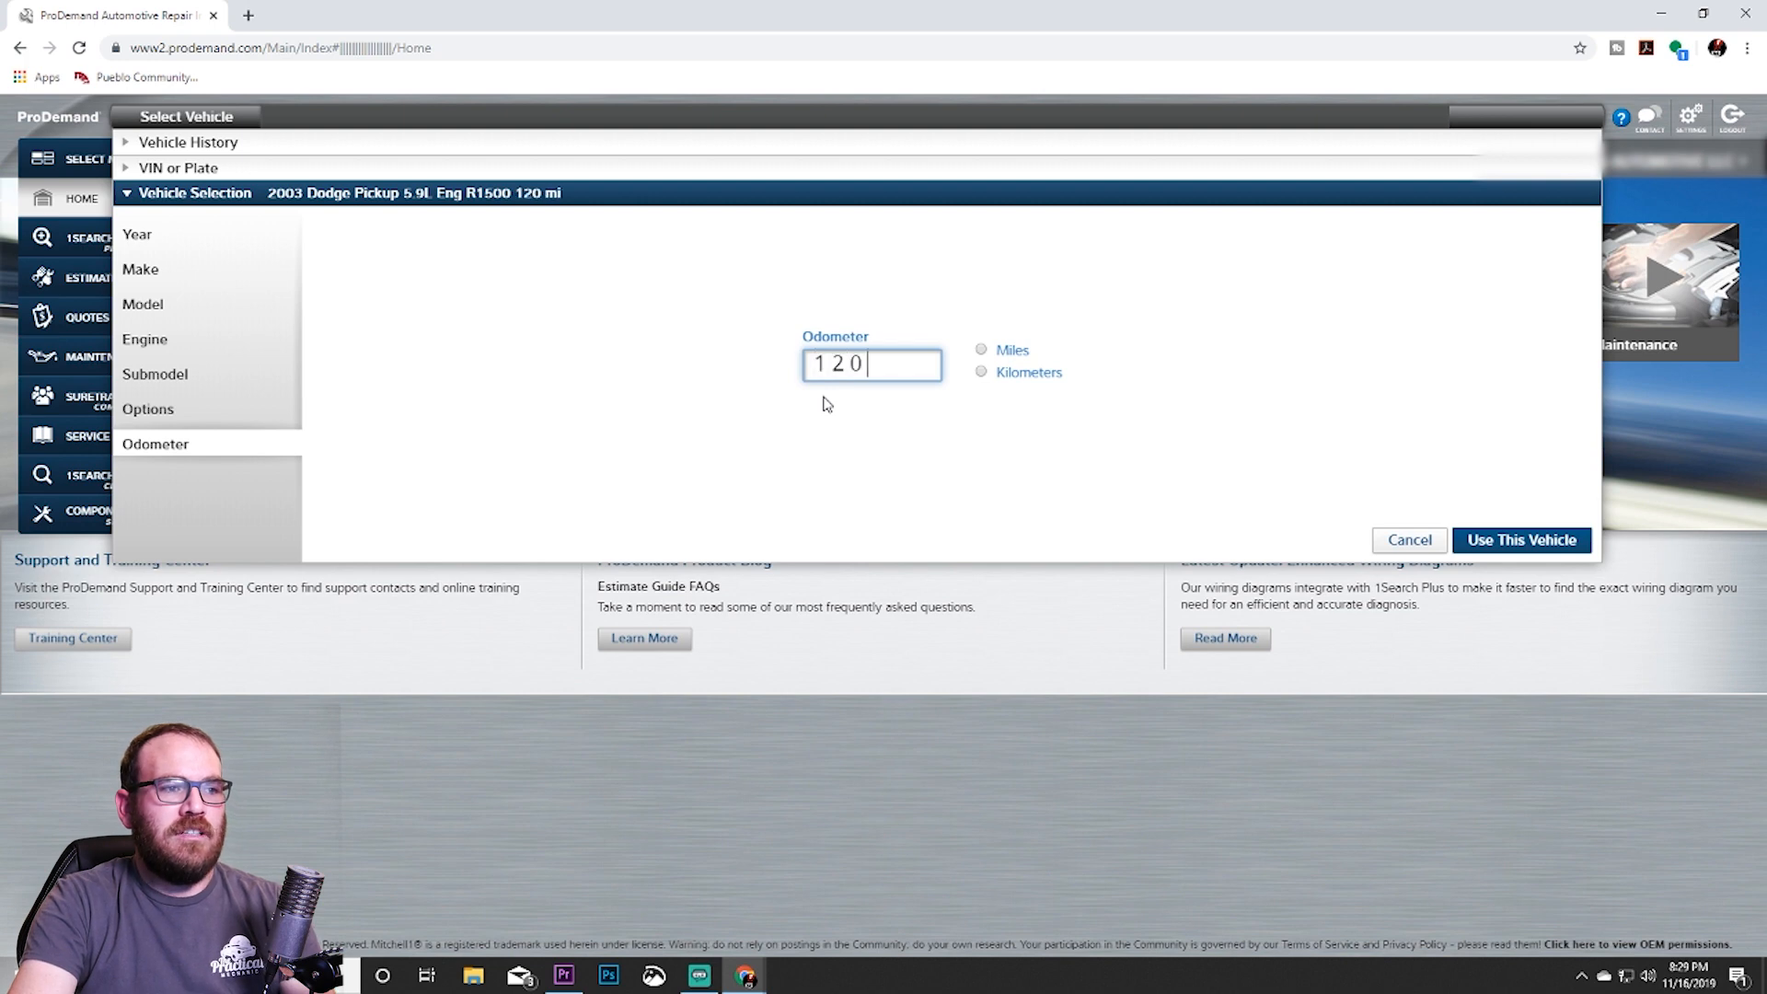
text(000)
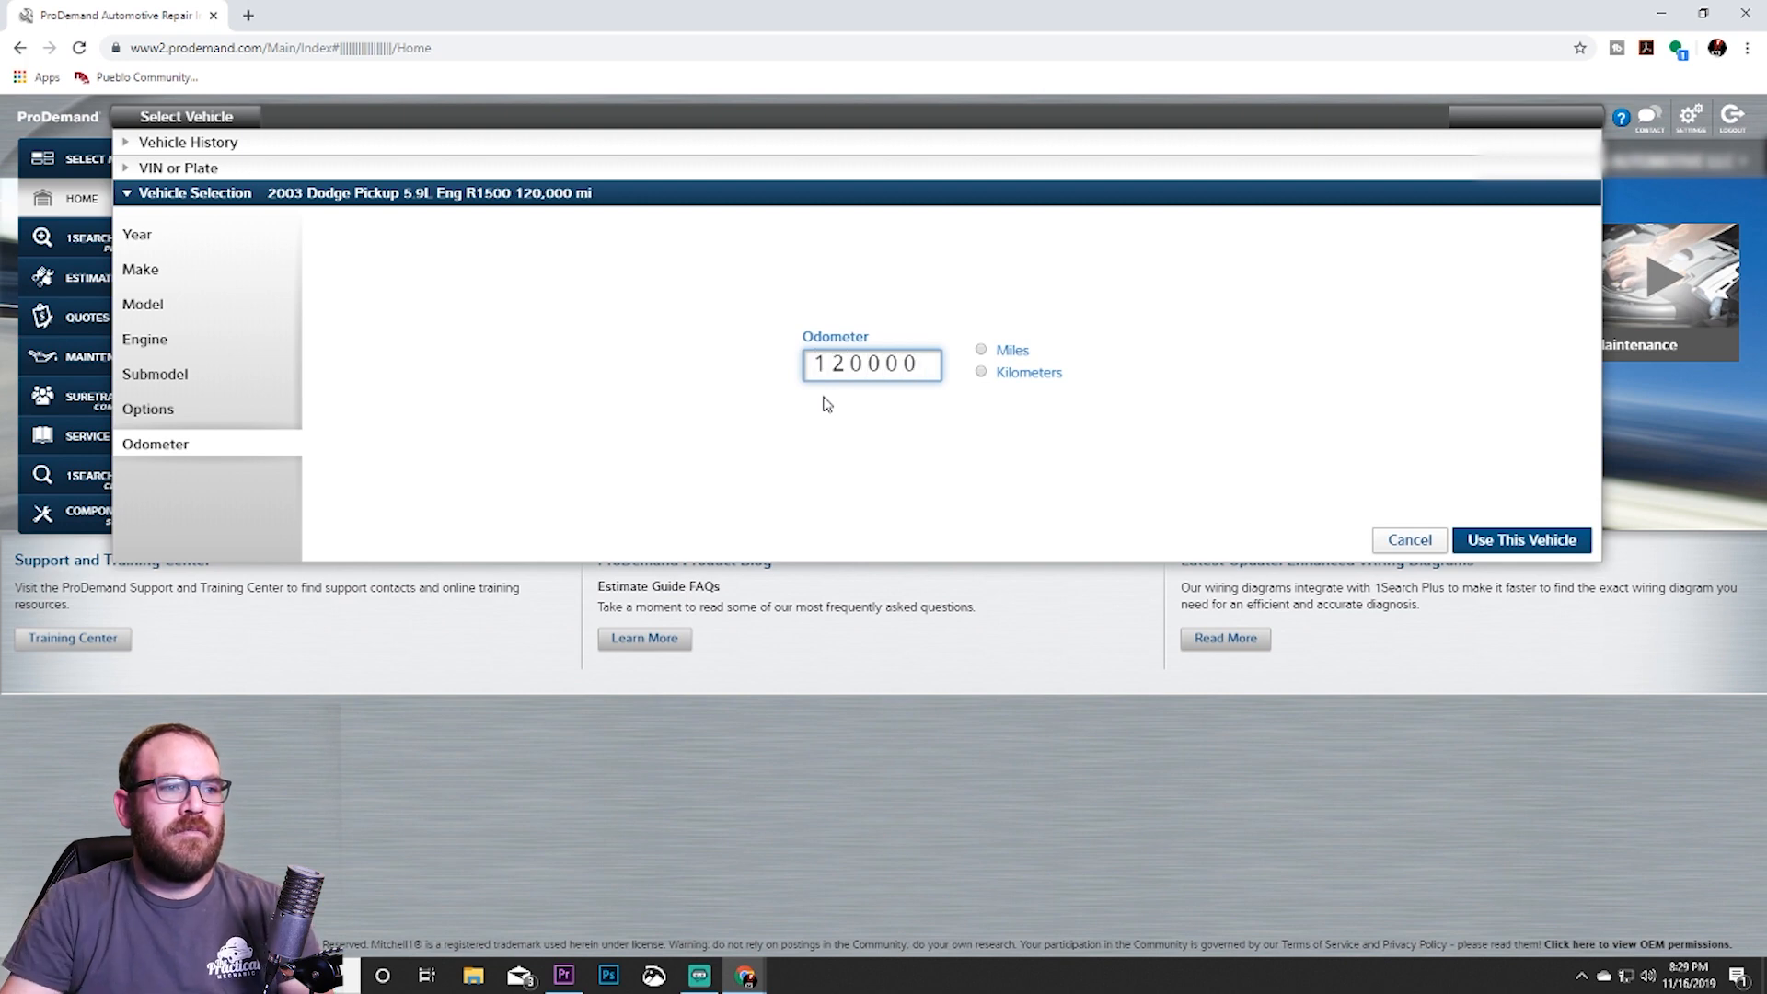
mouse_move(1100, 436)
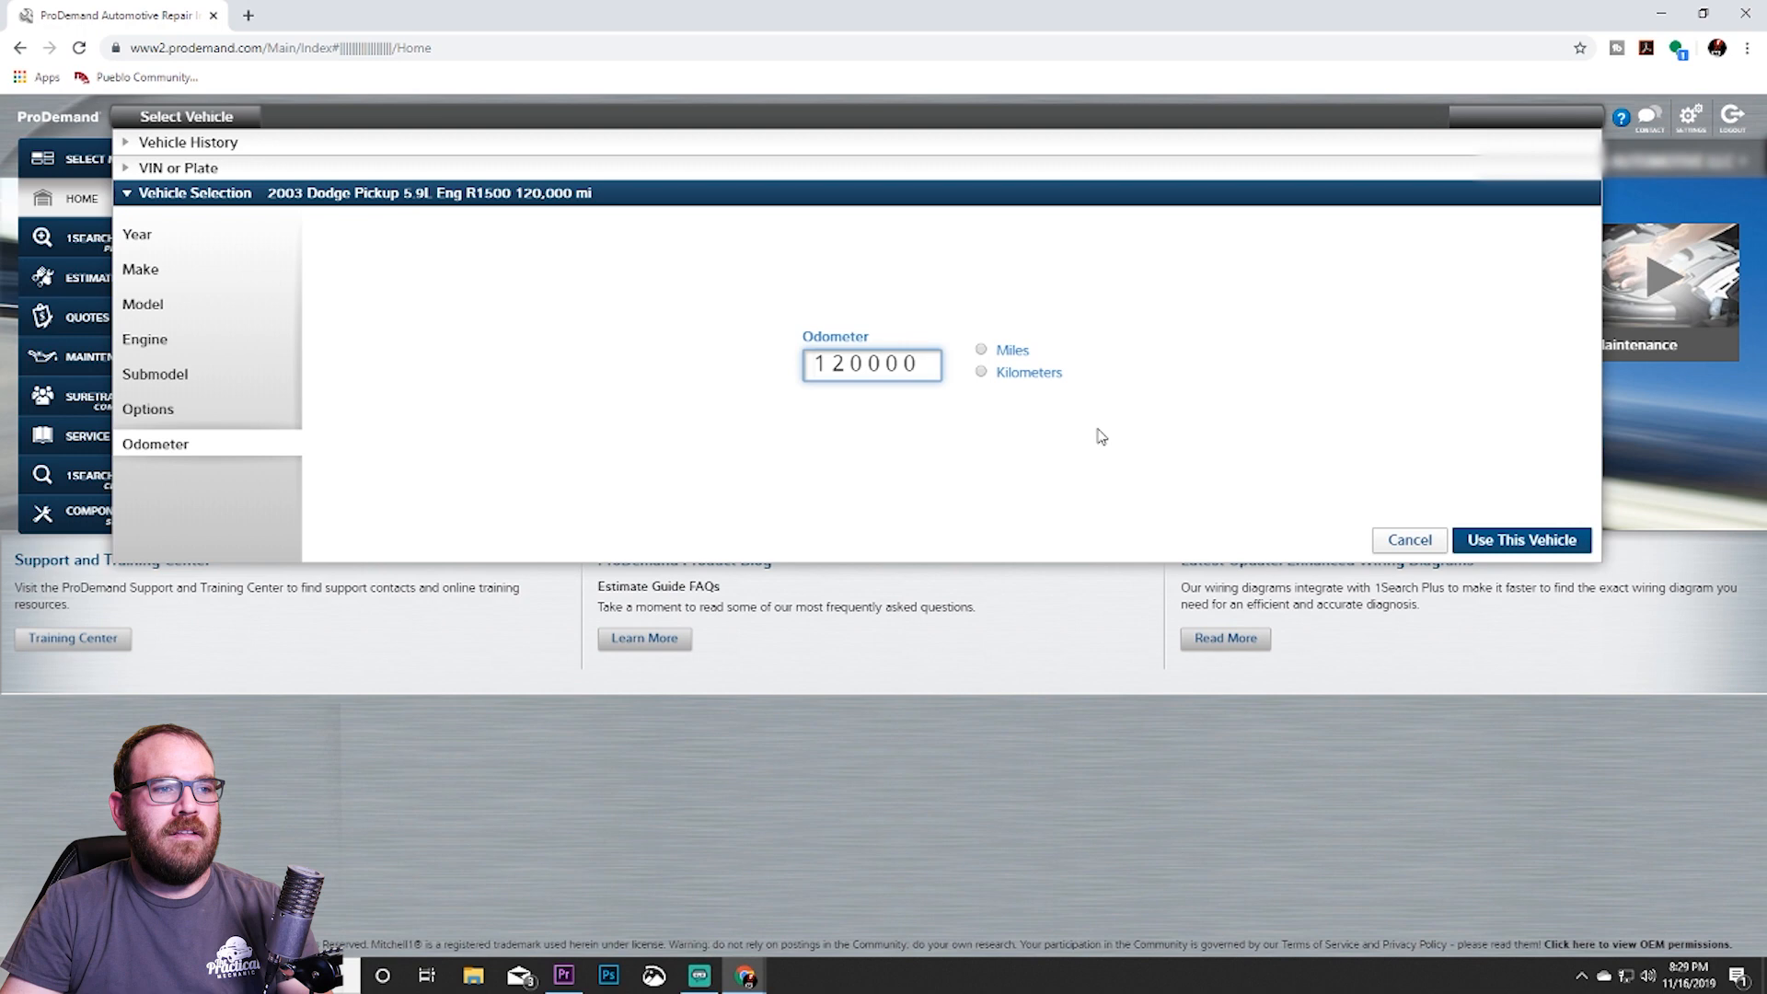
click(980, 350)
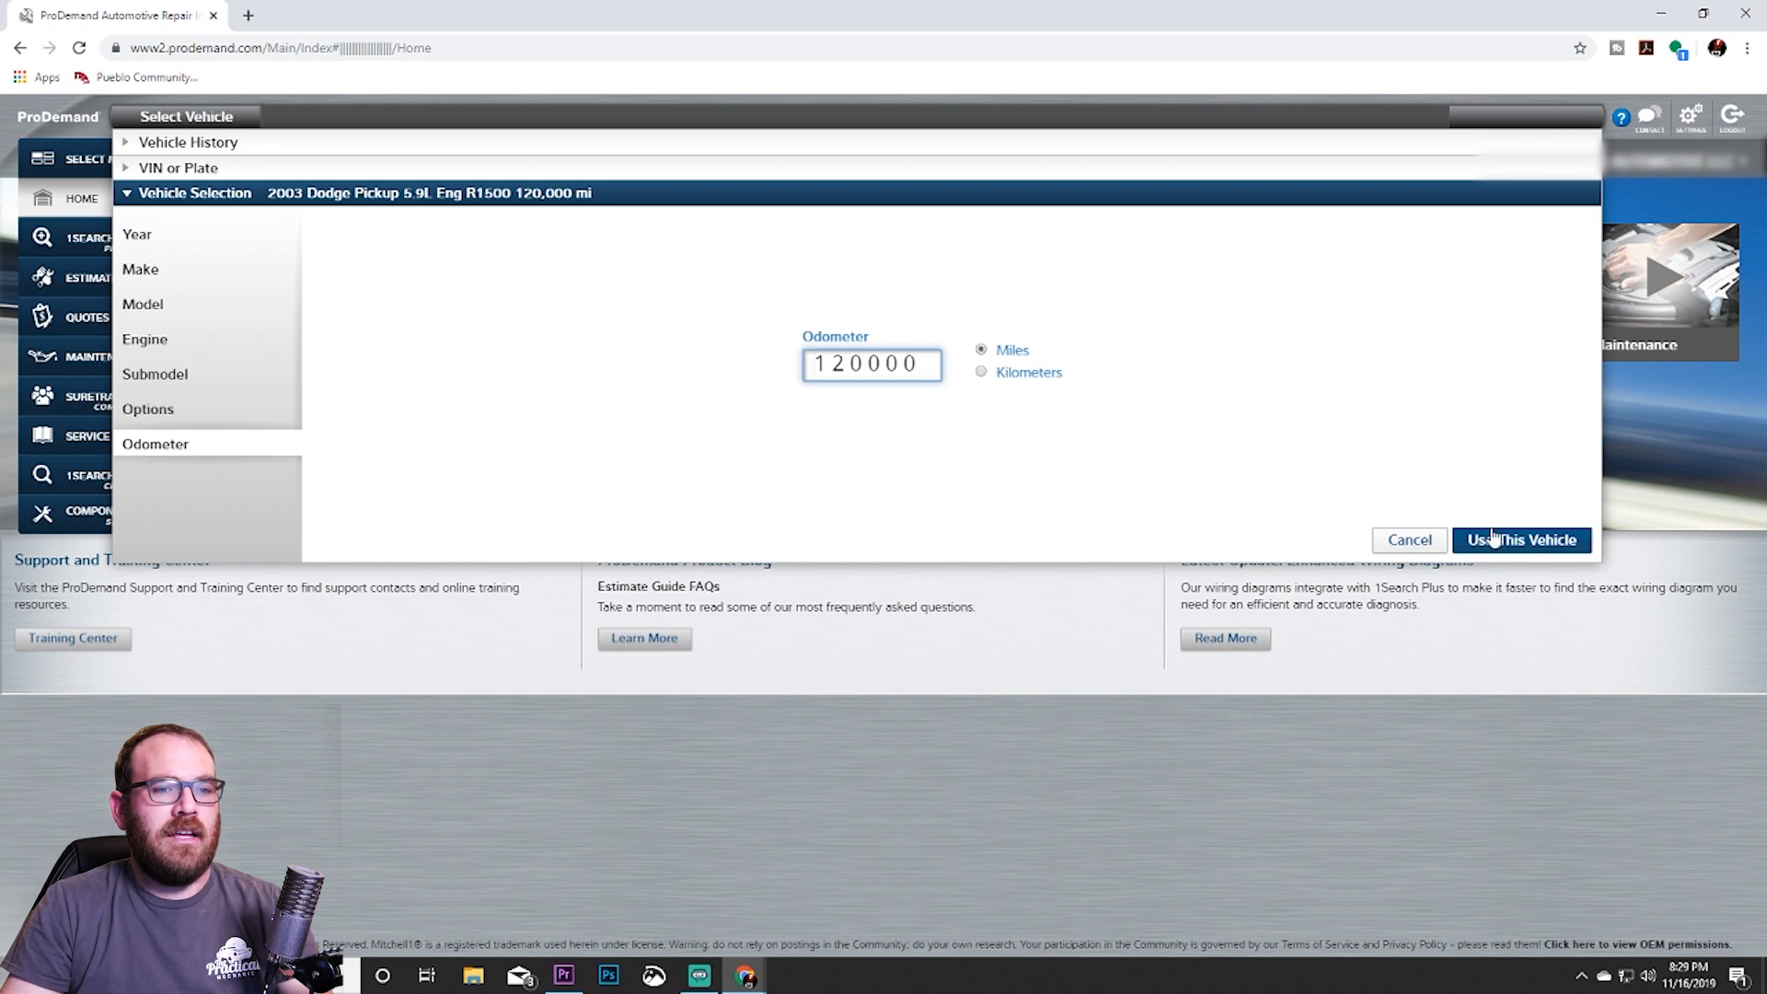
Confirm the 2003 Dodge Pickup with Use This Vehicle to reach 1Search Plus.
click(1521, 540)
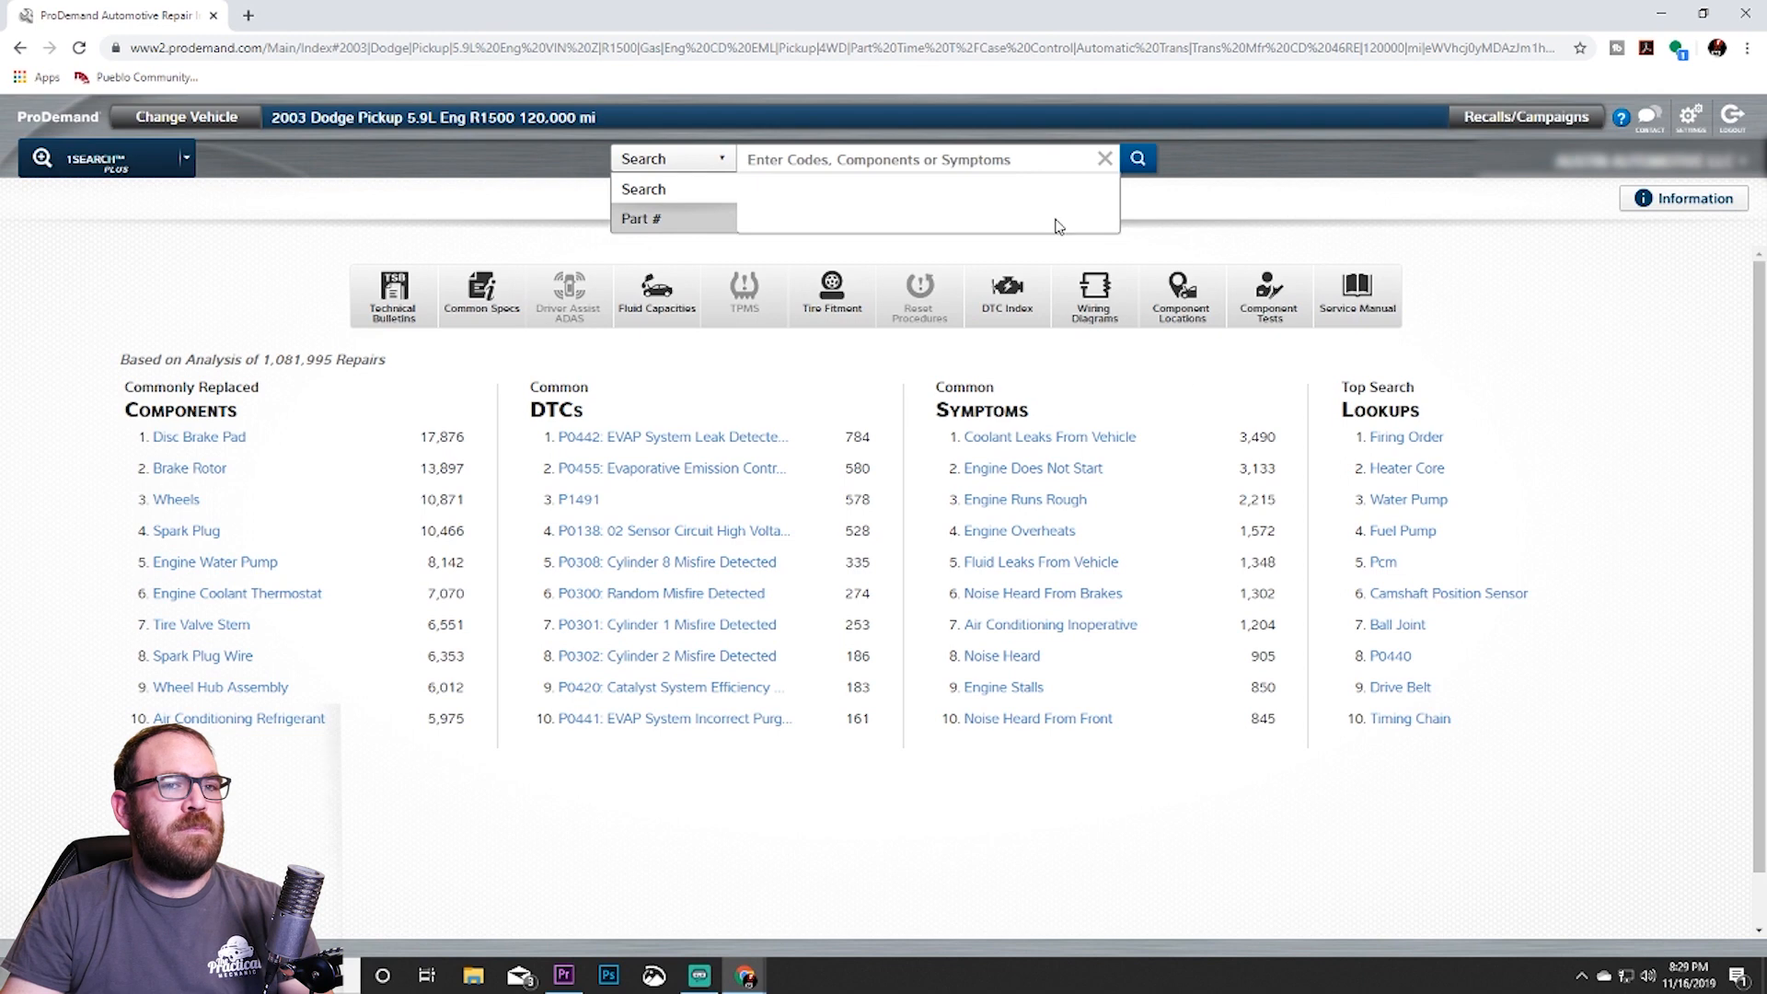
mouse_move(406, 383)
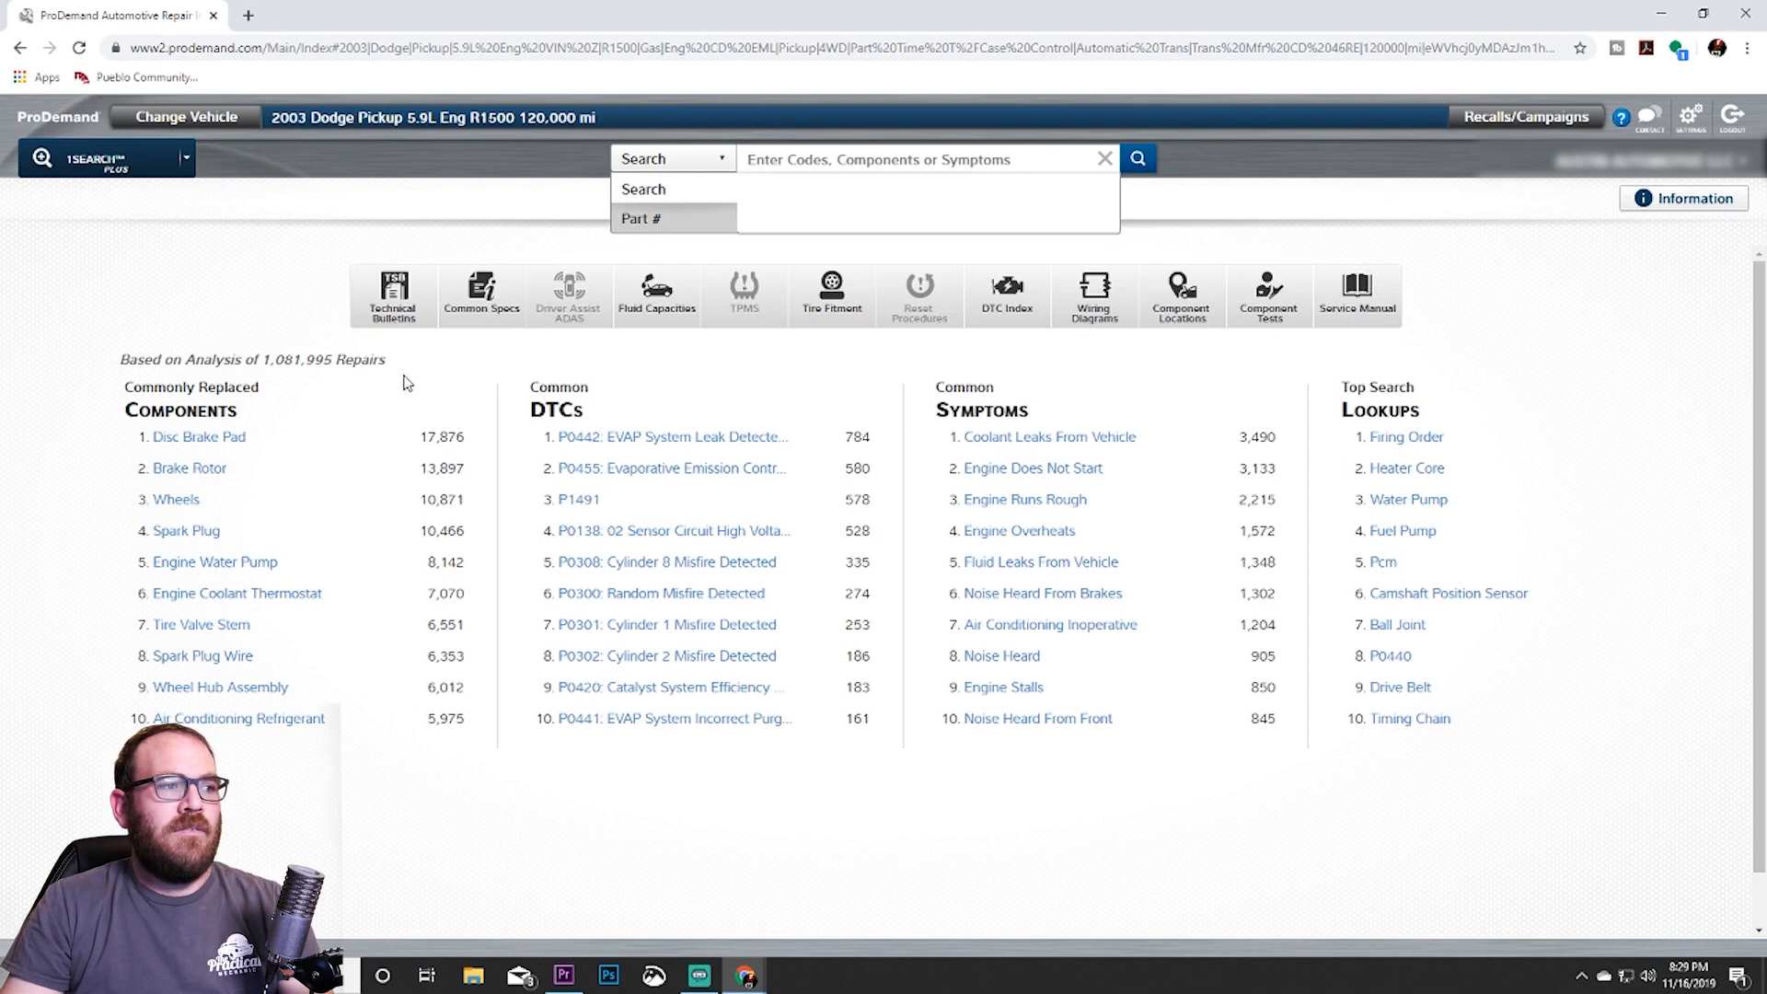
mouse_move(521, 355)
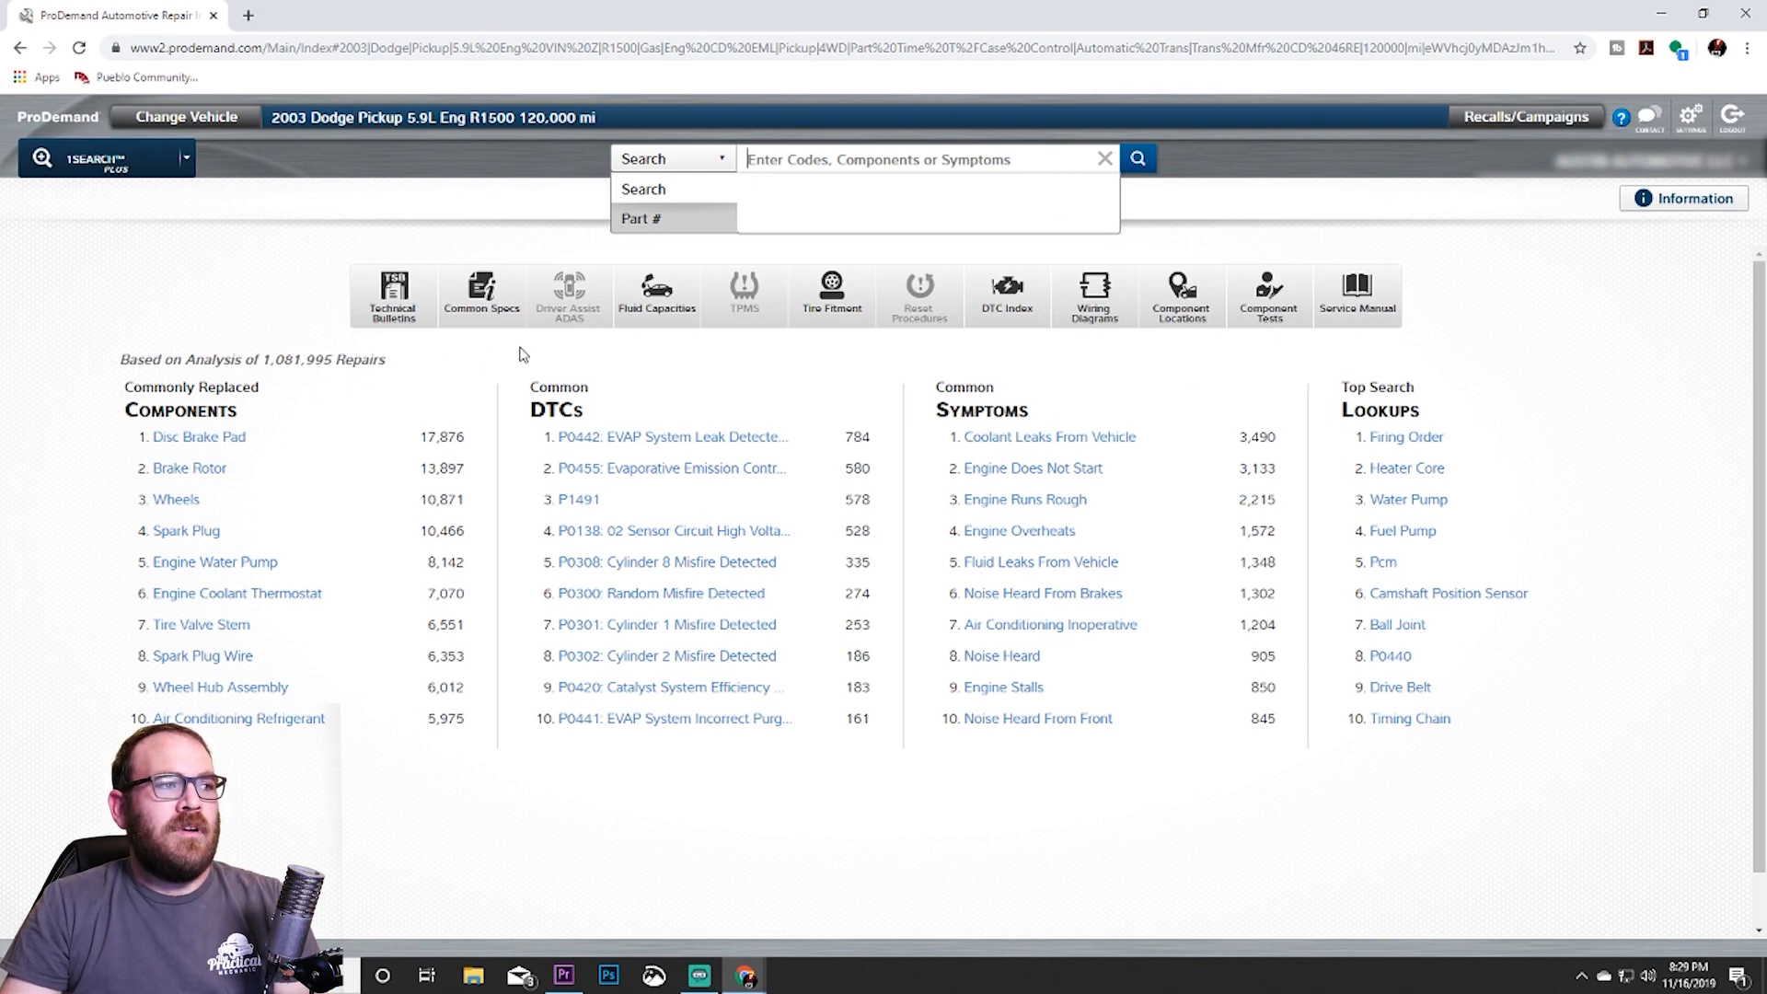
mouse_move(319, 199)
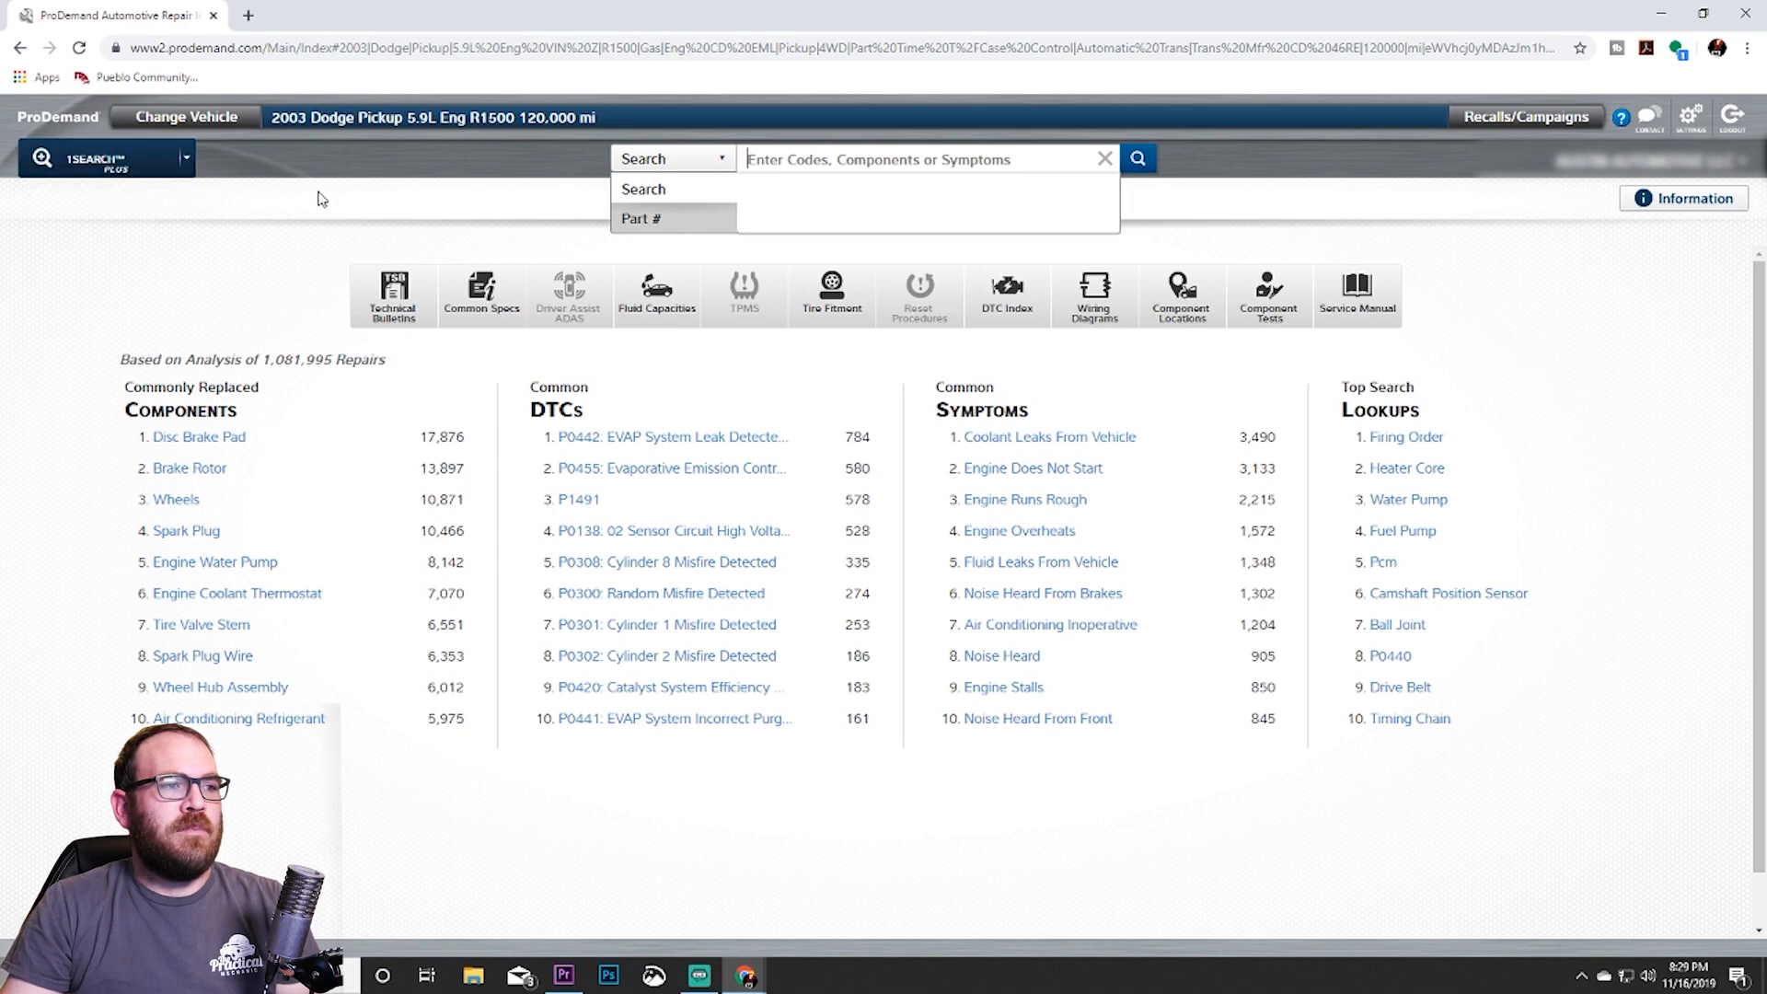
mouse_move(1101, 344)
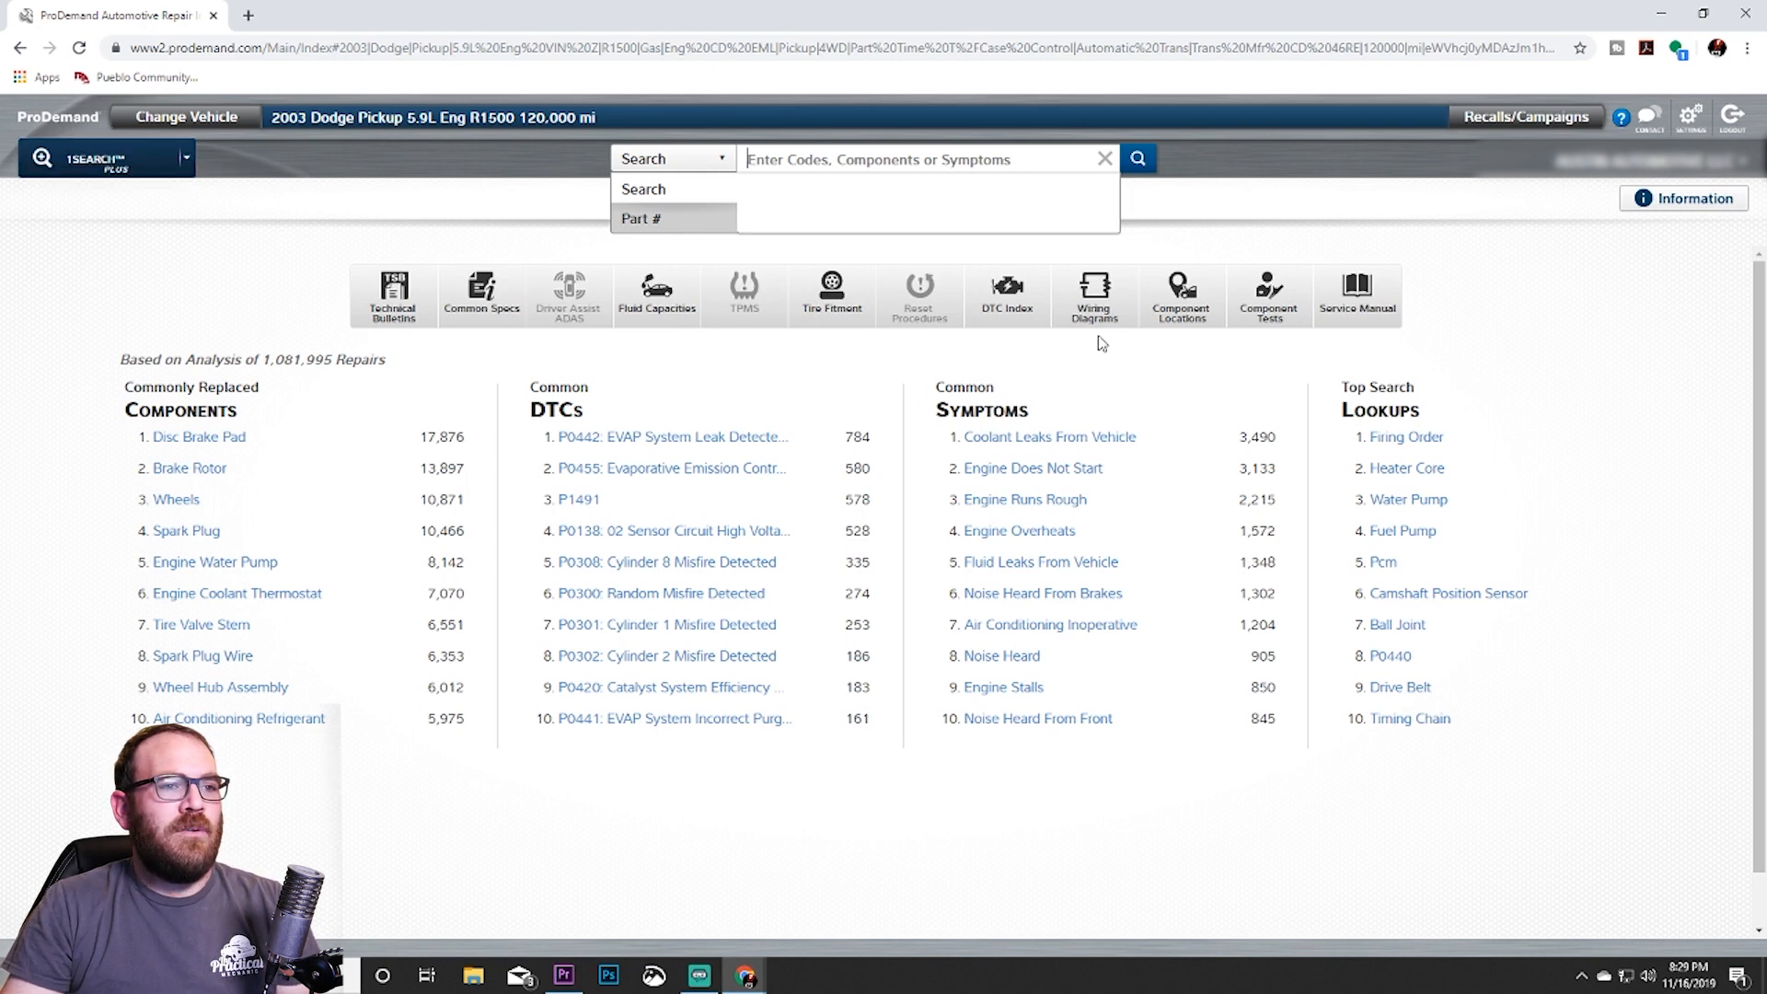
mouse_move(1171, 346)
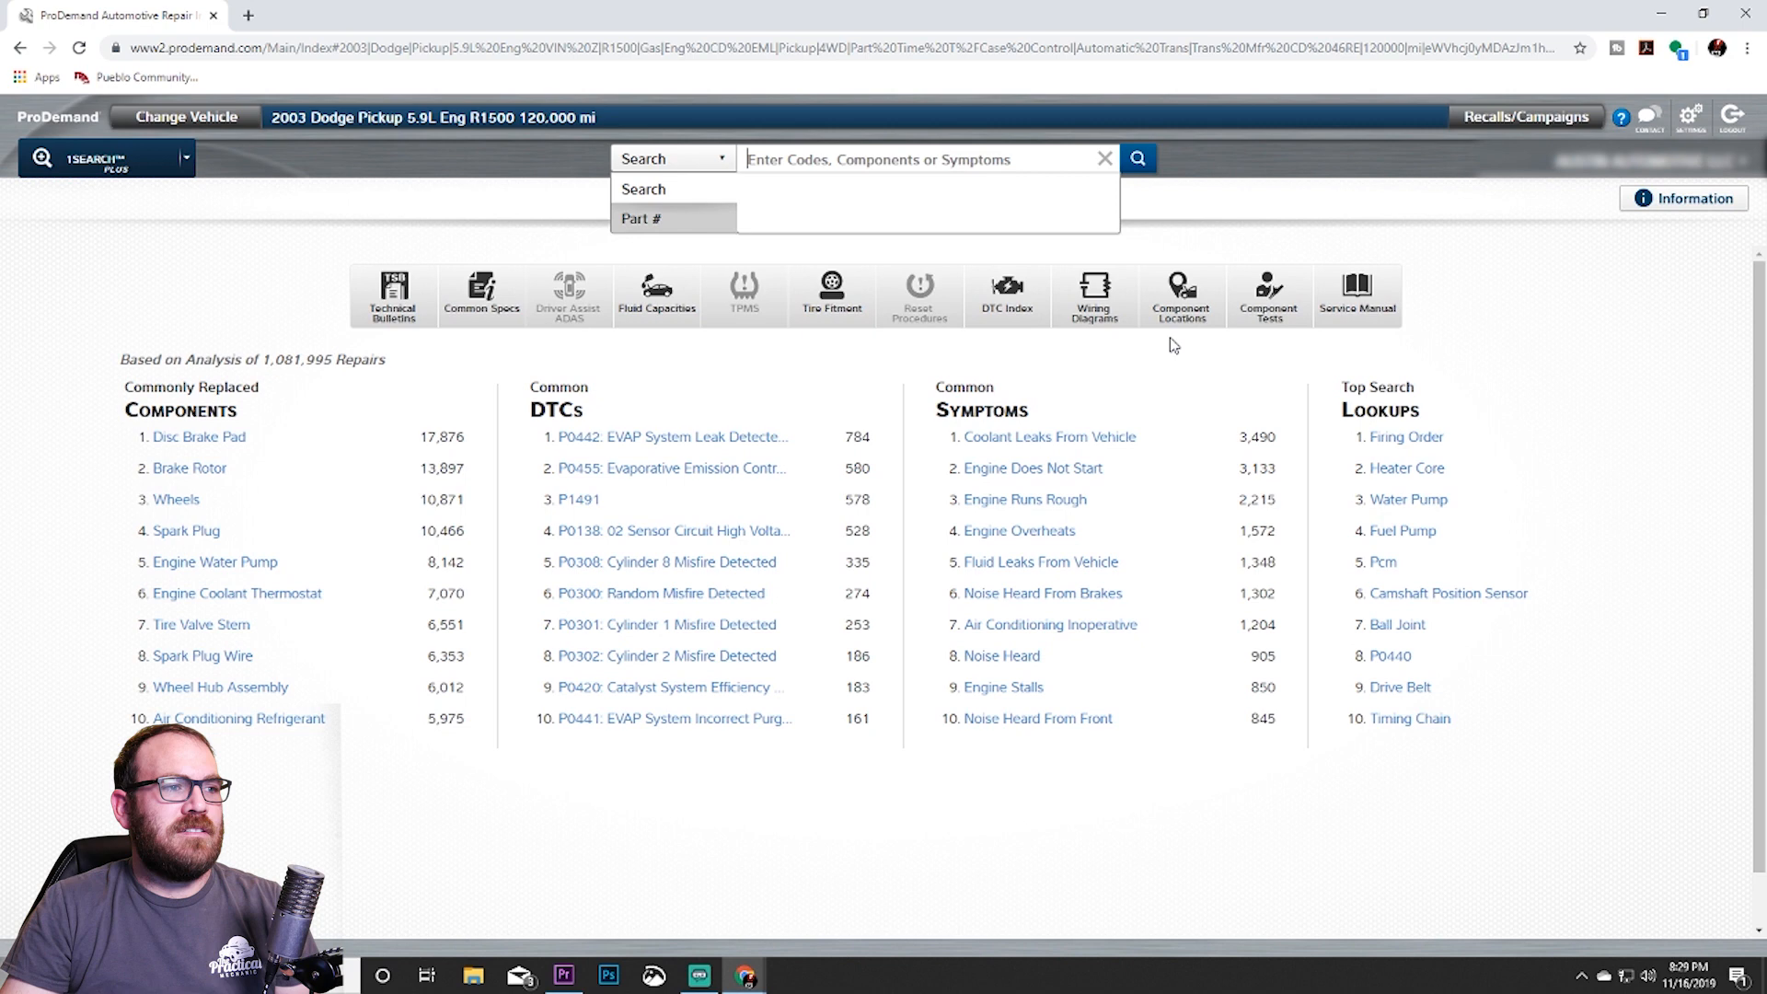
mouse_move(729, 352)
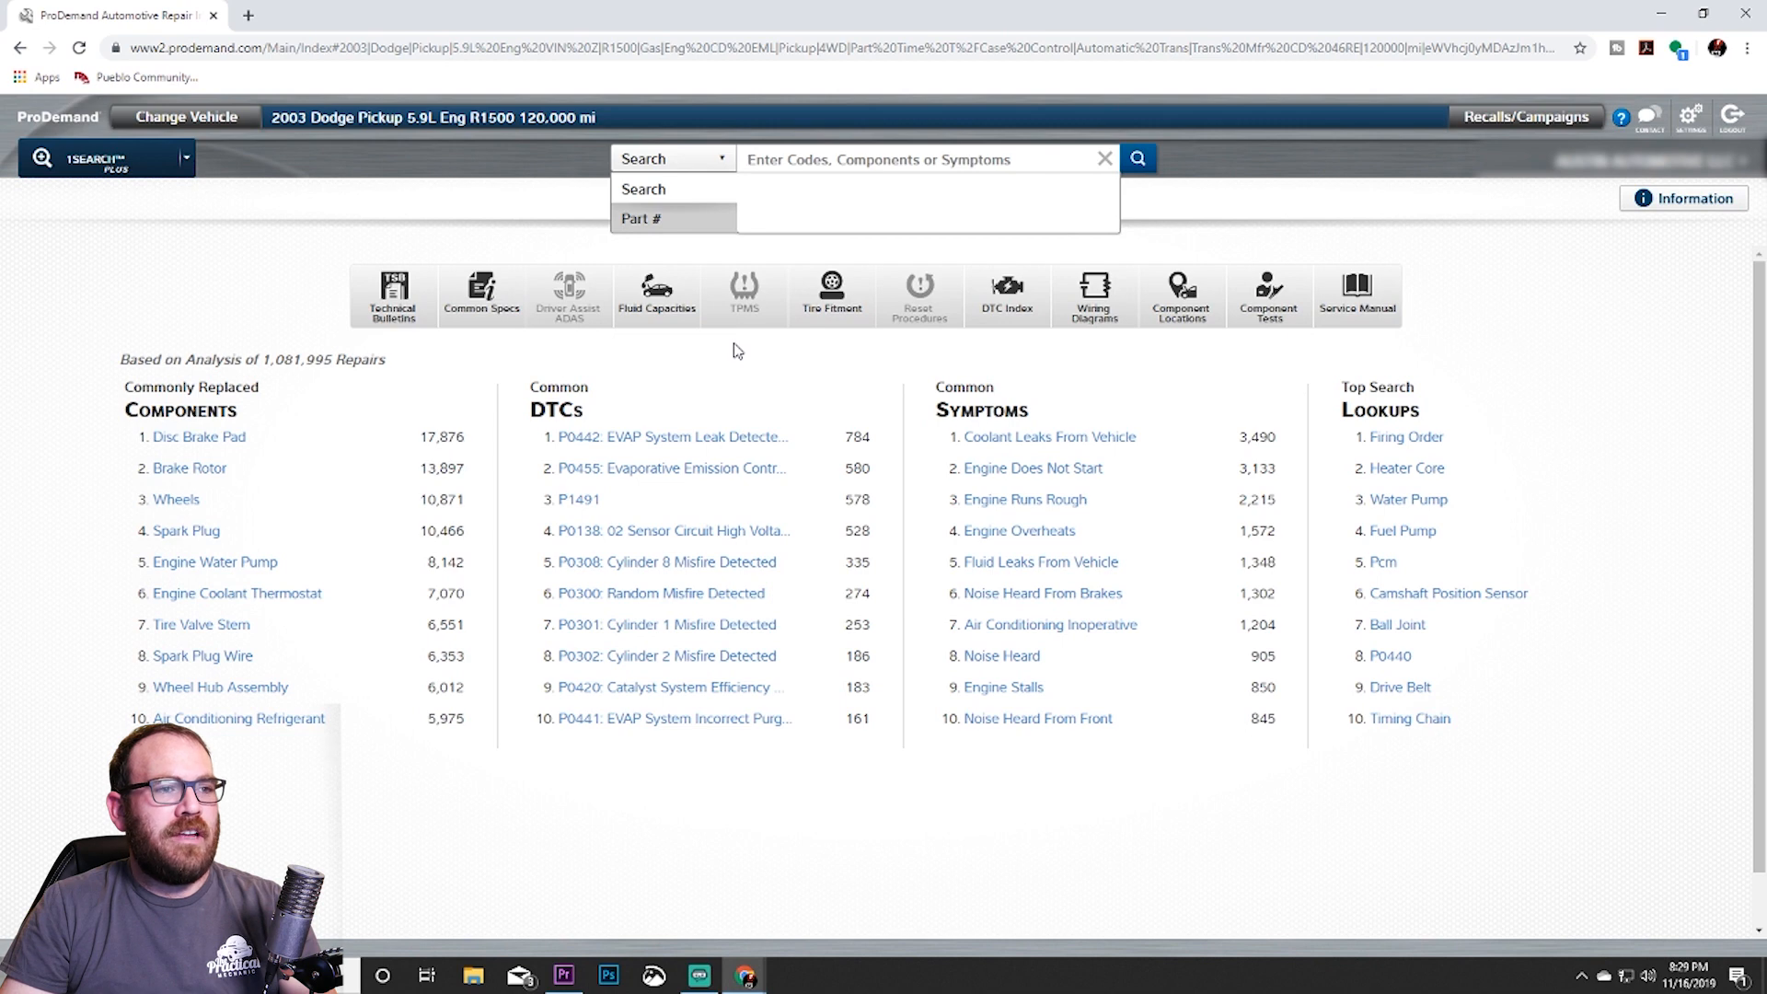
mouse_move(958, 351)
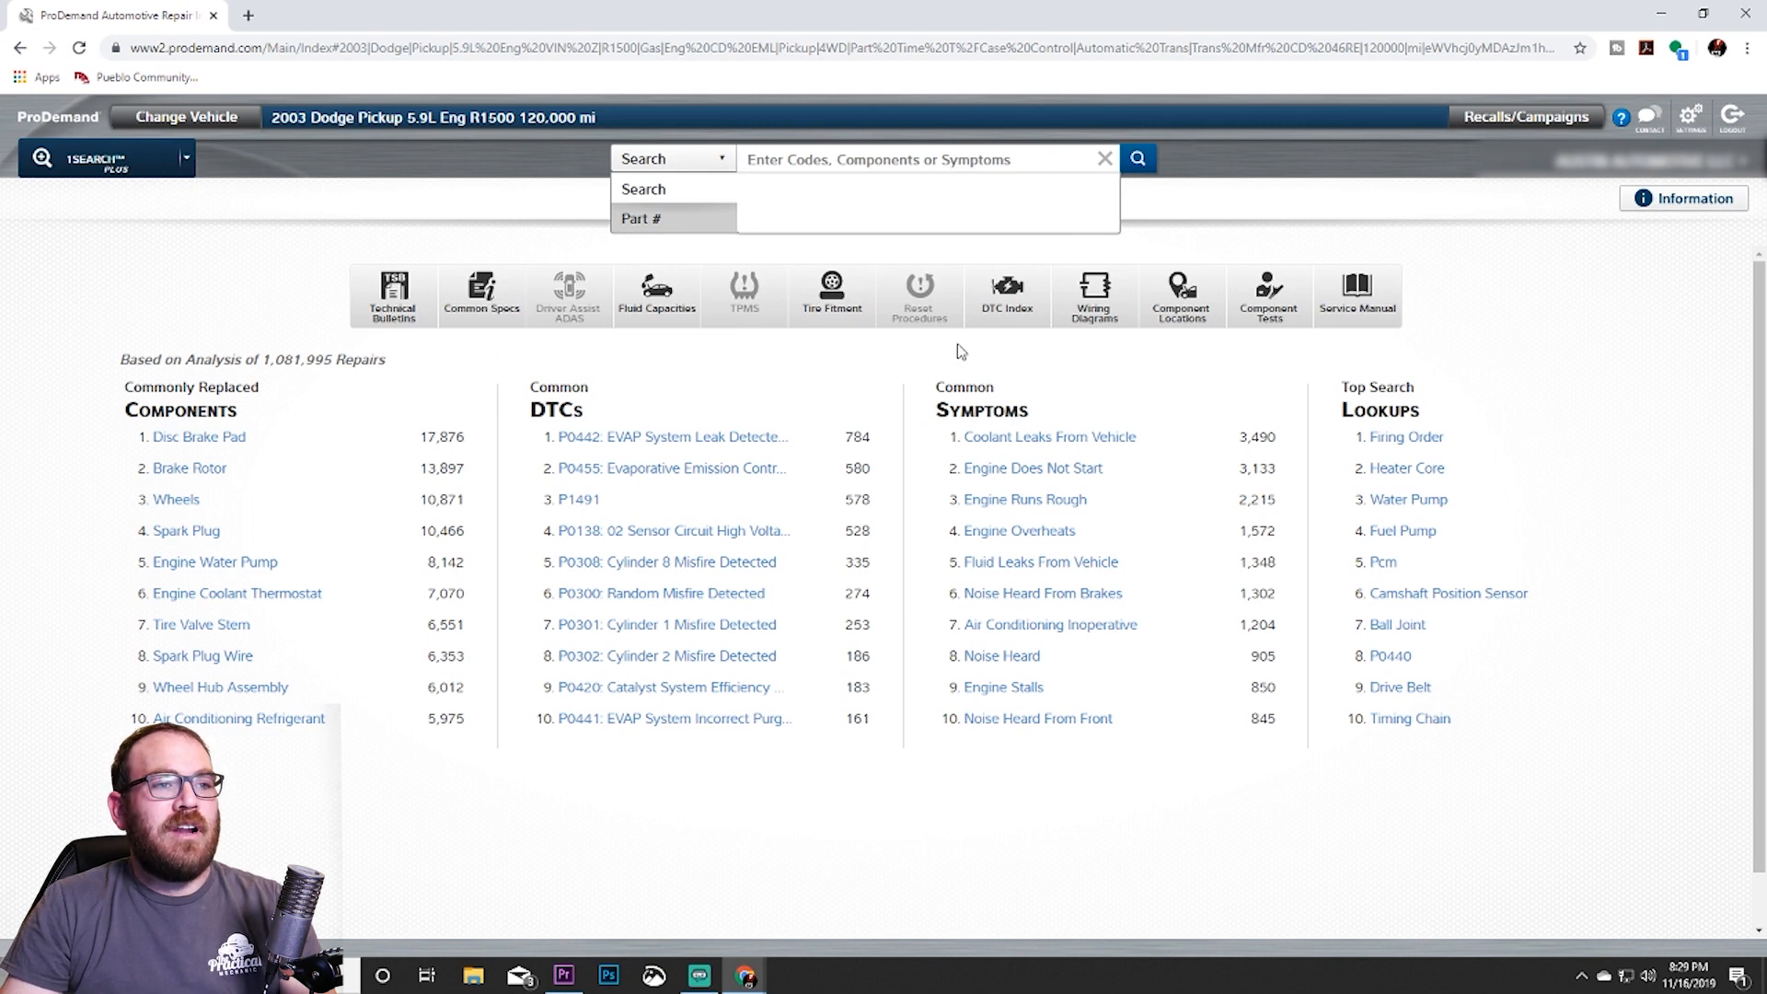
mouse_move(296, 256)
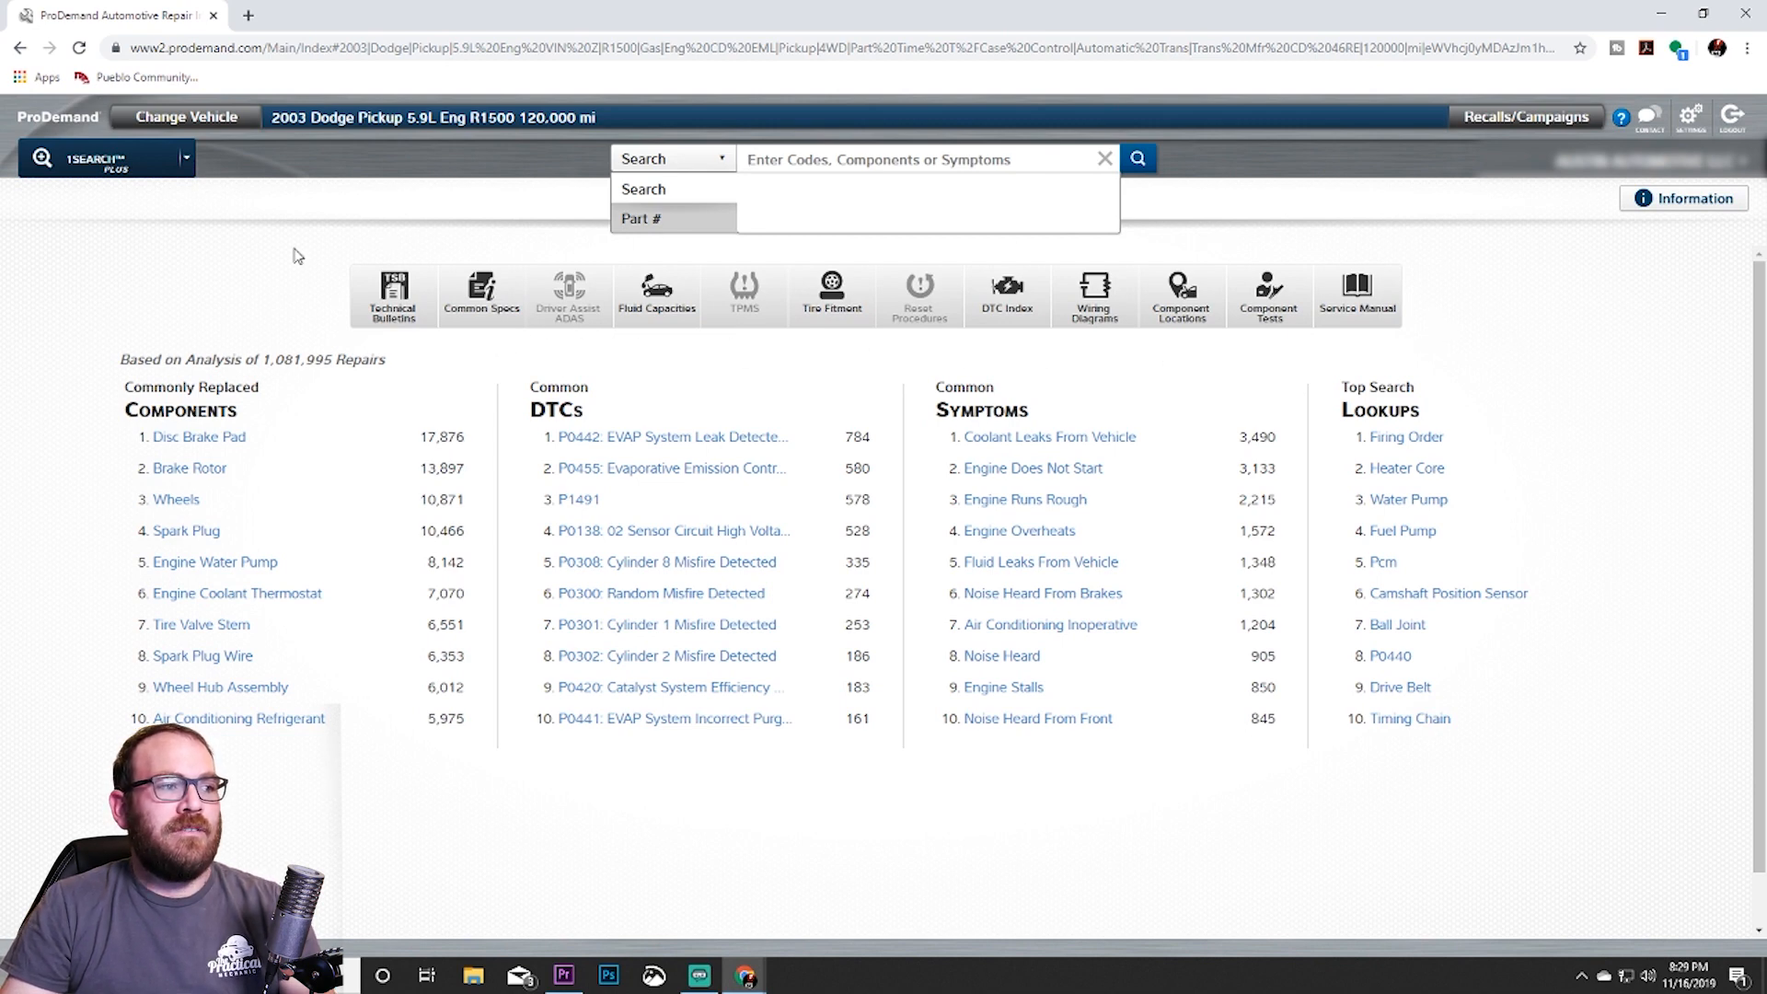
mouse_move(507, 358)
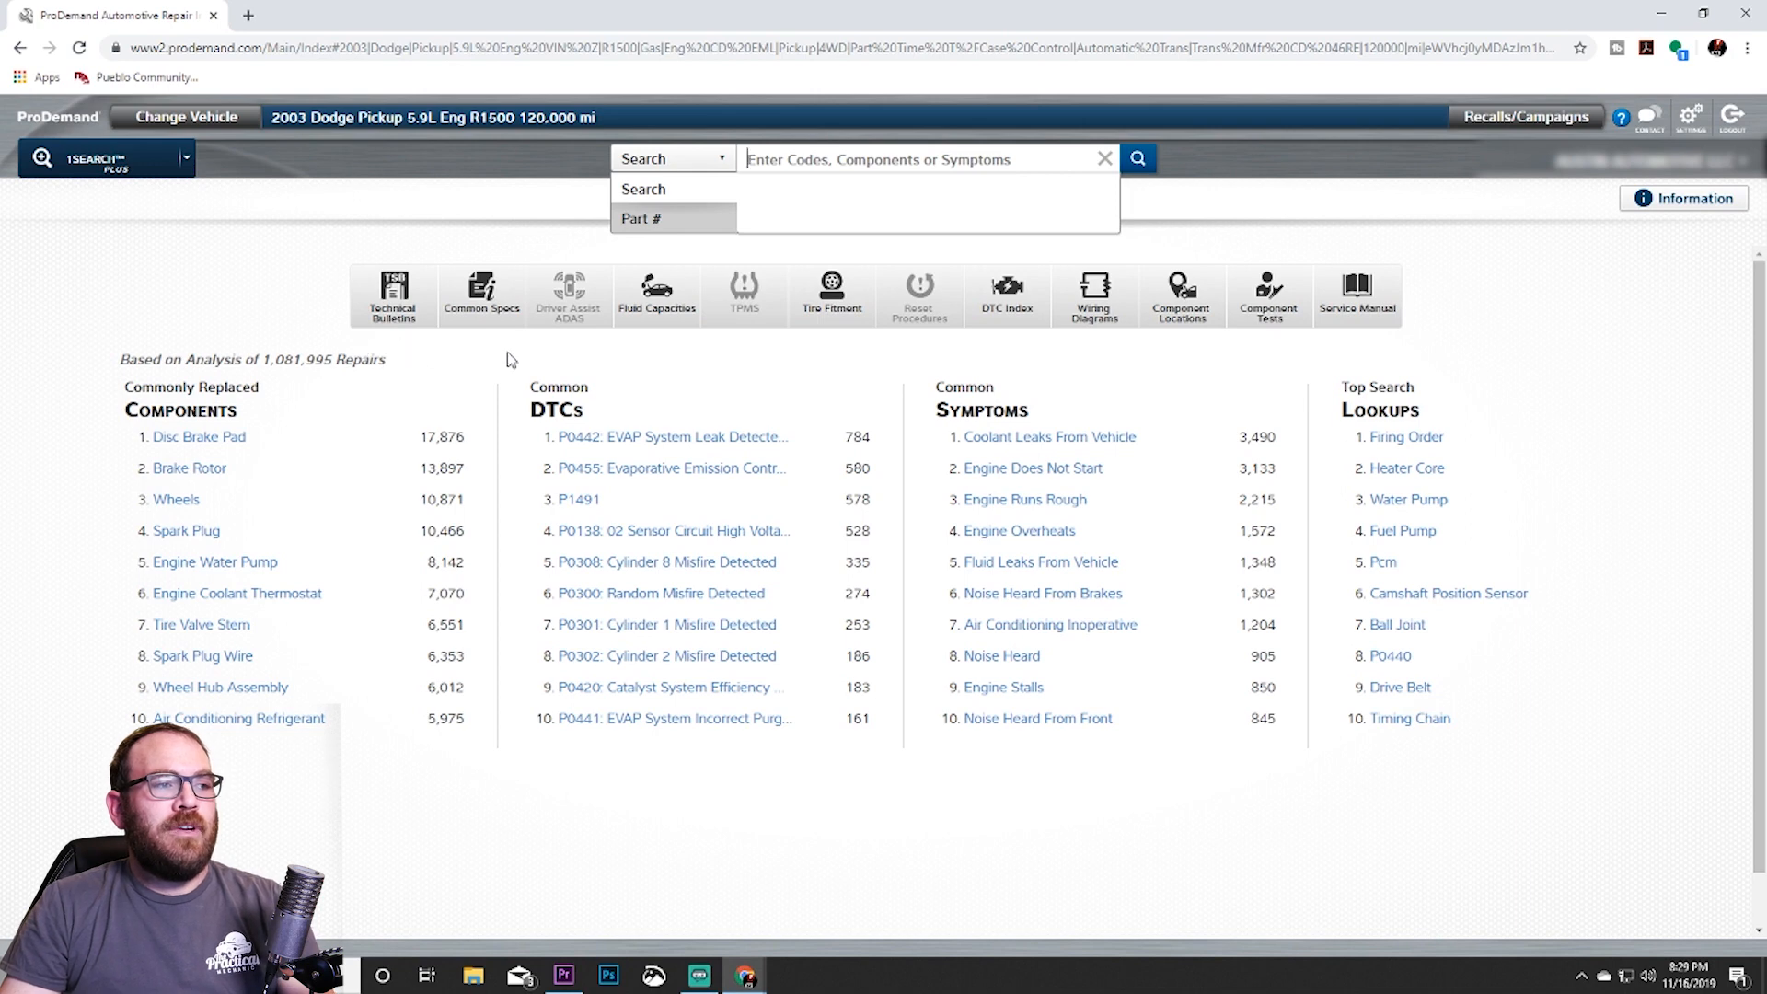
mouse_move(691, 362)
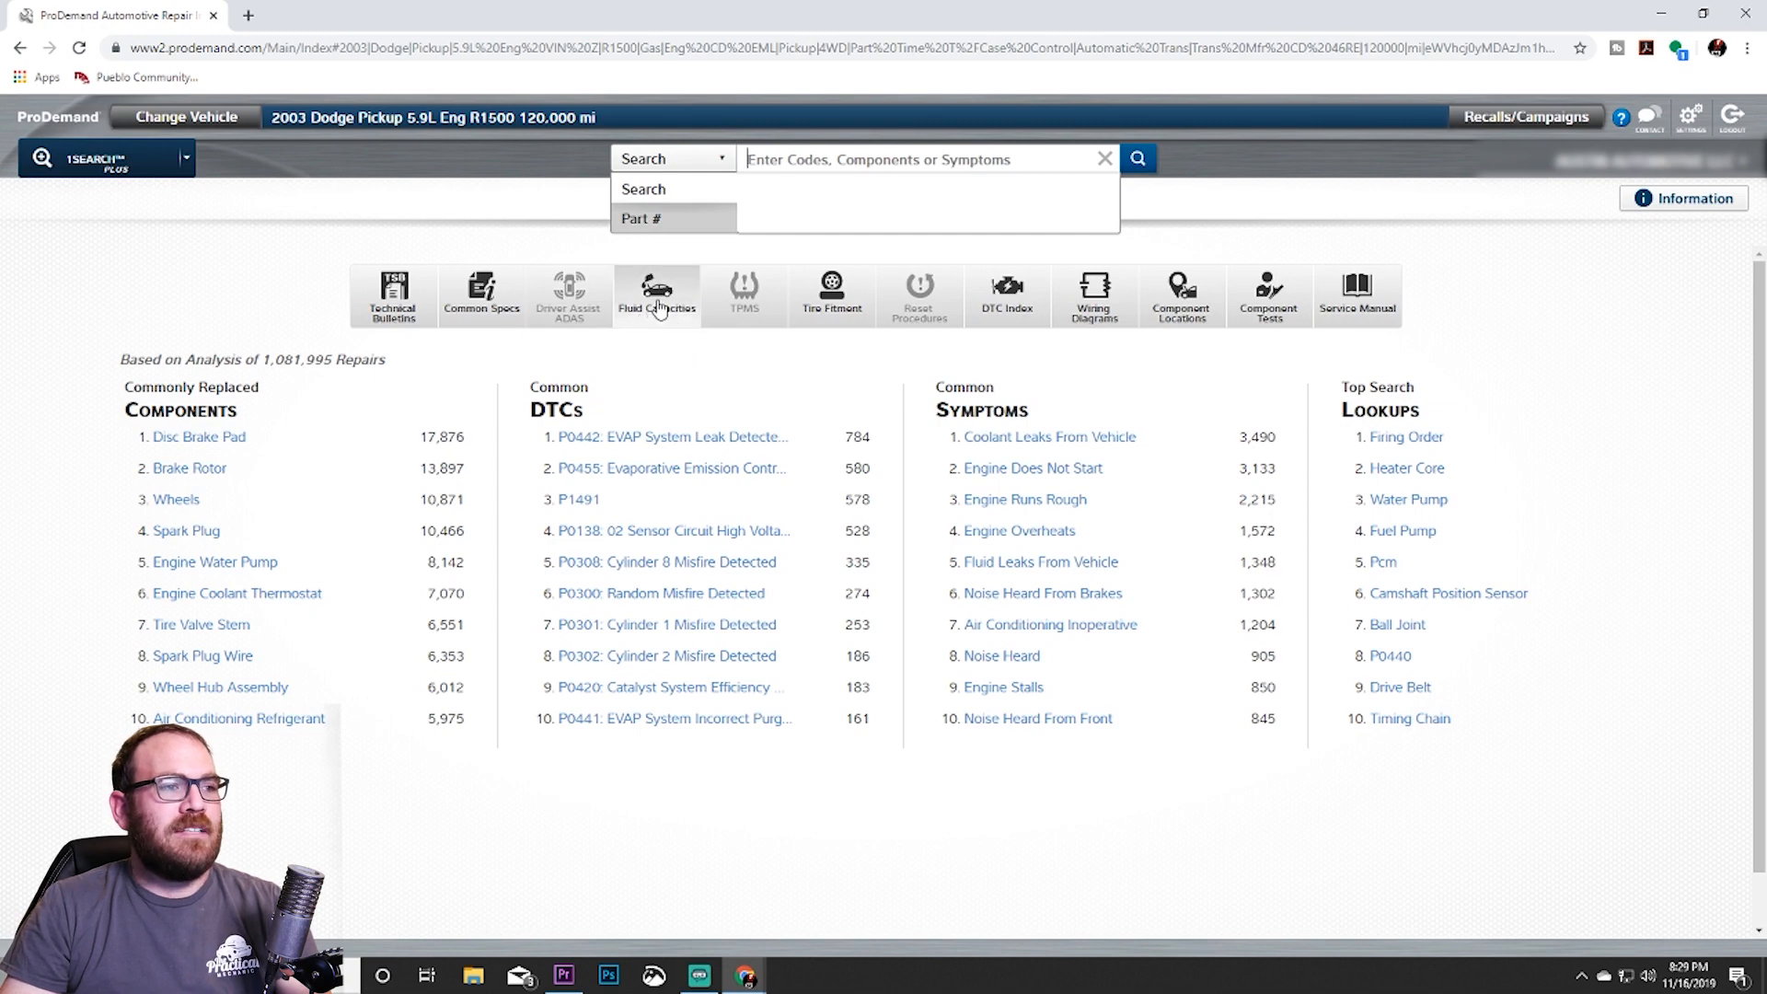
click(657, 295)
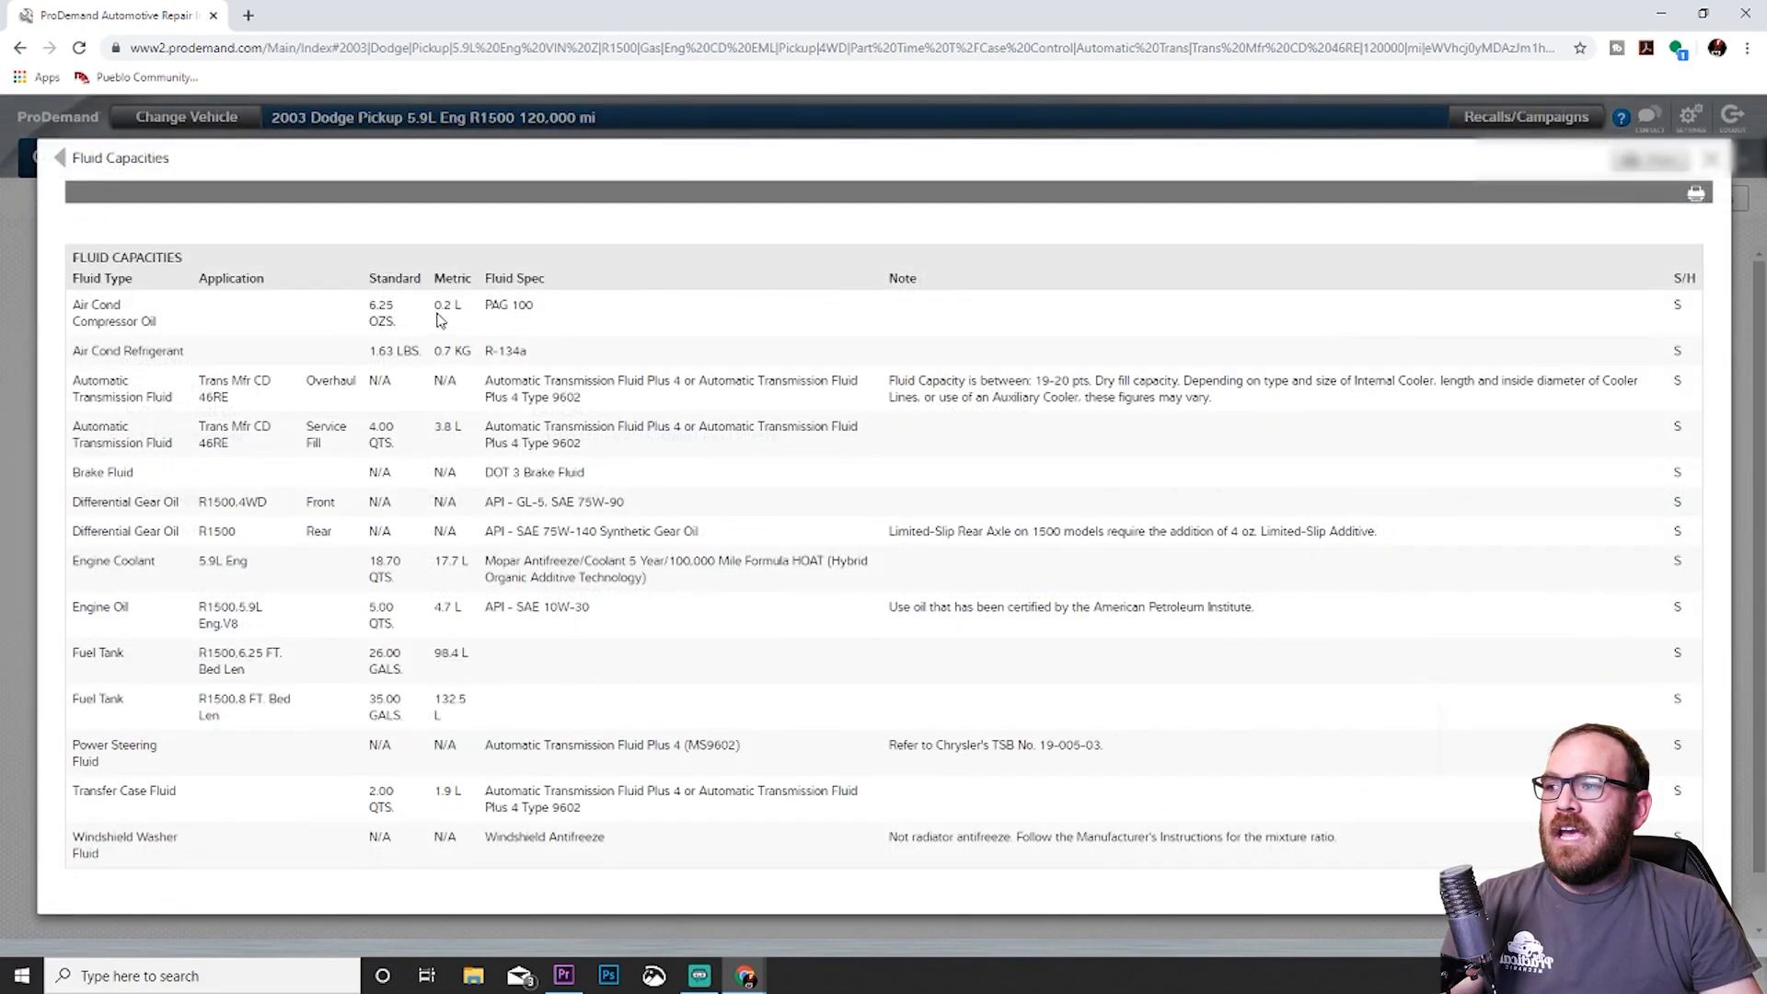
mouse_move(274, 317)
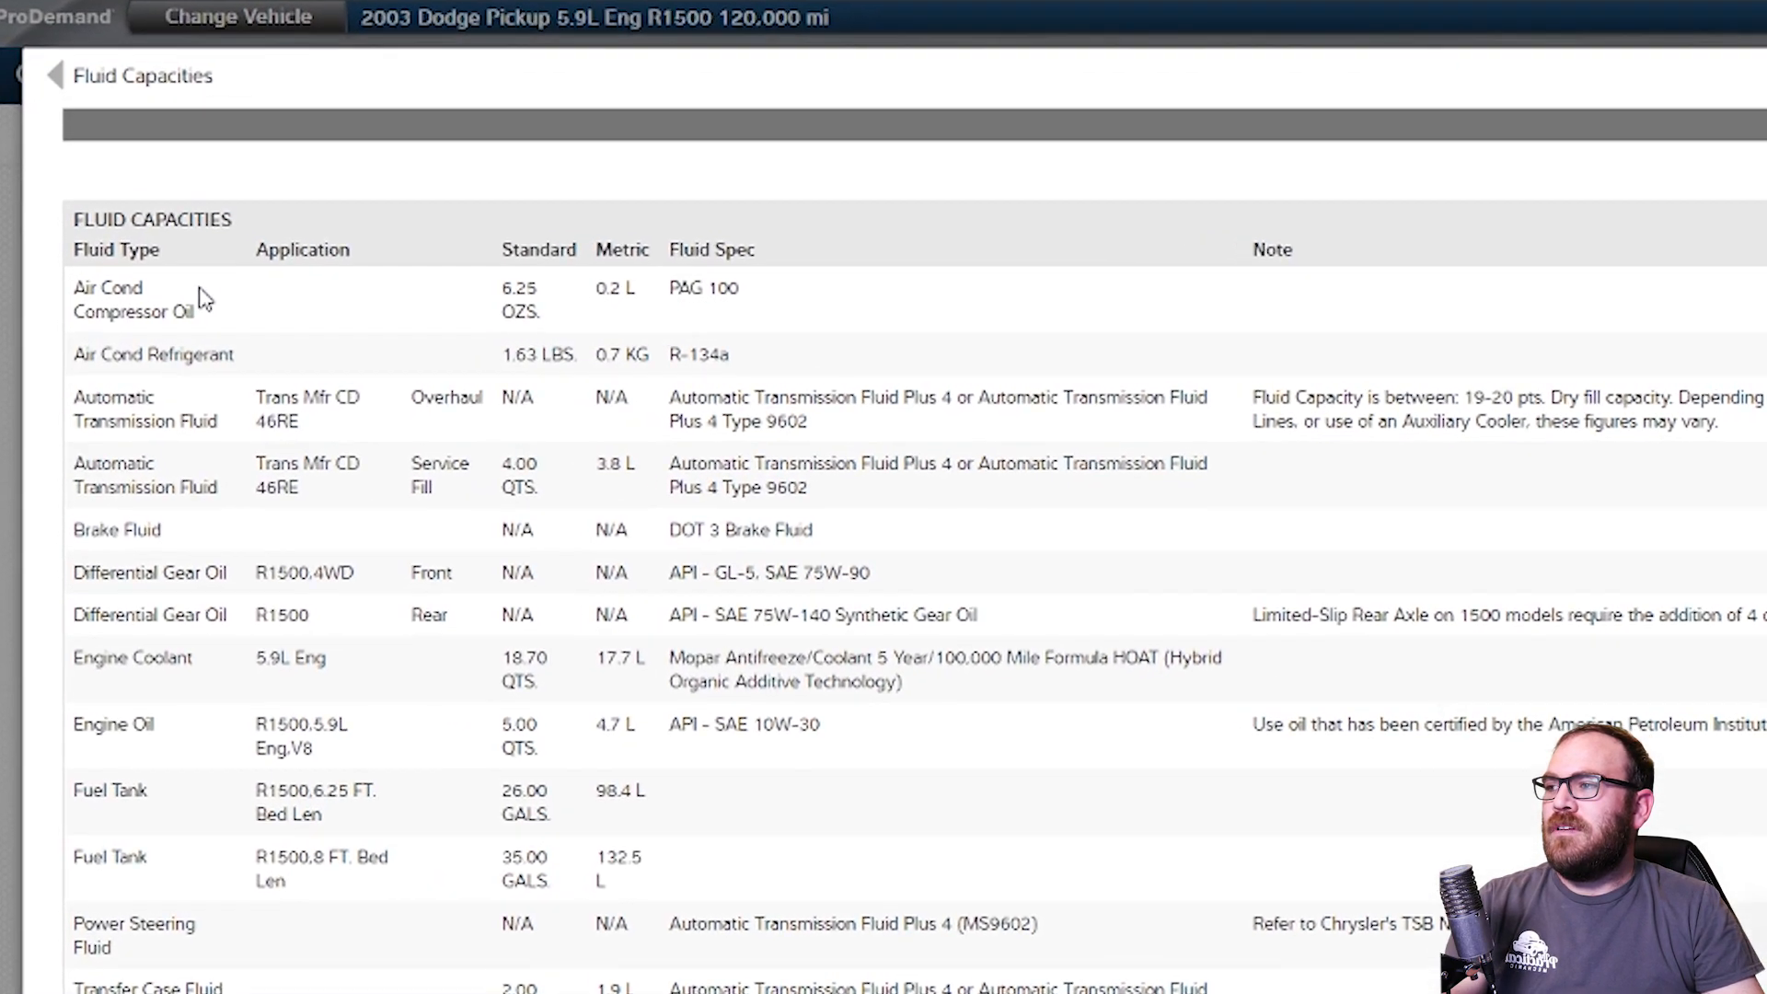
scroll(up, 3)
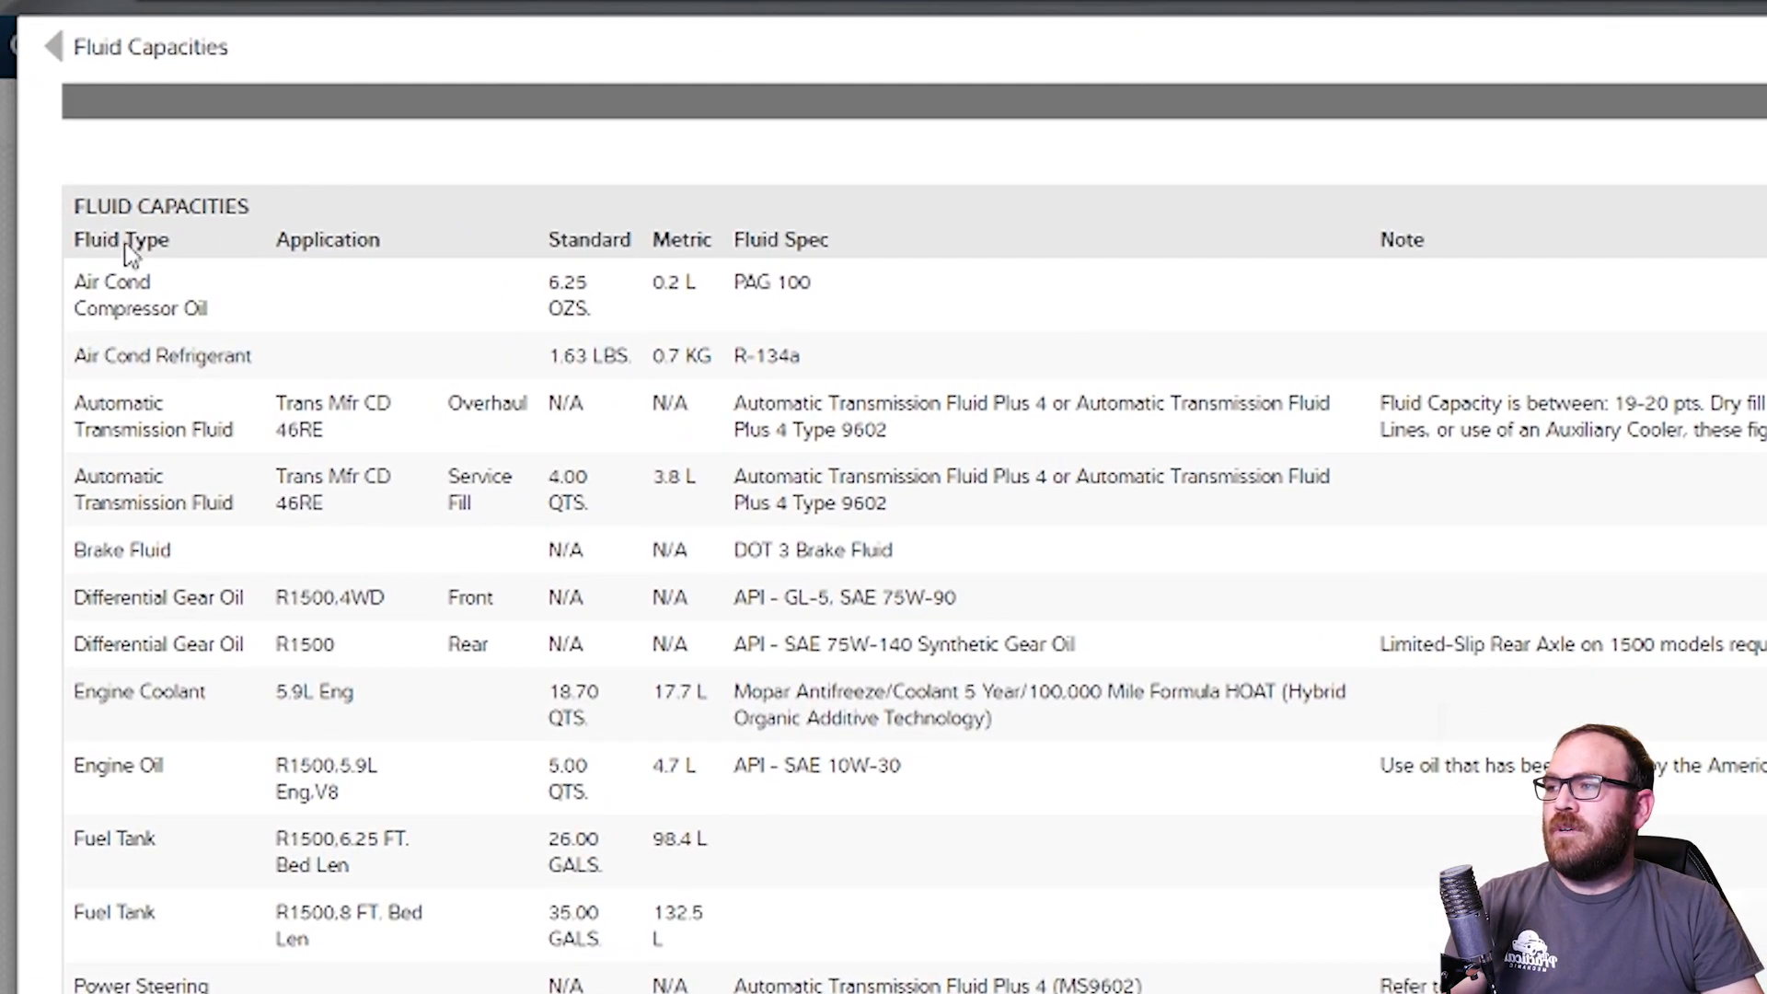
mouse_move(135, 812)
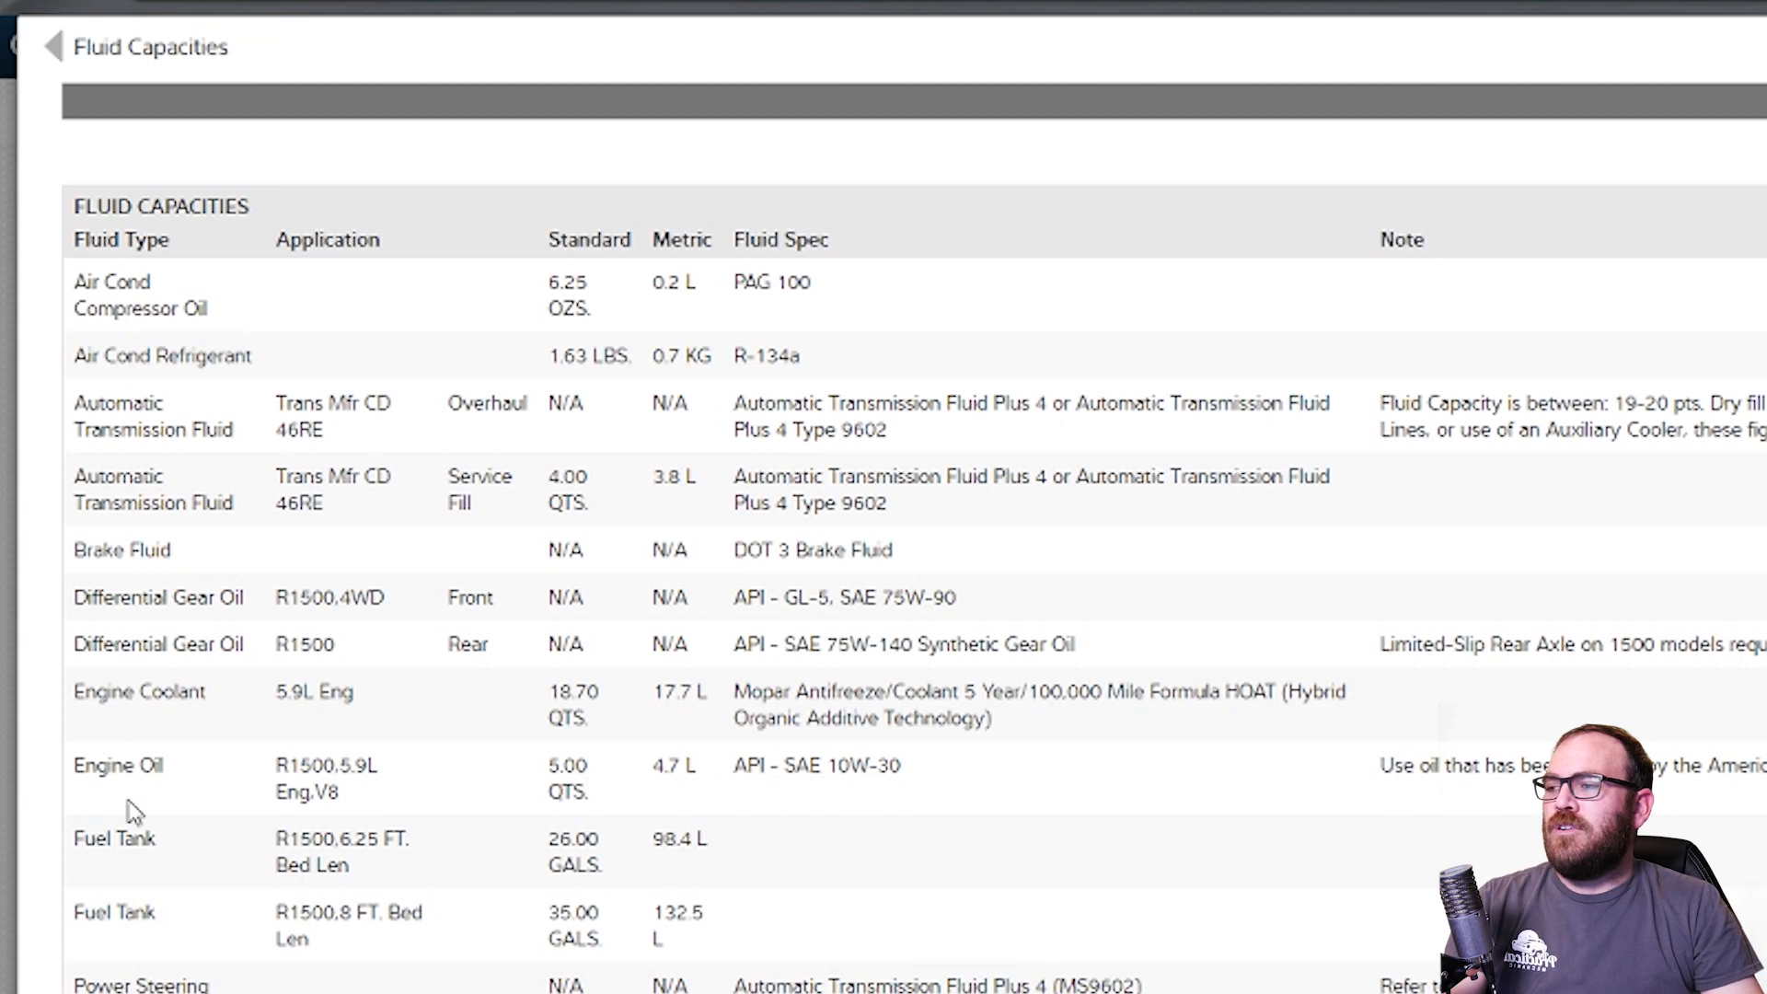
mouse_move(278, 820)
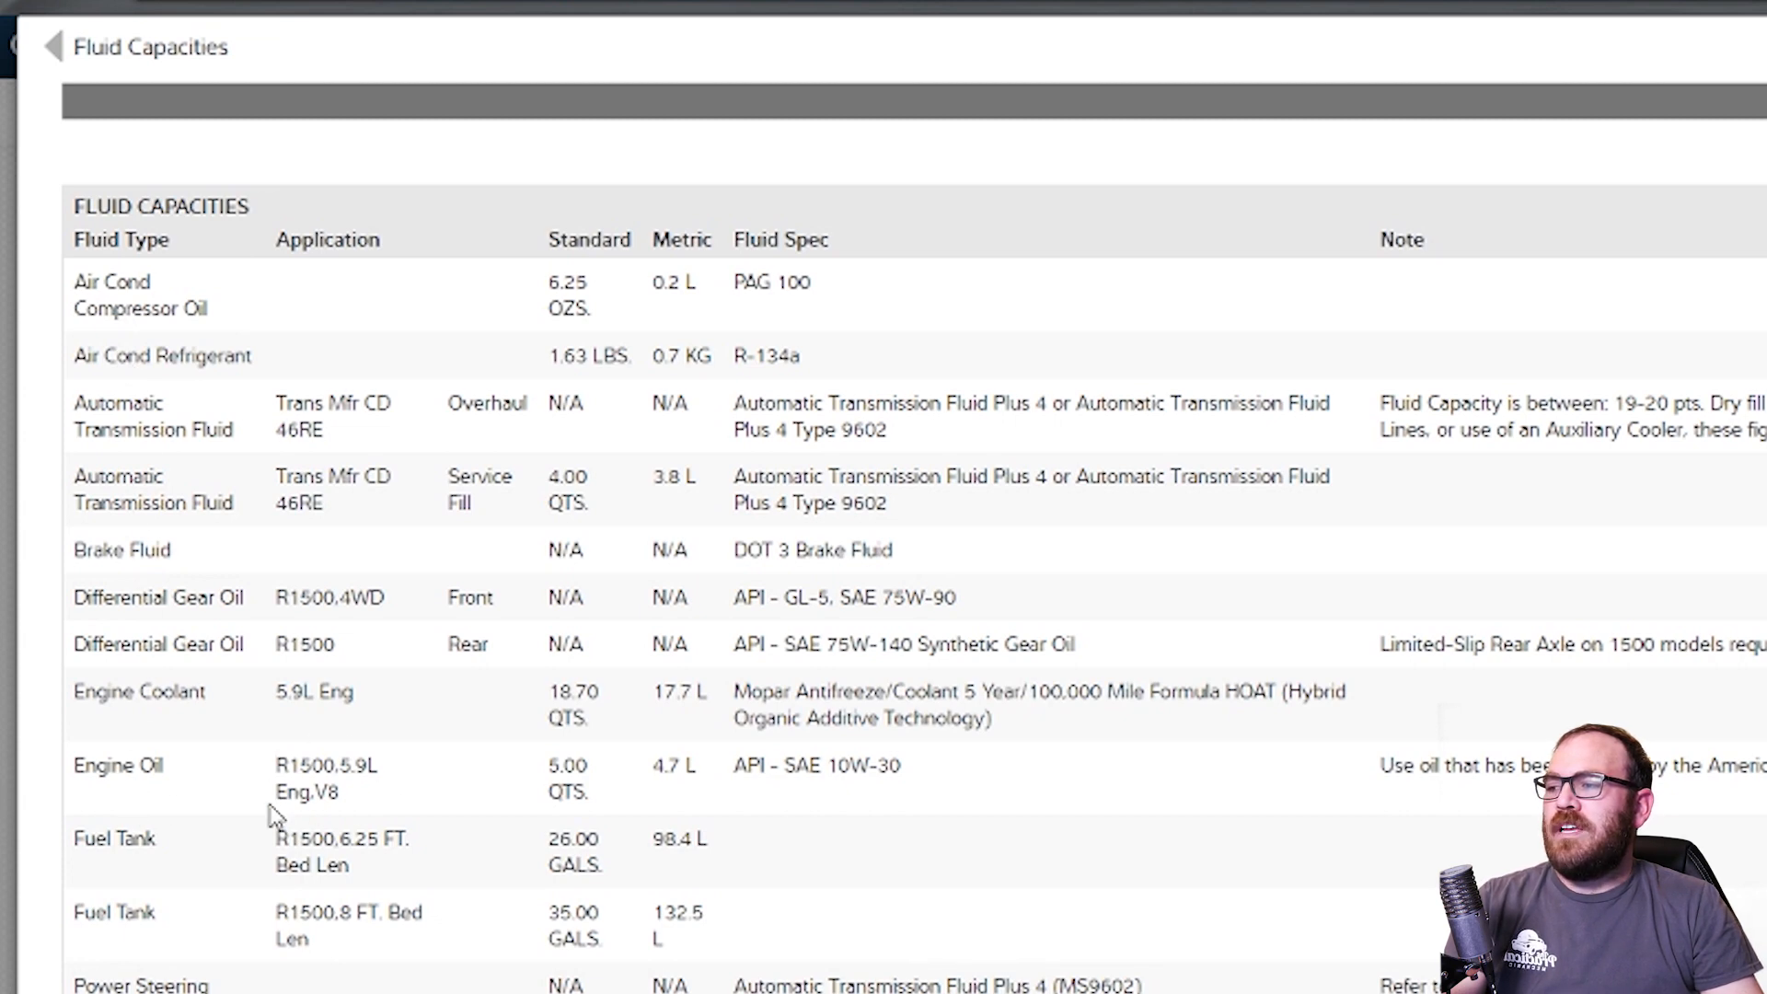
mouse_move(375, 813)
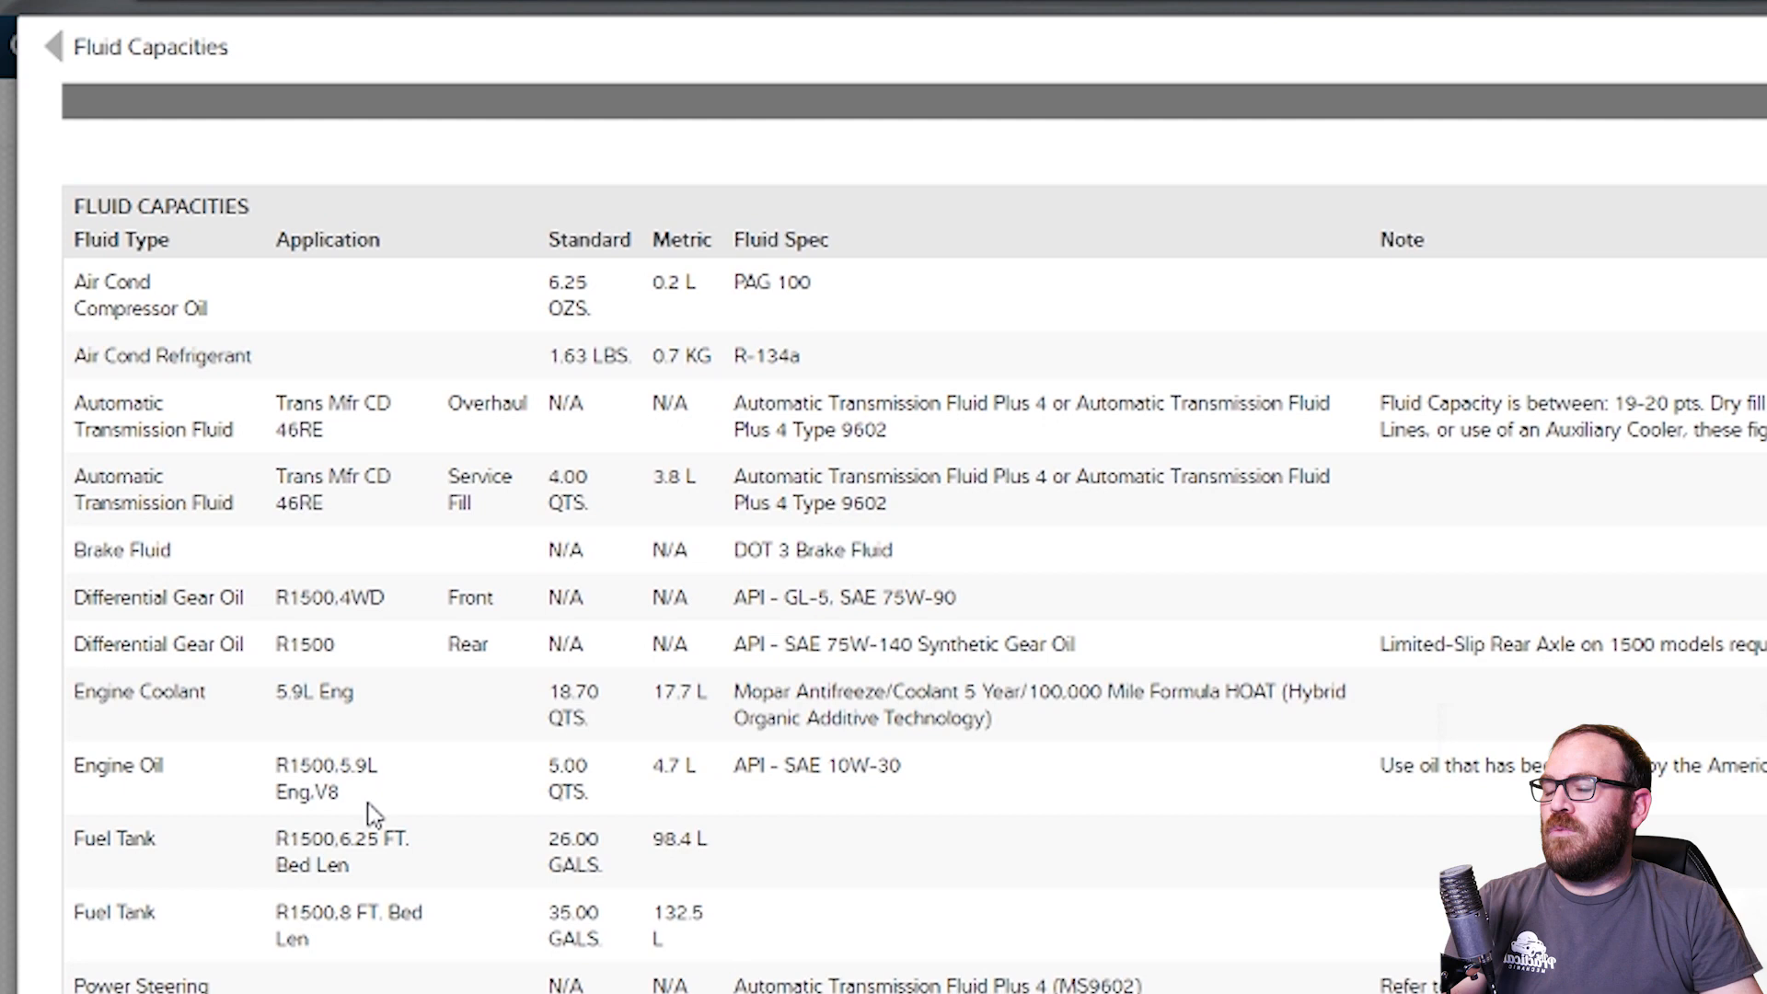
mouse_move(435, 807)
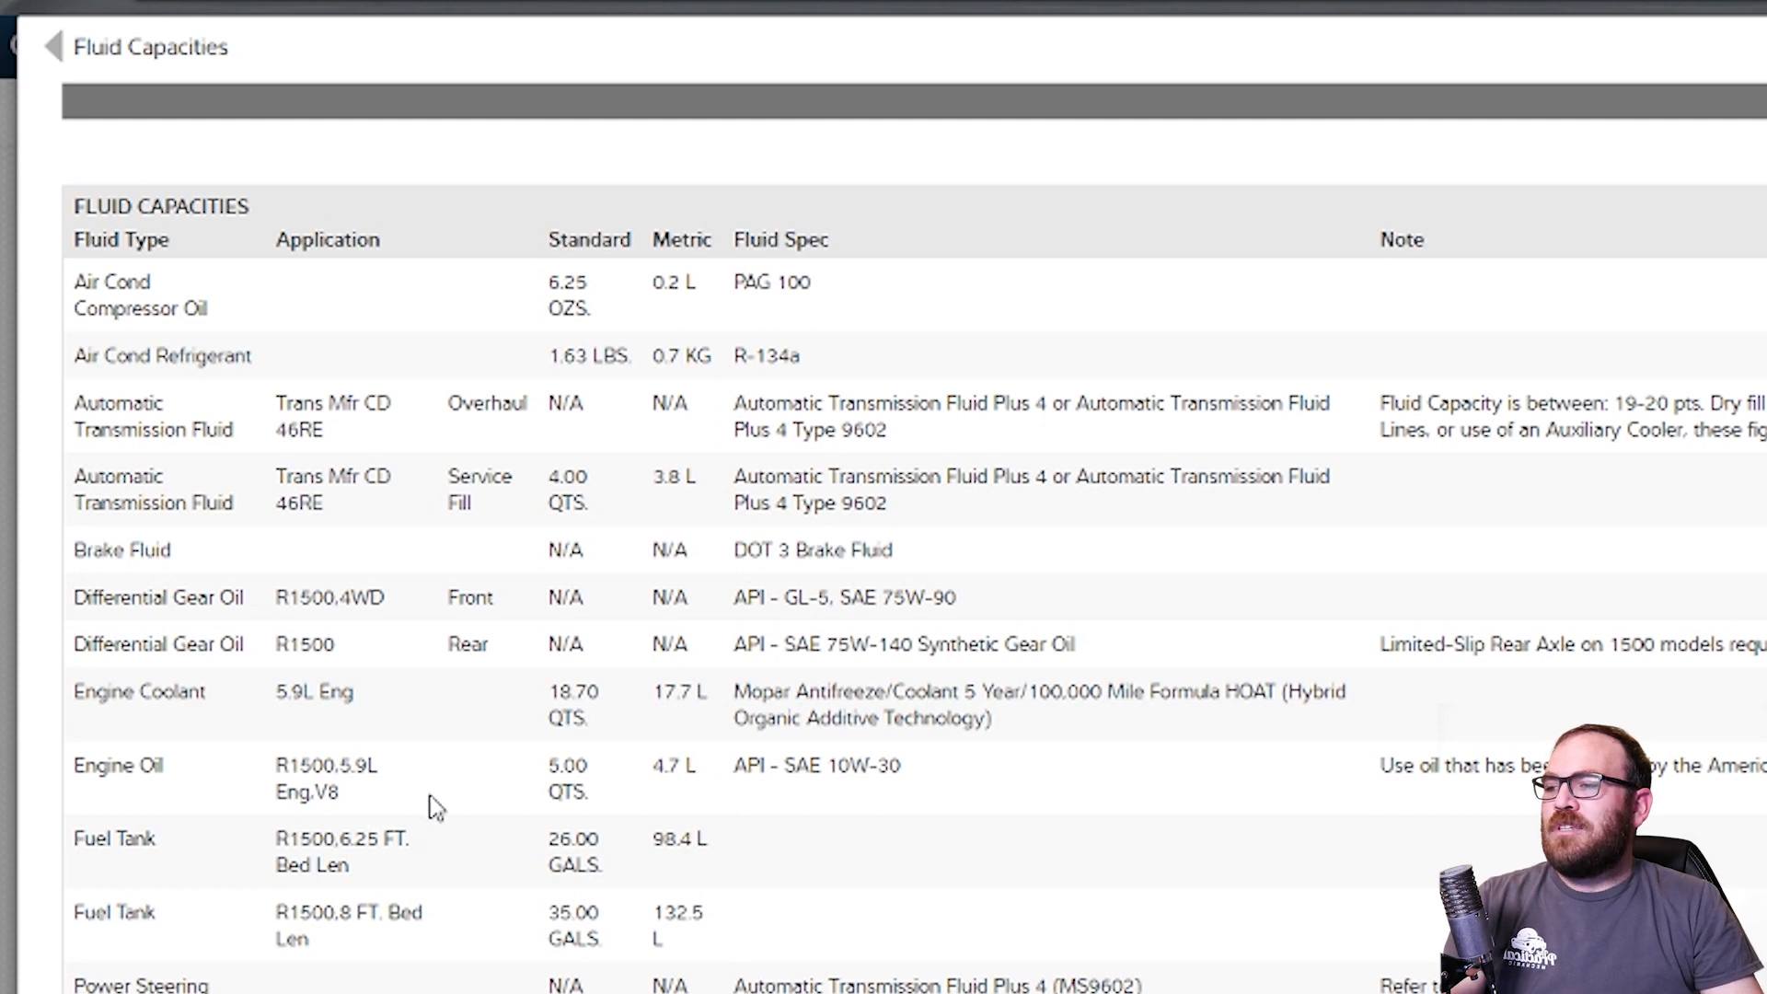
mouse_move(375, 834)
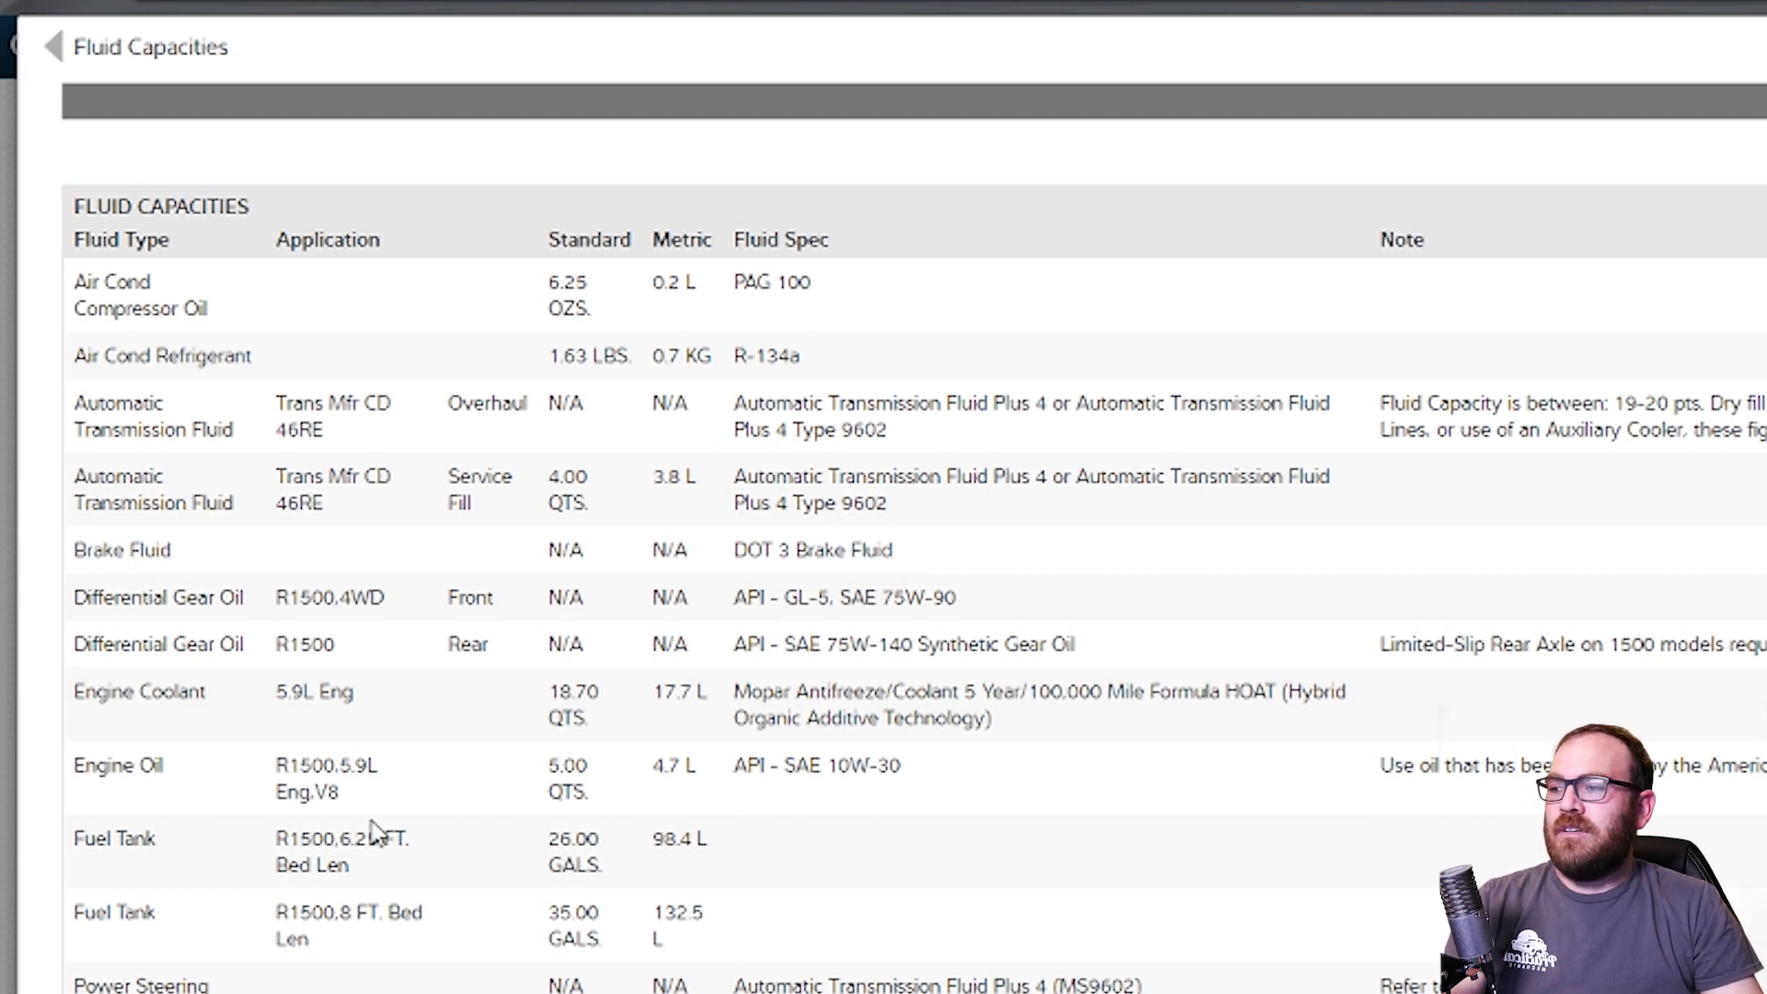
mouse_move(388, 775)
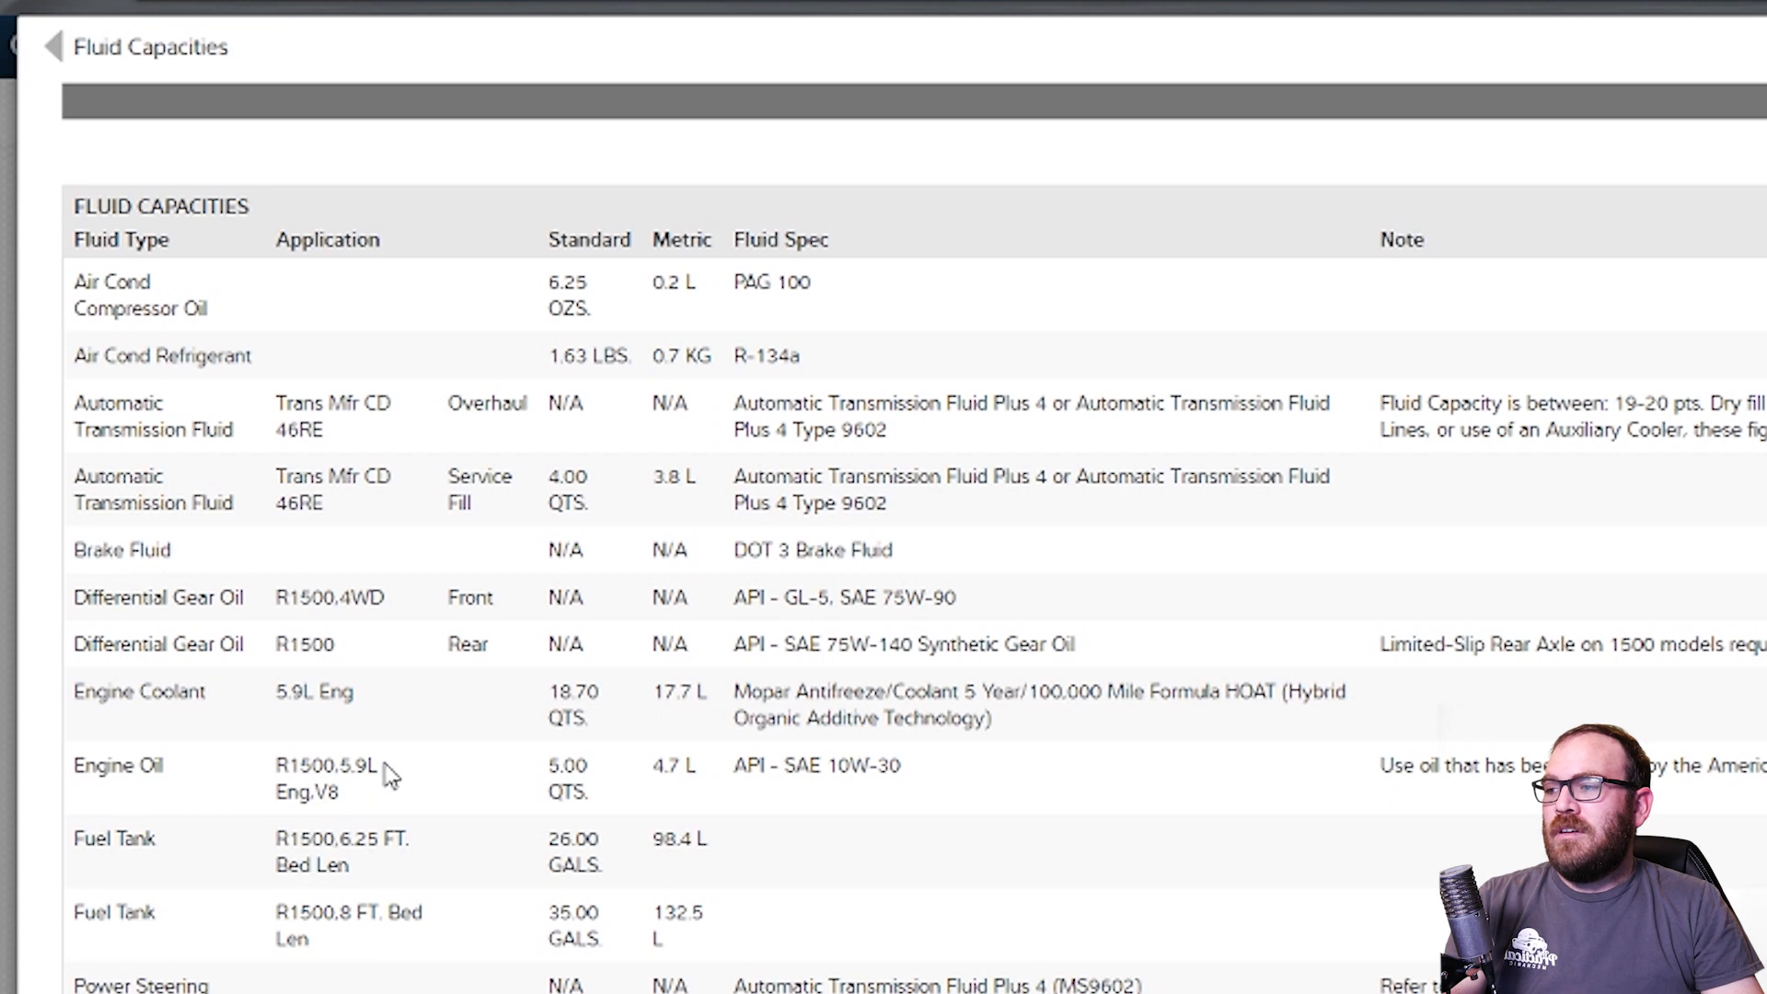
mouse_move(335, 823)
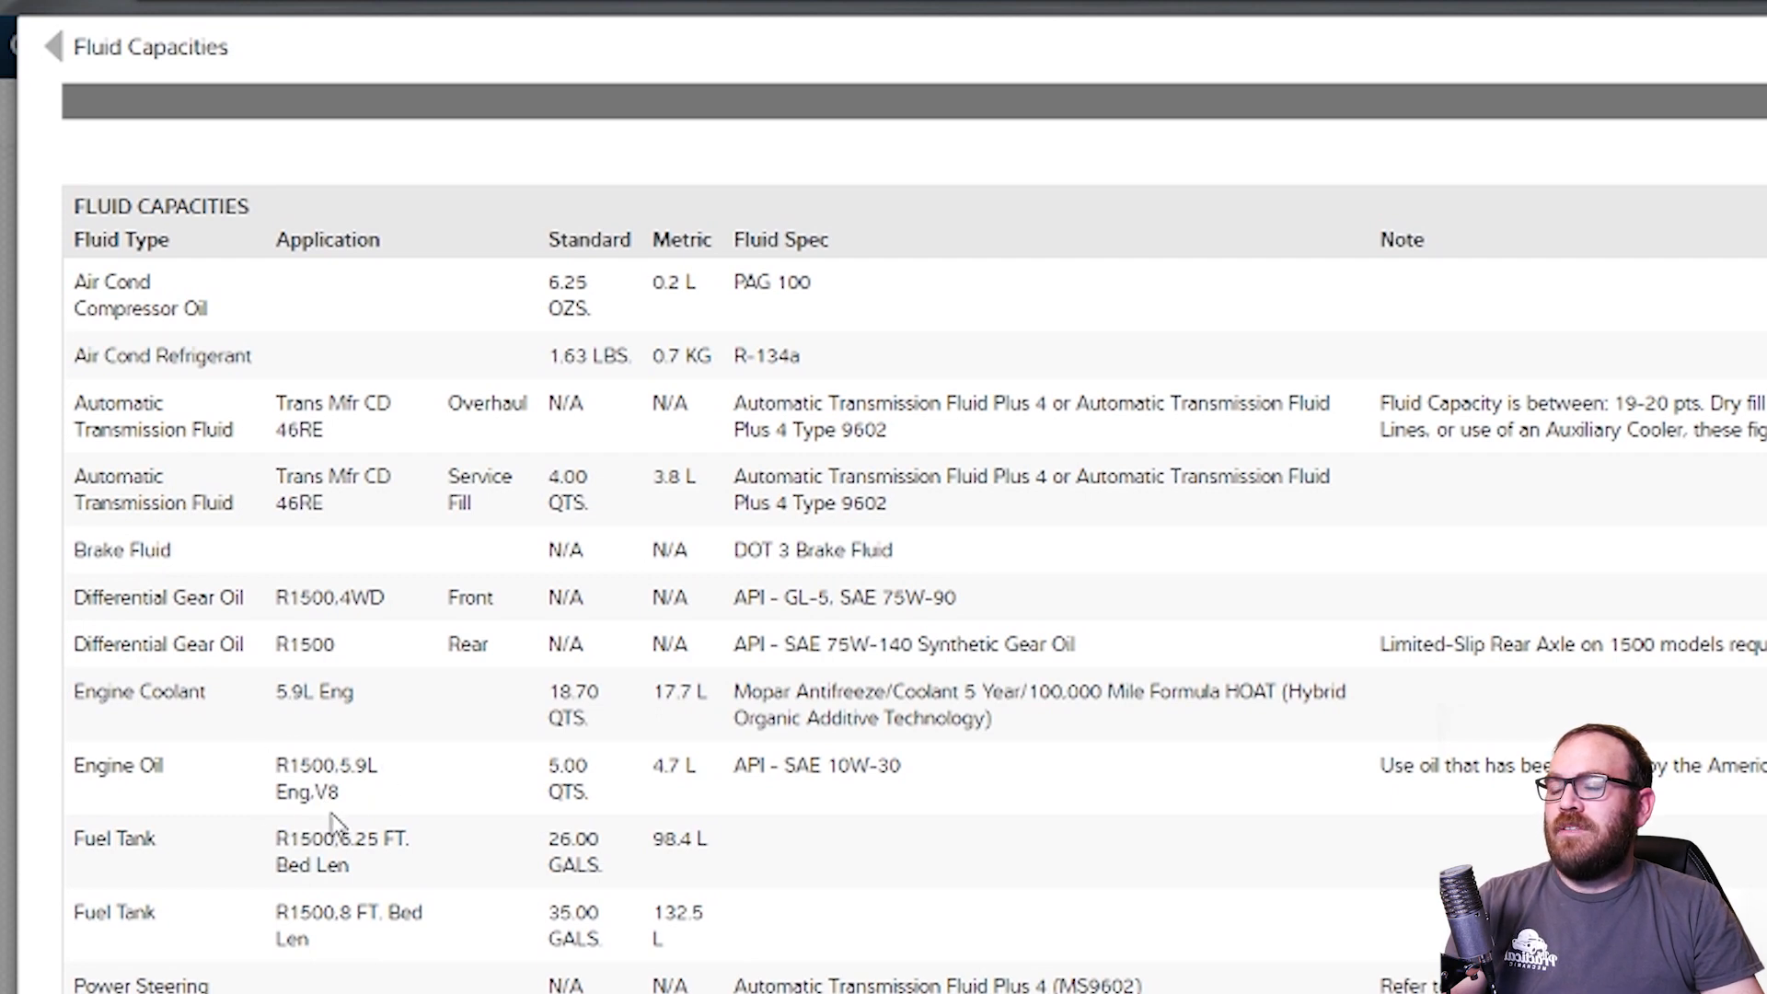
mouse_move(350, 773)
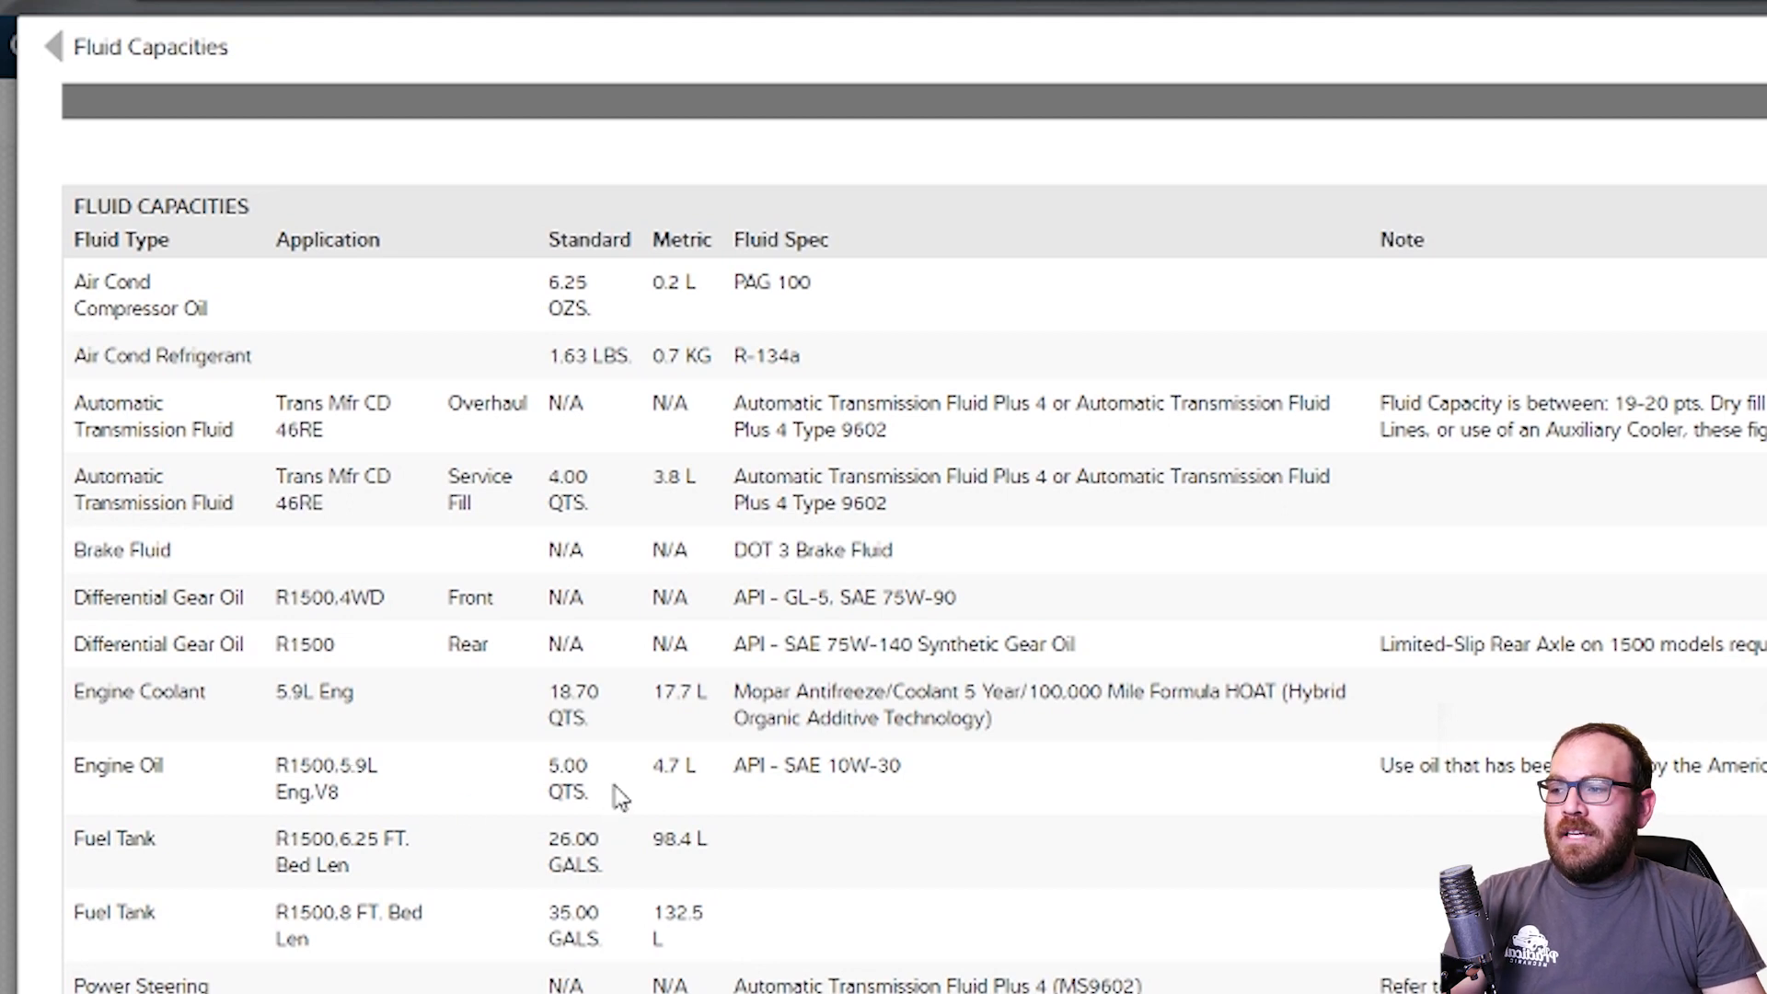
mouse_move(595, 795)
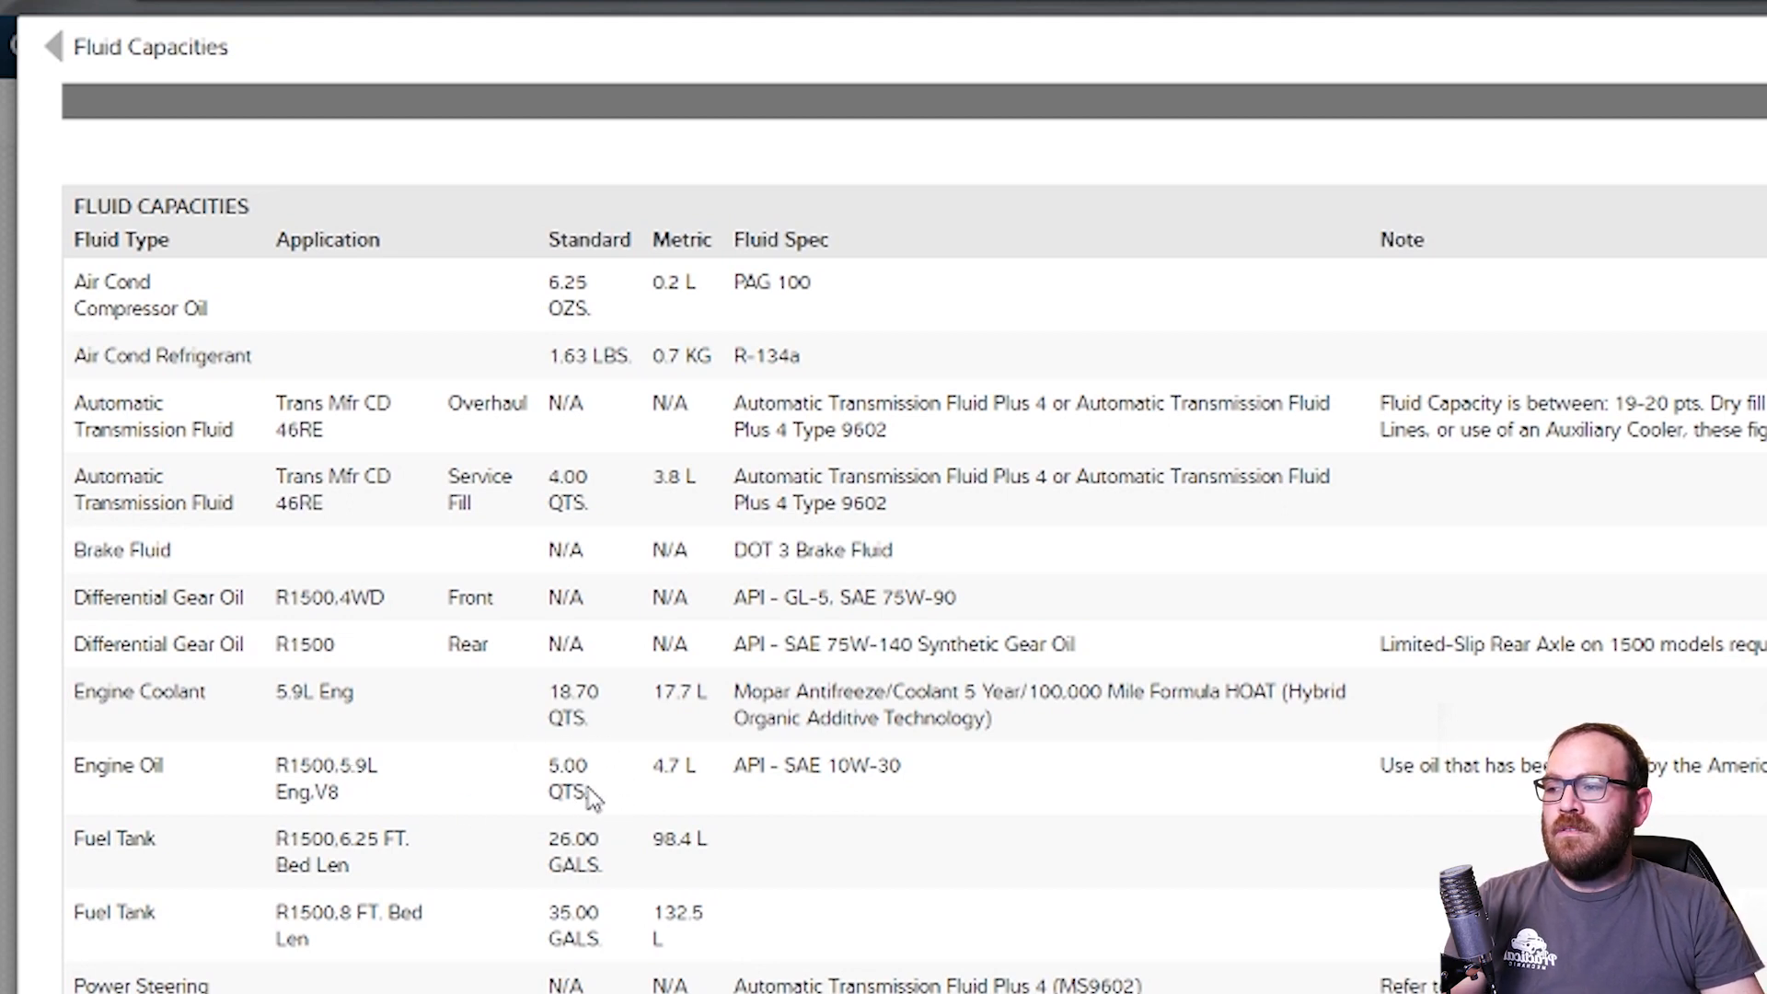
mouse_move(715, 793)
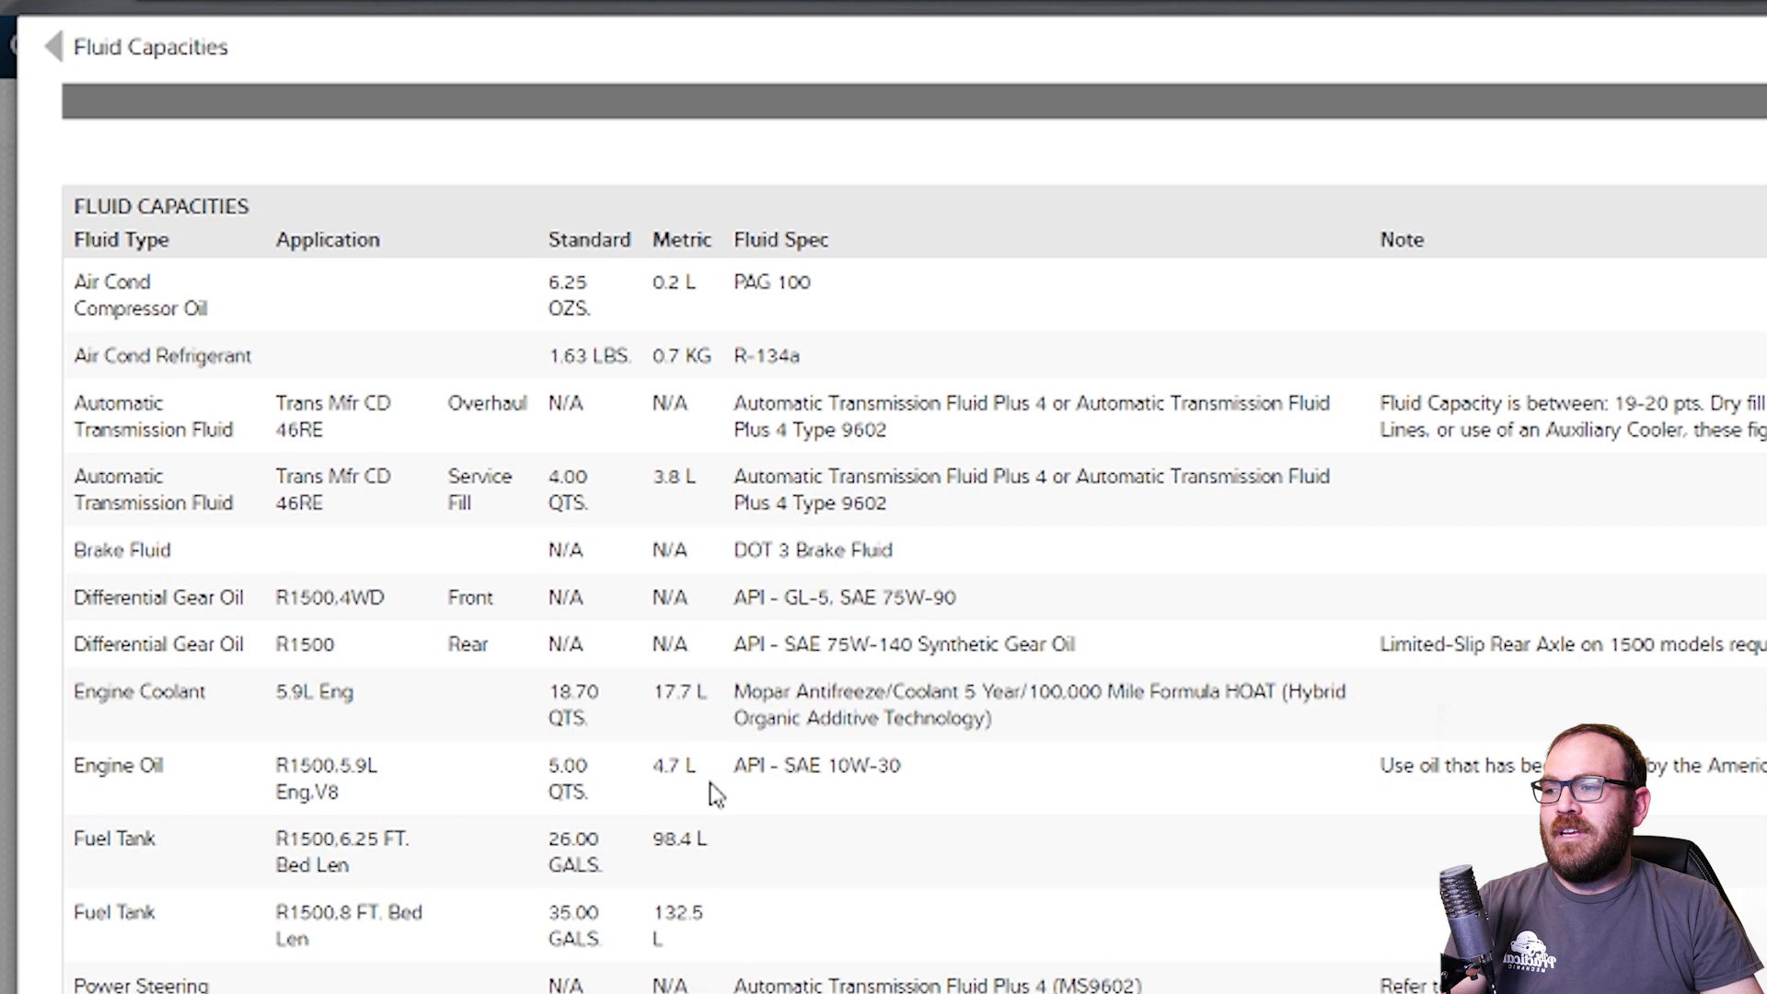
mouse_move(692, 798)
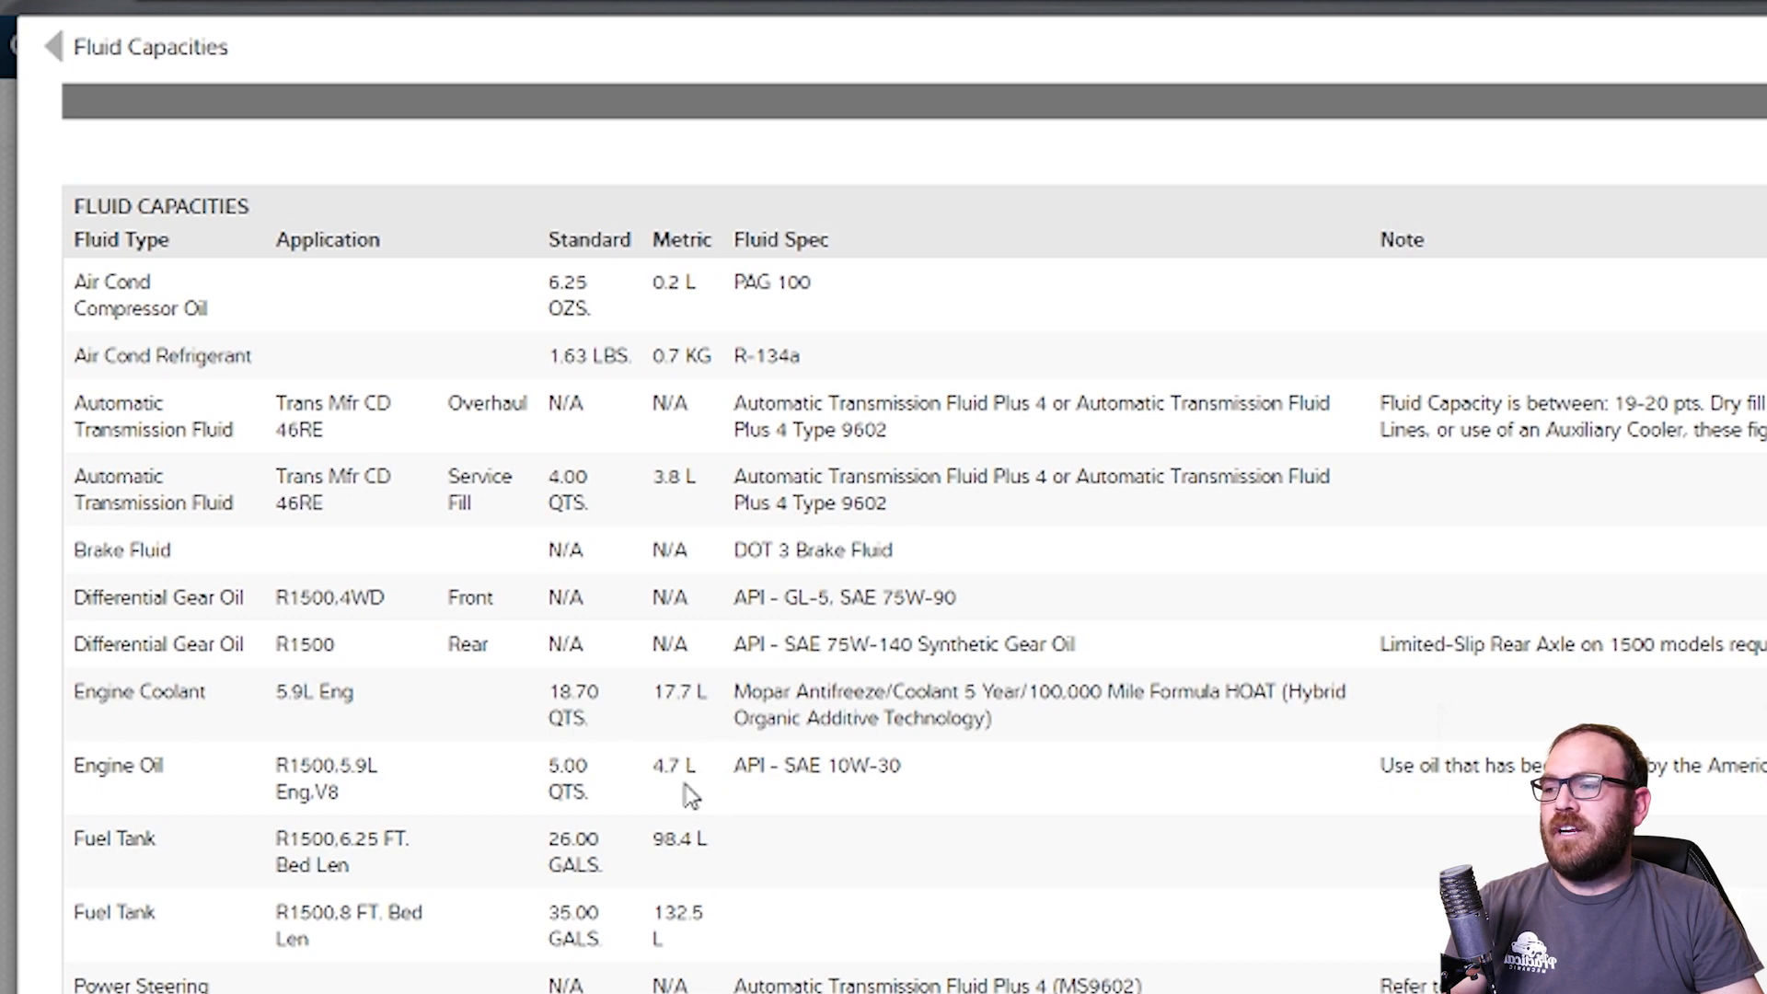
mouse_move(684, 798)
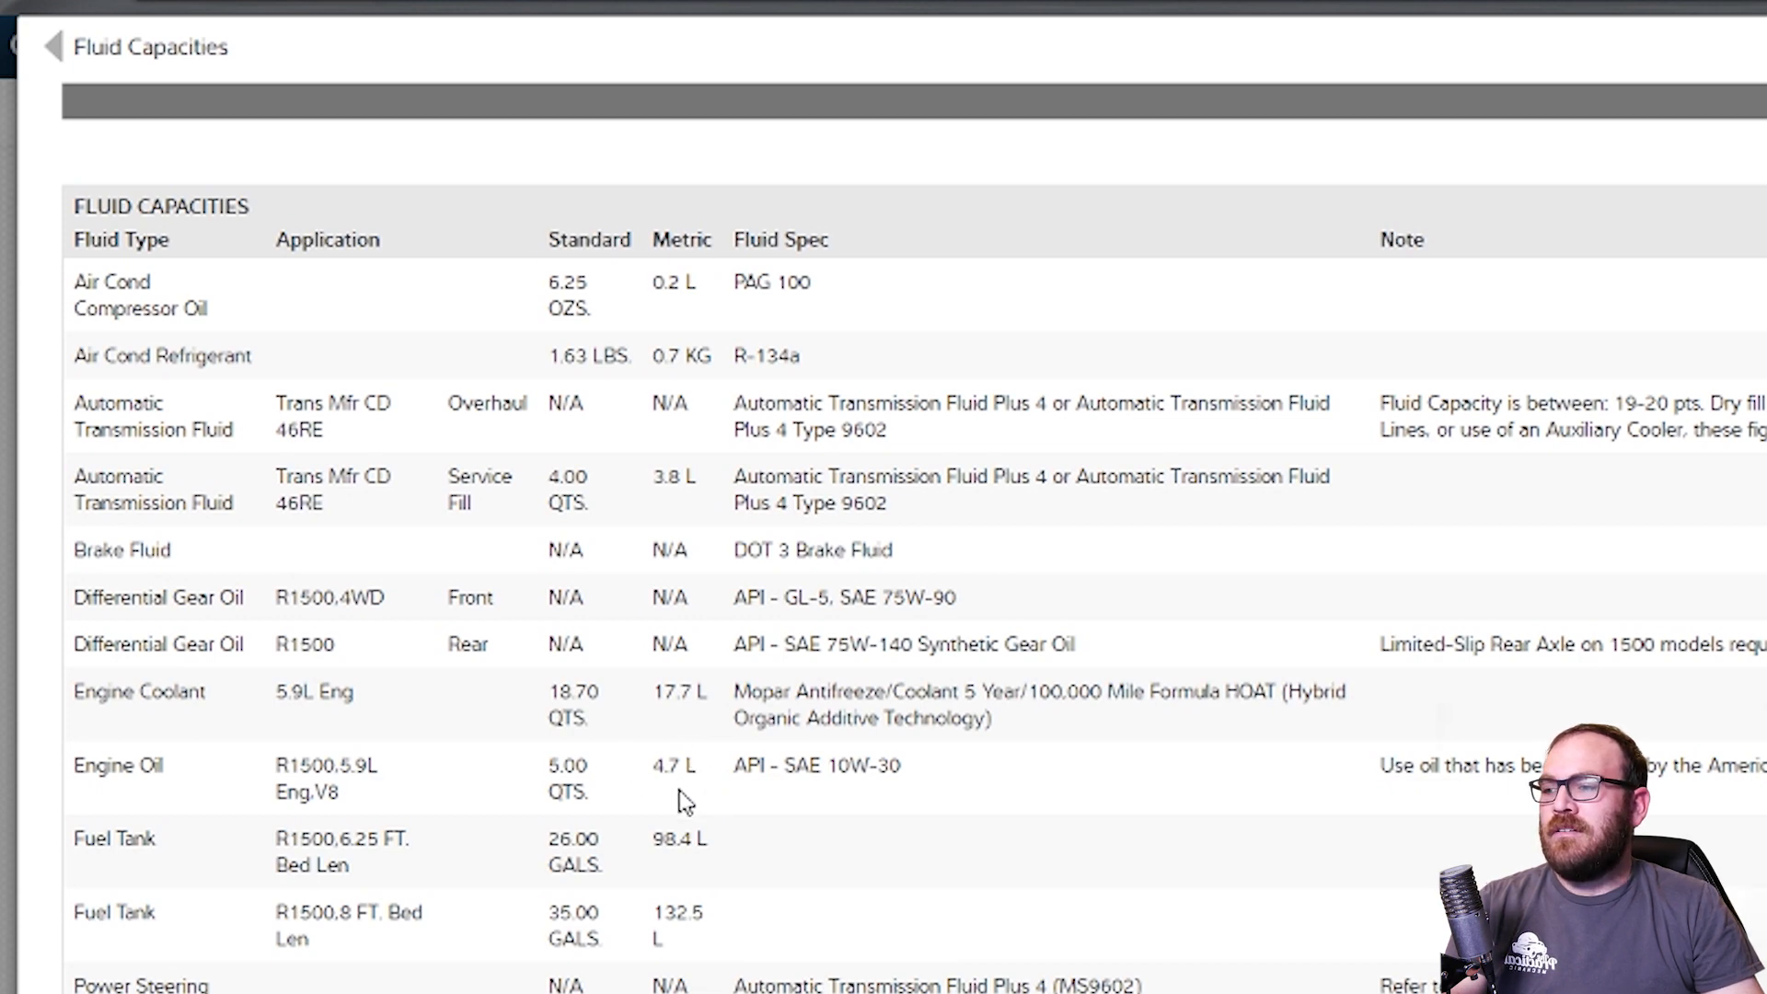
mouse_move(789, 784)
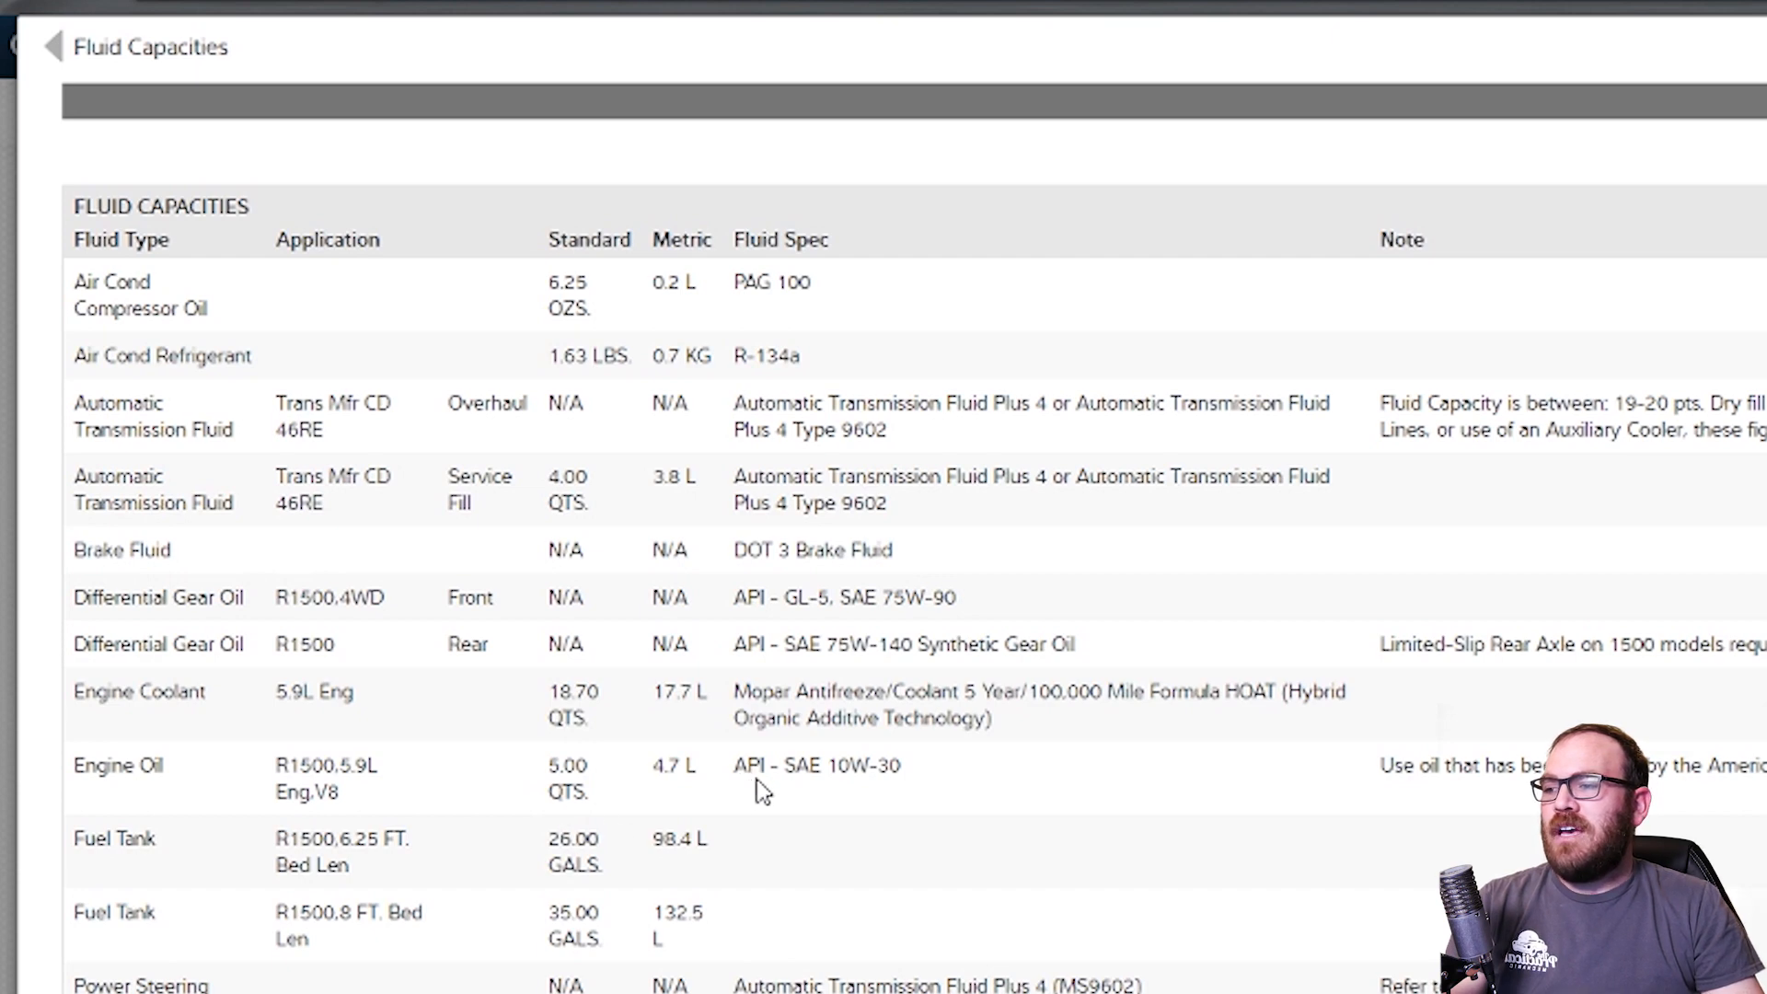
mouse_move(827, 789)
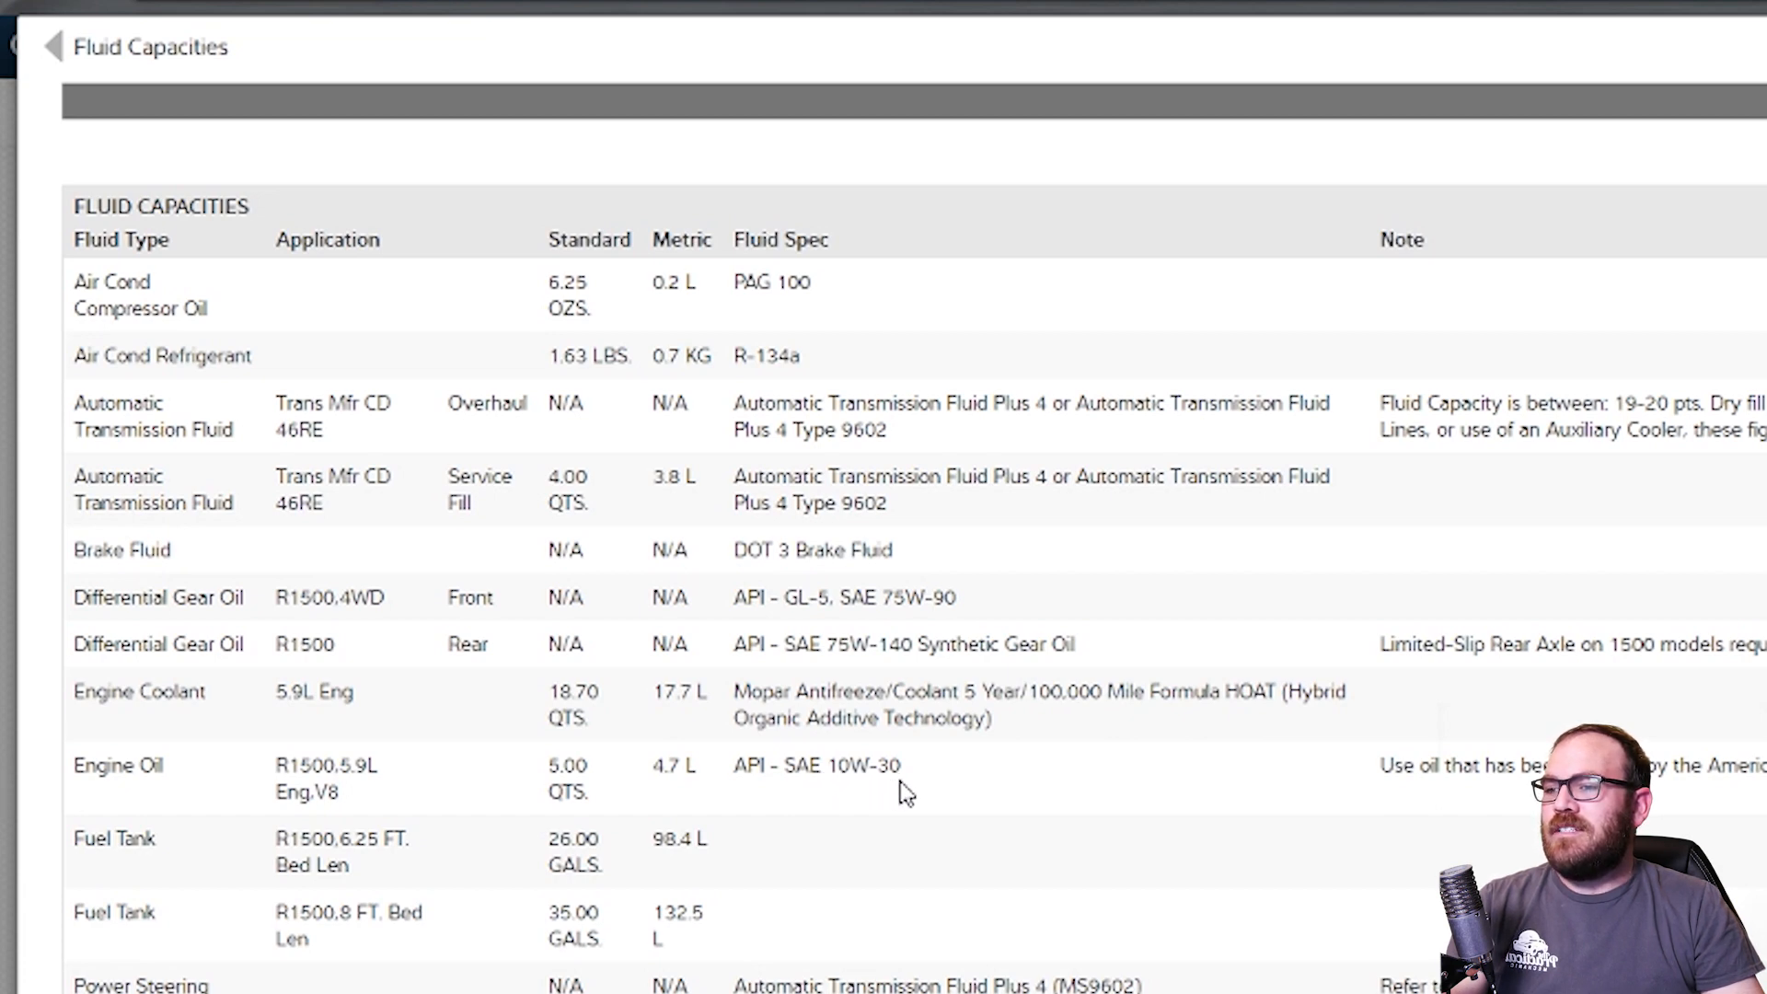
Scroll the Fluid Capacities table right to reveal the Note column.
scroll(right, 3)
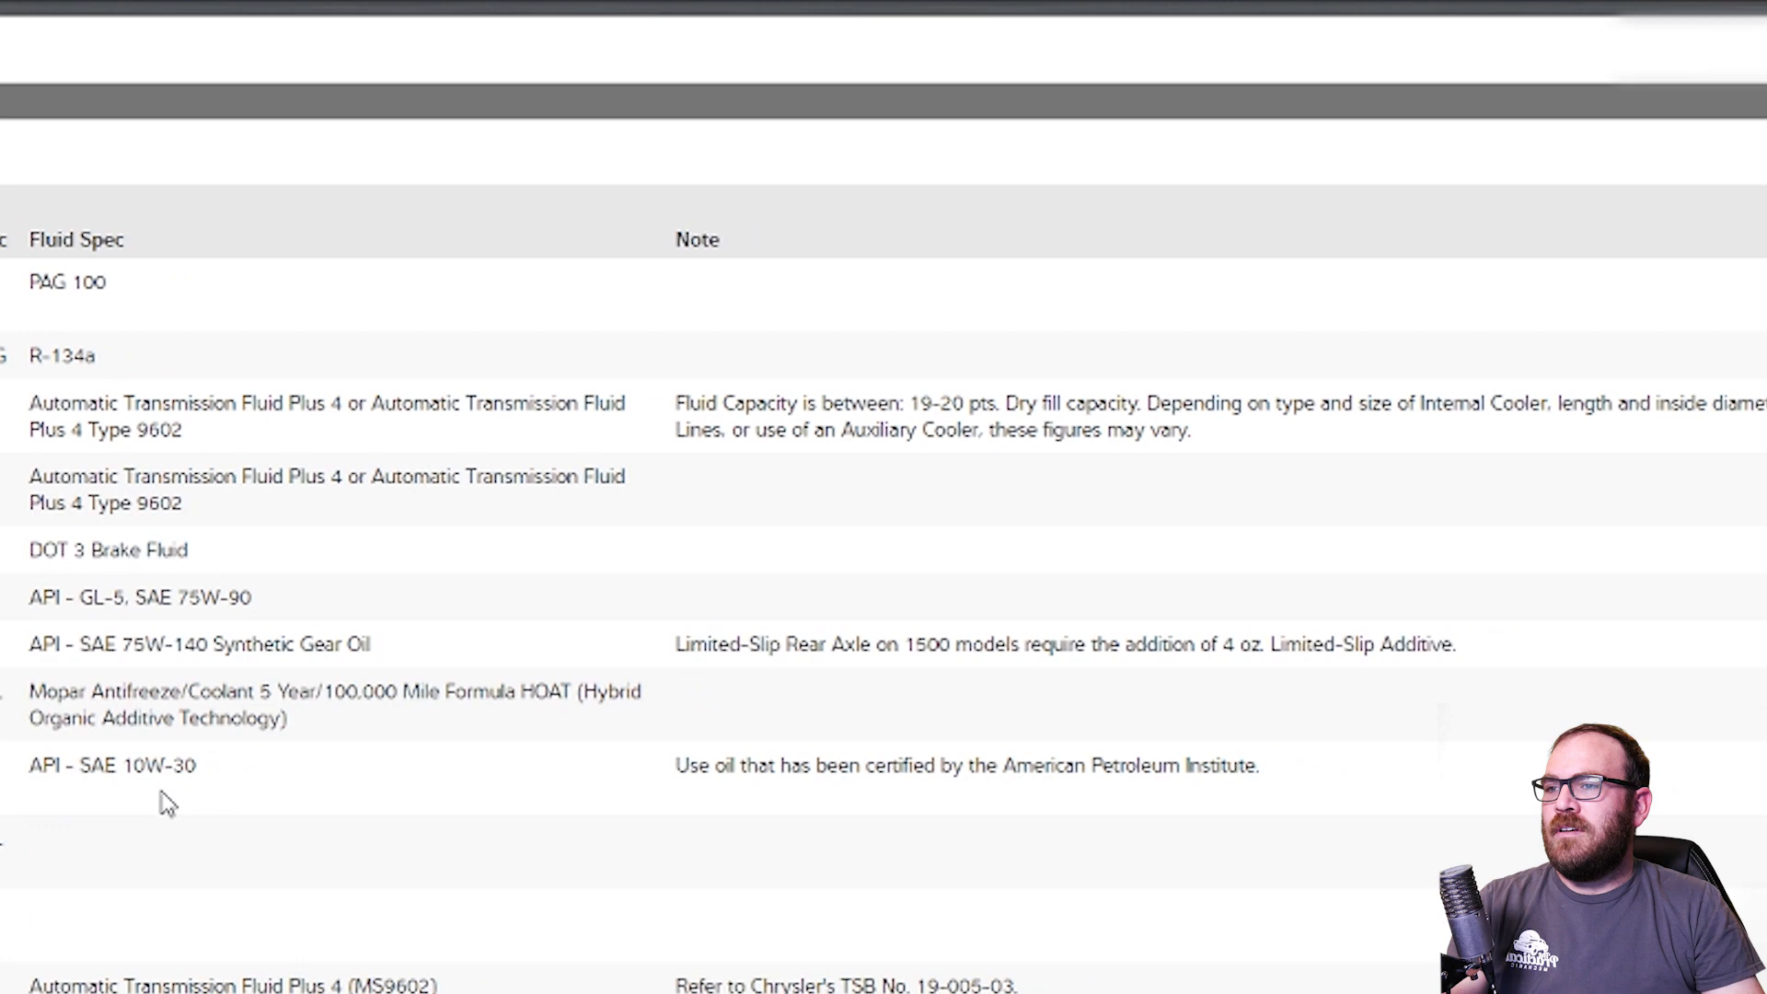
mouse_move(699, 789)
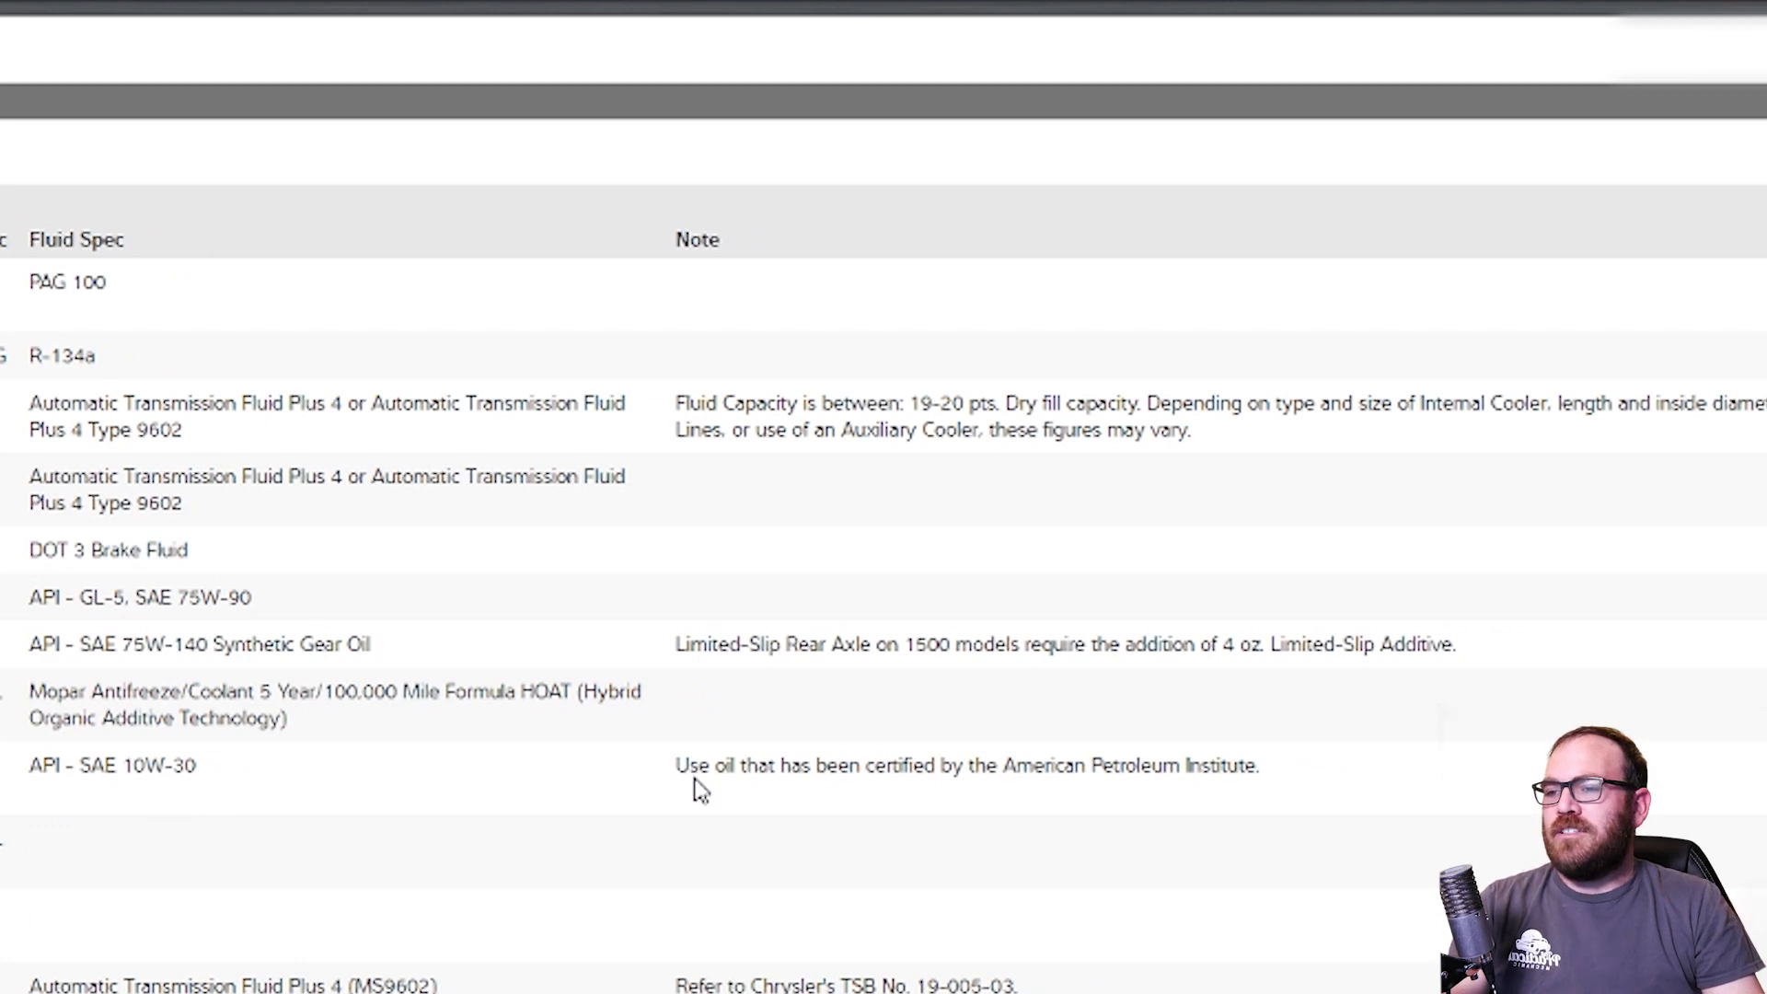
mouse_move(996, 785)
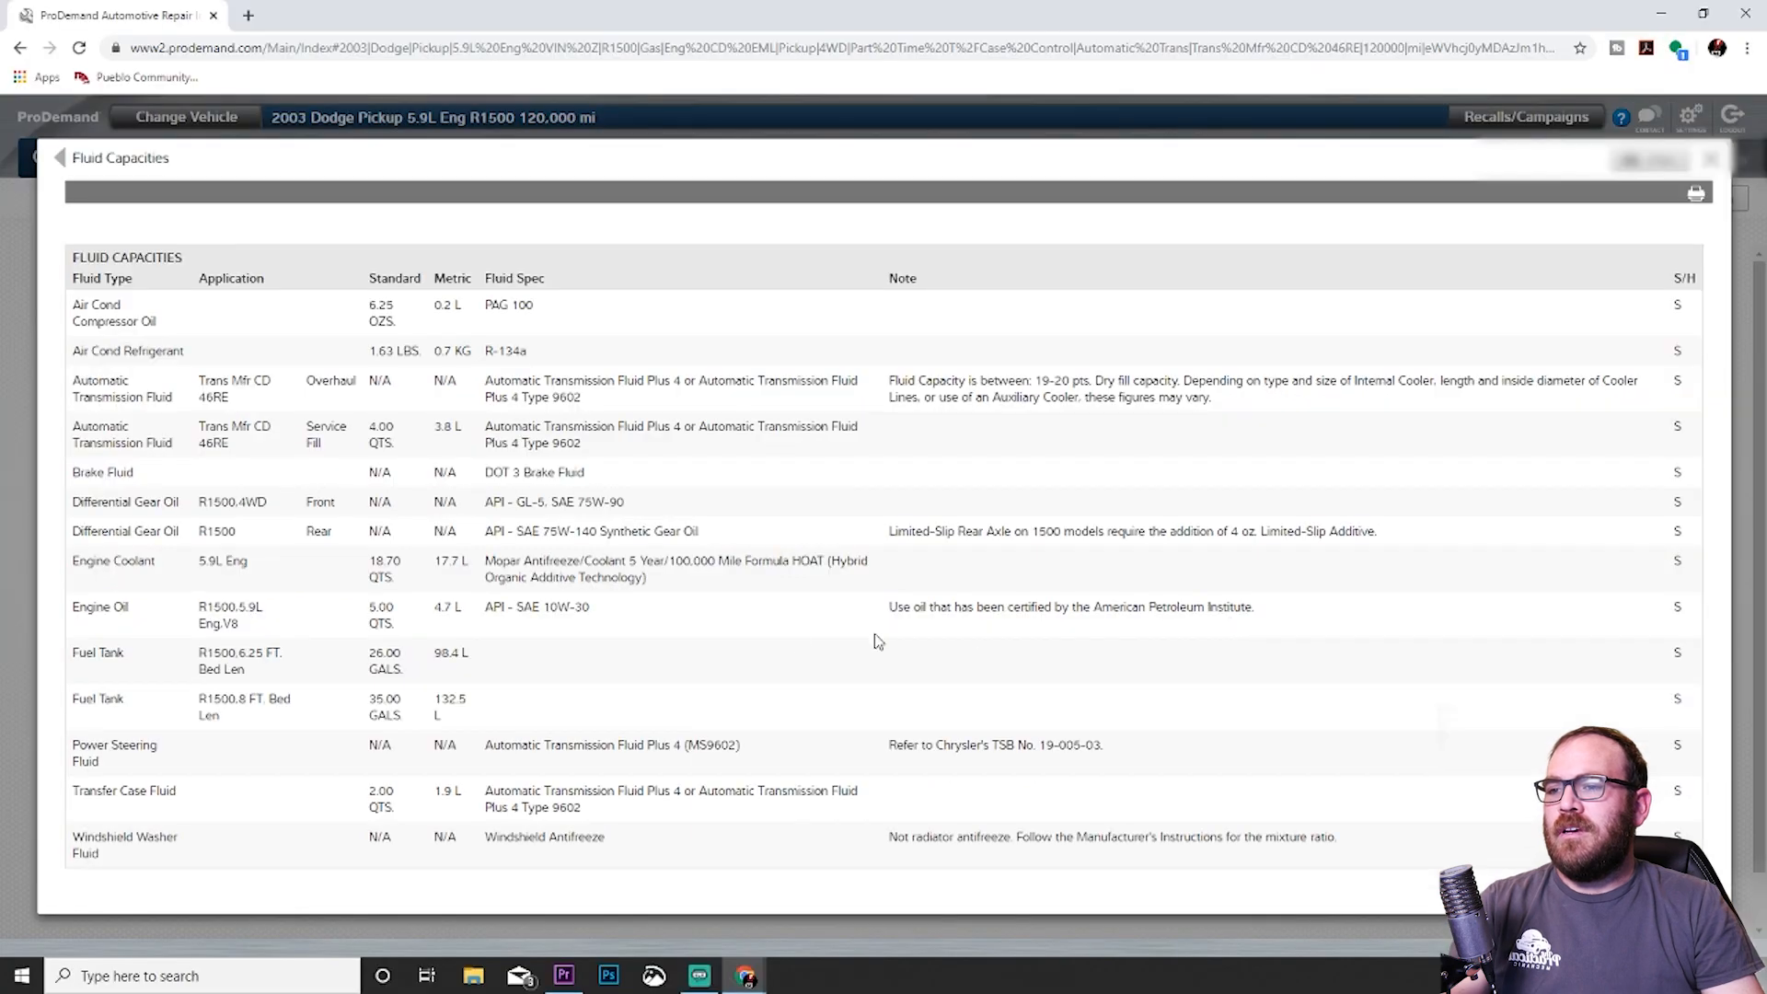
mouse_move(895, 628)
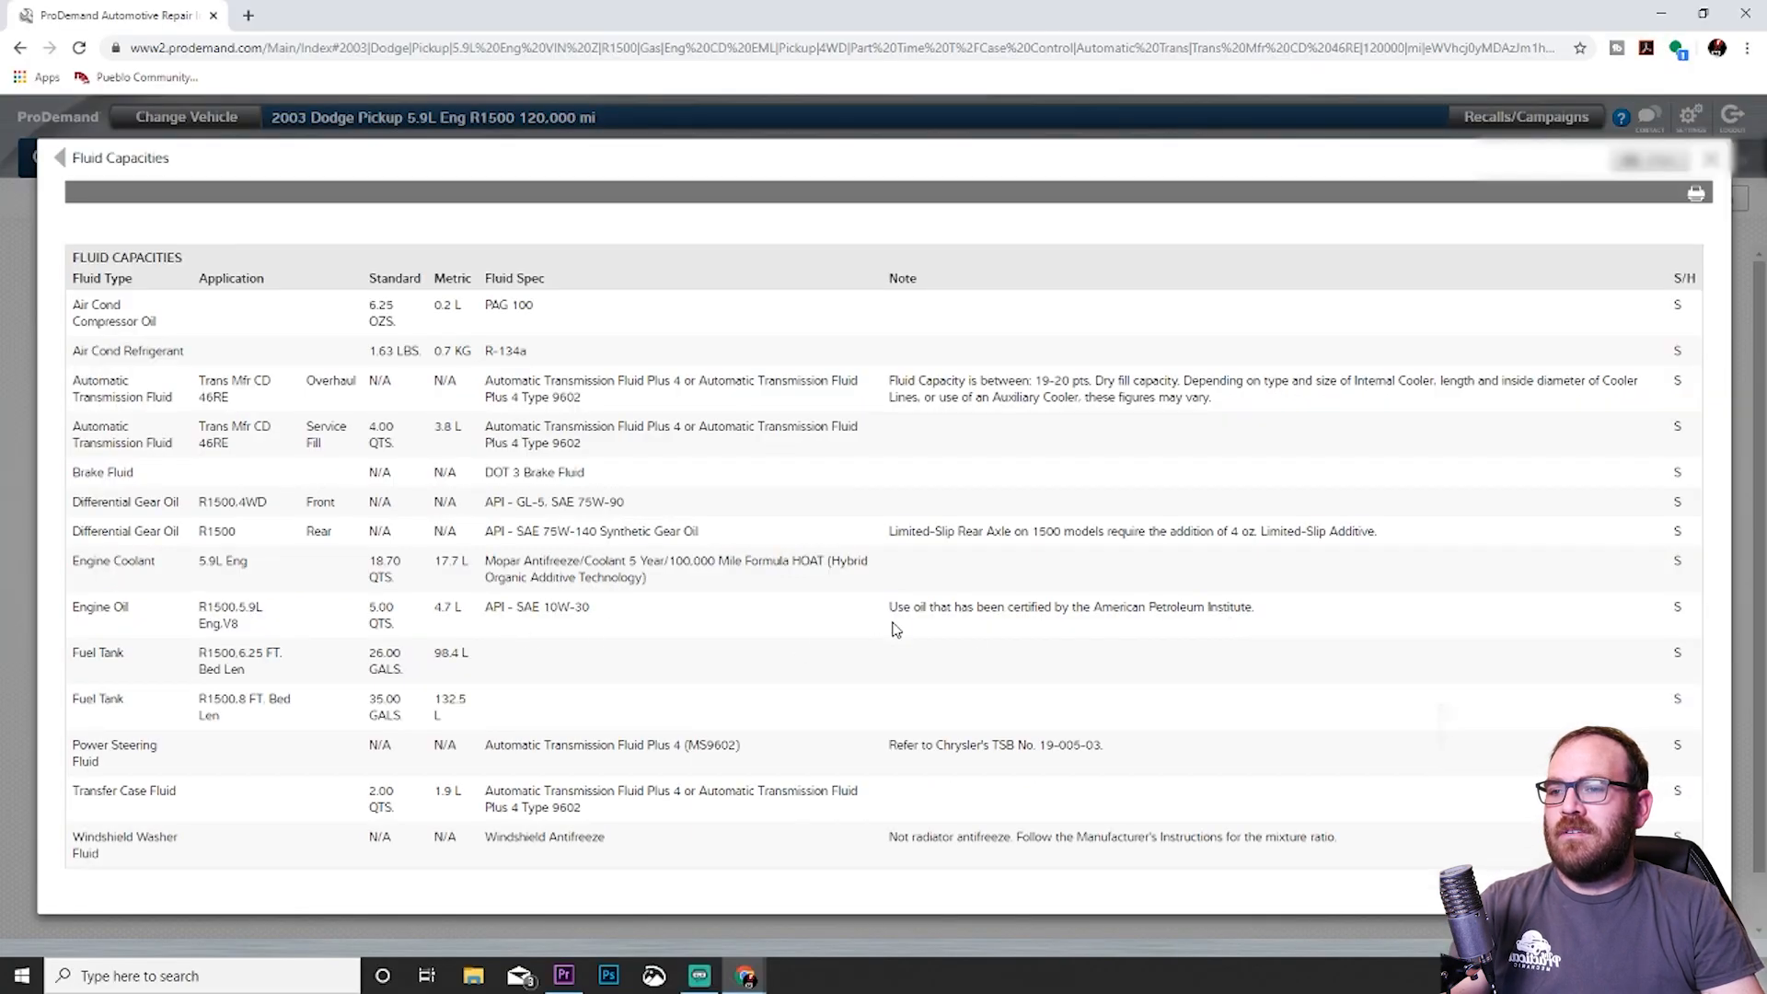
mouse_move(930, 629)
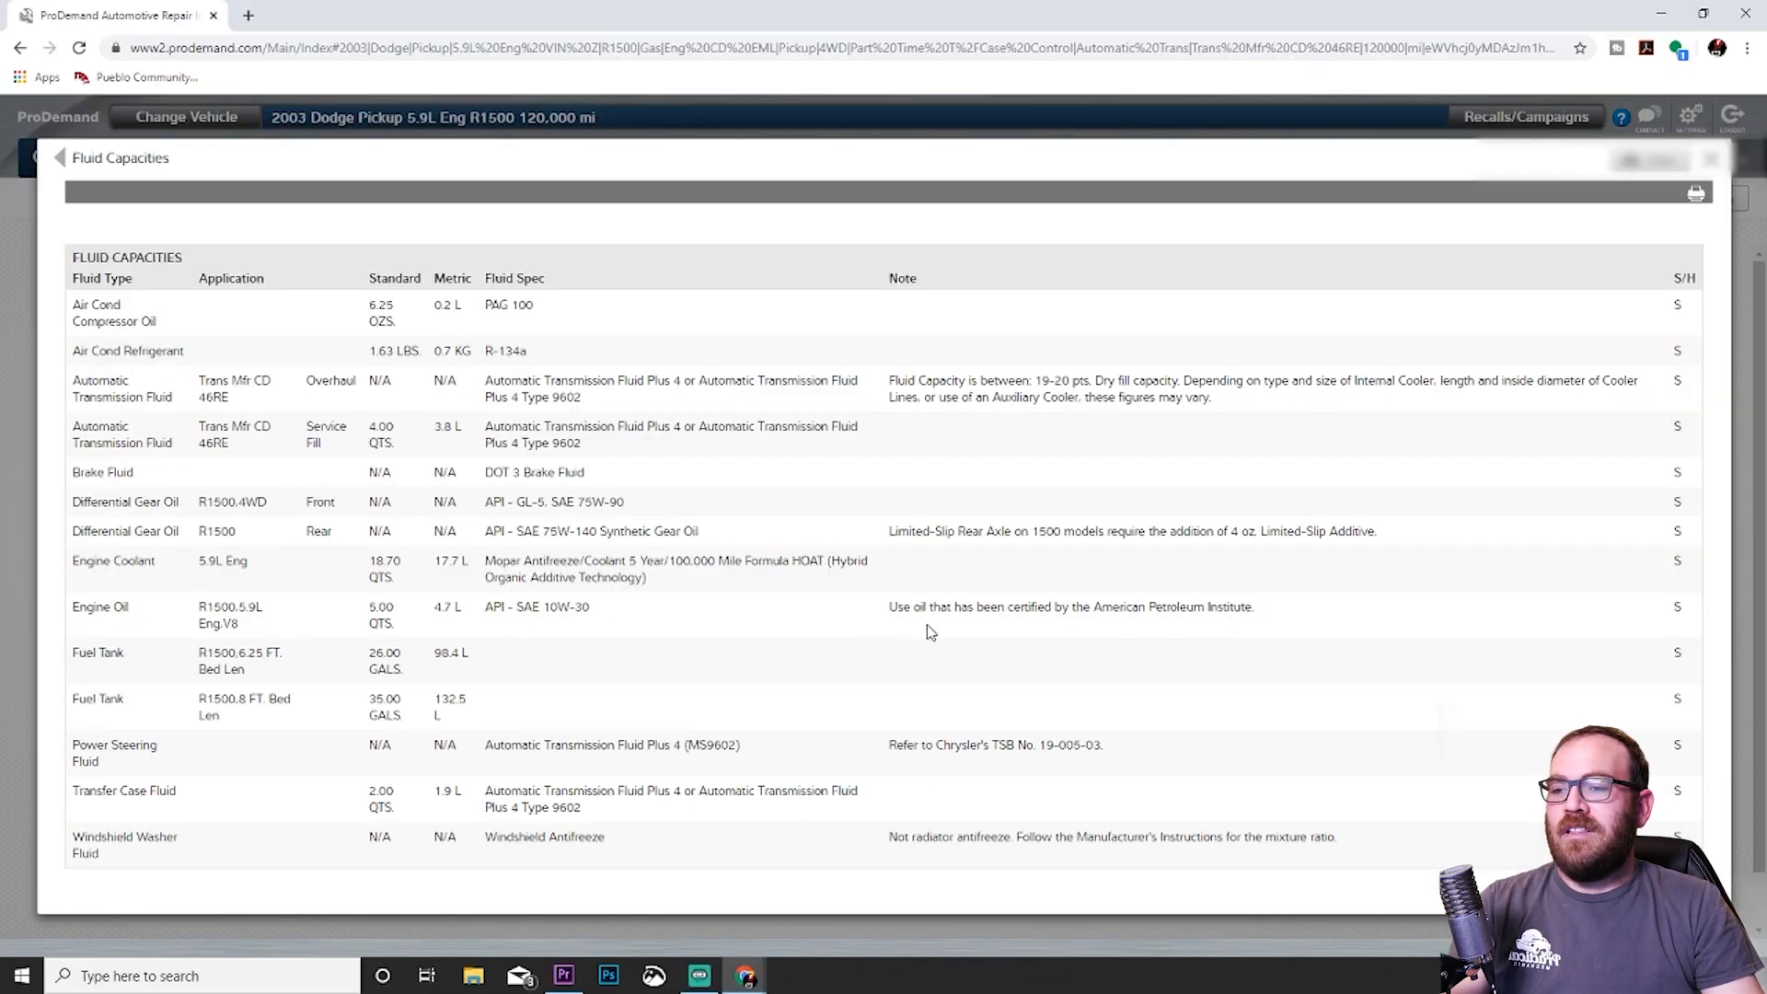
mouse_move(1330, 618)
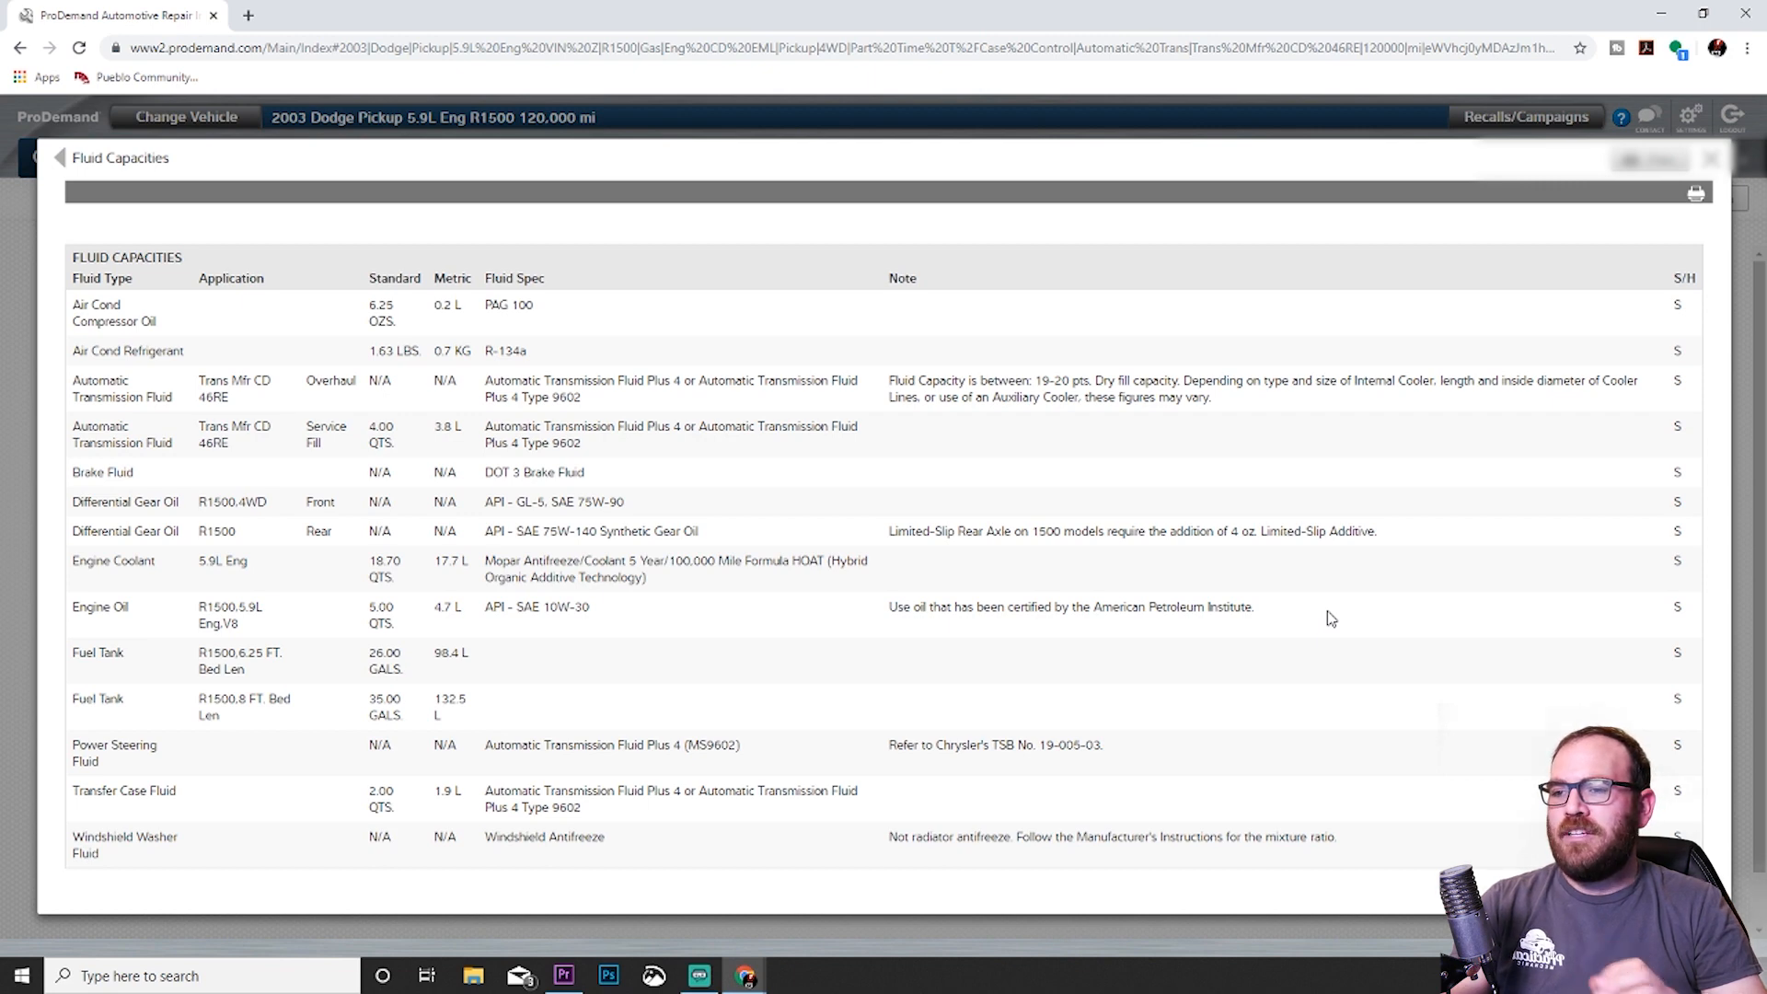
mouse_move(1307, 610)
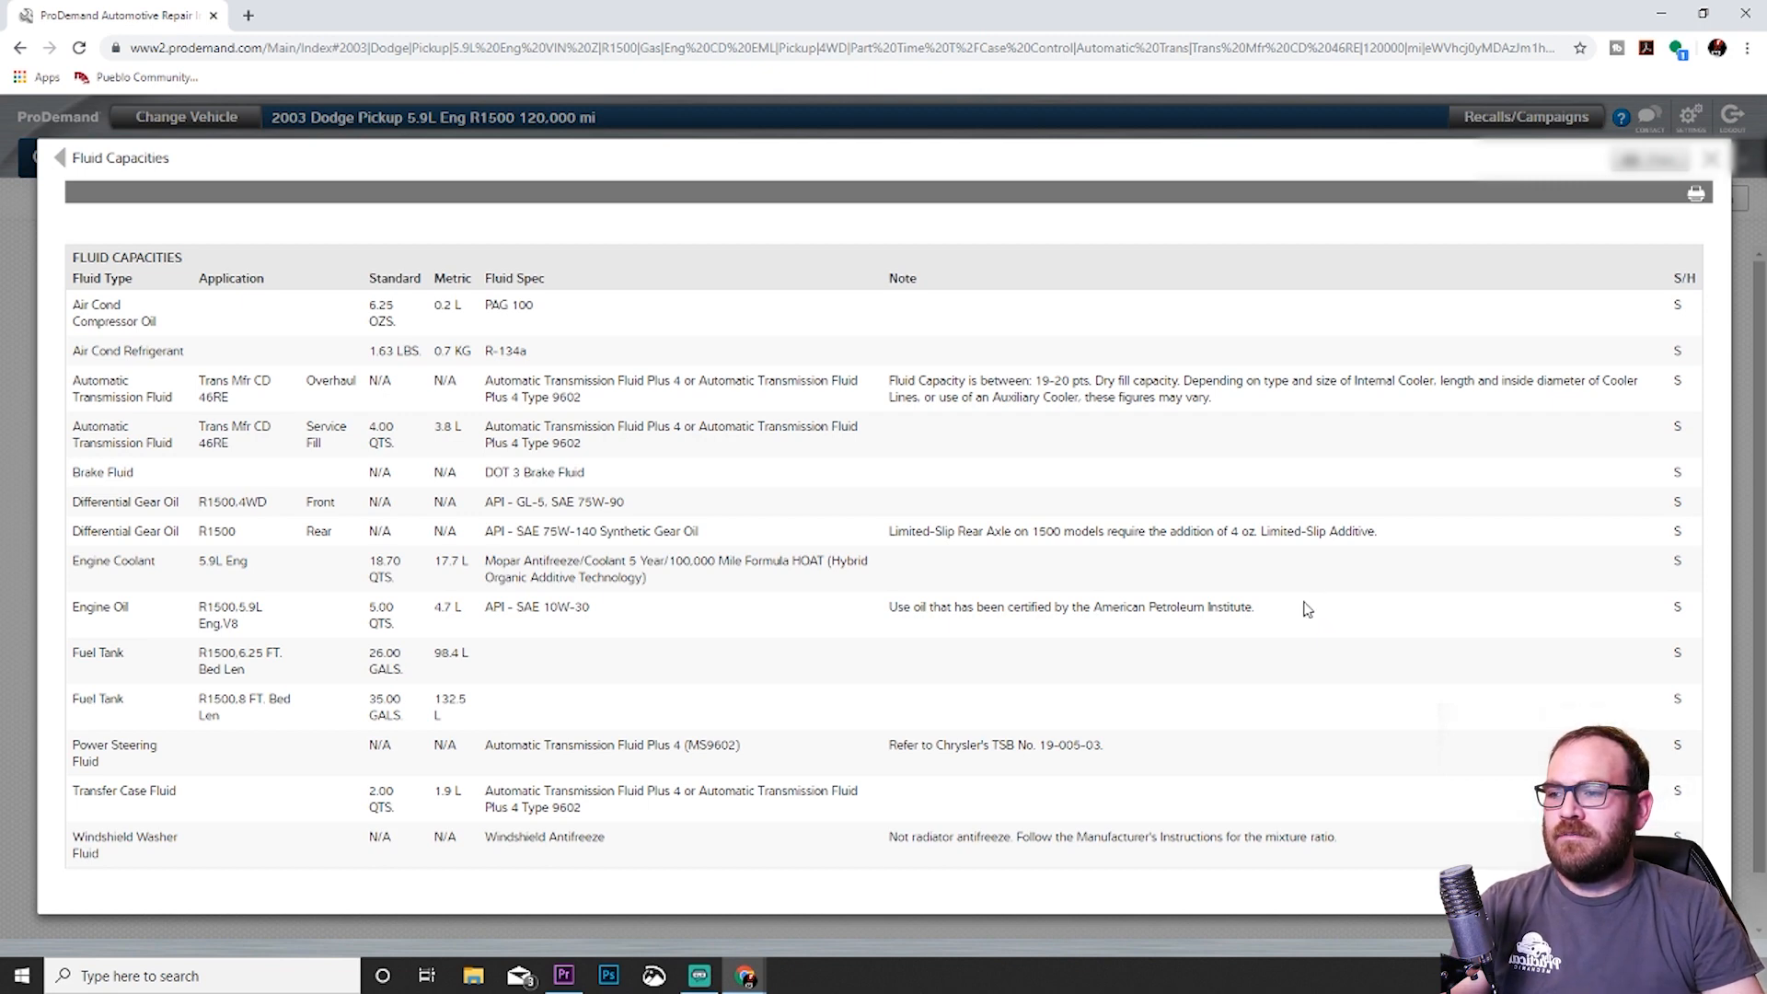
mouse_move(1071, 602)
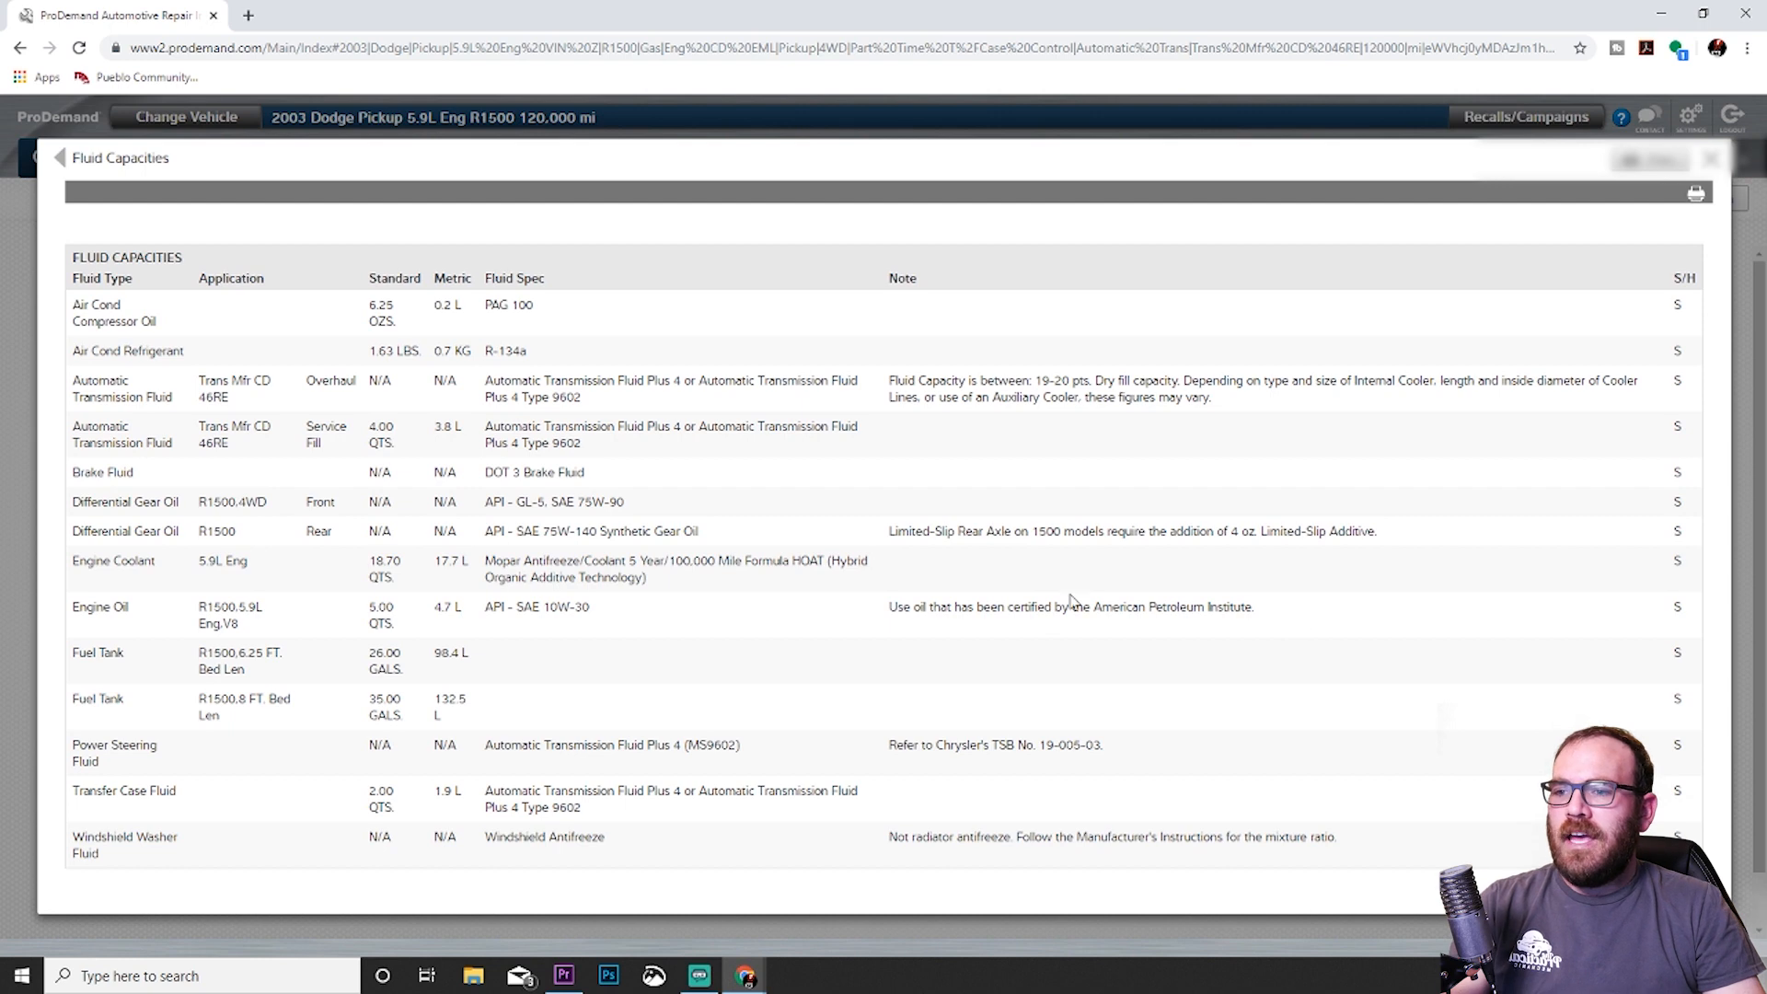
mouse_move(578, 628)
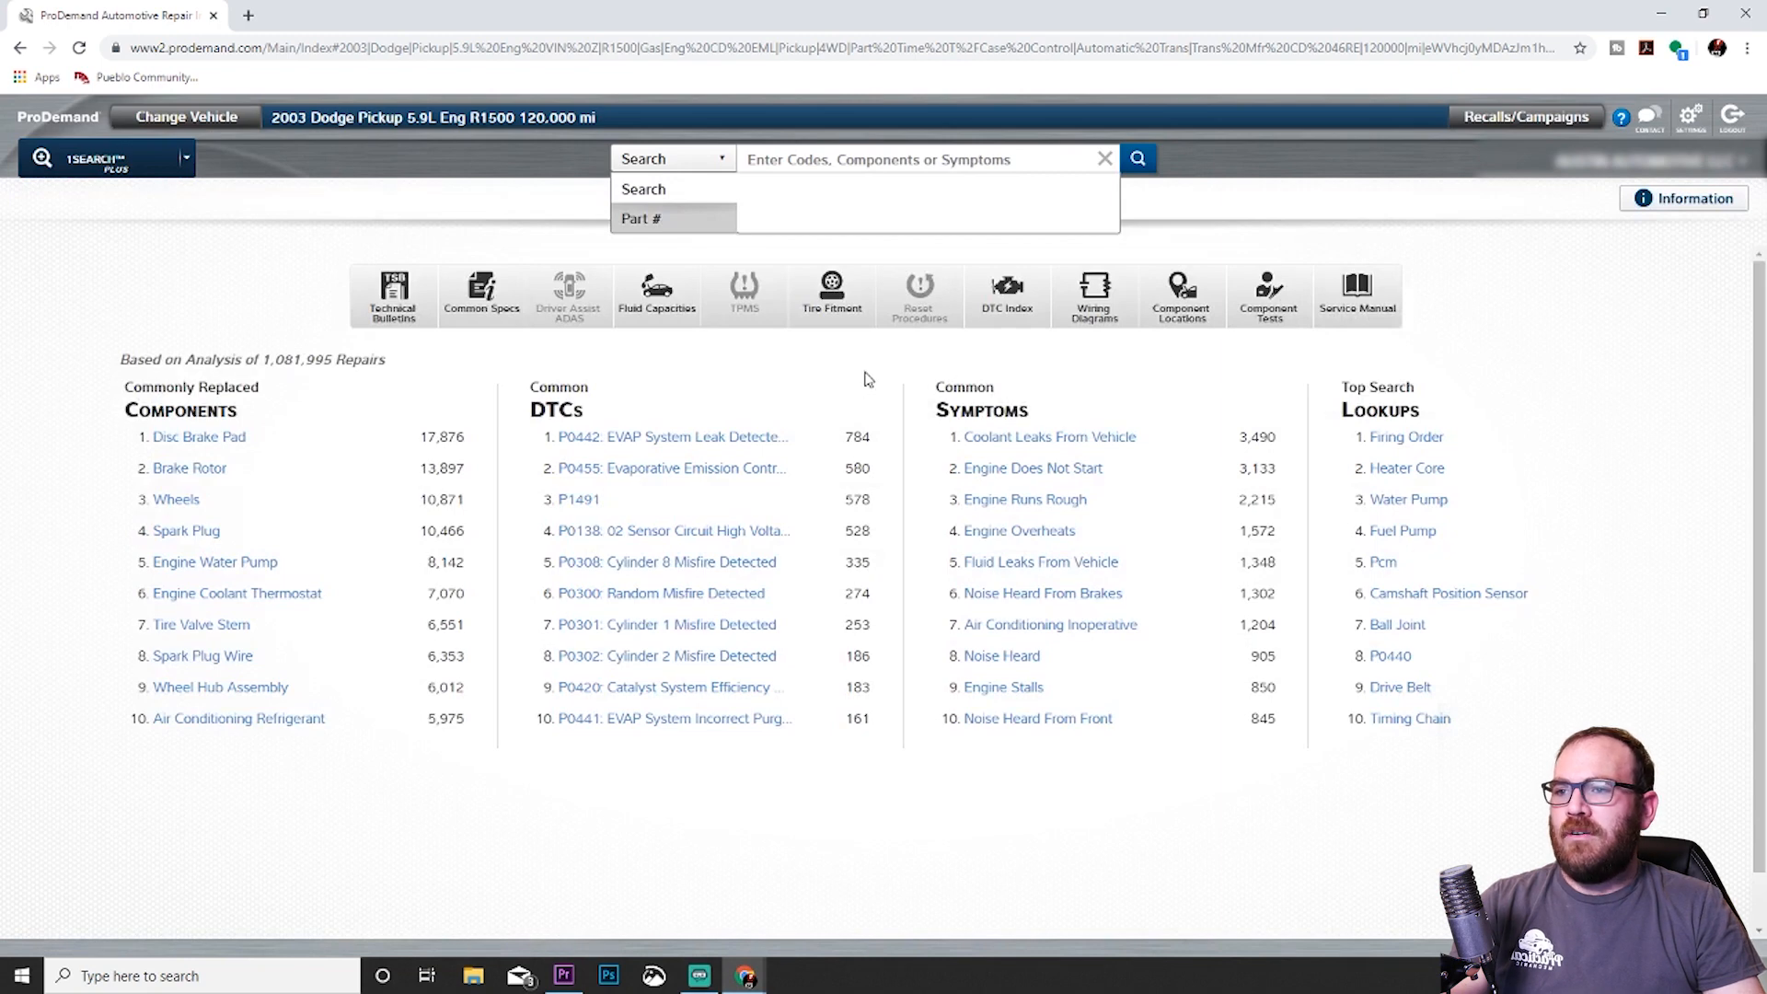
mouse_move(830, 295)
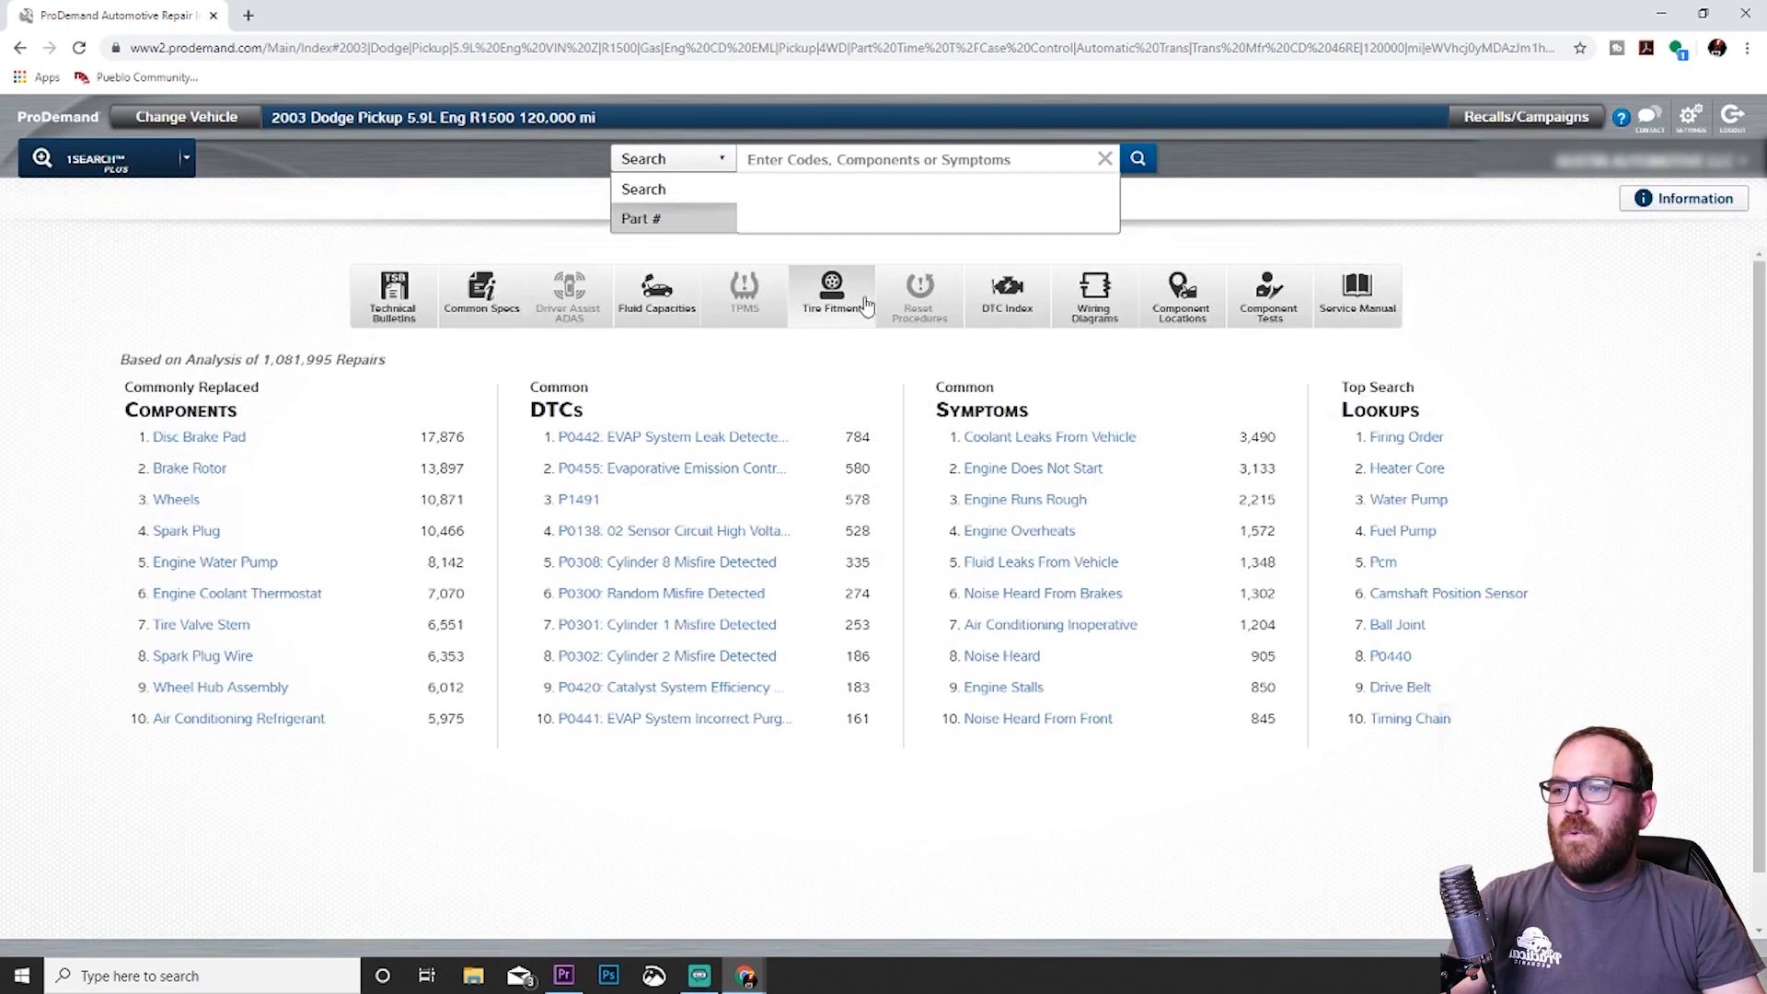
Show the 2003 Dodge Pickup's tire fitment table with sizes, inflation, torque and bolt patterns.
click(832, 296)
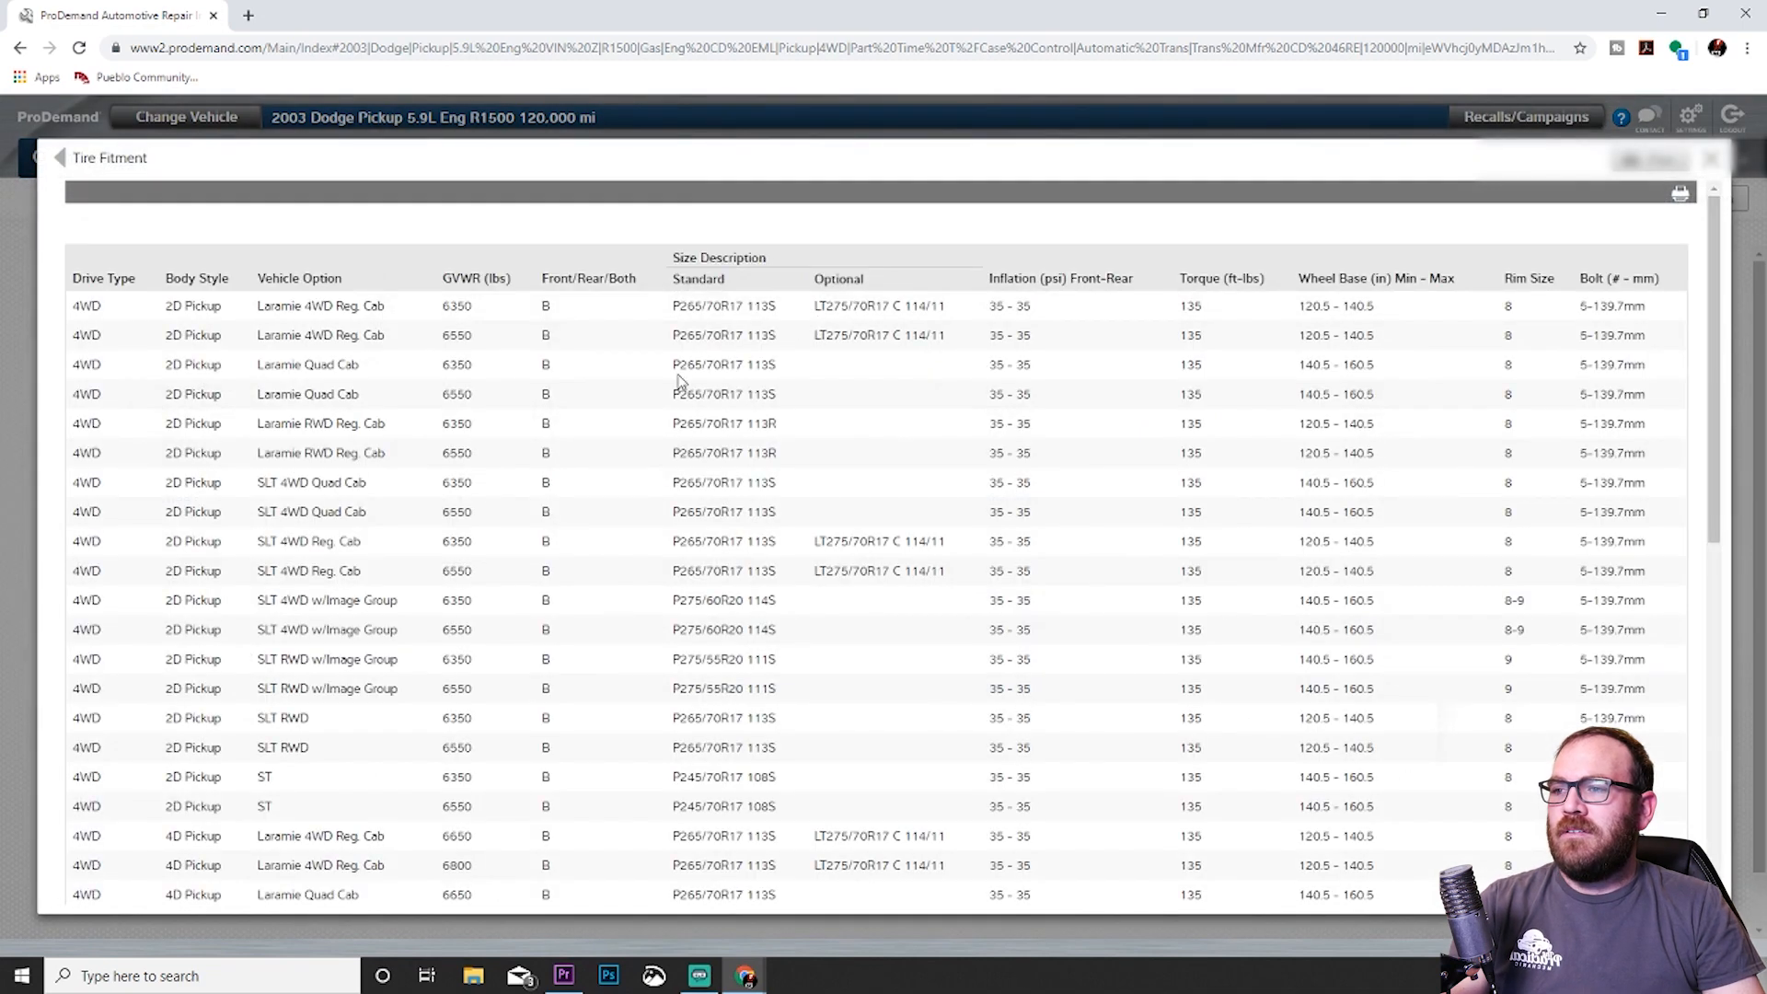
mouse_move(435, 376)
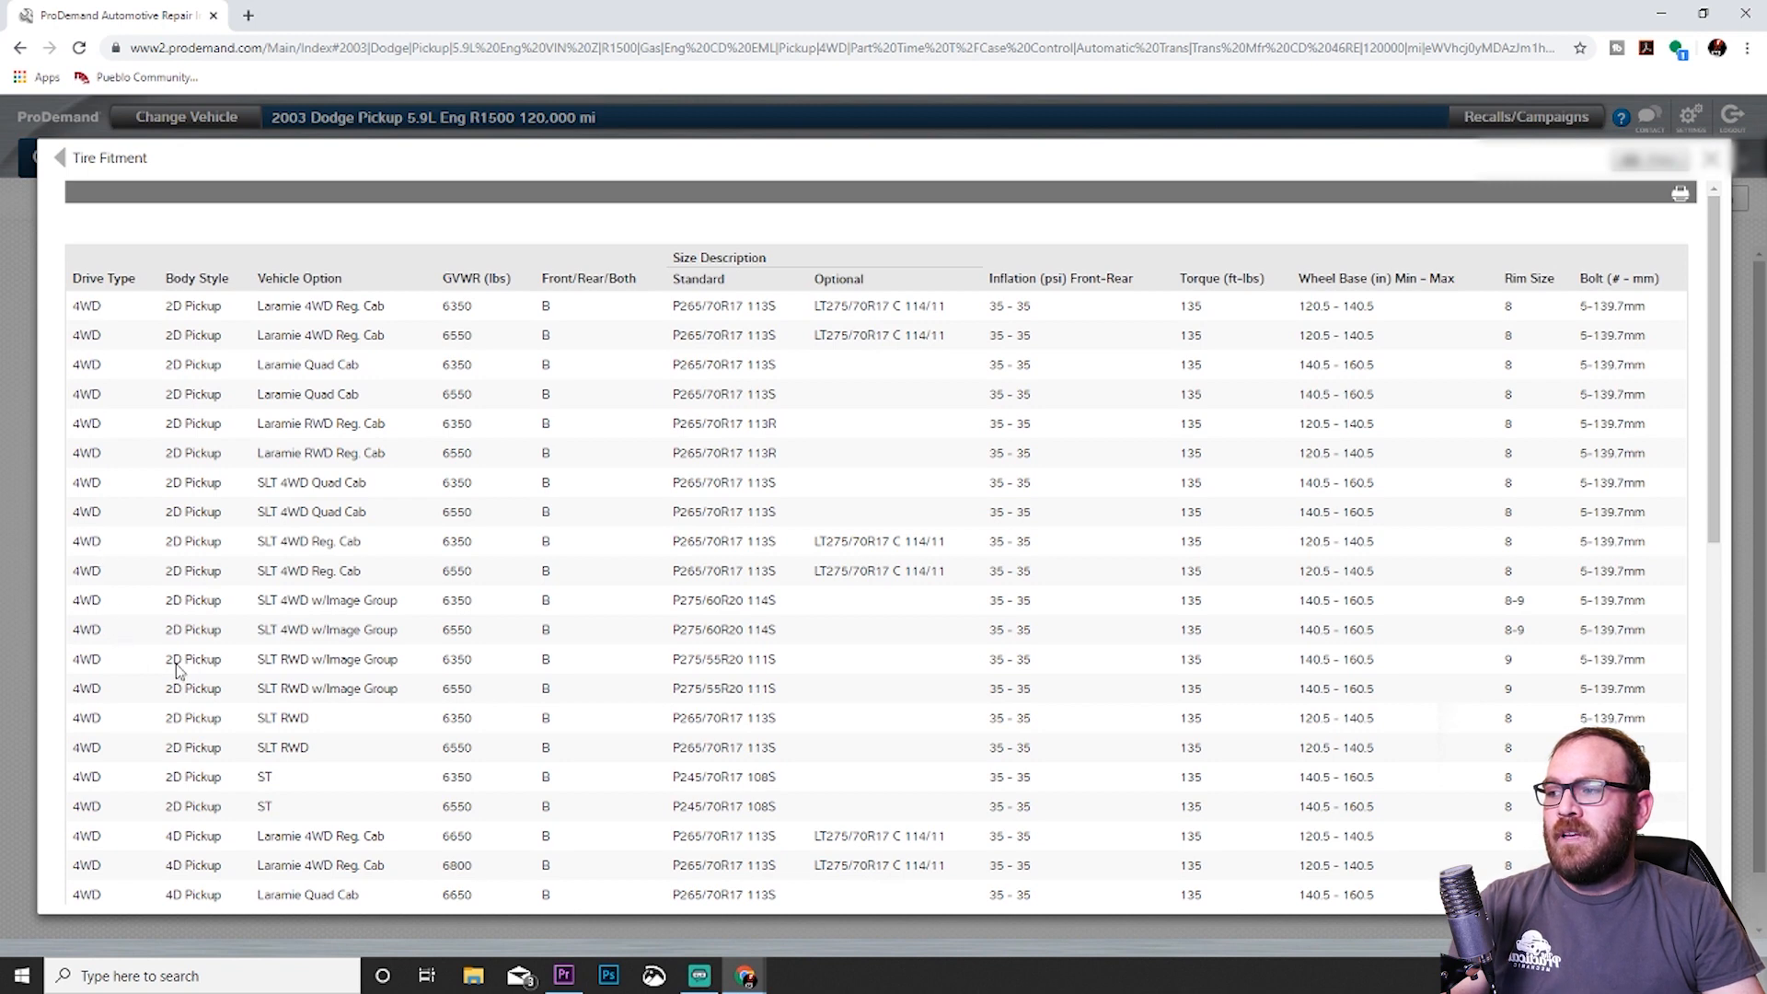
mouse_move(110, 300)
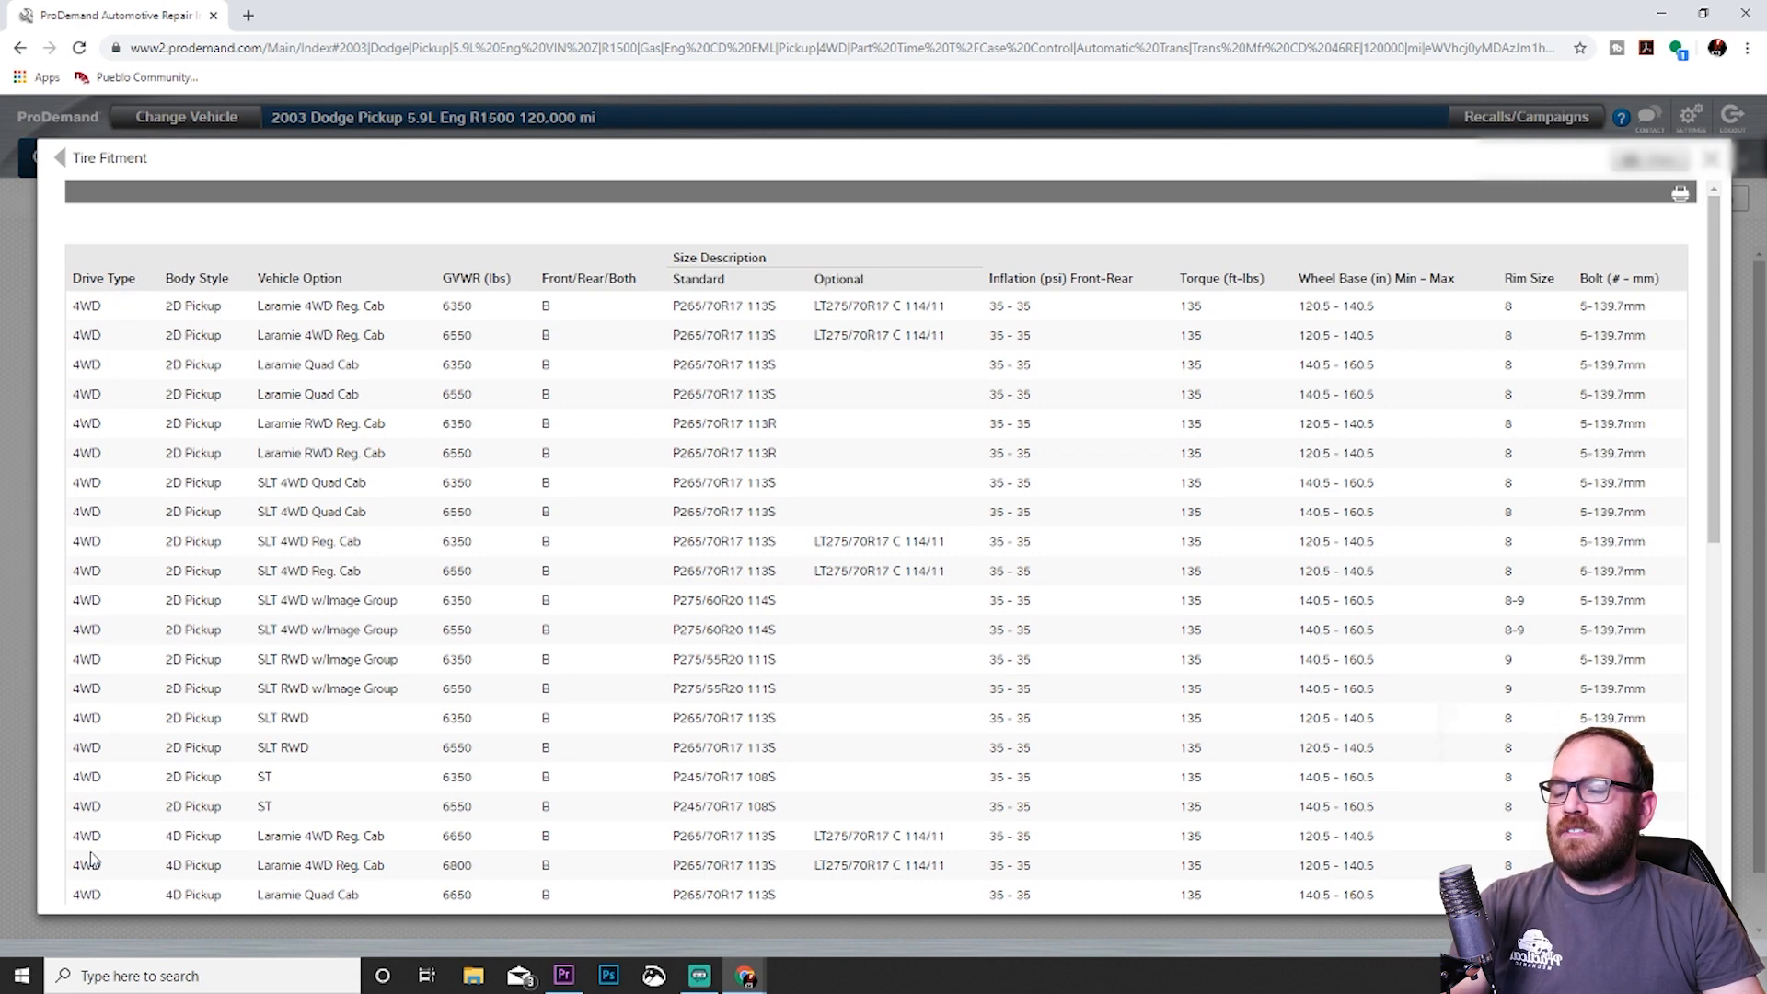
mouse_move(310, 467)
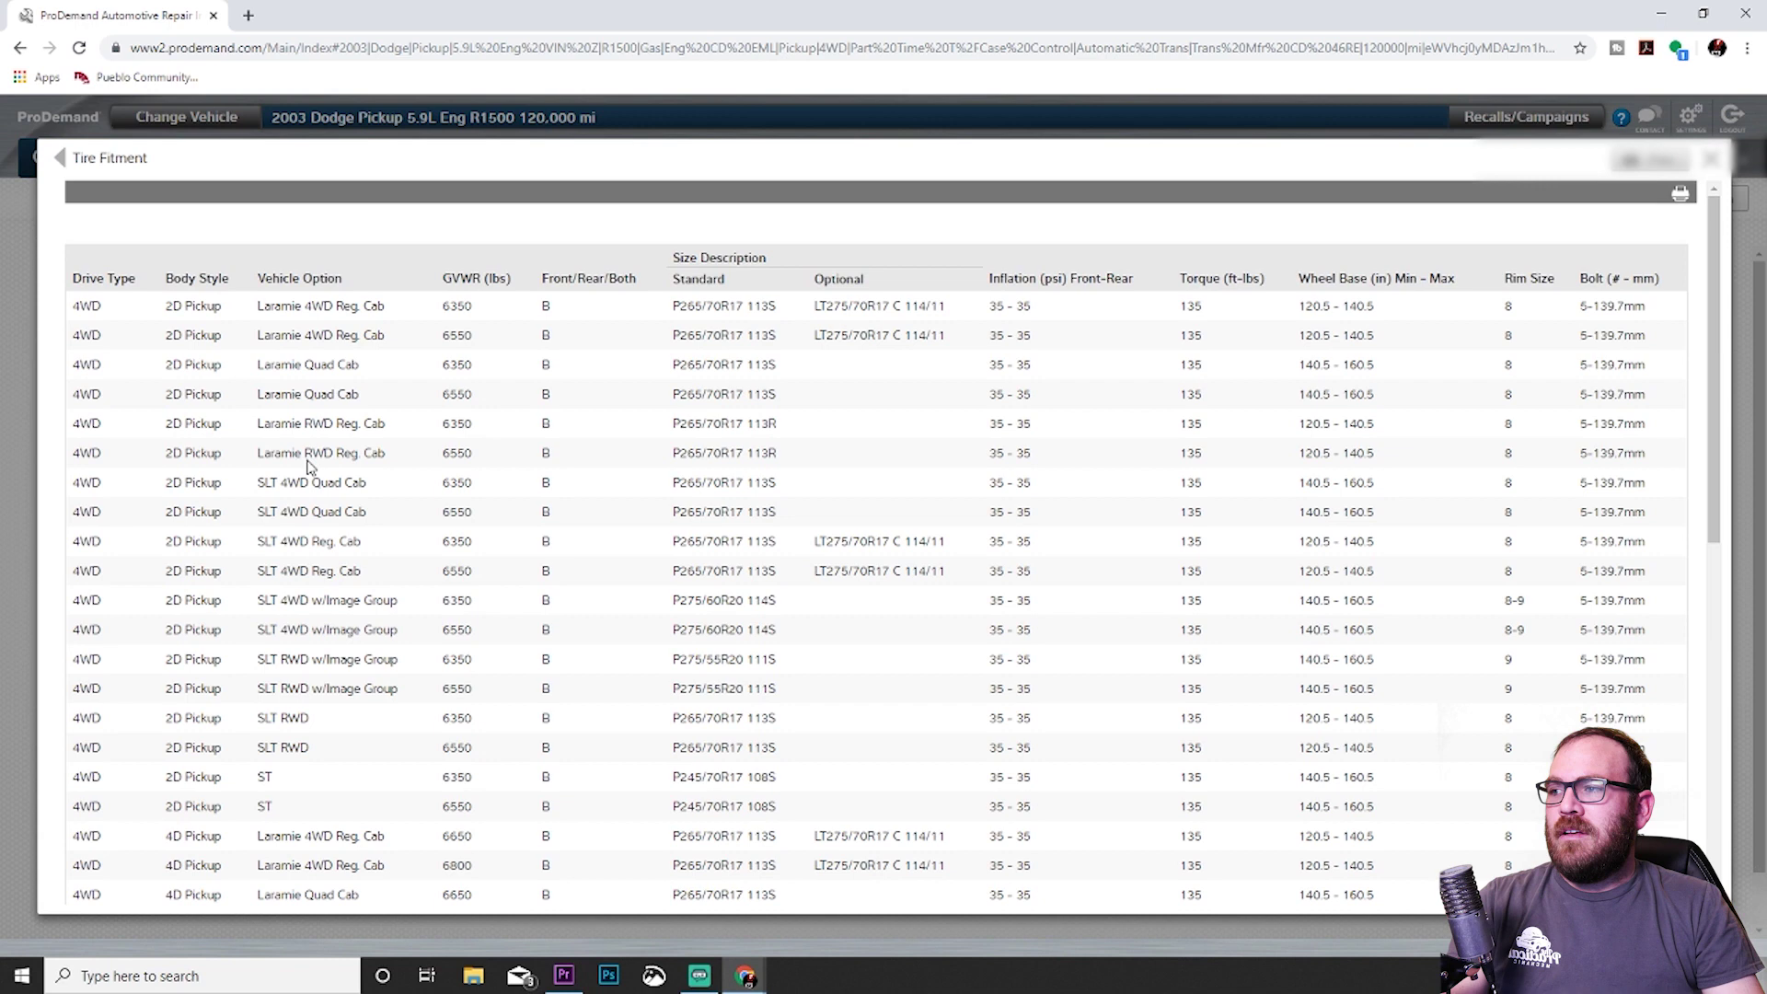
mouse_move(350, 436)
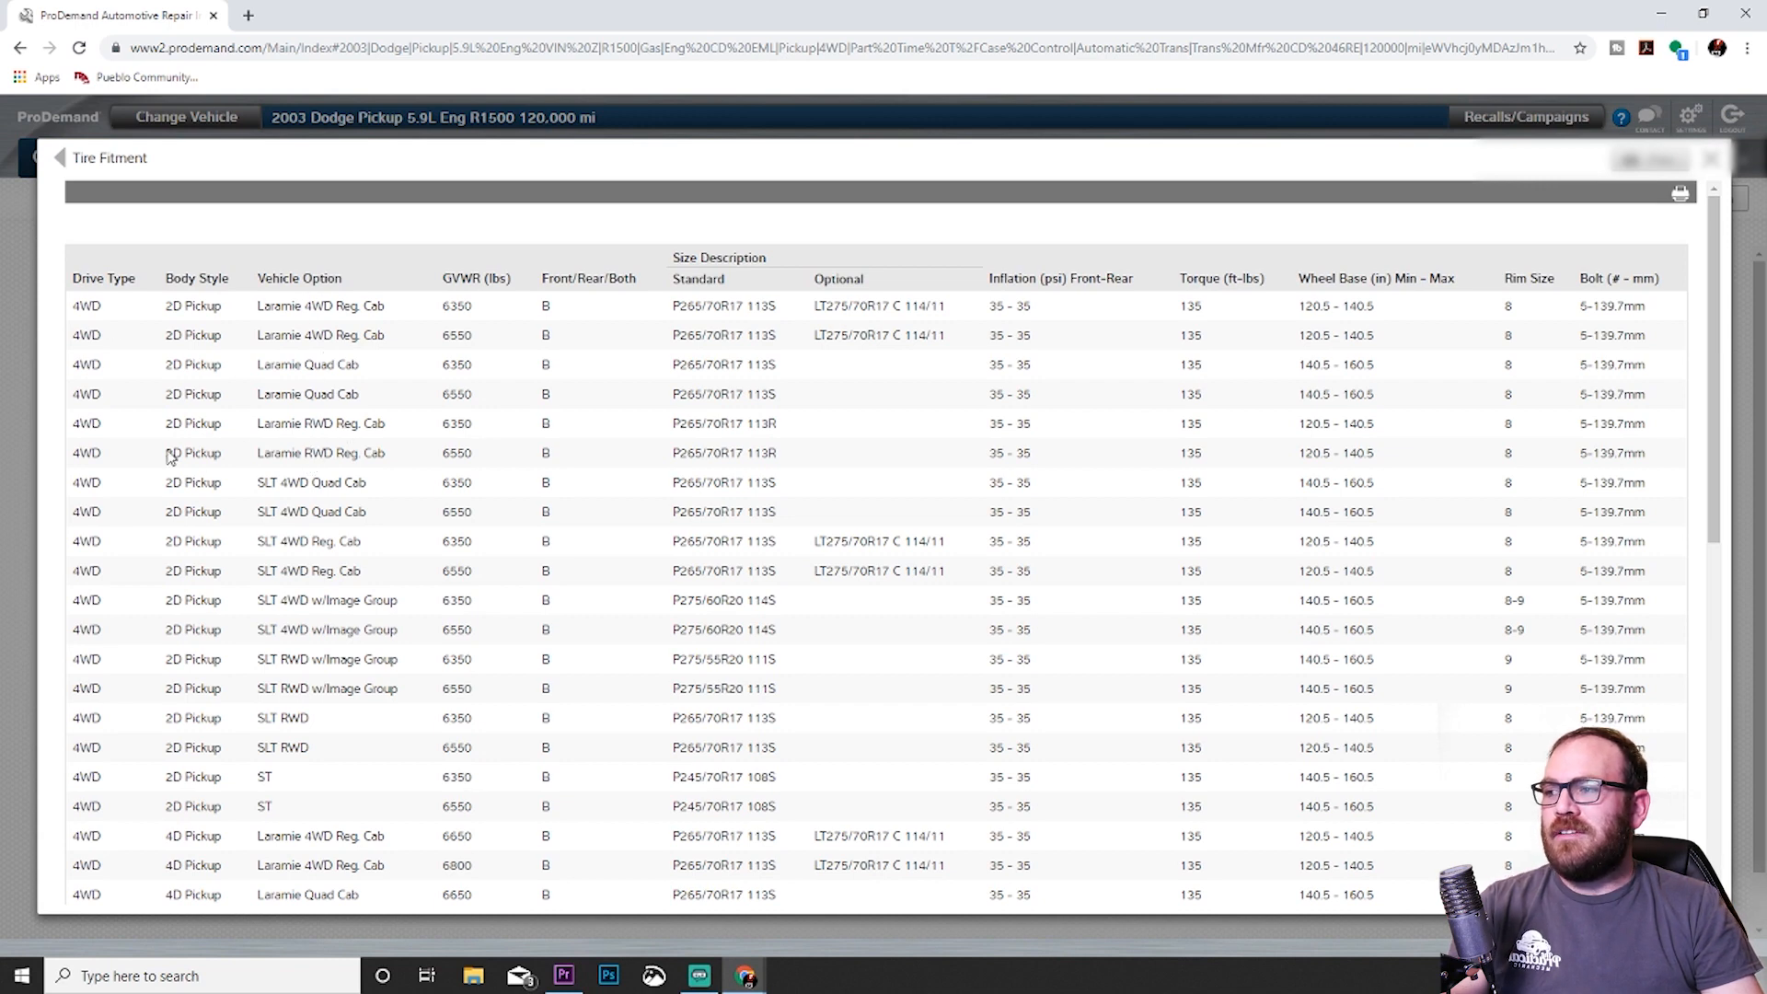
mouse_move(200, 461)
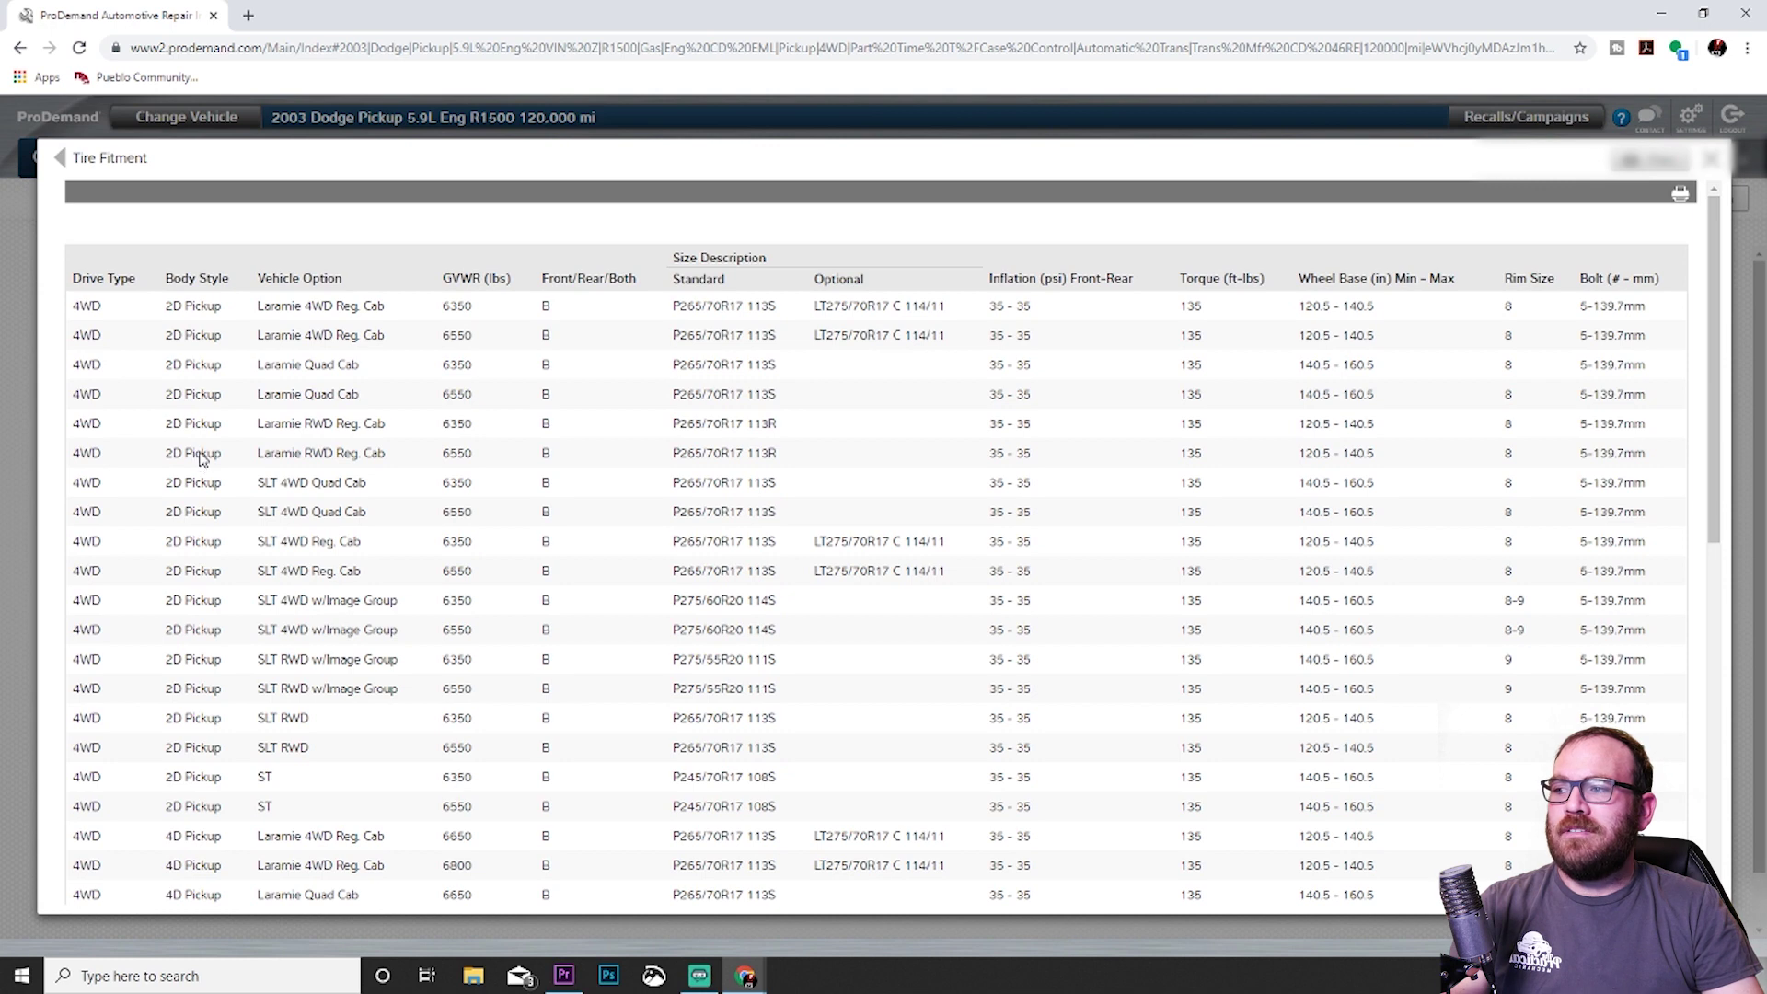
mouse_move(291, 487)
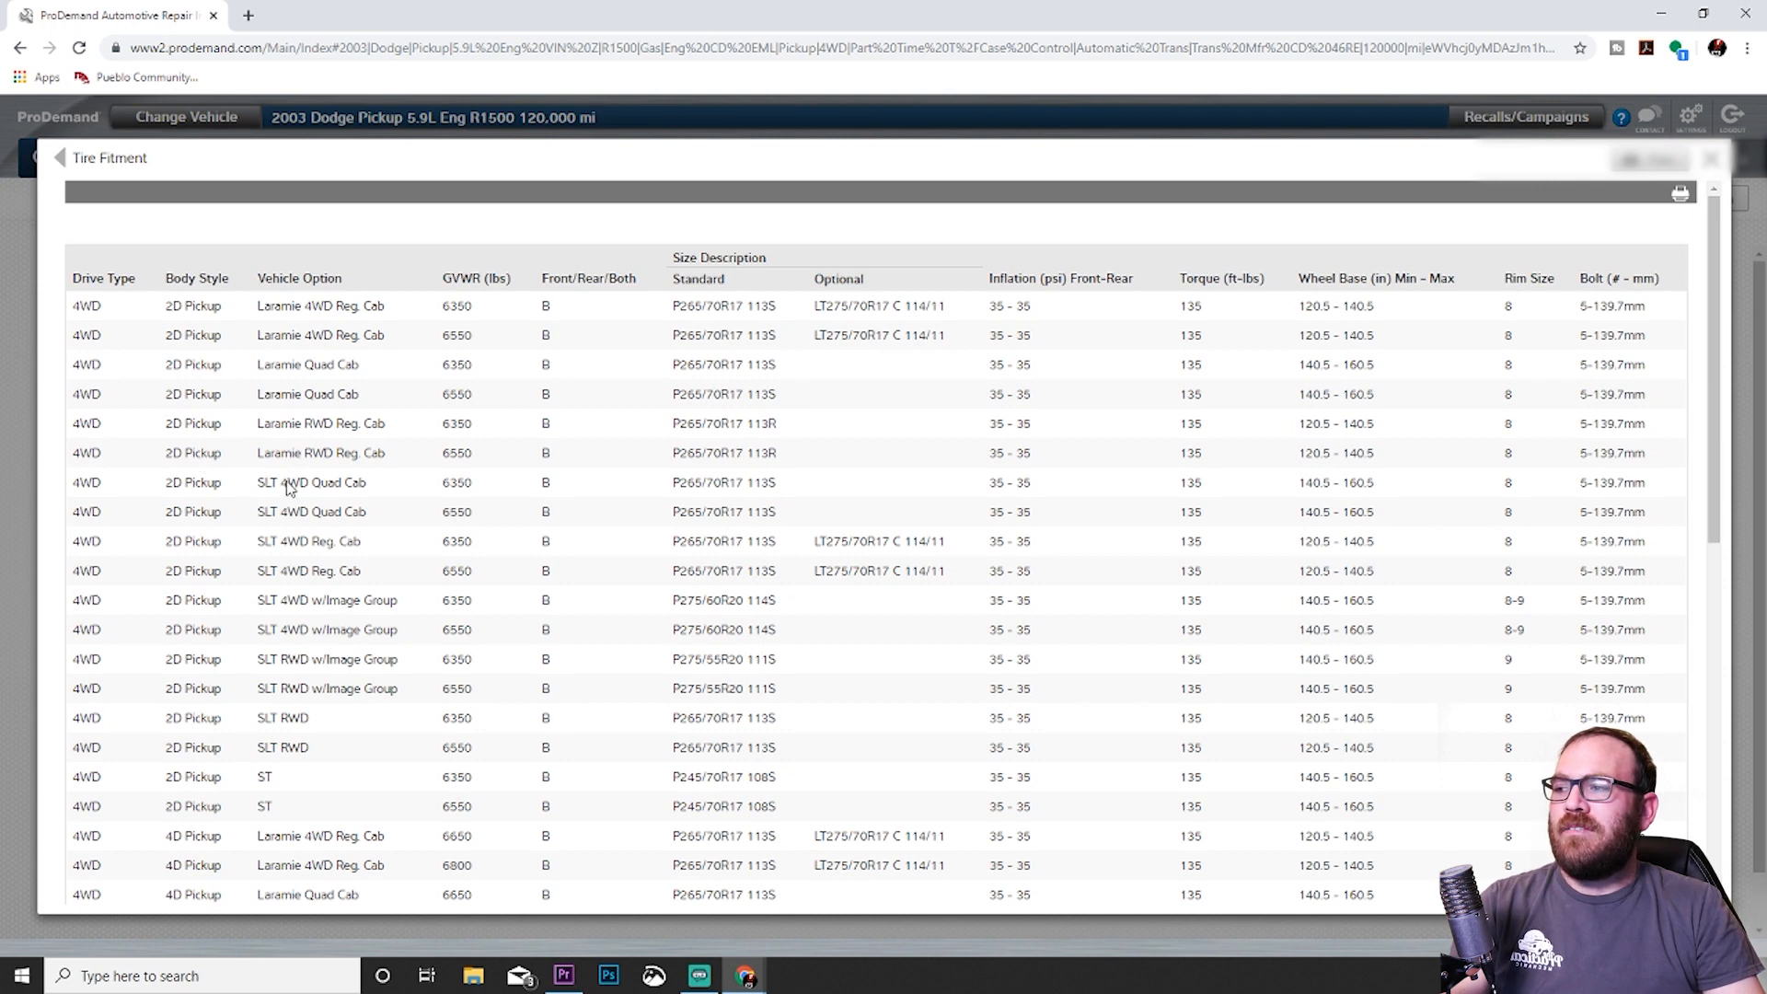
scroll(down, 3)
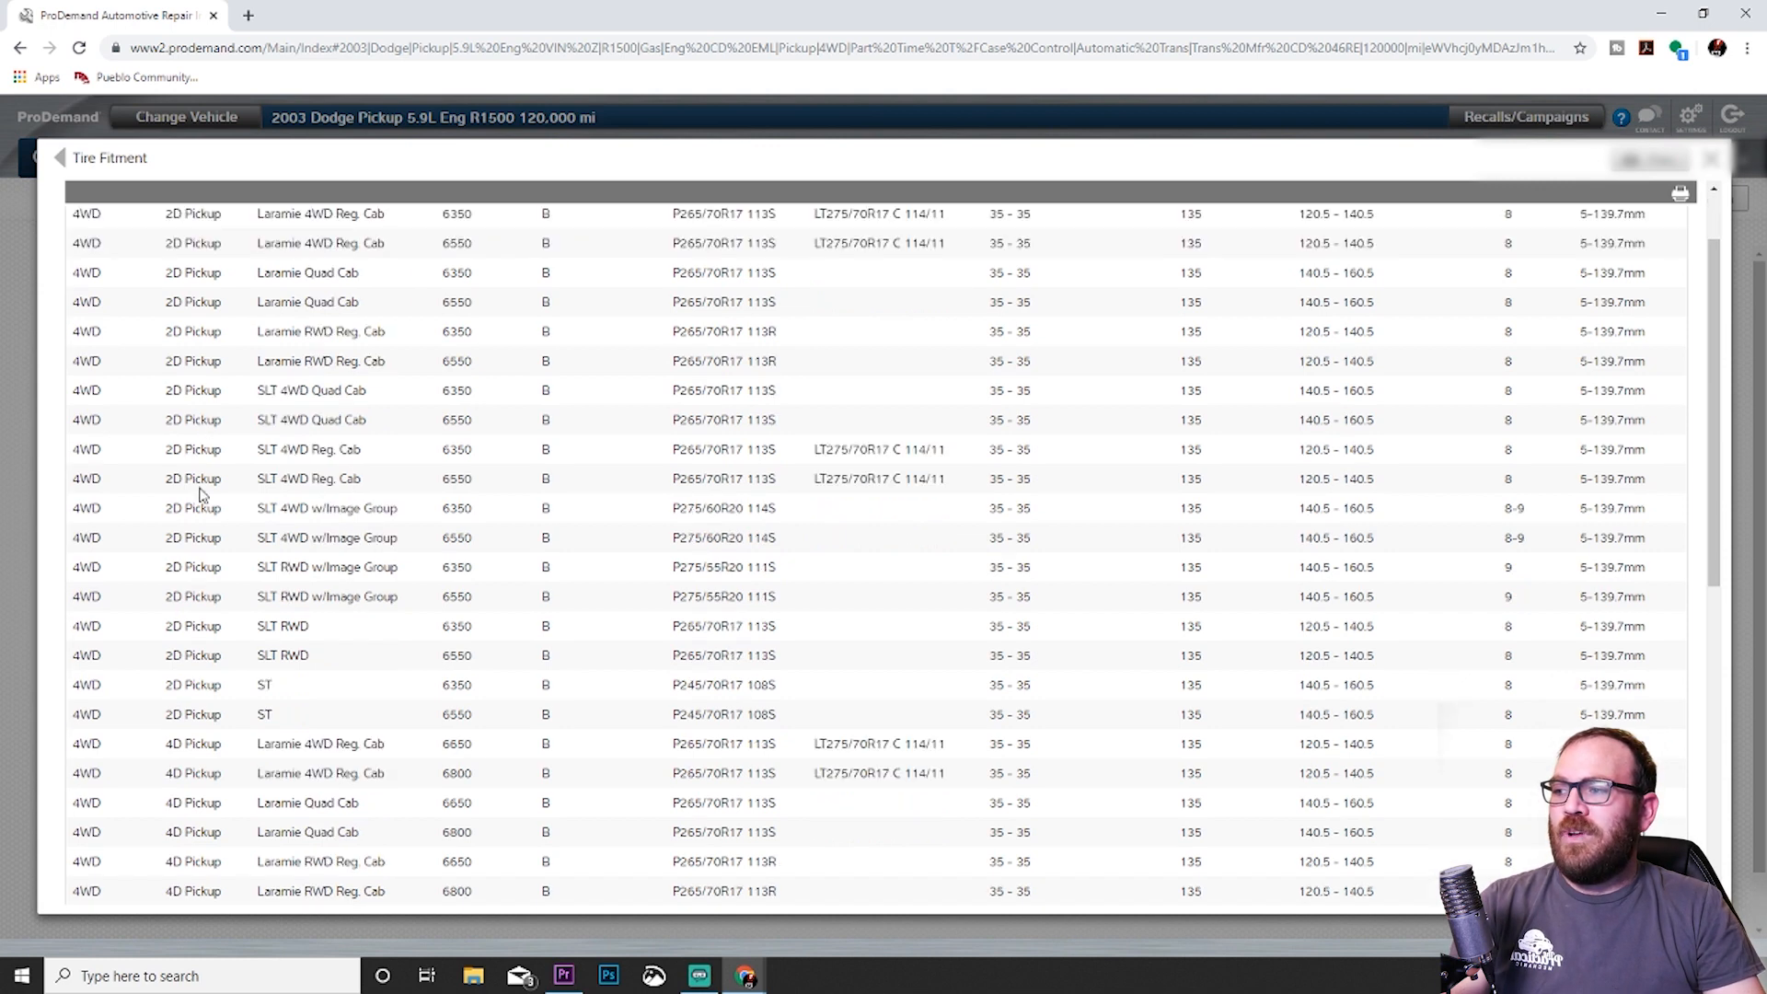
mouse_move(267, 363)
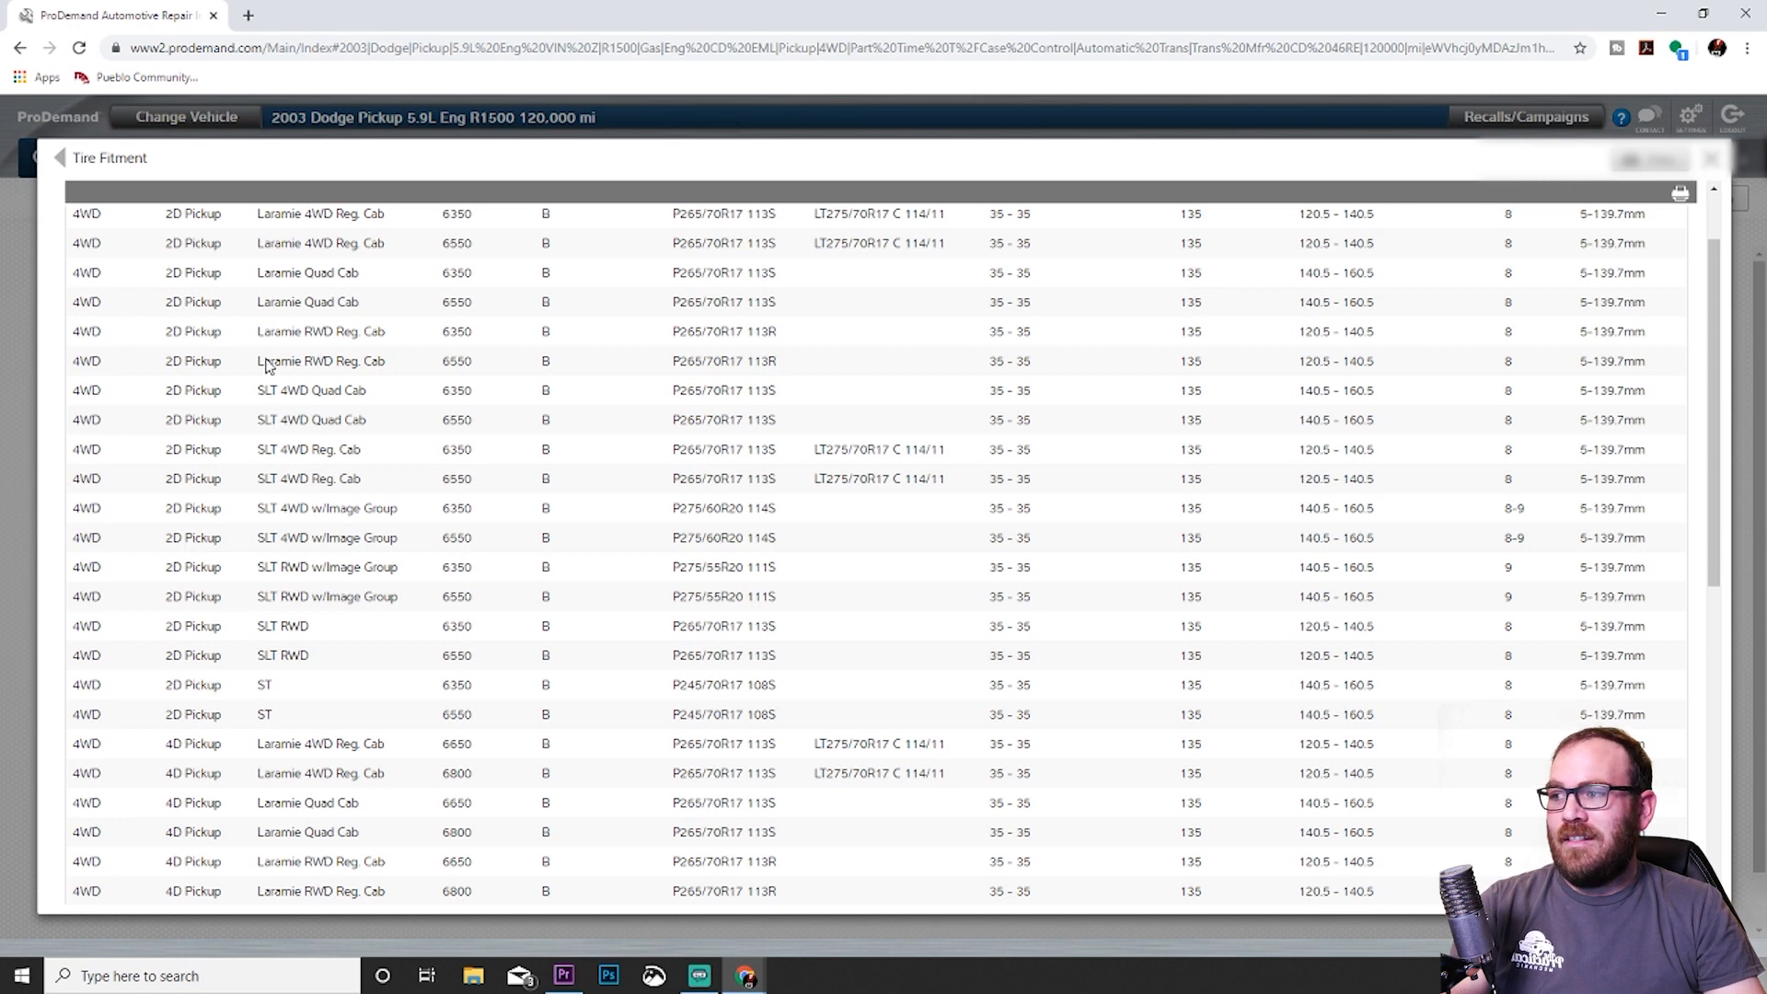
mouse_move(356, 411)
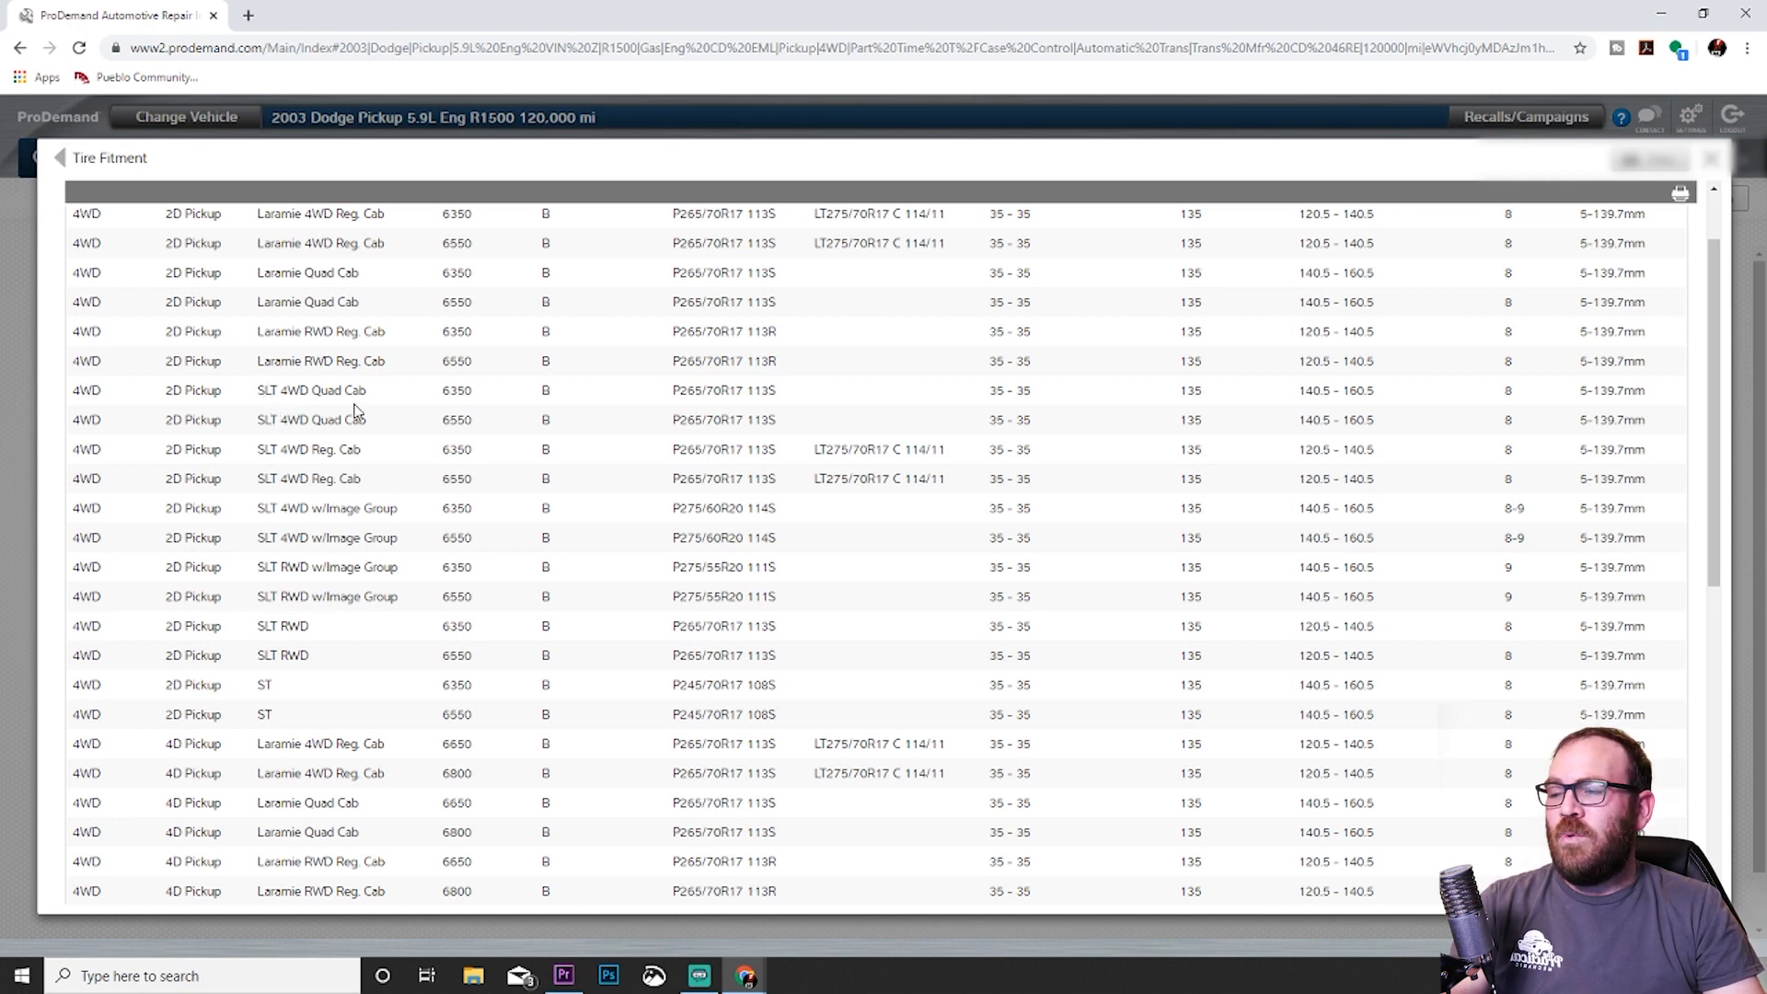
mouse_move(372, 466)
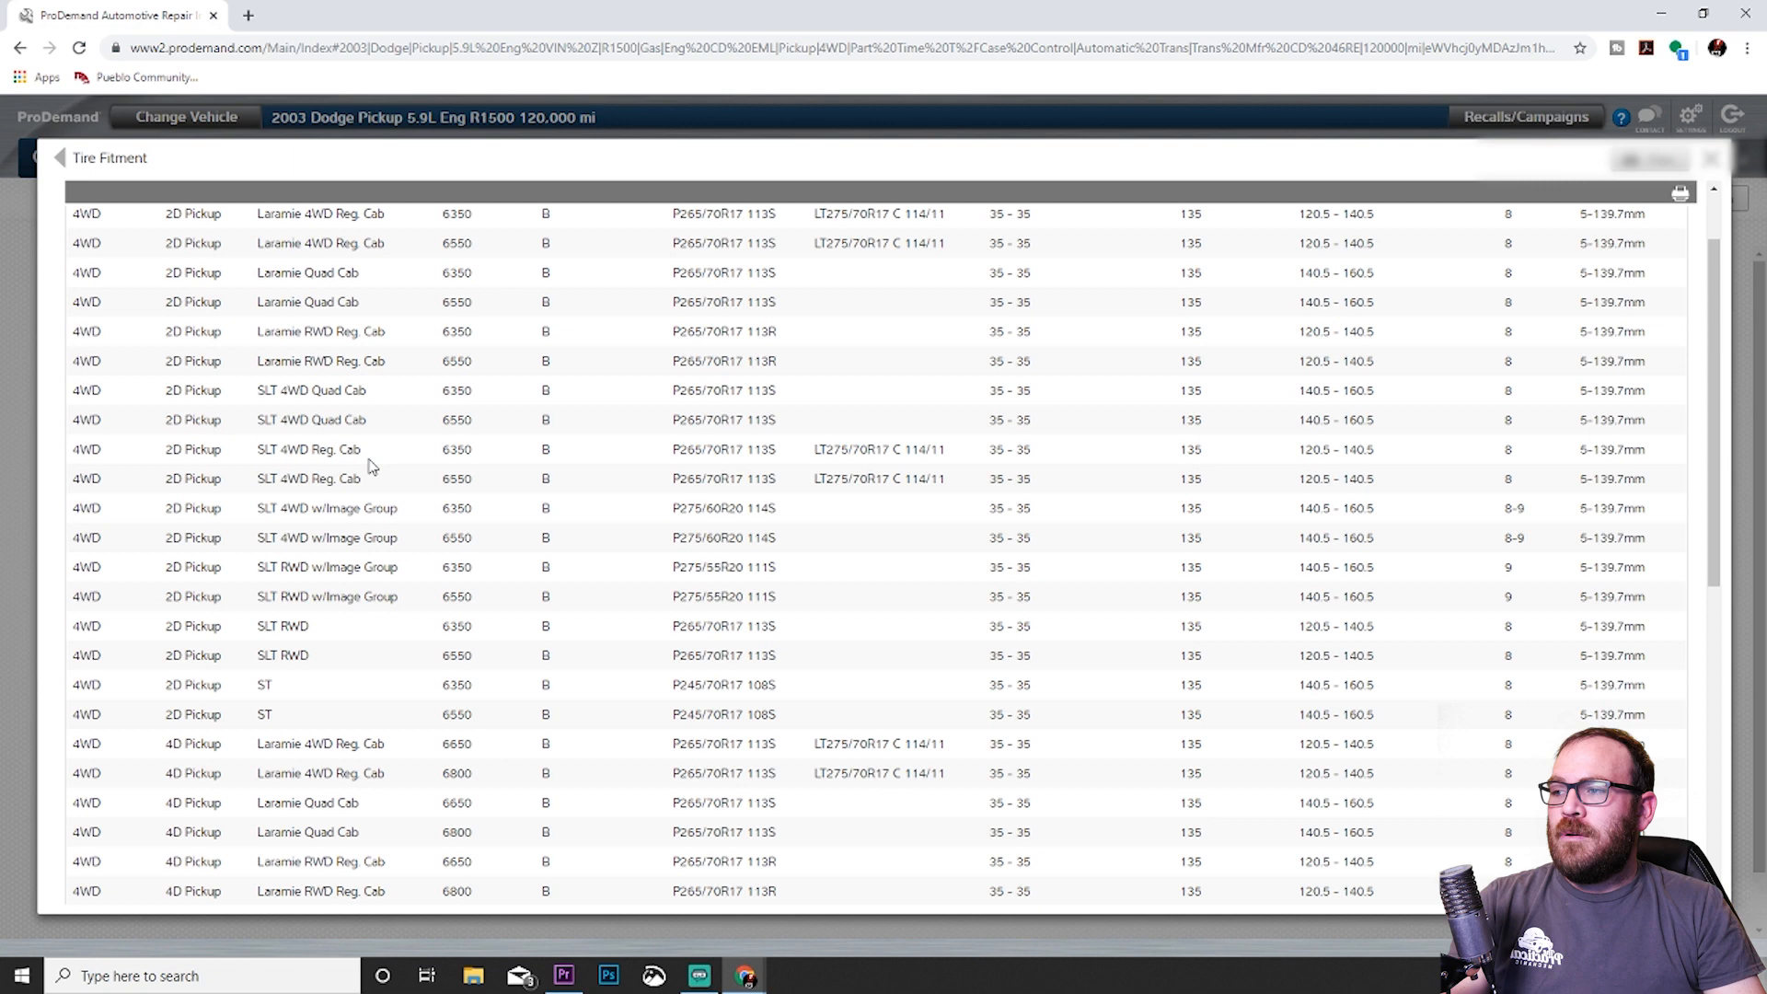
scroll(up, 3)
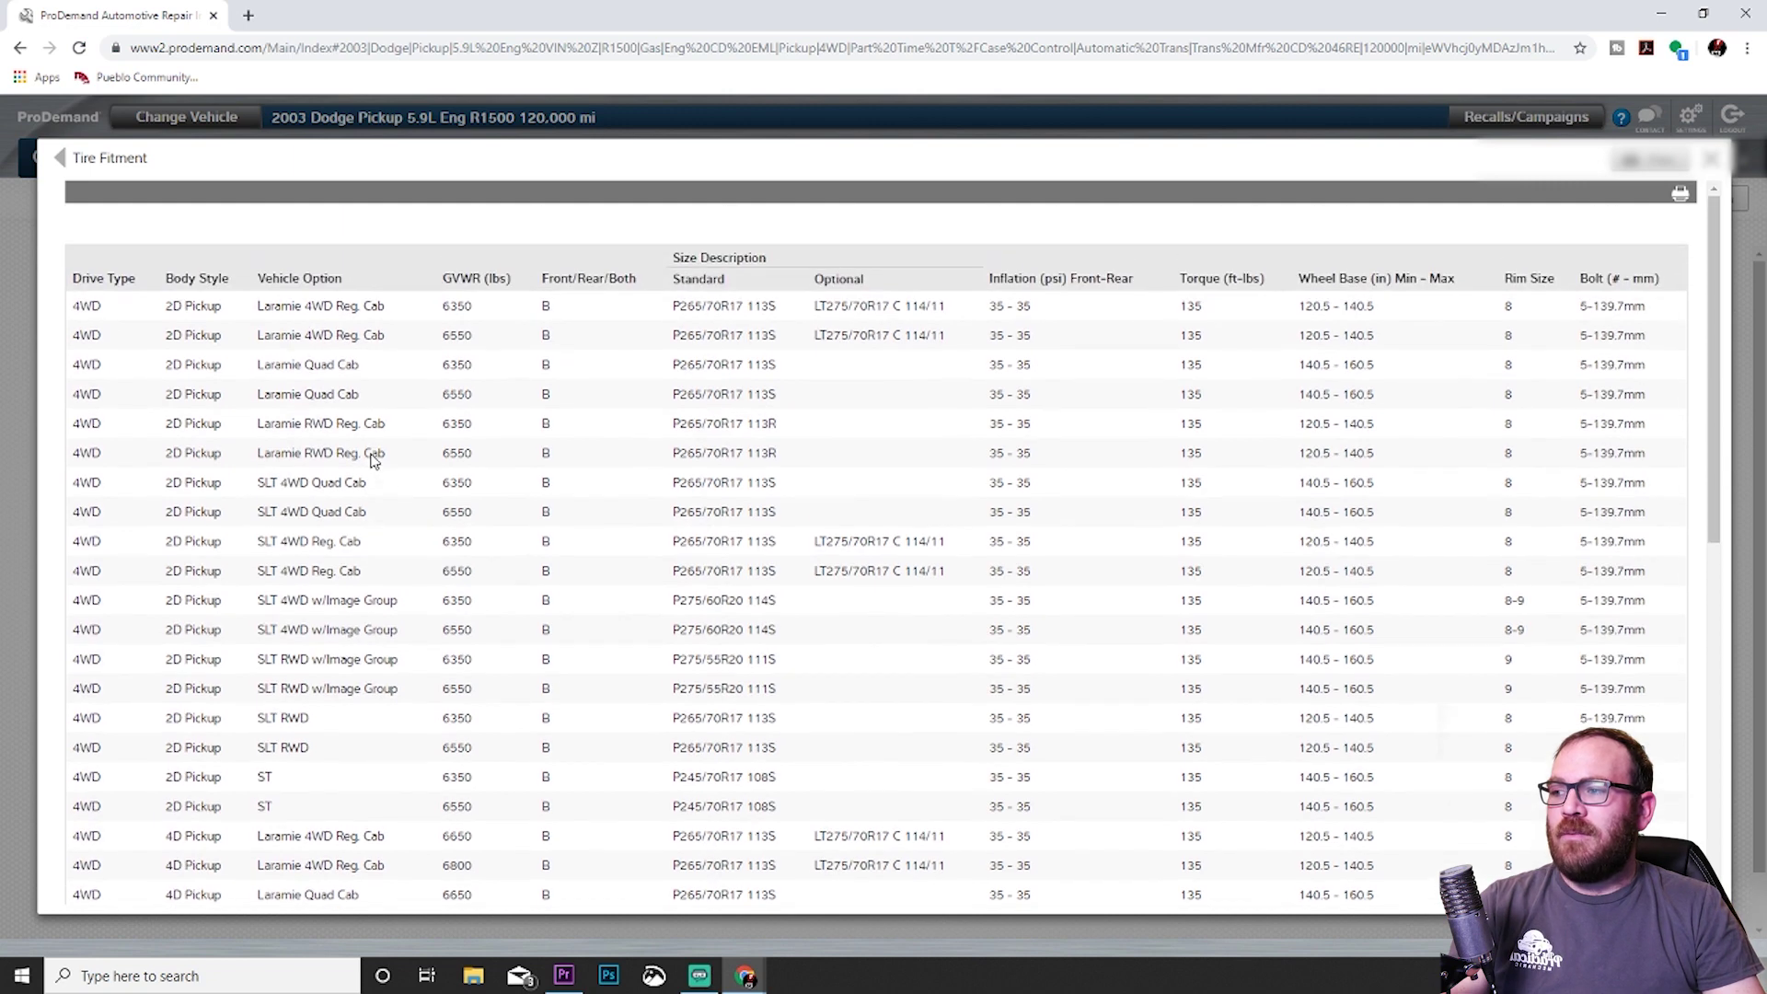
mouse_move(716, 521)
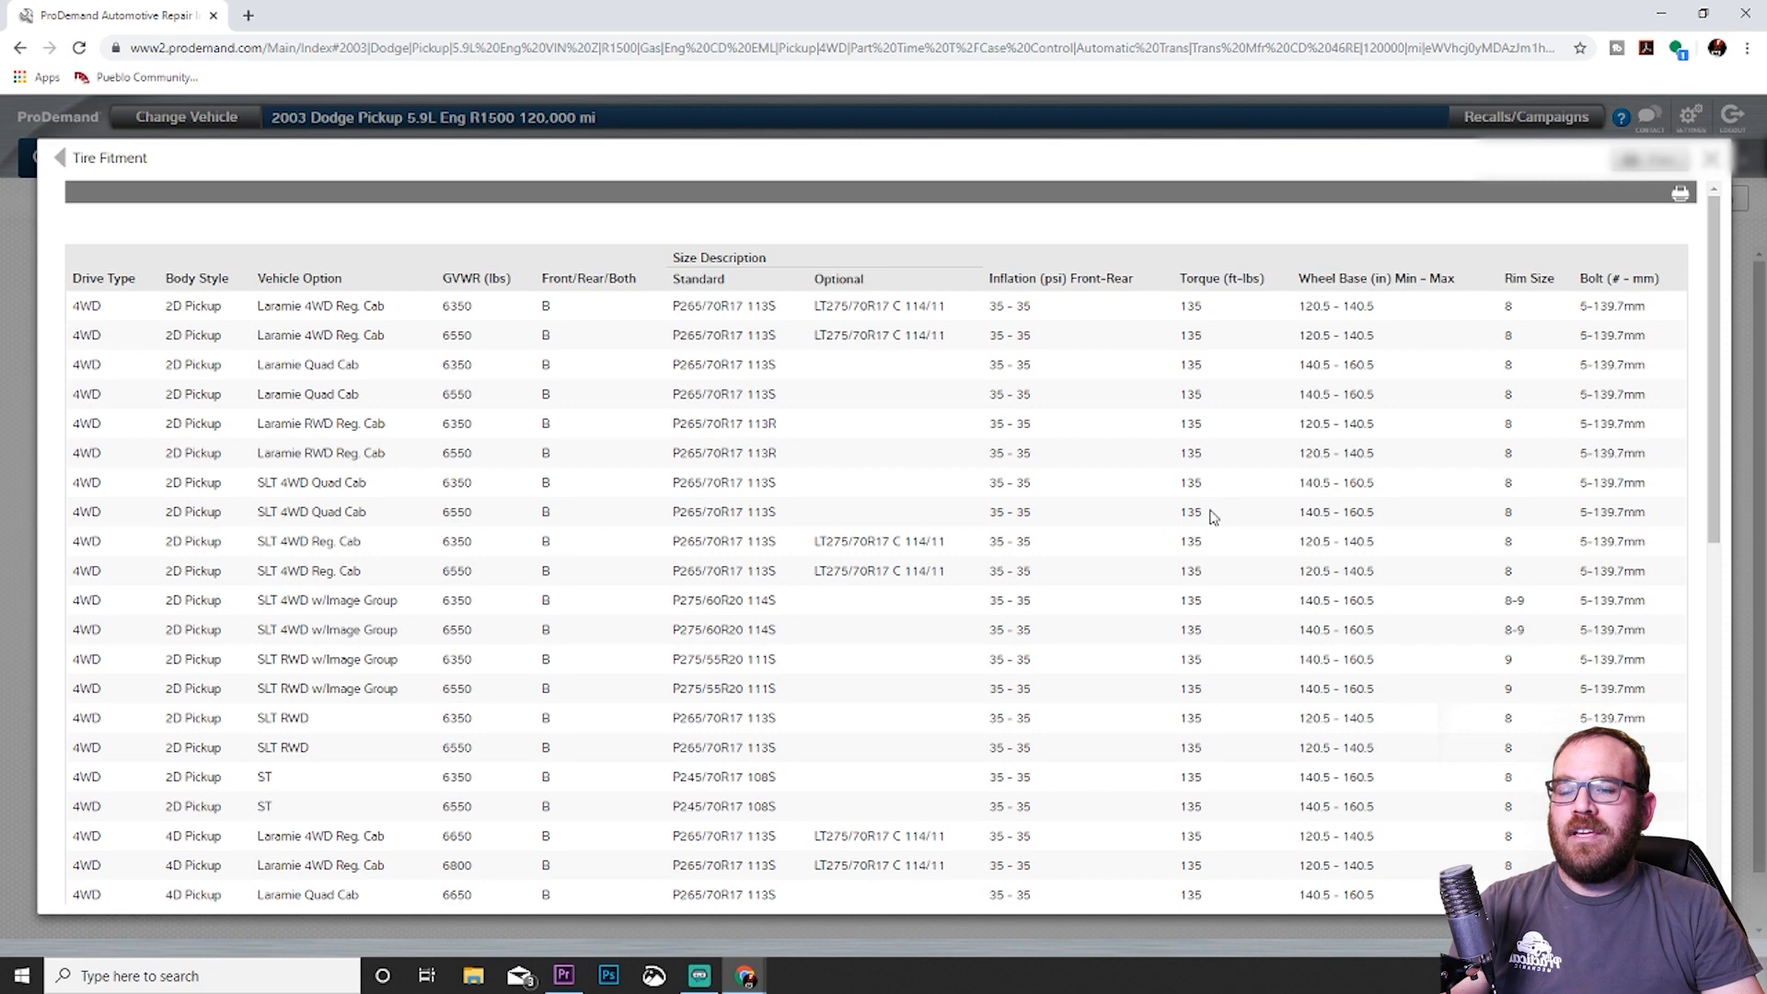
mouse_move(1184, 534)
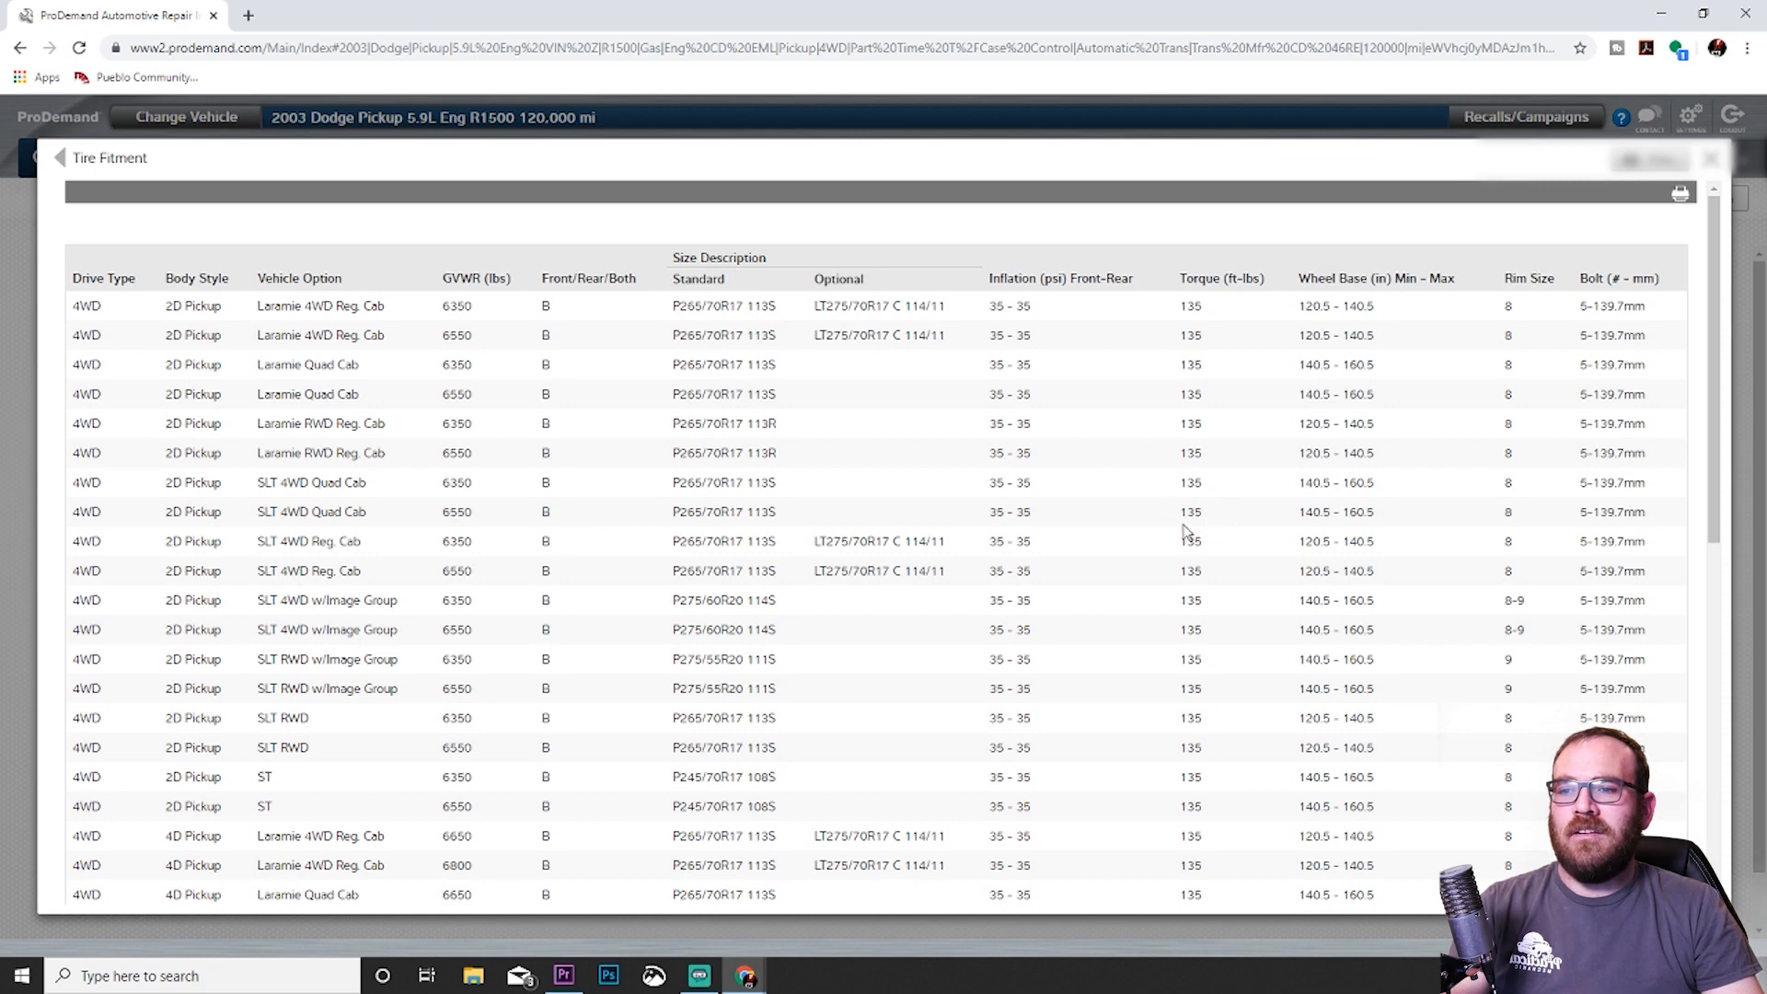
mouse_move(1211, 526)
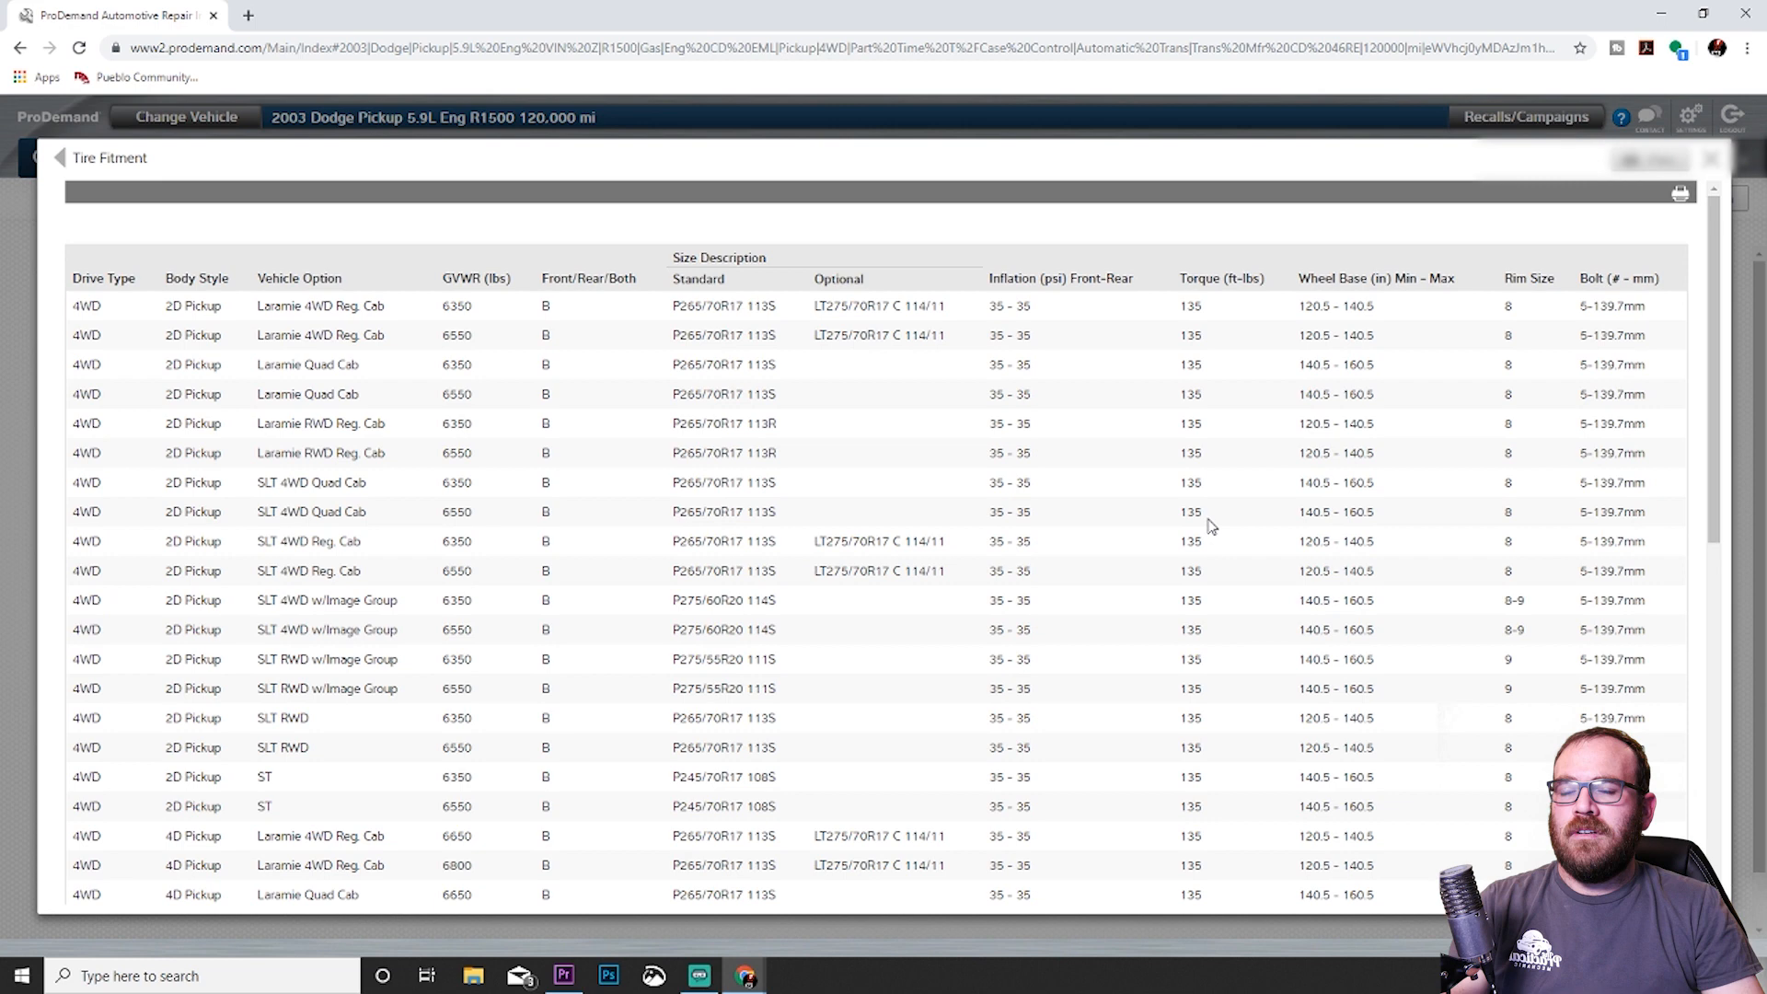
mouse_move(955, 512)
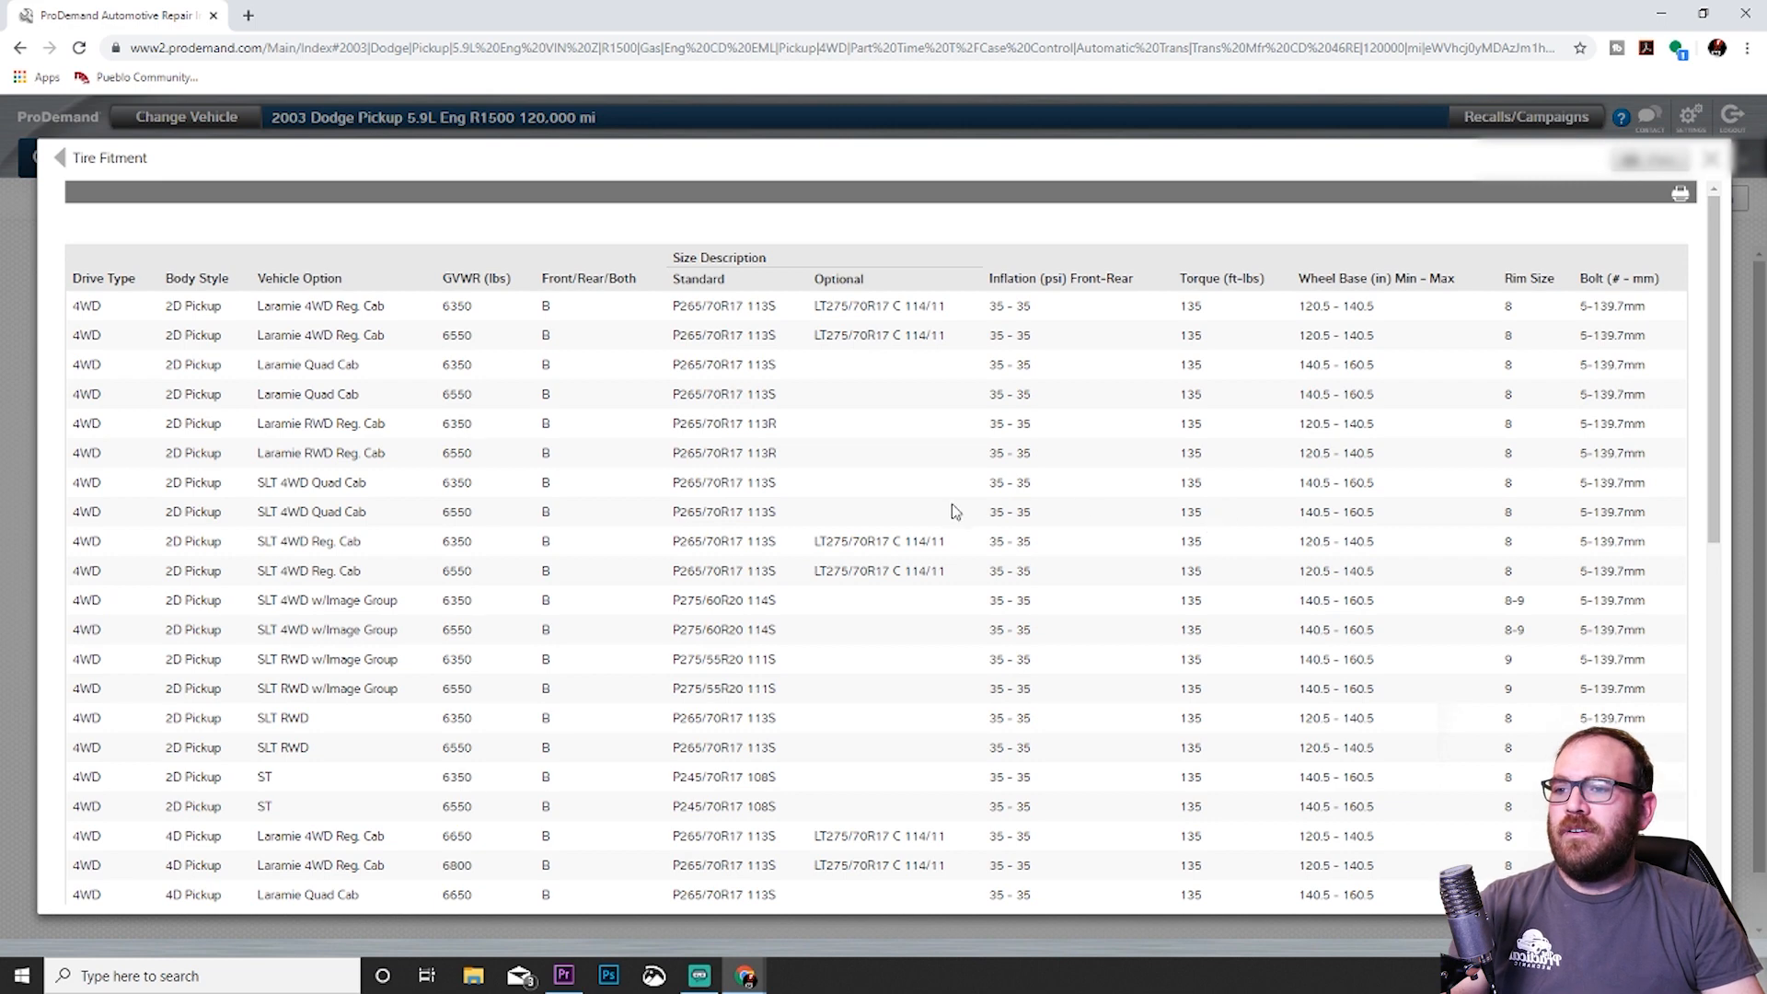
mouse_move(1186, 502)
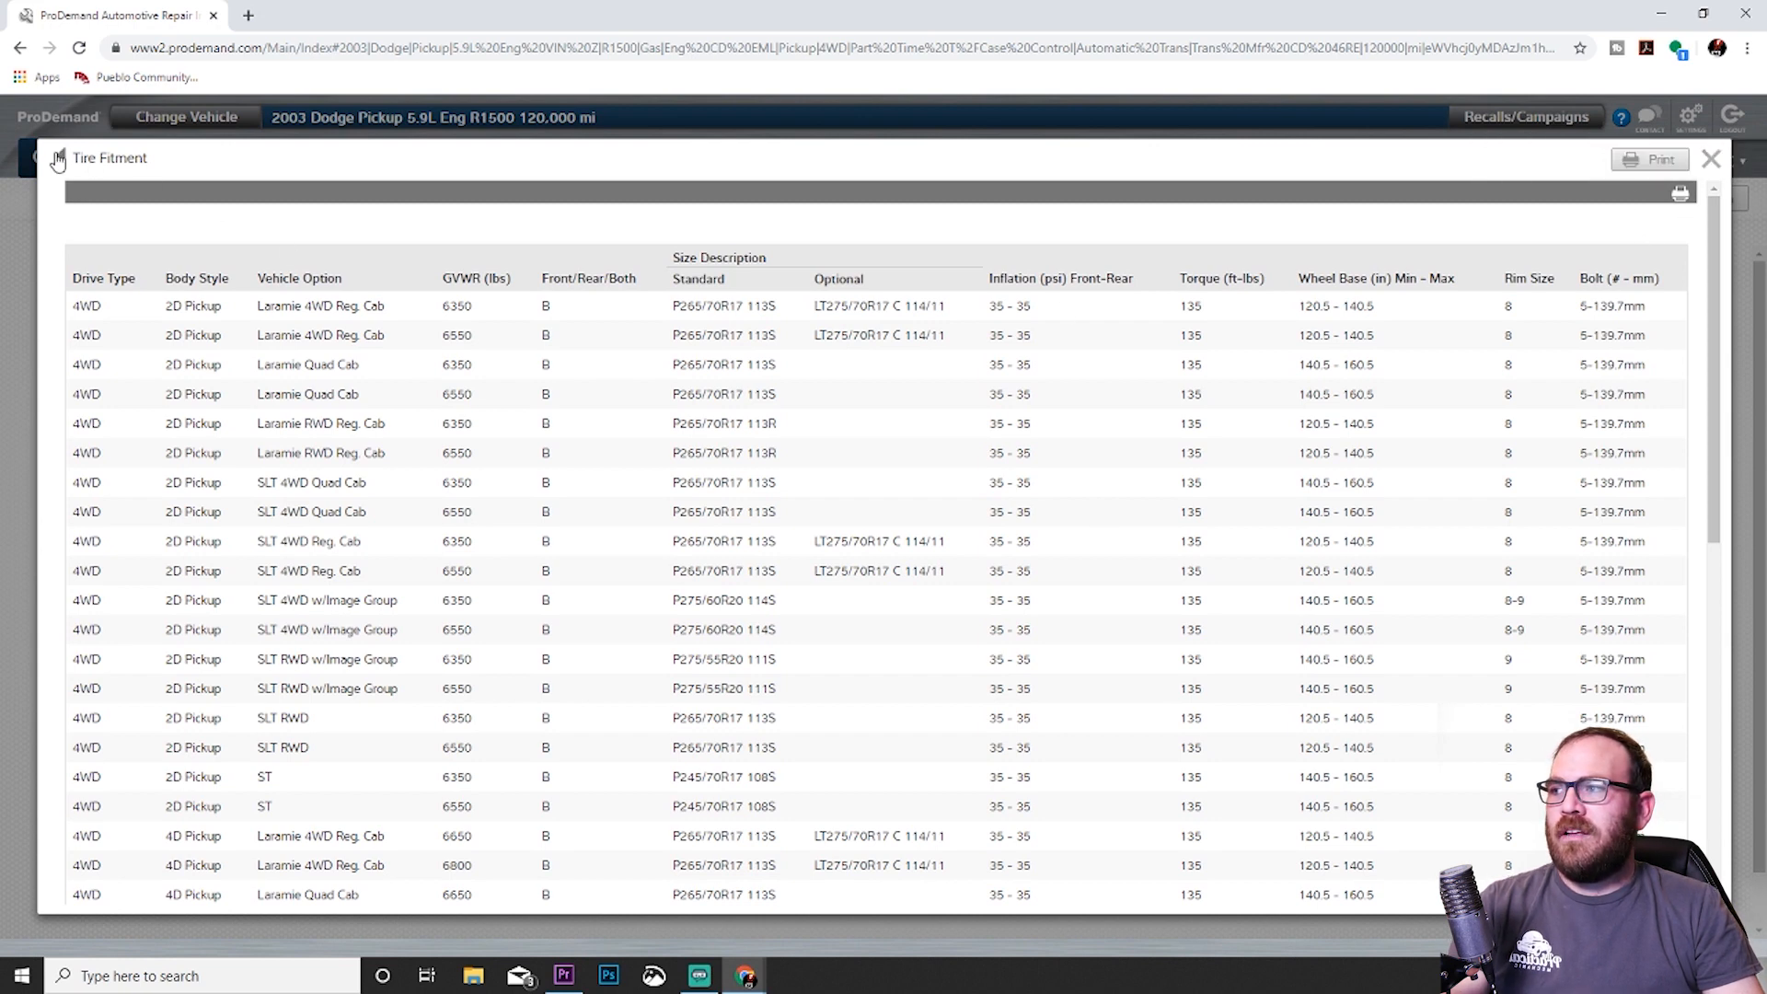
Leave the Tire Fitment table and go back to the 1Search Plus page.
click(1711, 158)
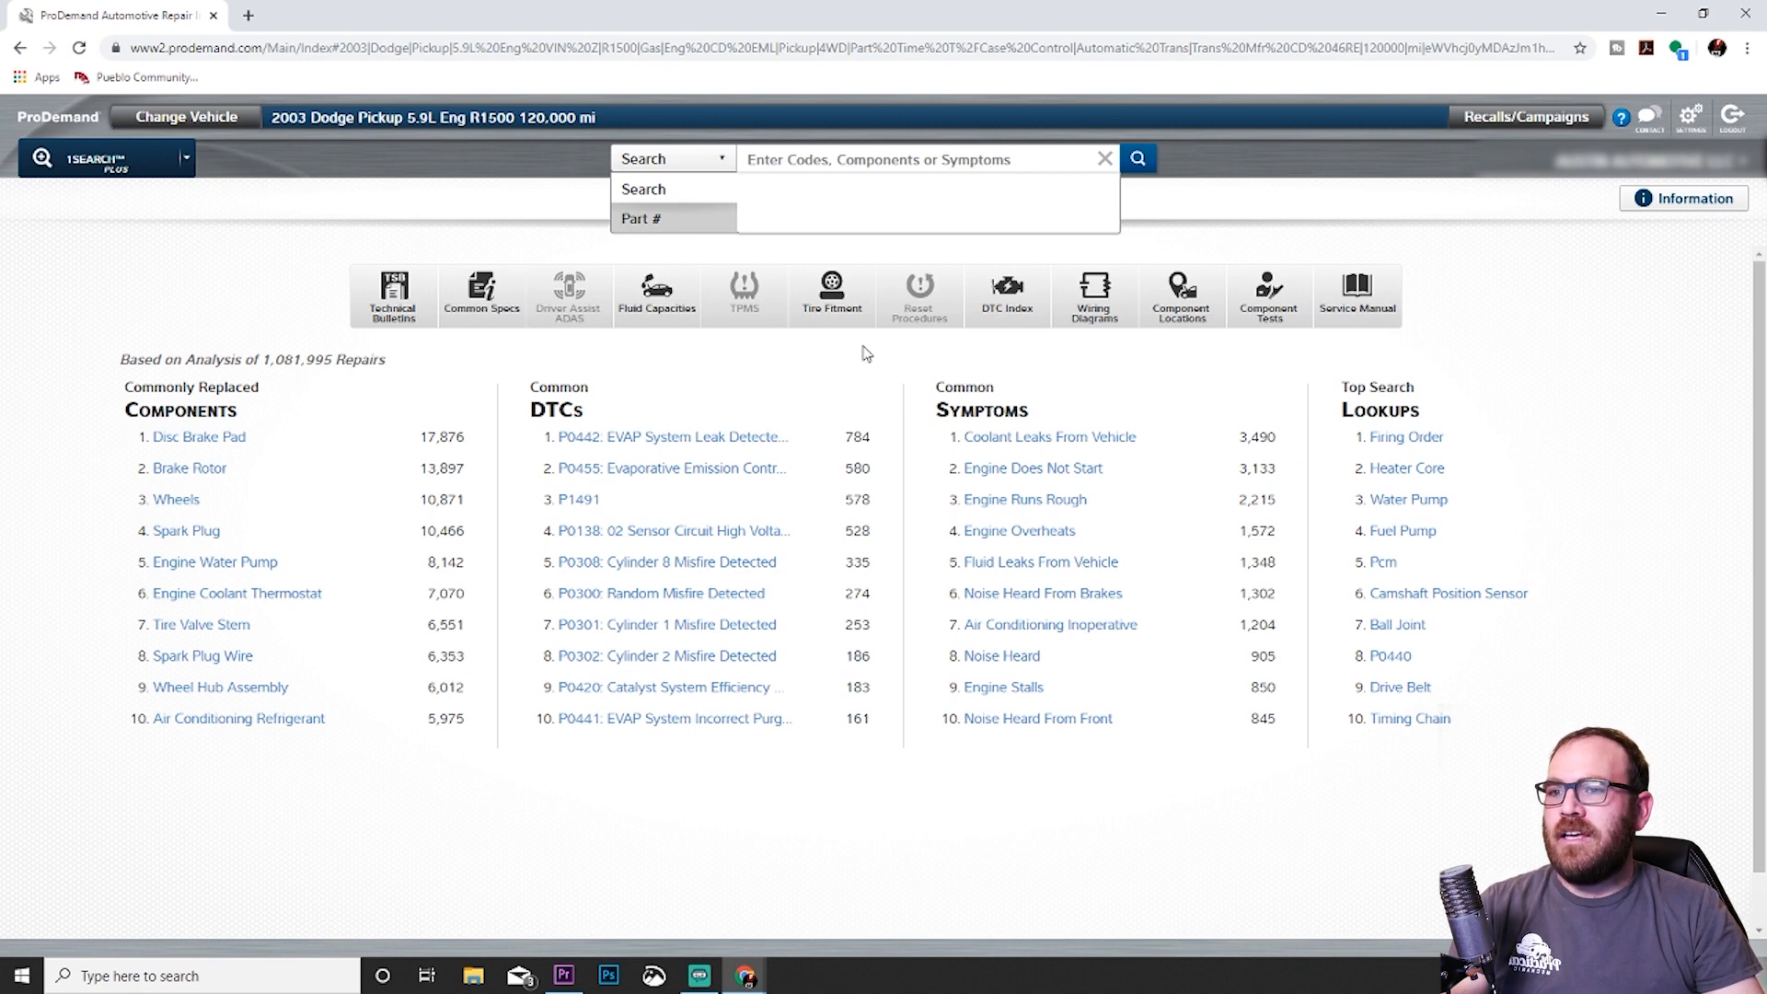
mouse_move(872, 353)
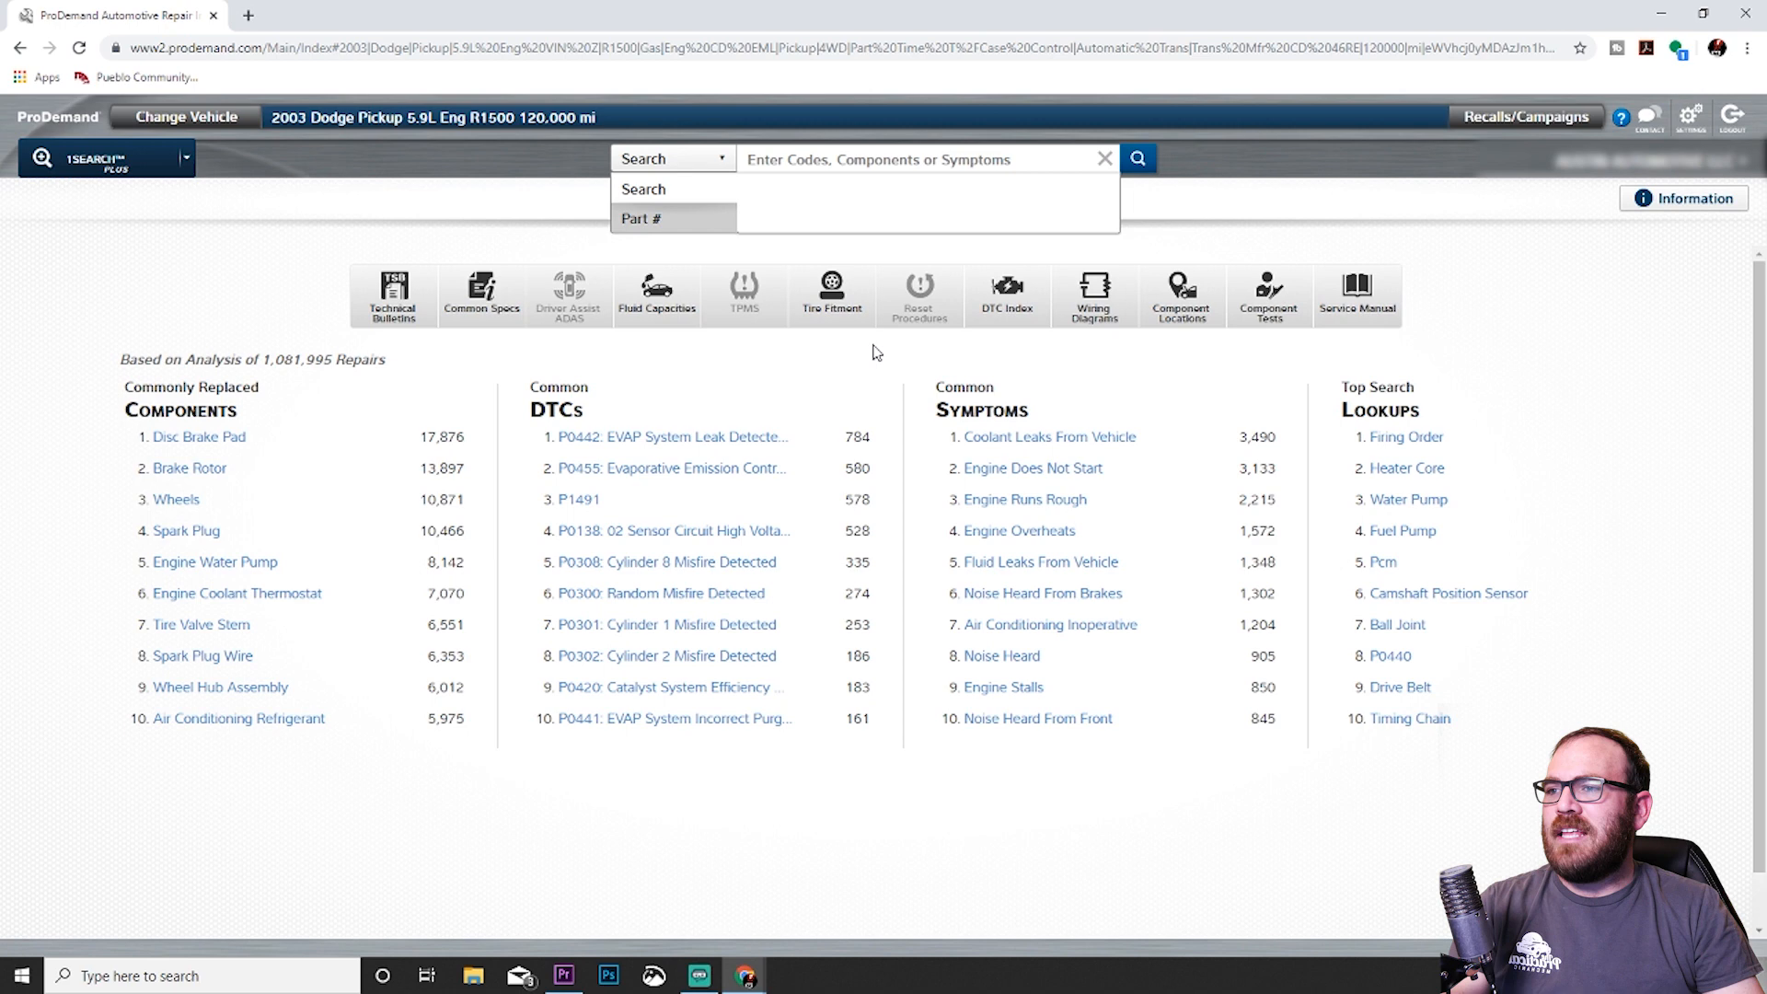
mouse_move(130, 187)
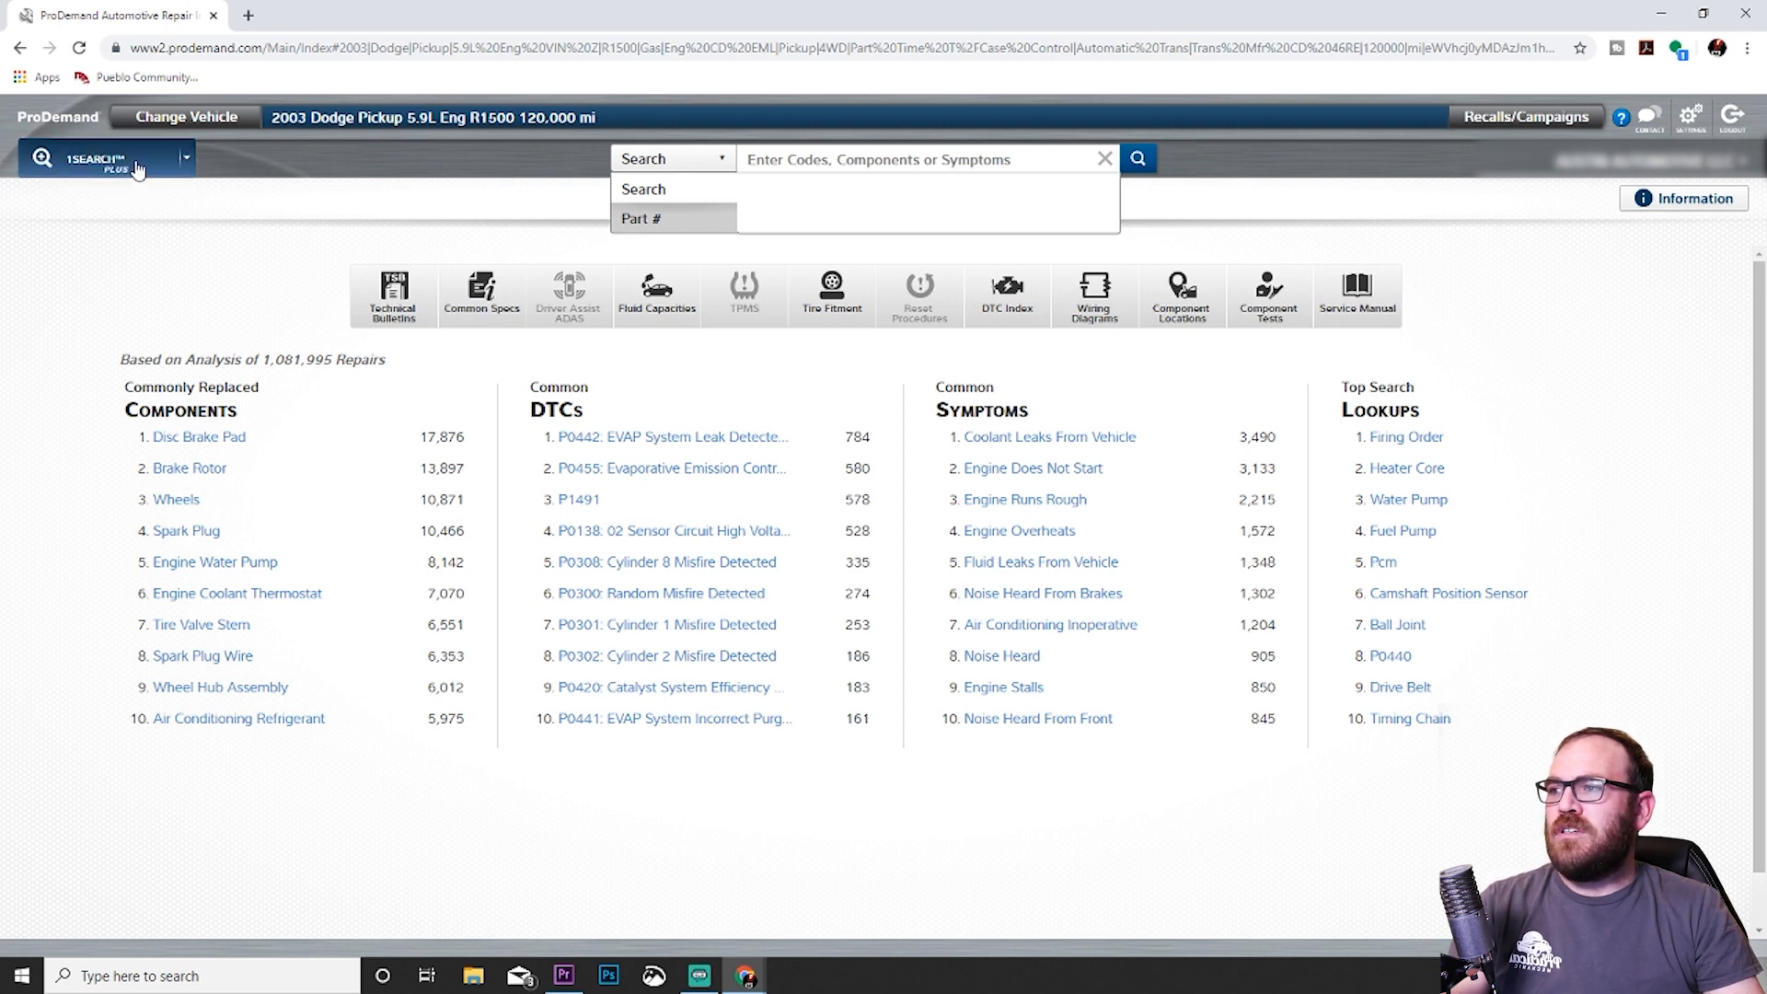
mouse_move(1235, 357)
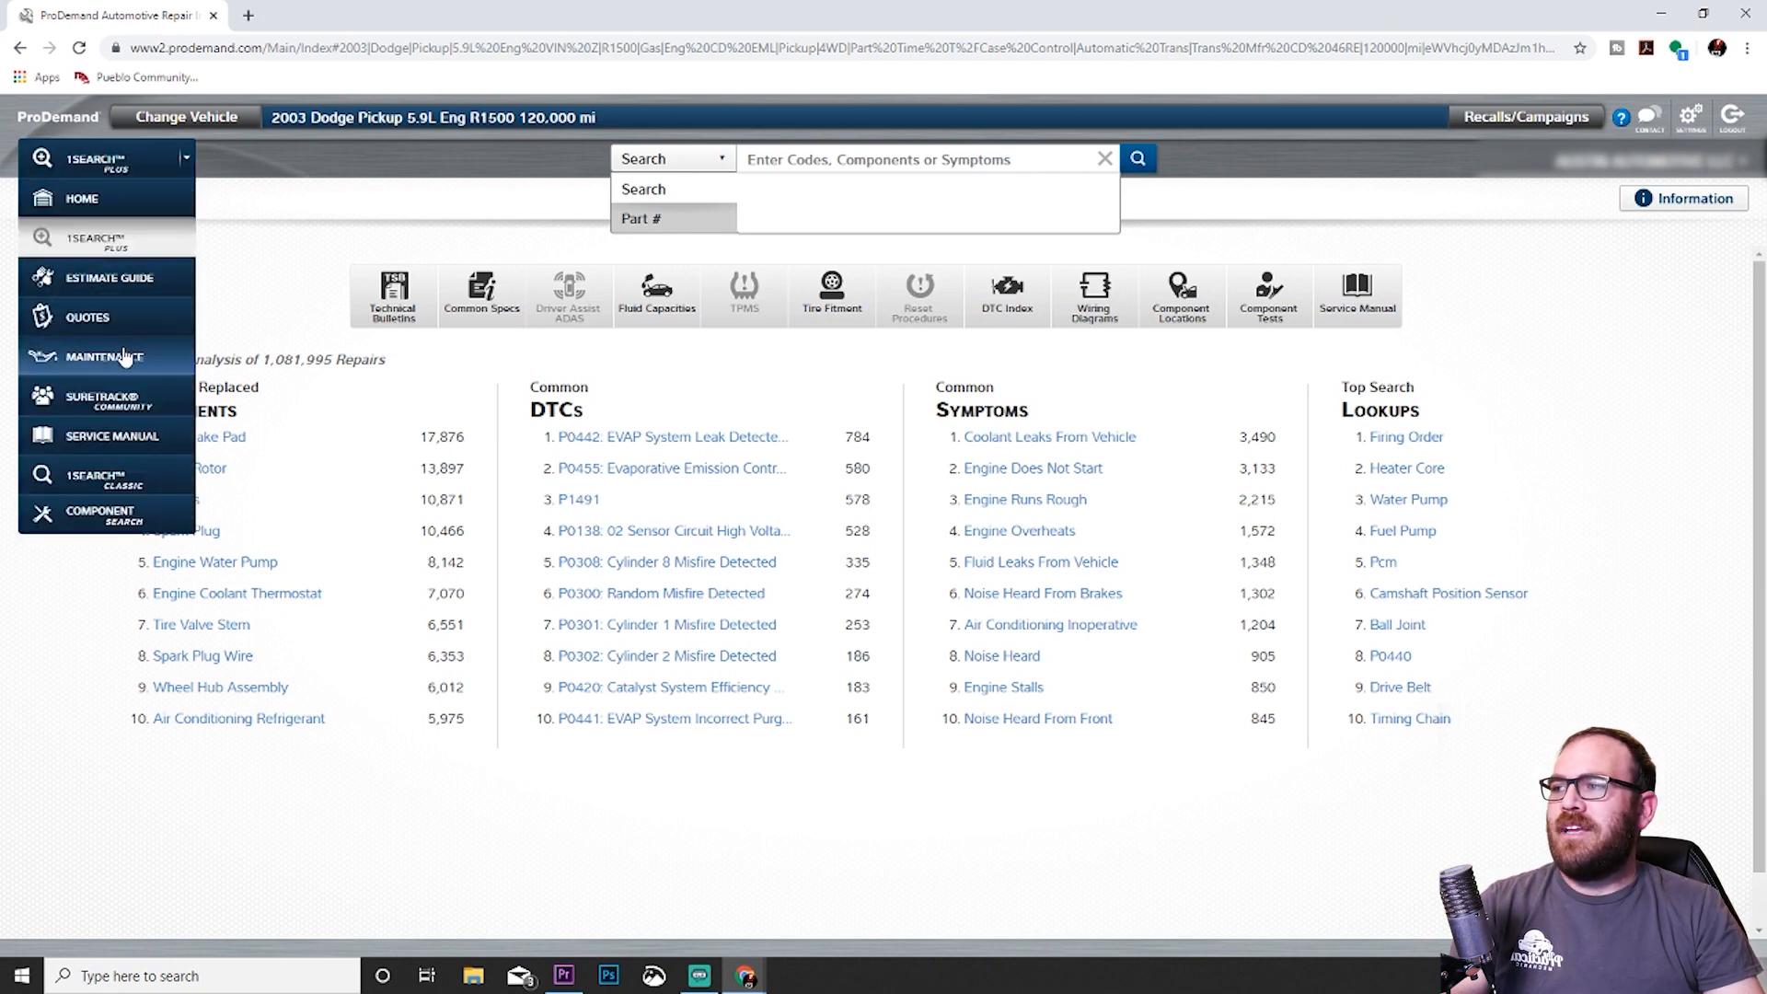
Show the severe-conditions Maintenance schedule covering the 6,000–21,000 mile services.
click(106, 356)
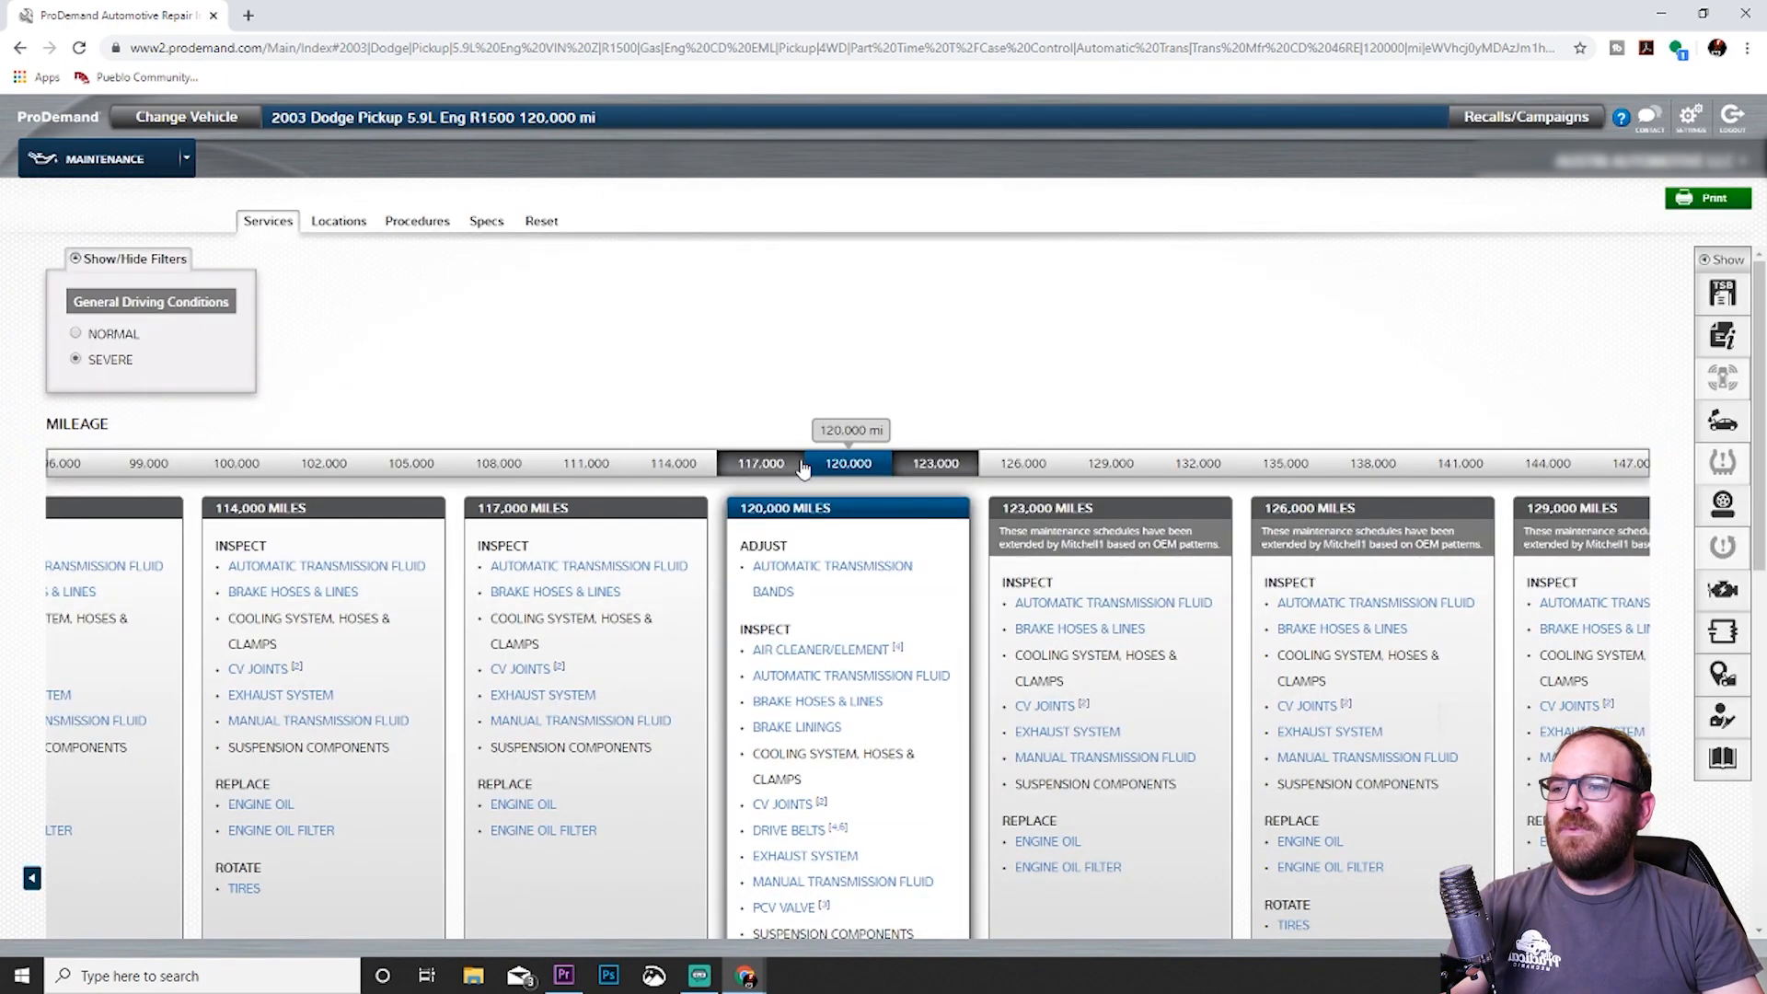
mouse_move(832, 409)
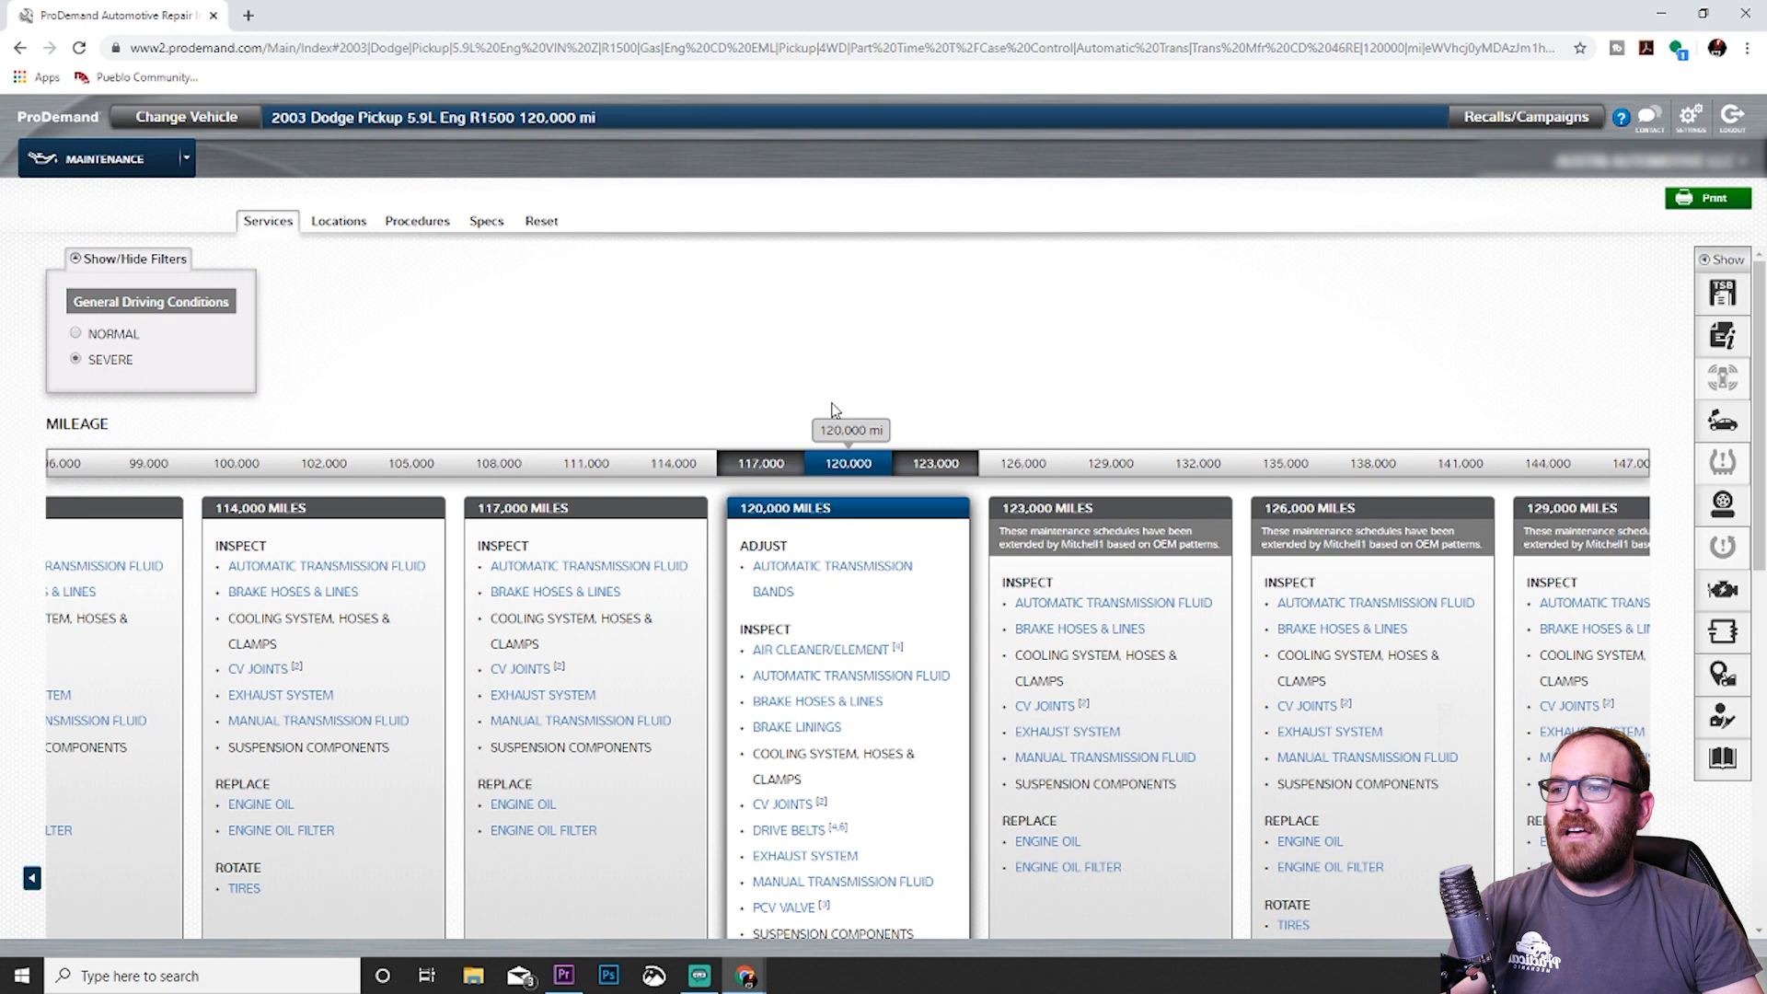
mouse_move(772, 413)
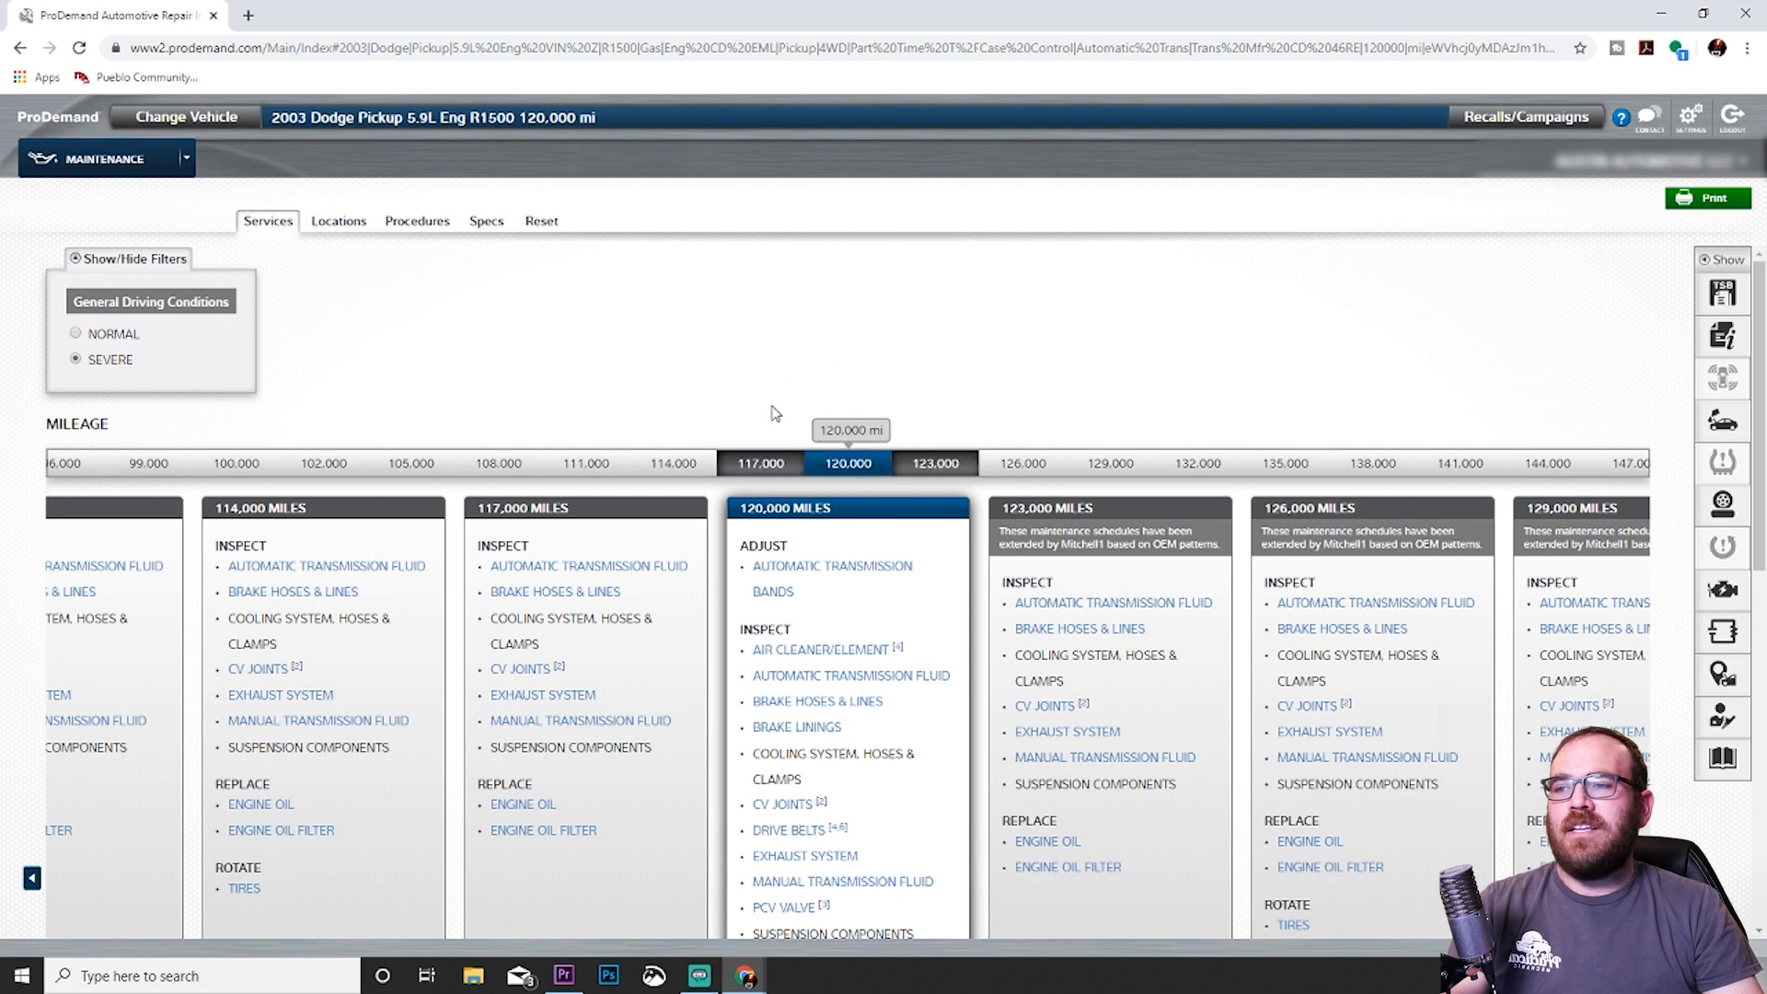
mouse_move(820, 376)
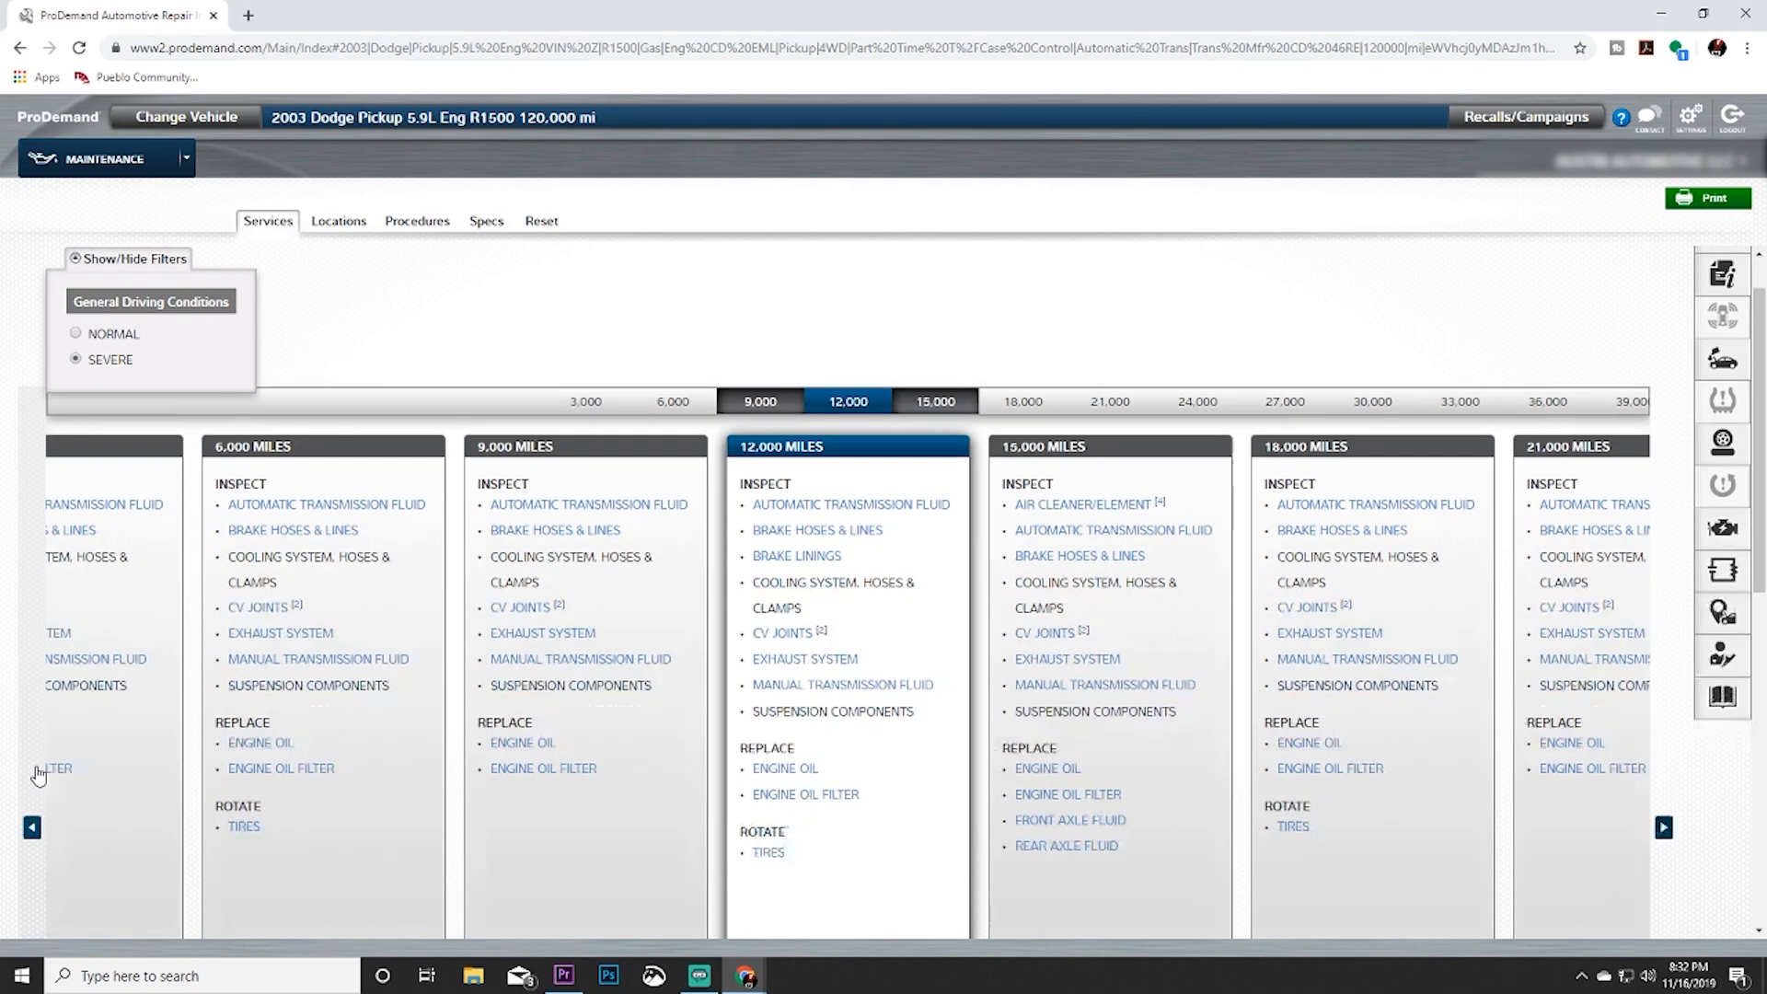
scroll(up, 3)
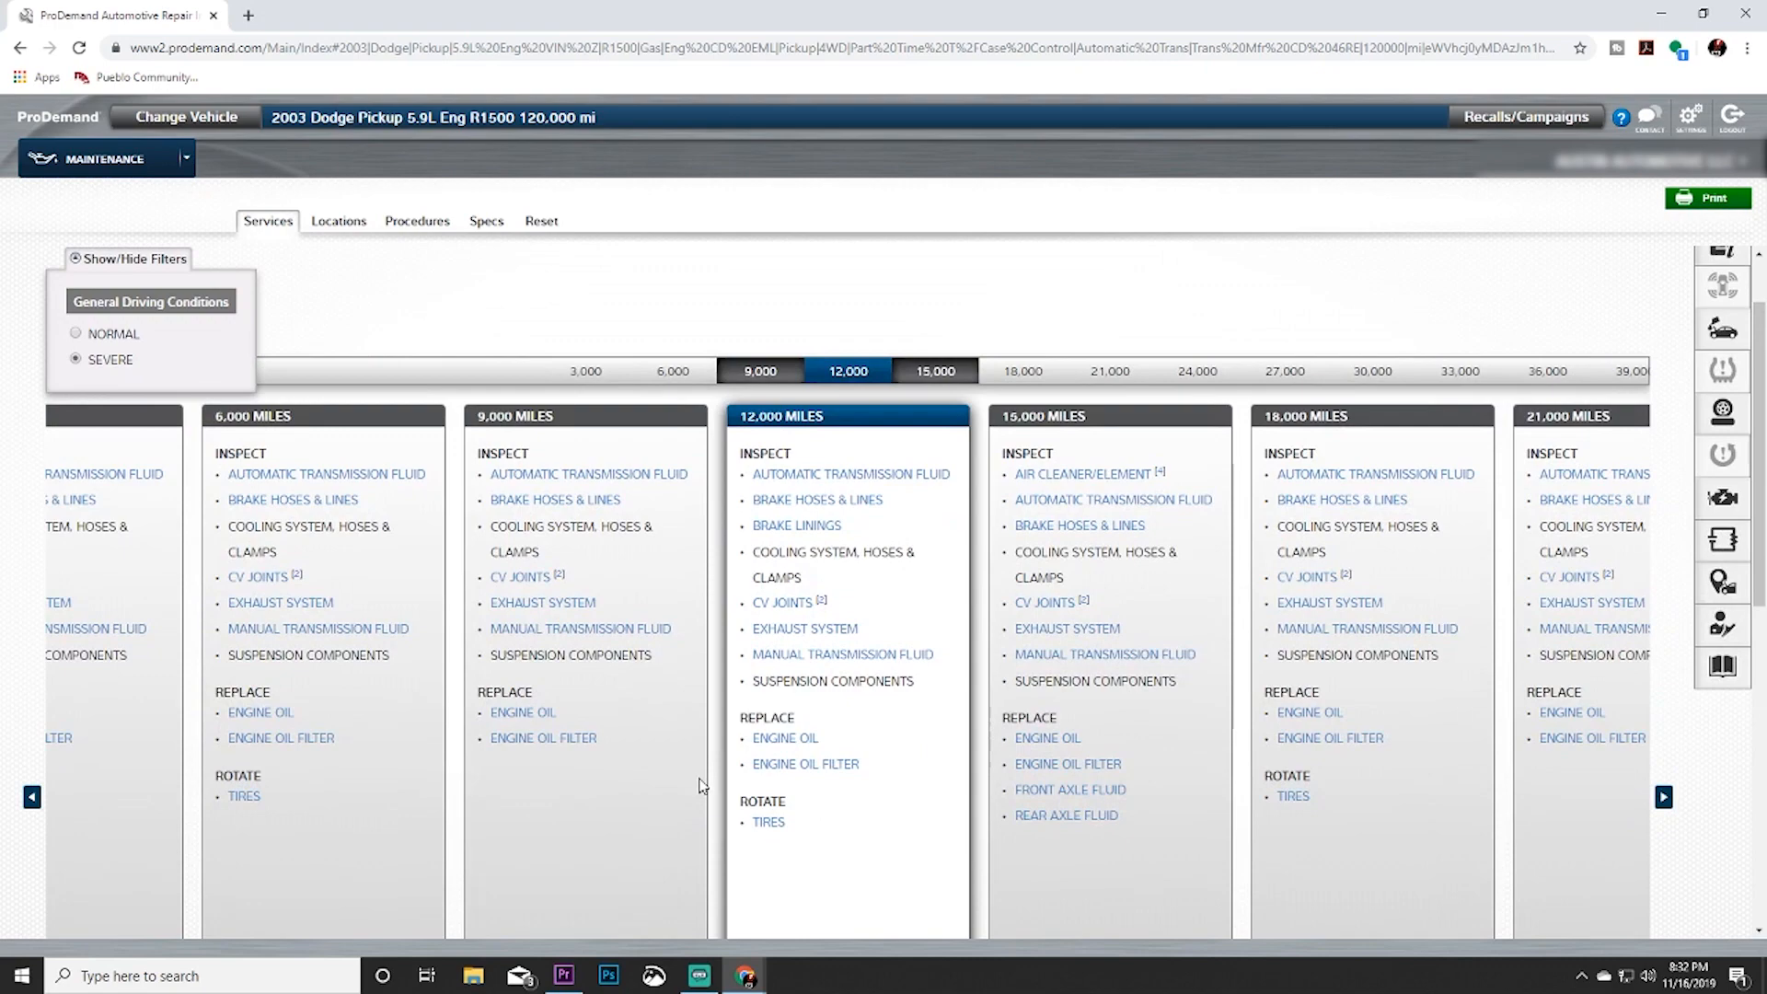
Advance the schedule to 120,000 miles and review its adjust, inspect, replace and rotate items.
click(1663, 798)
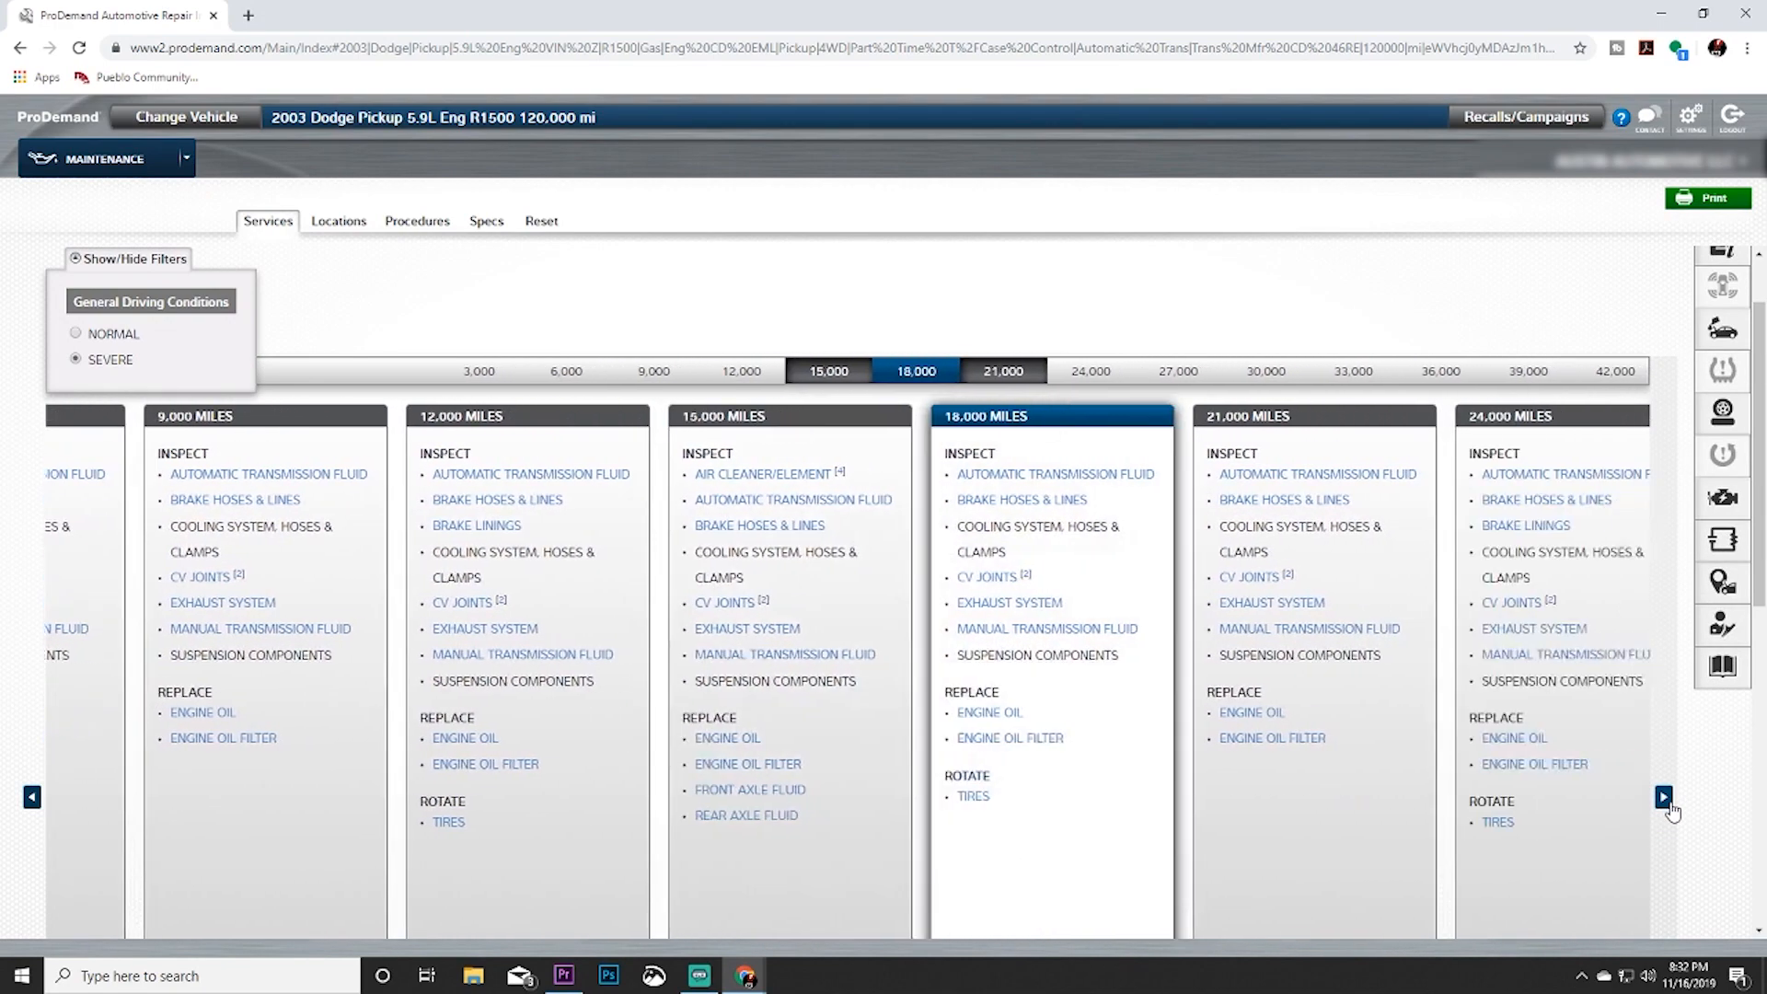
click(1663, 797)
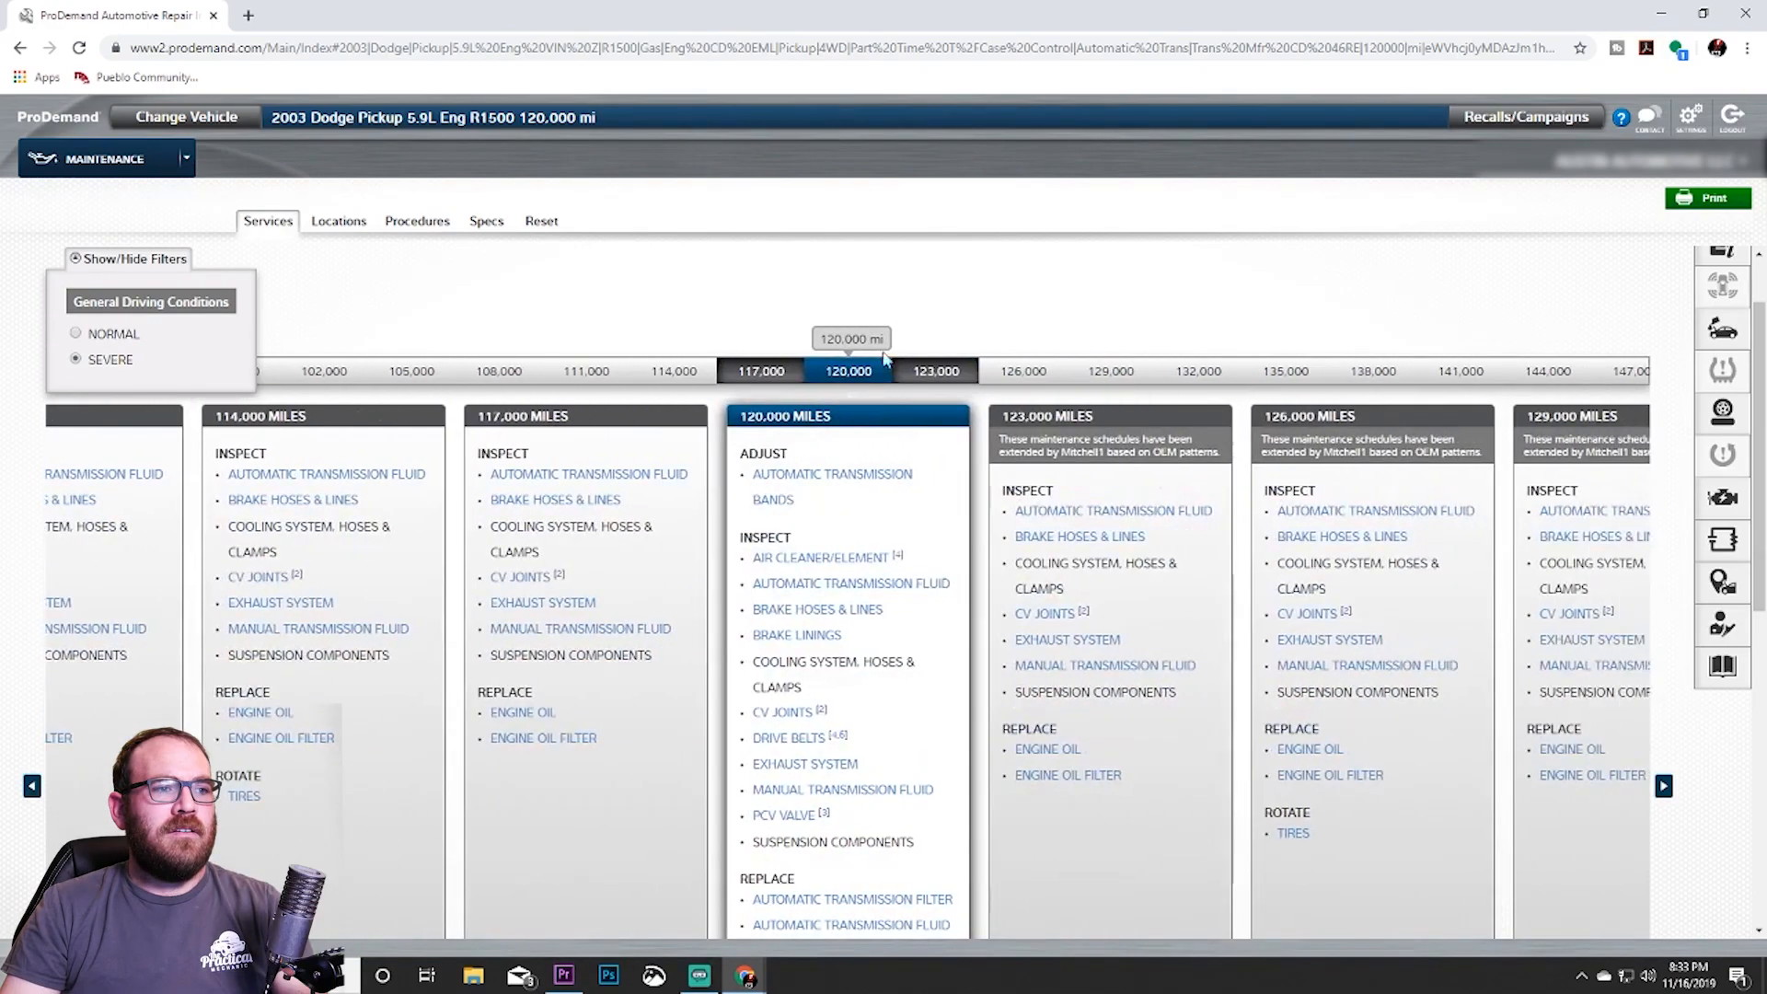
mouse_move(848, 377)
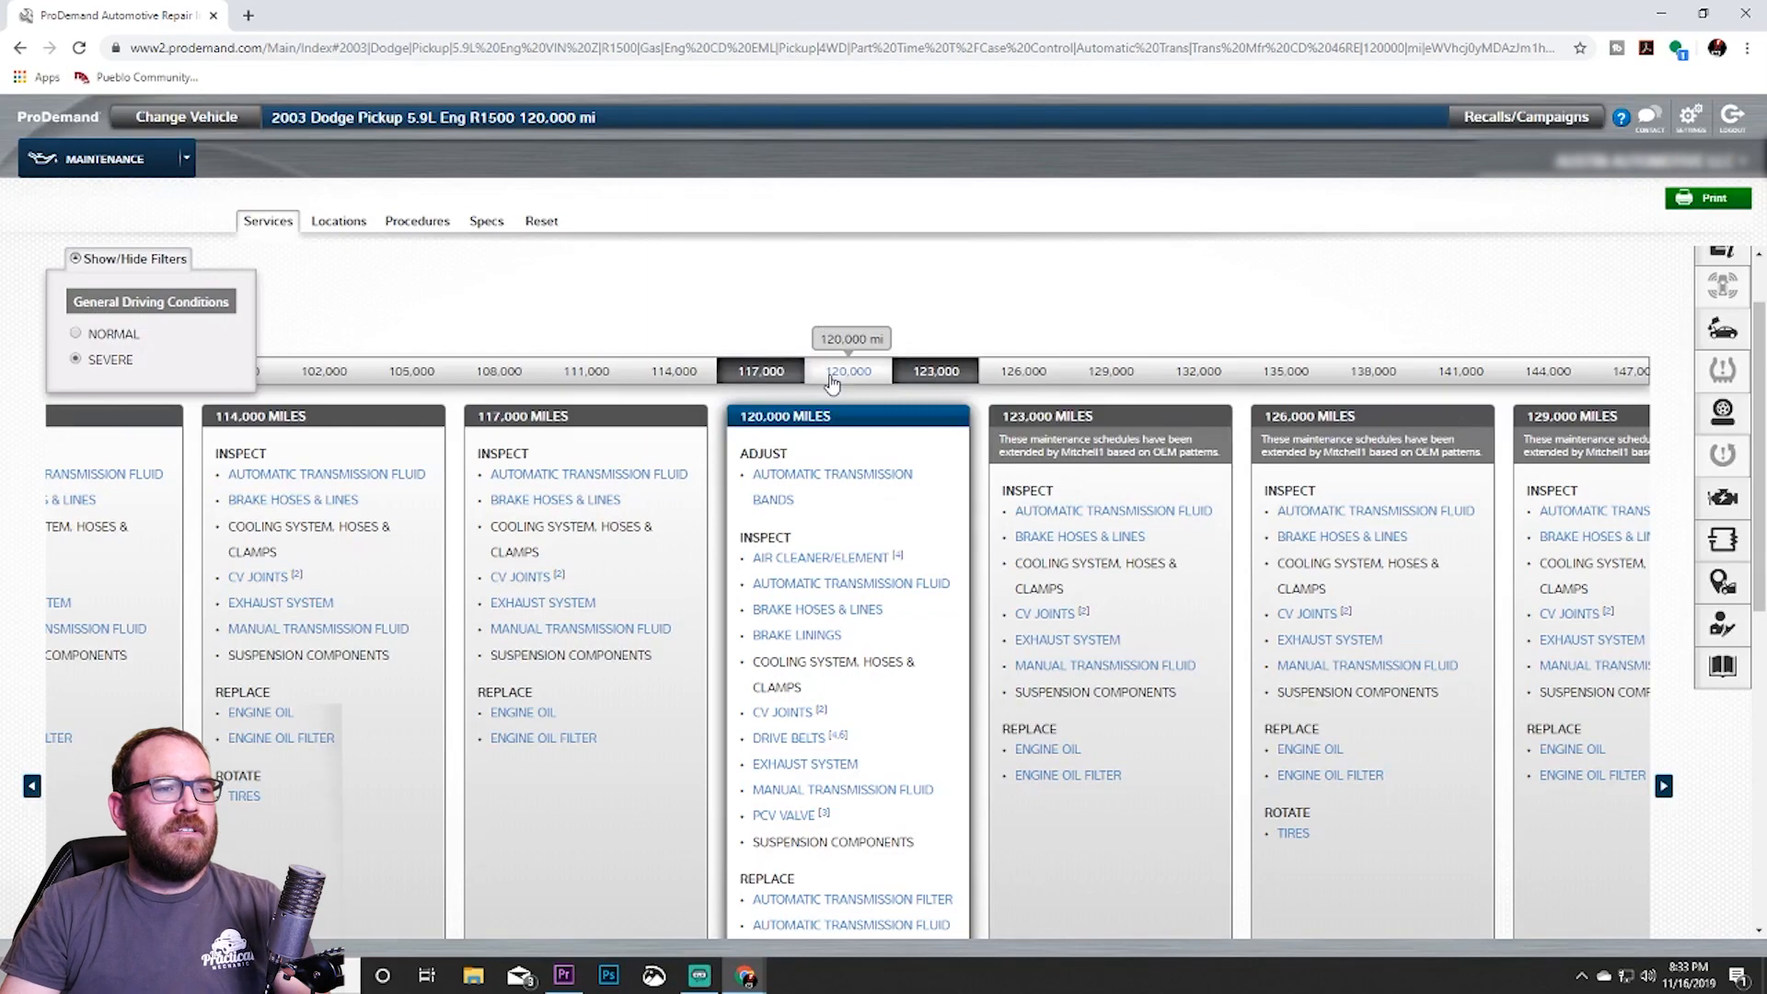
scroll(down, 3)
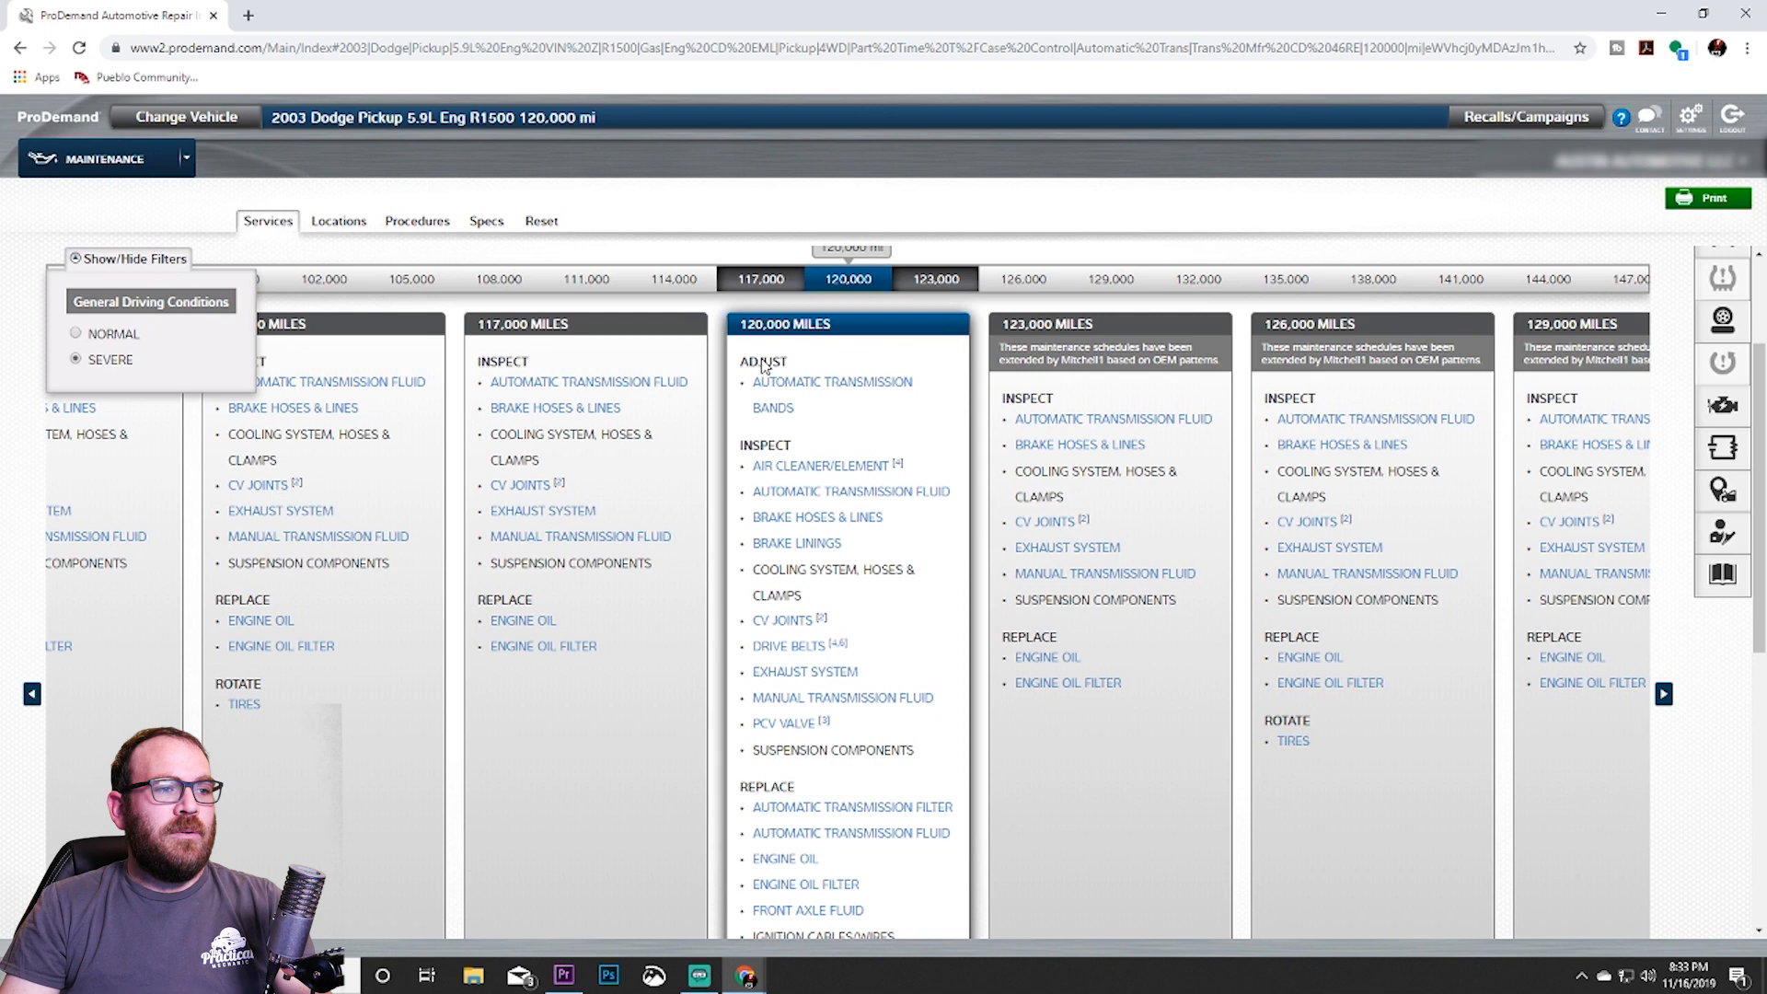
mouse_move(823, 452)
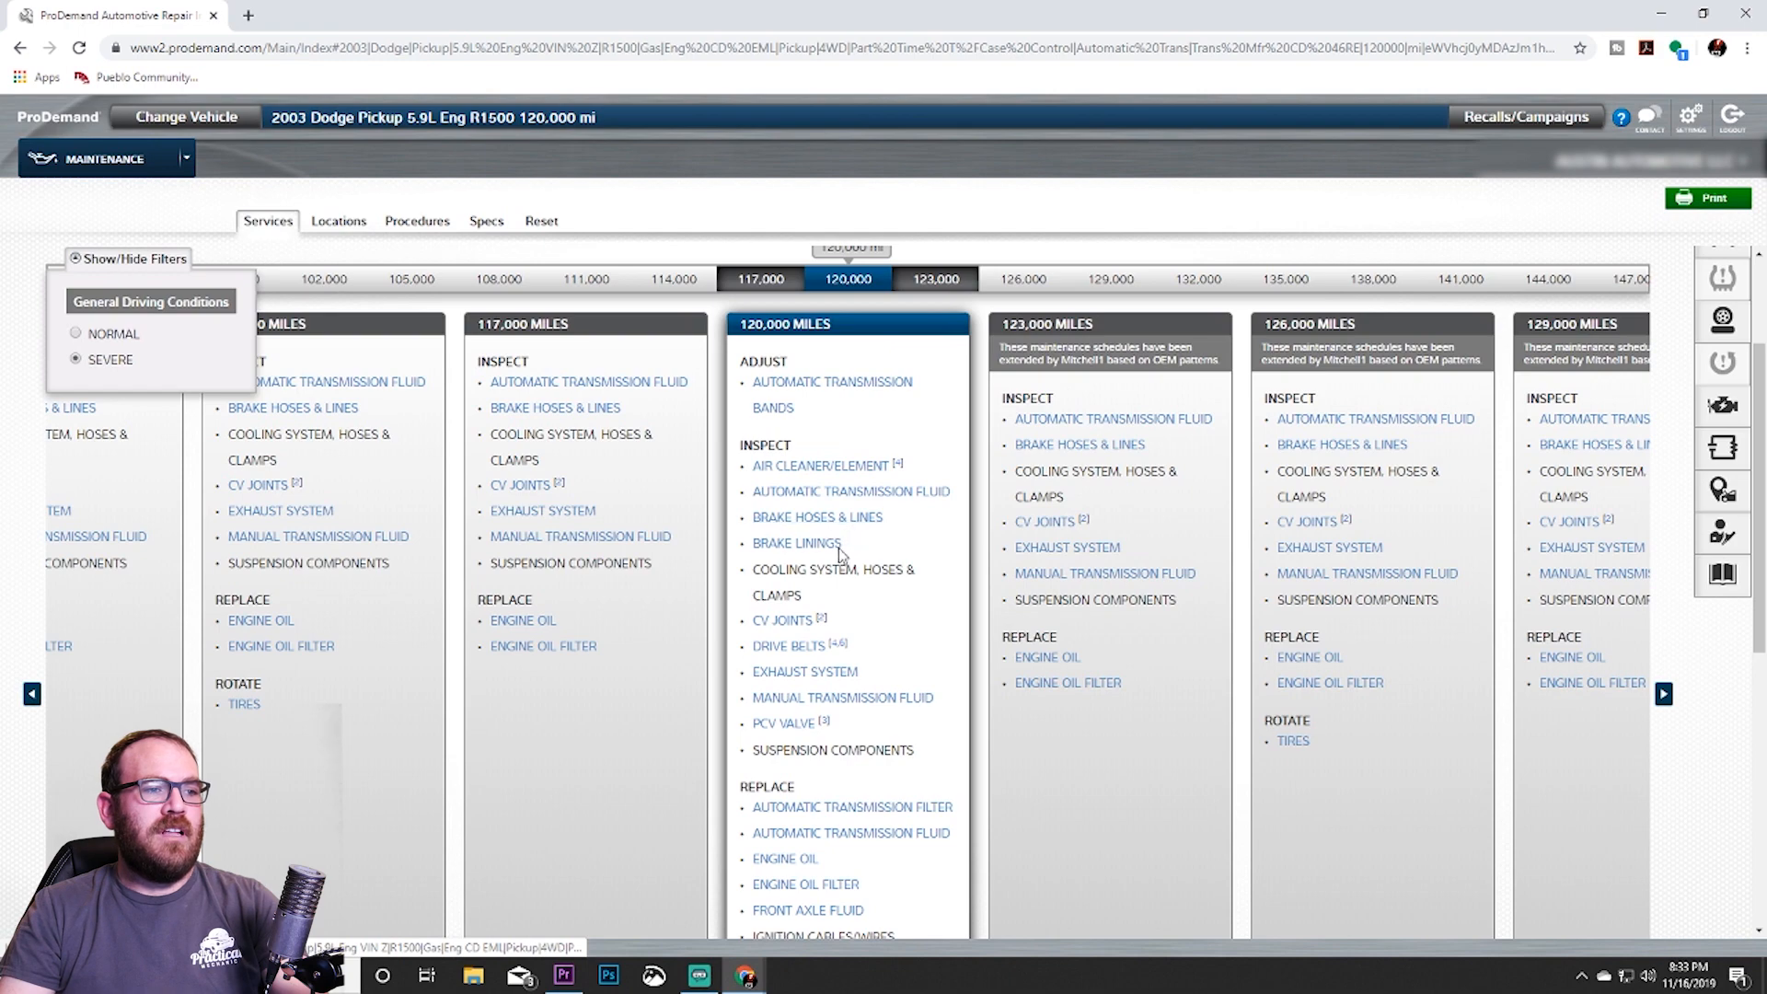
mouse_move(778, 598)
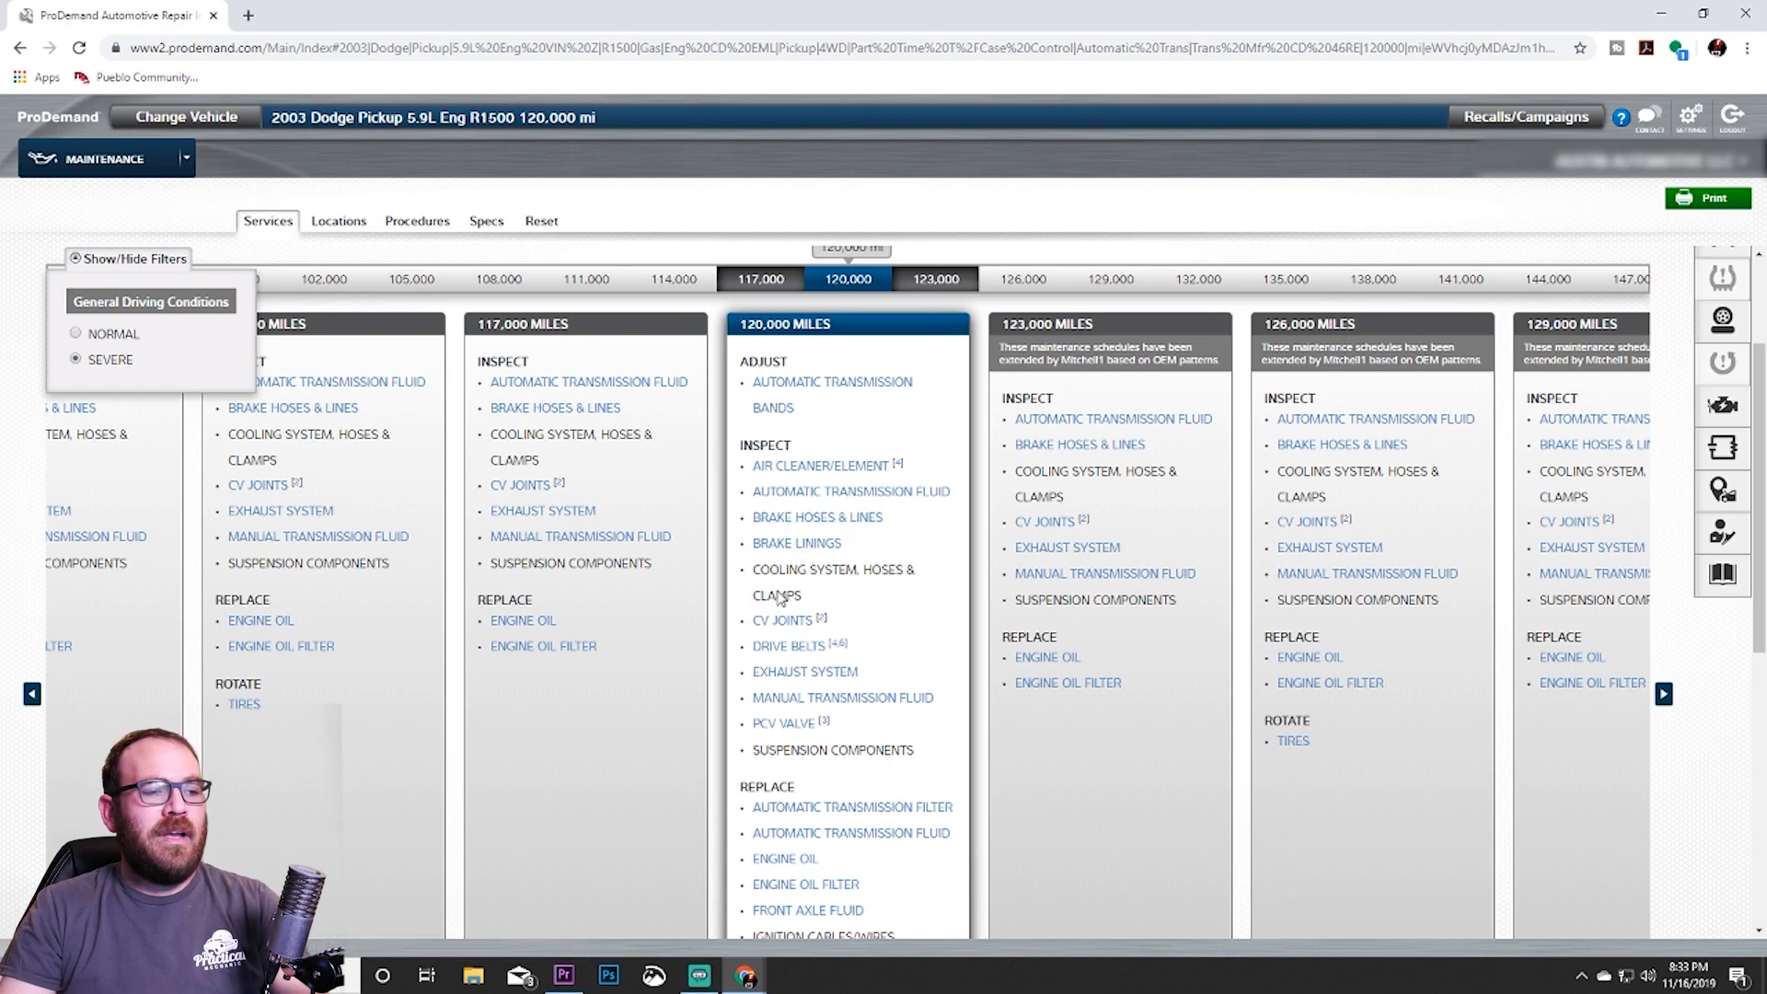
scroll(down, 3)
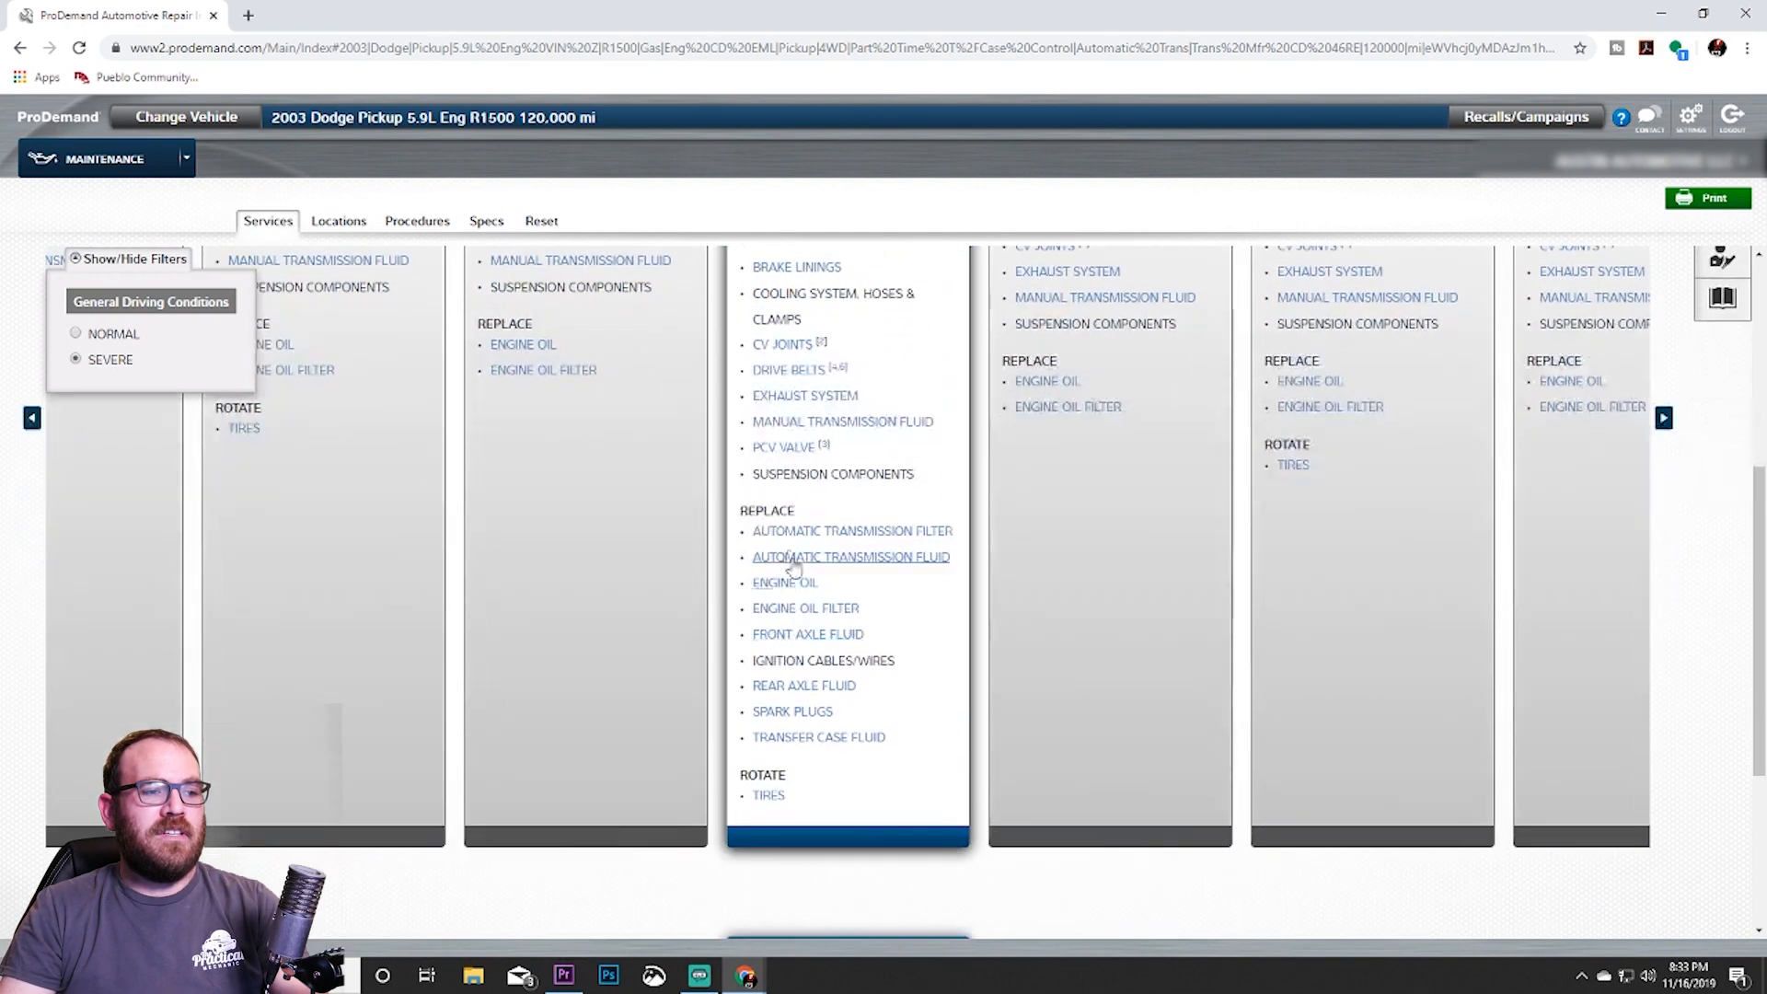
scroll(up, 3)
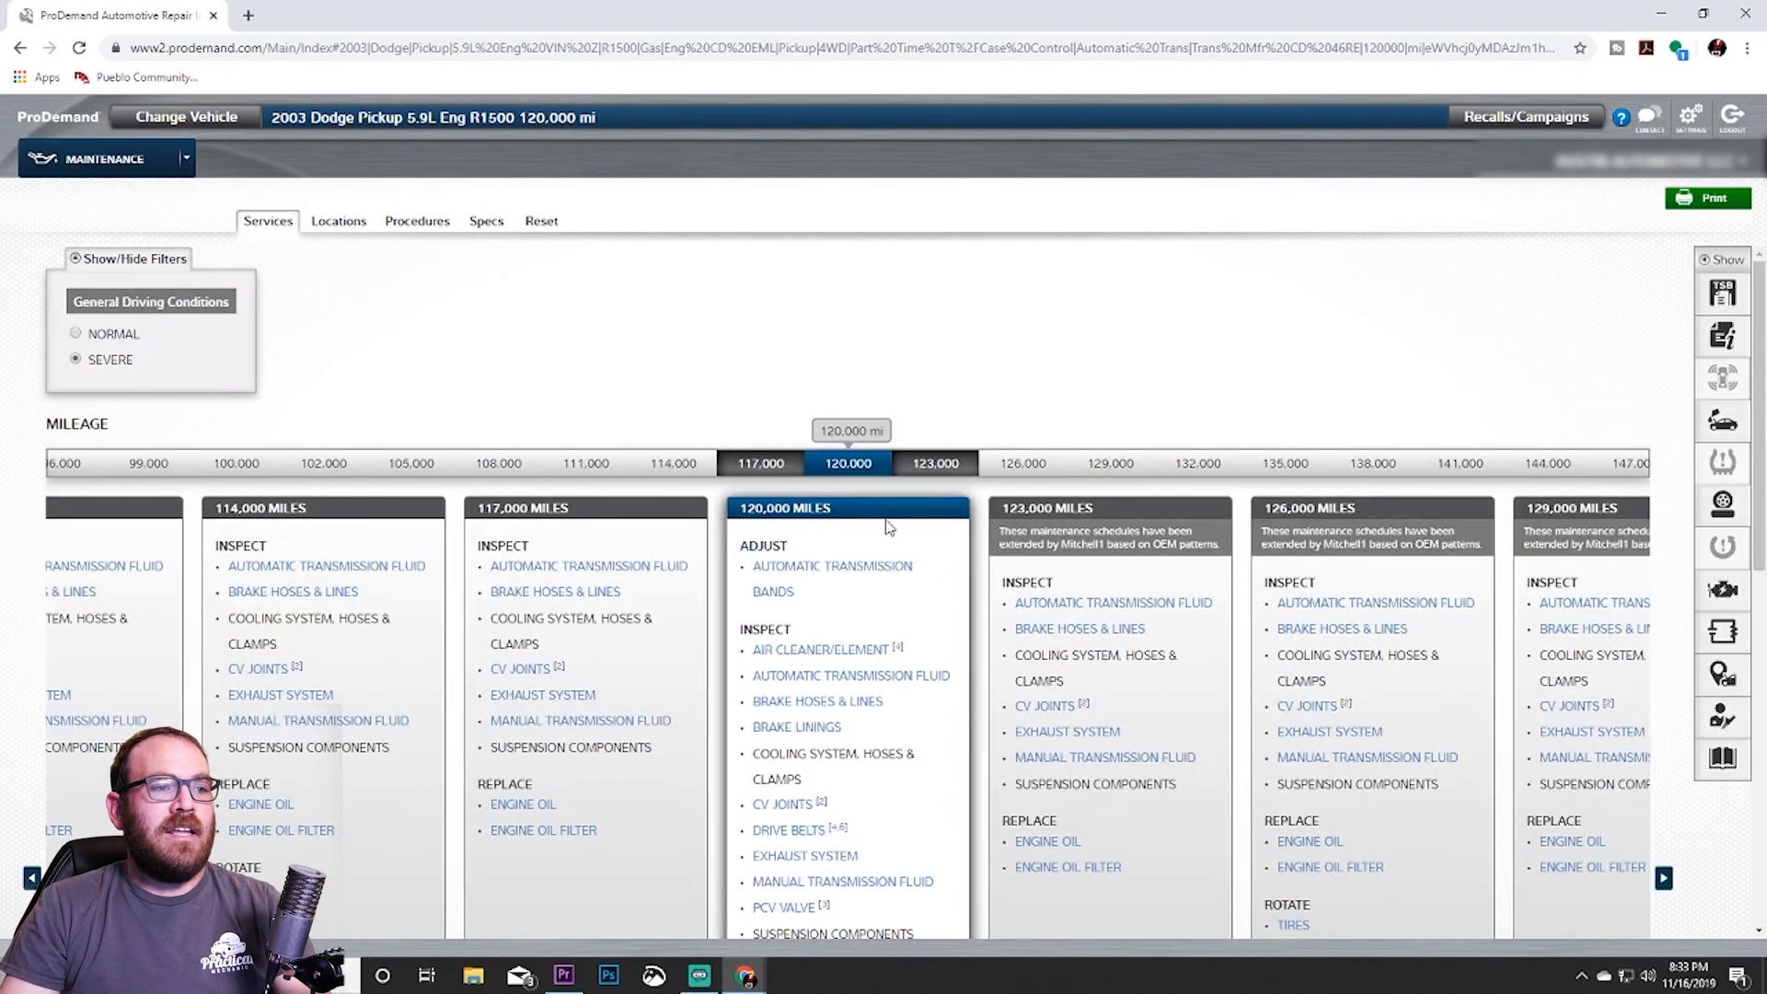
mouse_move(848, 463)
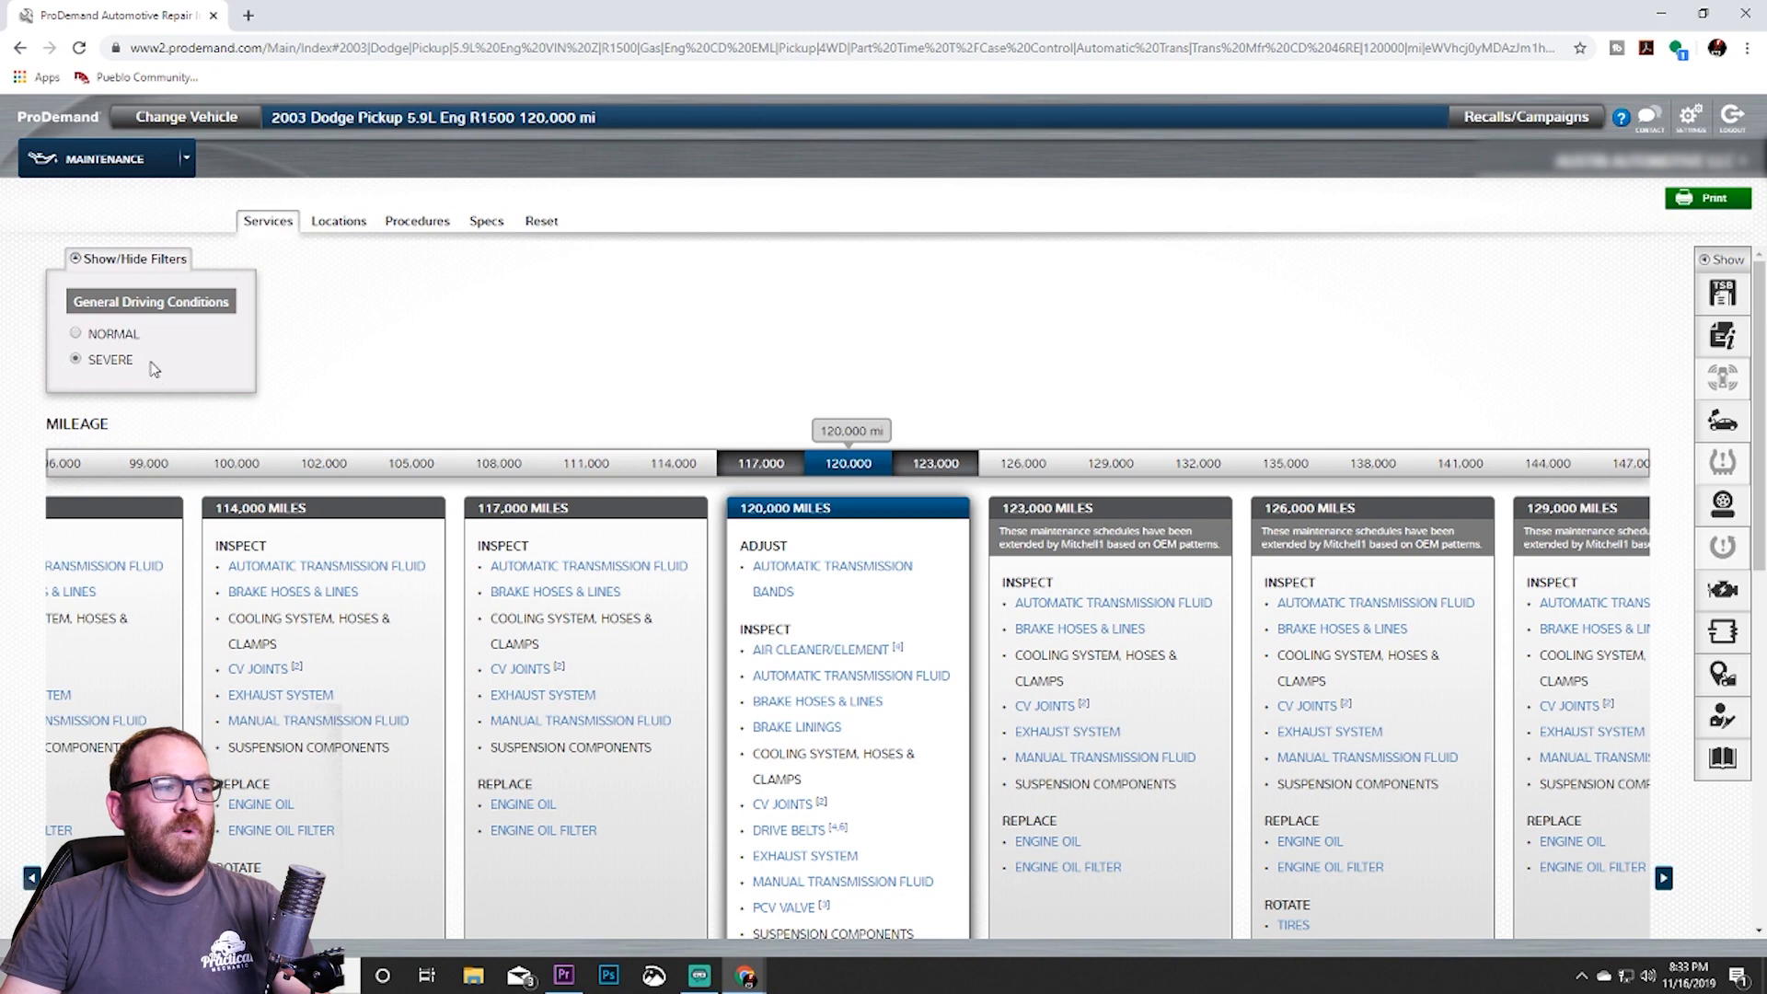
mouse_move(90, 377)
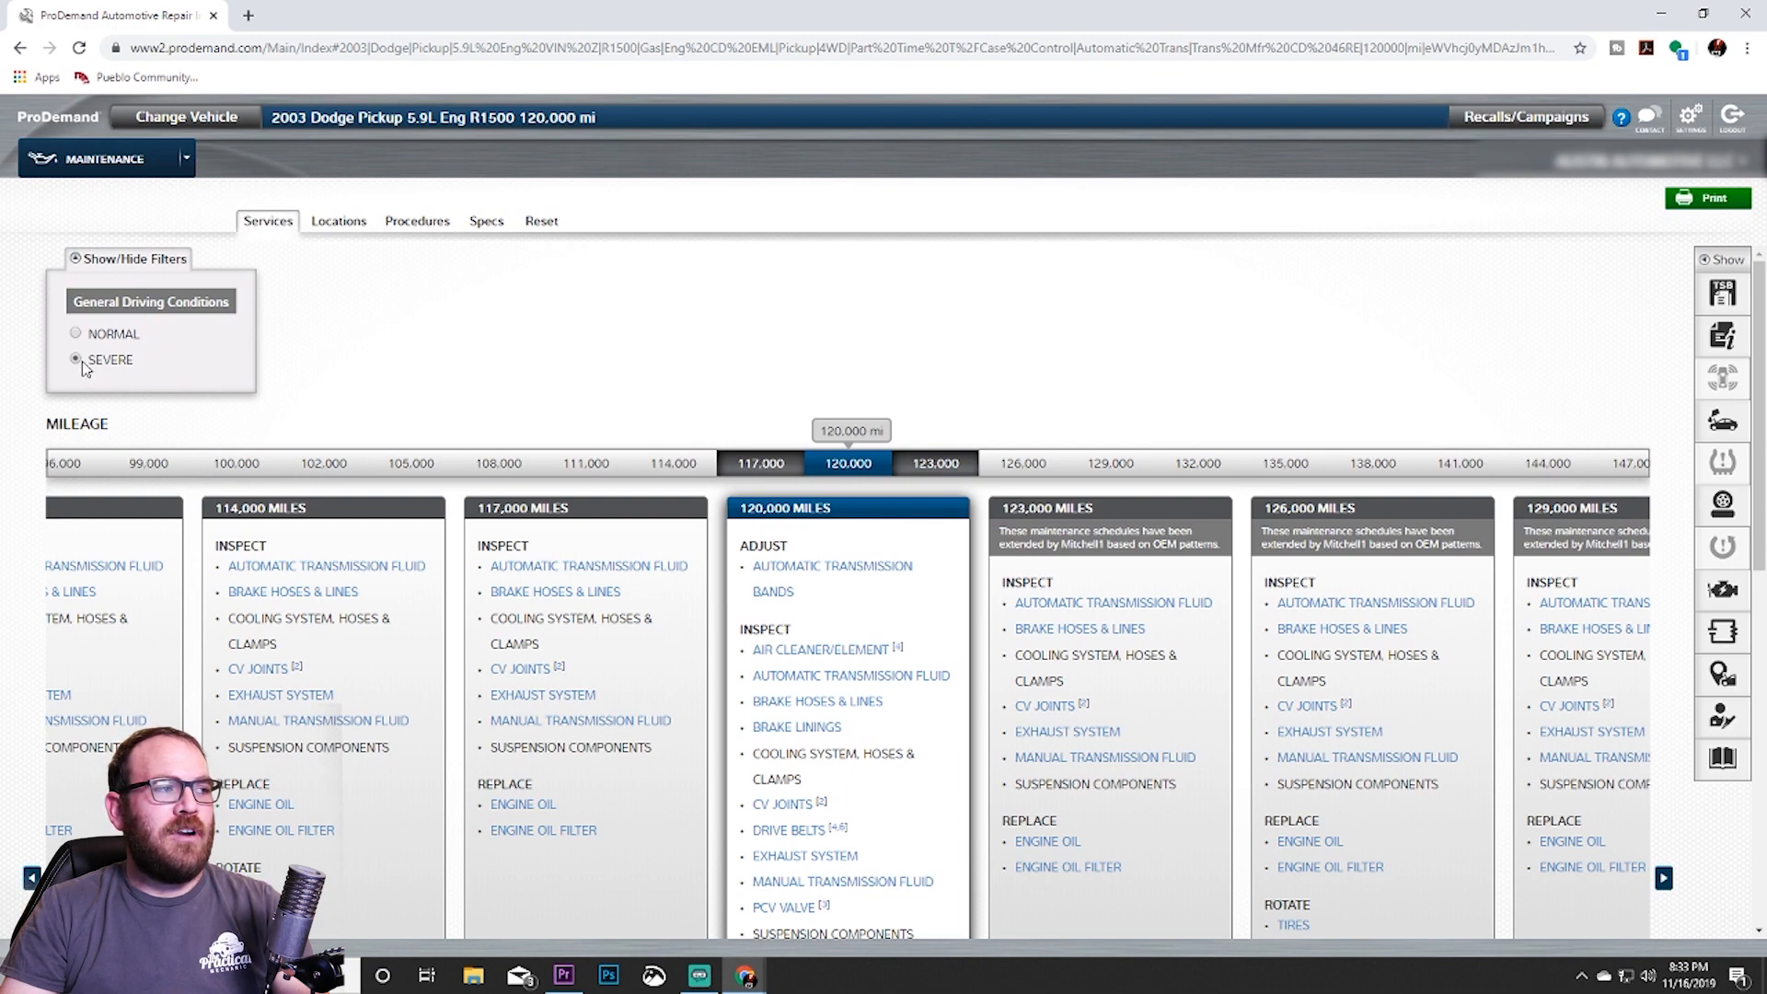
Review the 120,000-mile services under NORMAL driving conditions, then return to severe conditions.
click(76, 333)
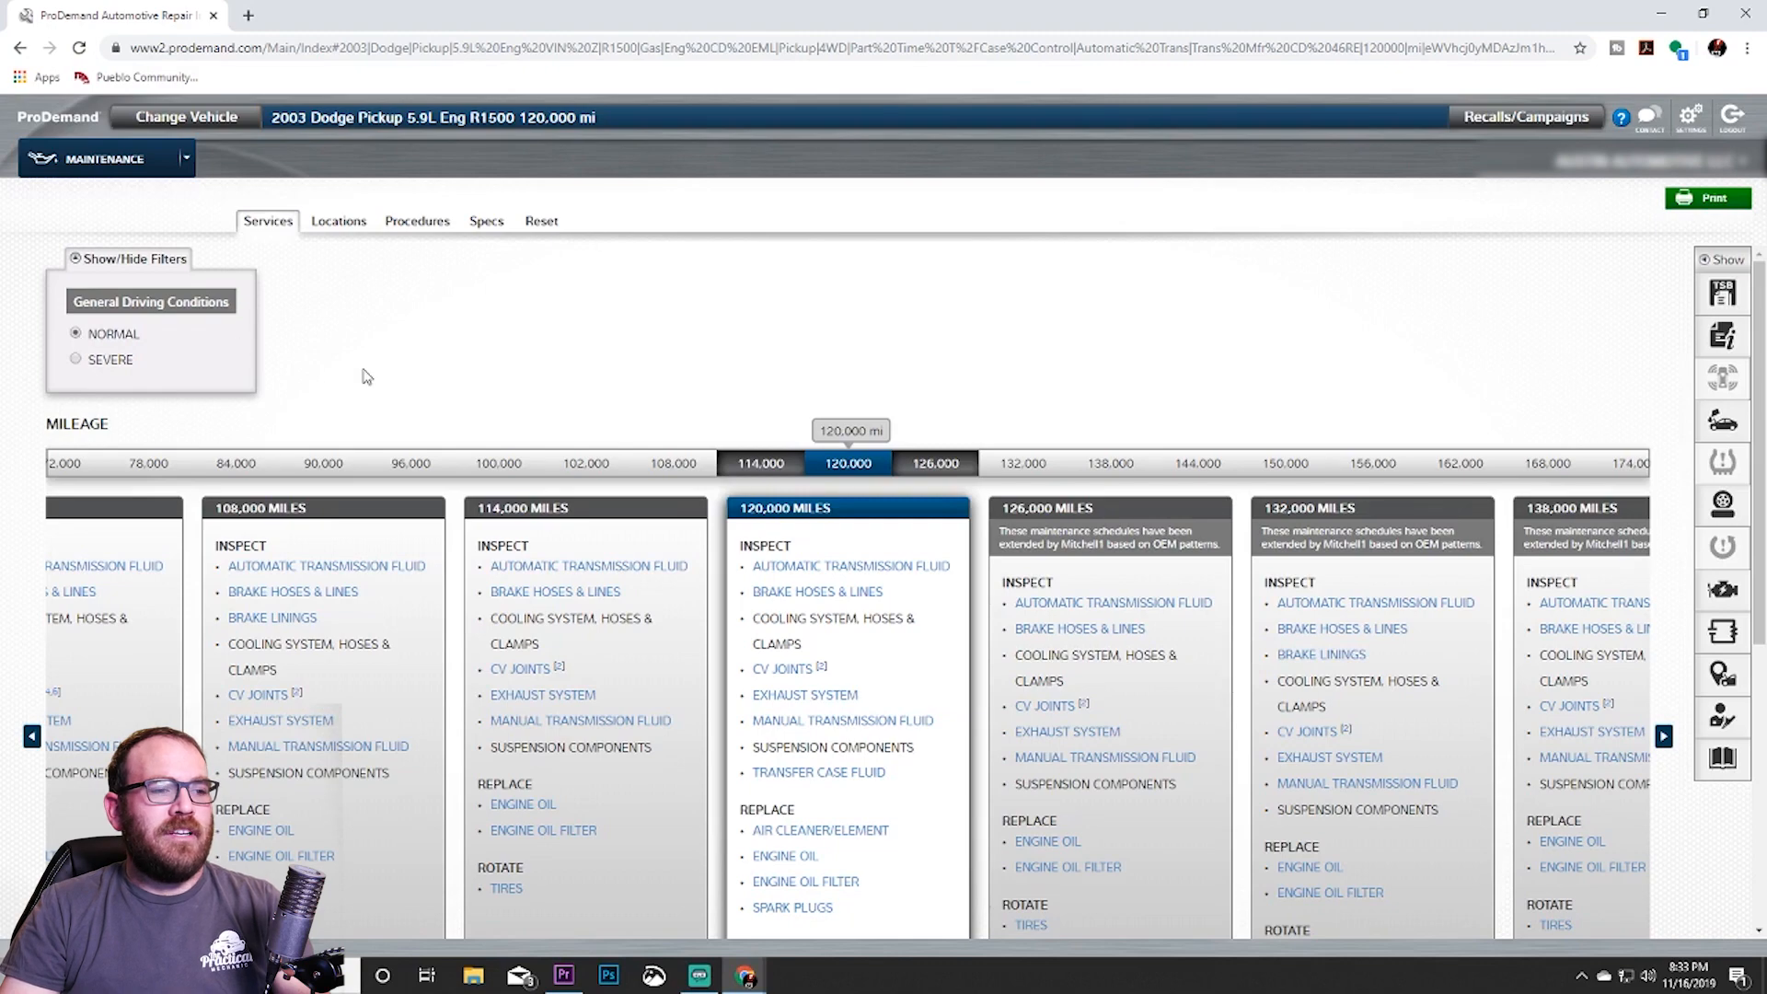
mouse_move(740, 372)
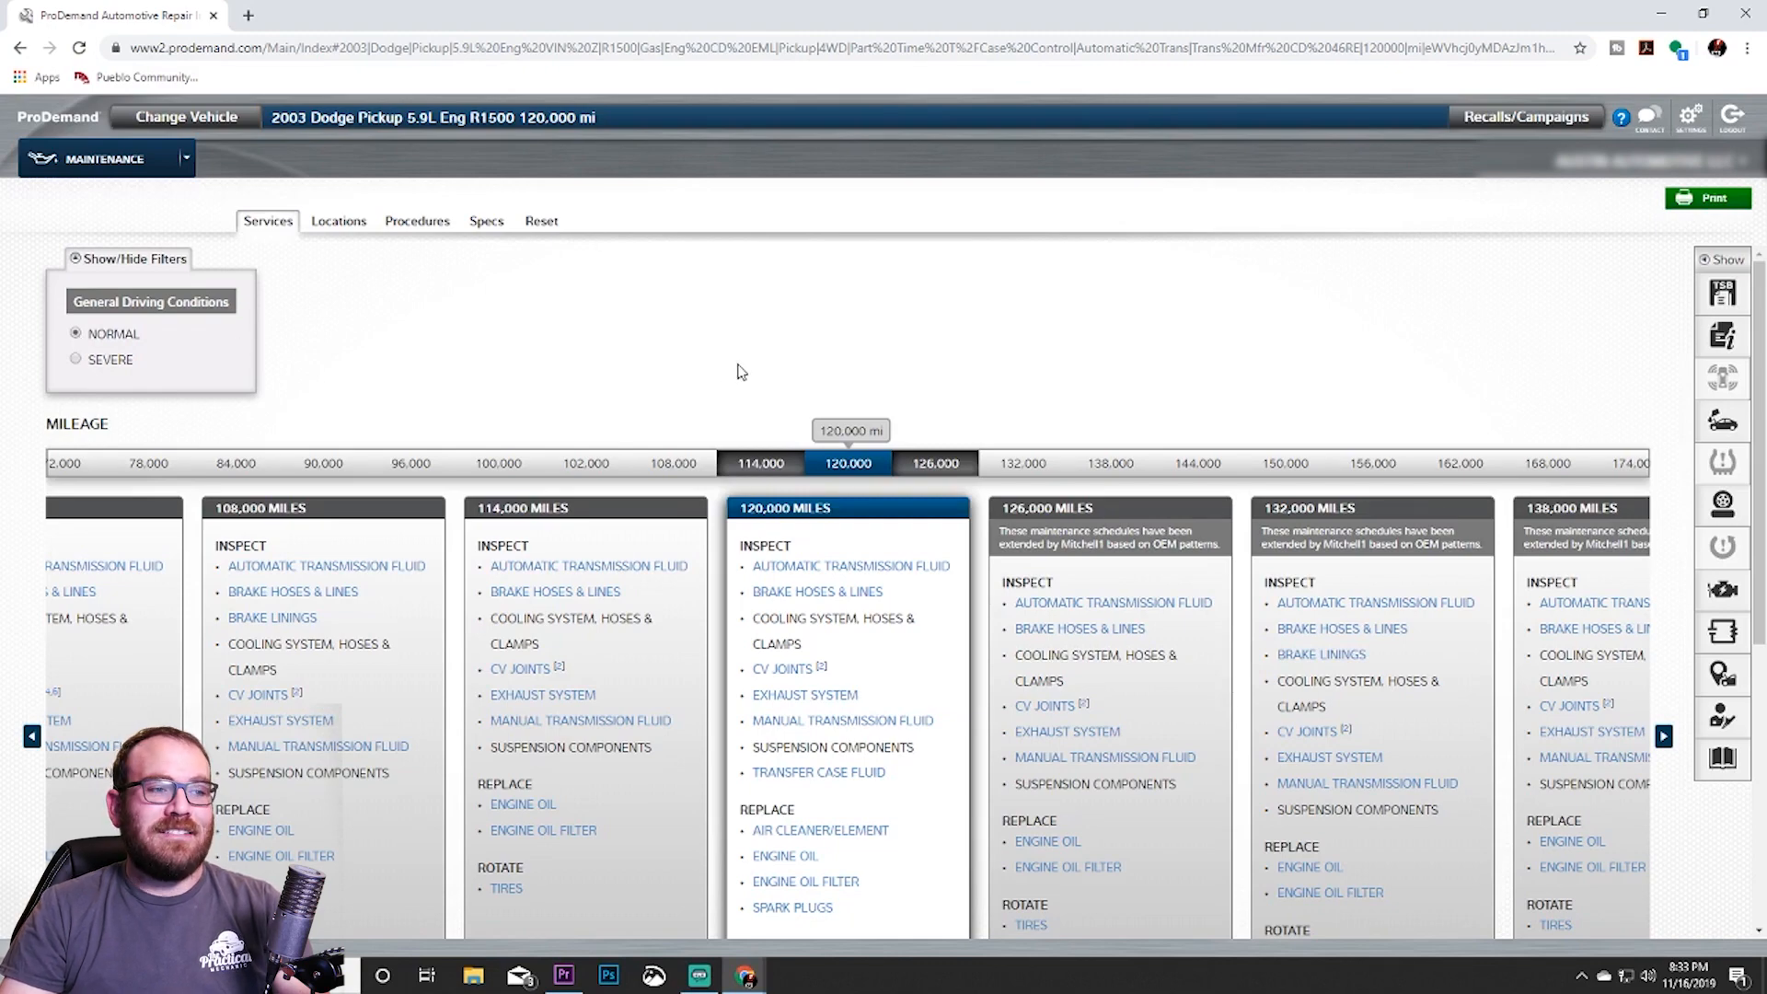
scroll(down, 3)
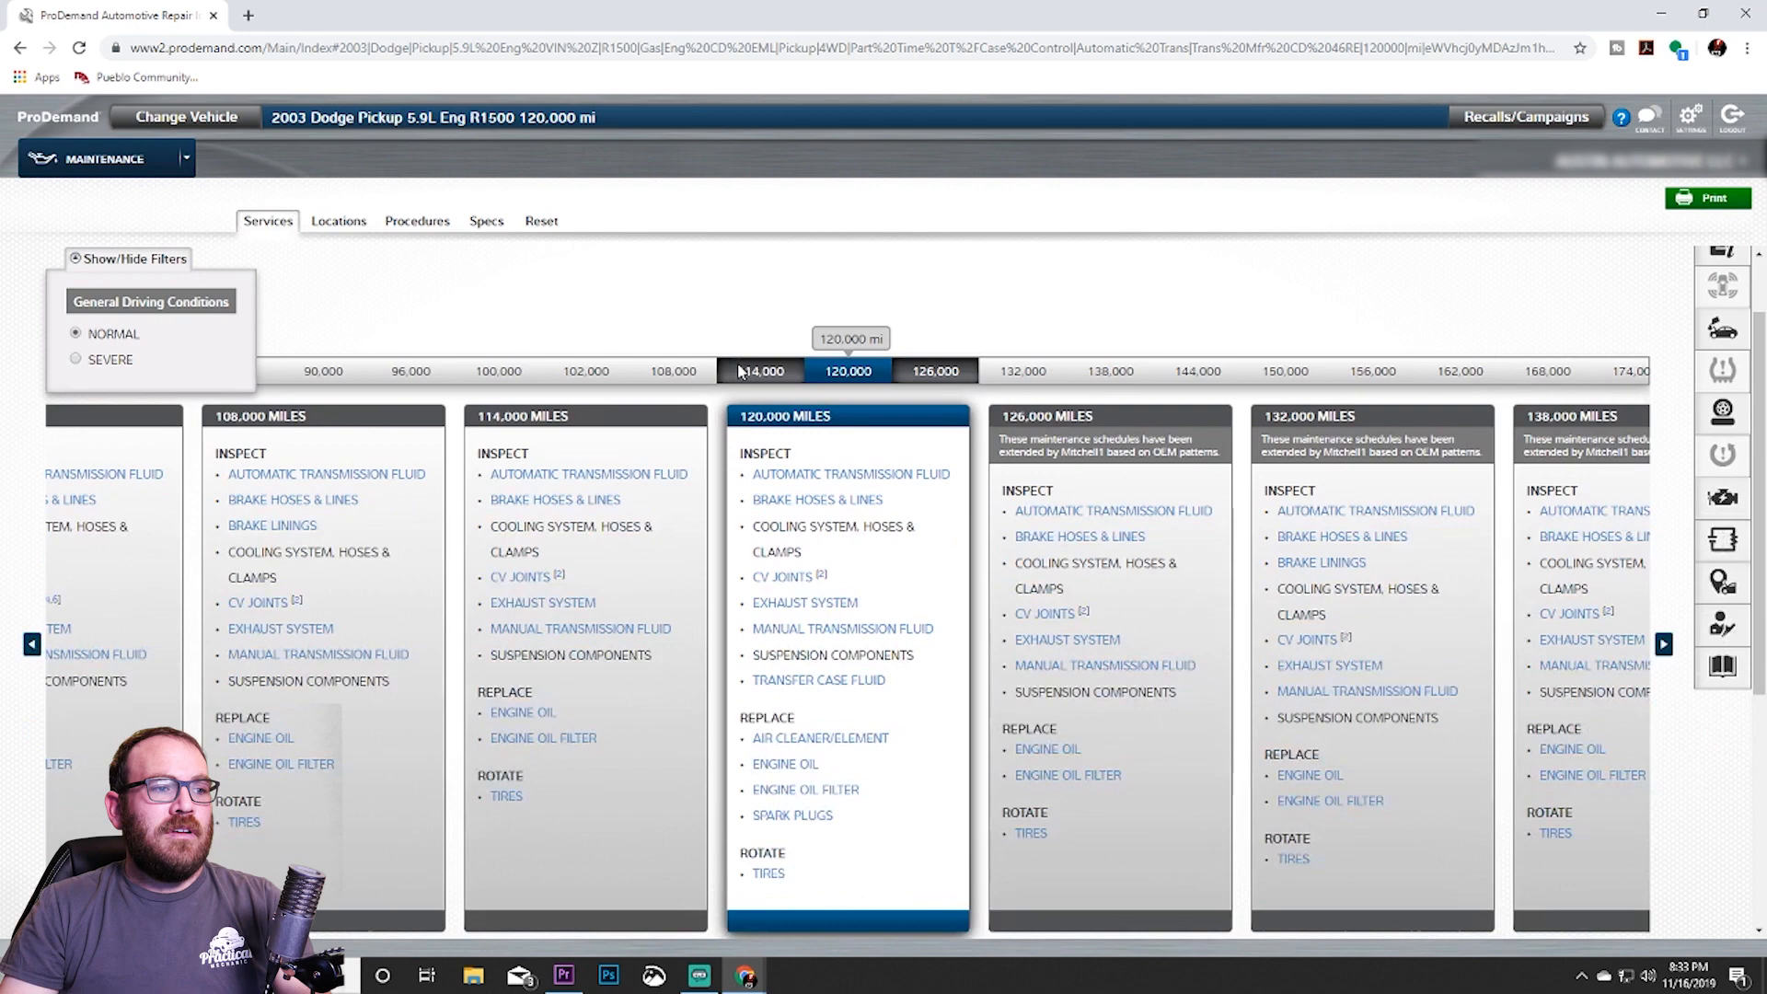
scroll(down, 3)
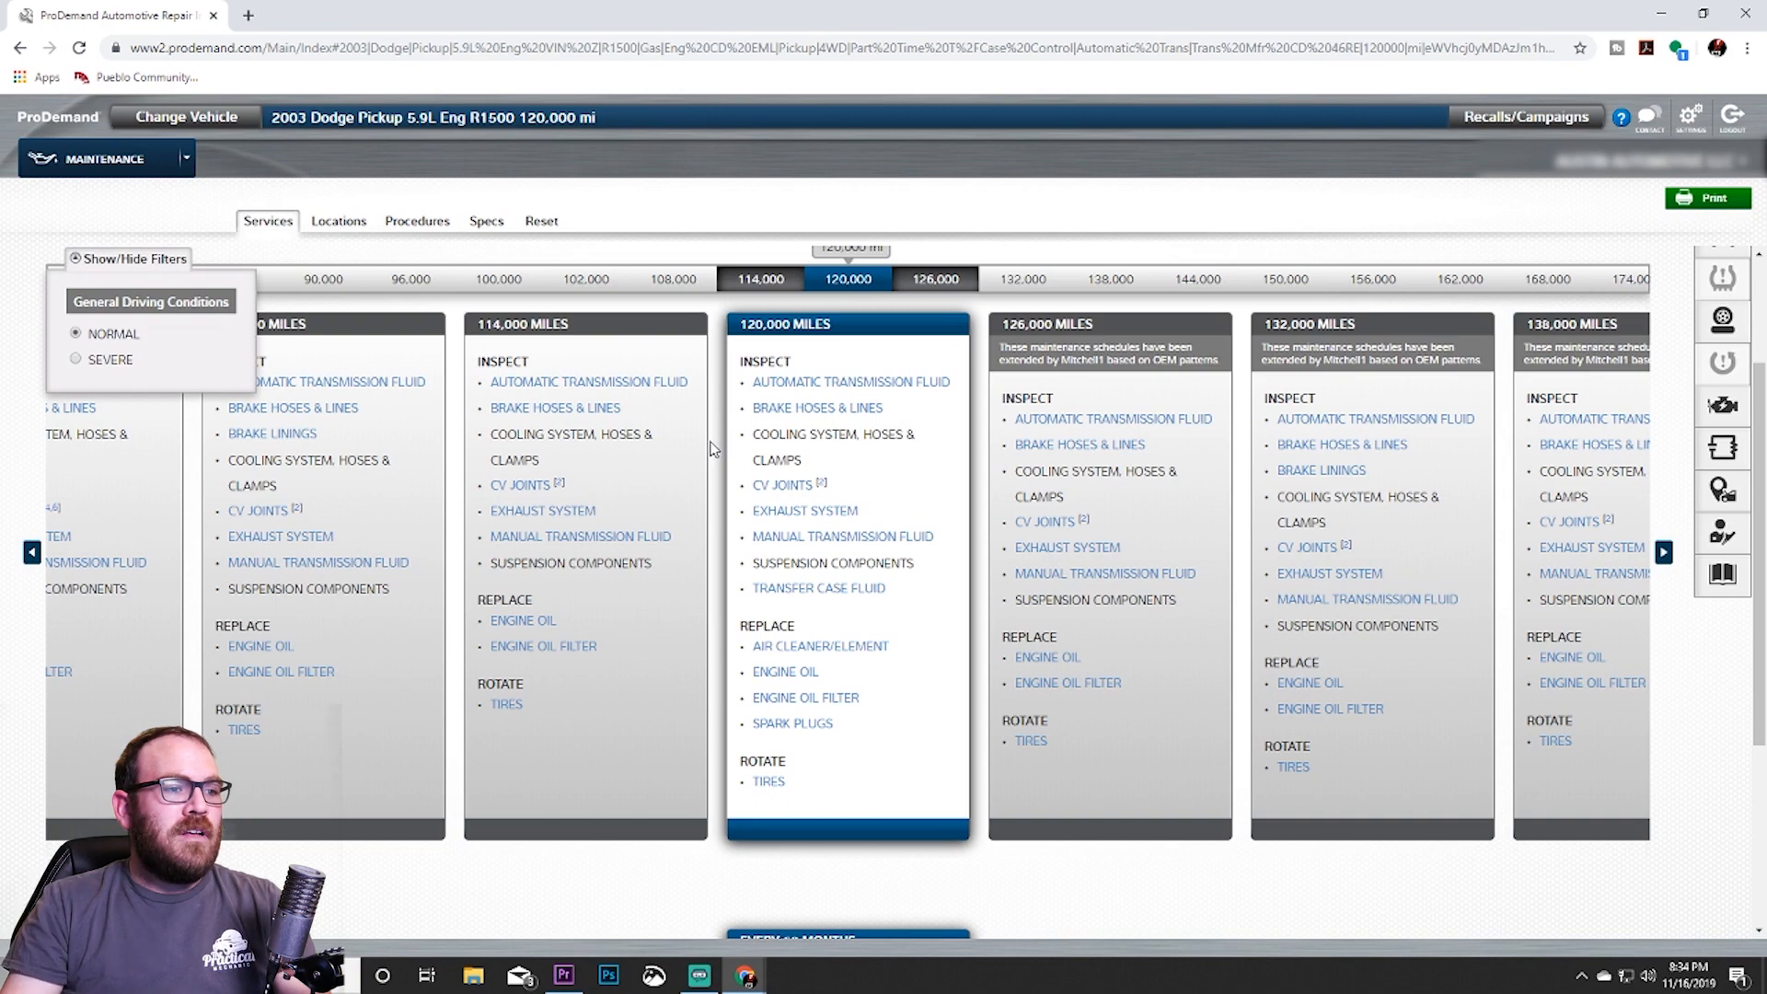
mouse_move(949, 581)
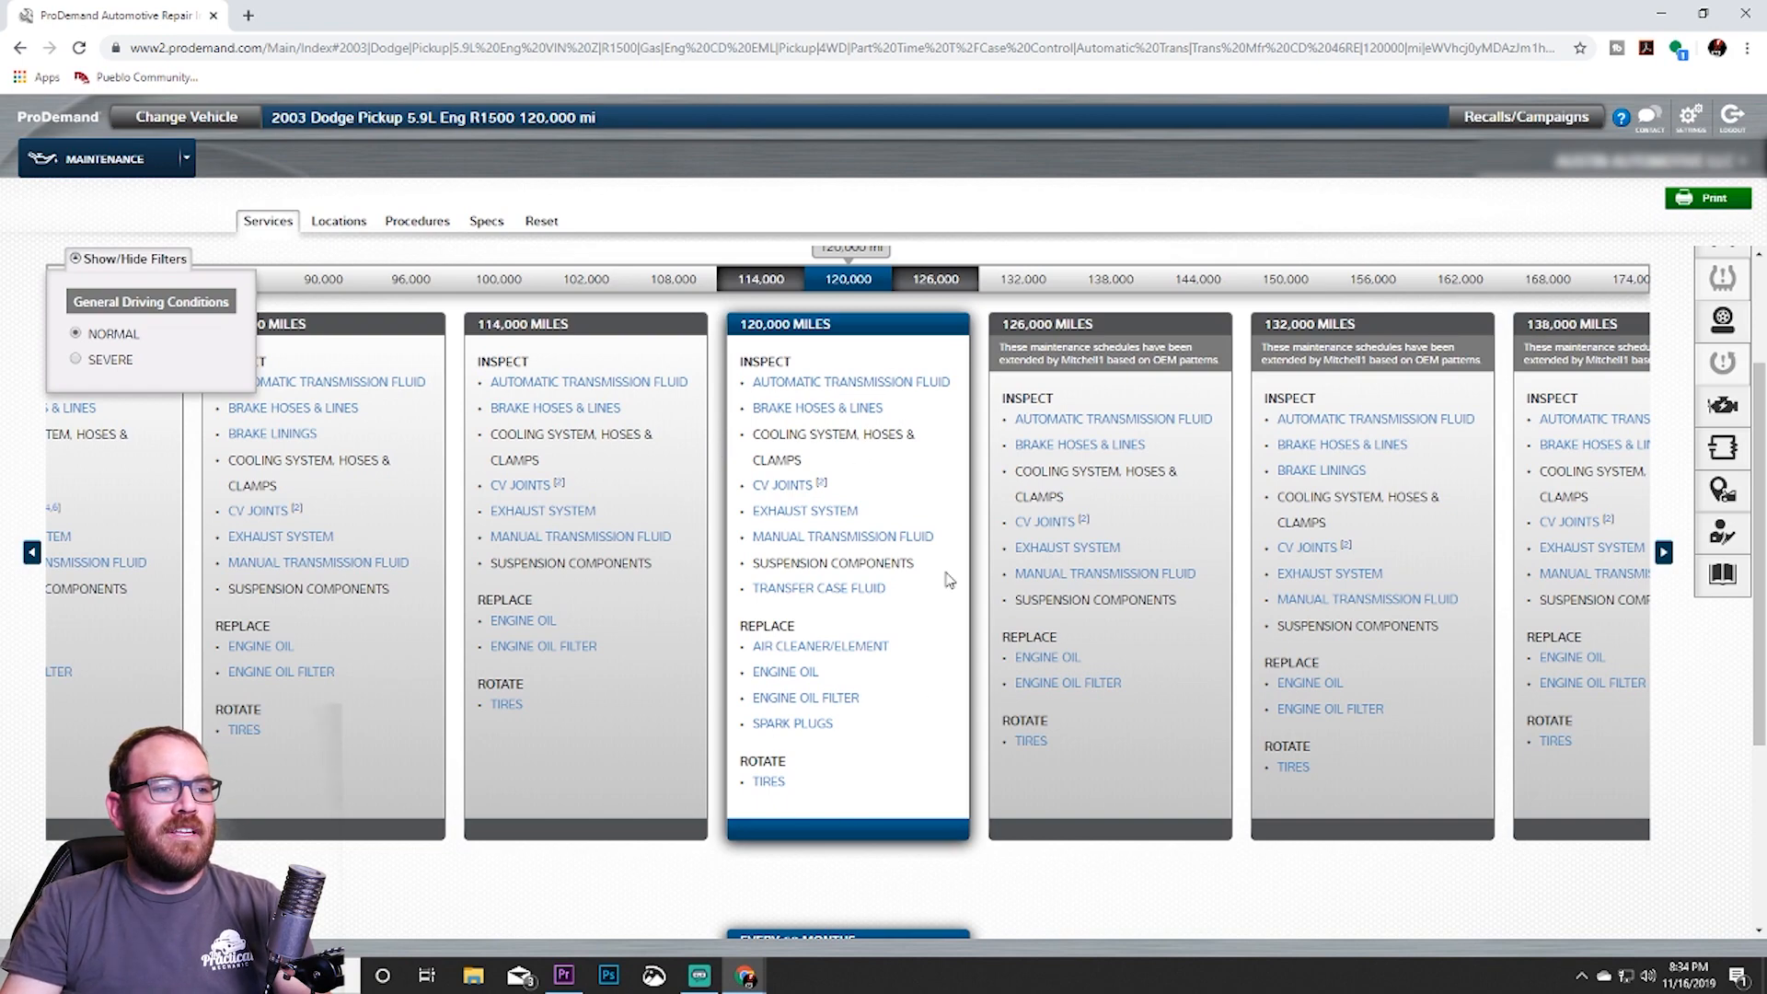
scroll(up, 3)
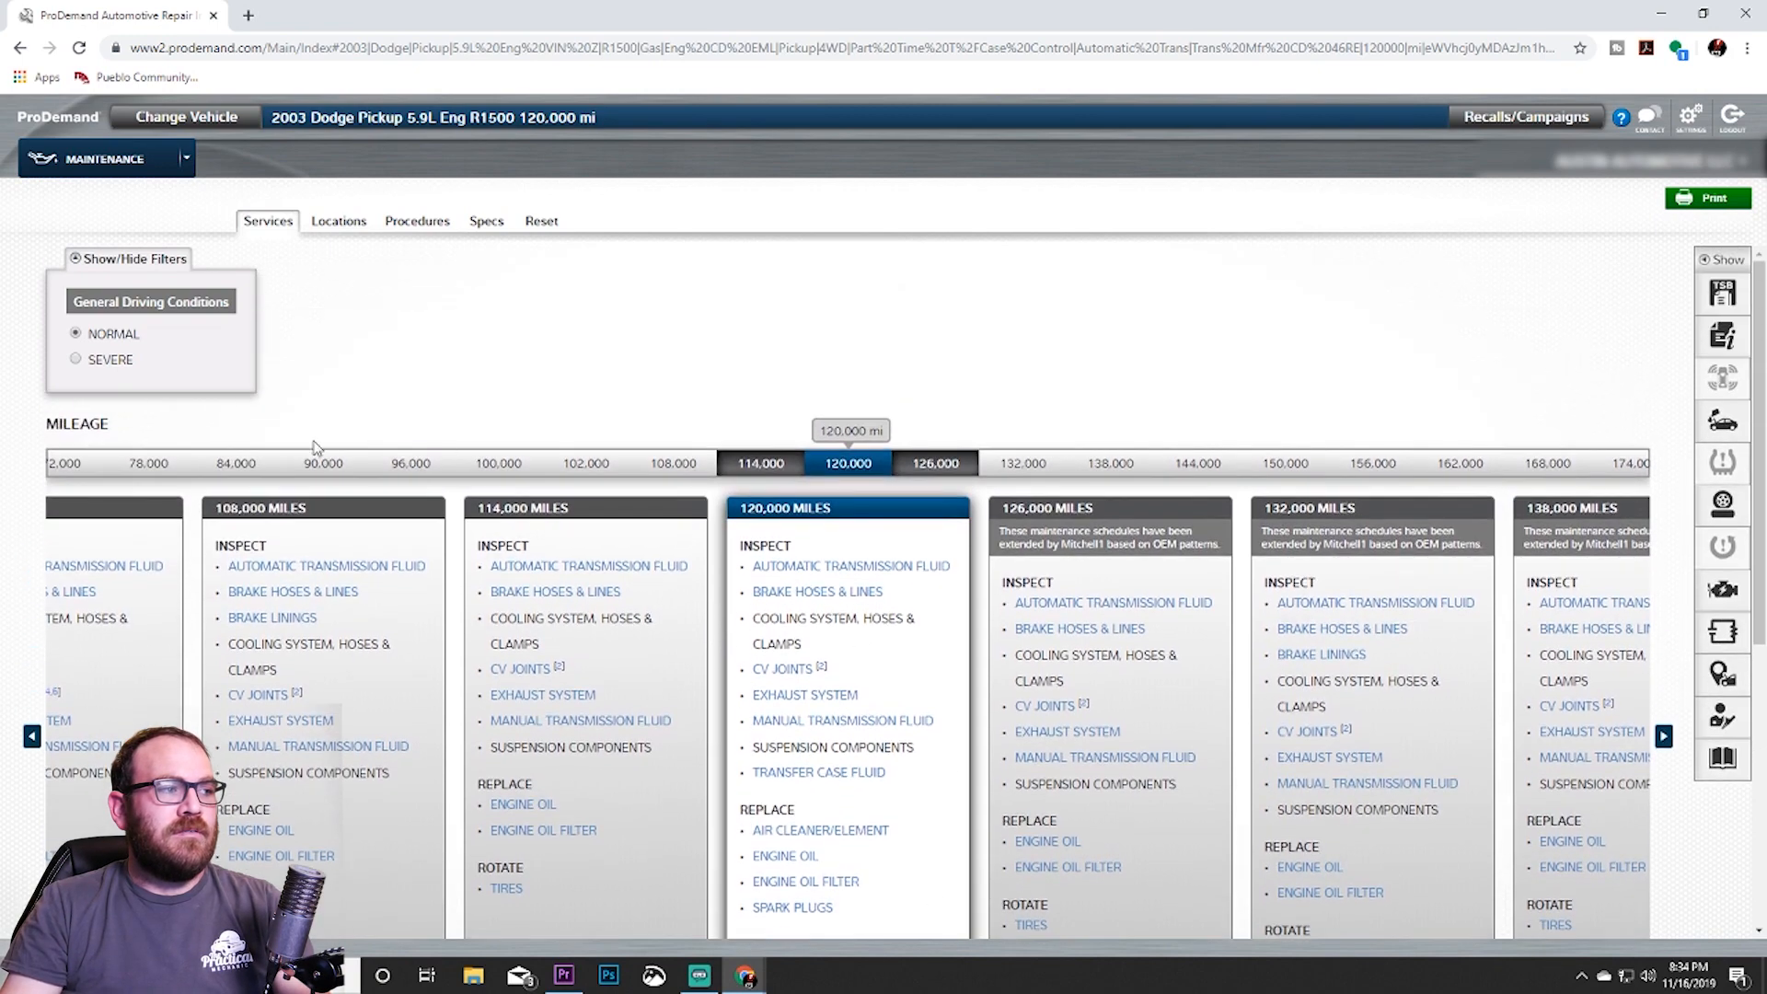
click(75, 358)
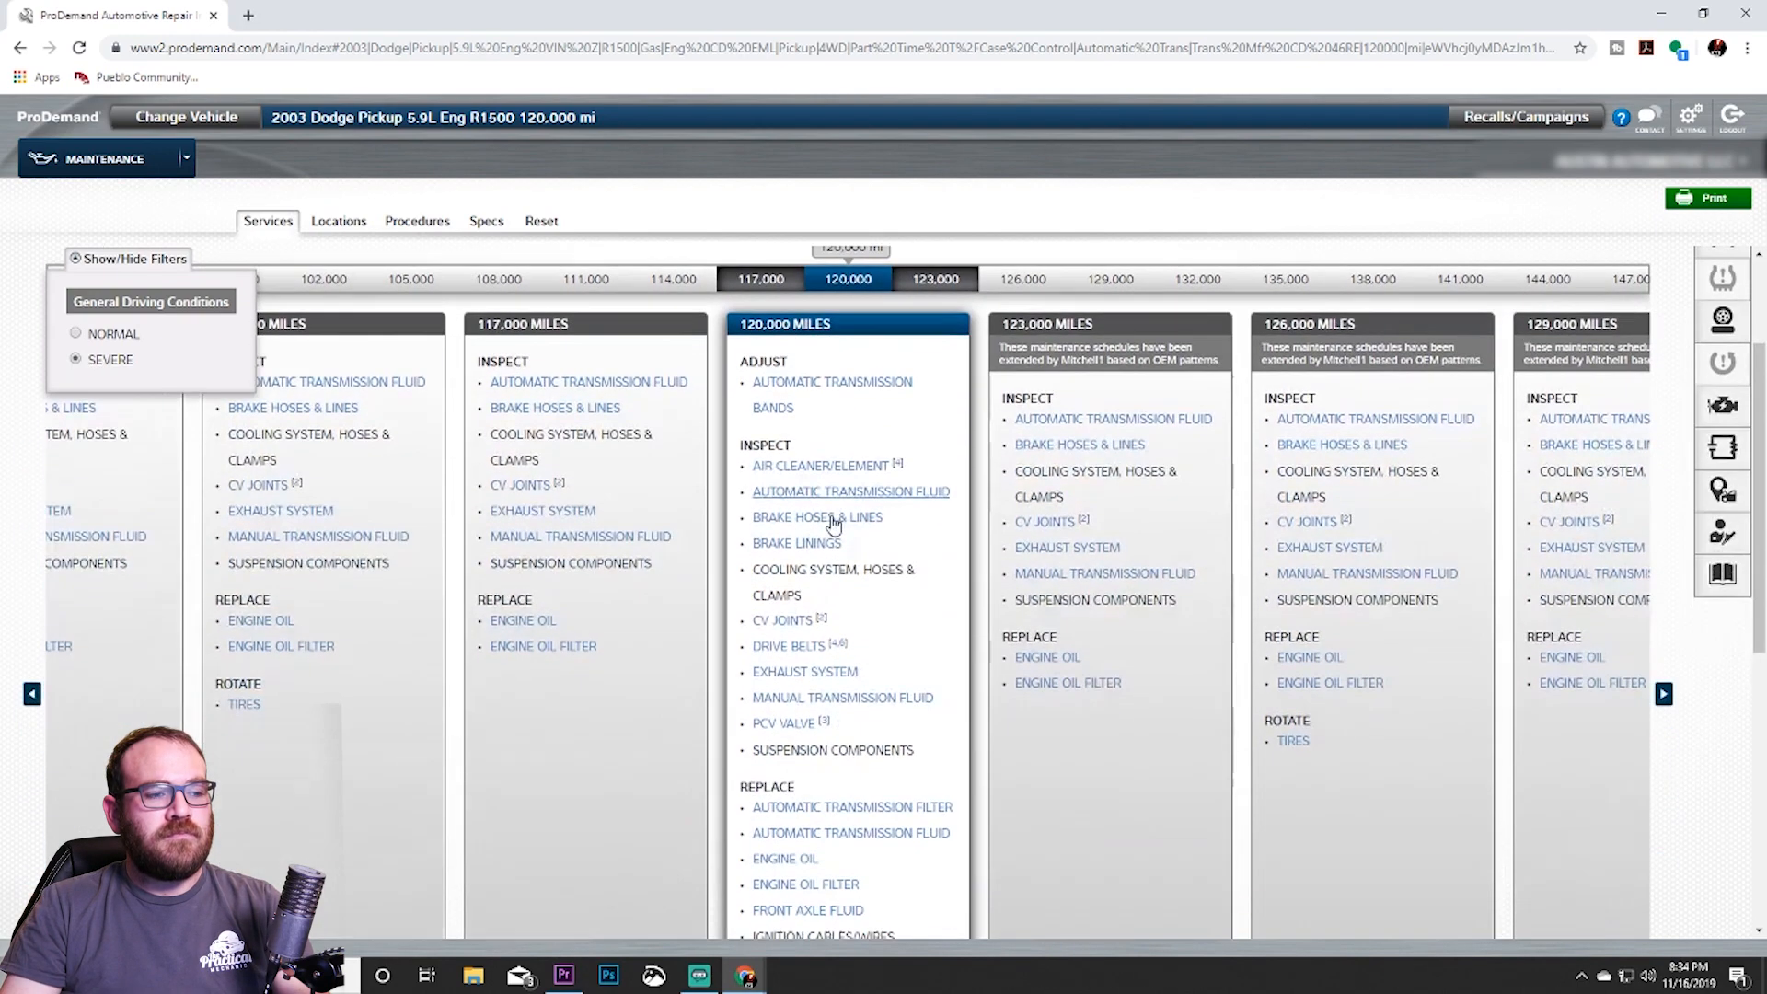
Show the Replace Engine Oil locations page from the 120,000-mile Replace list.
scroll(down, 3)
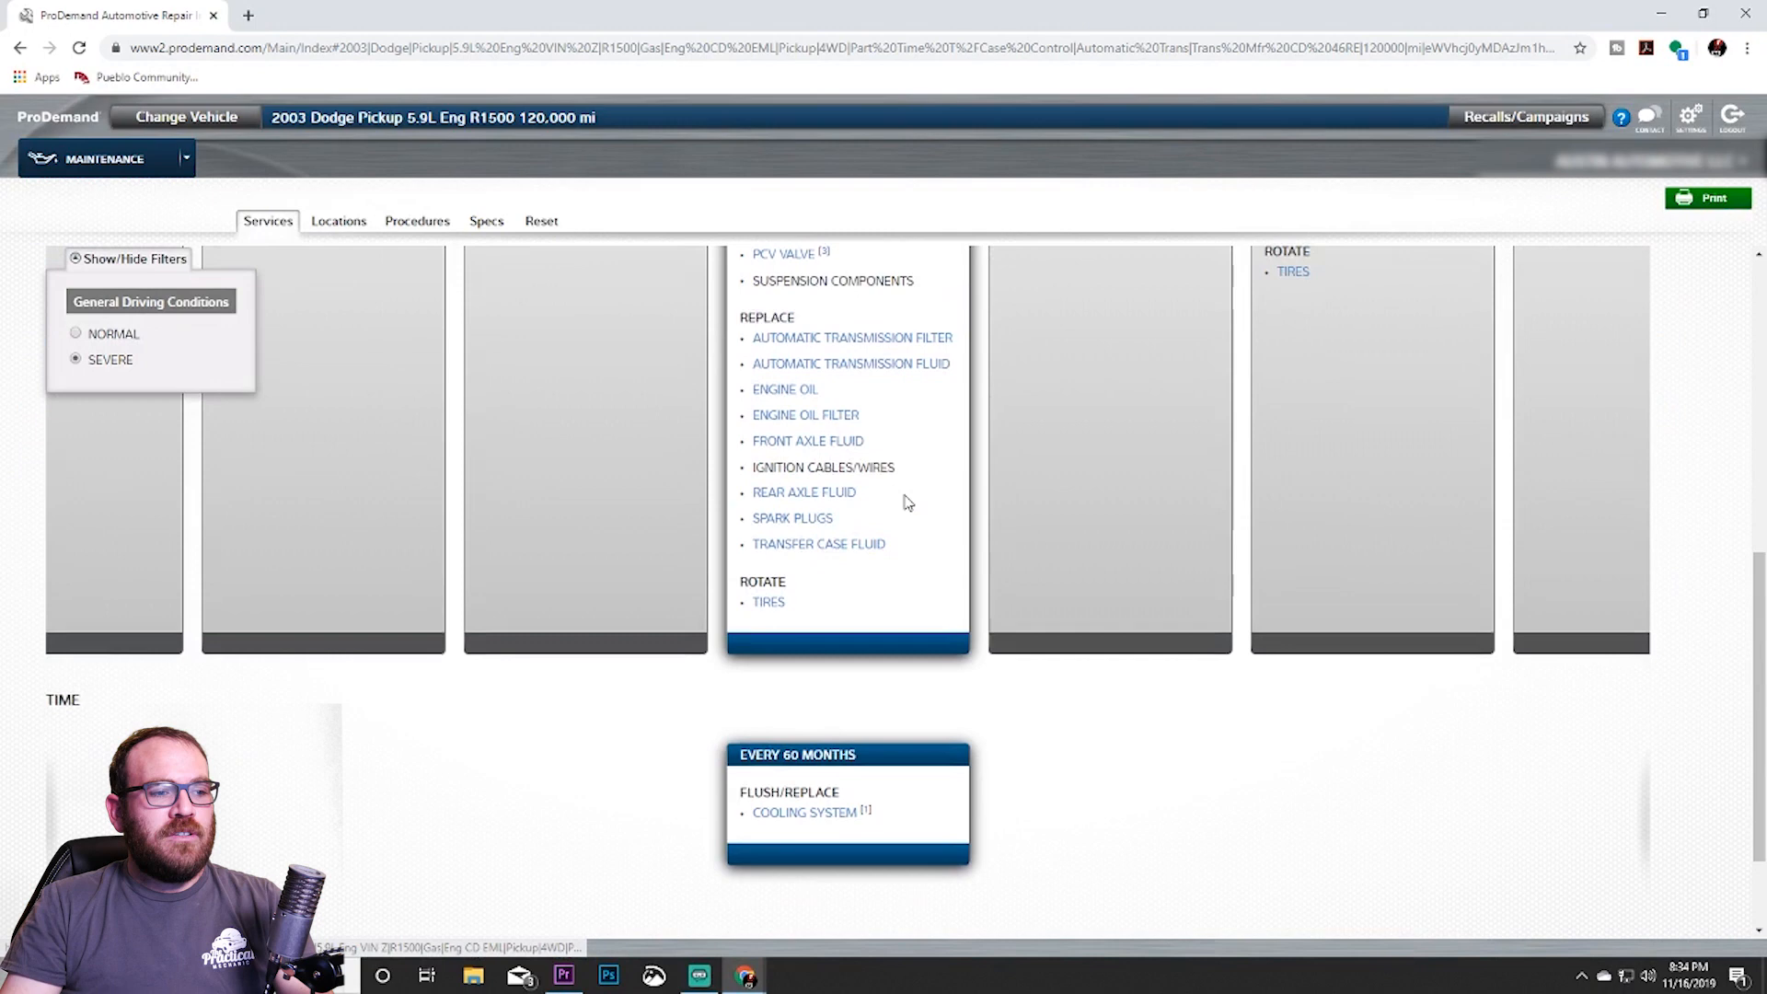
scroll(down, 3)
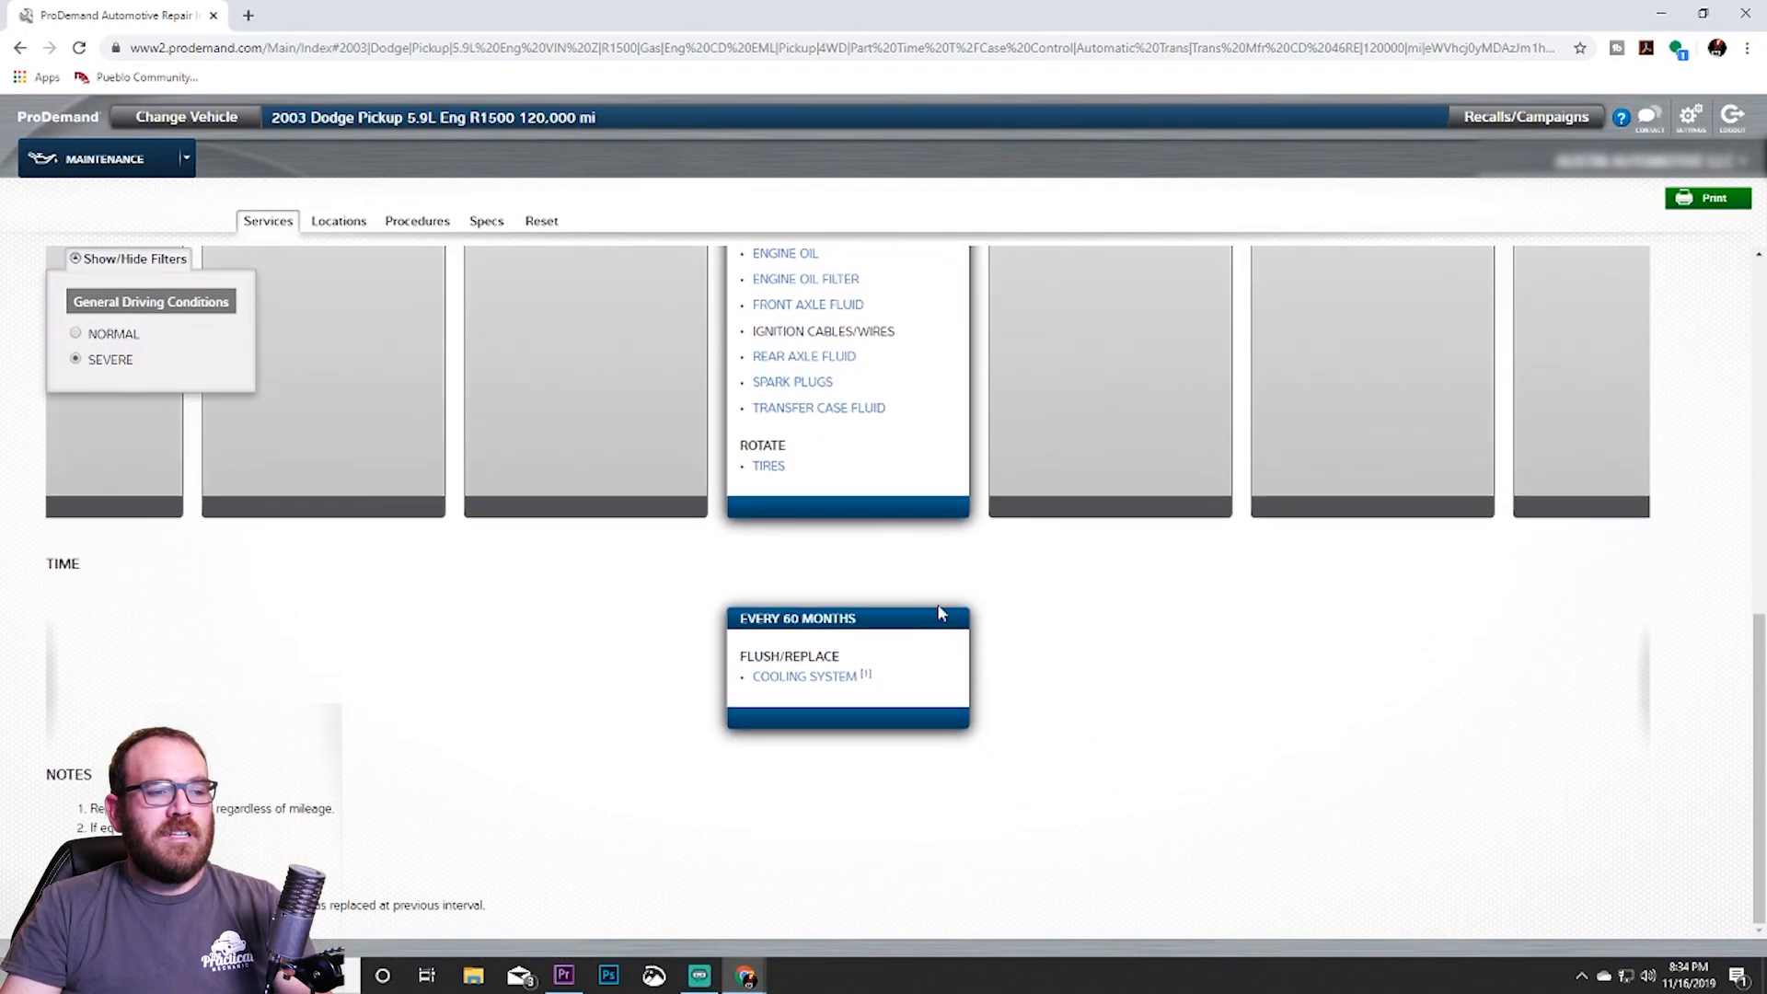
mouse_move(747, 571)
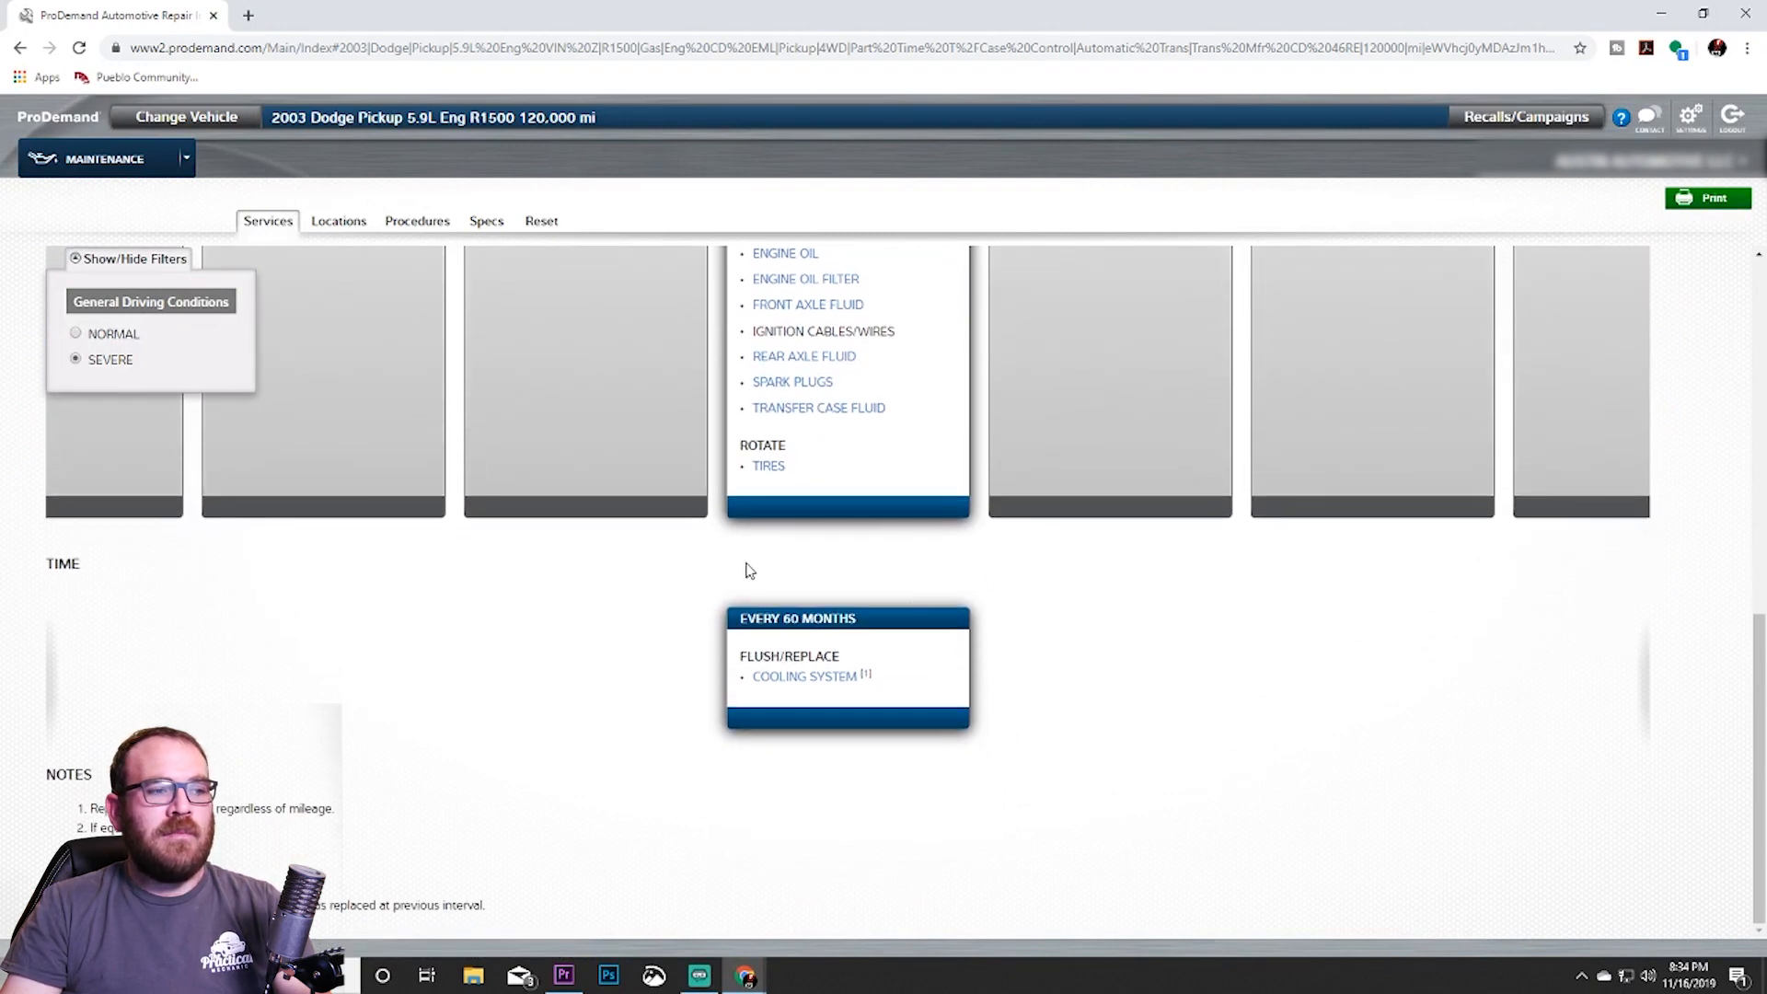
mouse_move(793, 637)
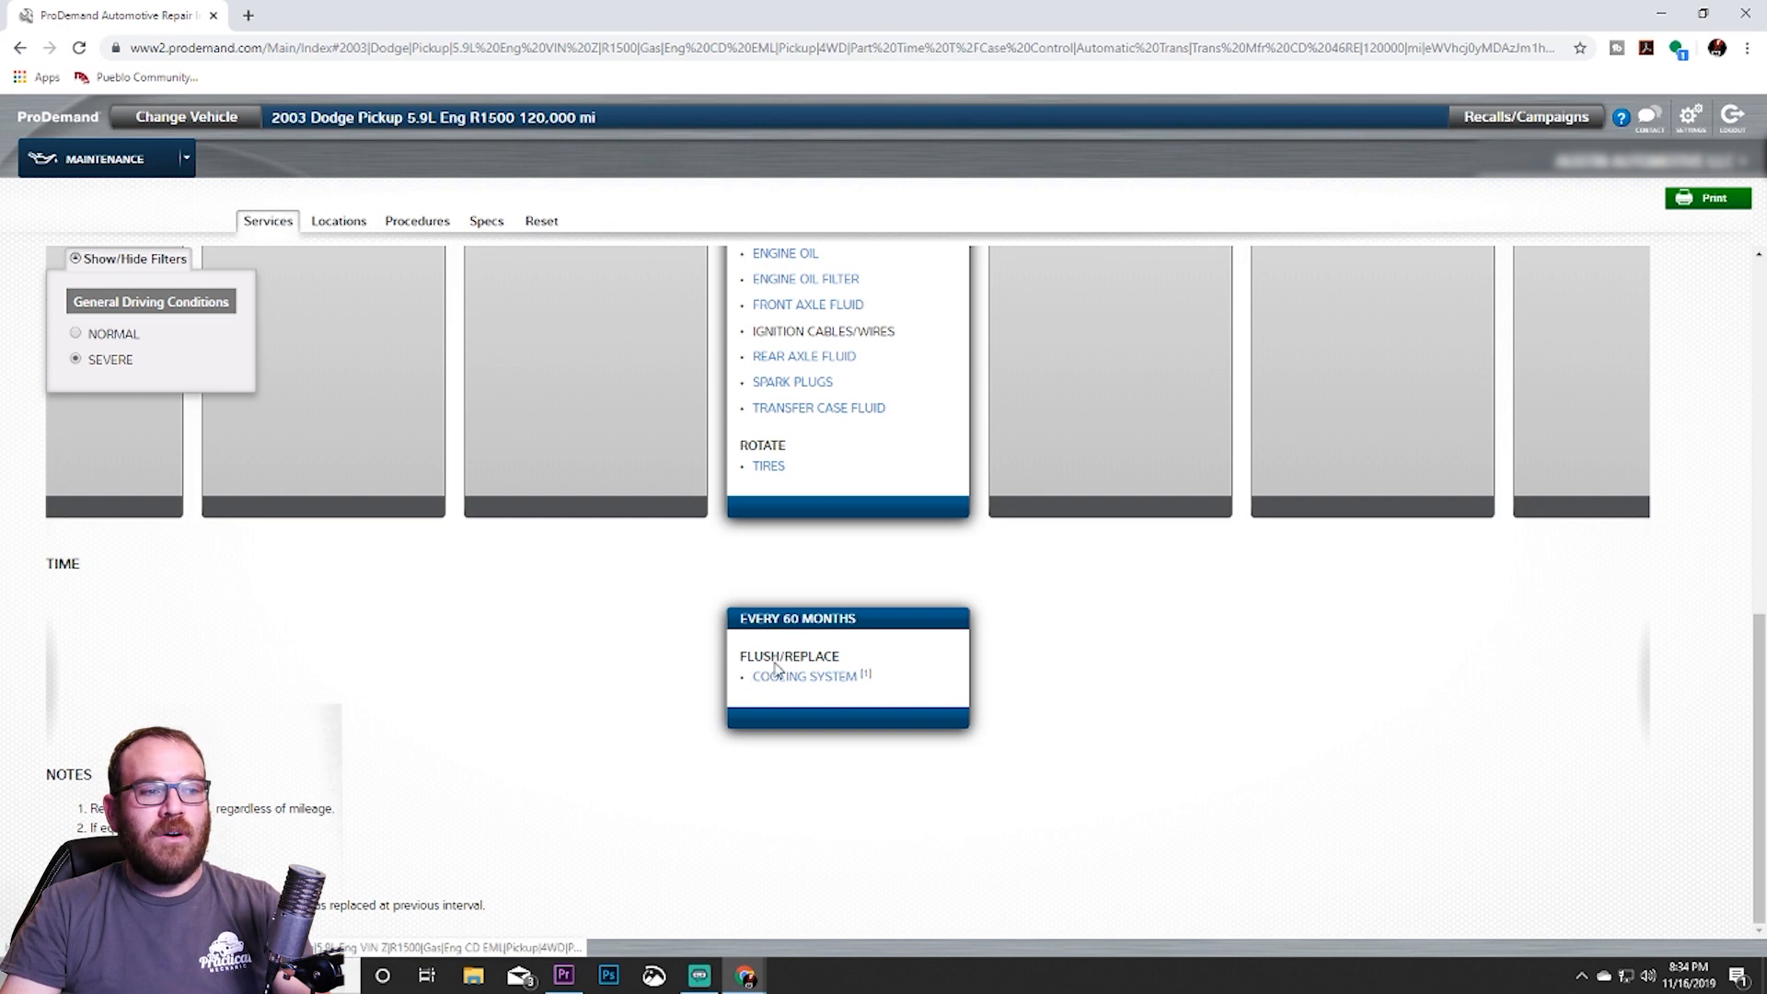
mouse_move(804, 685)
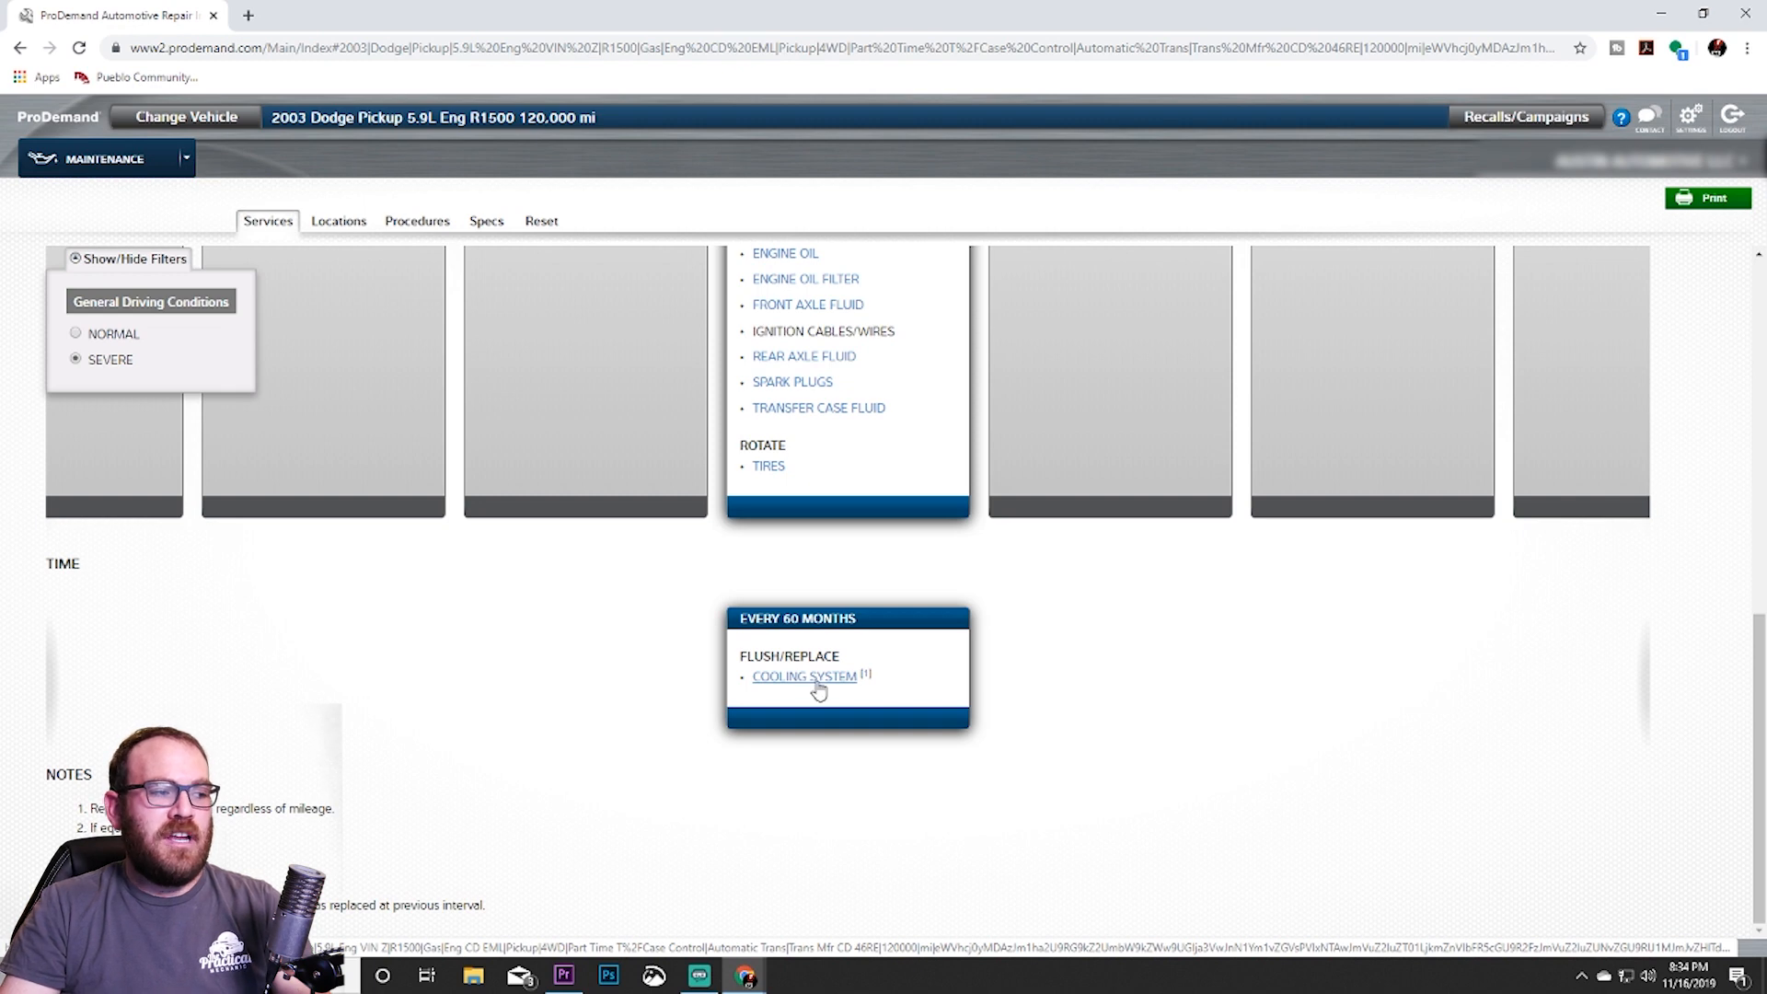
scroll(up, 3)
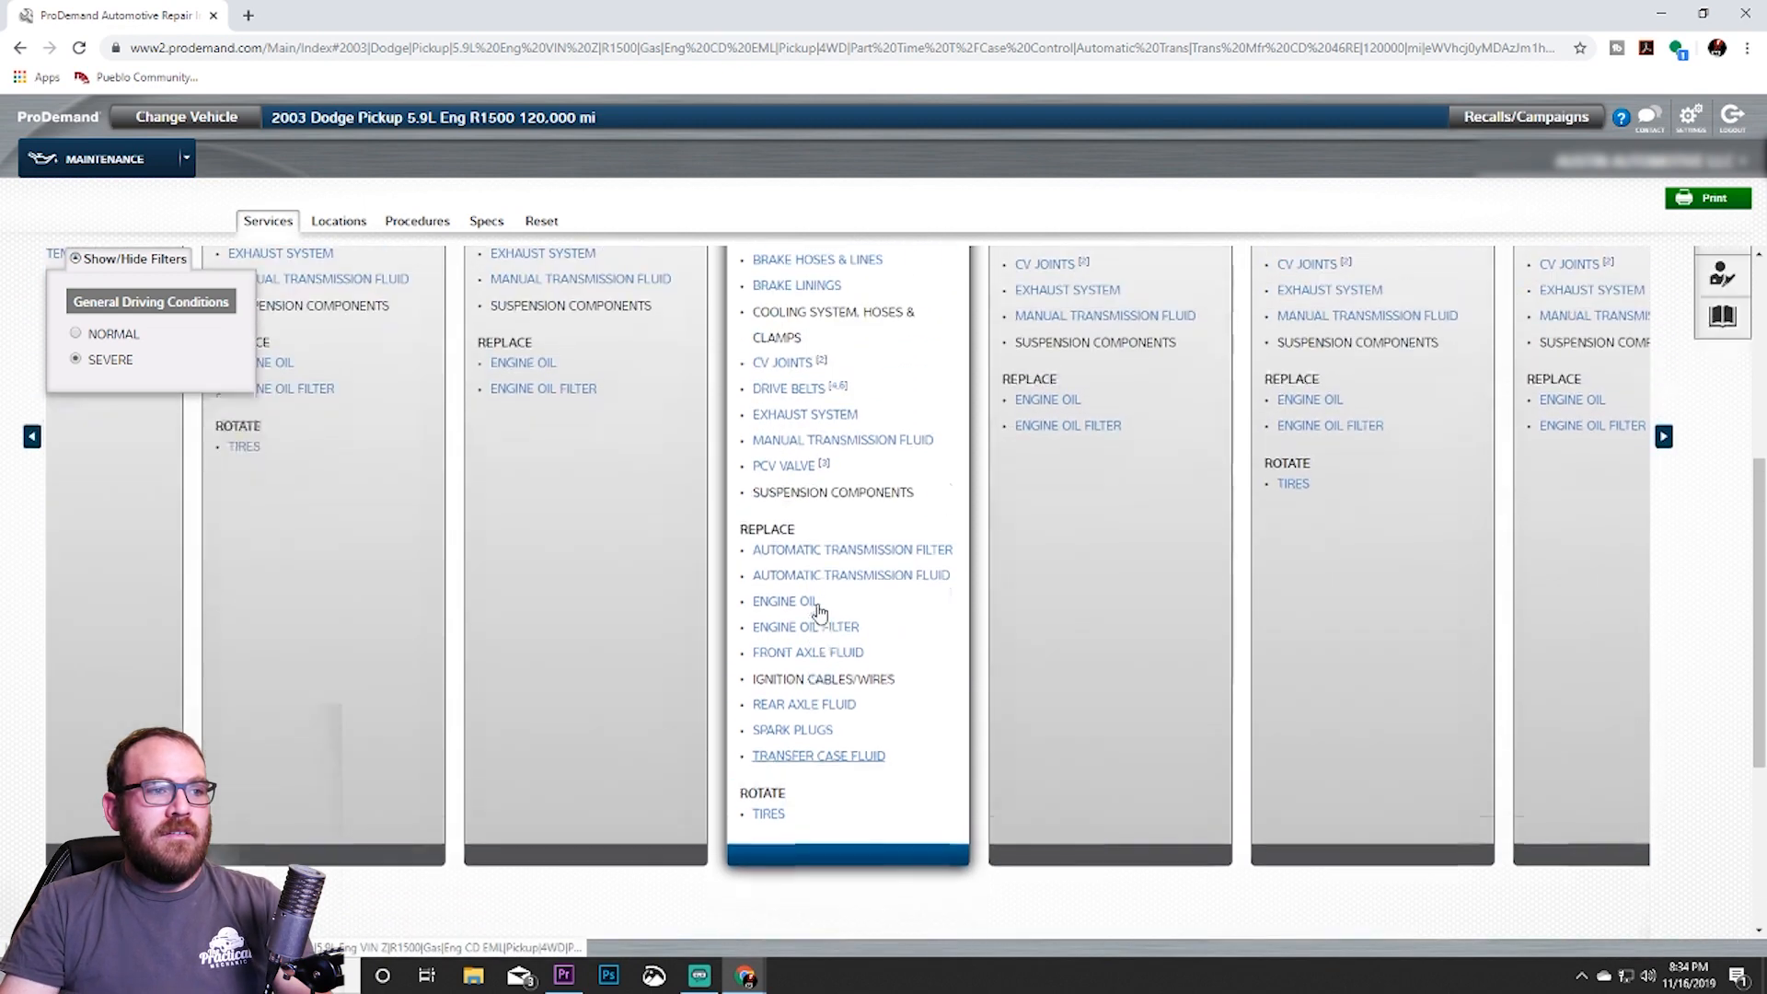
scroll(up, 3)
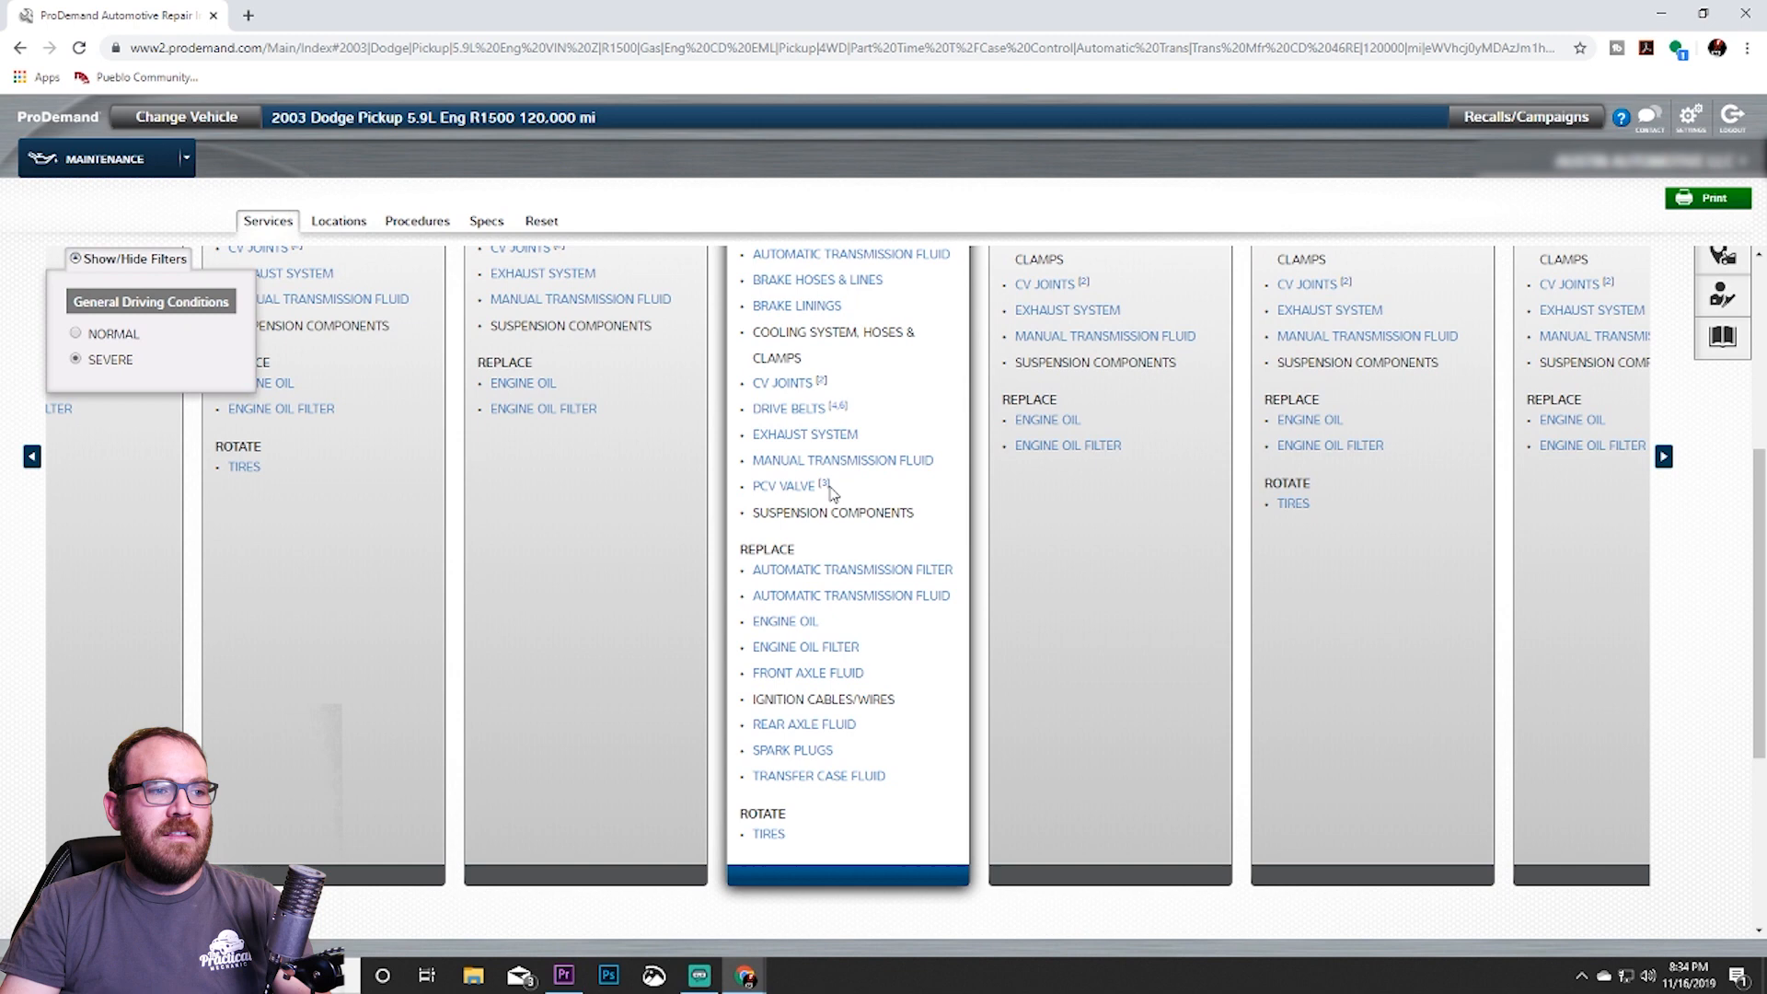
mouse_move(788, 486)
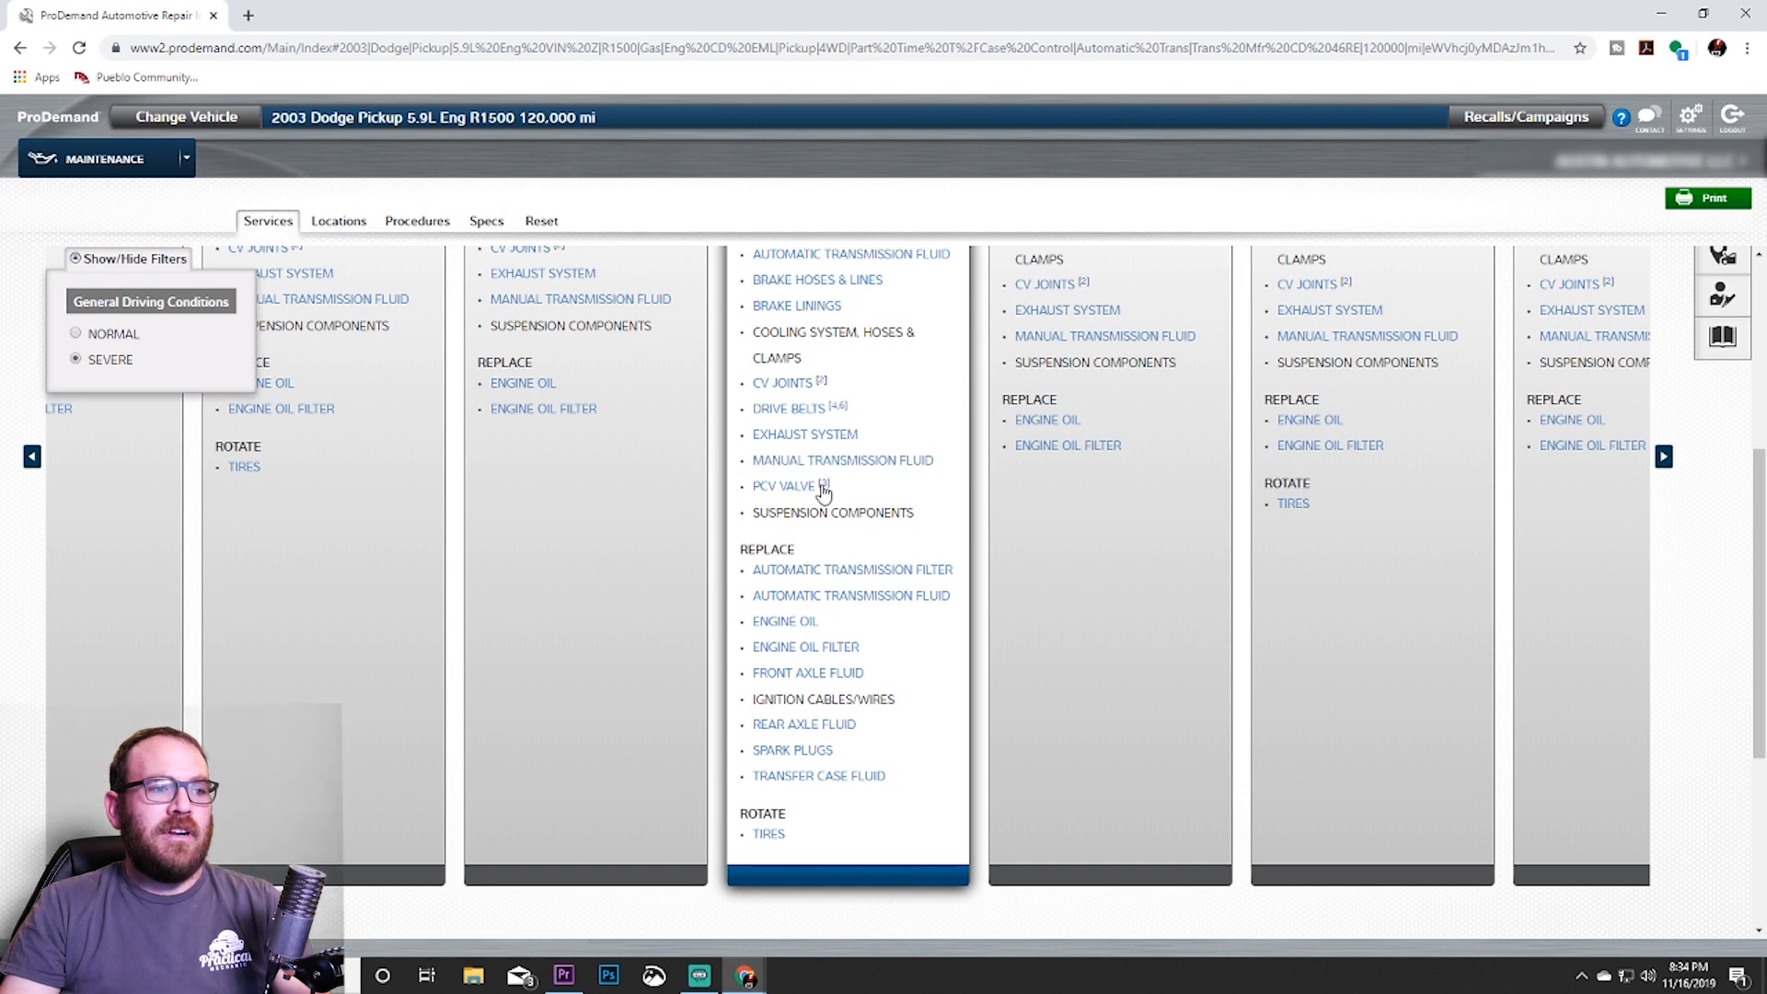
mouse_move(825, 494)
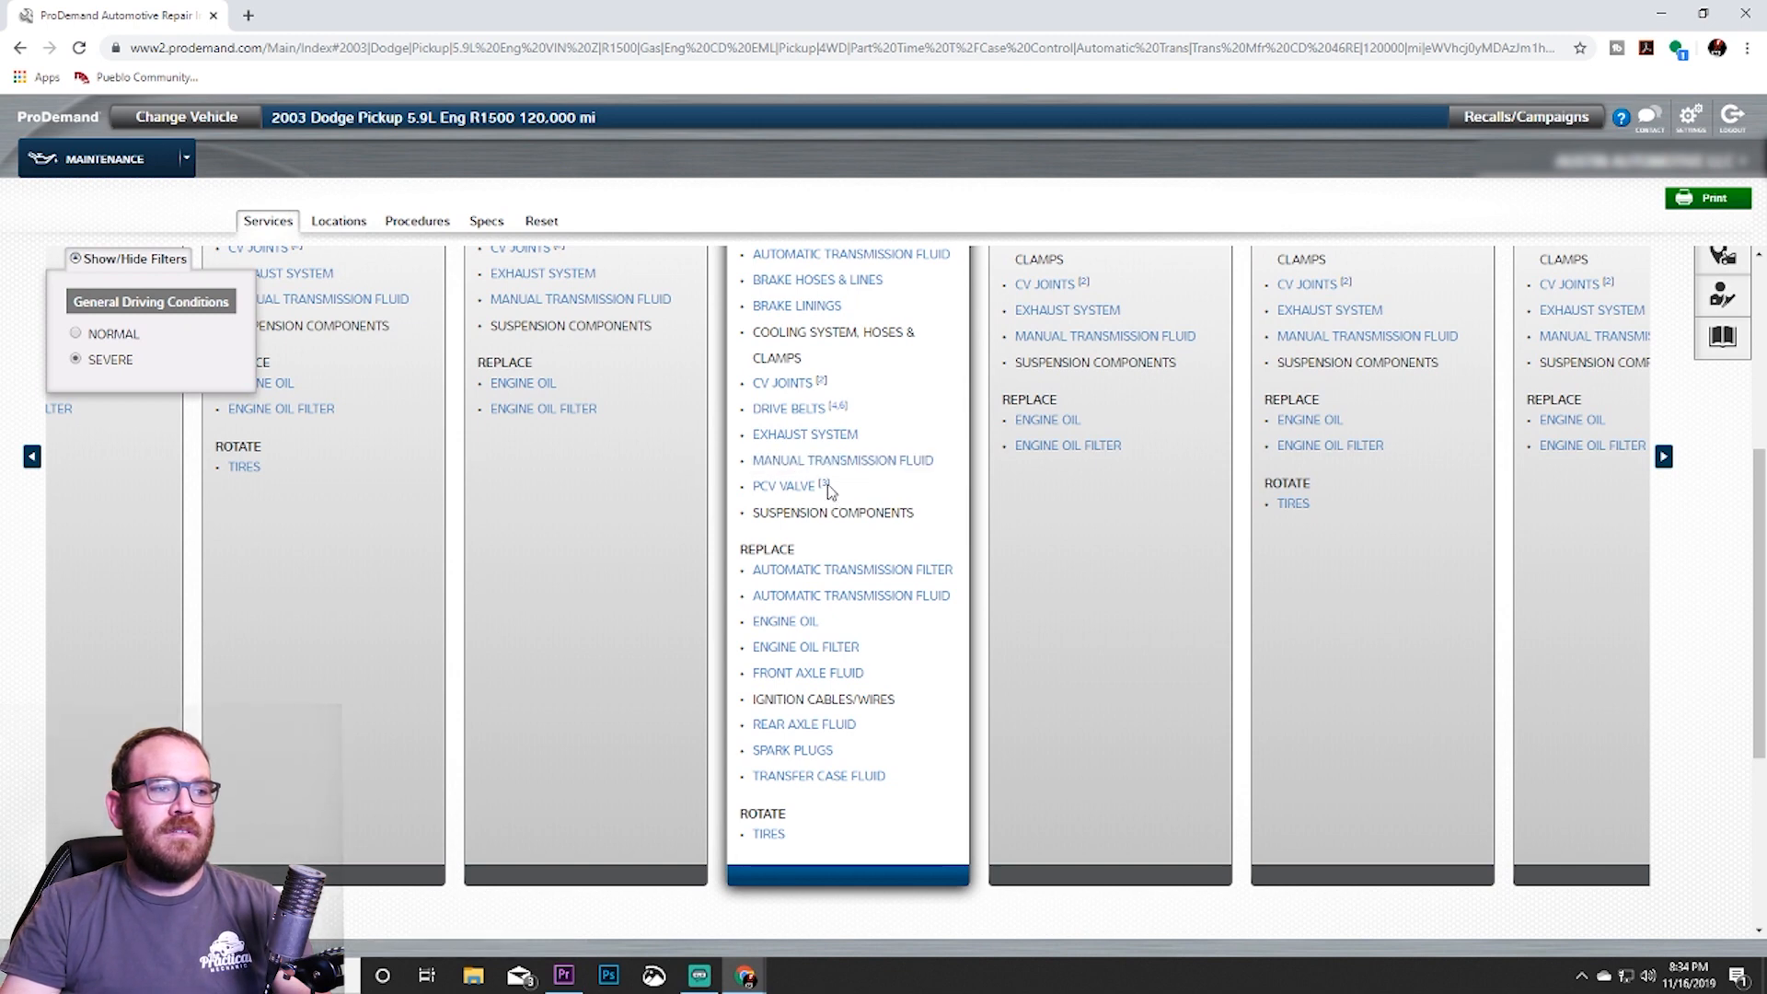
mouse_move(794, 408)
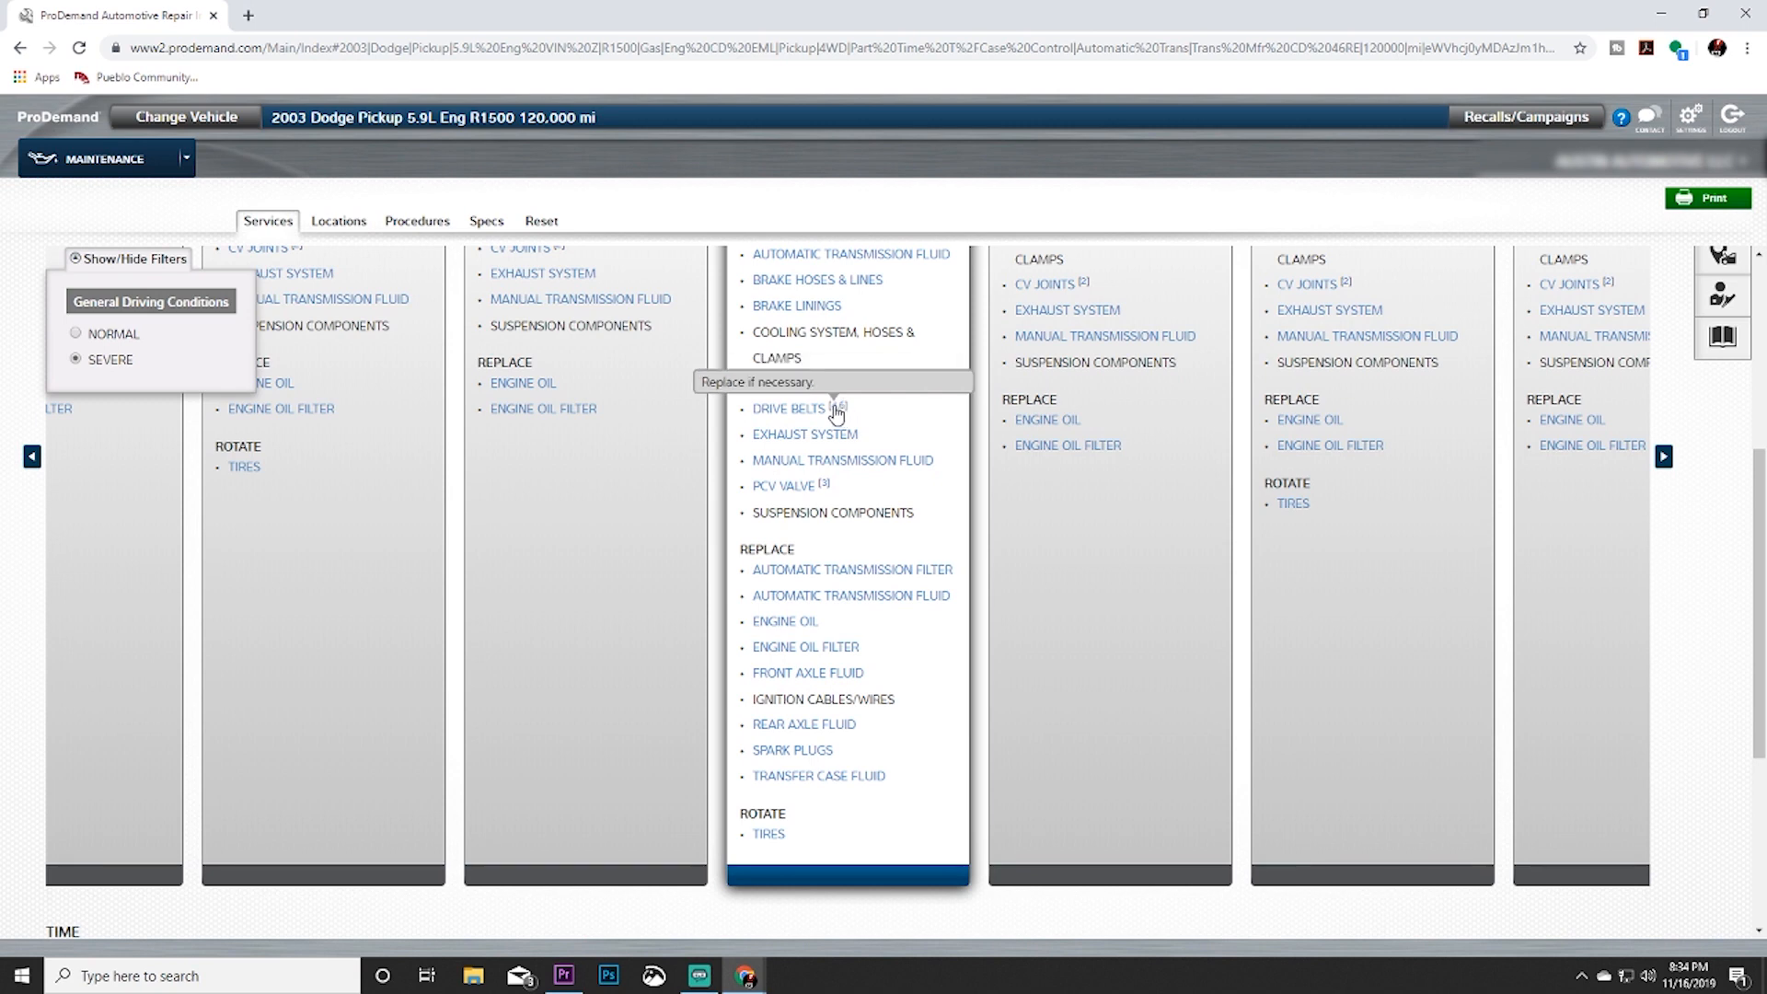
scroll(down, 3)
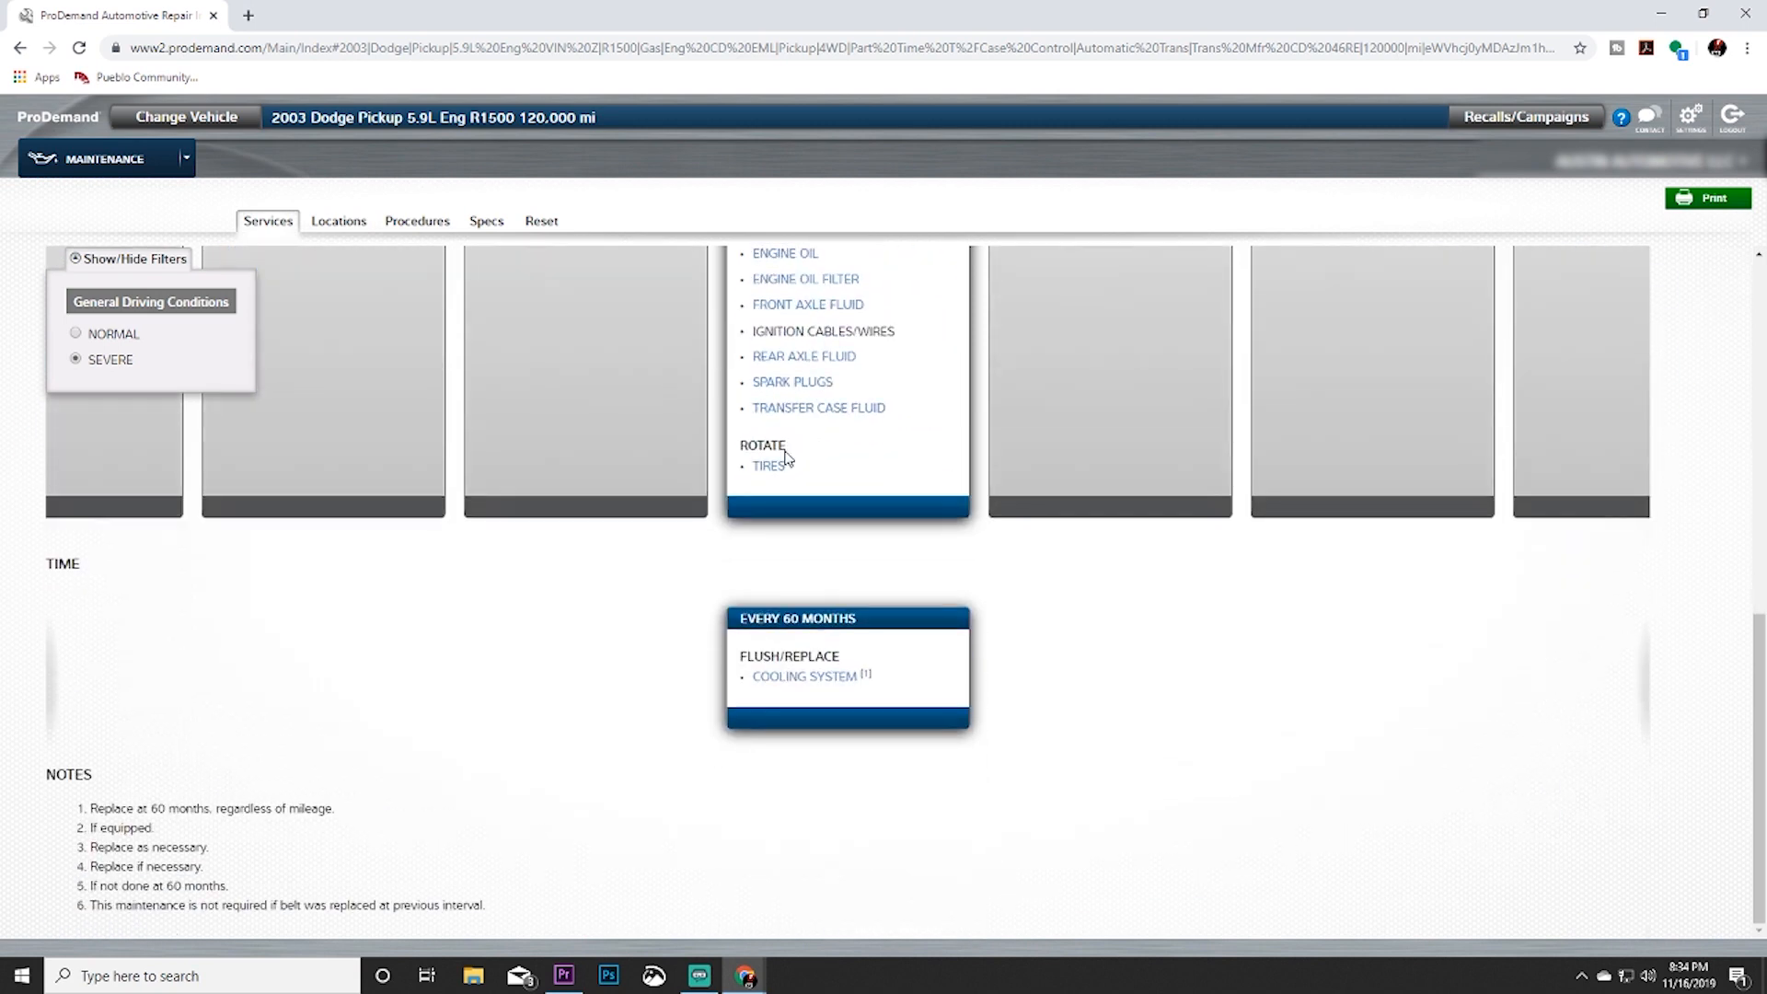
mouse_move(302, 893)
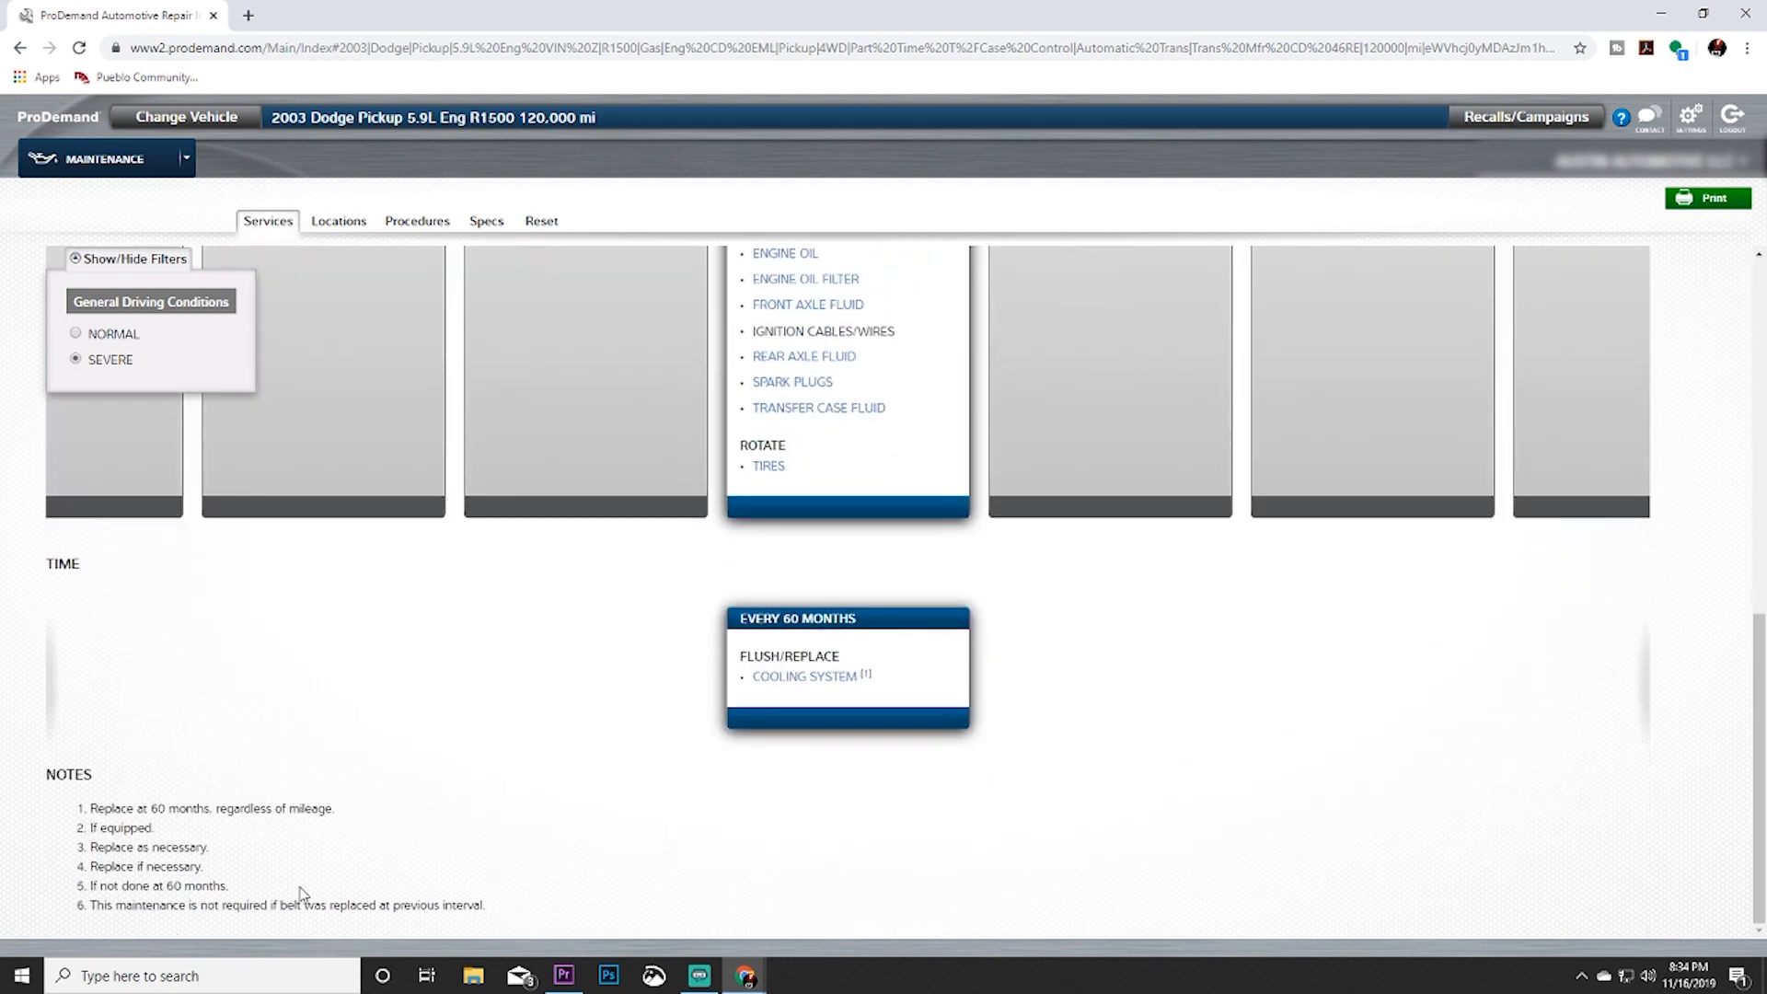
mouse_move(470, 919)
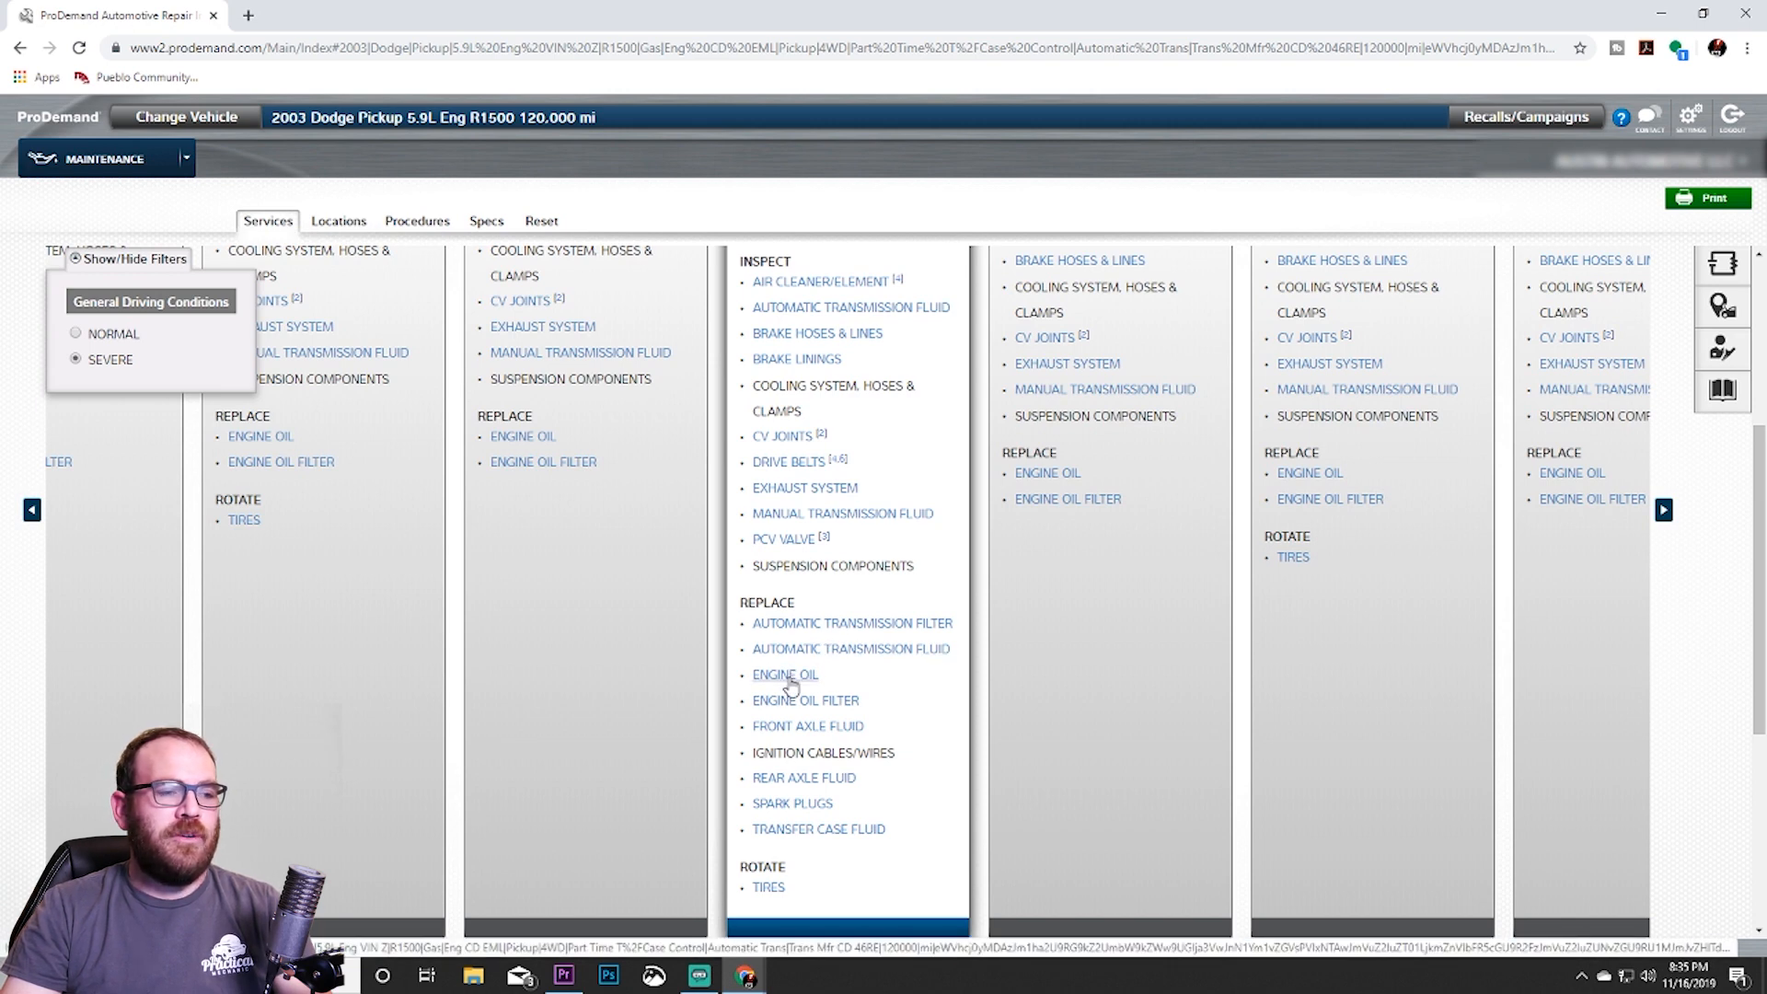
click(784, 674)
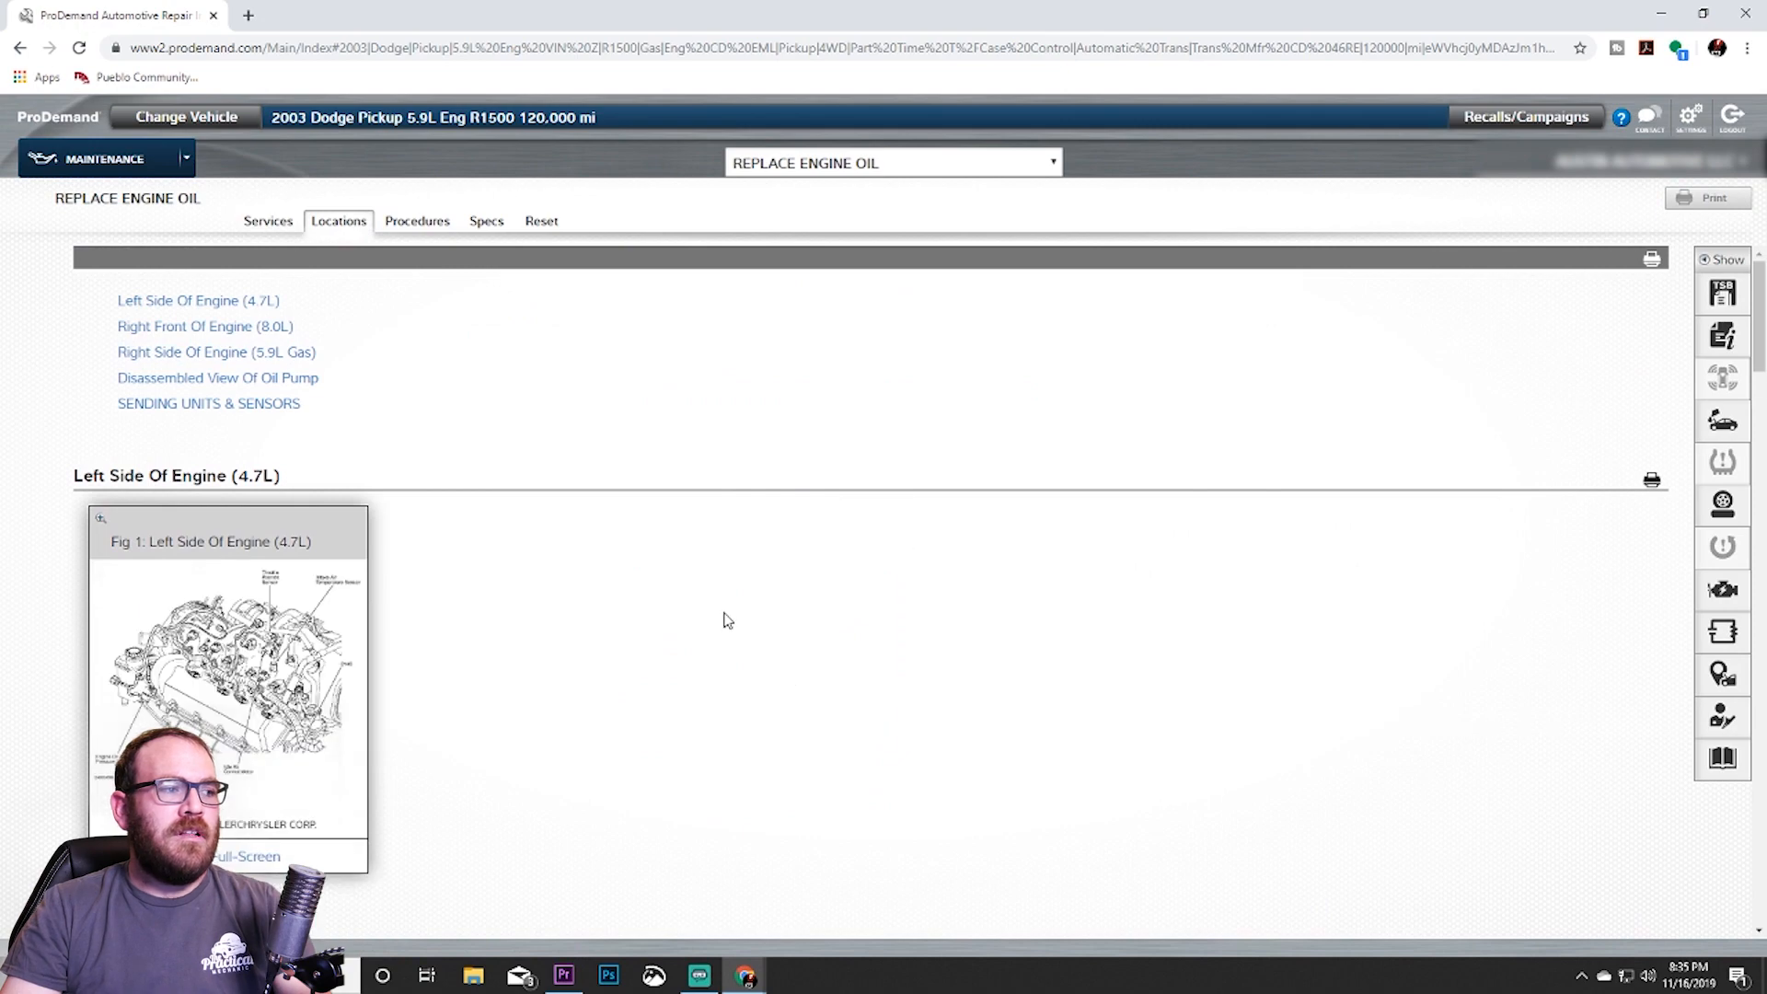
mouse_move(425, 401)
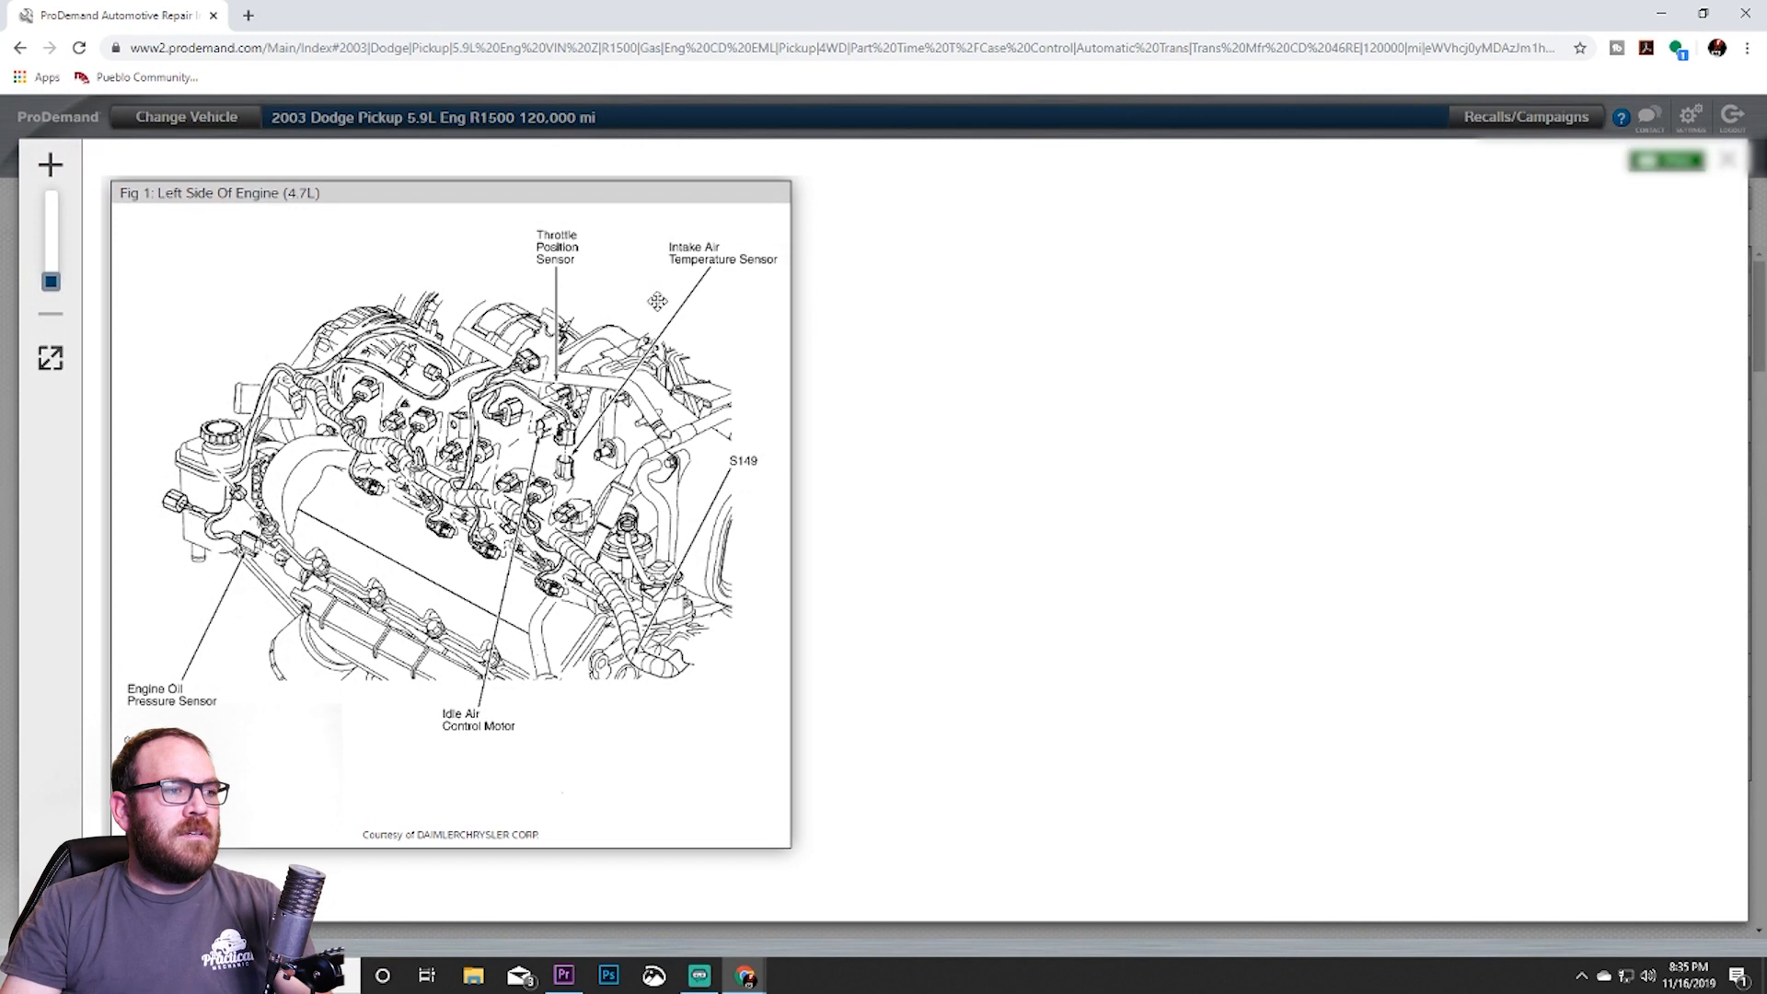
mouse_move(727, 505)
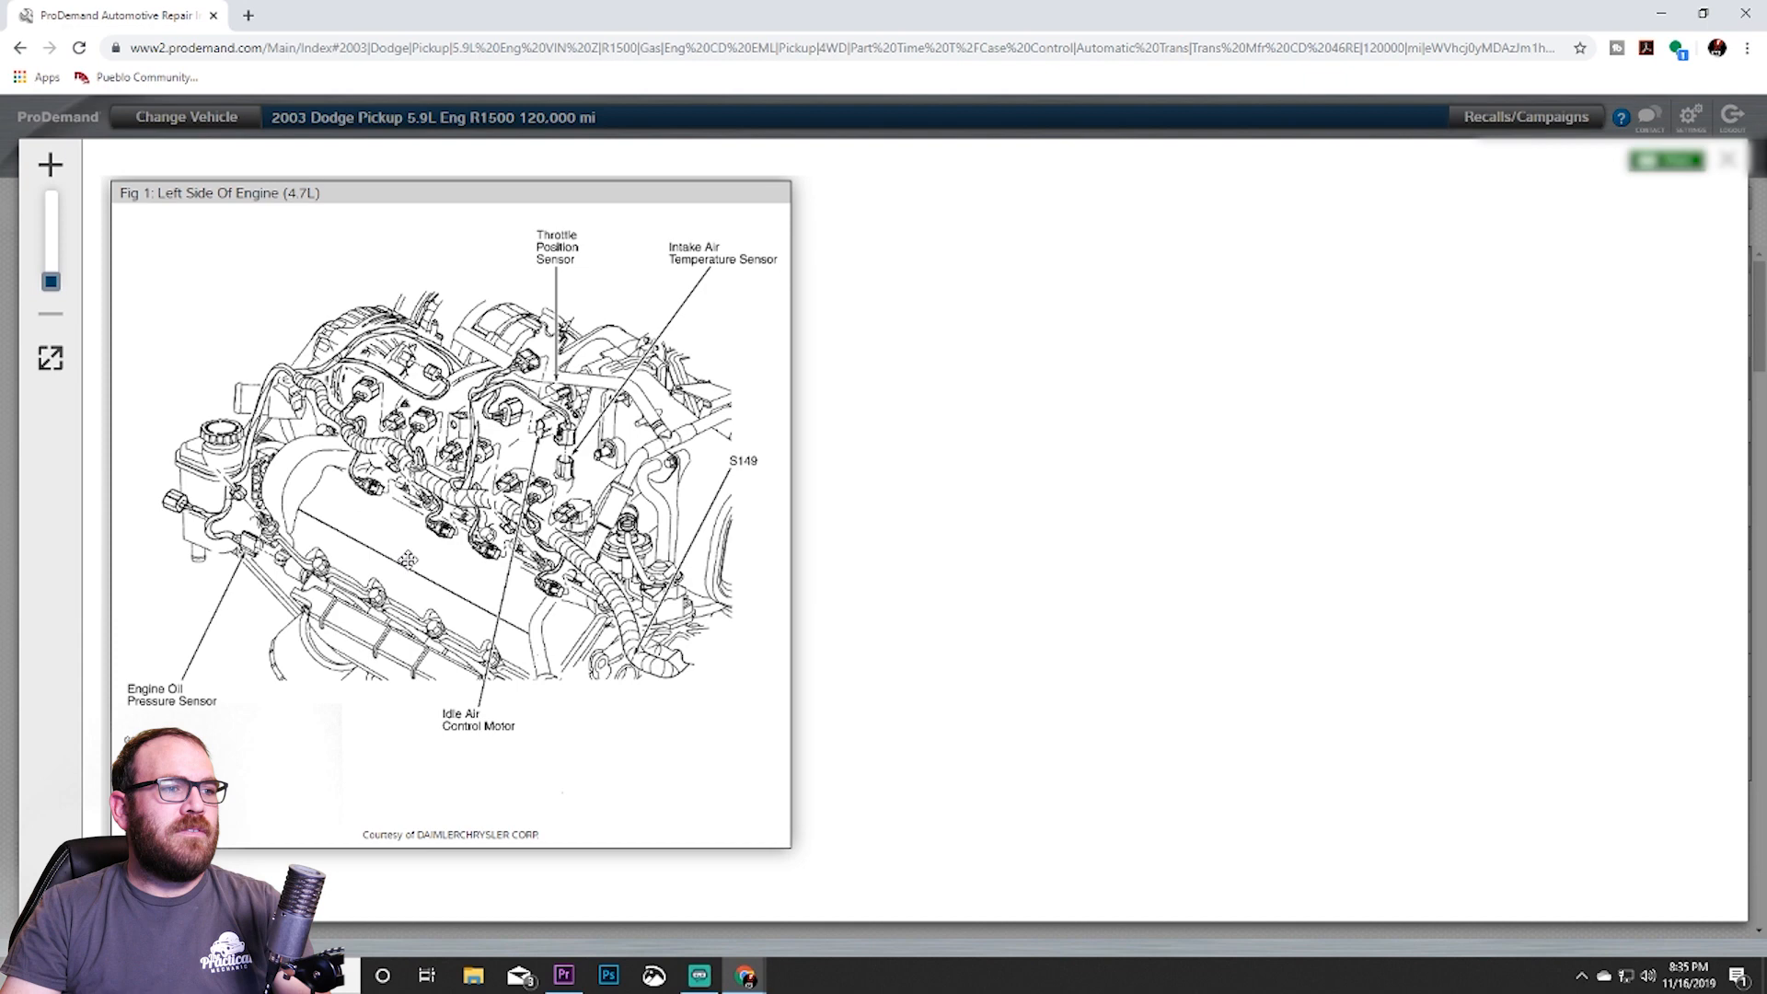
mouse_move(194, 719)
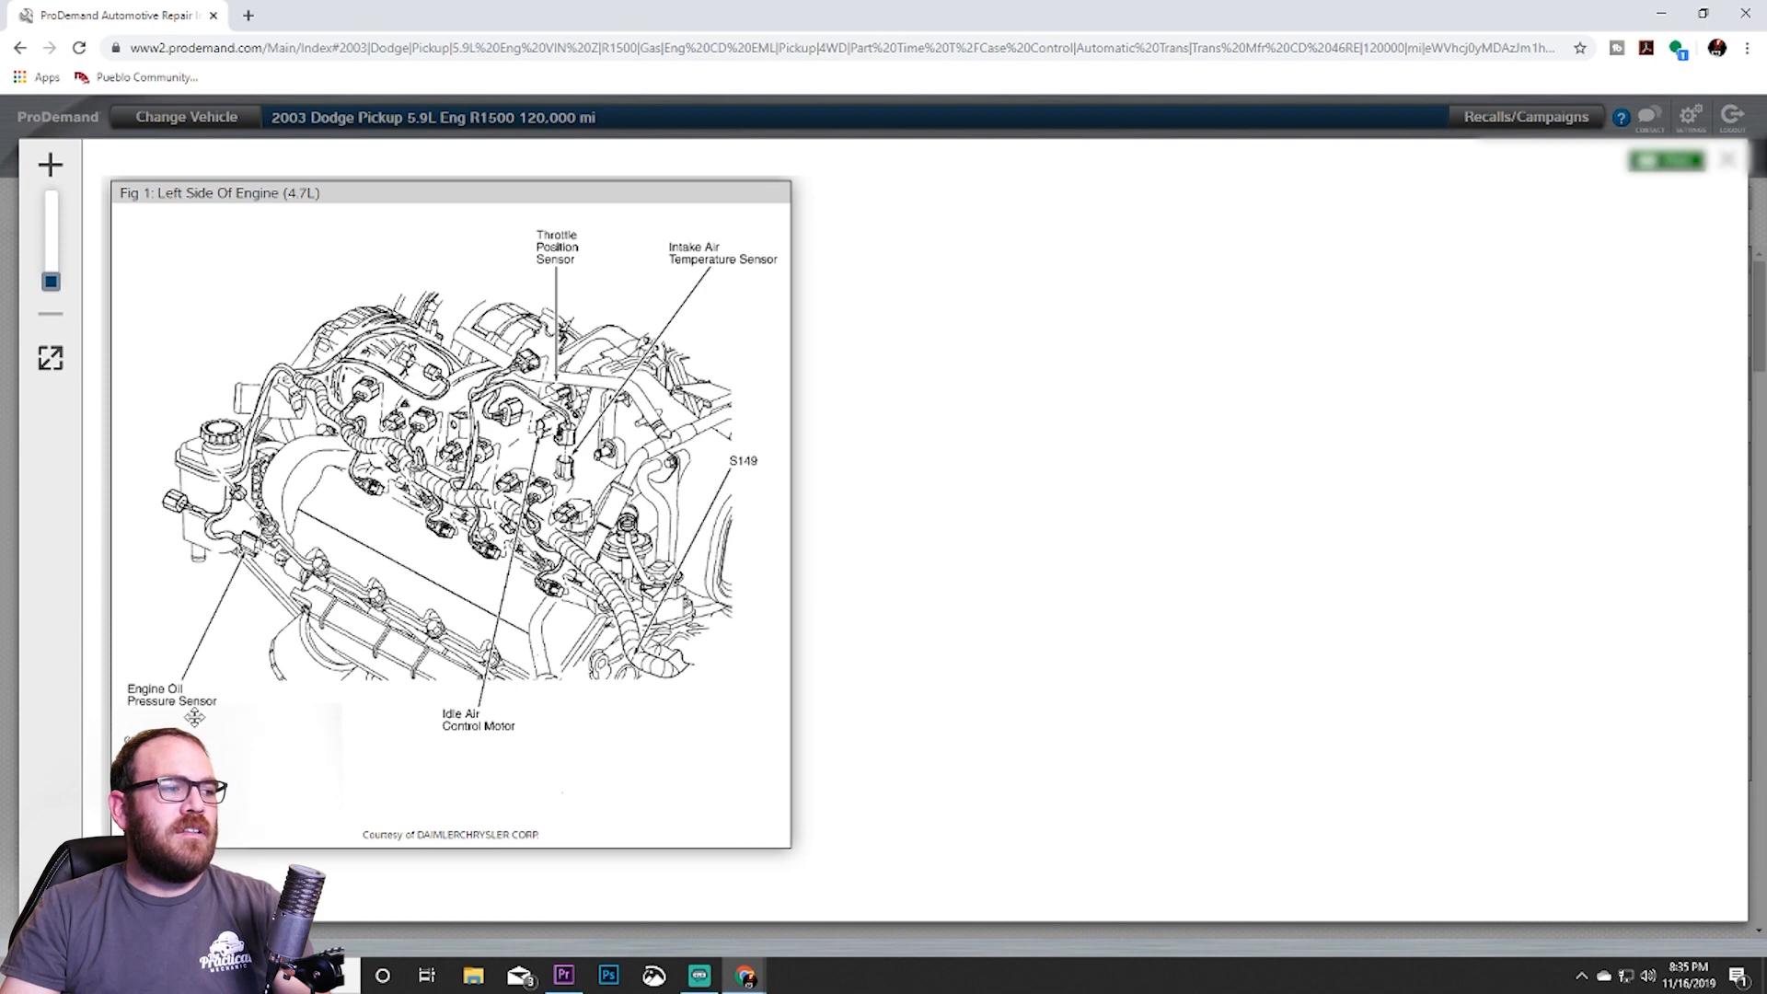
mouse_move(1480, 282)
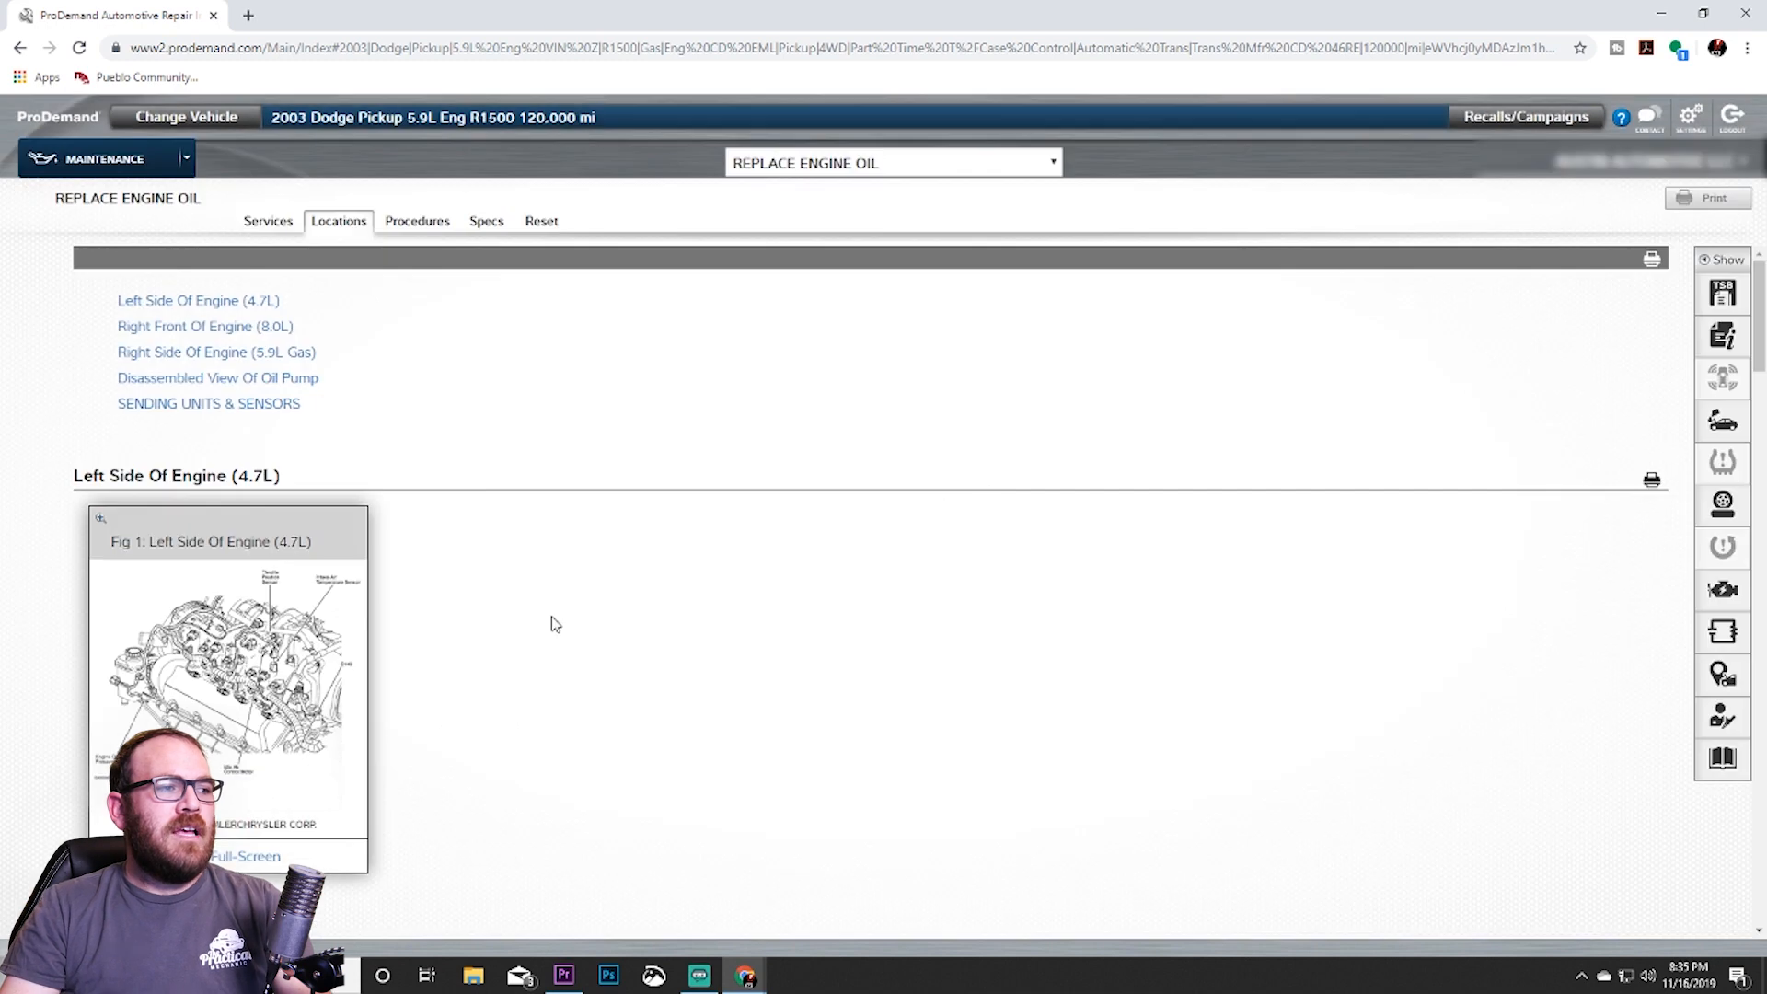
scroll(down, 3)
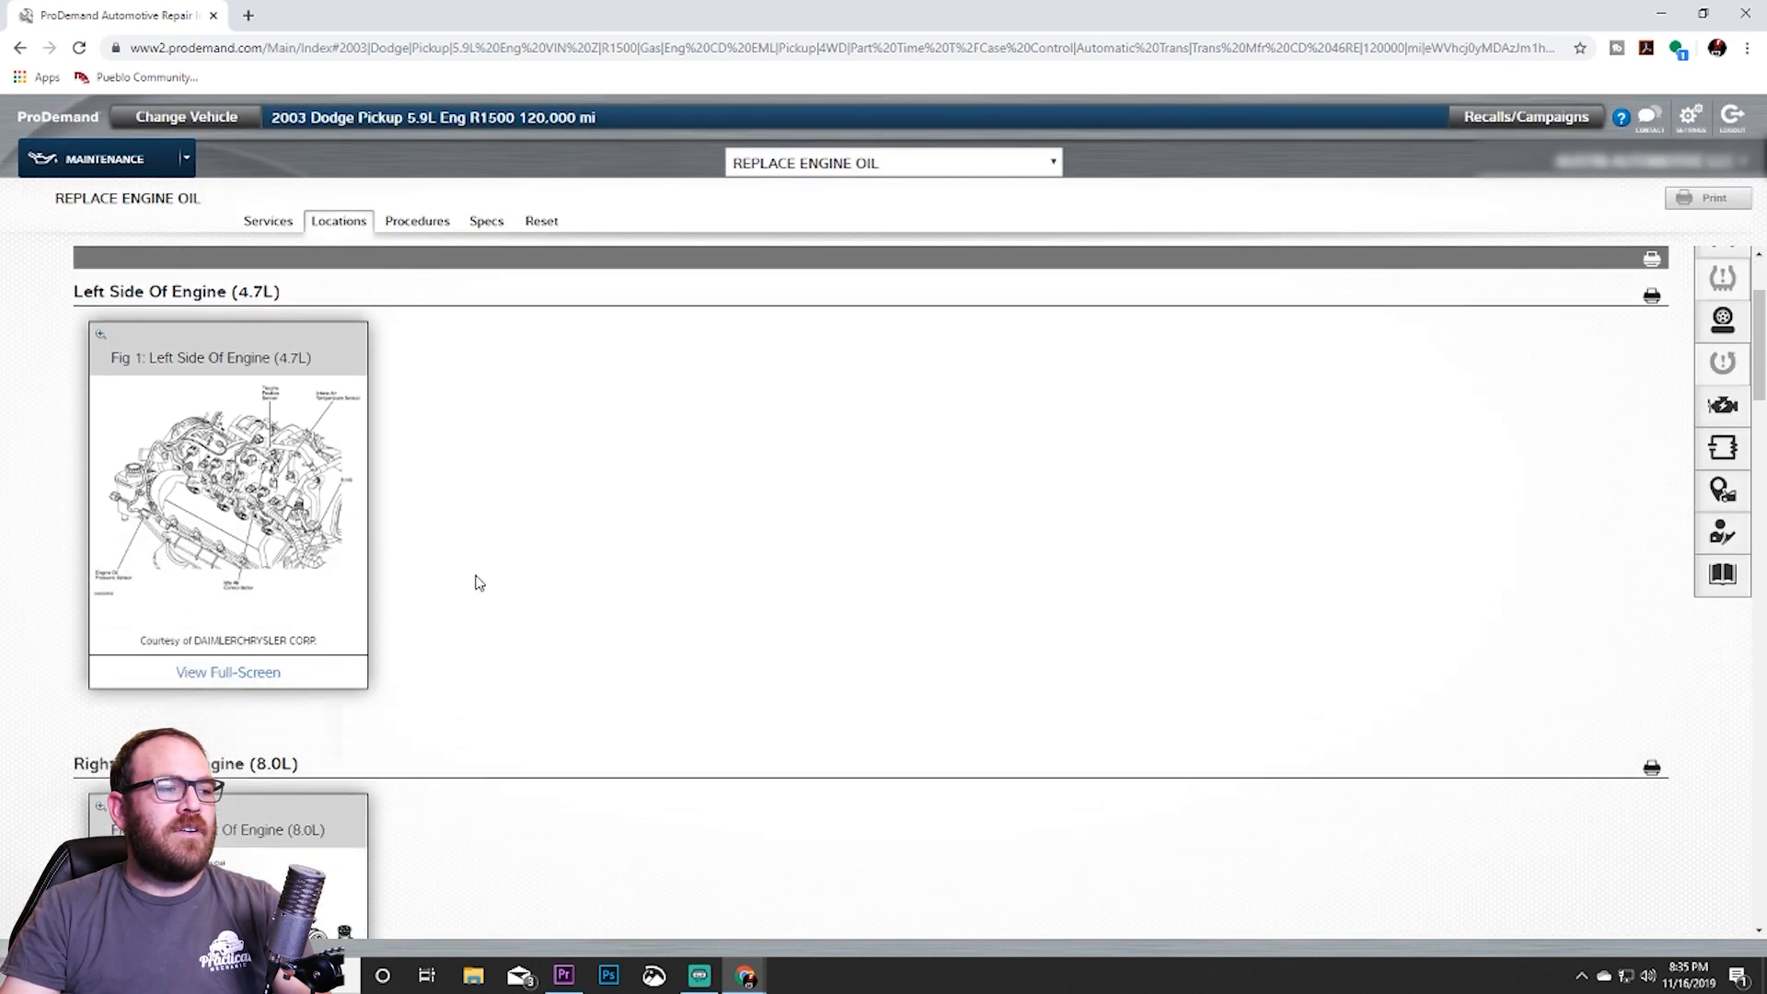
scroll(down, 3)
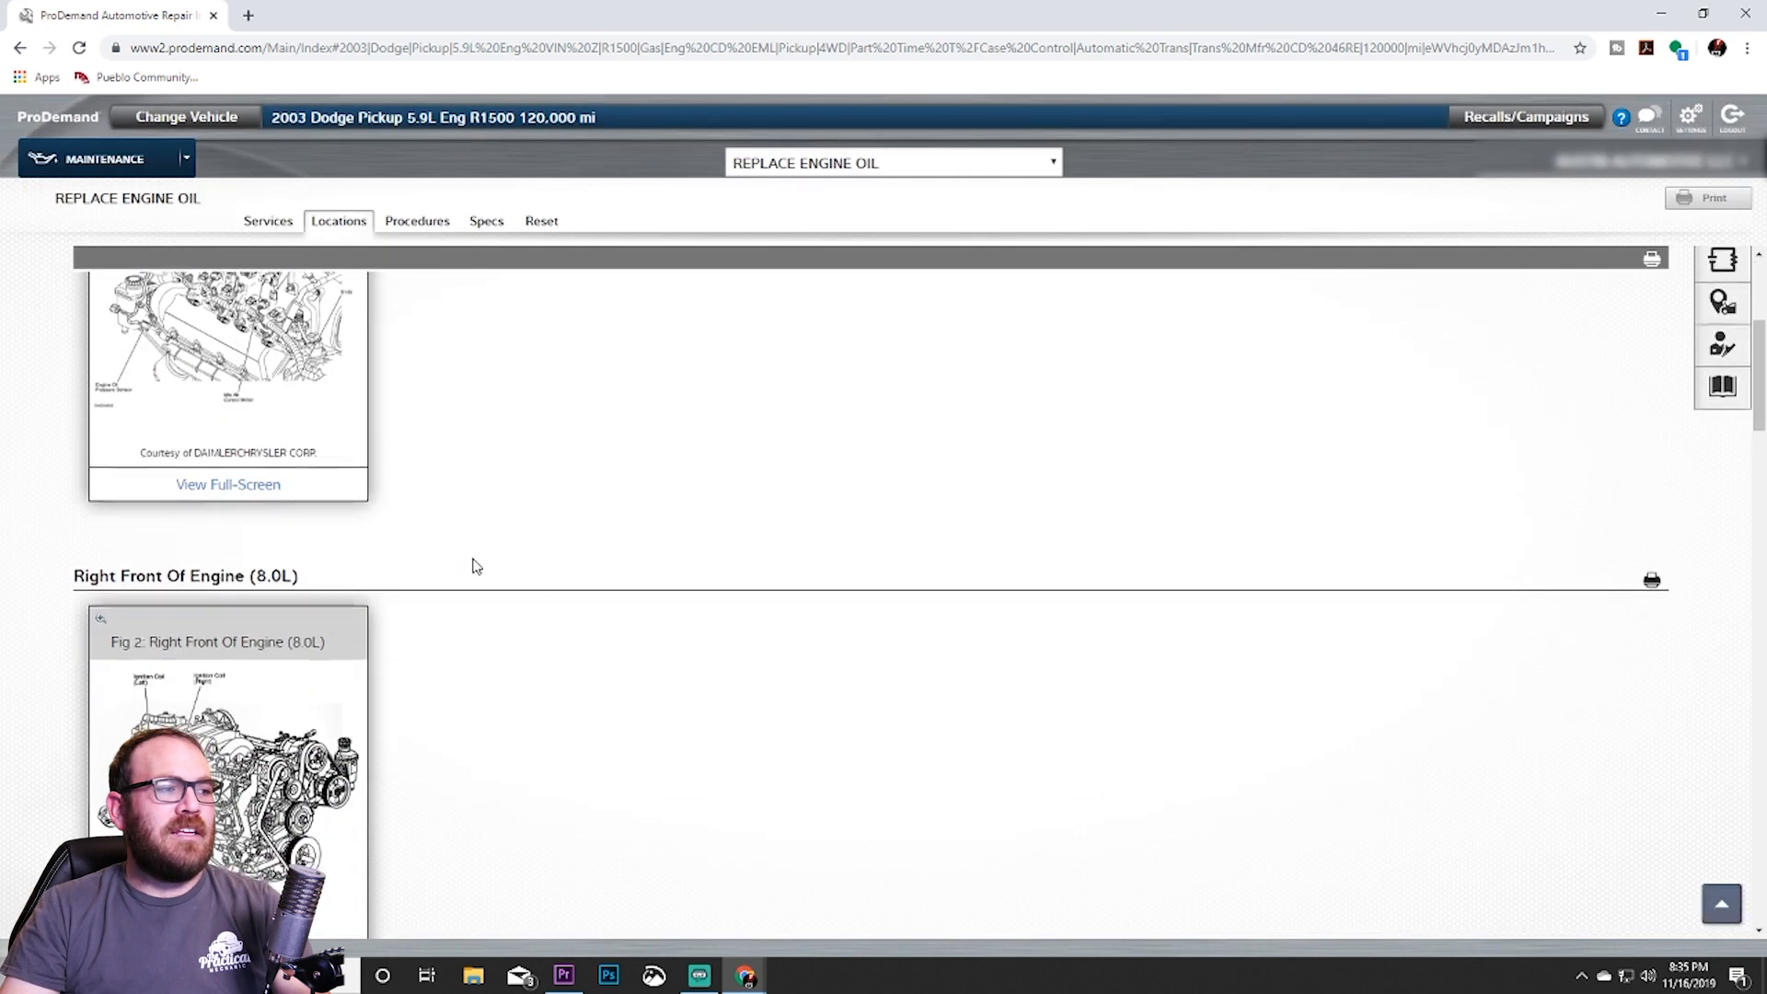
scroll(up, 3)
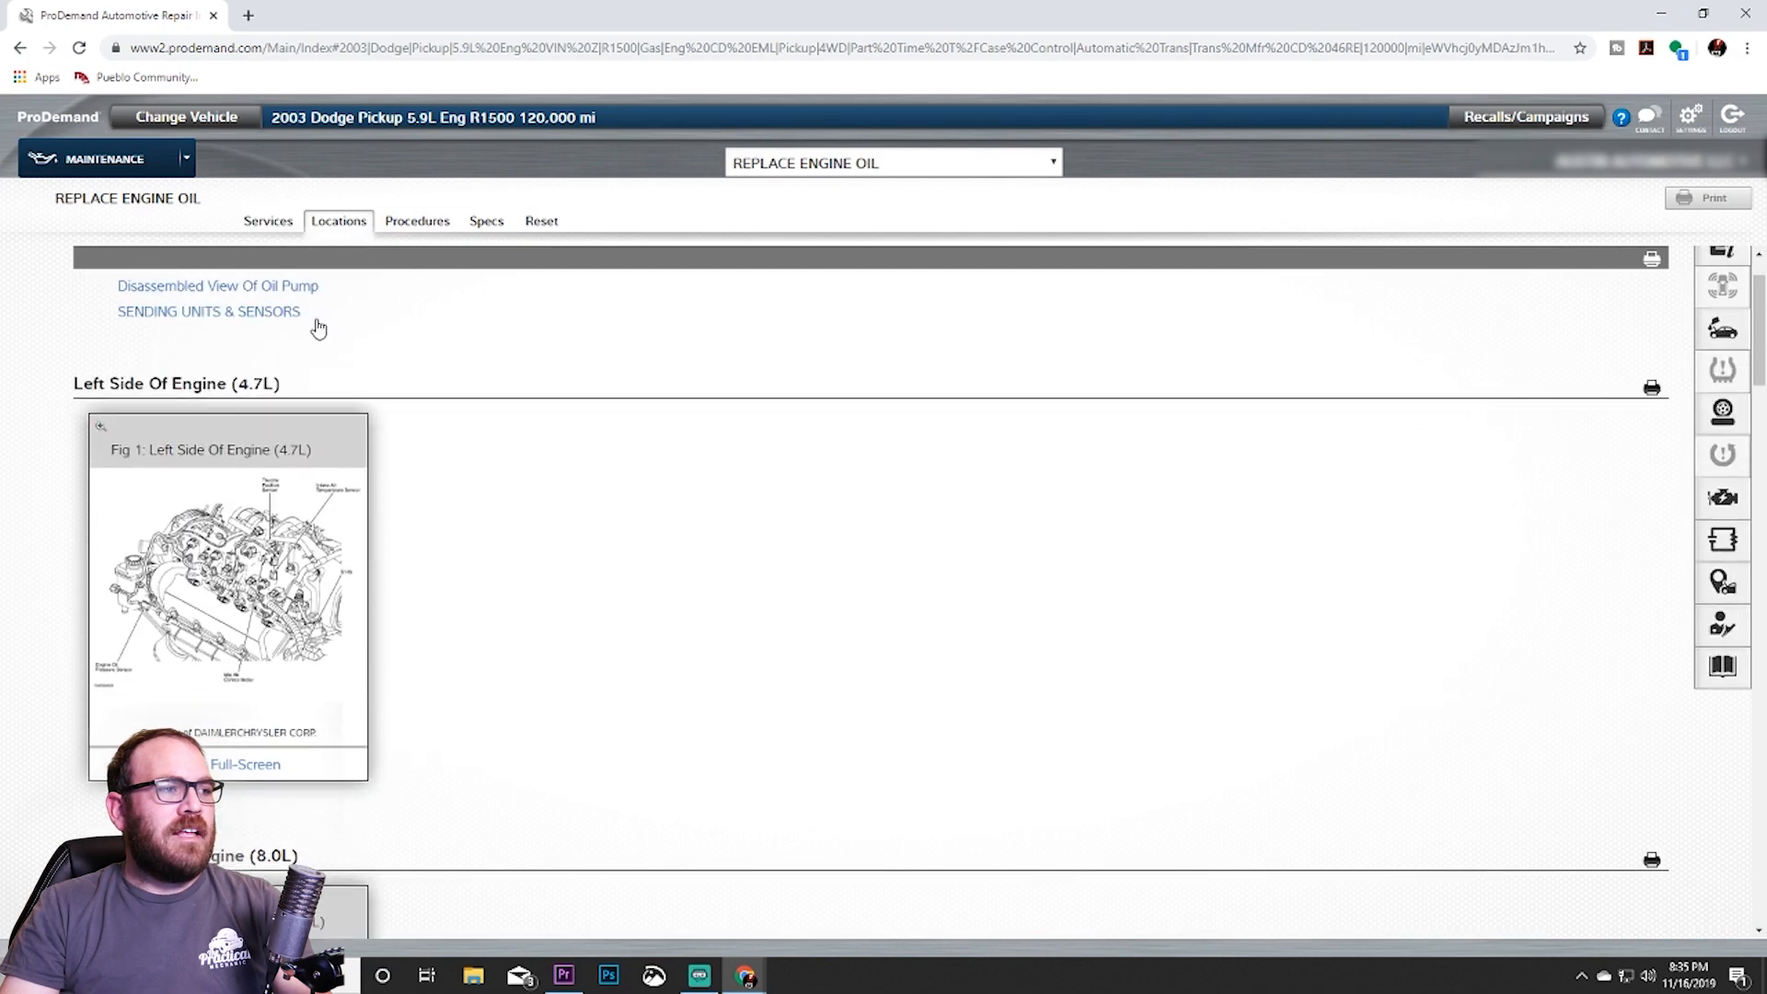
scroll(down, 3)
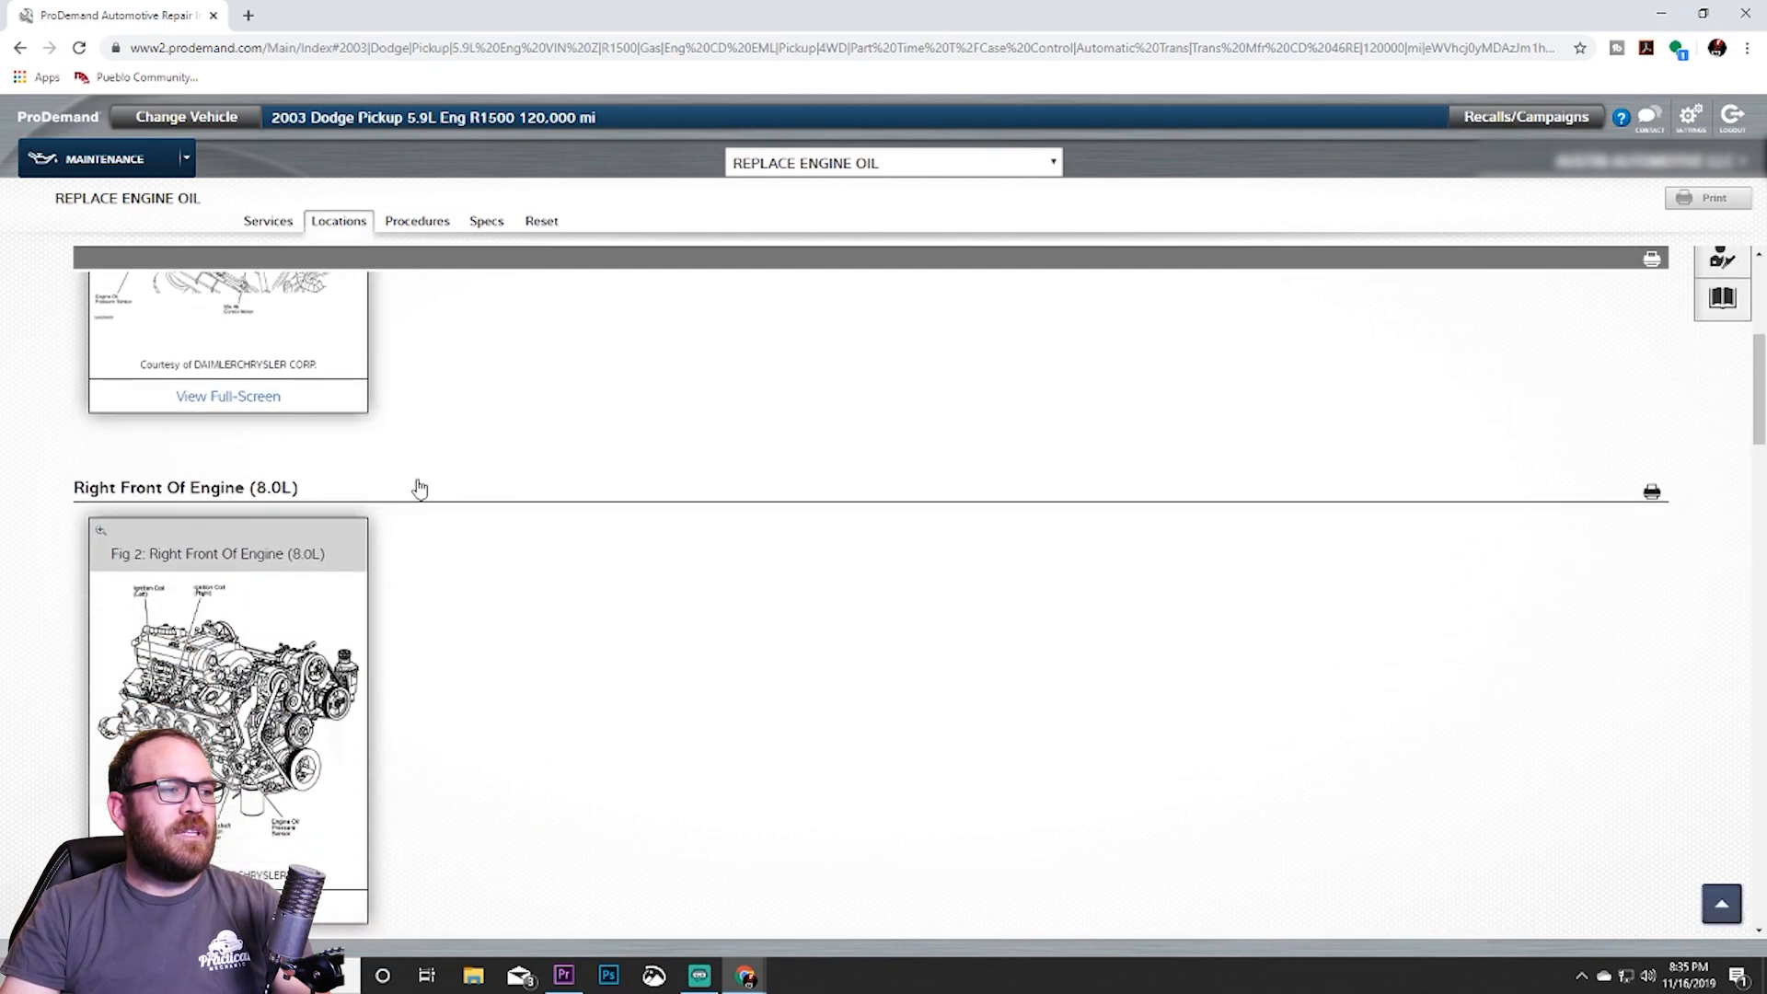
scroll(down, 3)
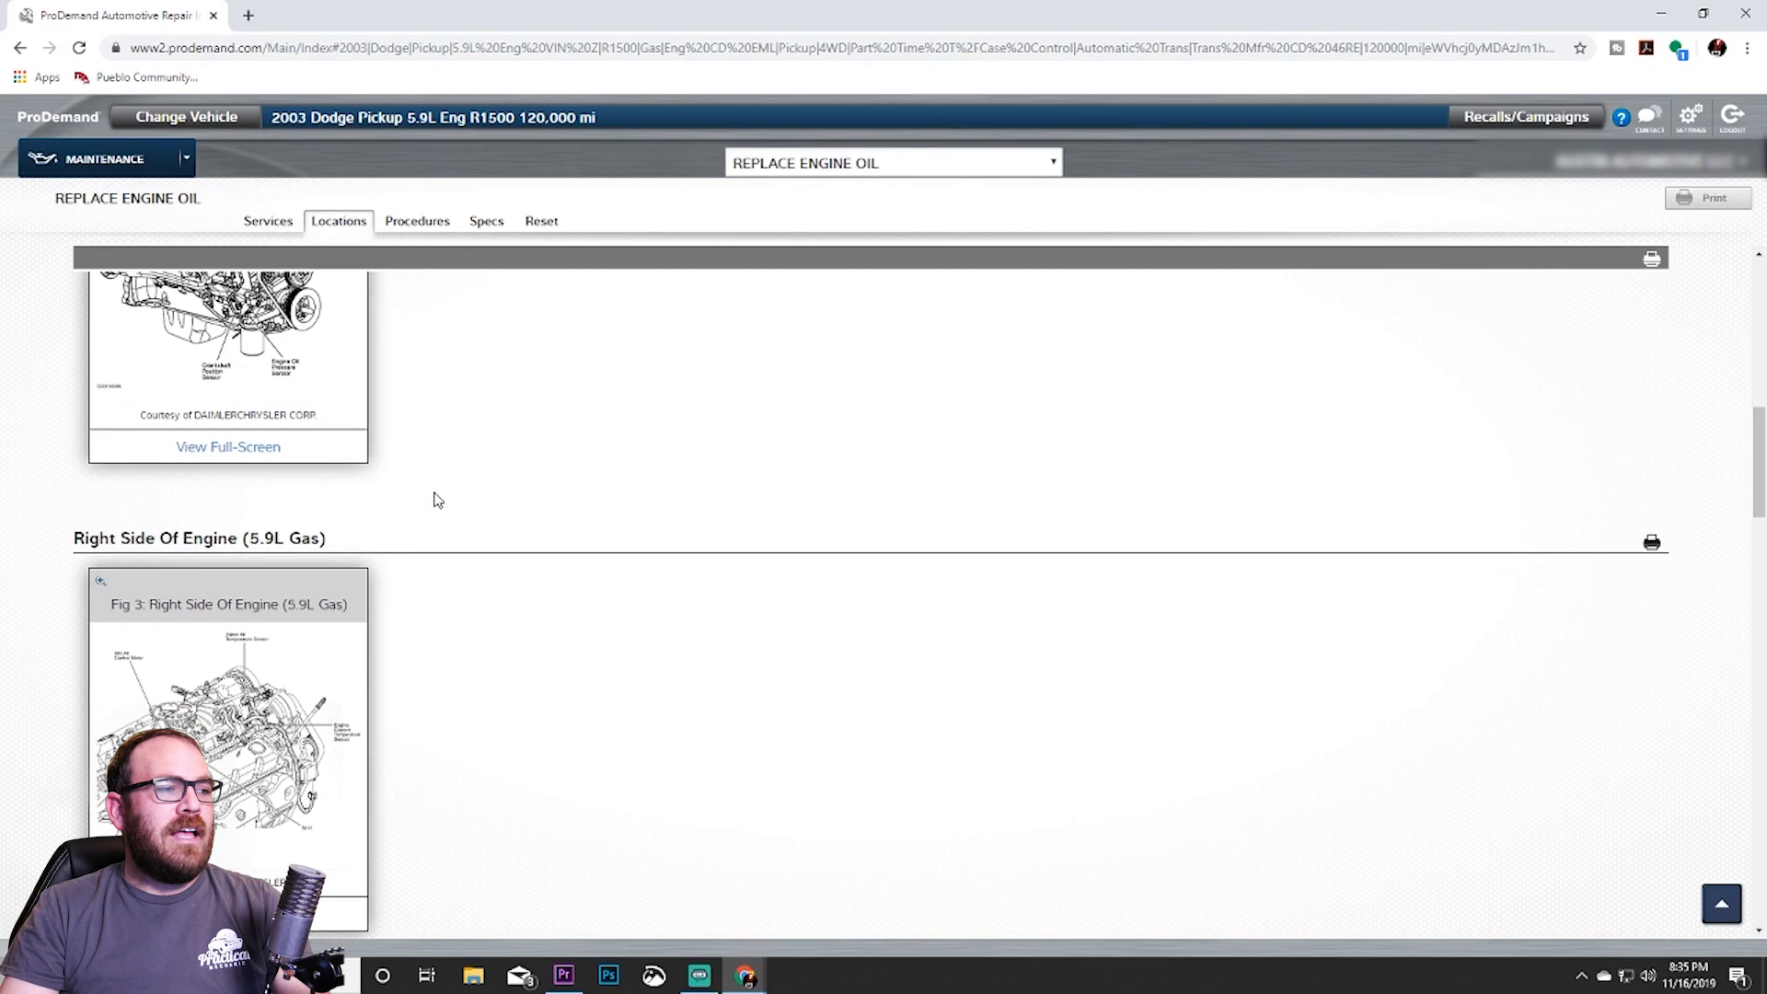
mouse_move(307, 553)
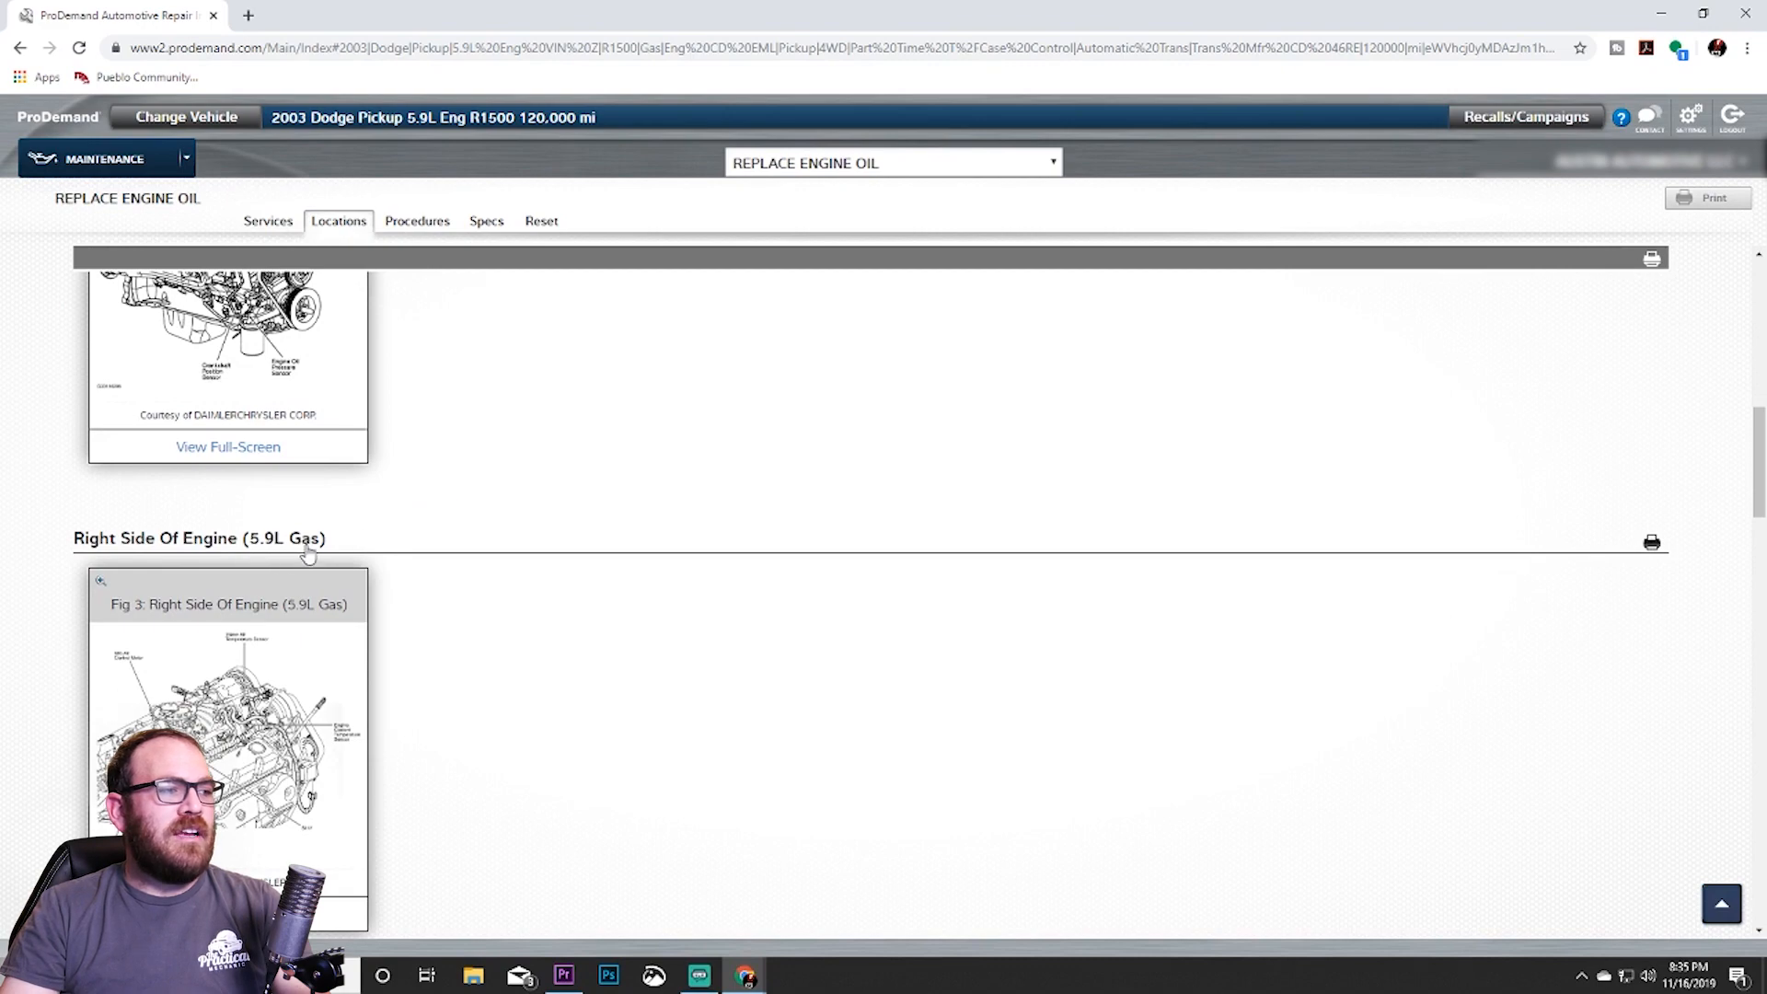
scroll(down, 3)
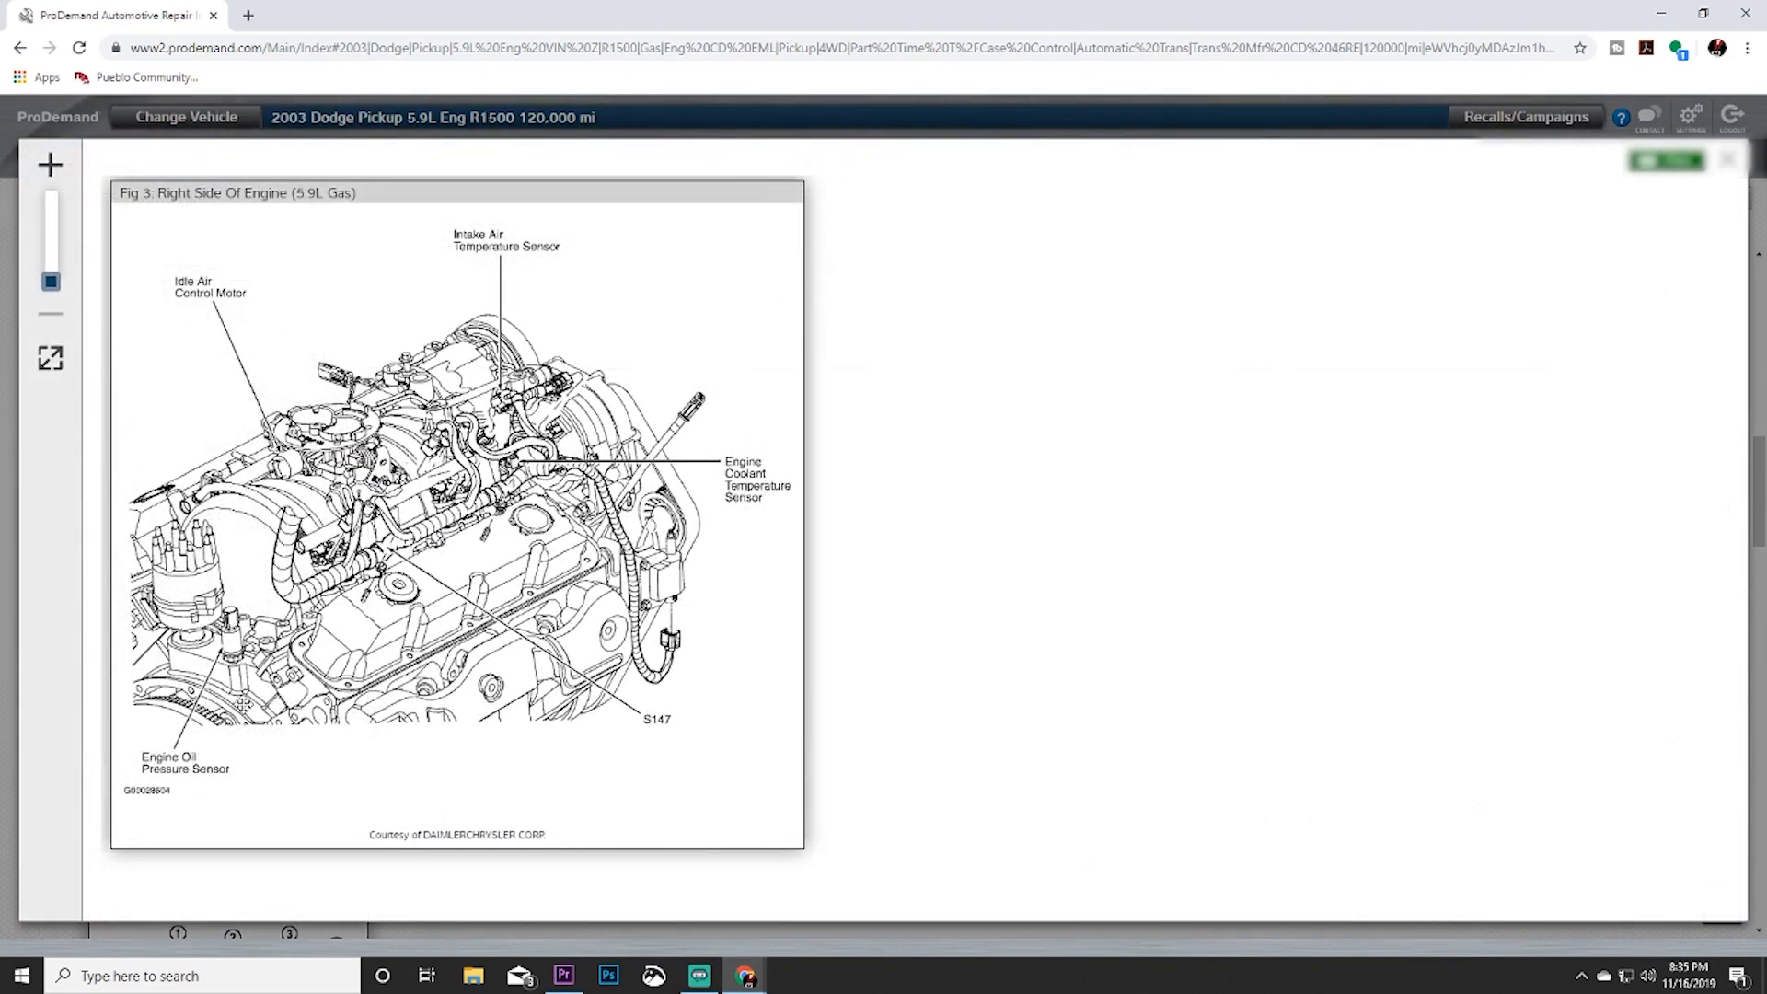
mouse_move(1583, 233)
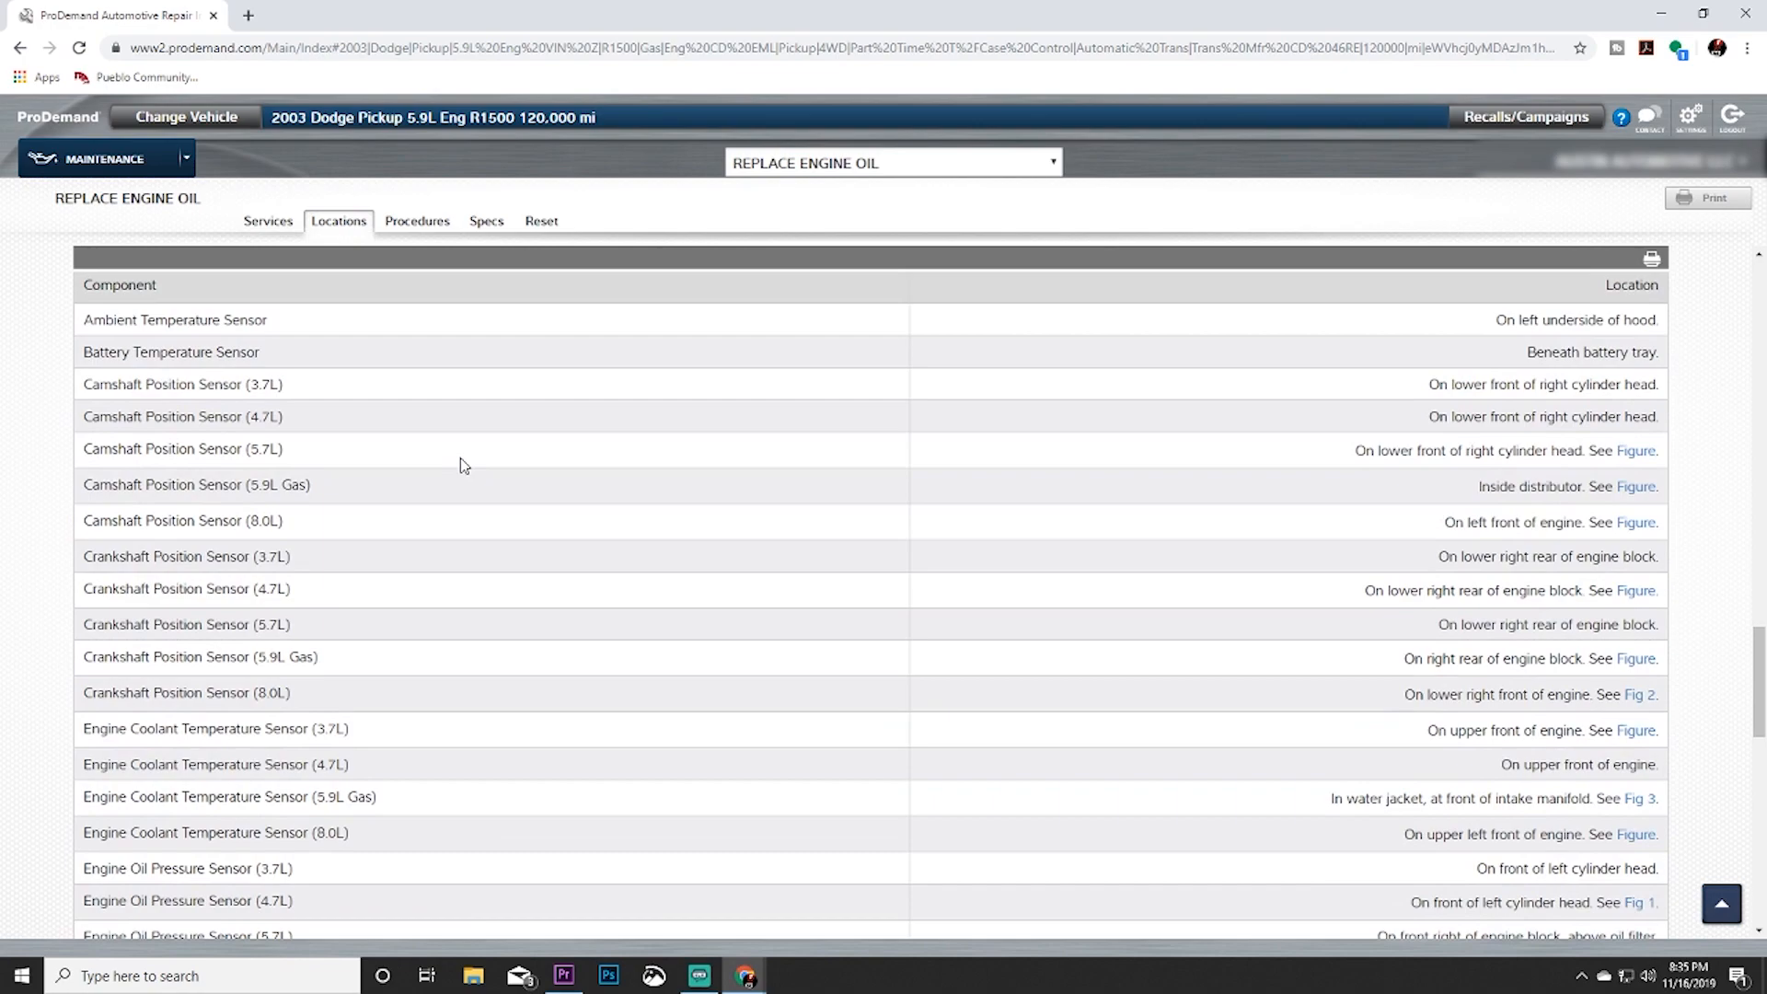
scroll(down, 3)
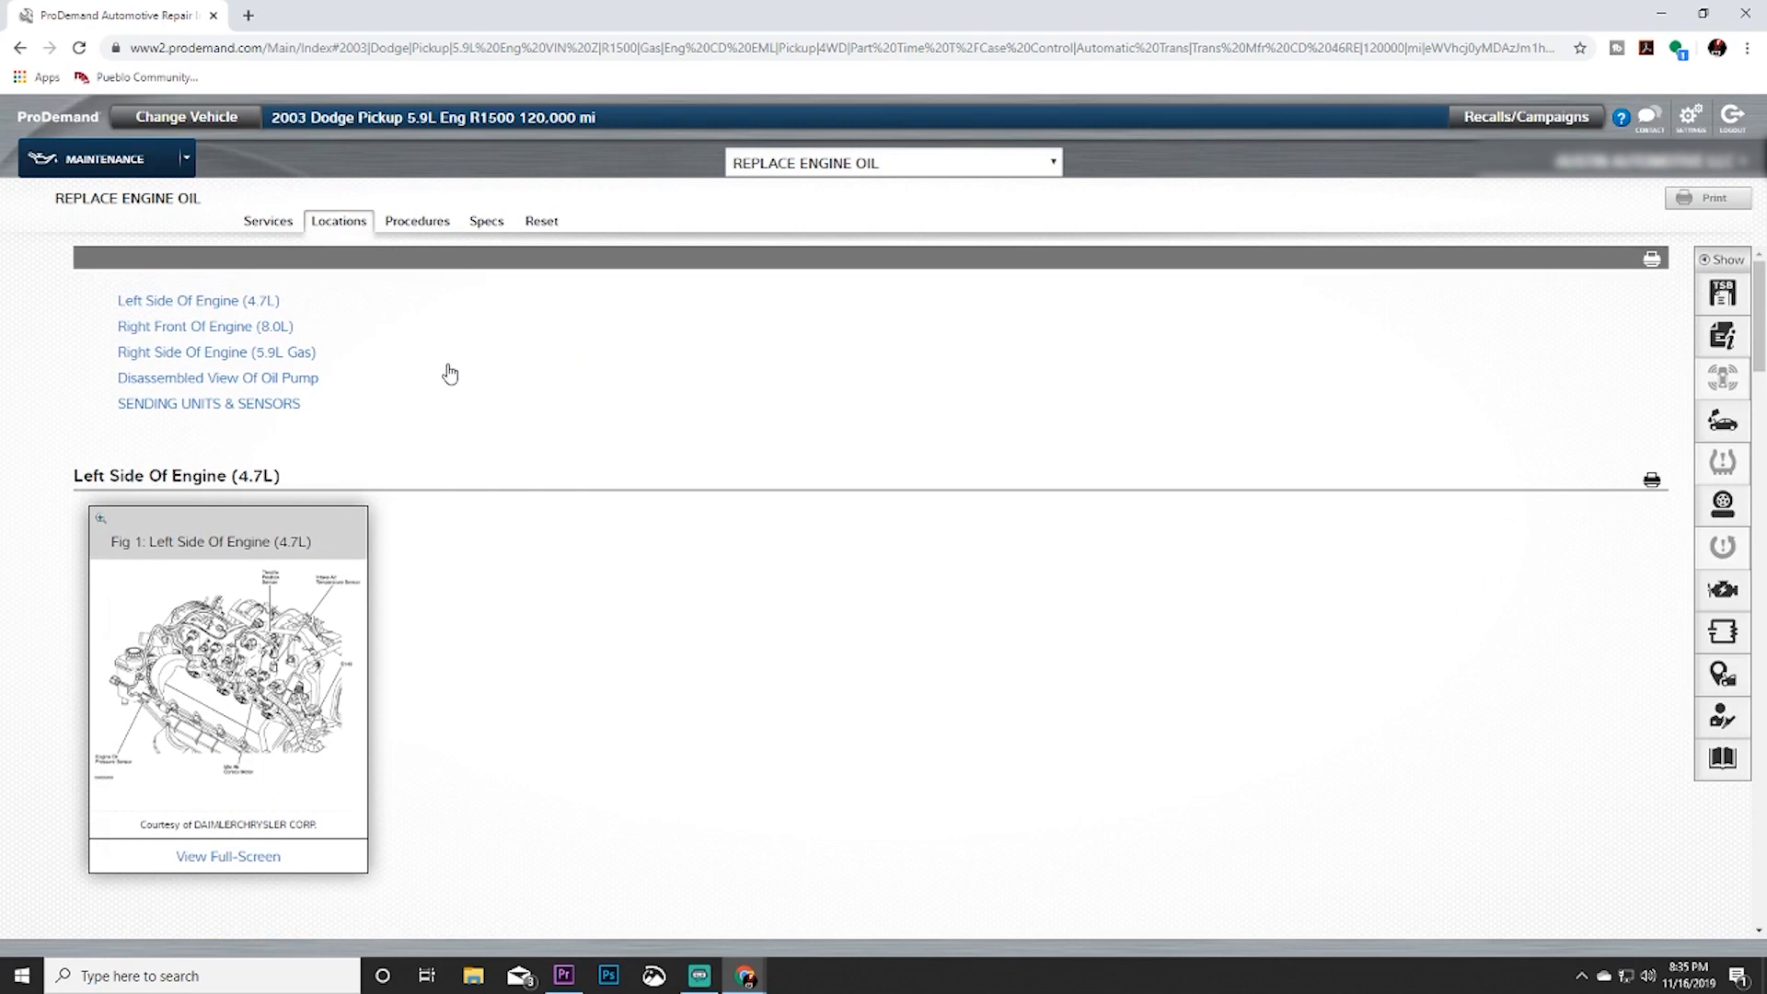
mouse_move(417, 221)
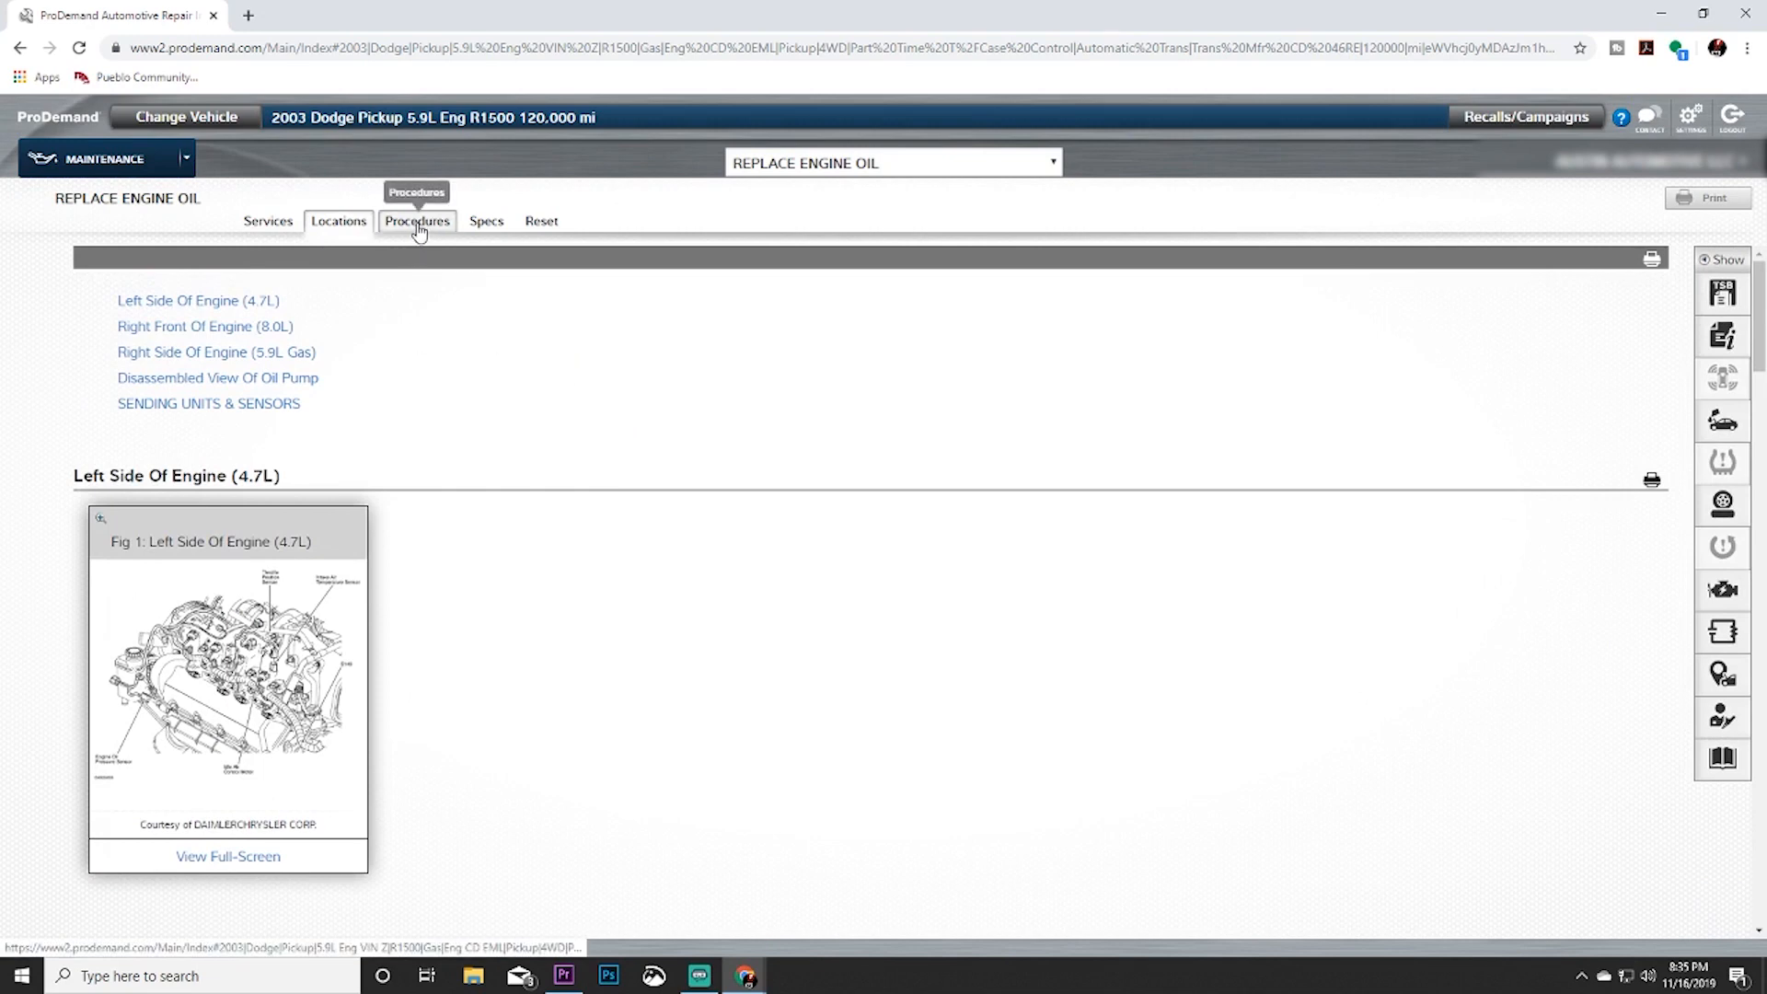
click(416, 221)
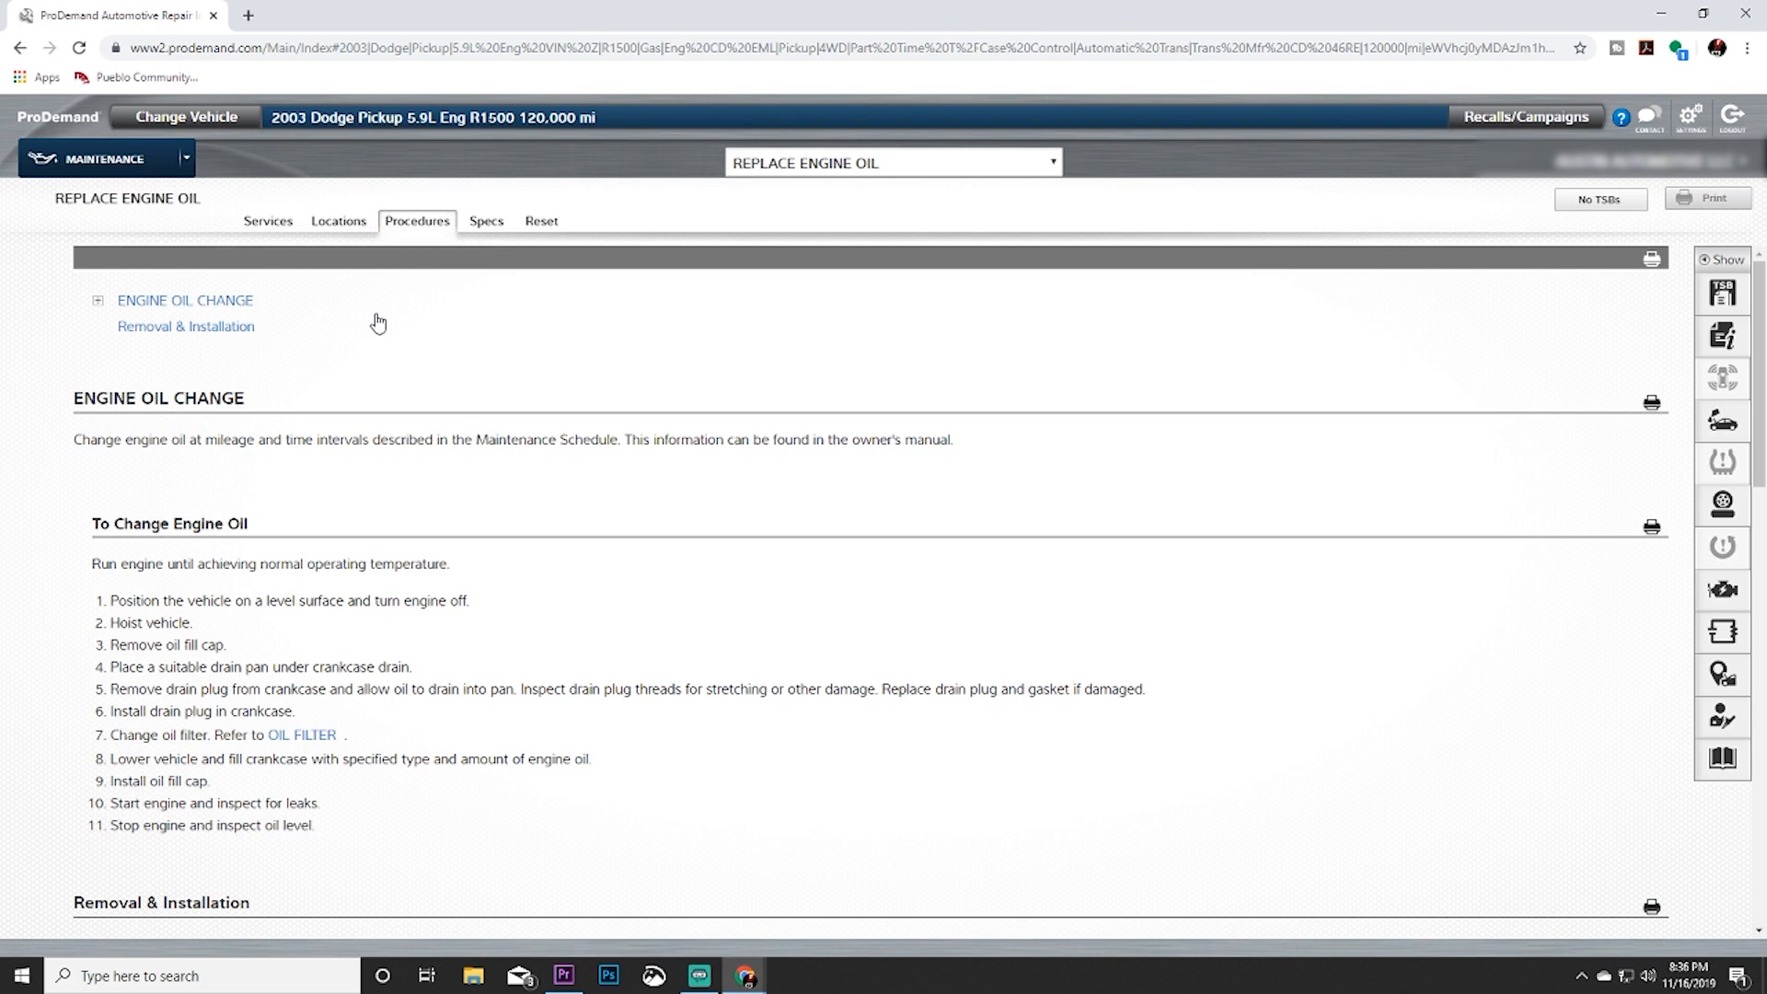
mouse_move(317, 327)
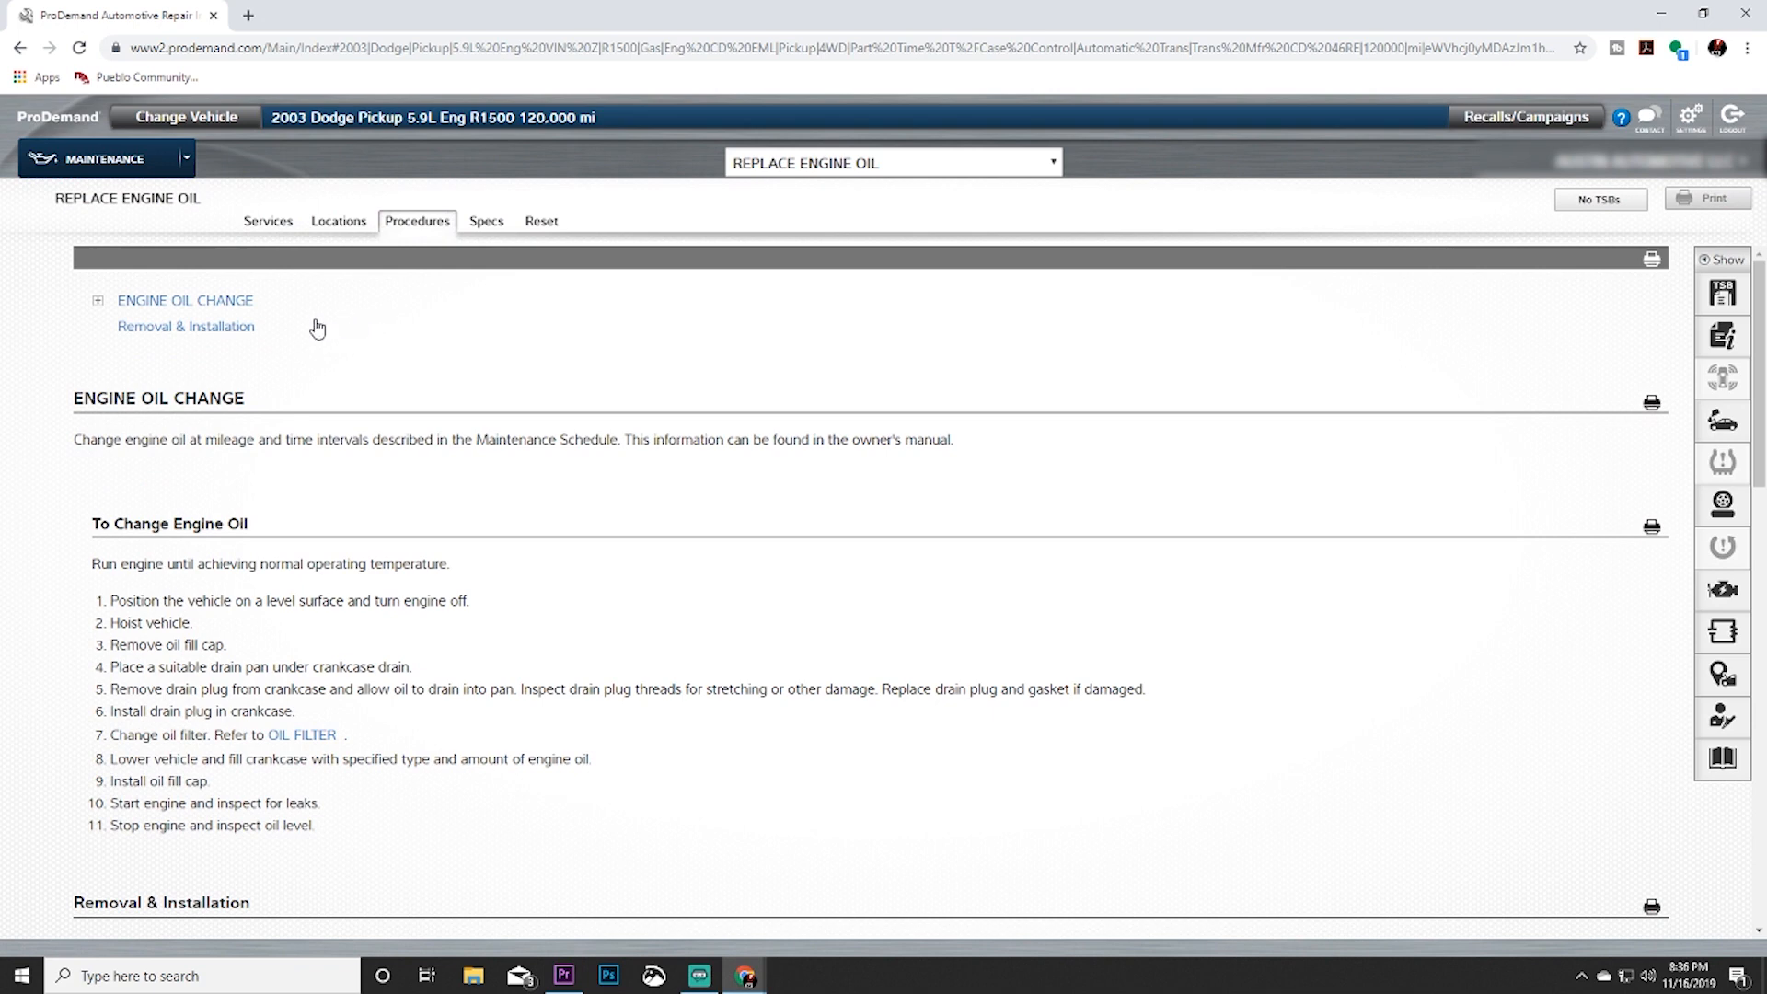
mouse_move(405, 473)
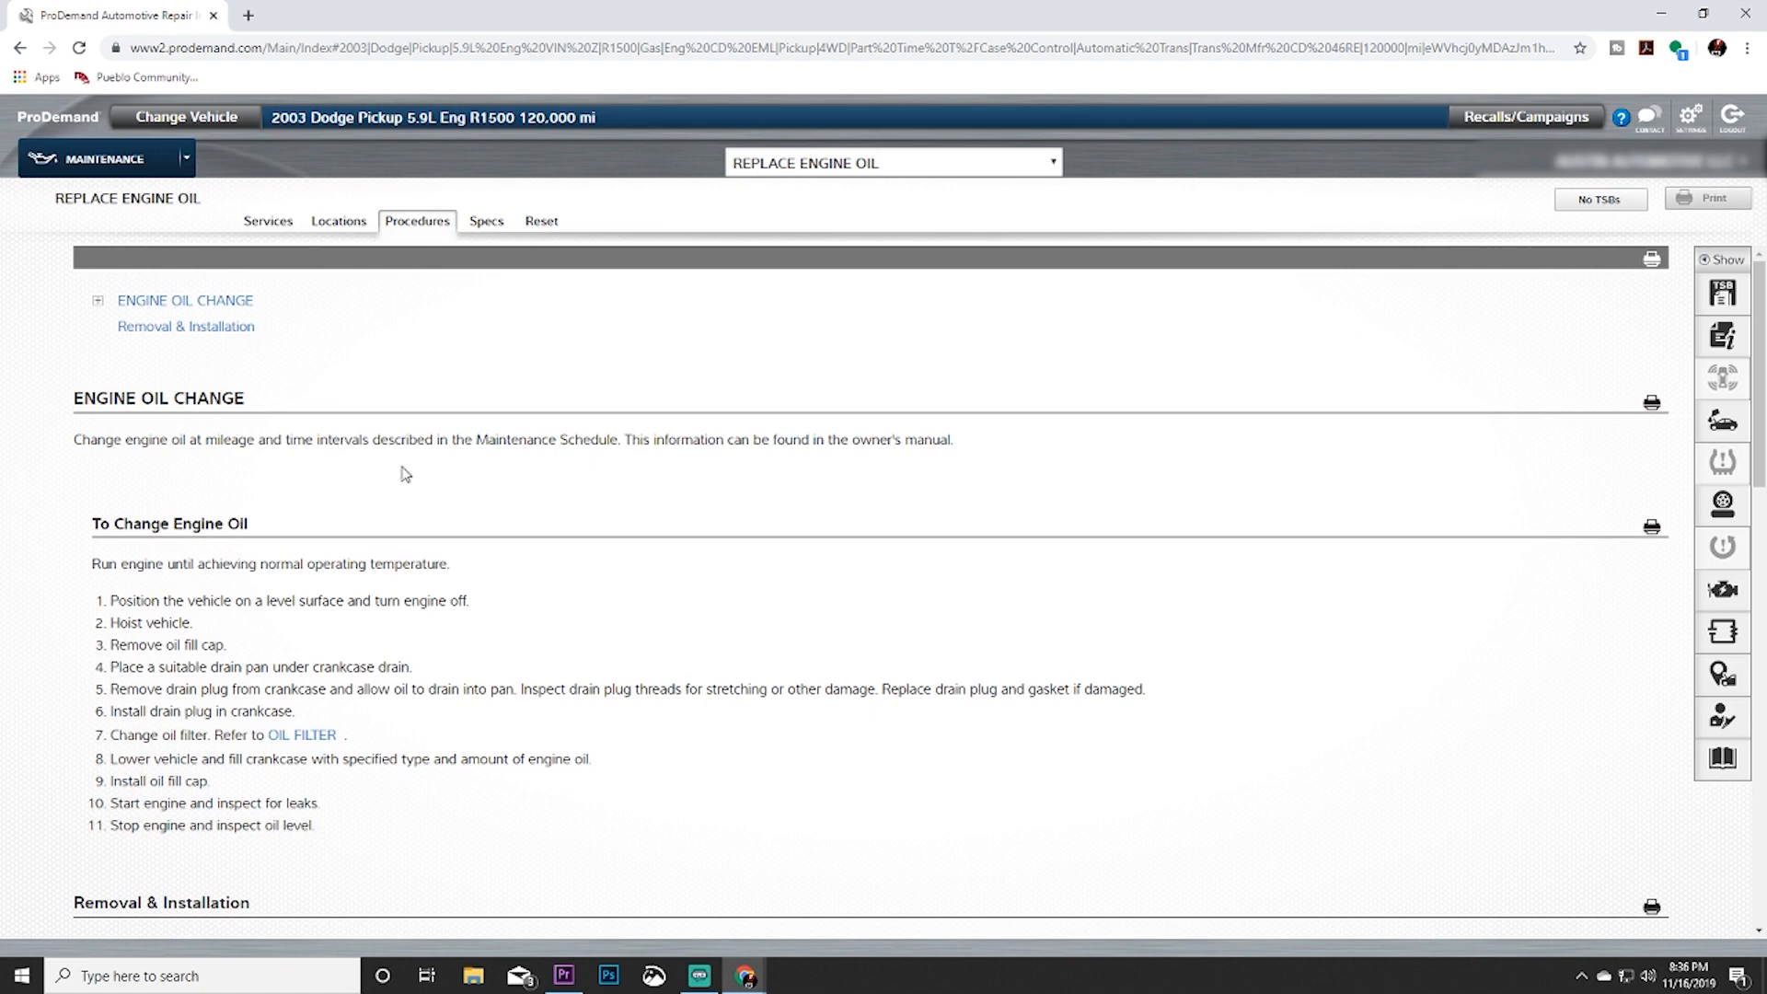
scroll(down, 3)
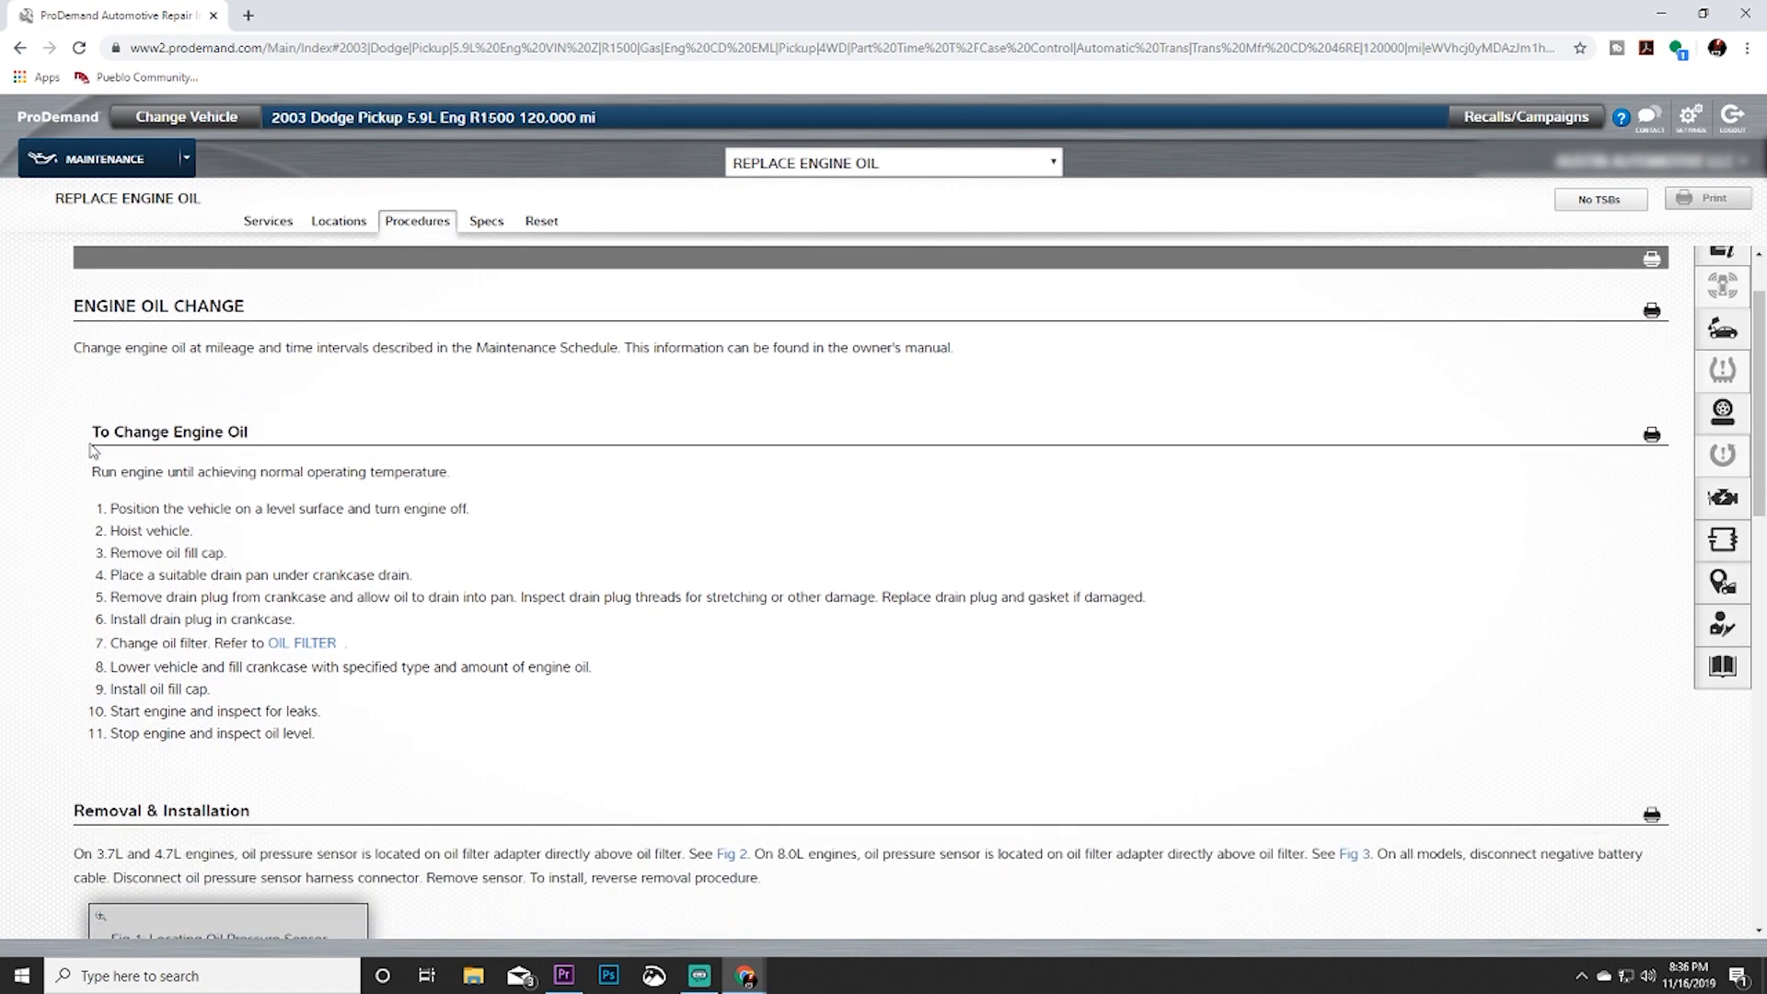
mouse_move(56, 564)
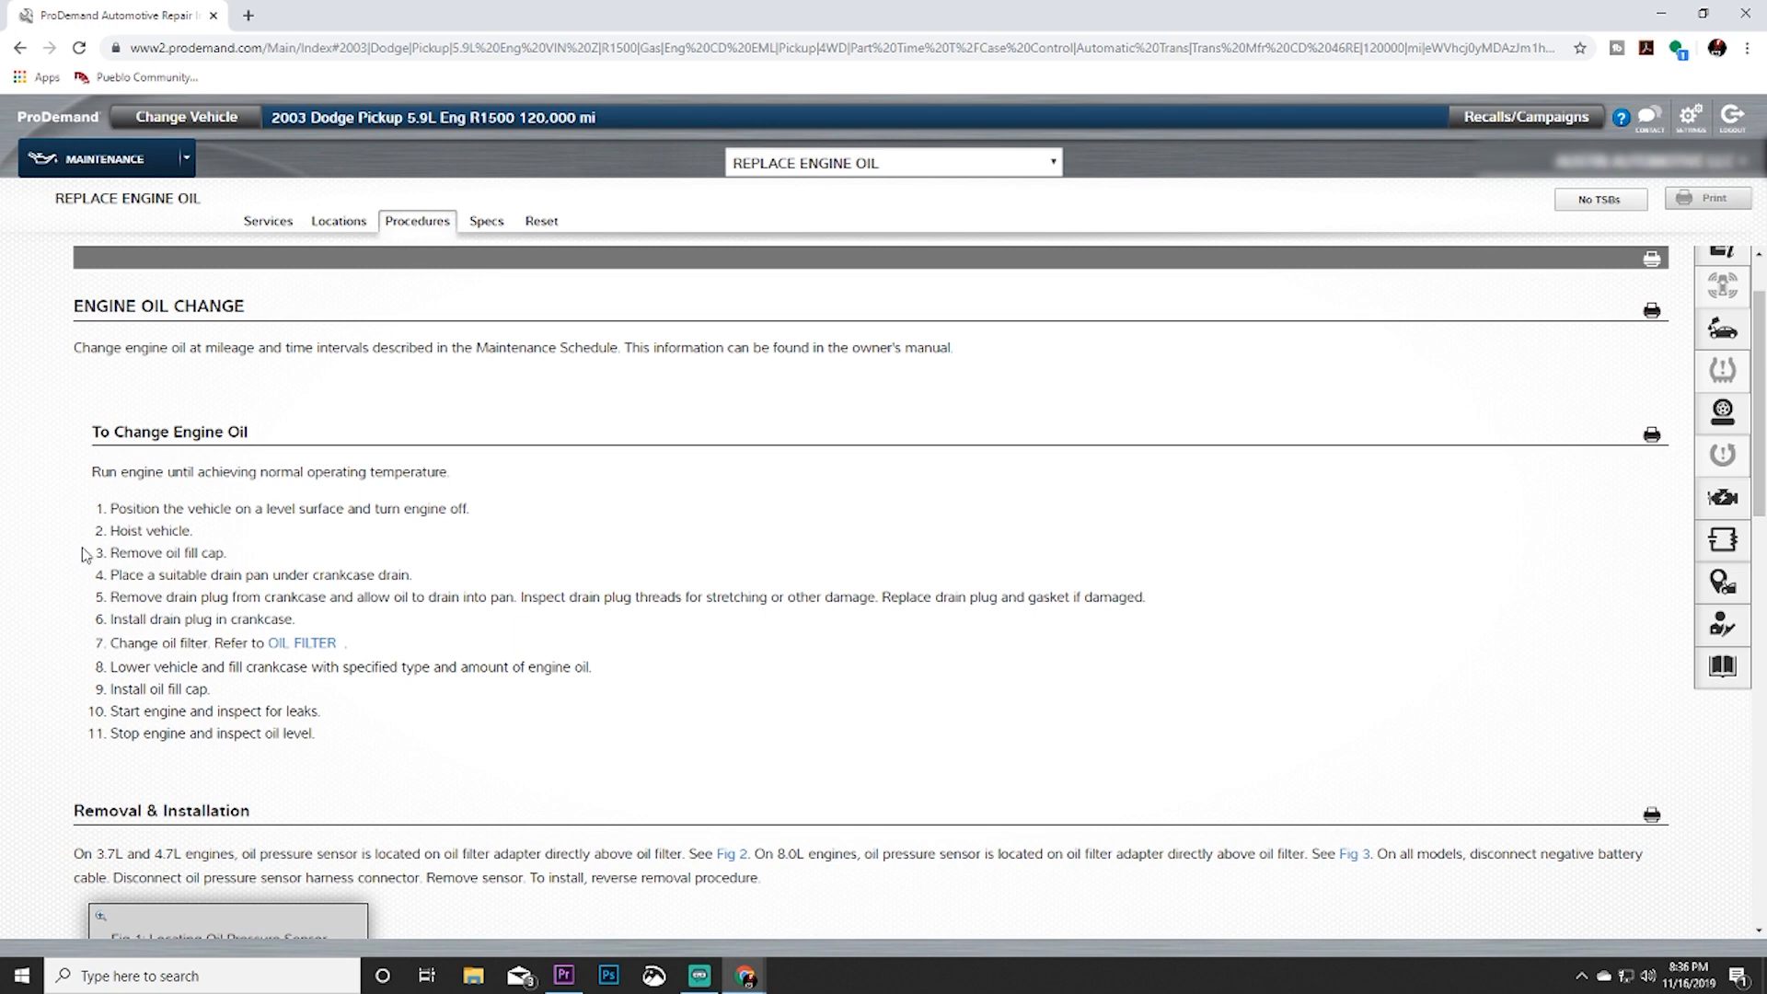
mouse_move(86, 567)
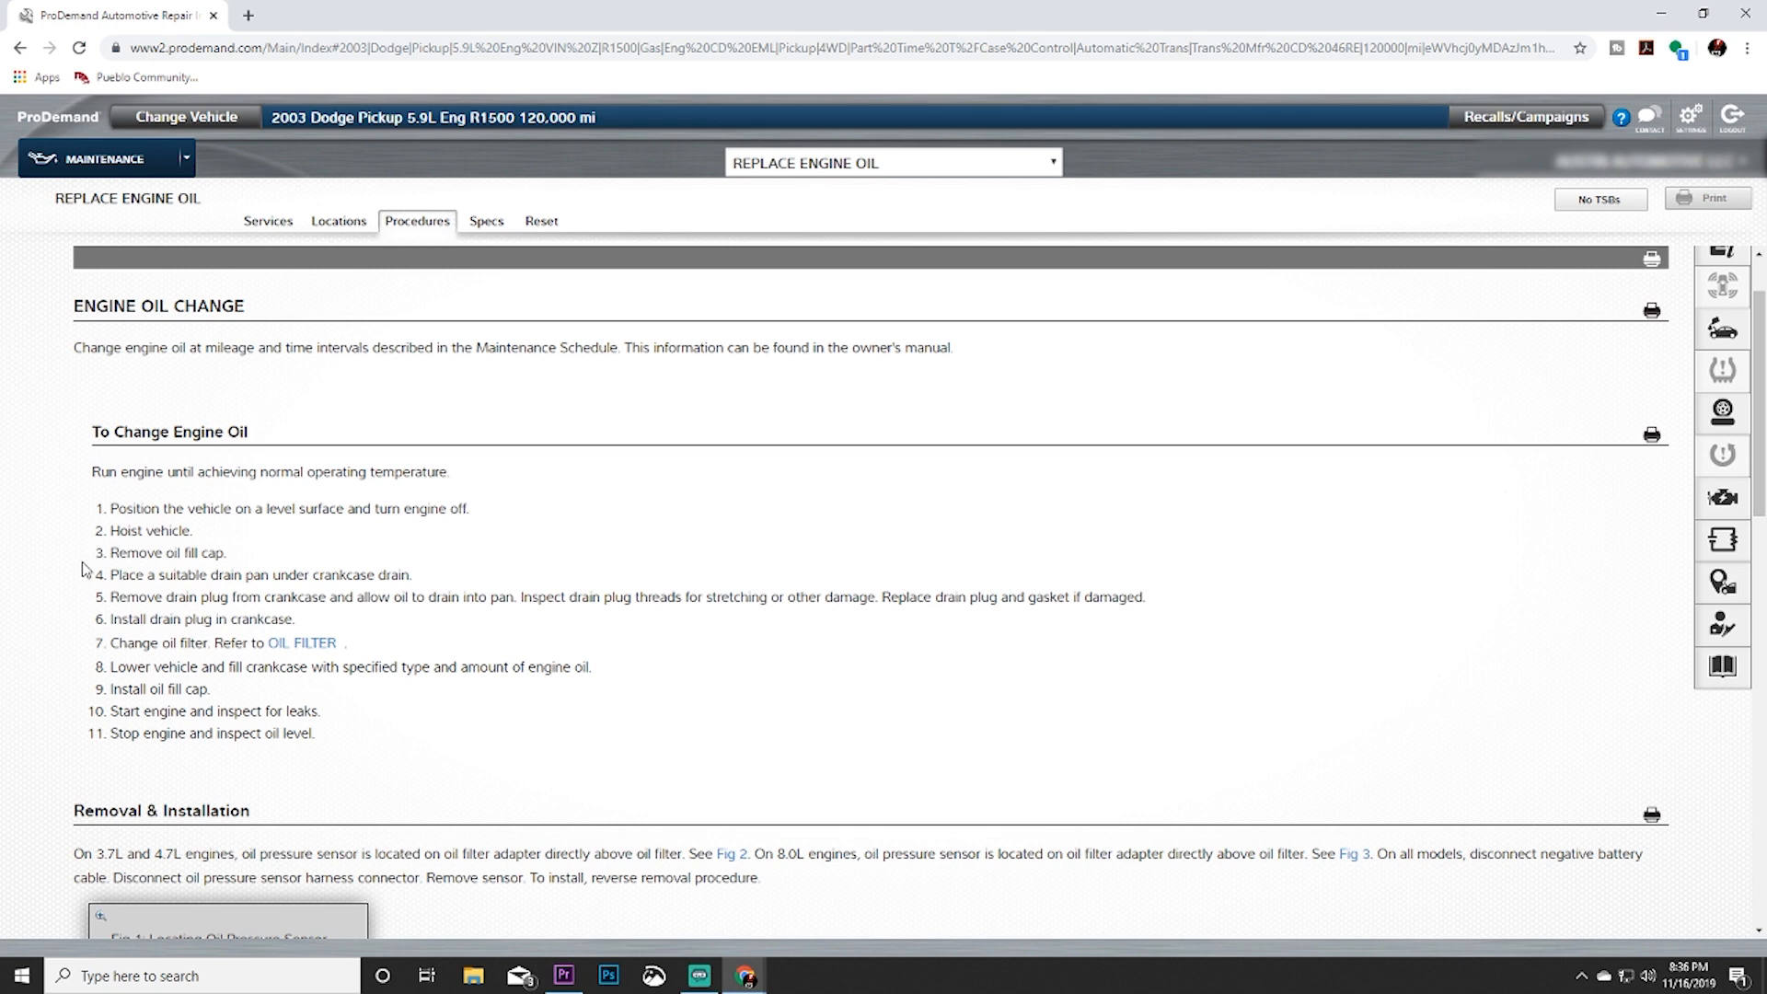
mouse_move(120, 562)
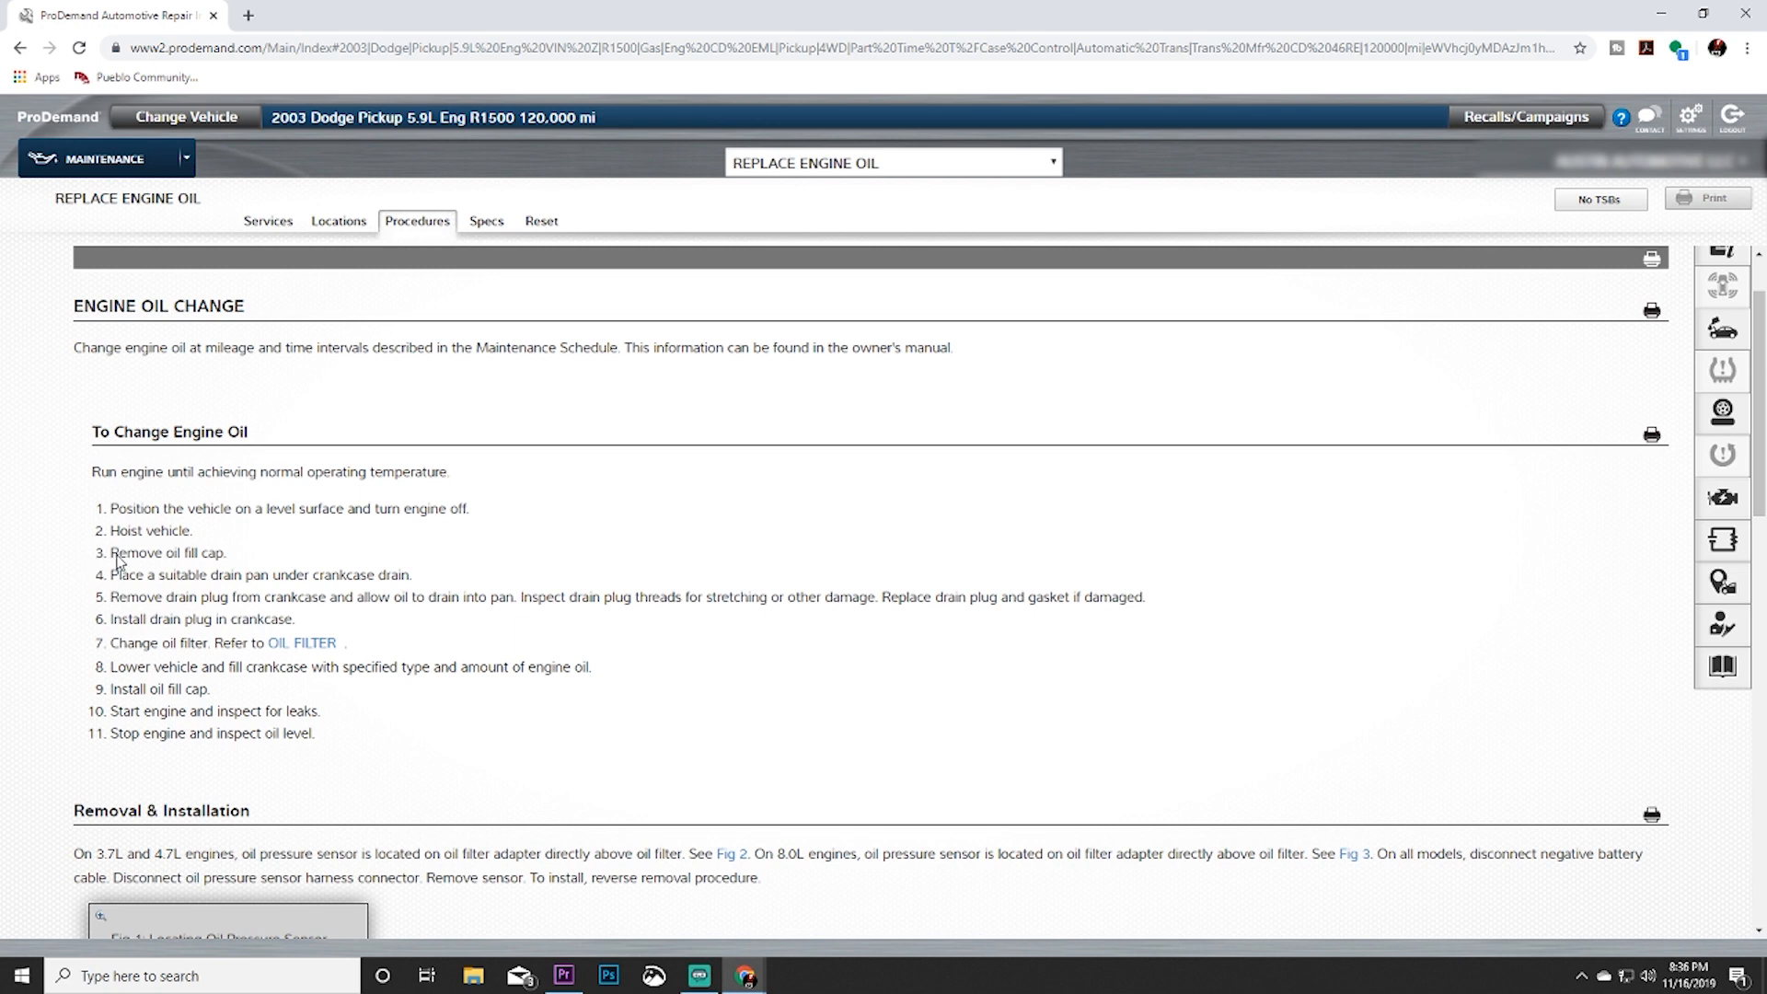
mouse_move(188, 554)
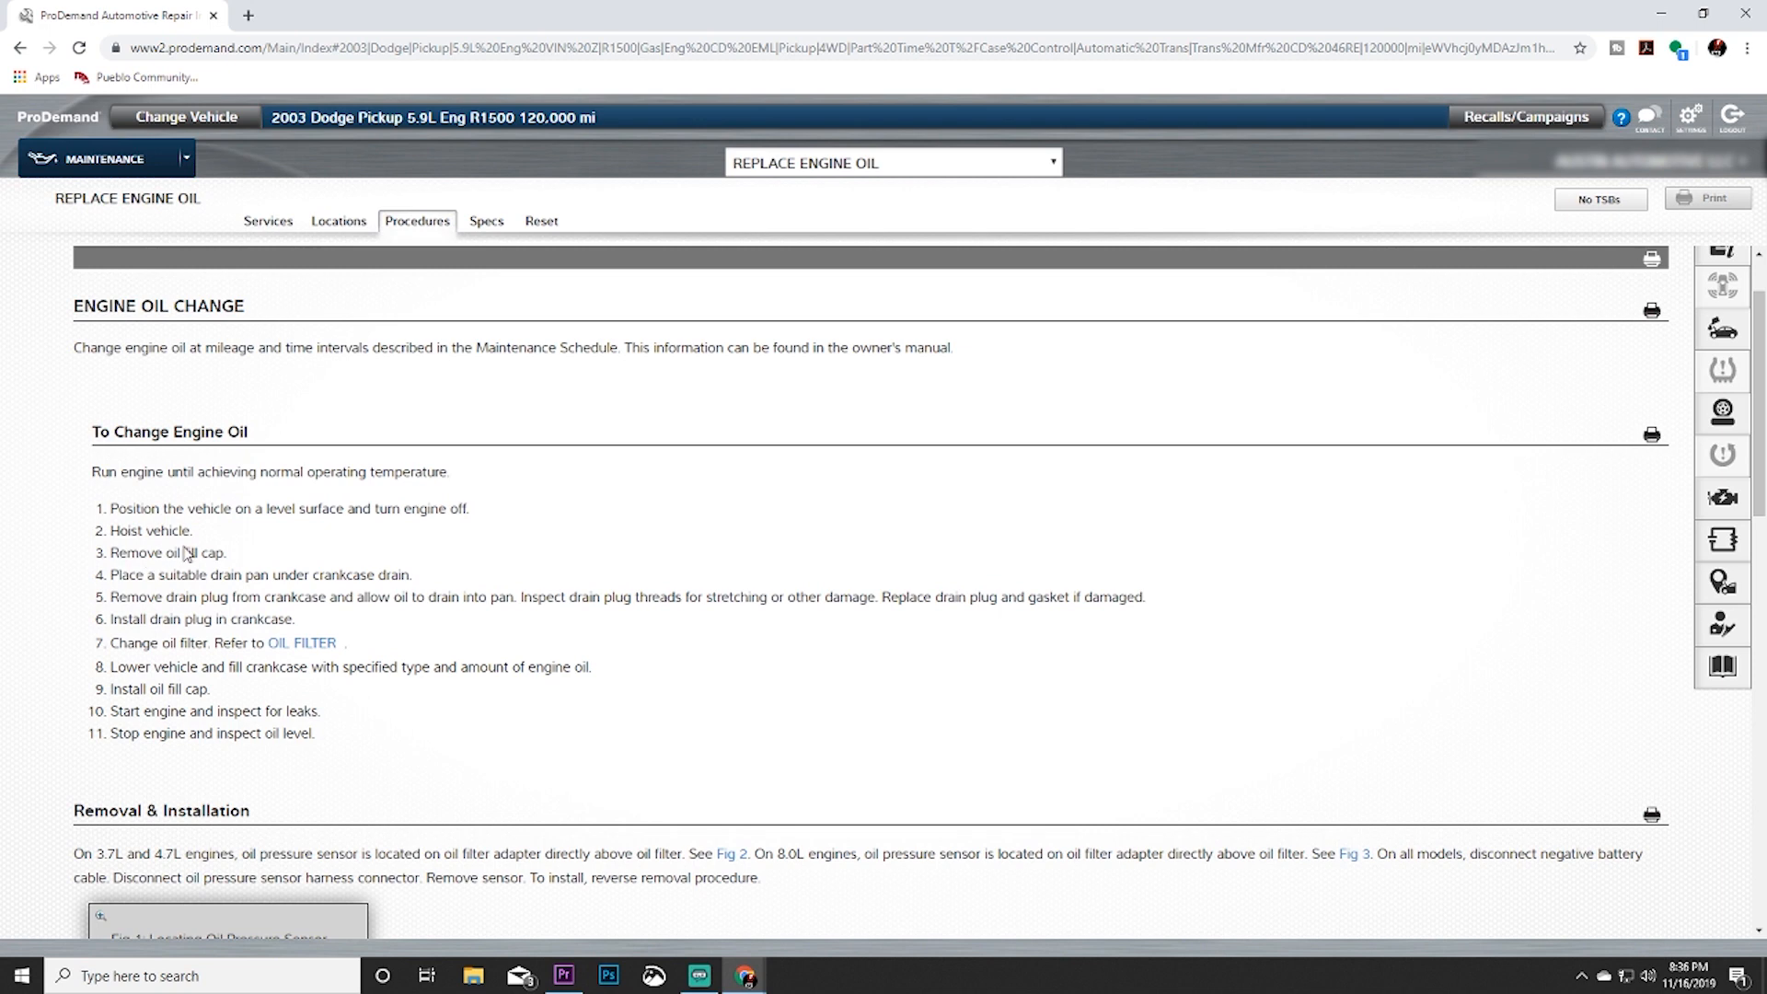
mouse_move(206, 566)
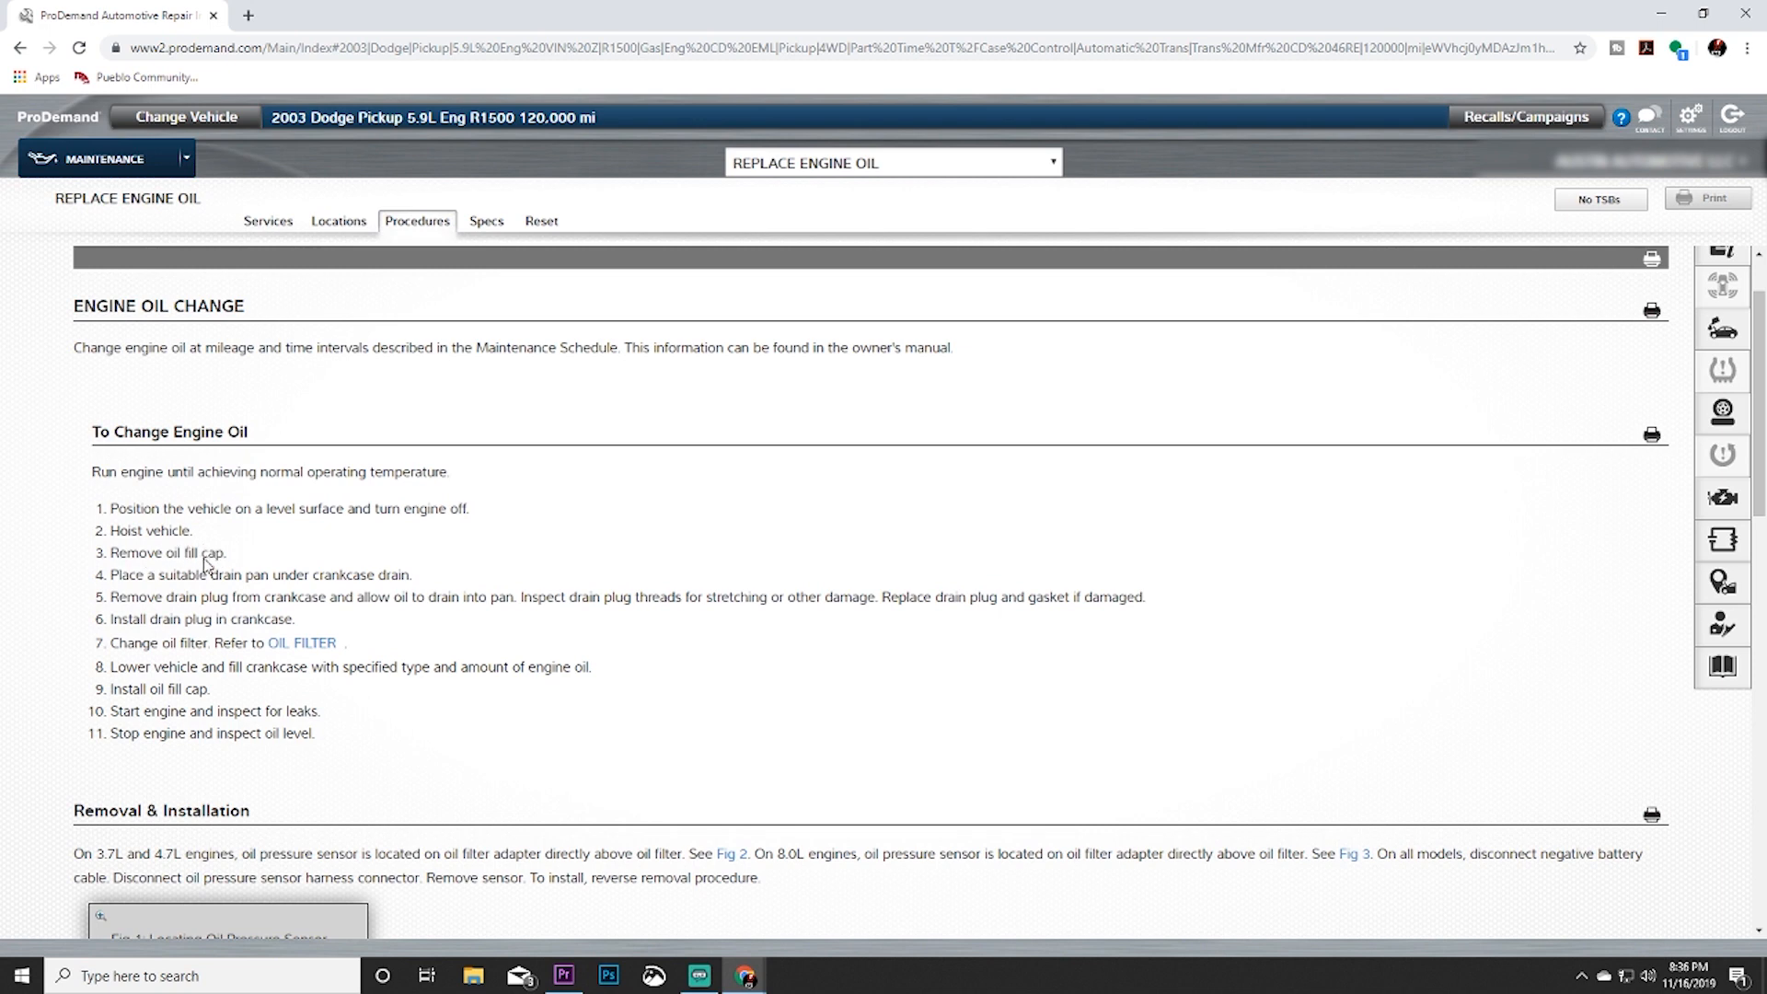
mouse_move(157, 539)
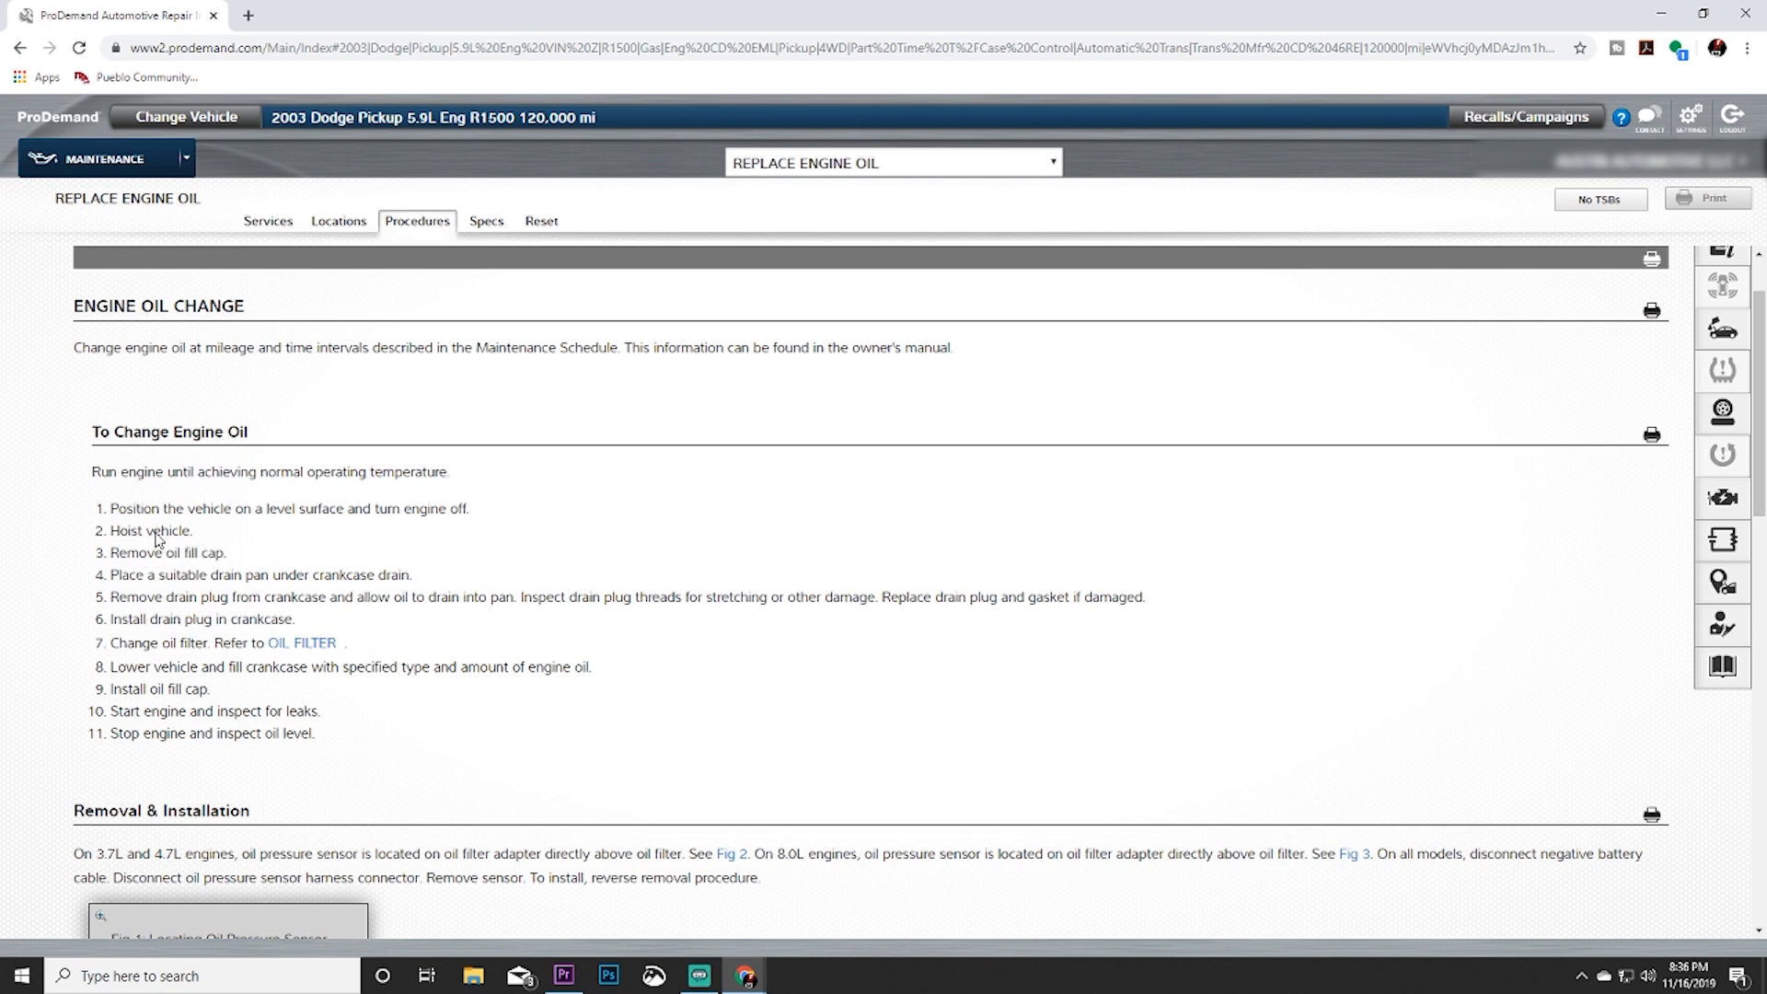
mouse_move(197, 562)
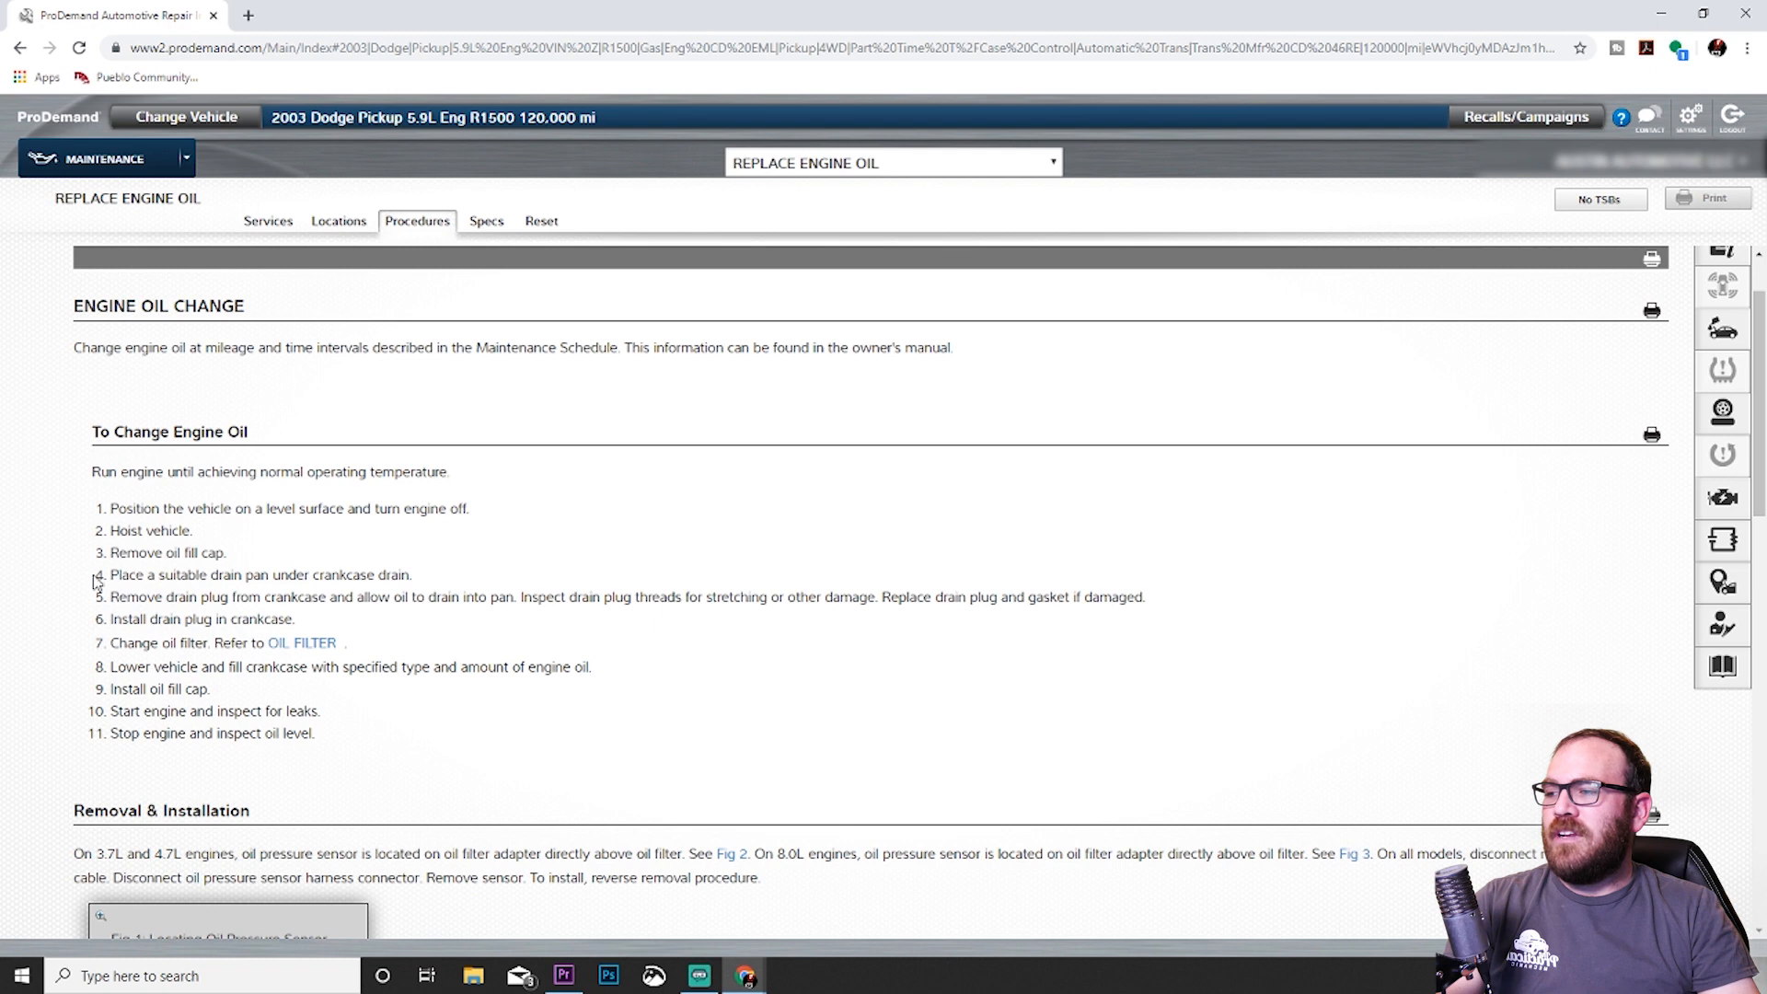
mouse_move(381, 587)
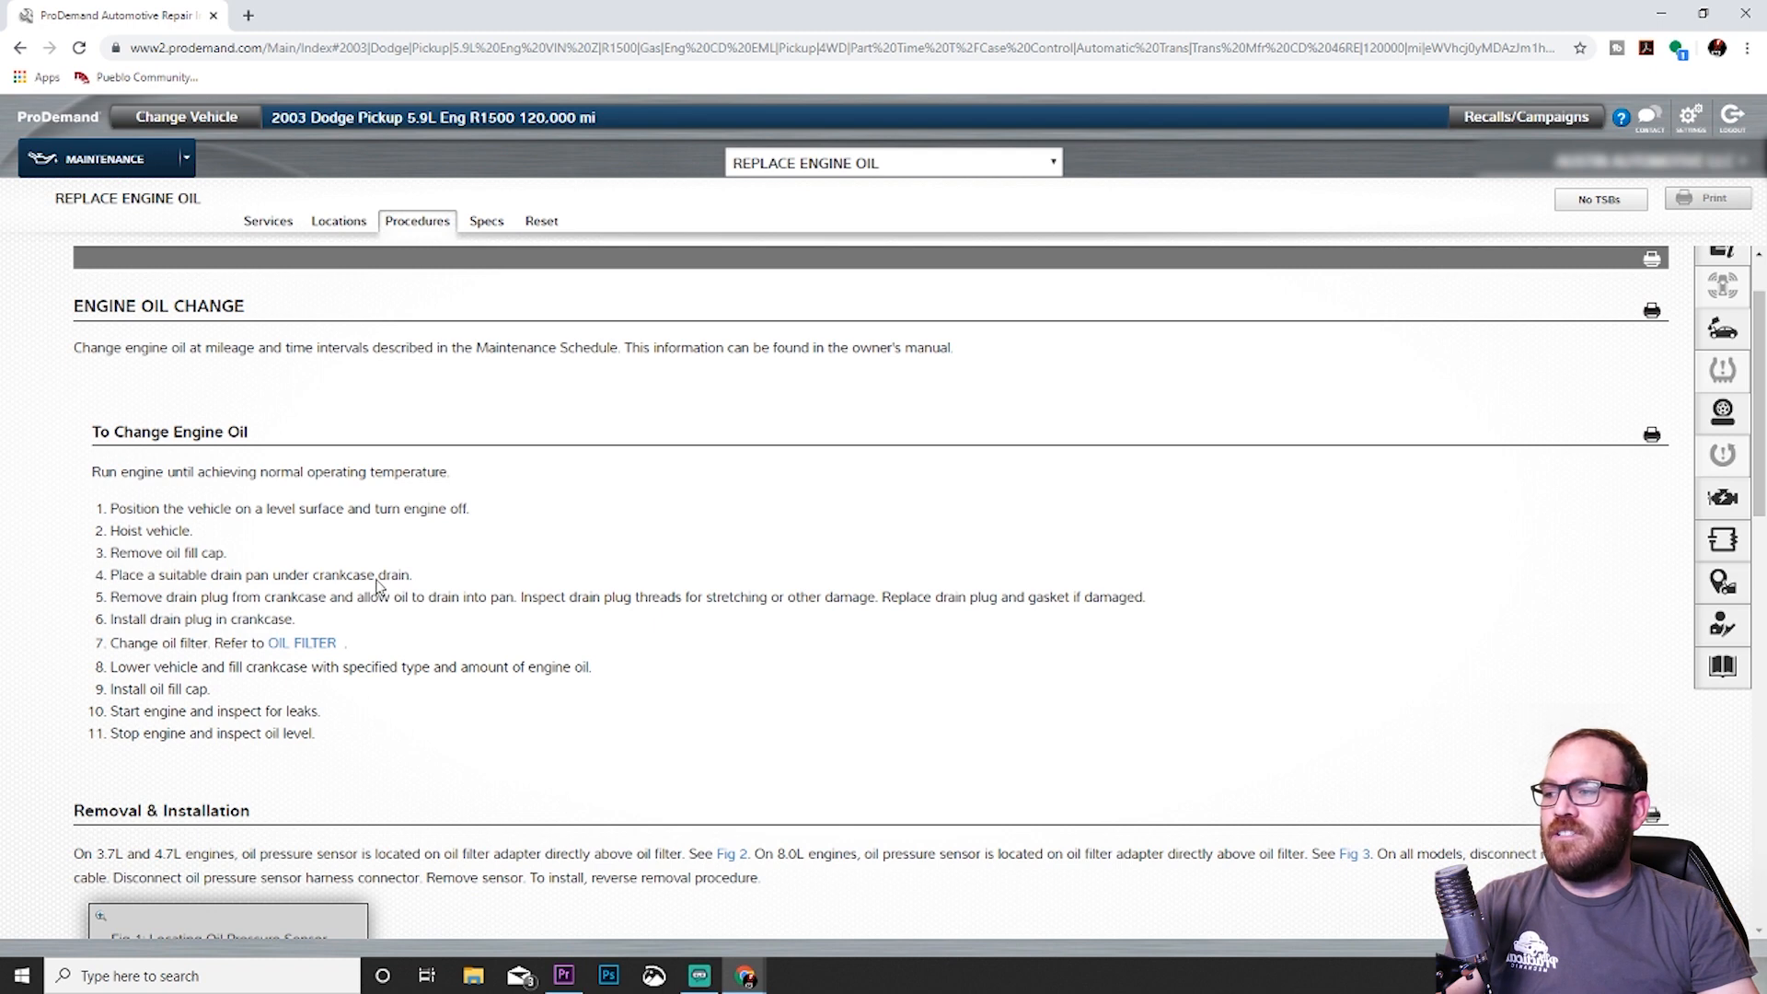
mouse_move(320, 618)
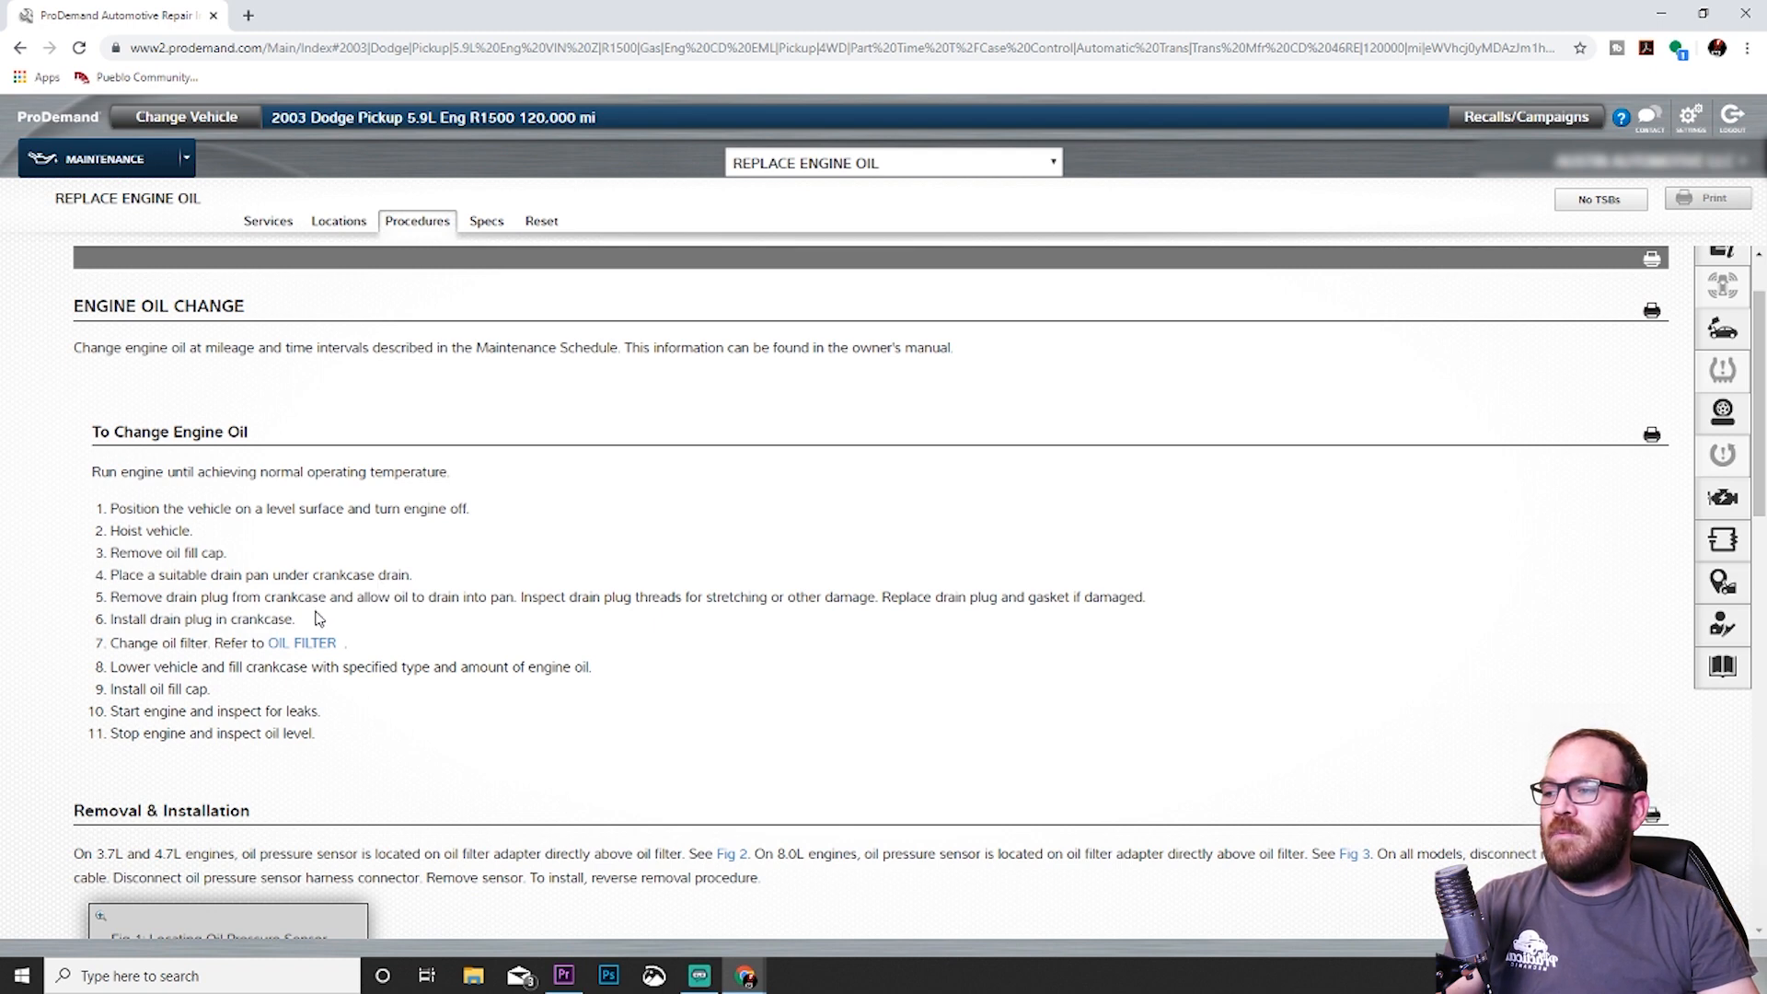
mouse_move(37, 632)
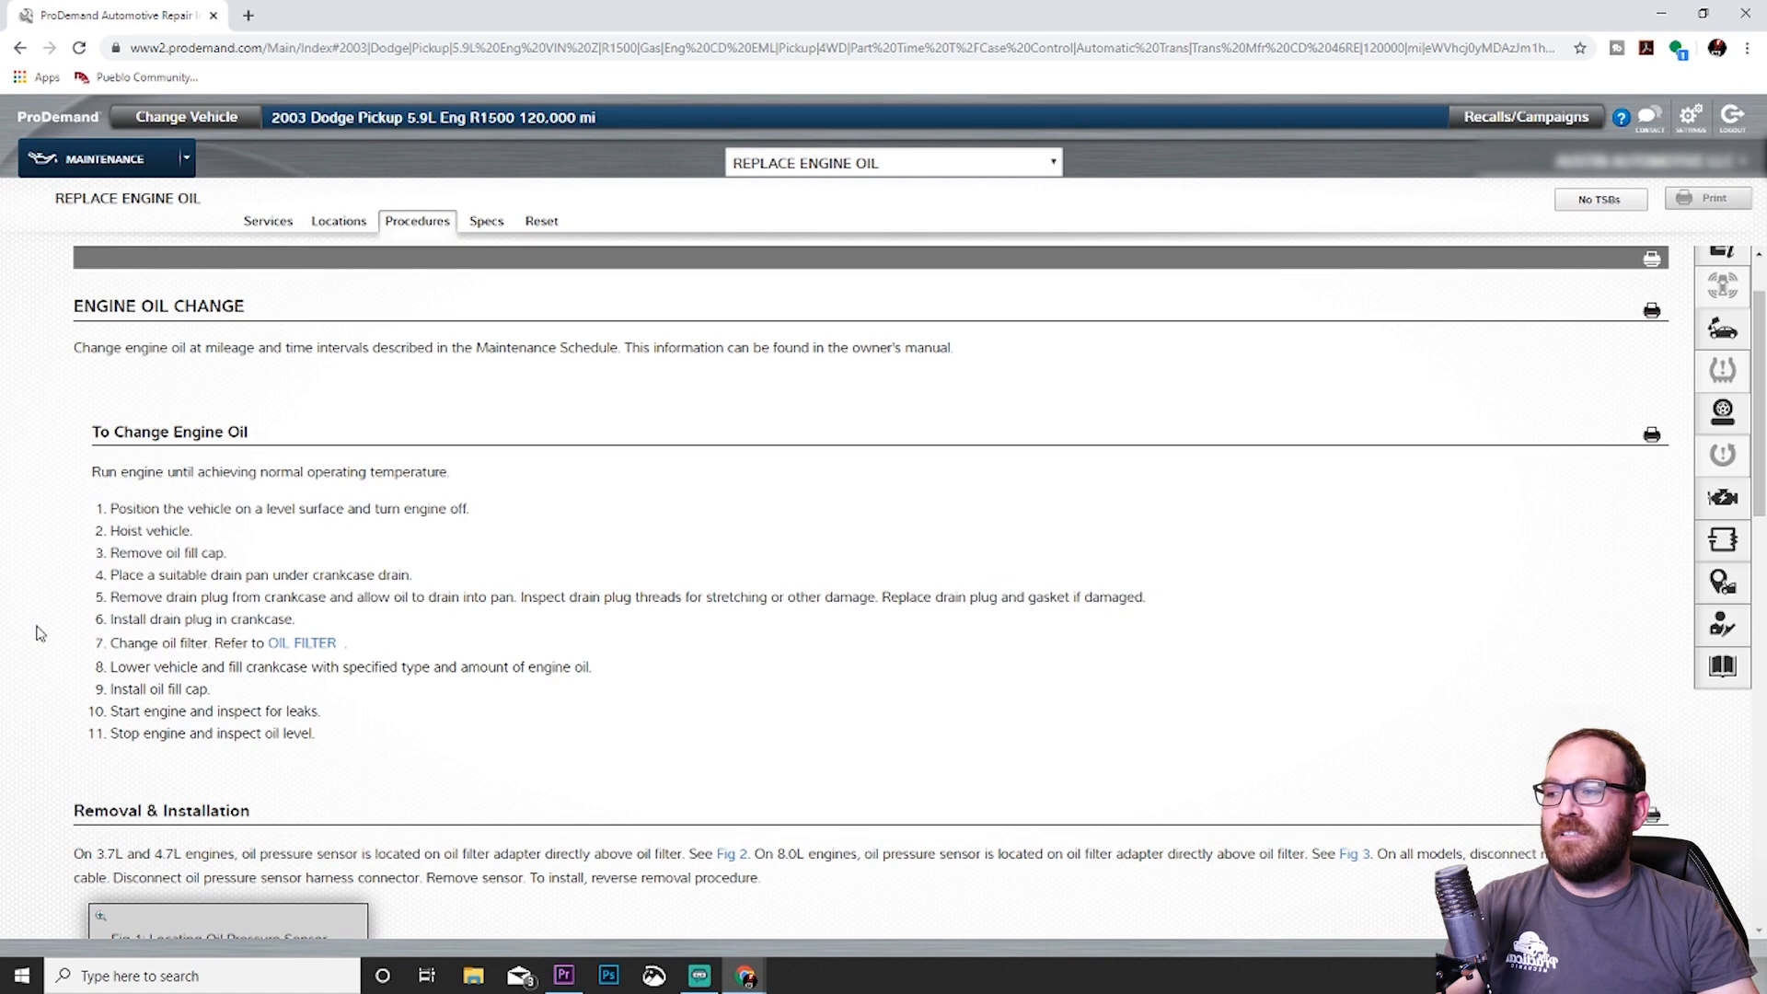
scroll(down, 3)
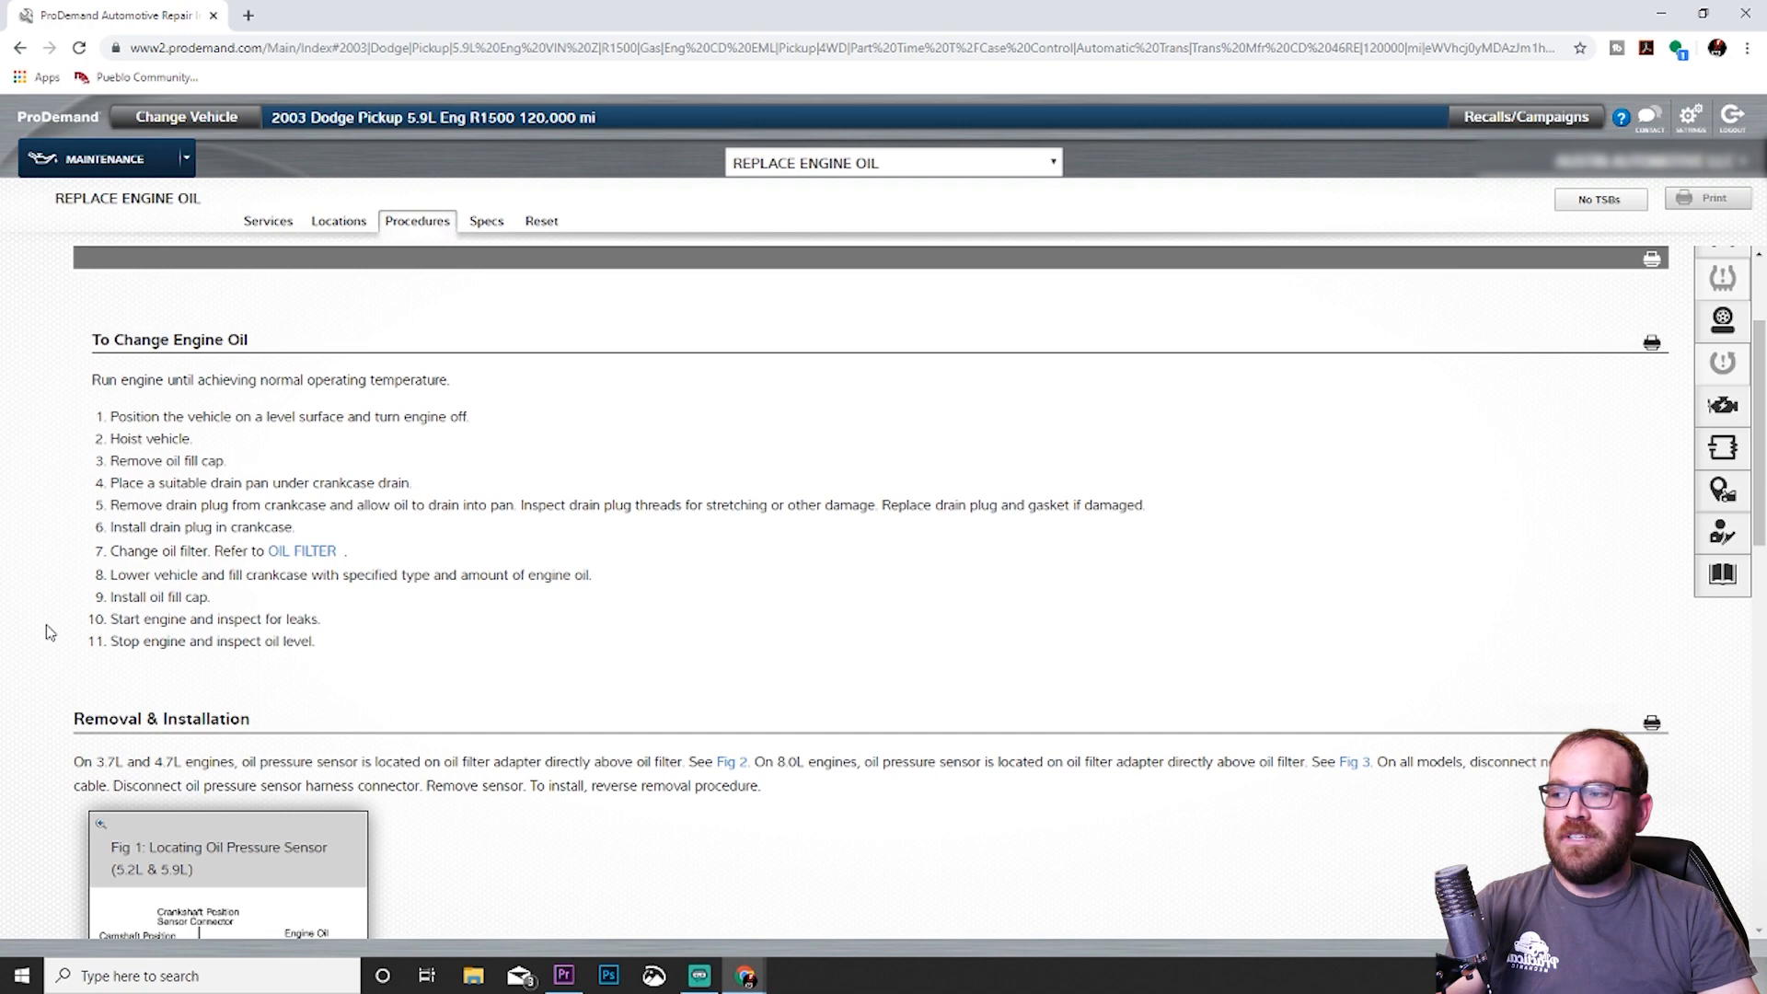
View the oil filter job's torque specs, then confirm no Reset information exists.
click(486, 220)
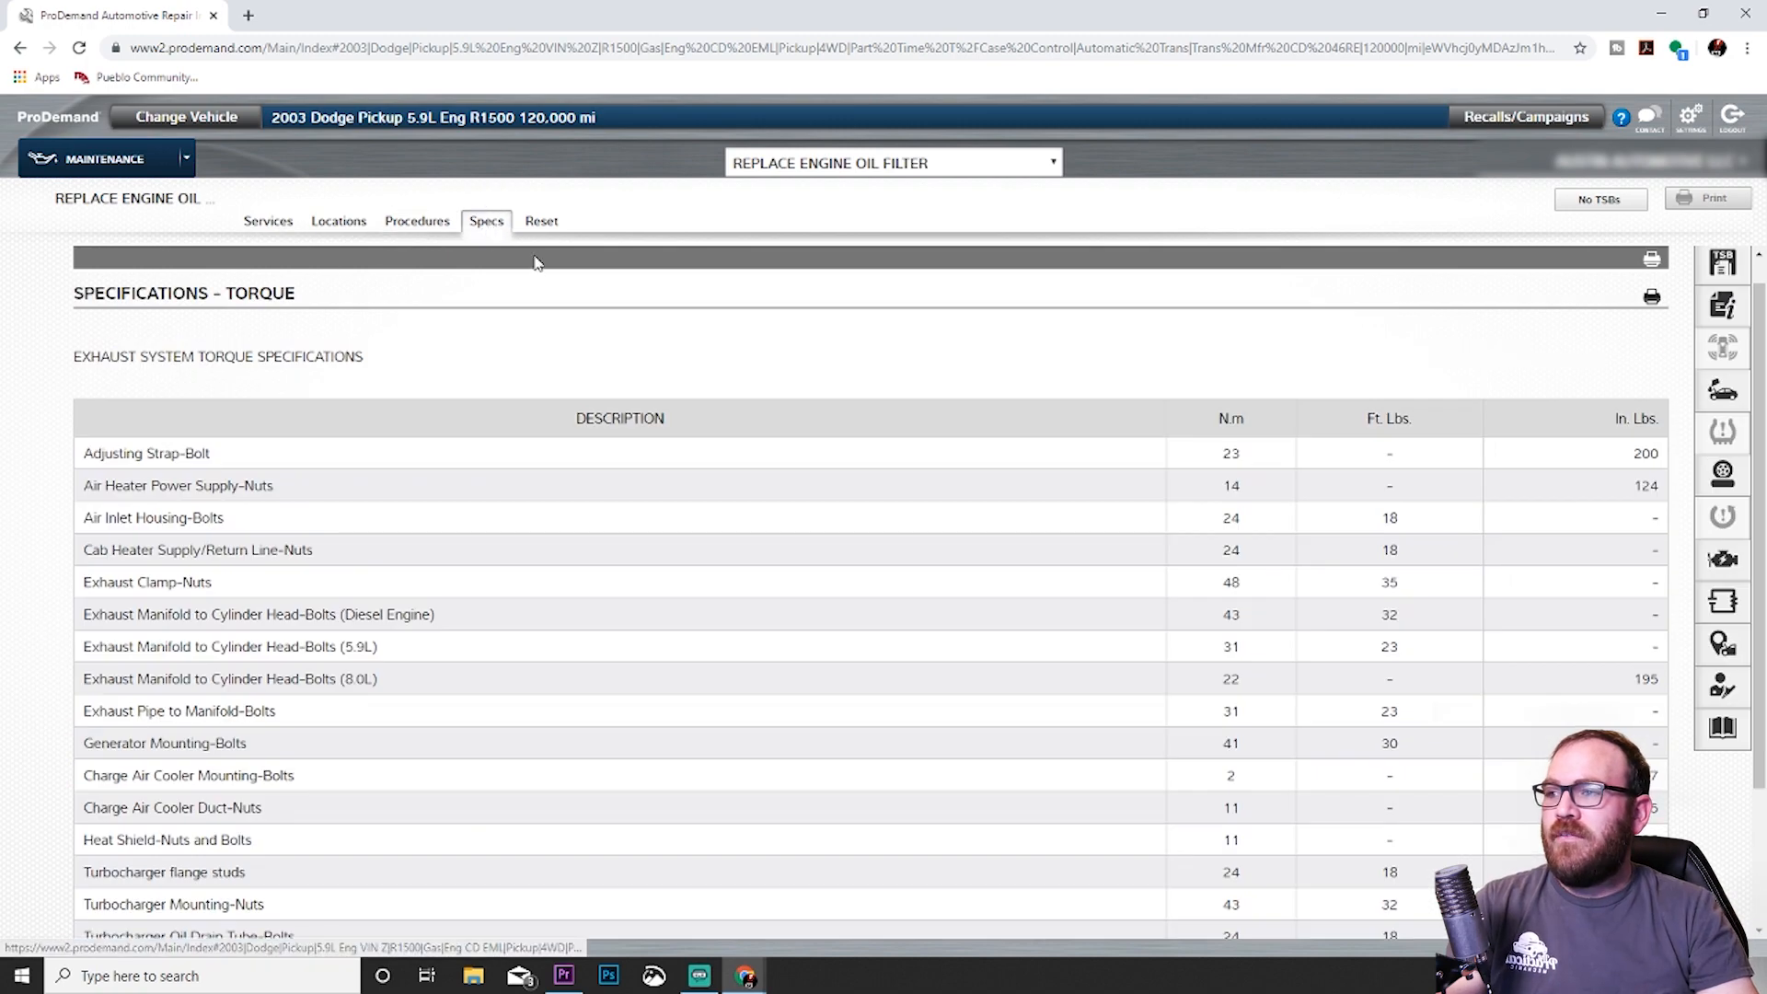
mouse_move(574, 248)
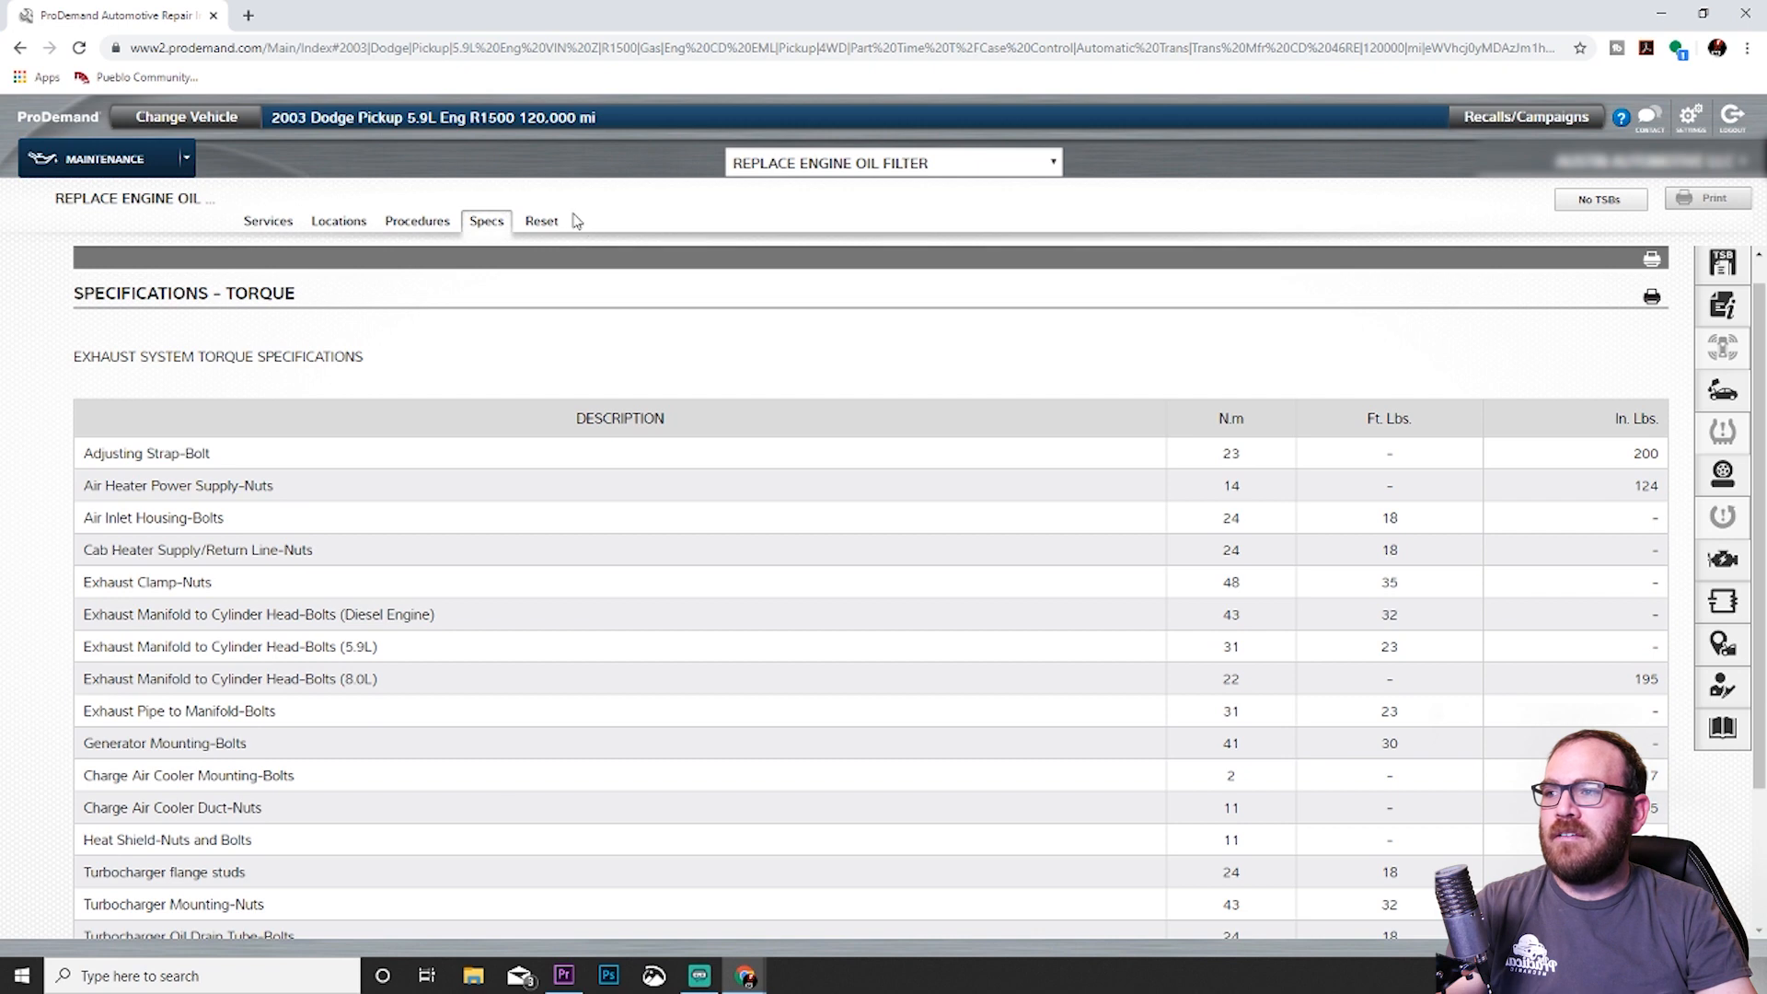
click(541, 220)
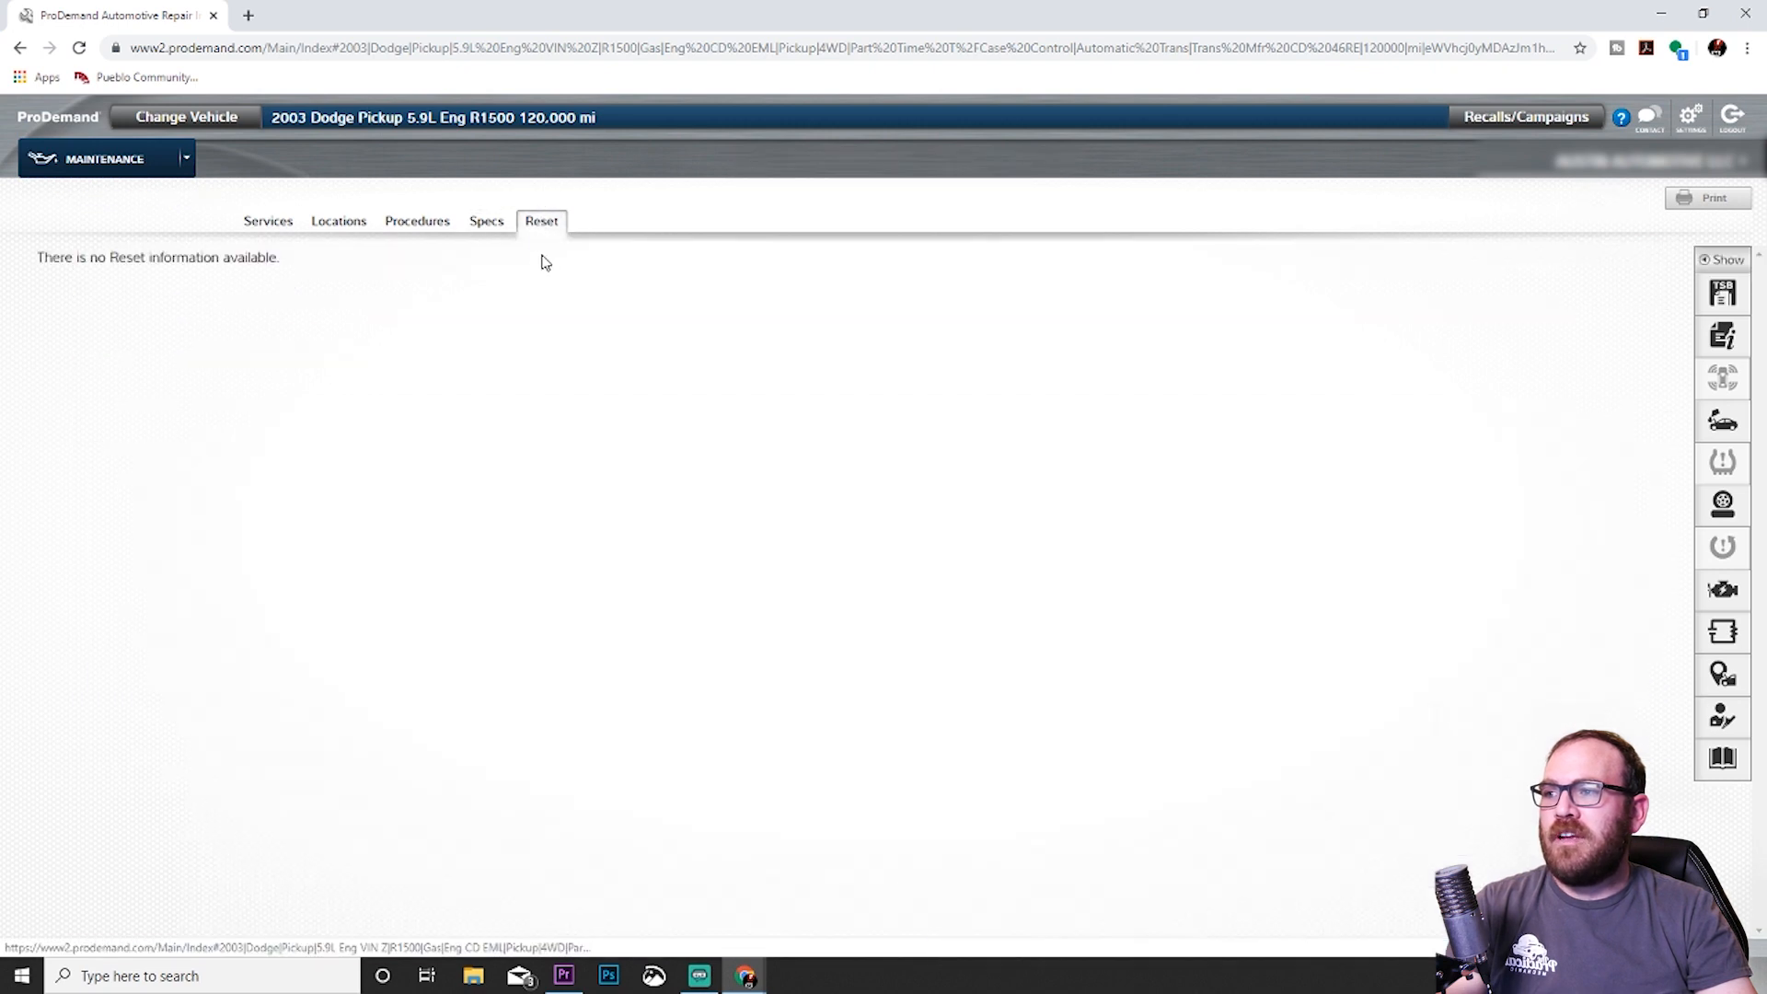
mouse_move(343, 302)
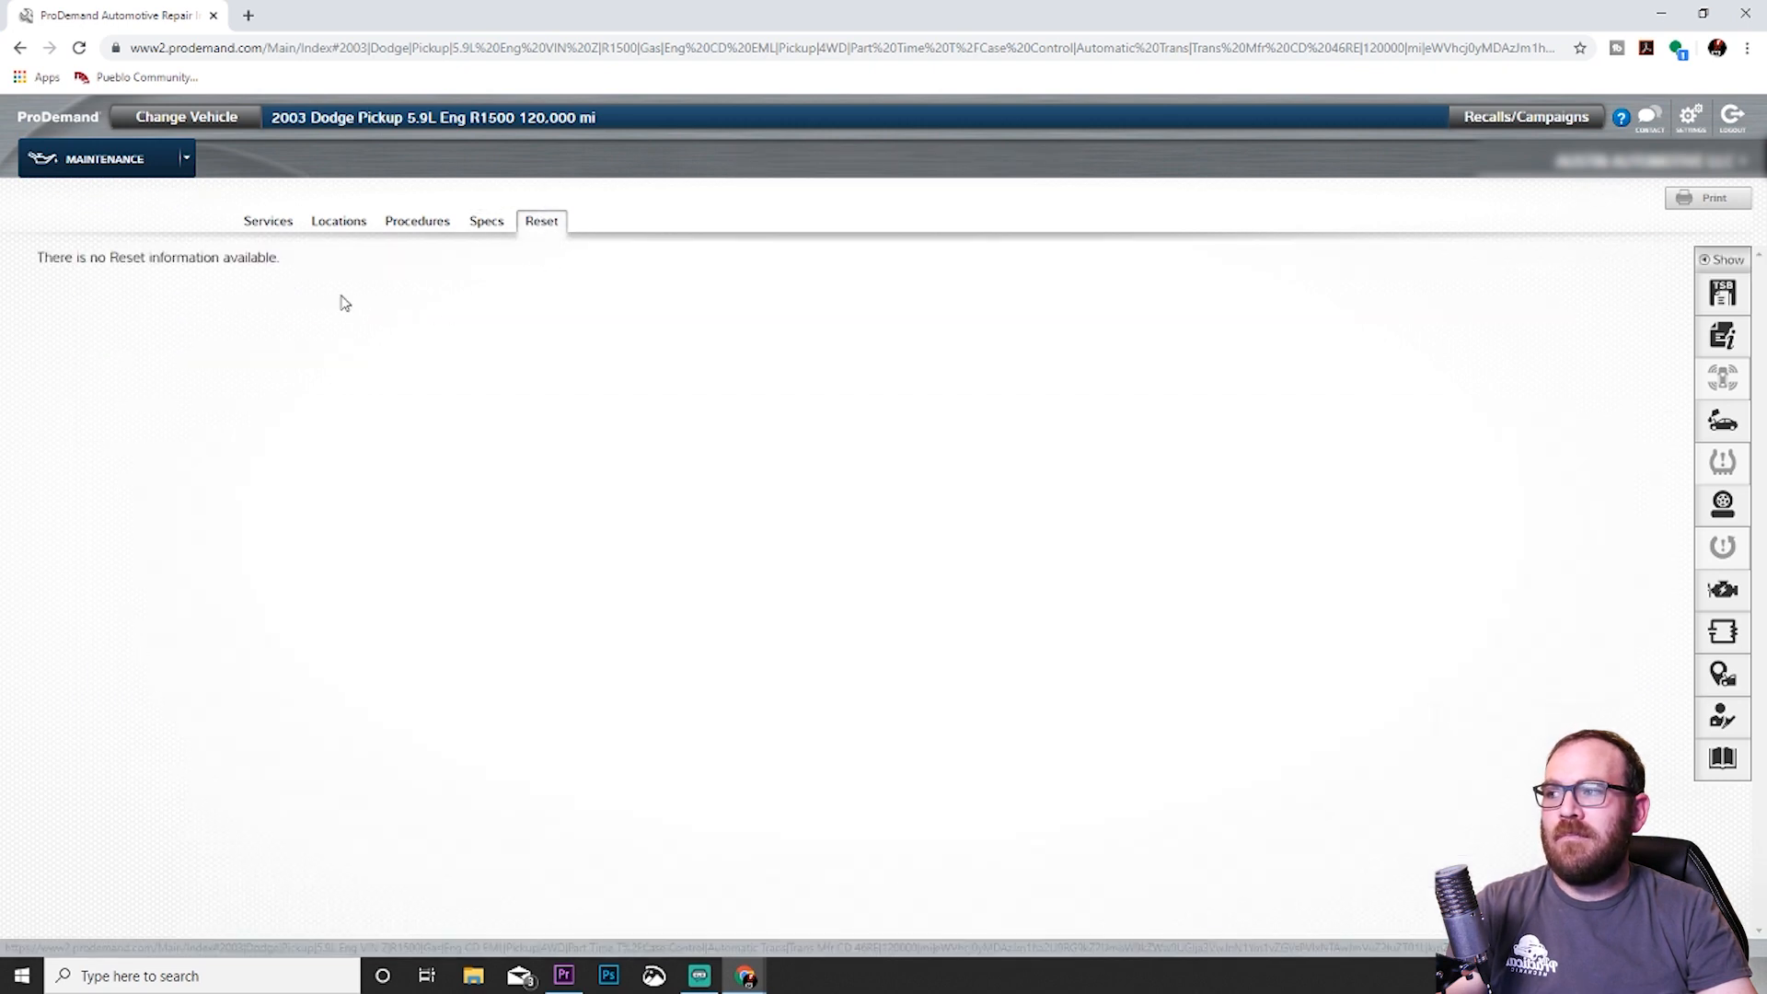
mouse_move(362, 266)
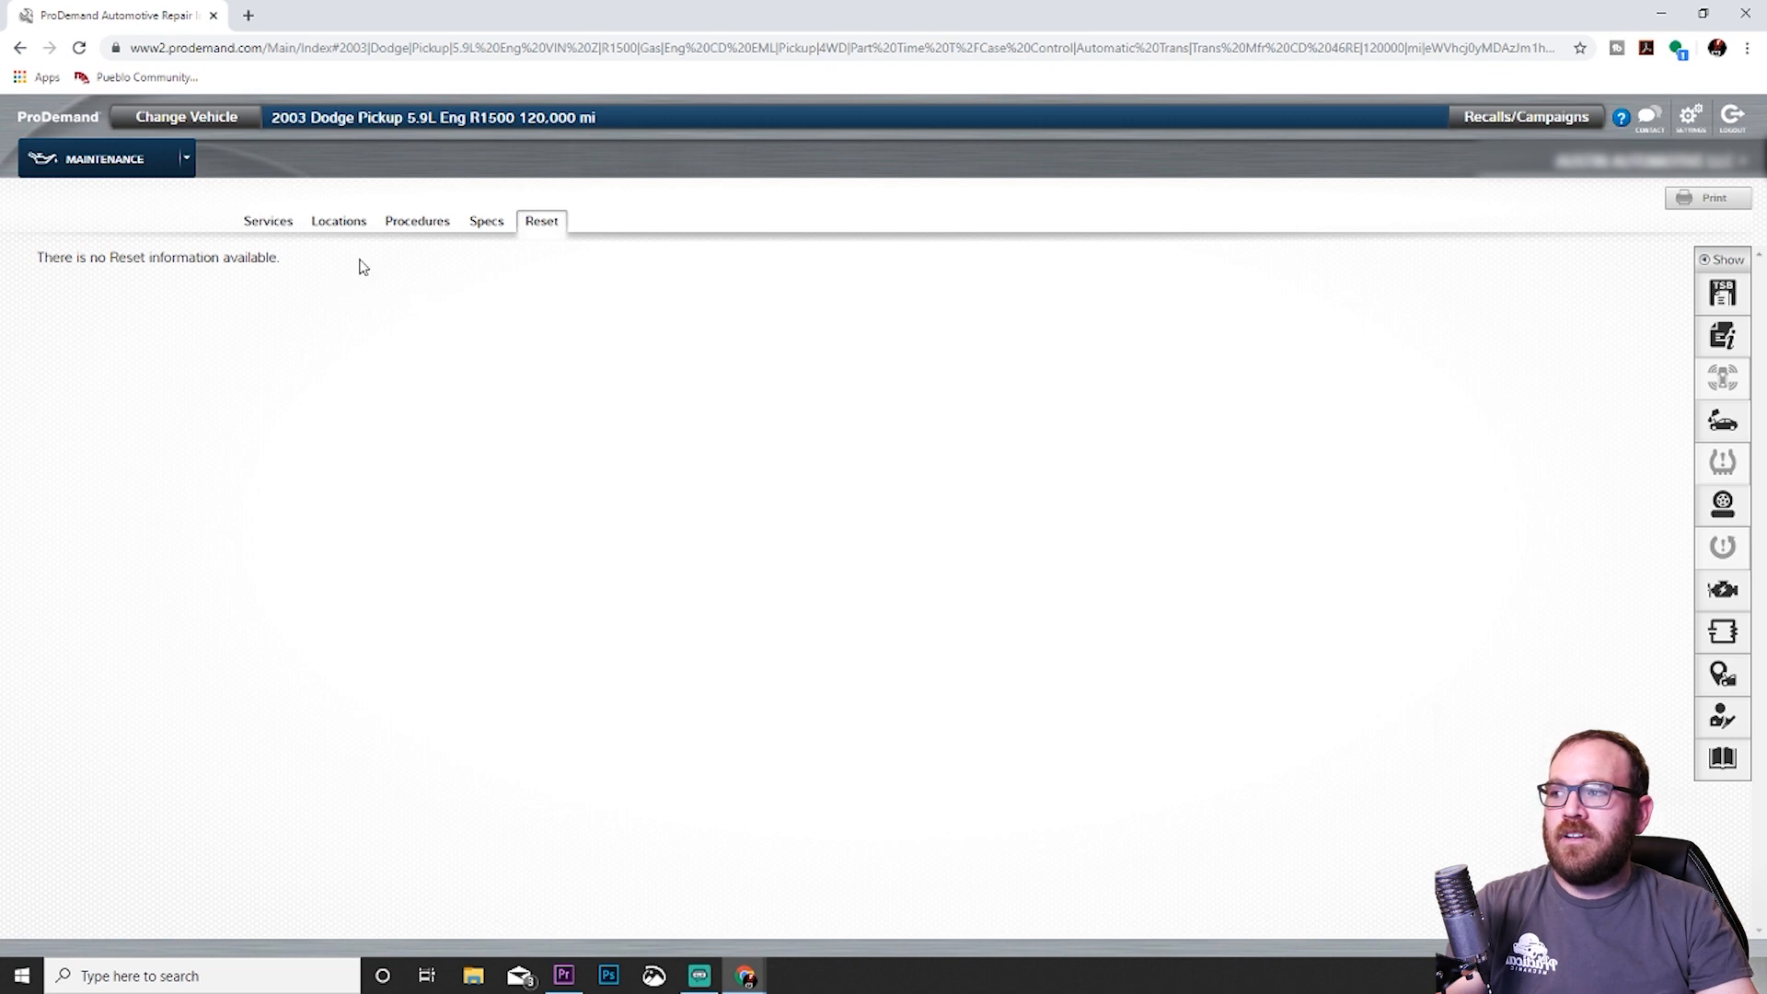
mouse_move(241, 297)
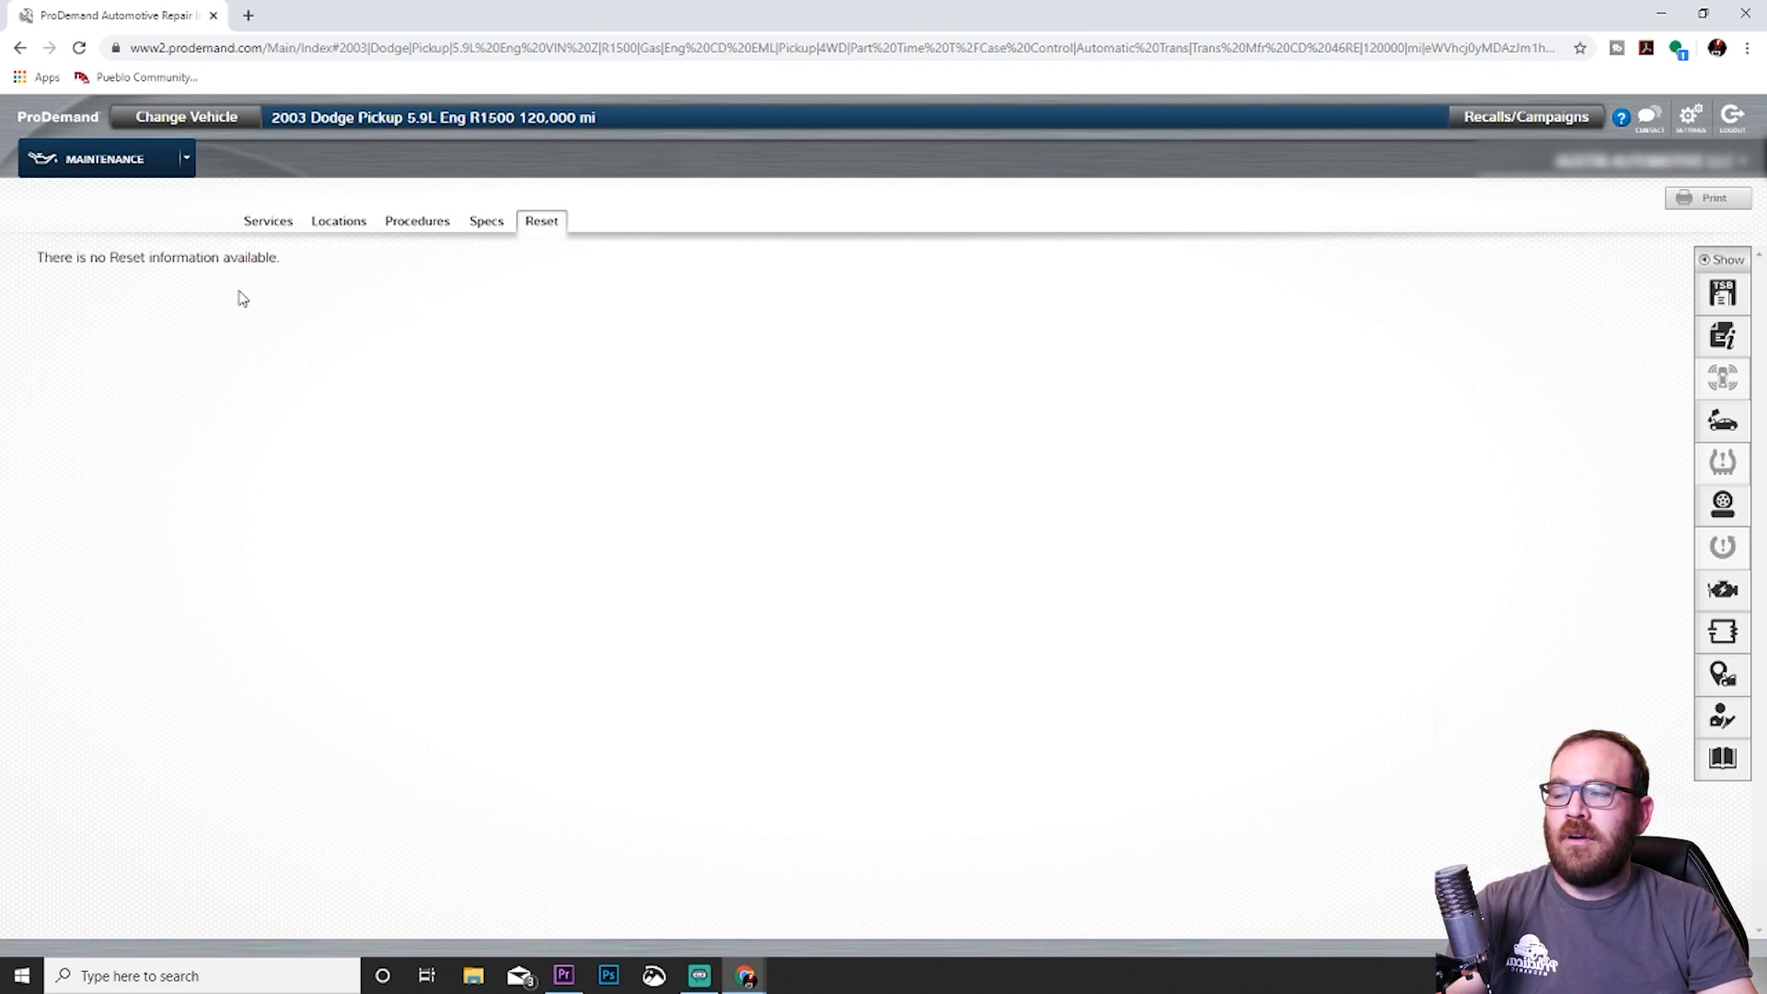
mouse_move(298, 282)
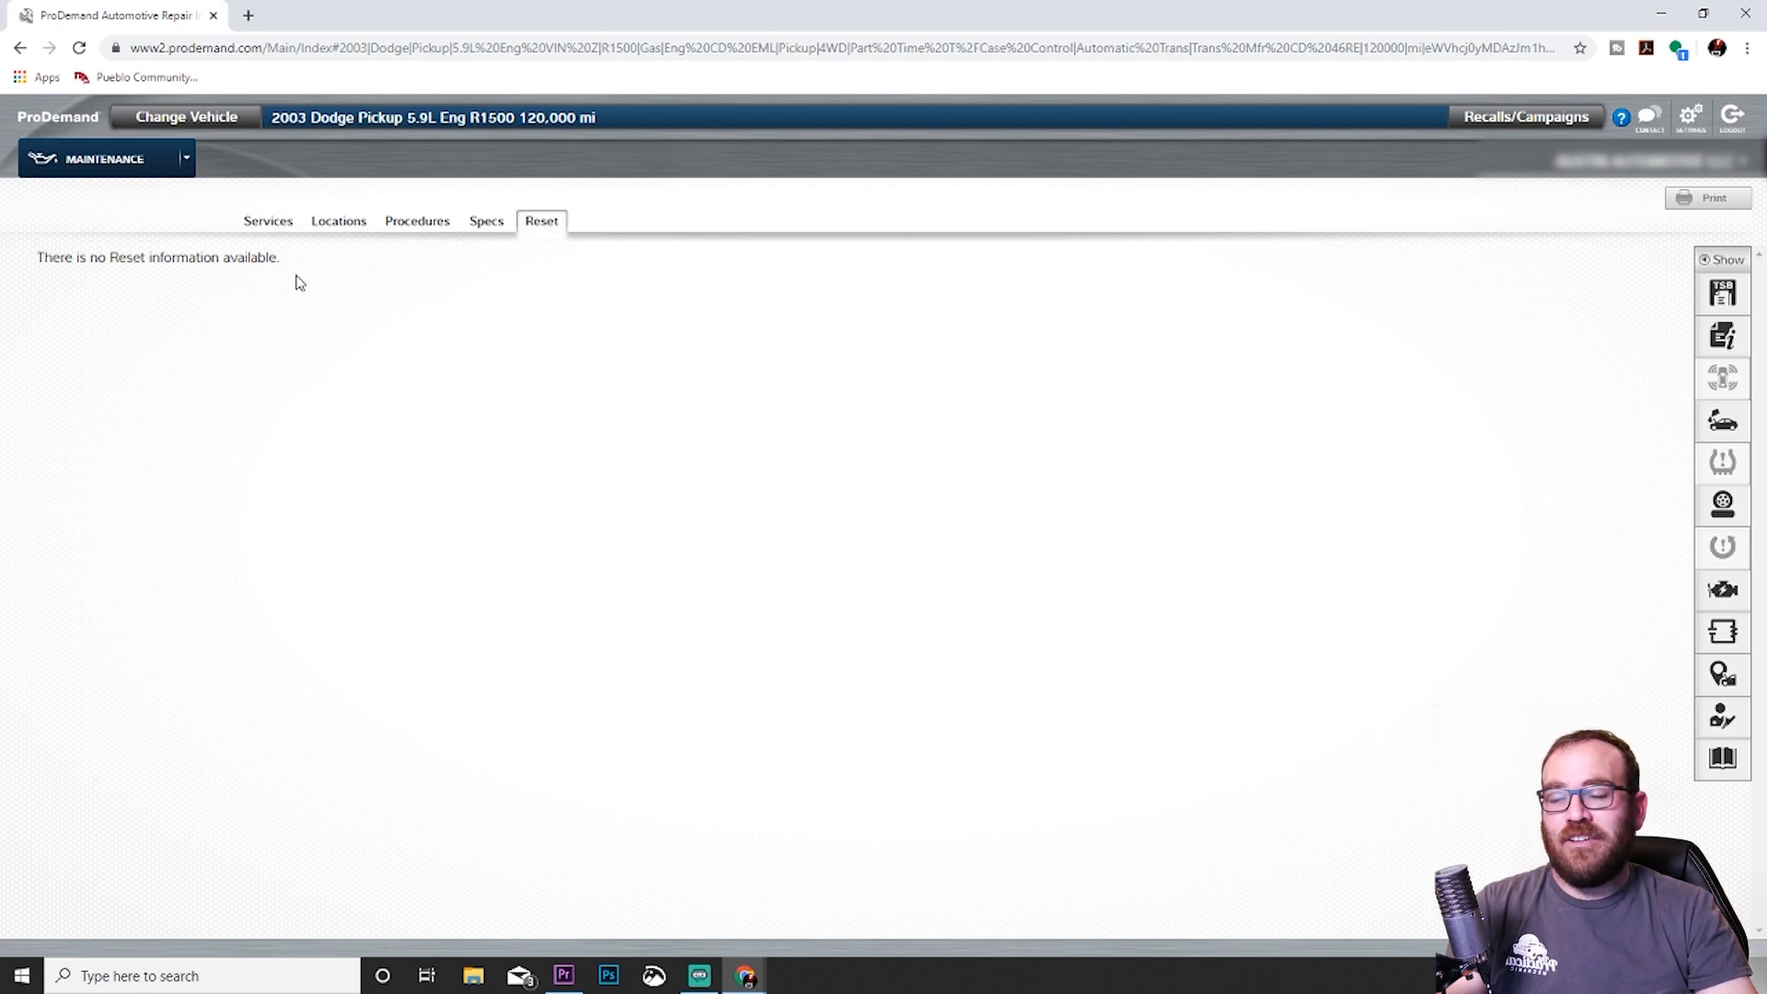
mouse_move(408, 304)
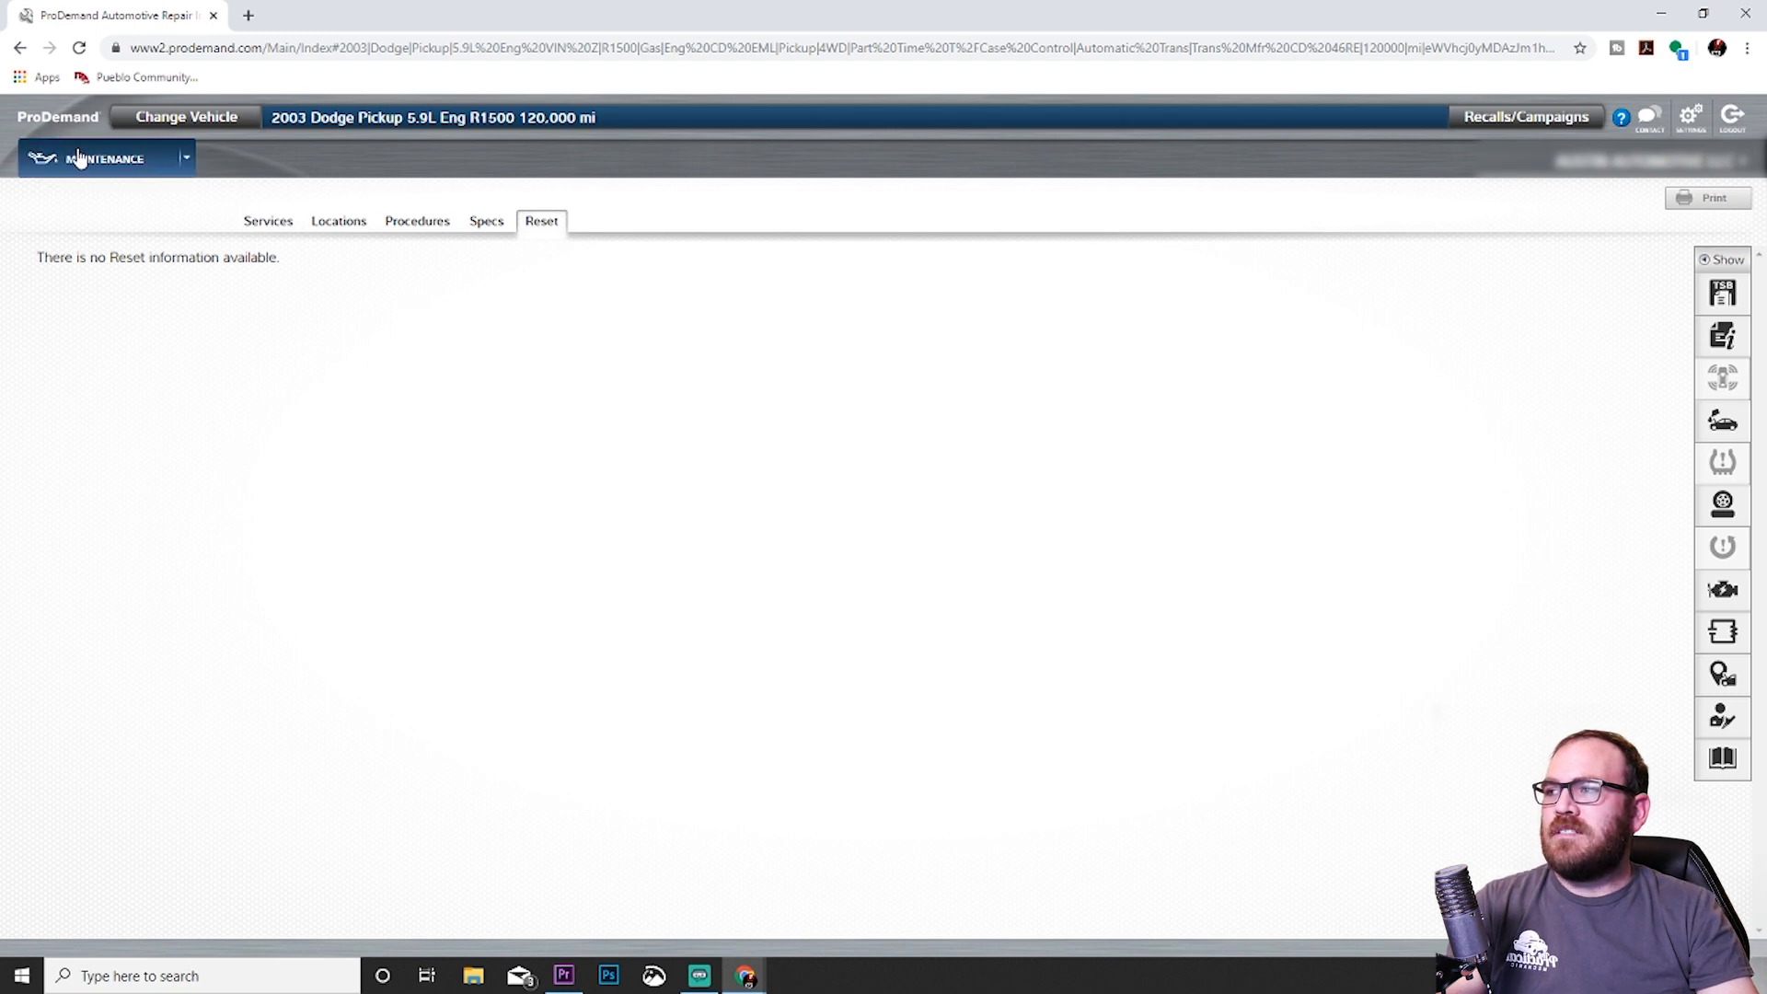
Switch from Maintenance back to the 1Search Plus module.
click(104, 157)
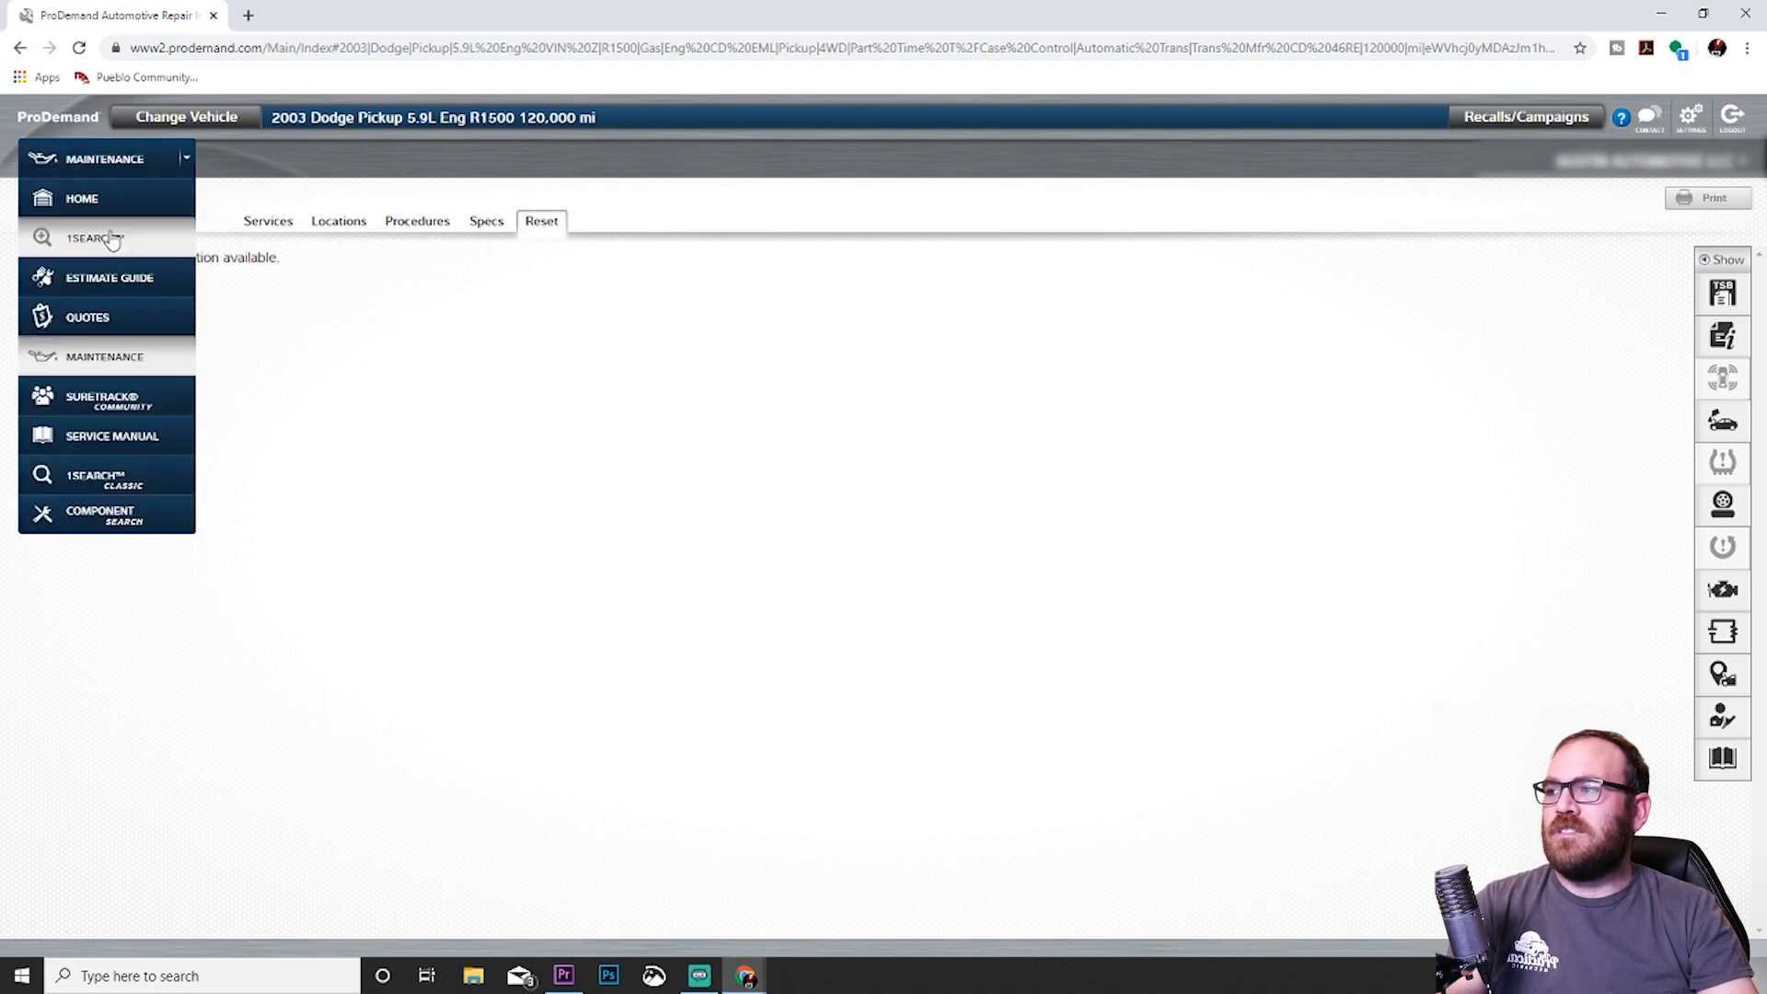
click(95, 238)
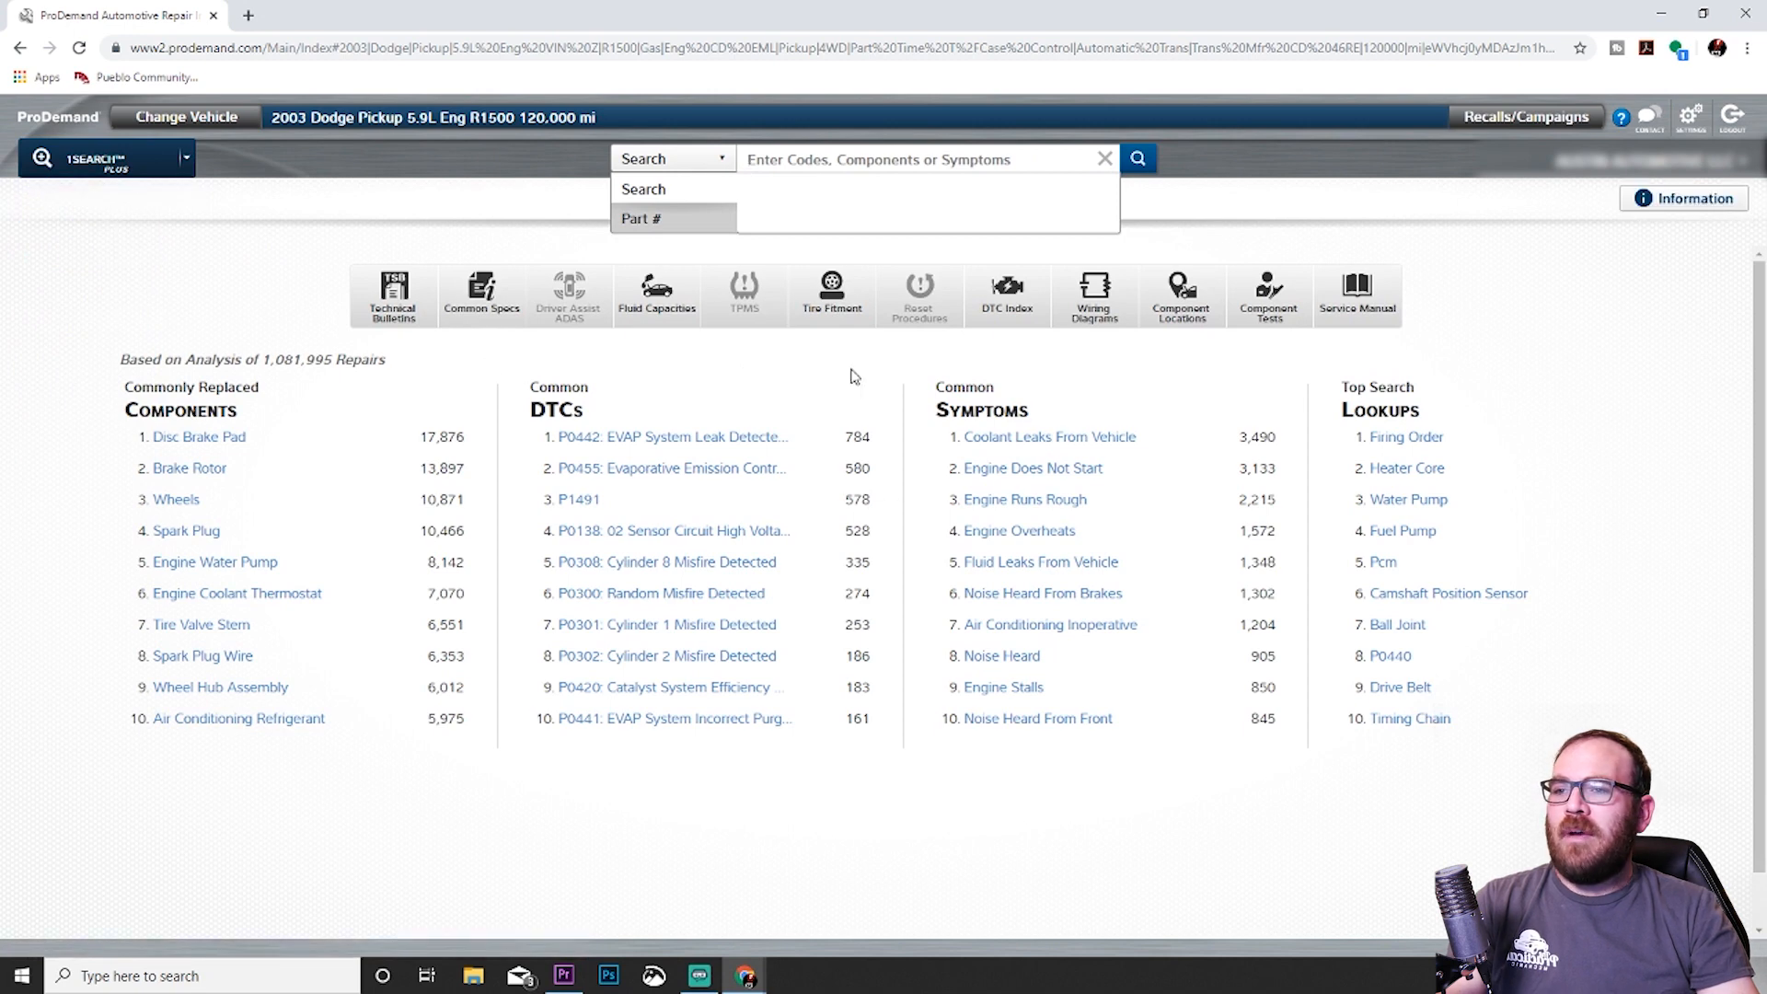
mouse_move(353, 237)
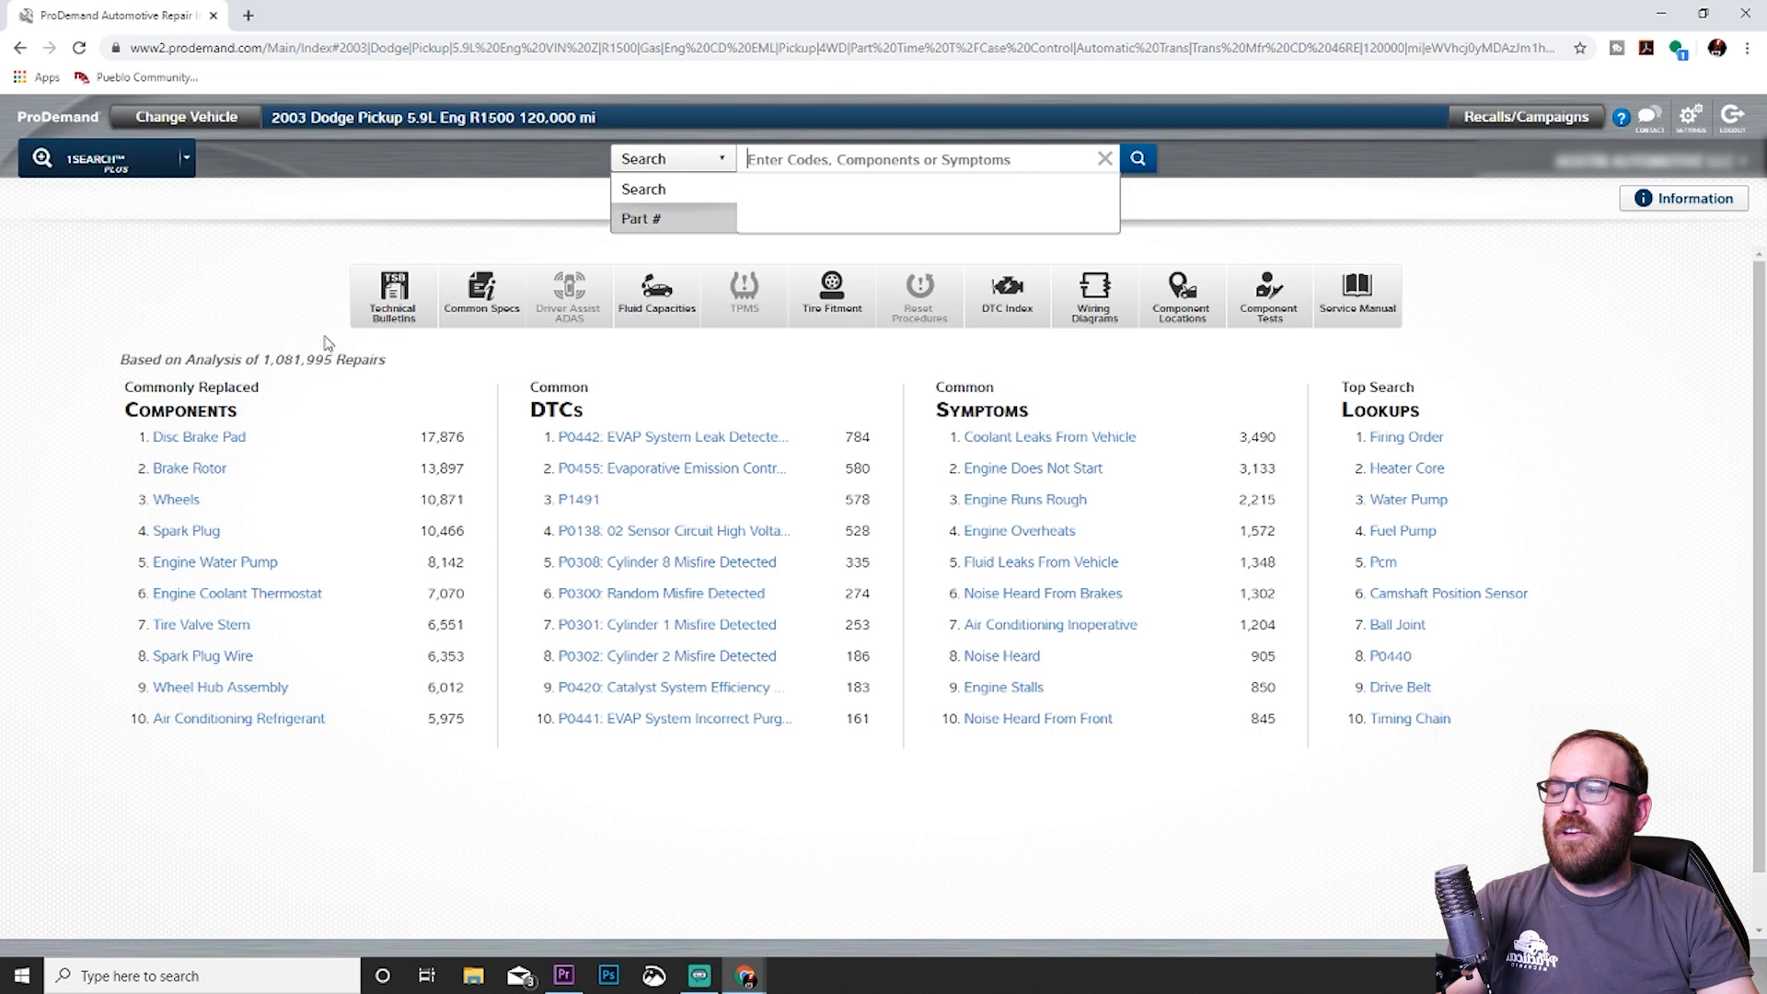
mouse_move(237, 125)
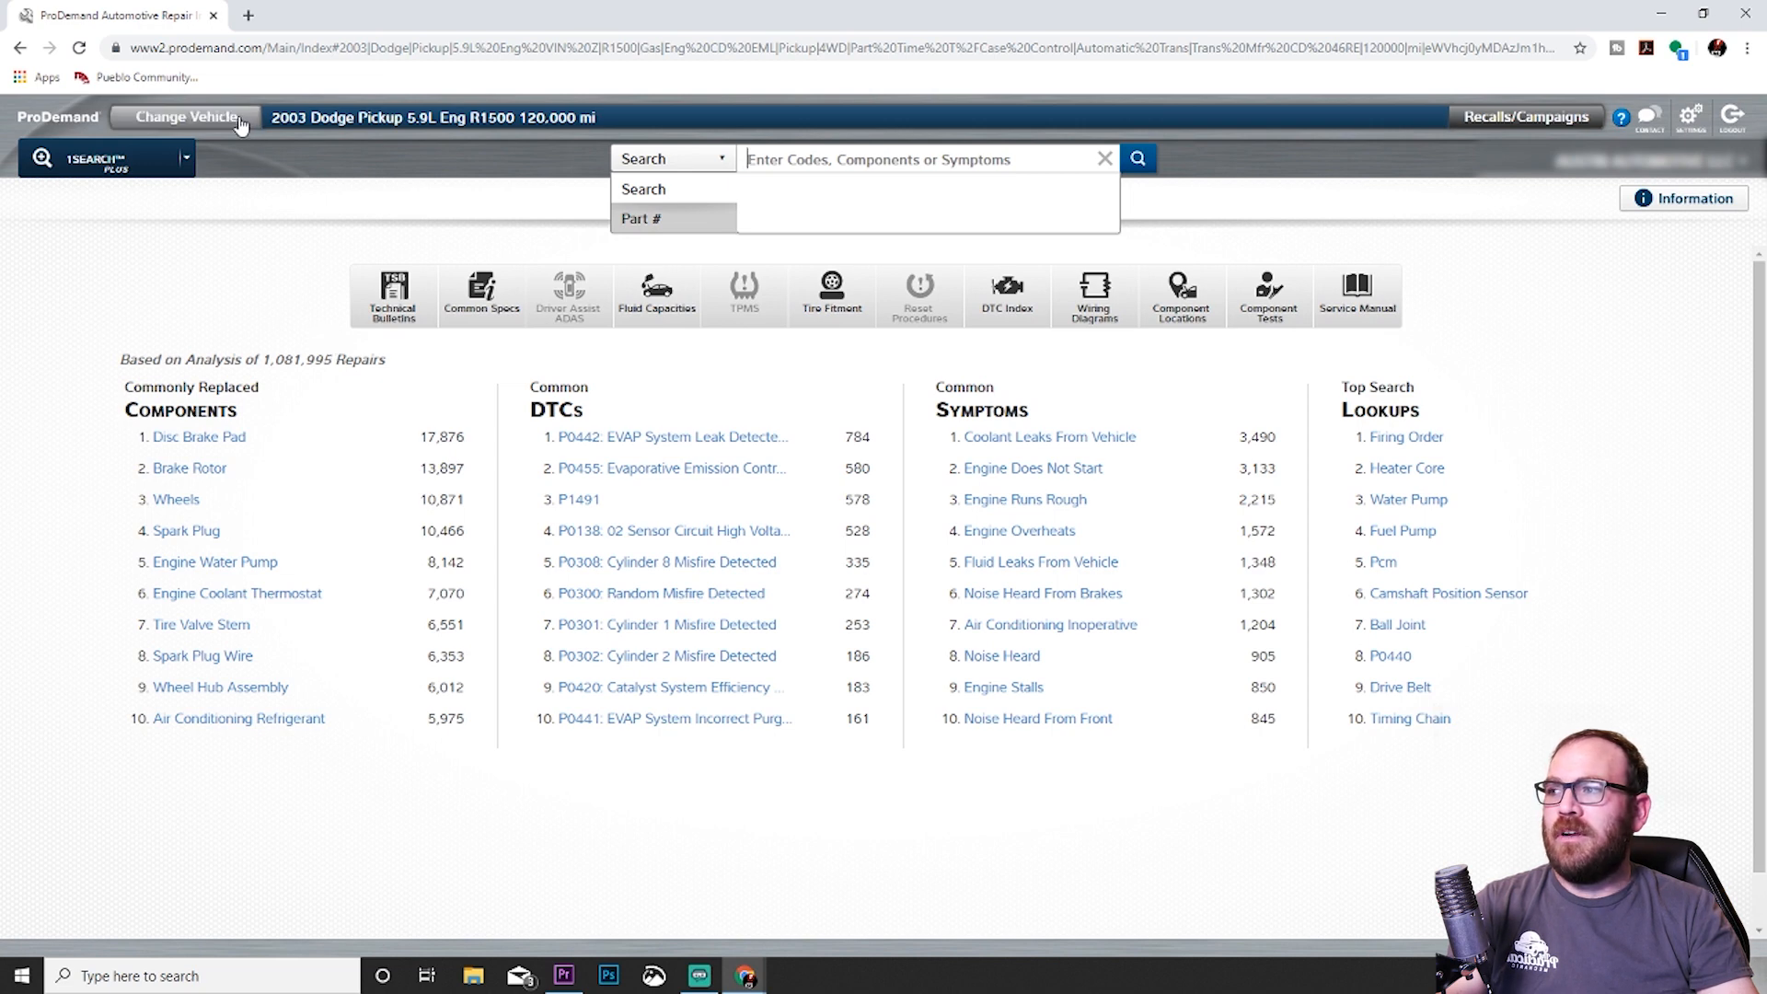
click(187, 116)
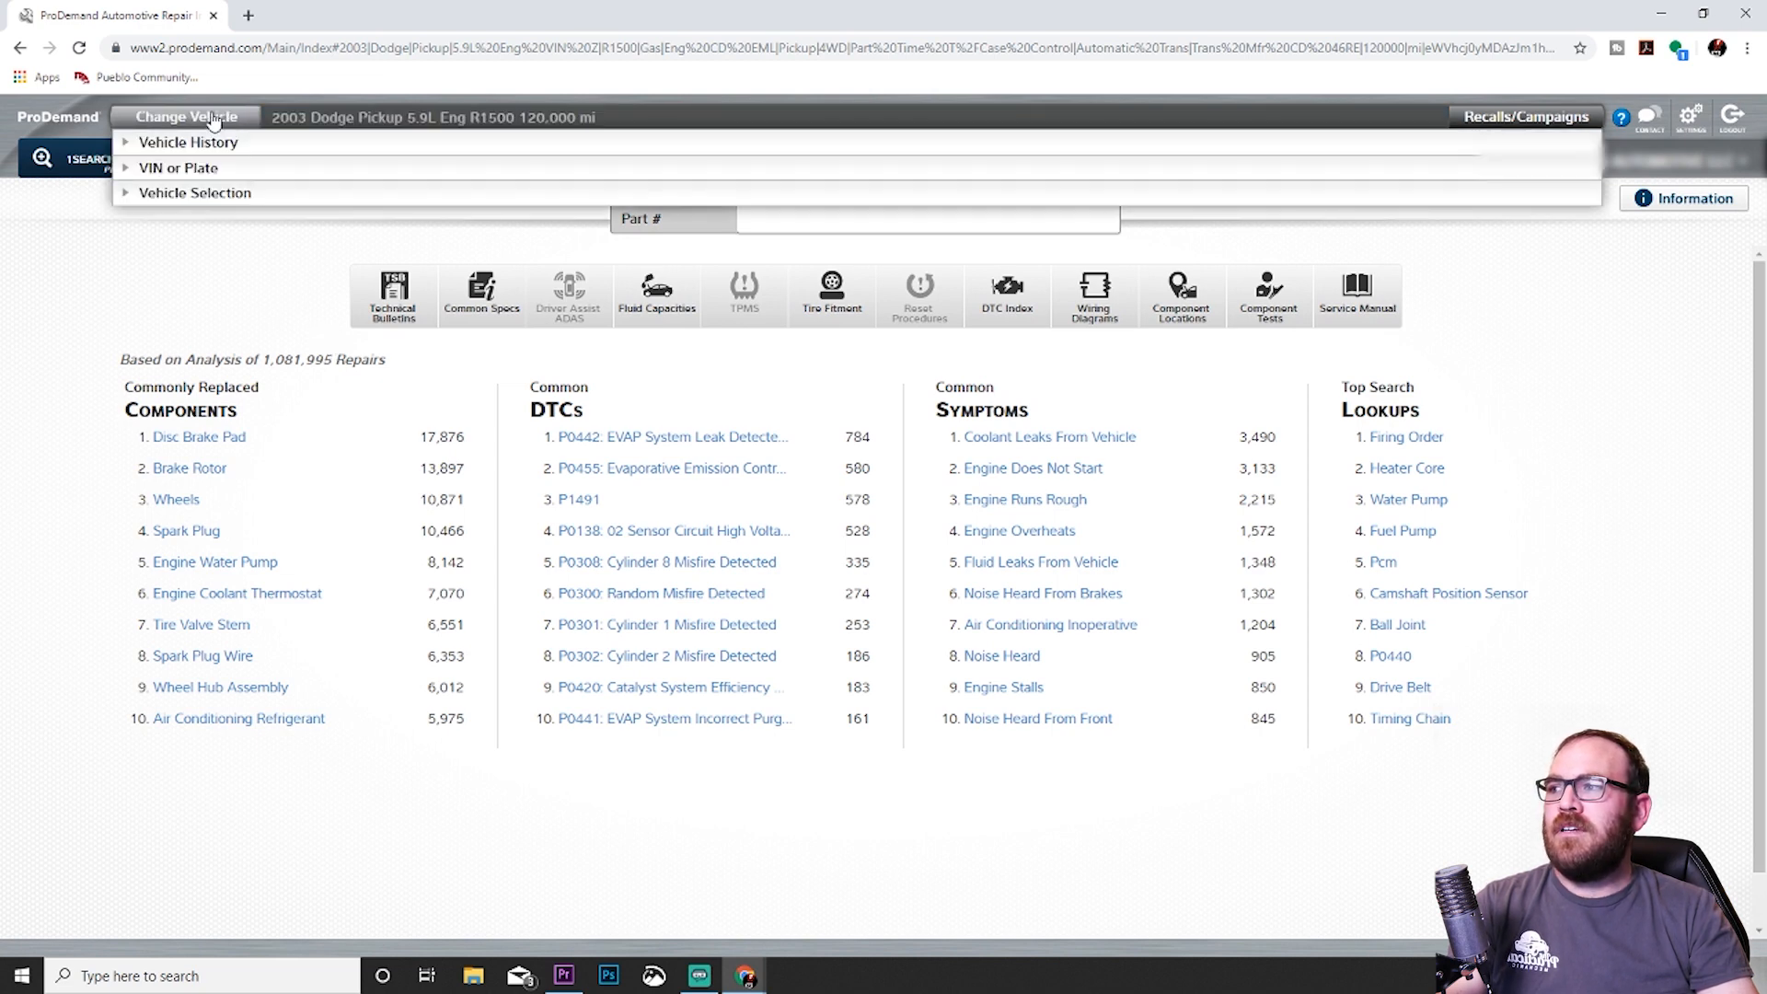
click(194, 191)
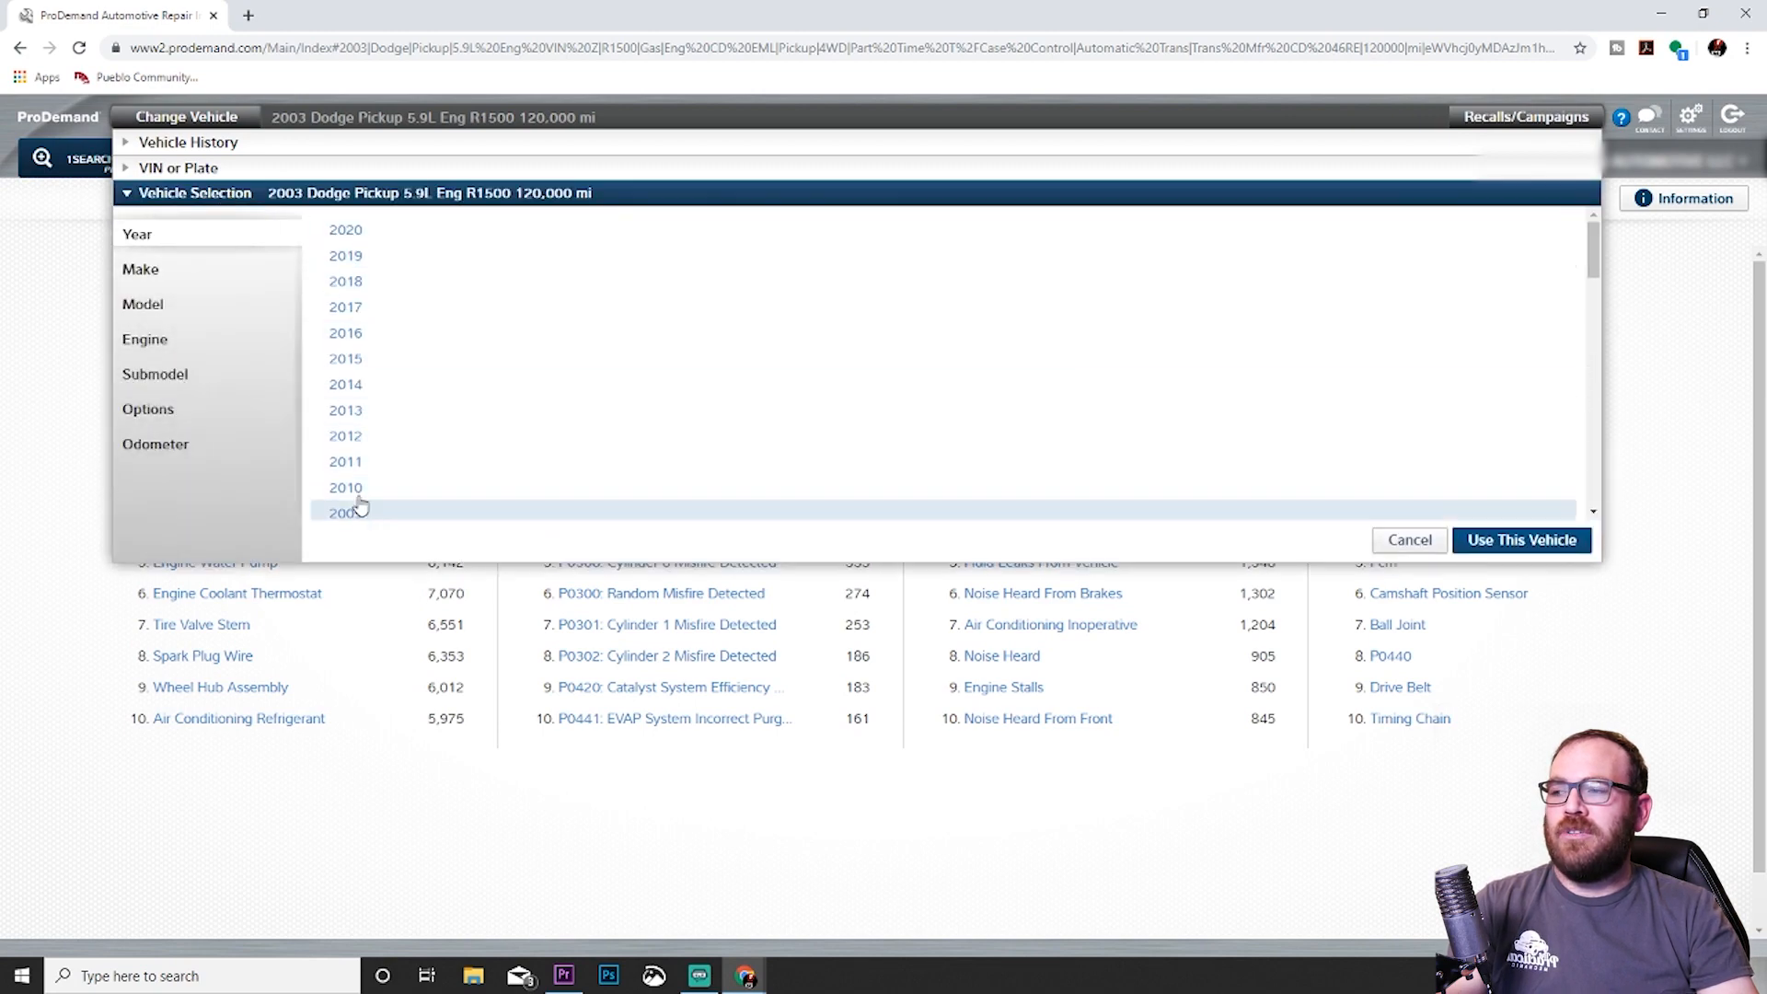
click(1407, 541)
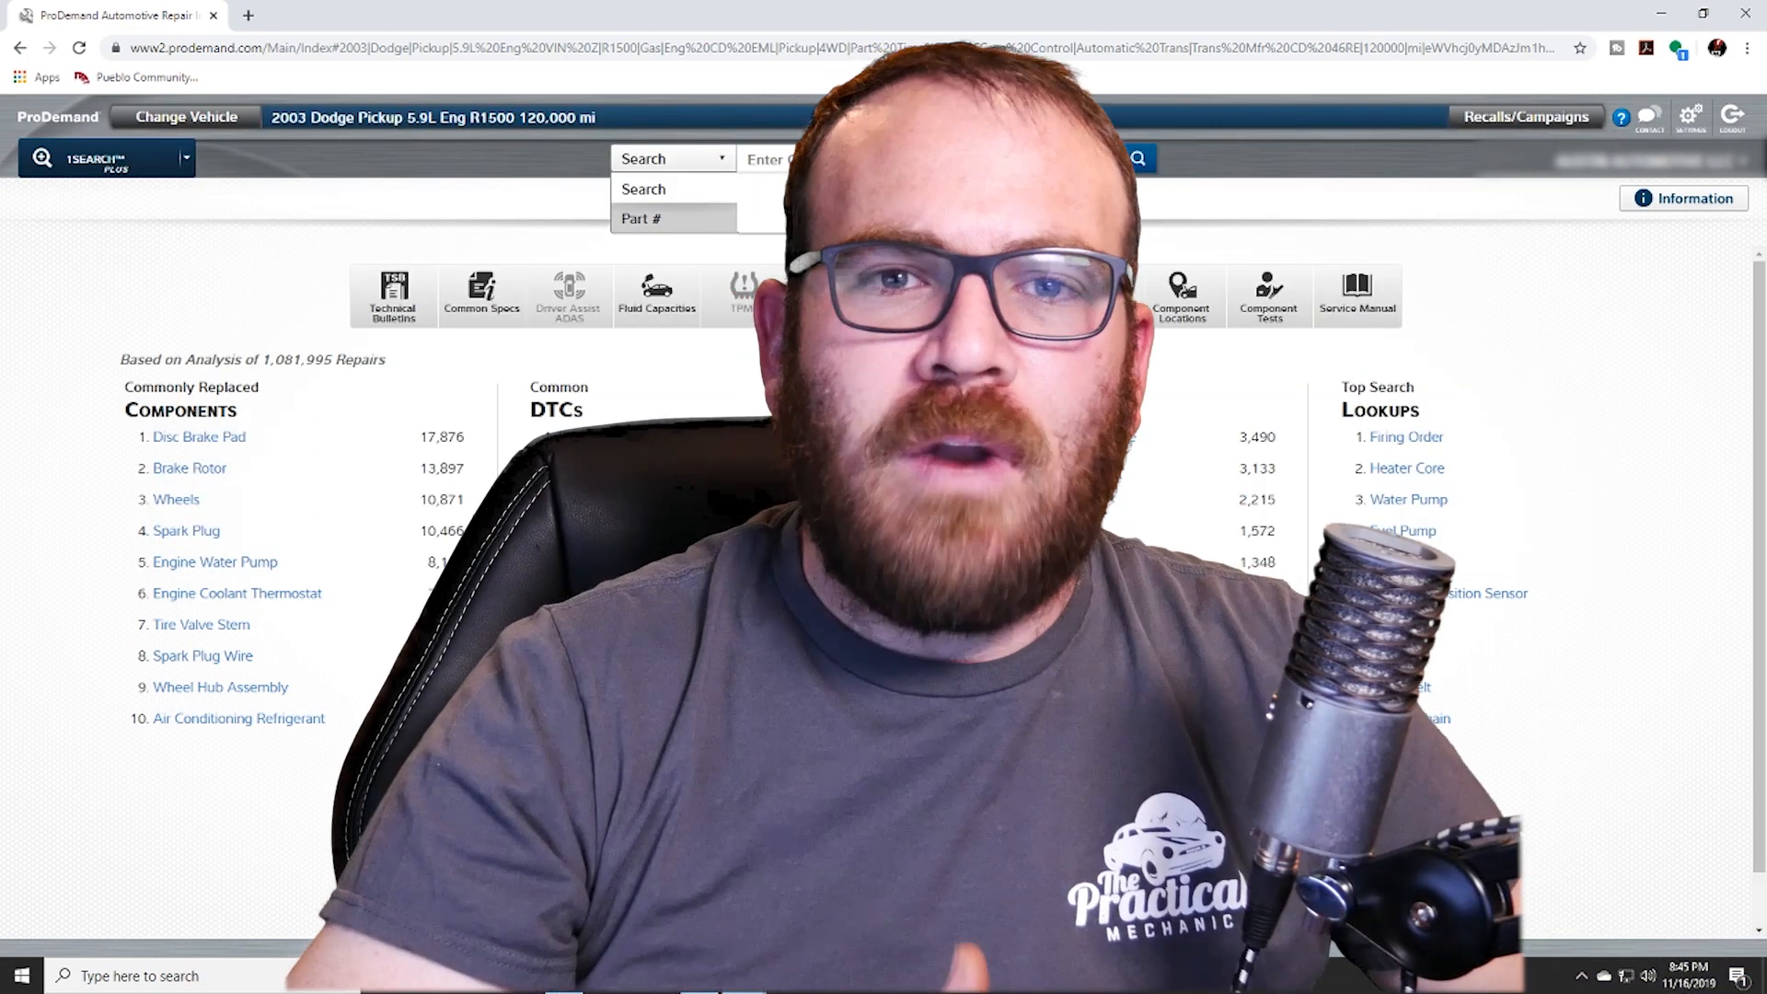